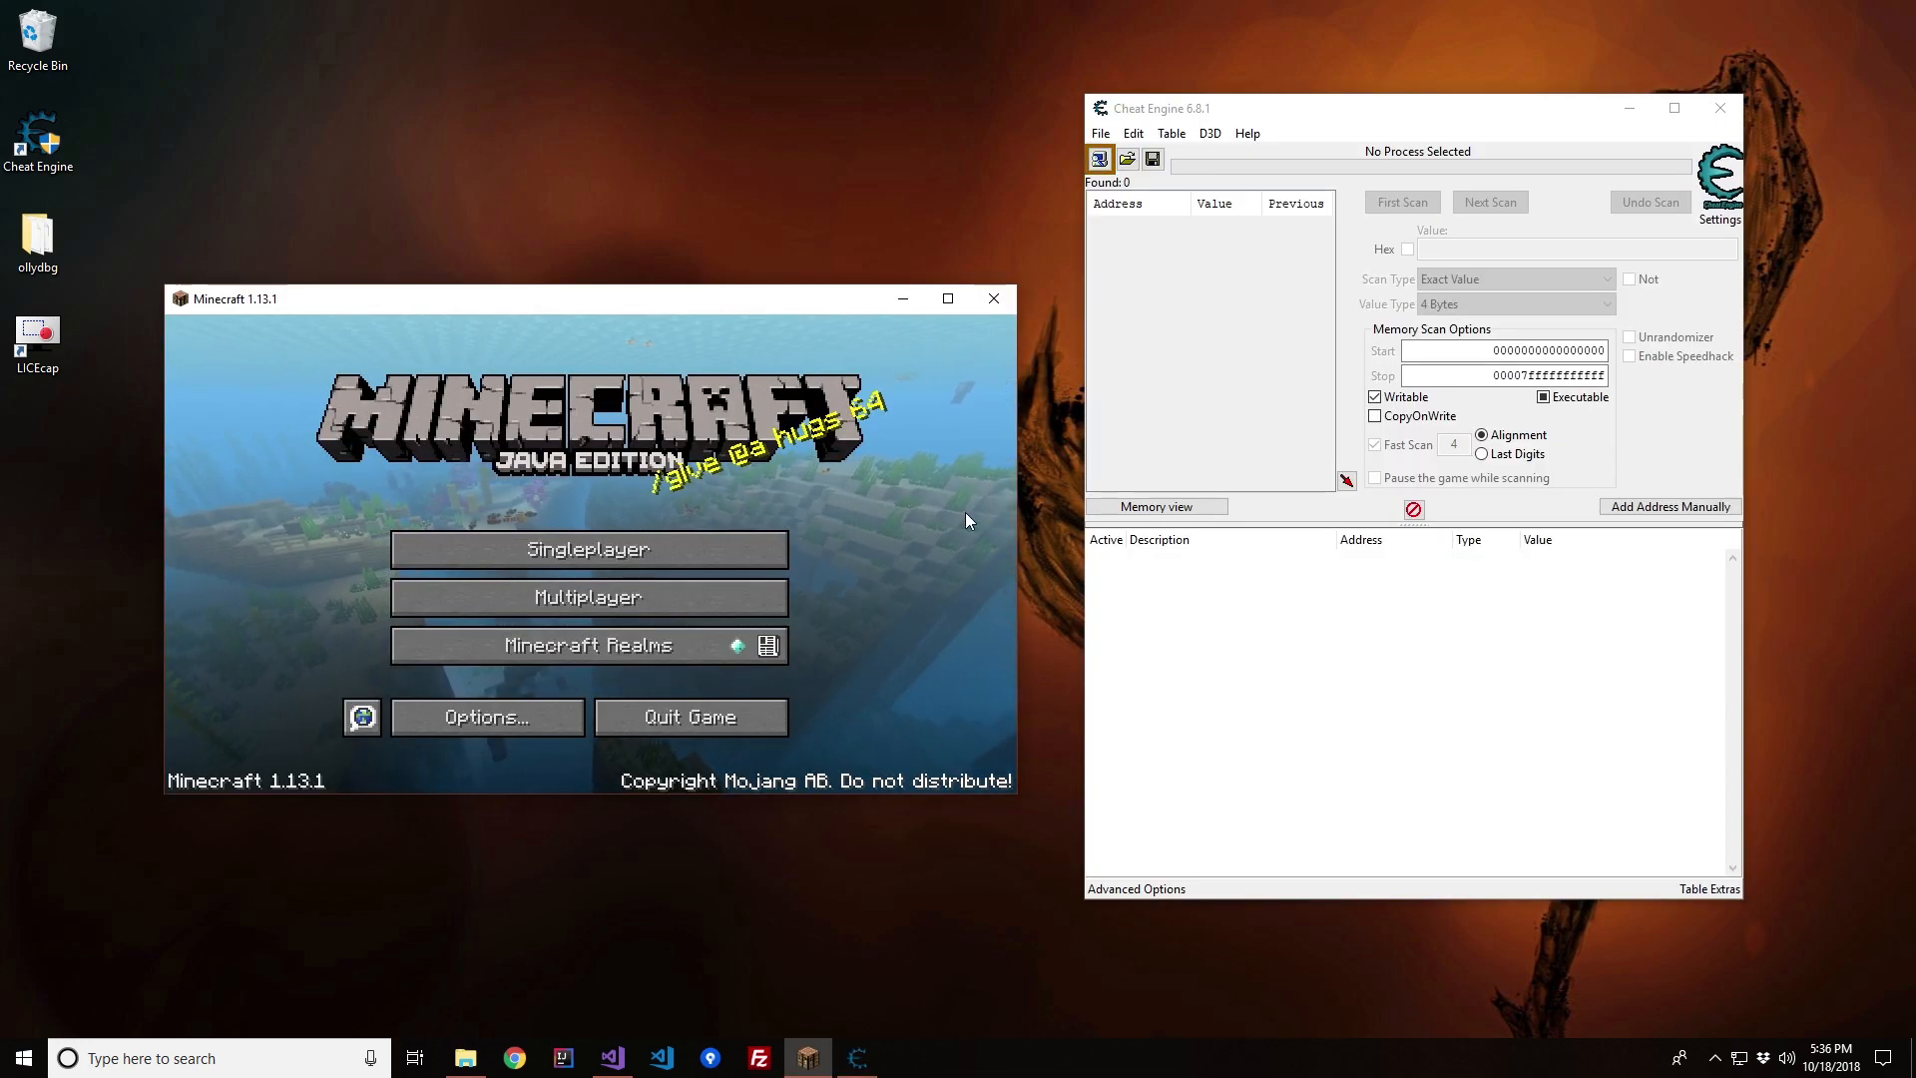
mouse_move(690, 547)
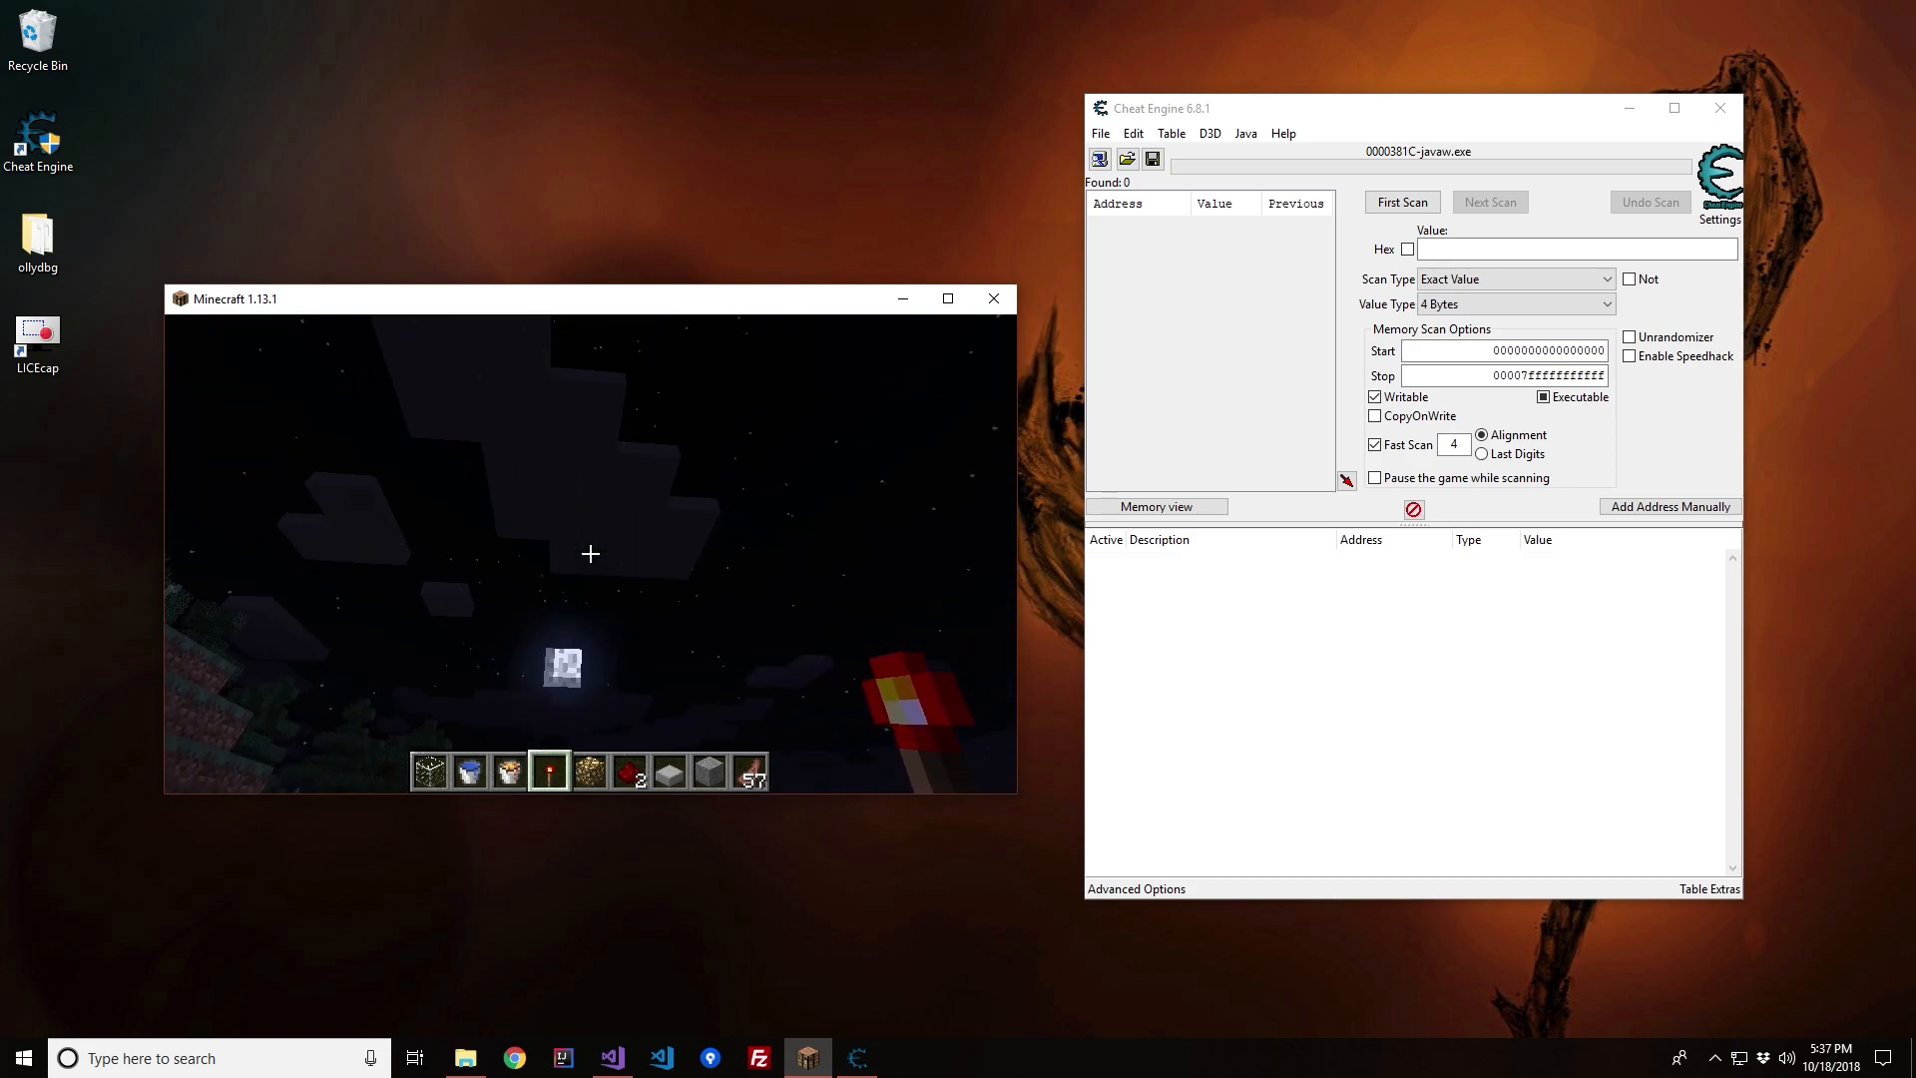
Step: Enter the /time add command in Minecraft chat with Cheat Engine attached to javaw.exe
type("/time add")
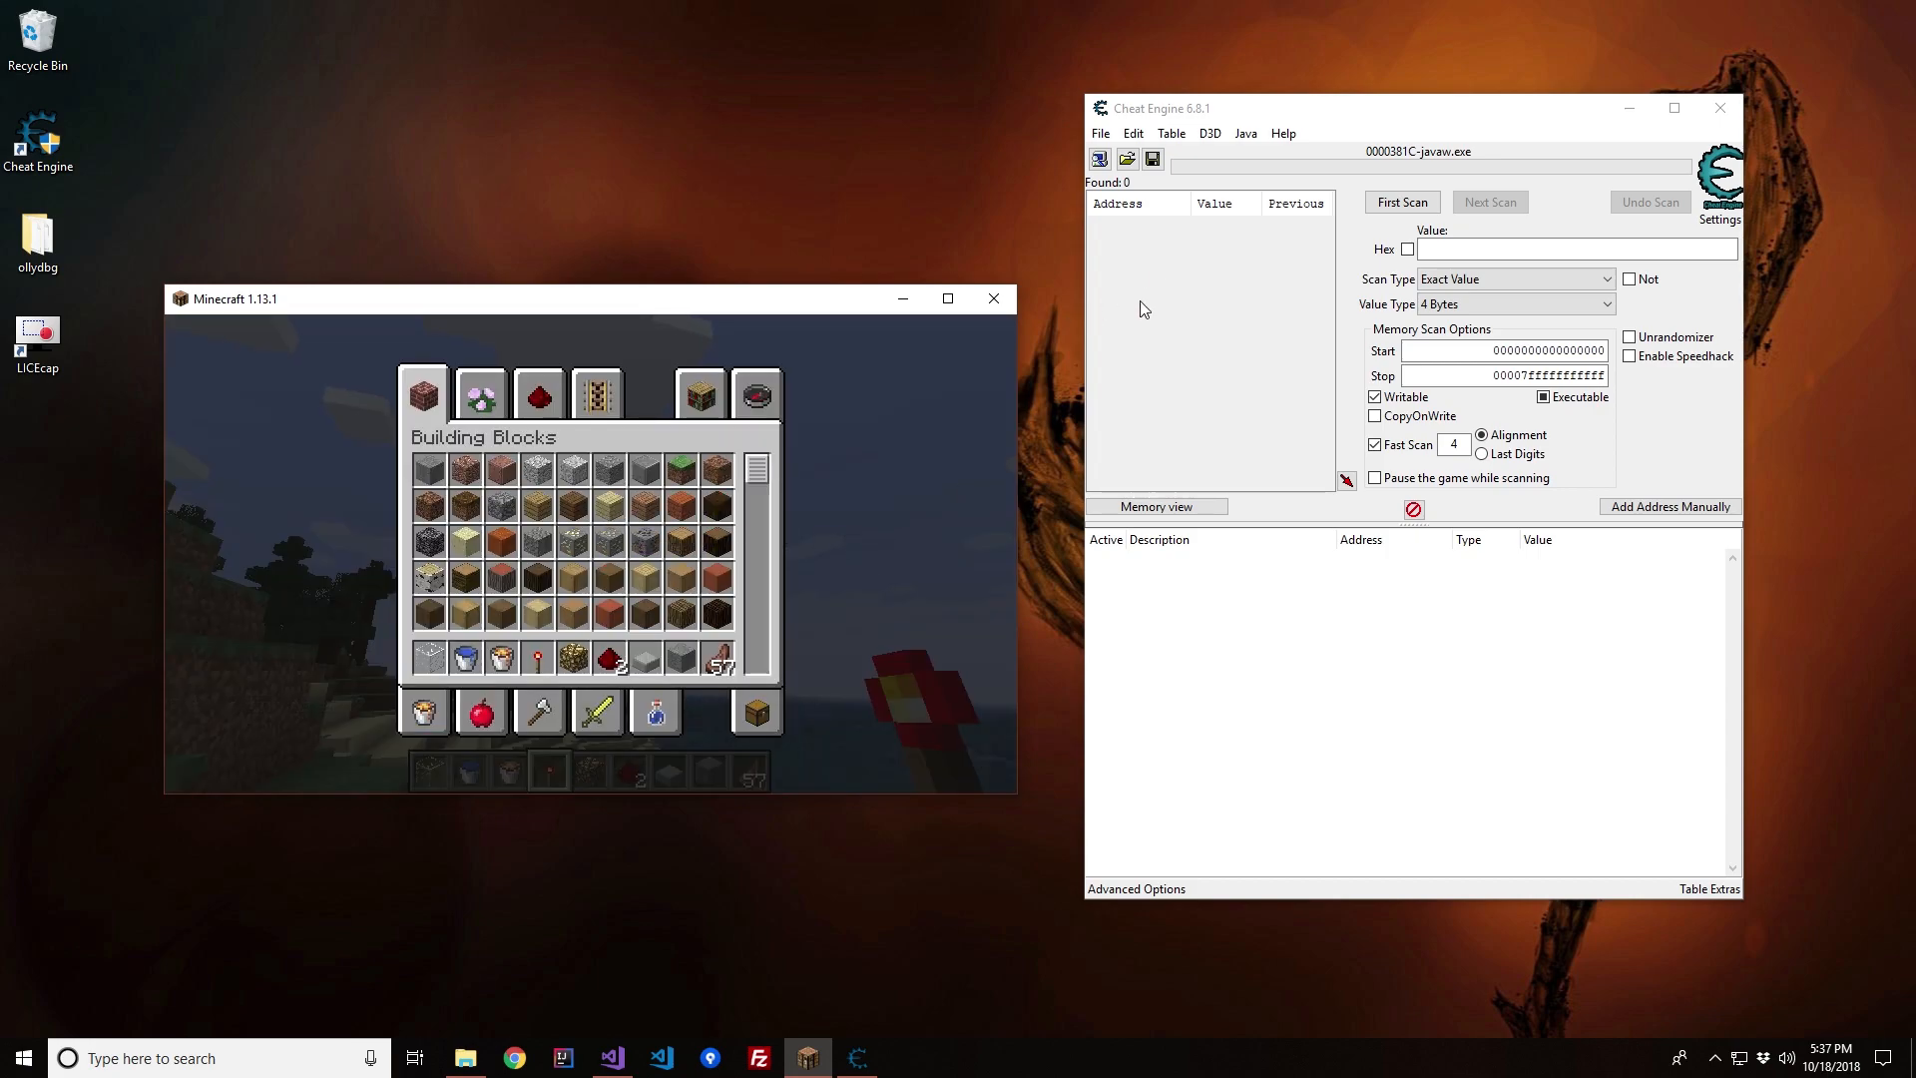
mouse_move(1262, 204)
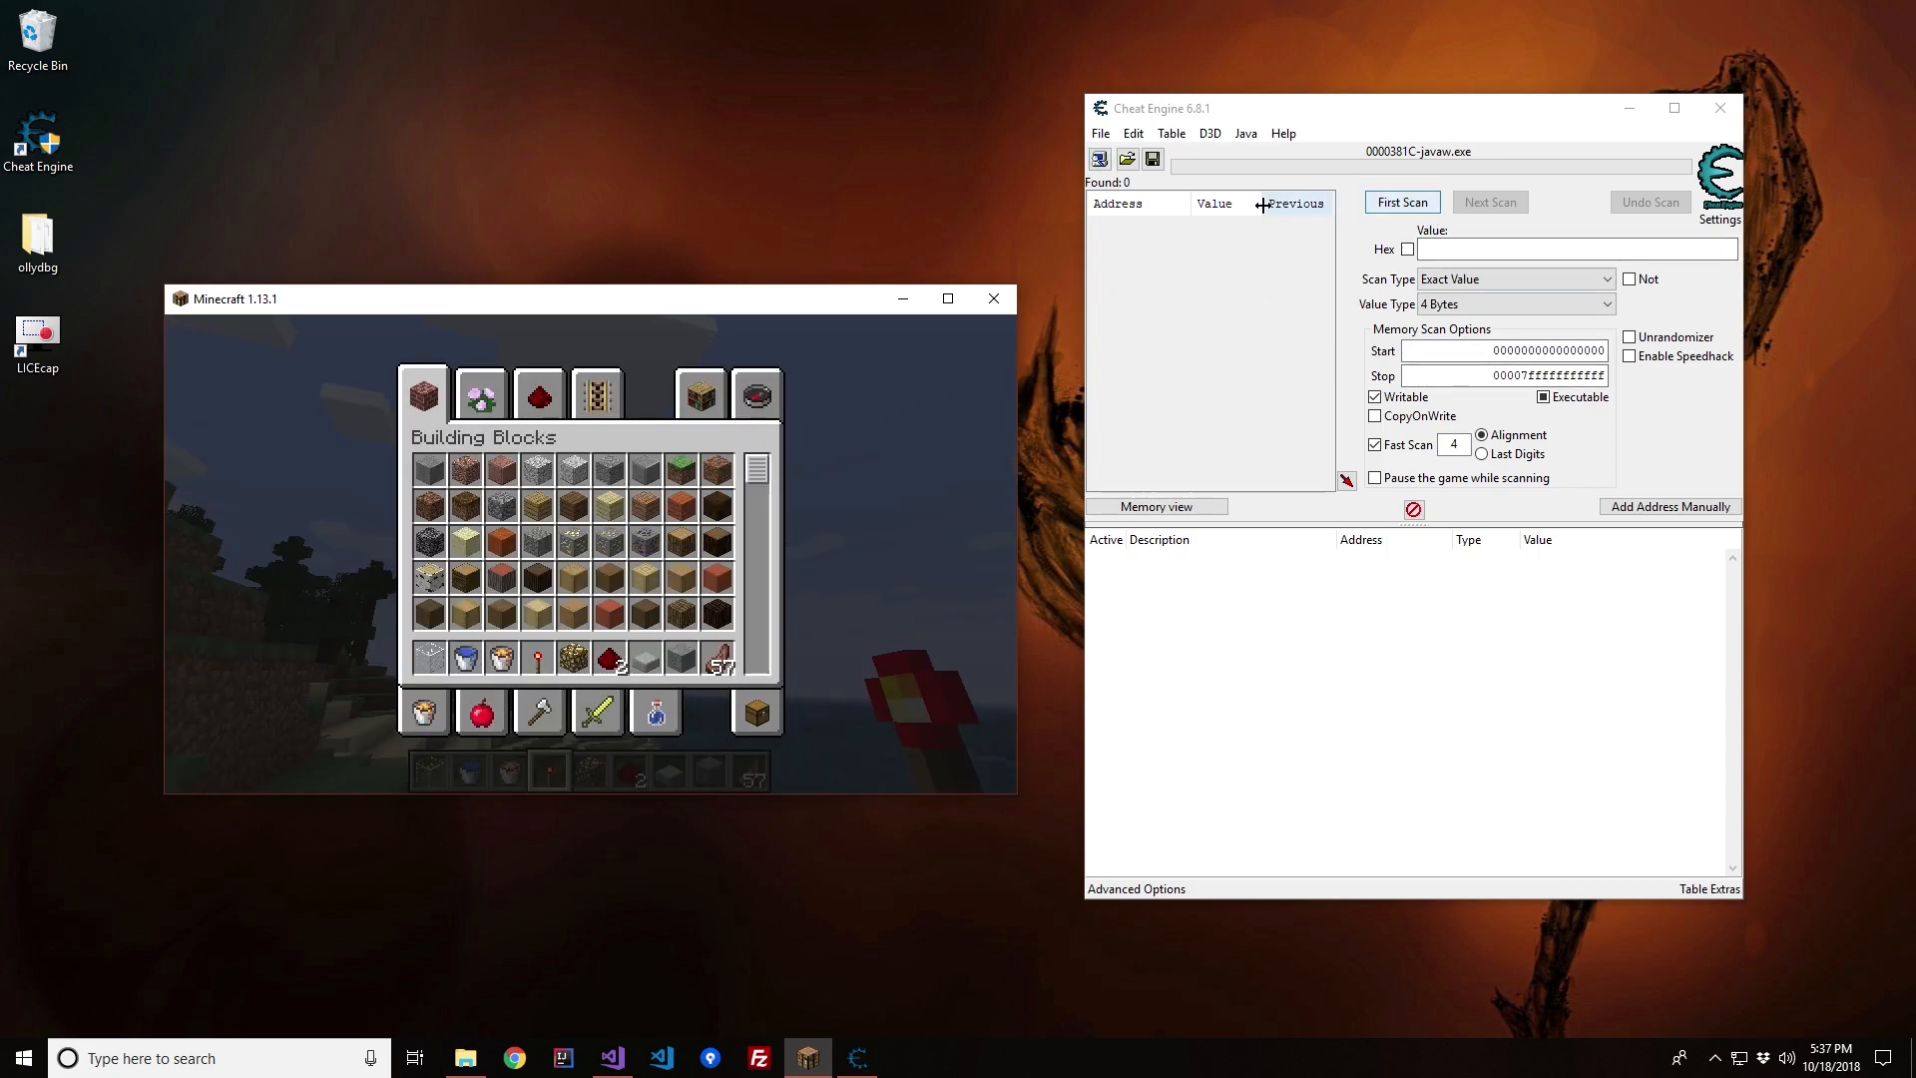
mouse_move(1463, 216)
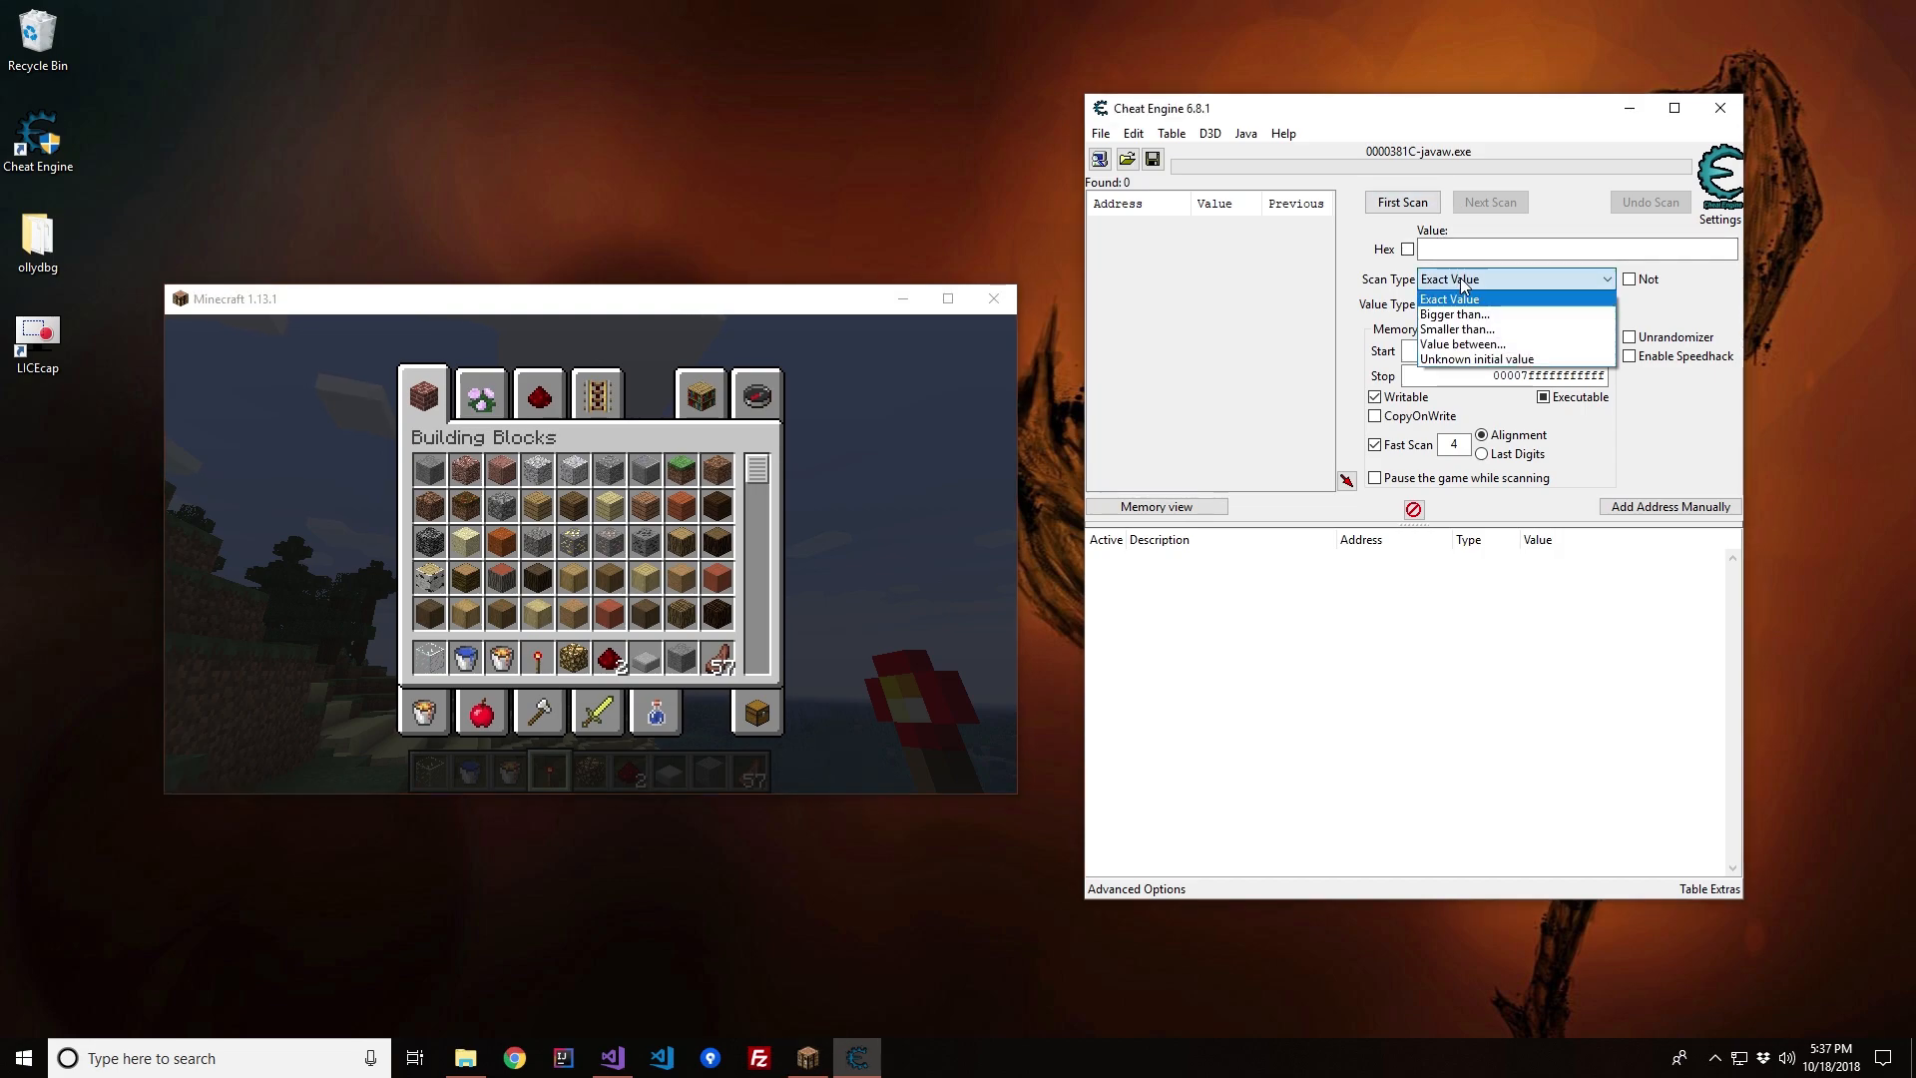
mouse_move(1473, 357)
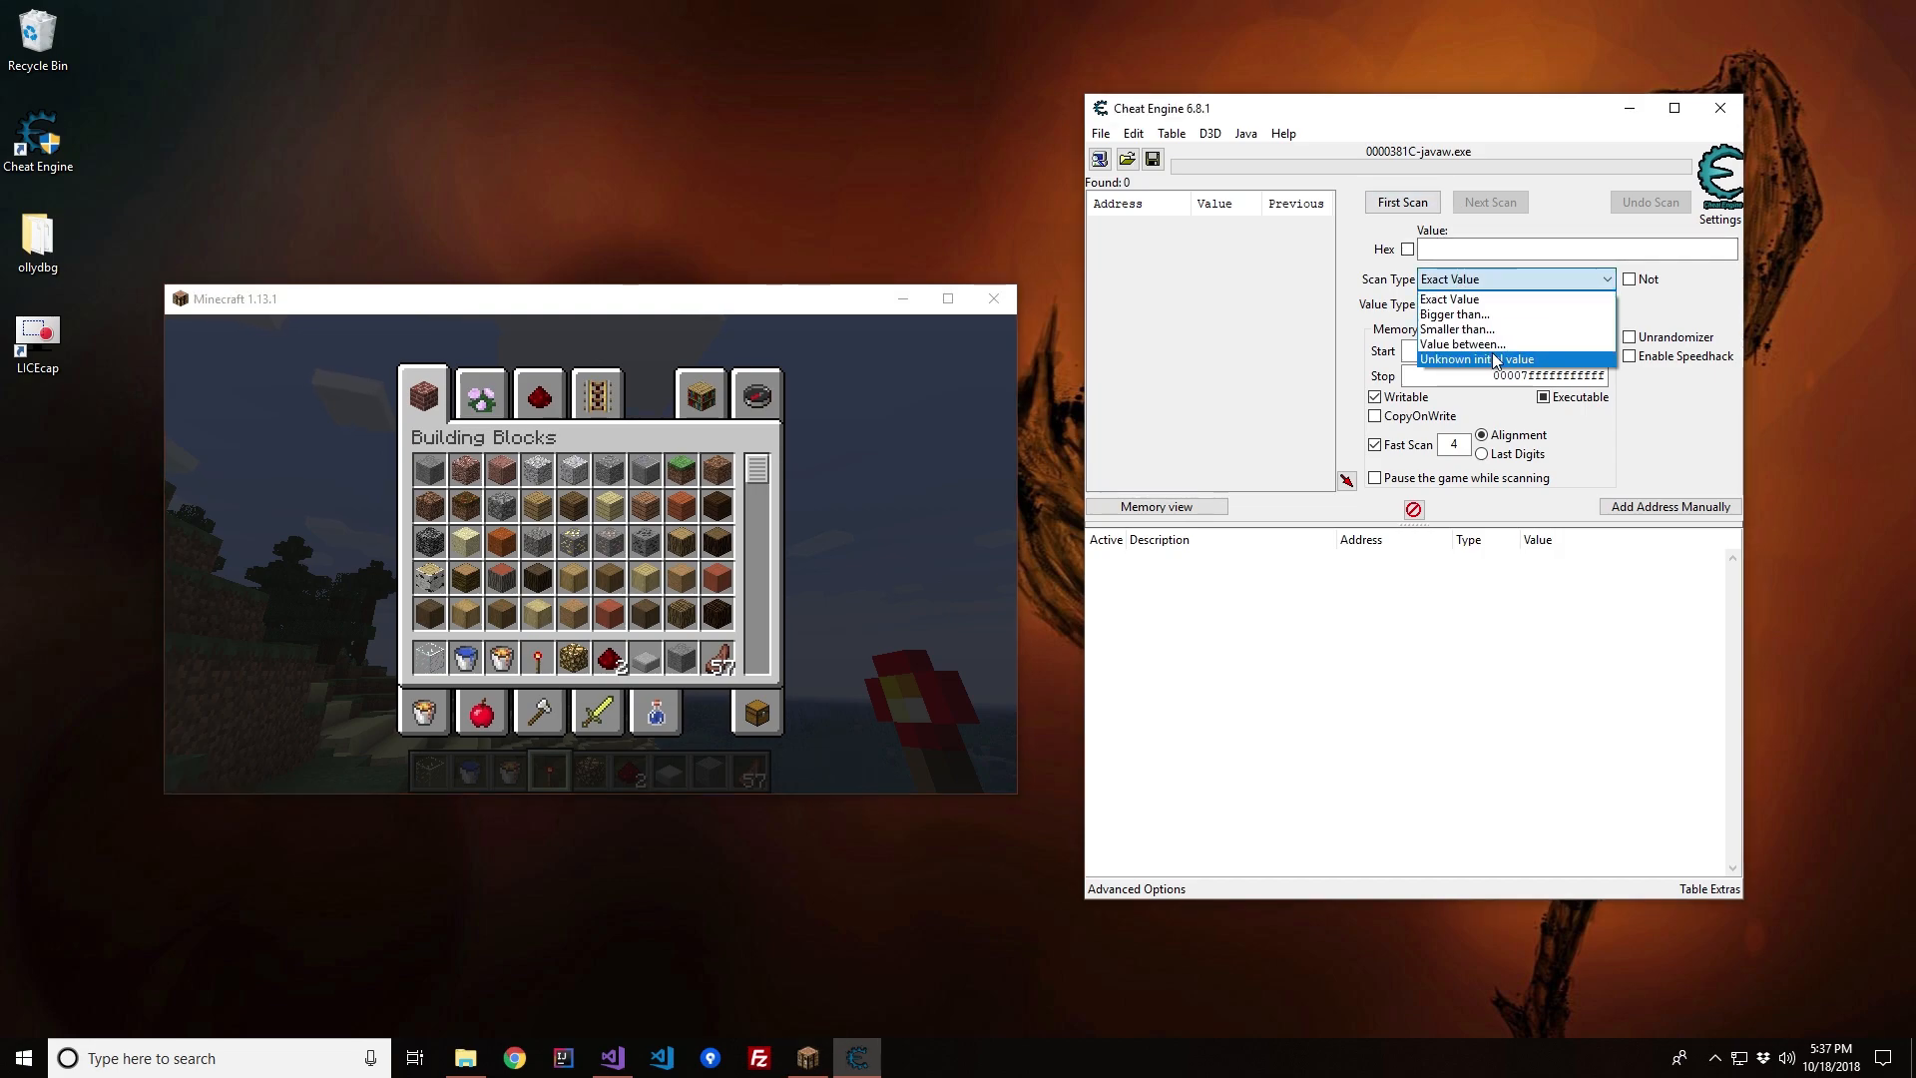
Step: Run an unknown-initial-value first scan, choose Increased value next, and set the game time to night
left_click(1477, 359)
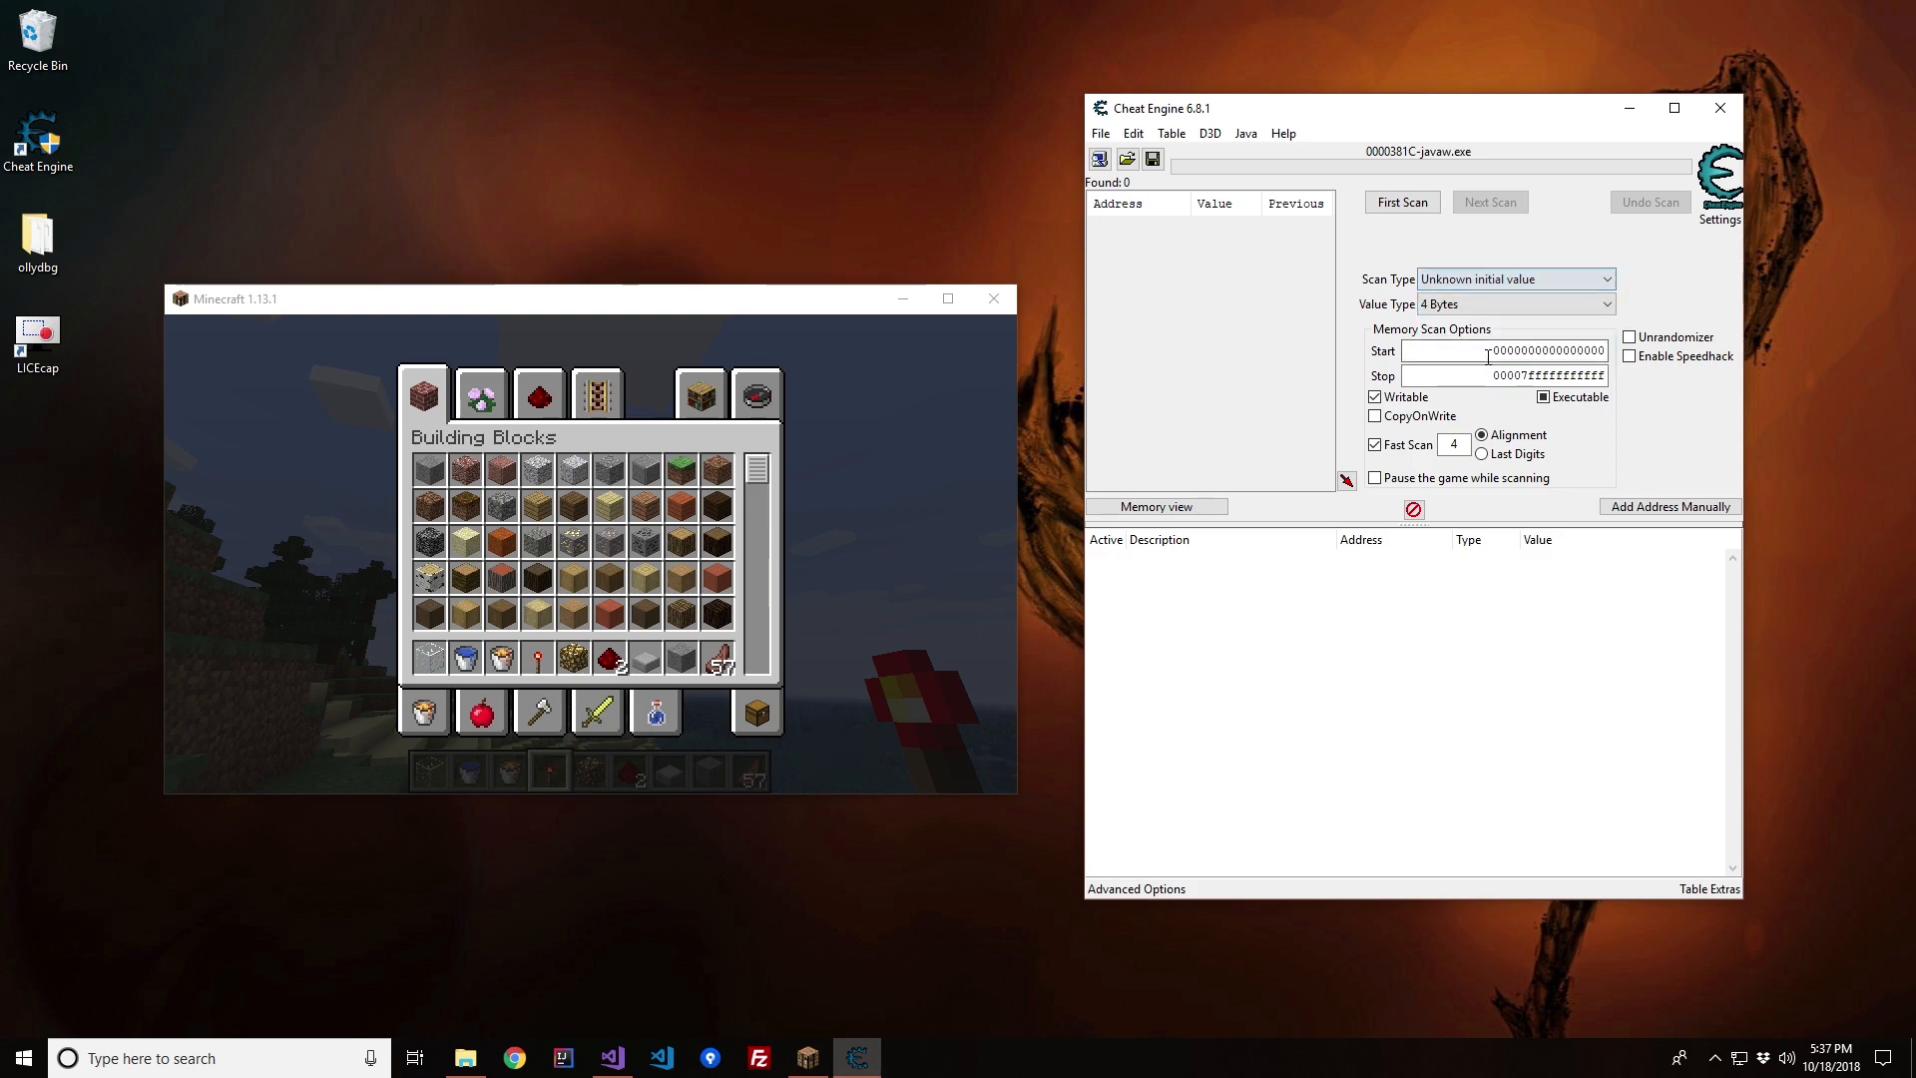
left_click(1401, 202)
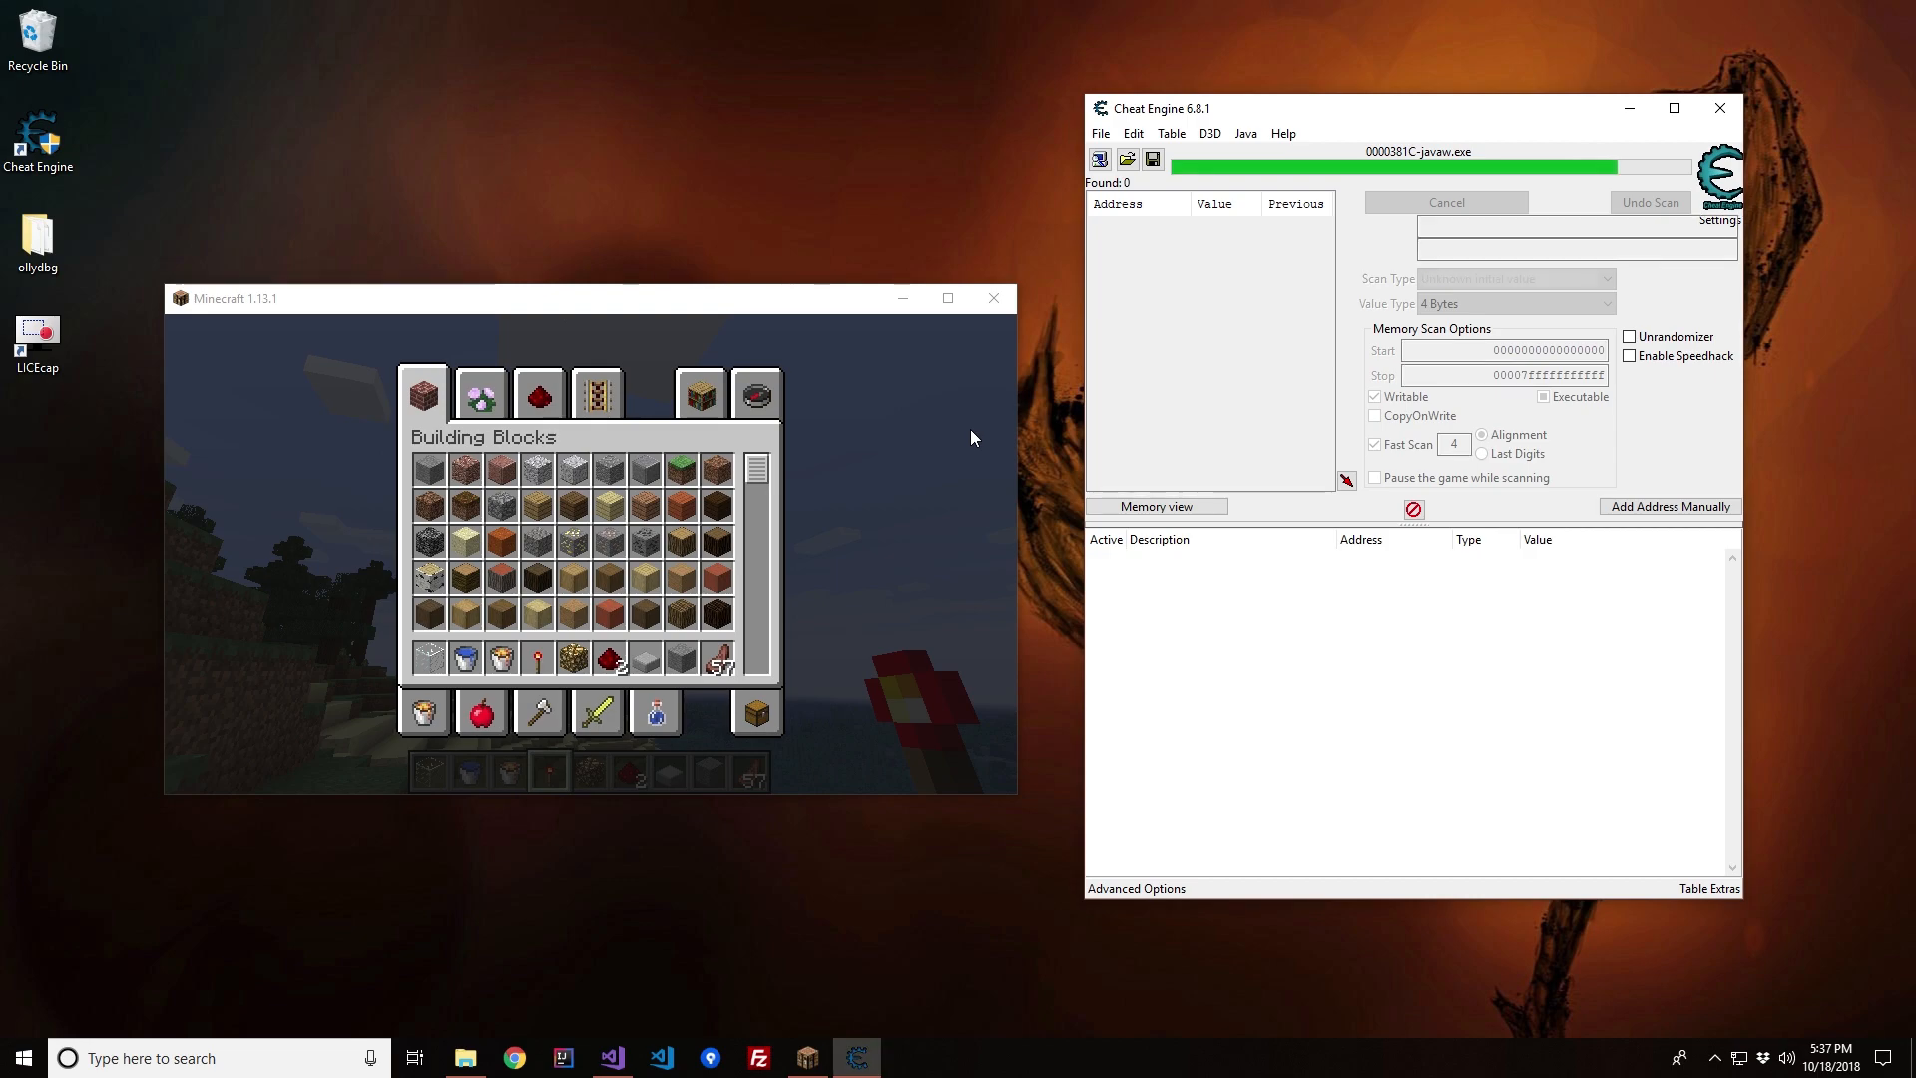
left_click(1445, 201)
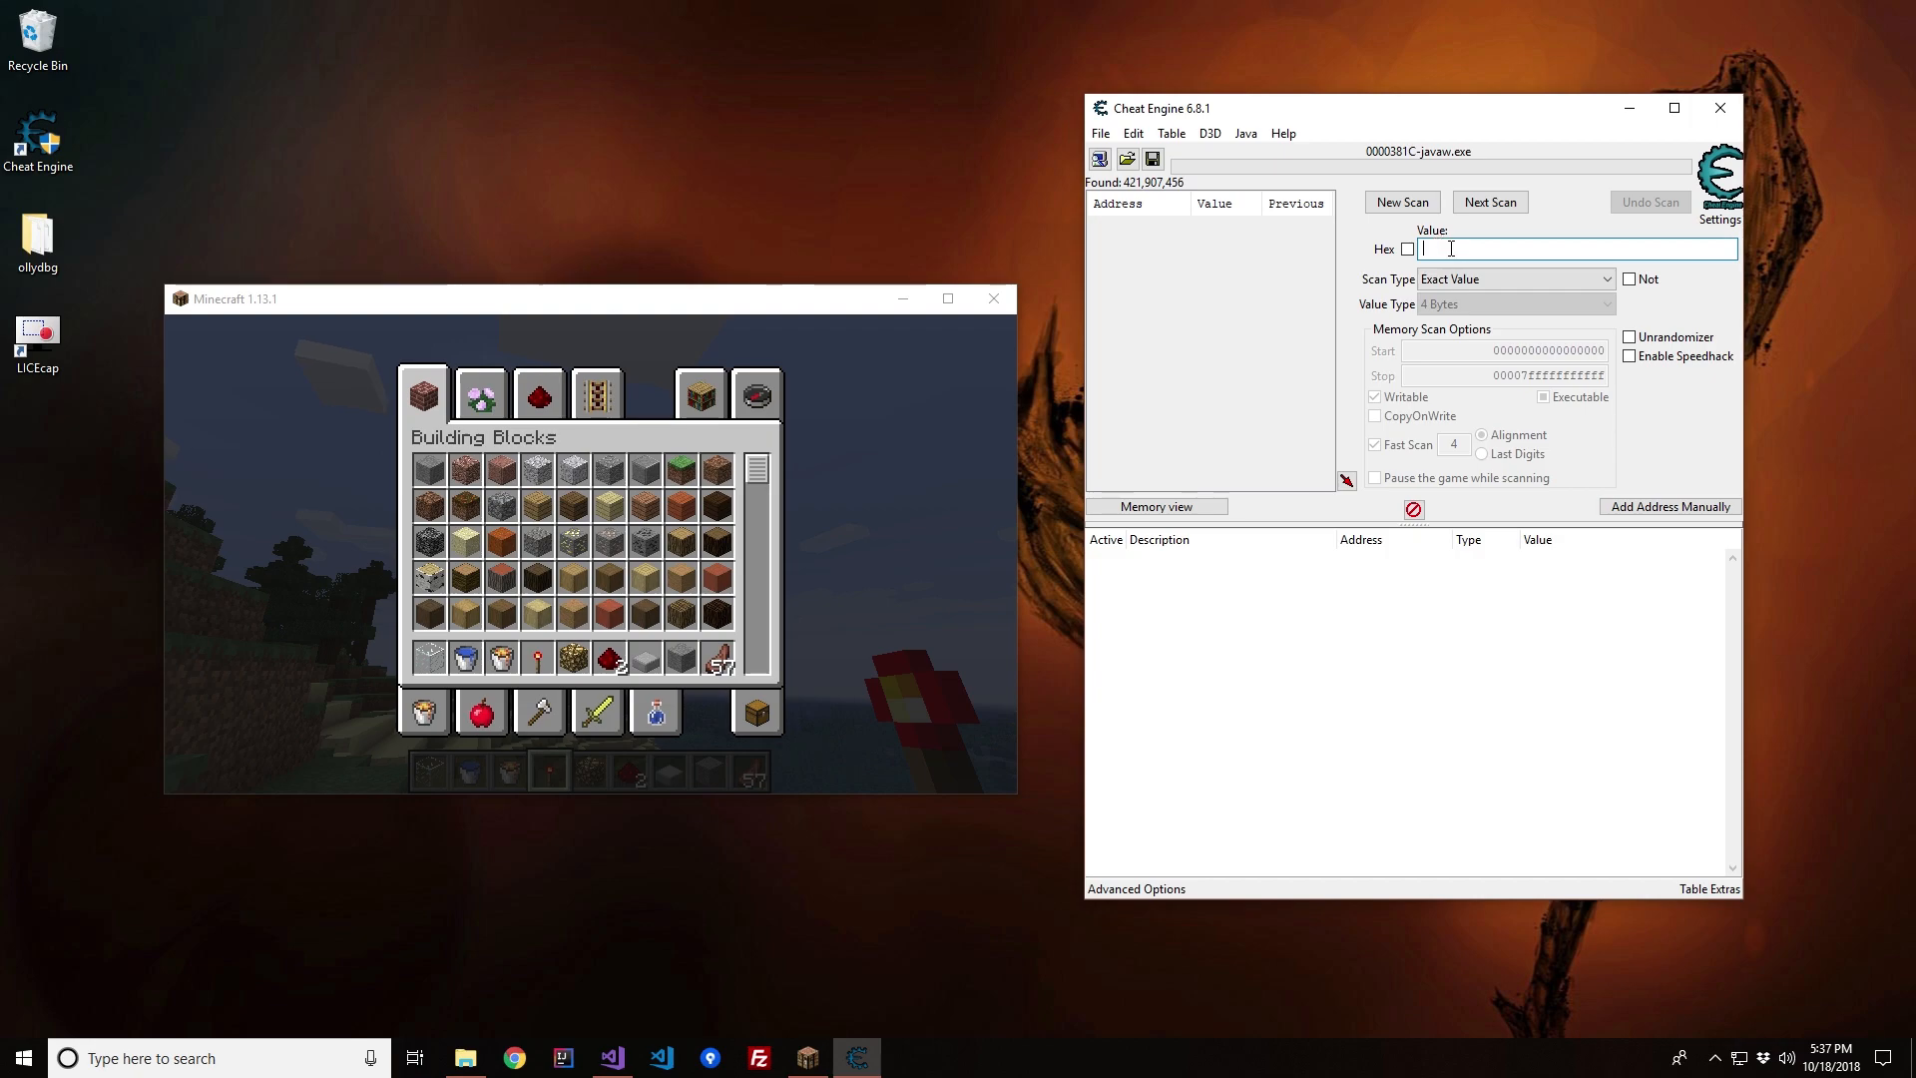
left_click(1605, 279)
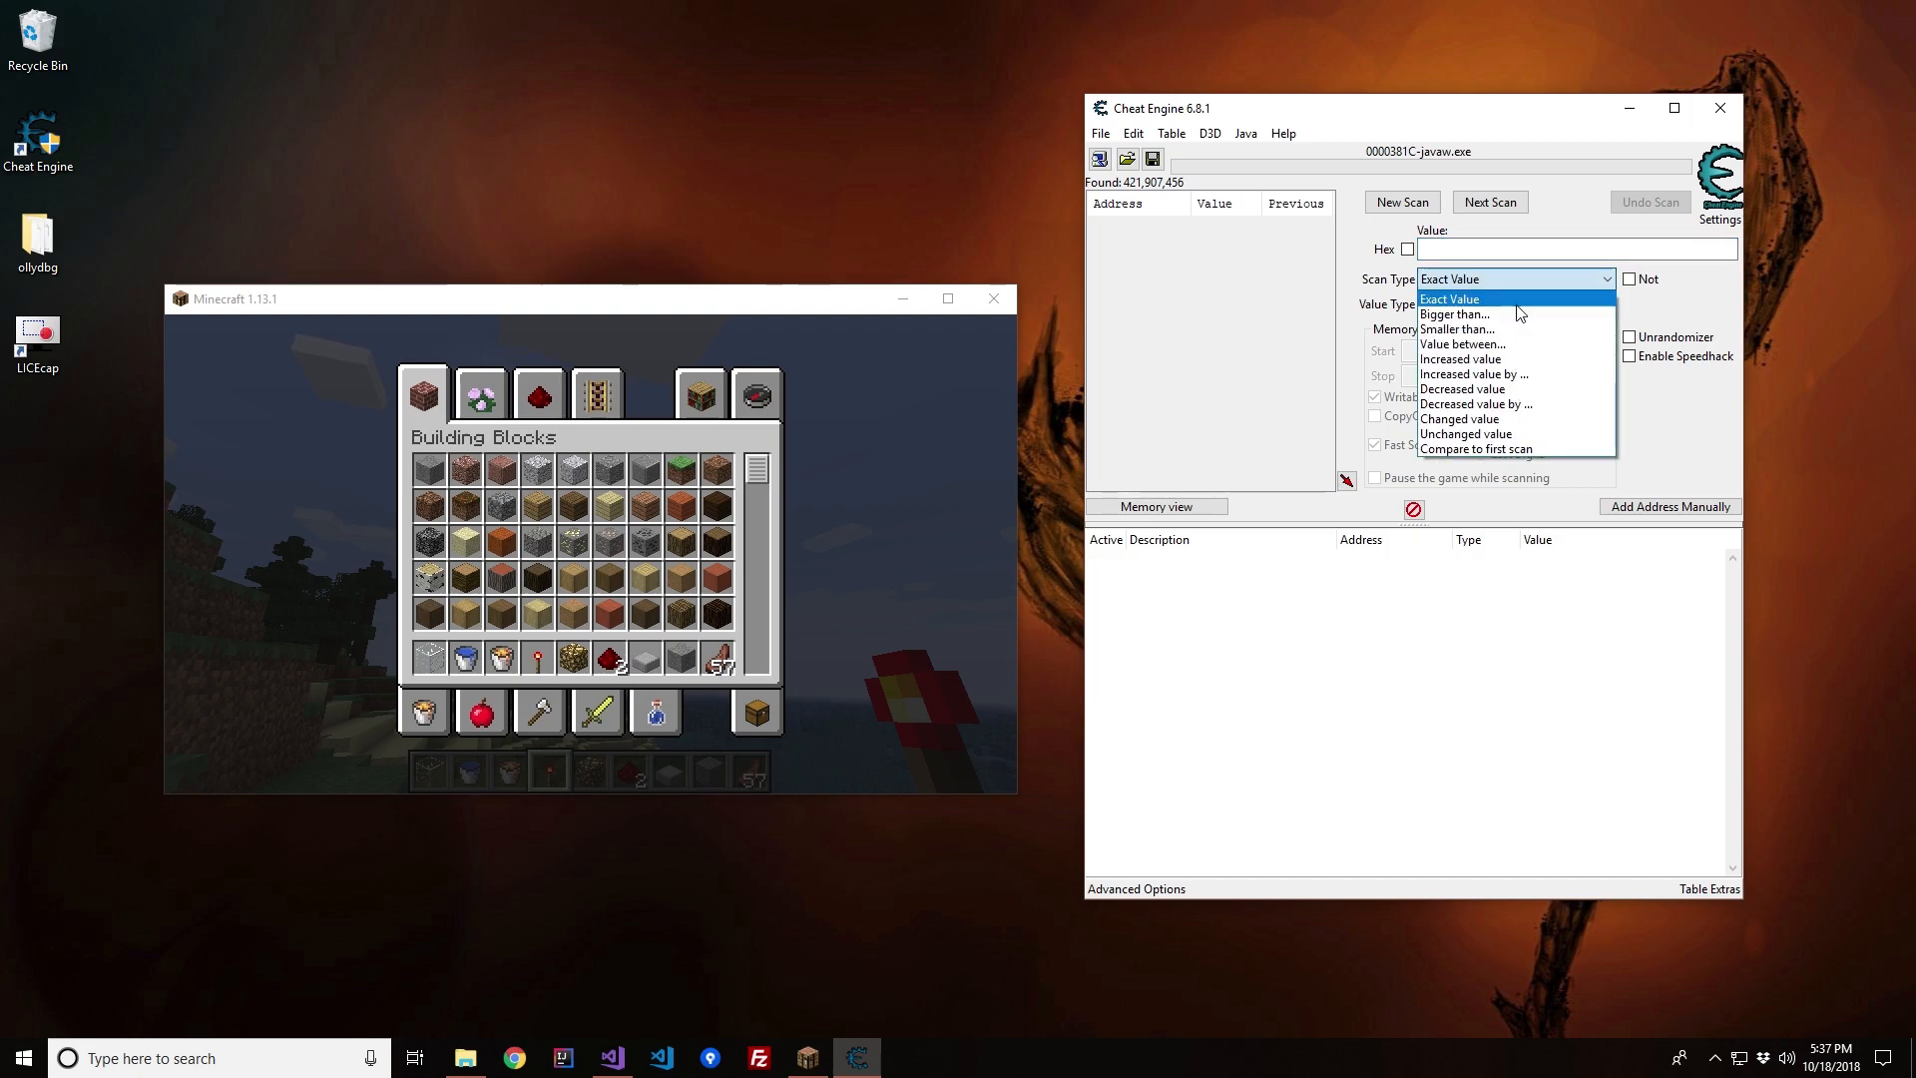
mouse_move(1516, 373)
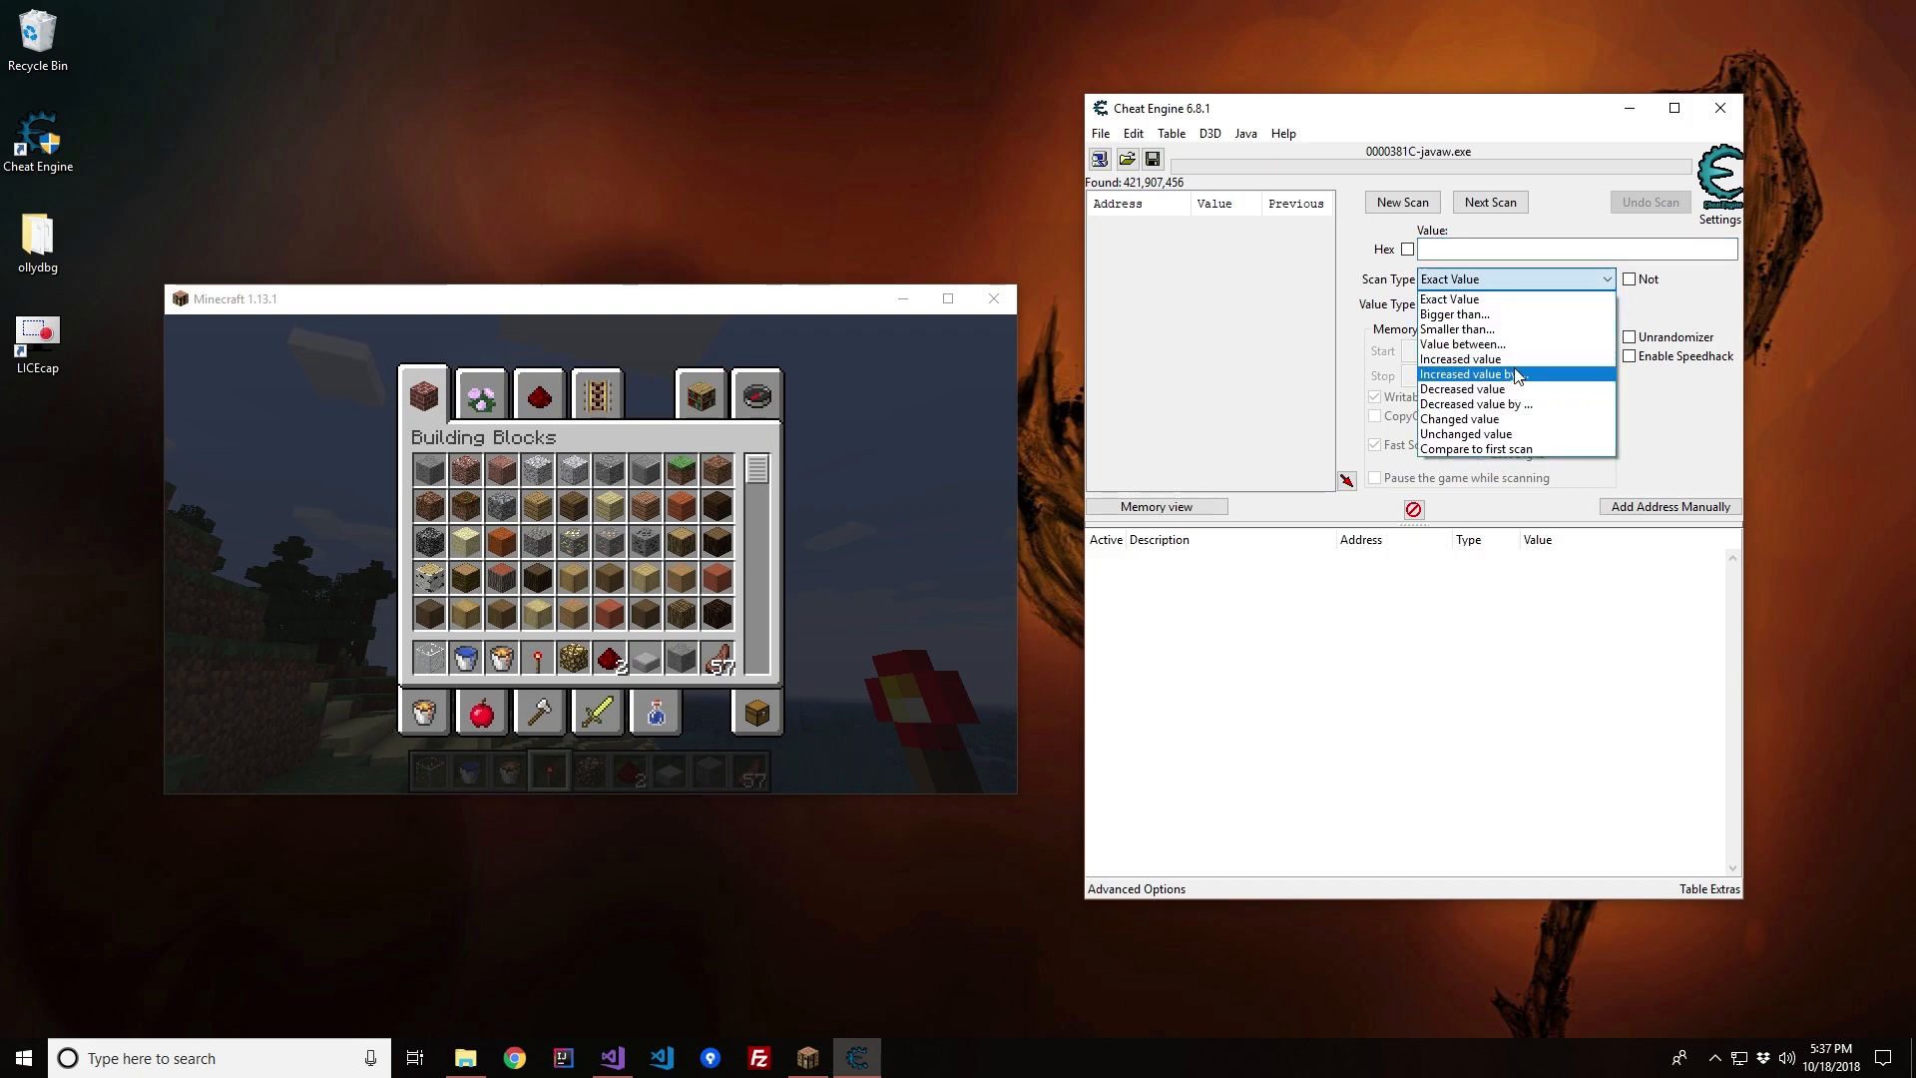
left_click(1460, 357)
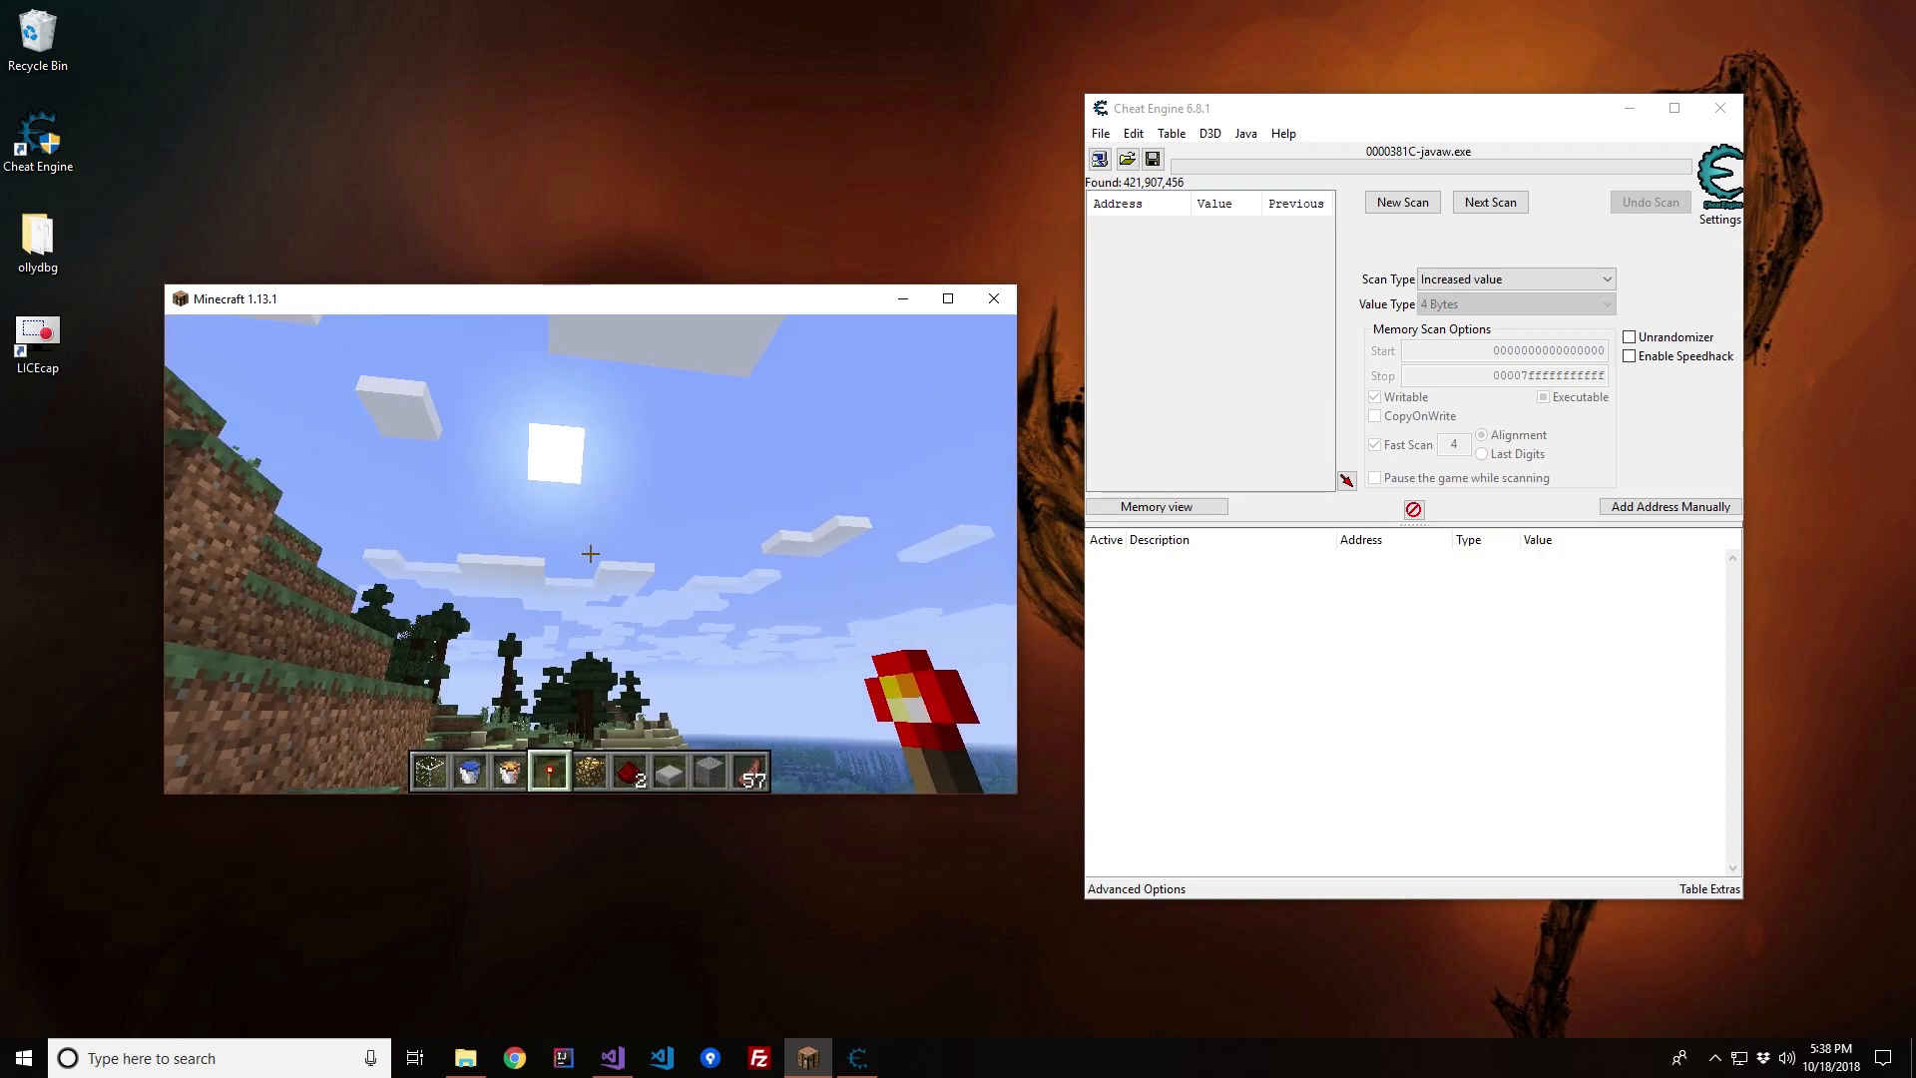
type("/time set night")
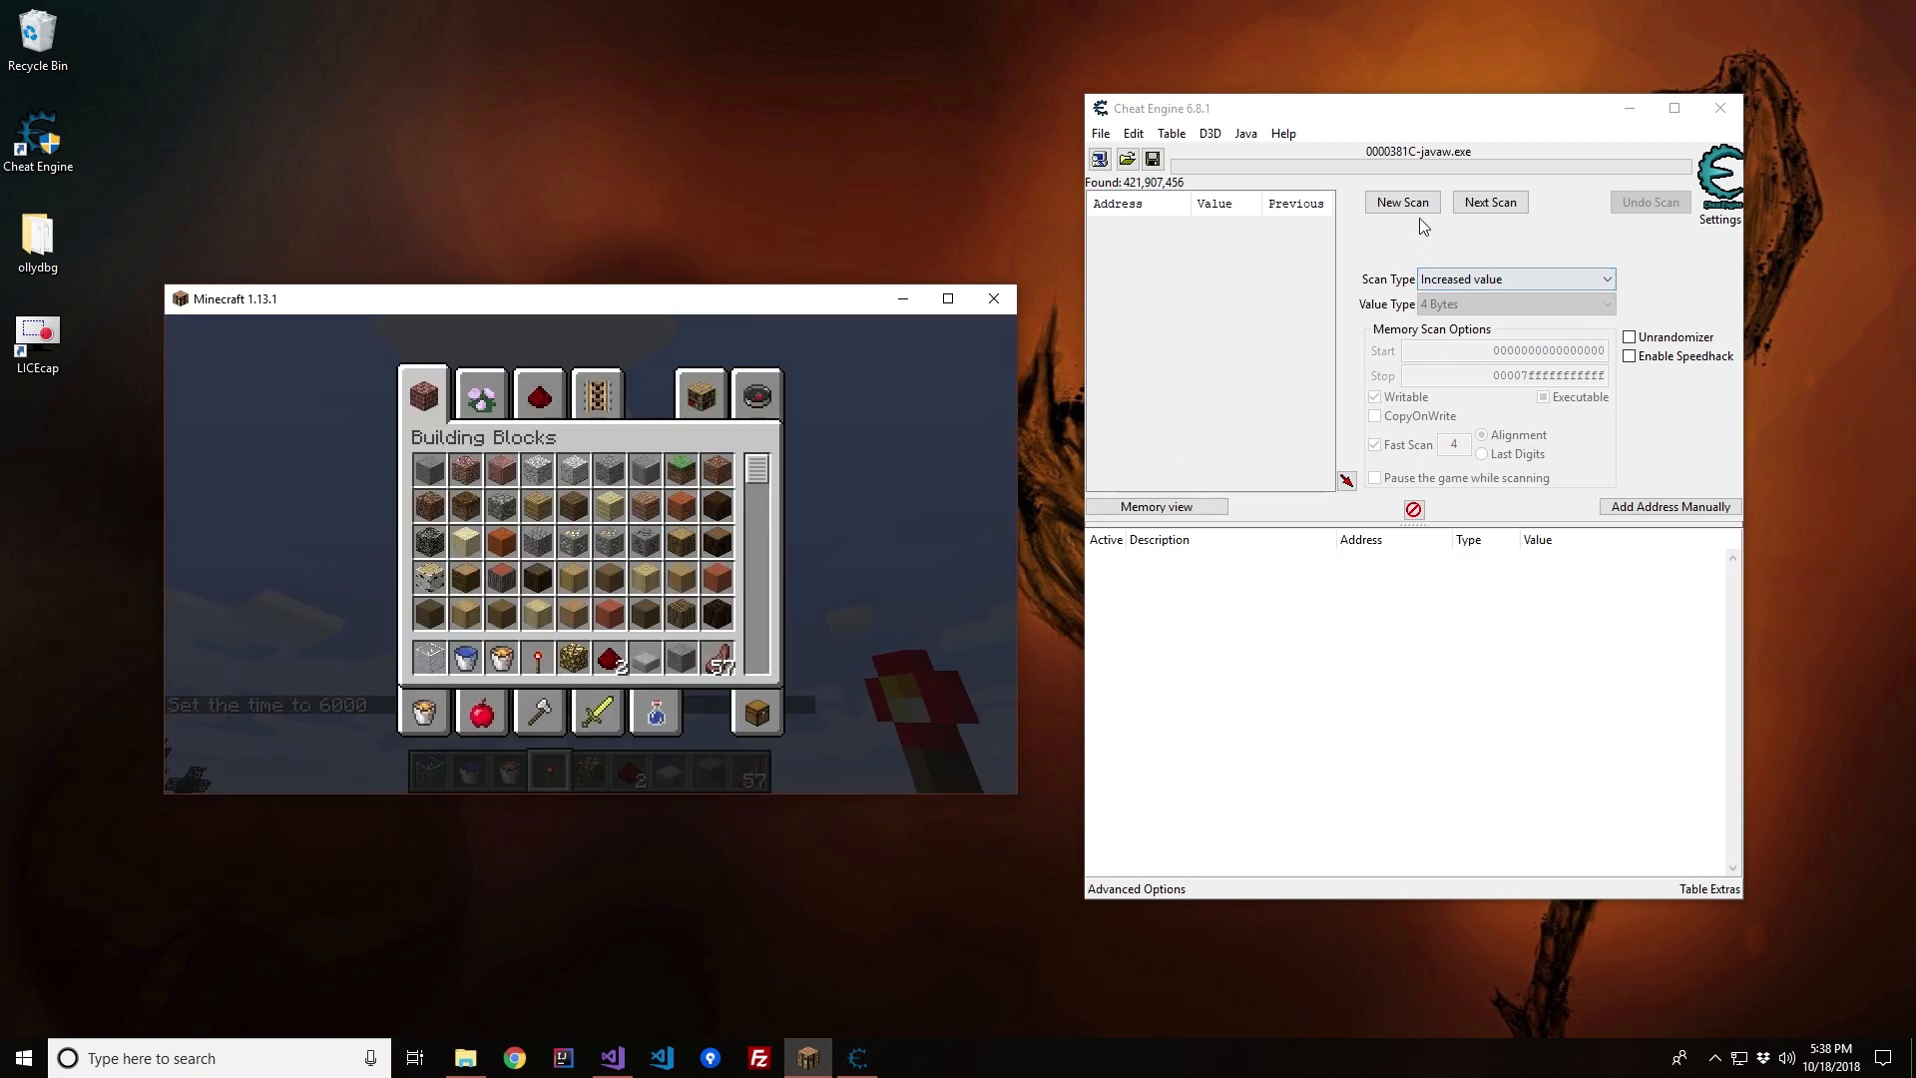
Step: Run several increased-value next scans as game time rises to narrow the results
left_click(1489, 202)
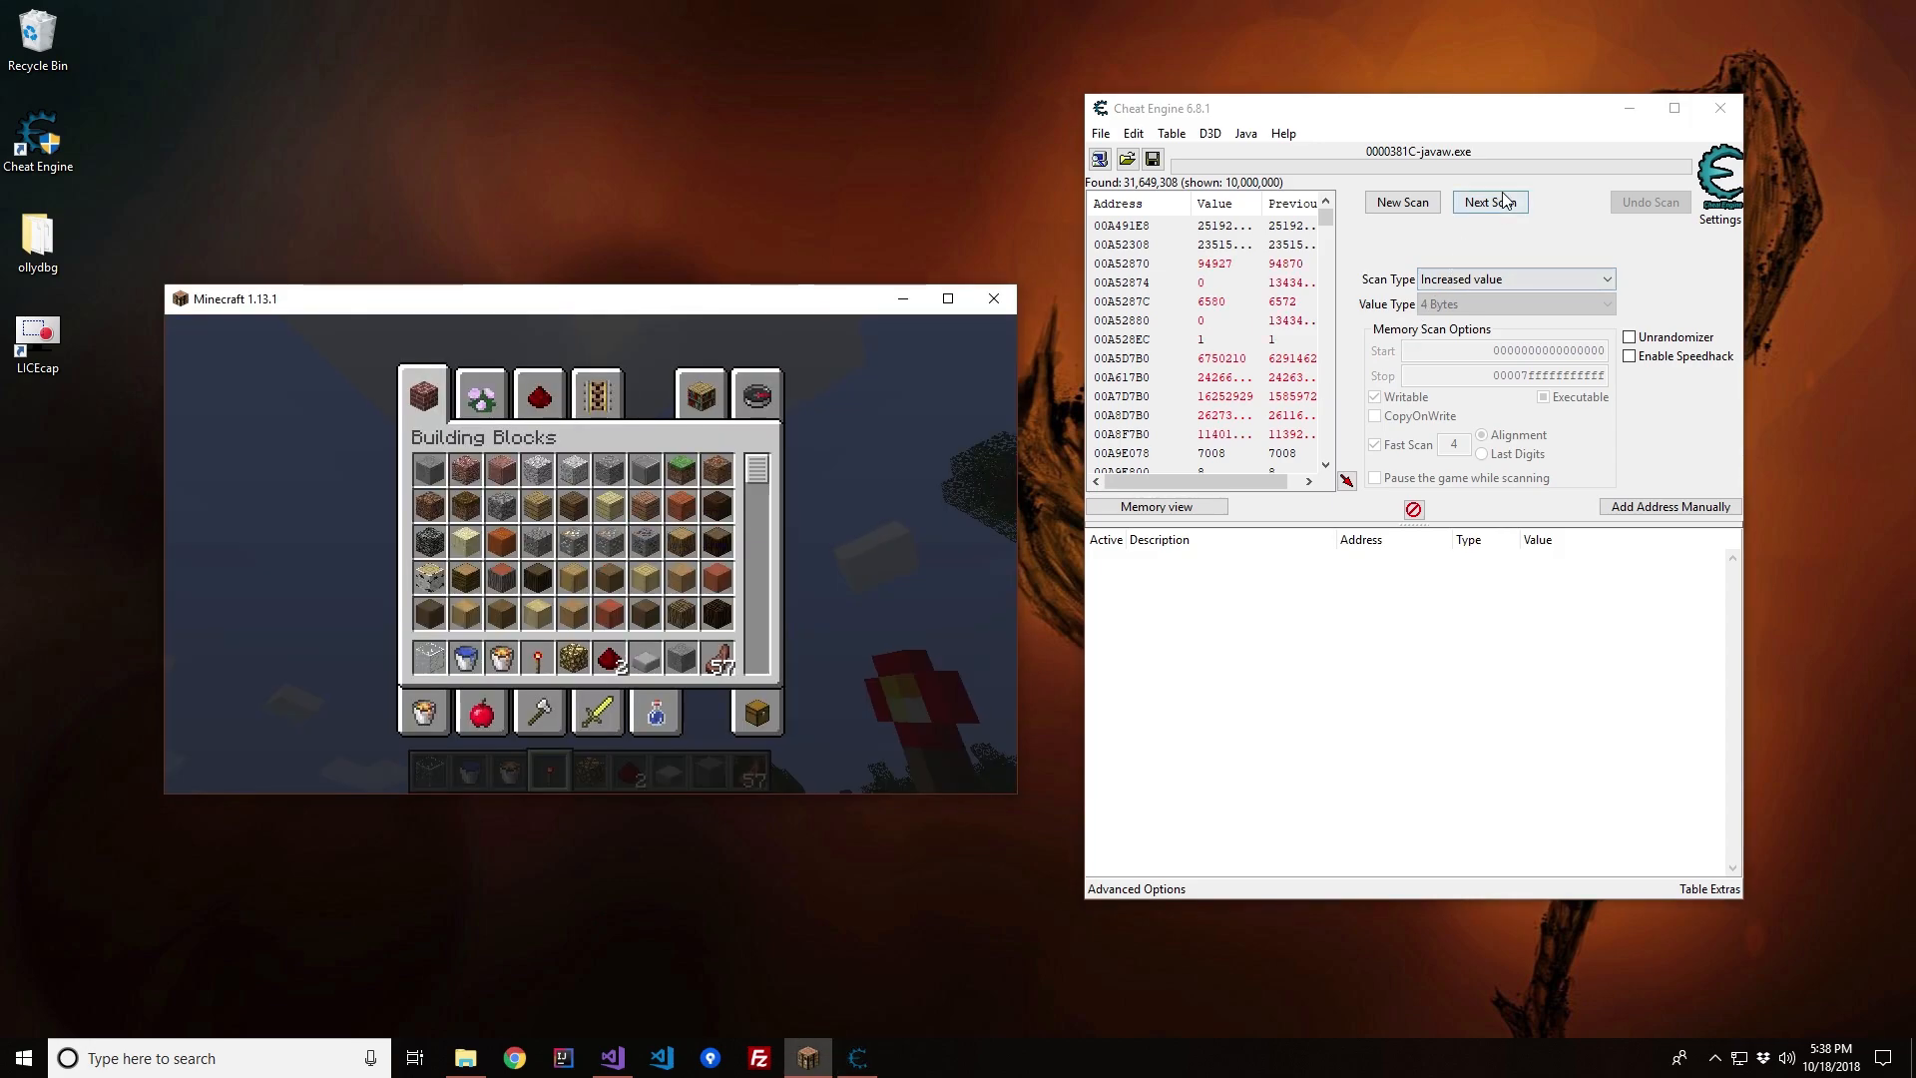
left_click(1489, 201)
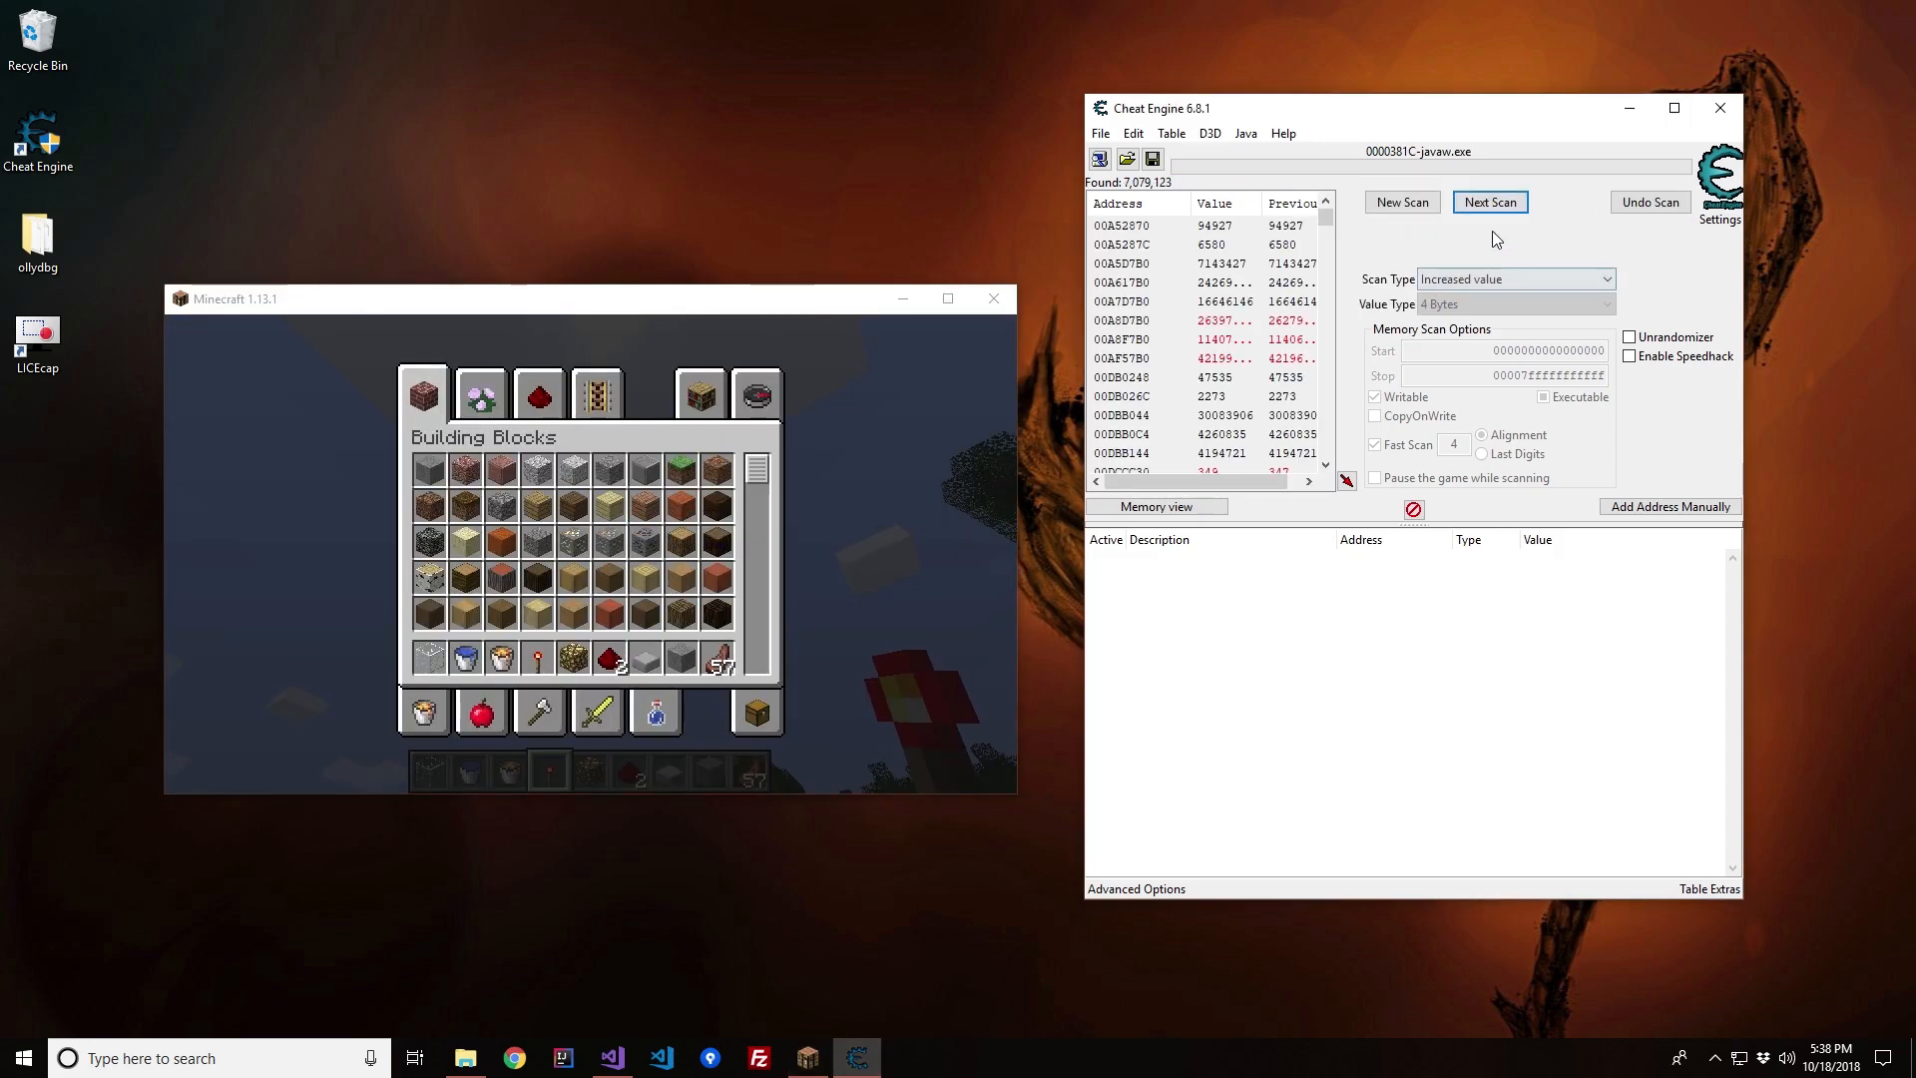
left_click(1489, 201)
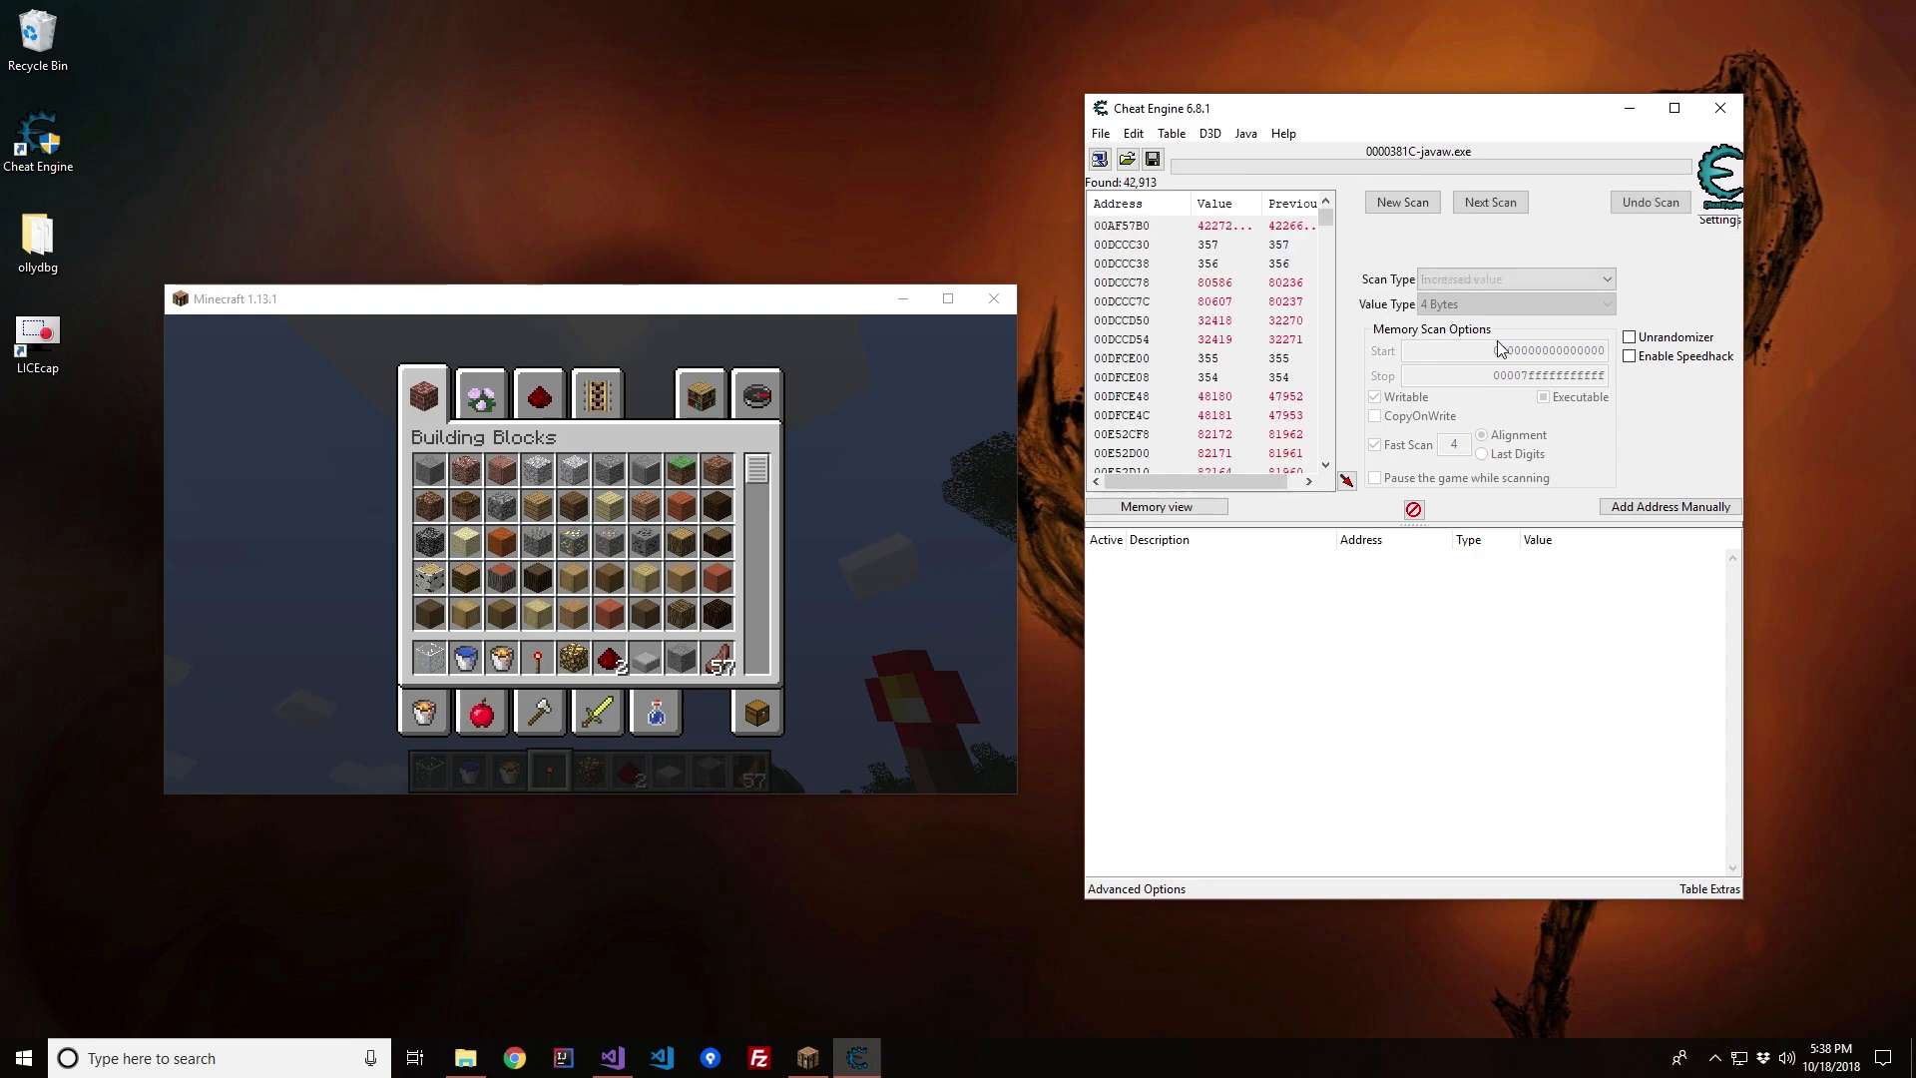
left_click(1488, 202)
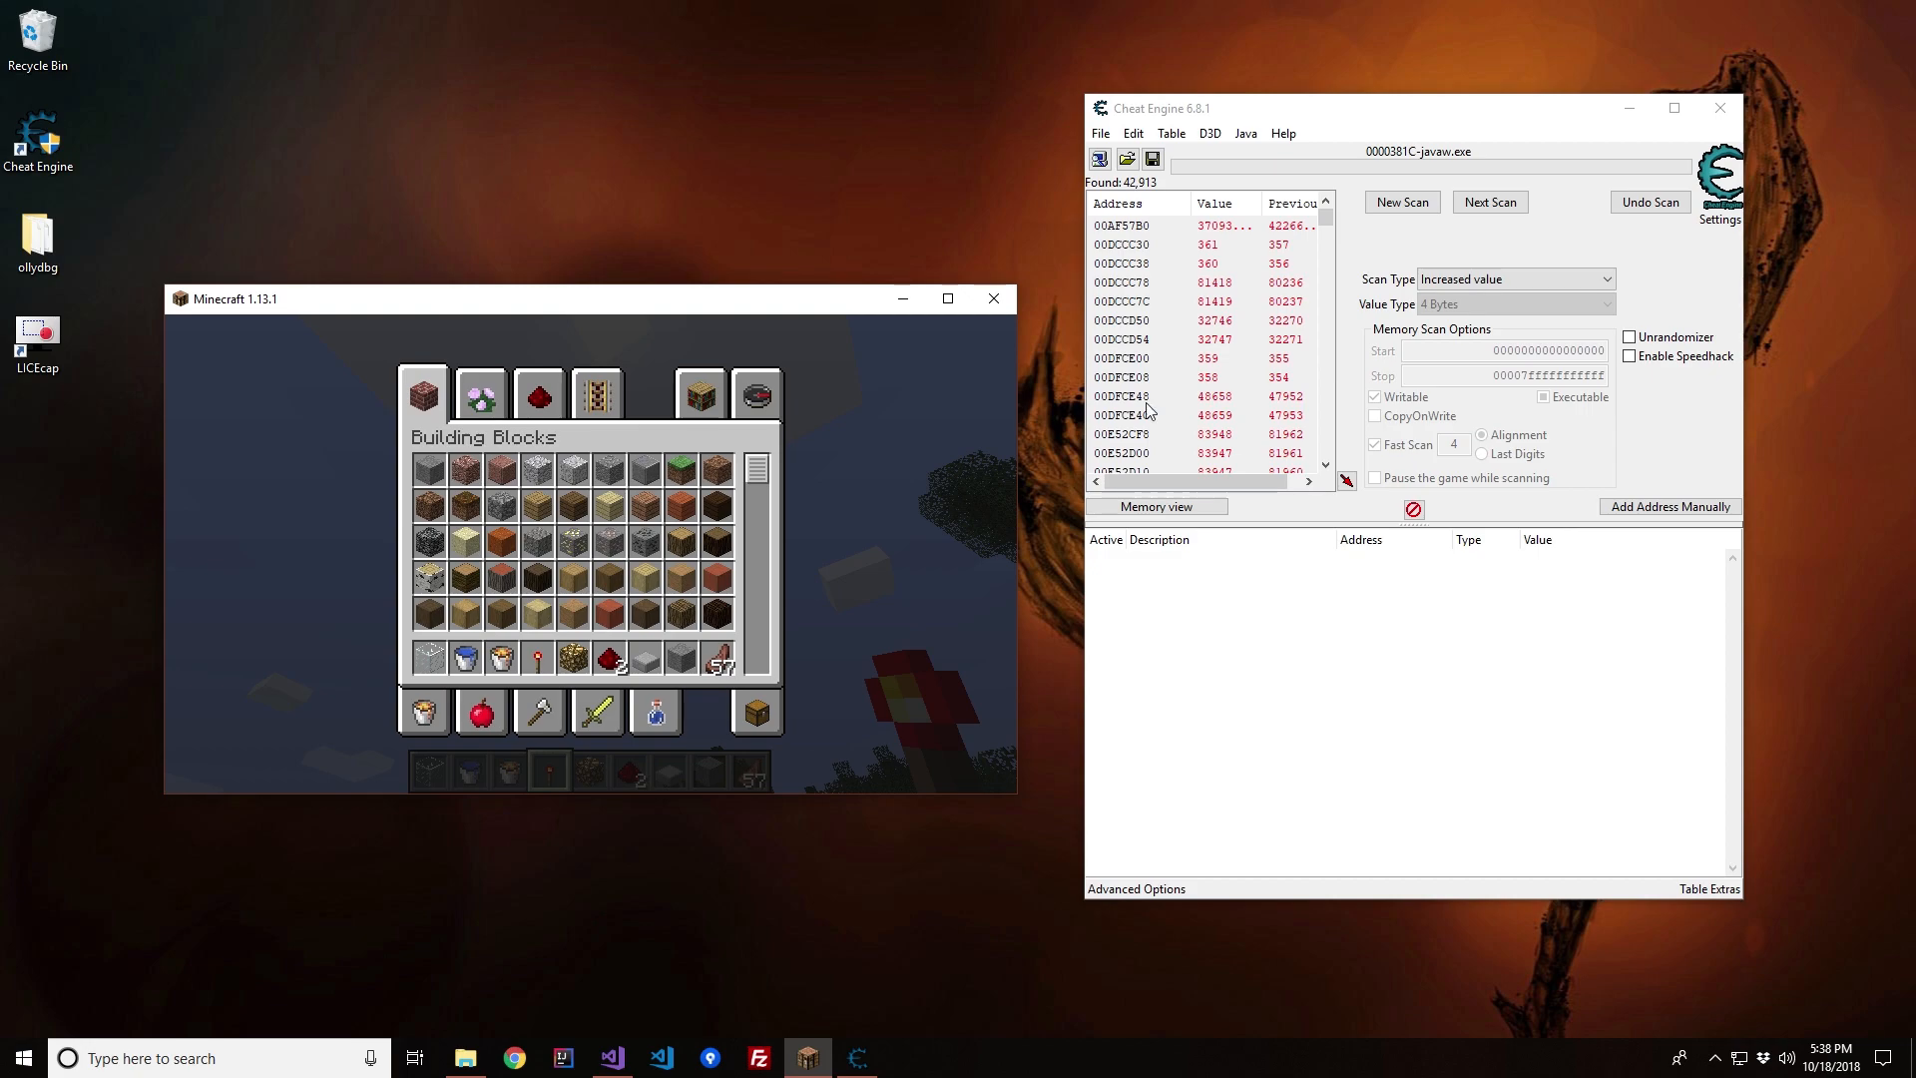
mouse_move(1216, 357)
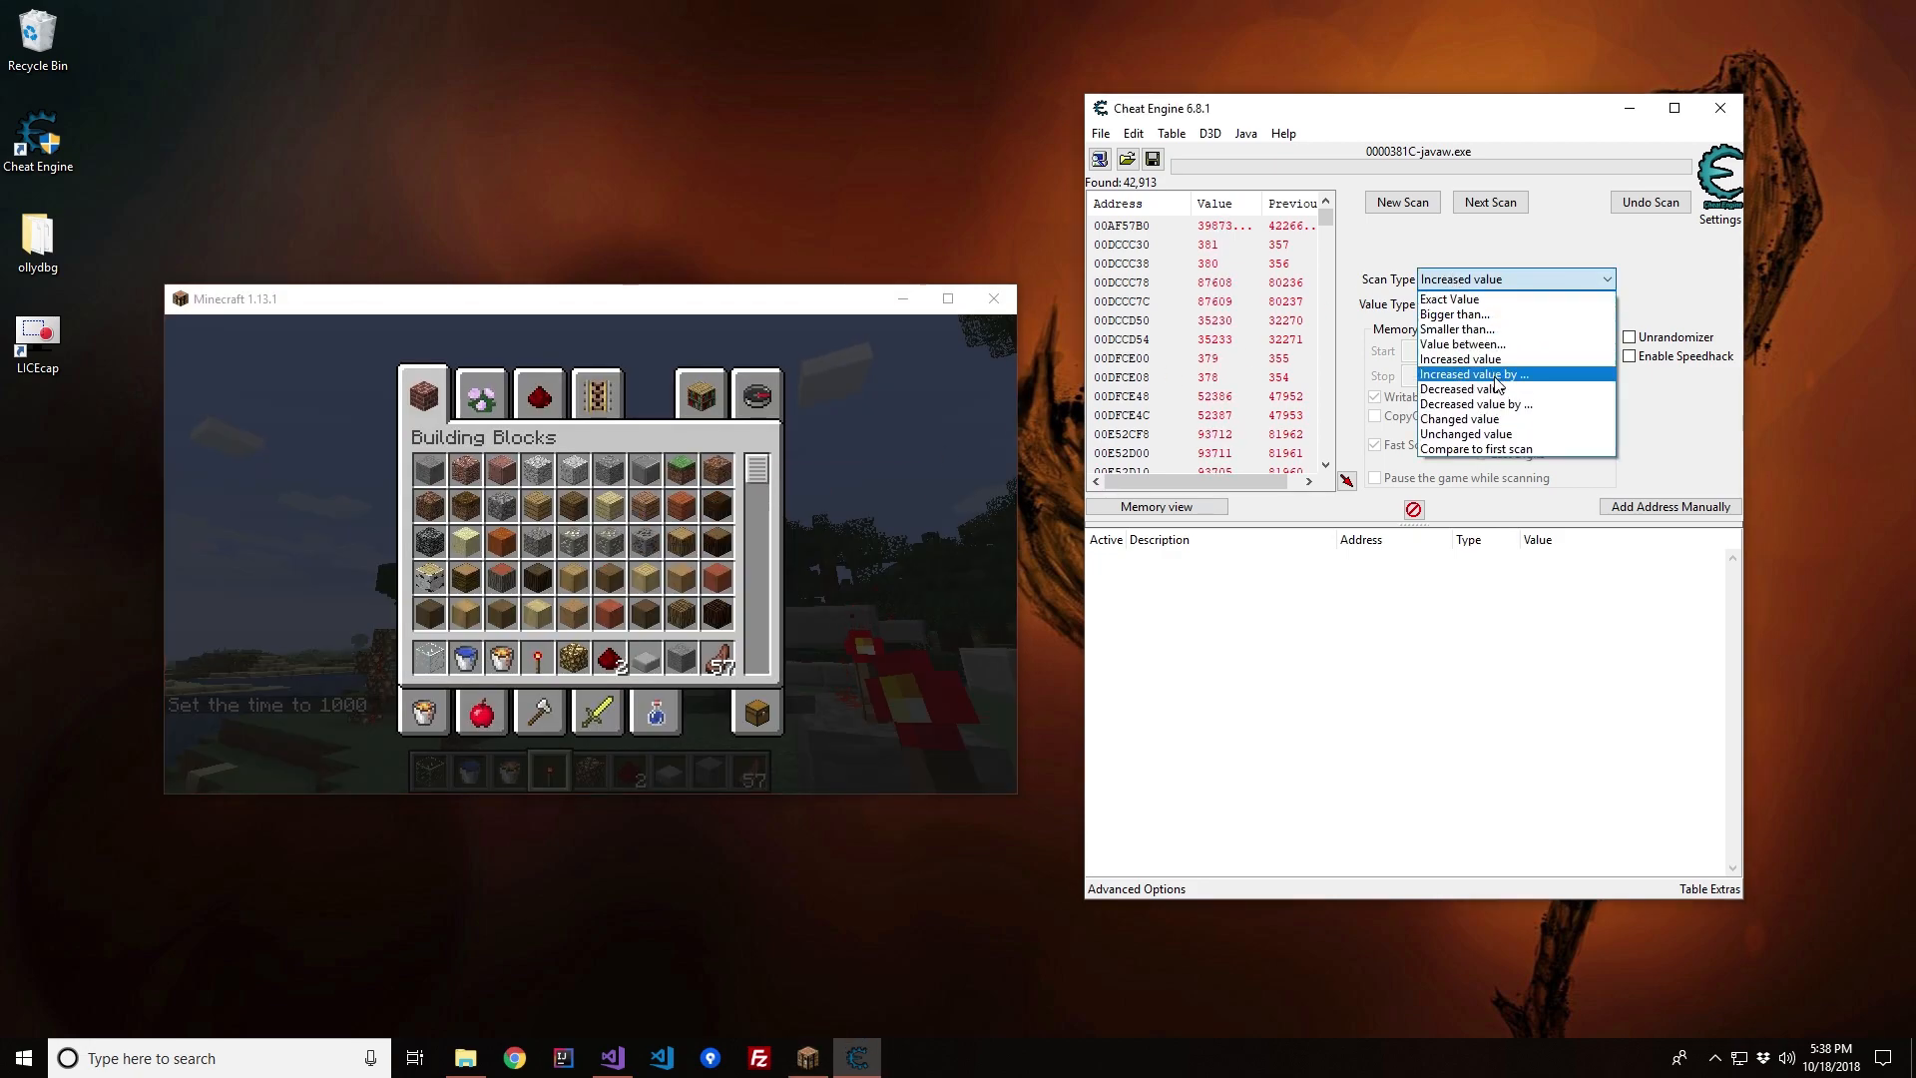
Step: Alternate decreased and increased value scans until only addresses CBC00068 and D64CE830 remain
left_click(1461, 390)
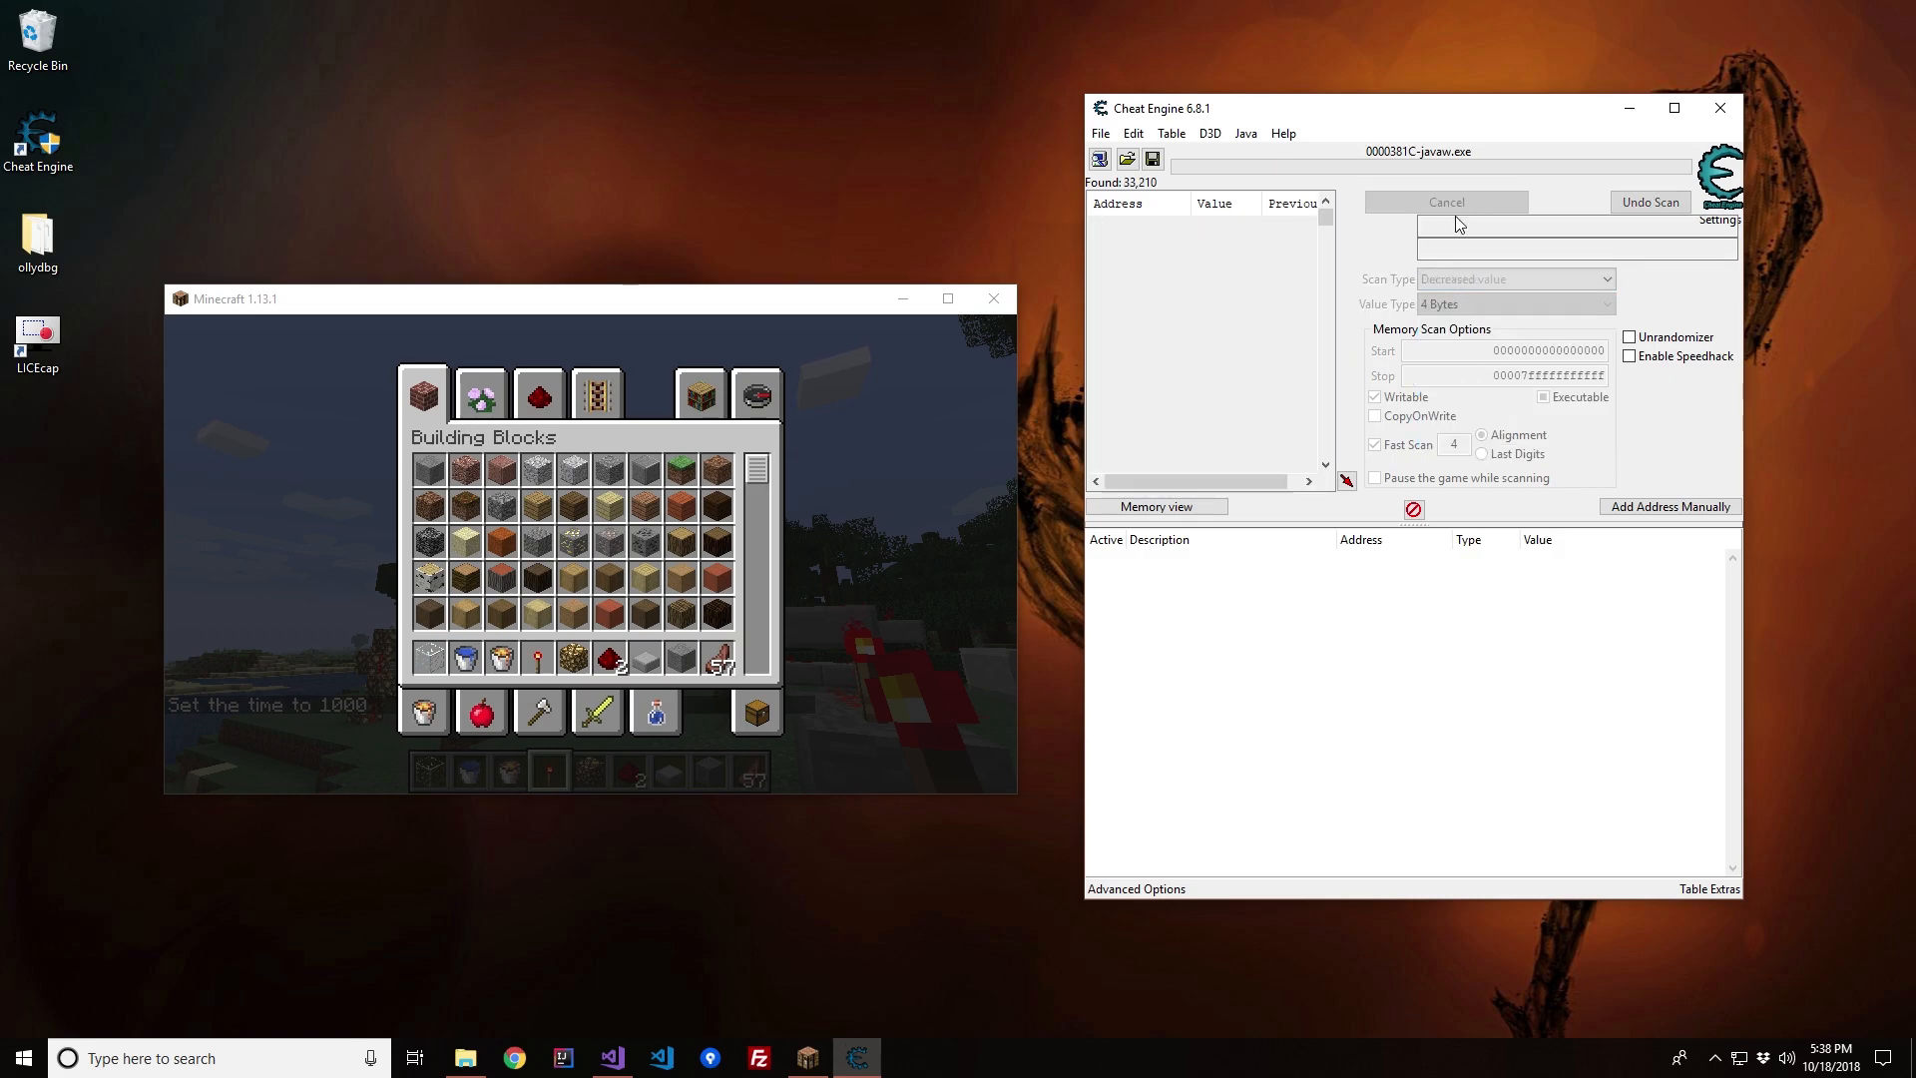
left_click(1445, 201)
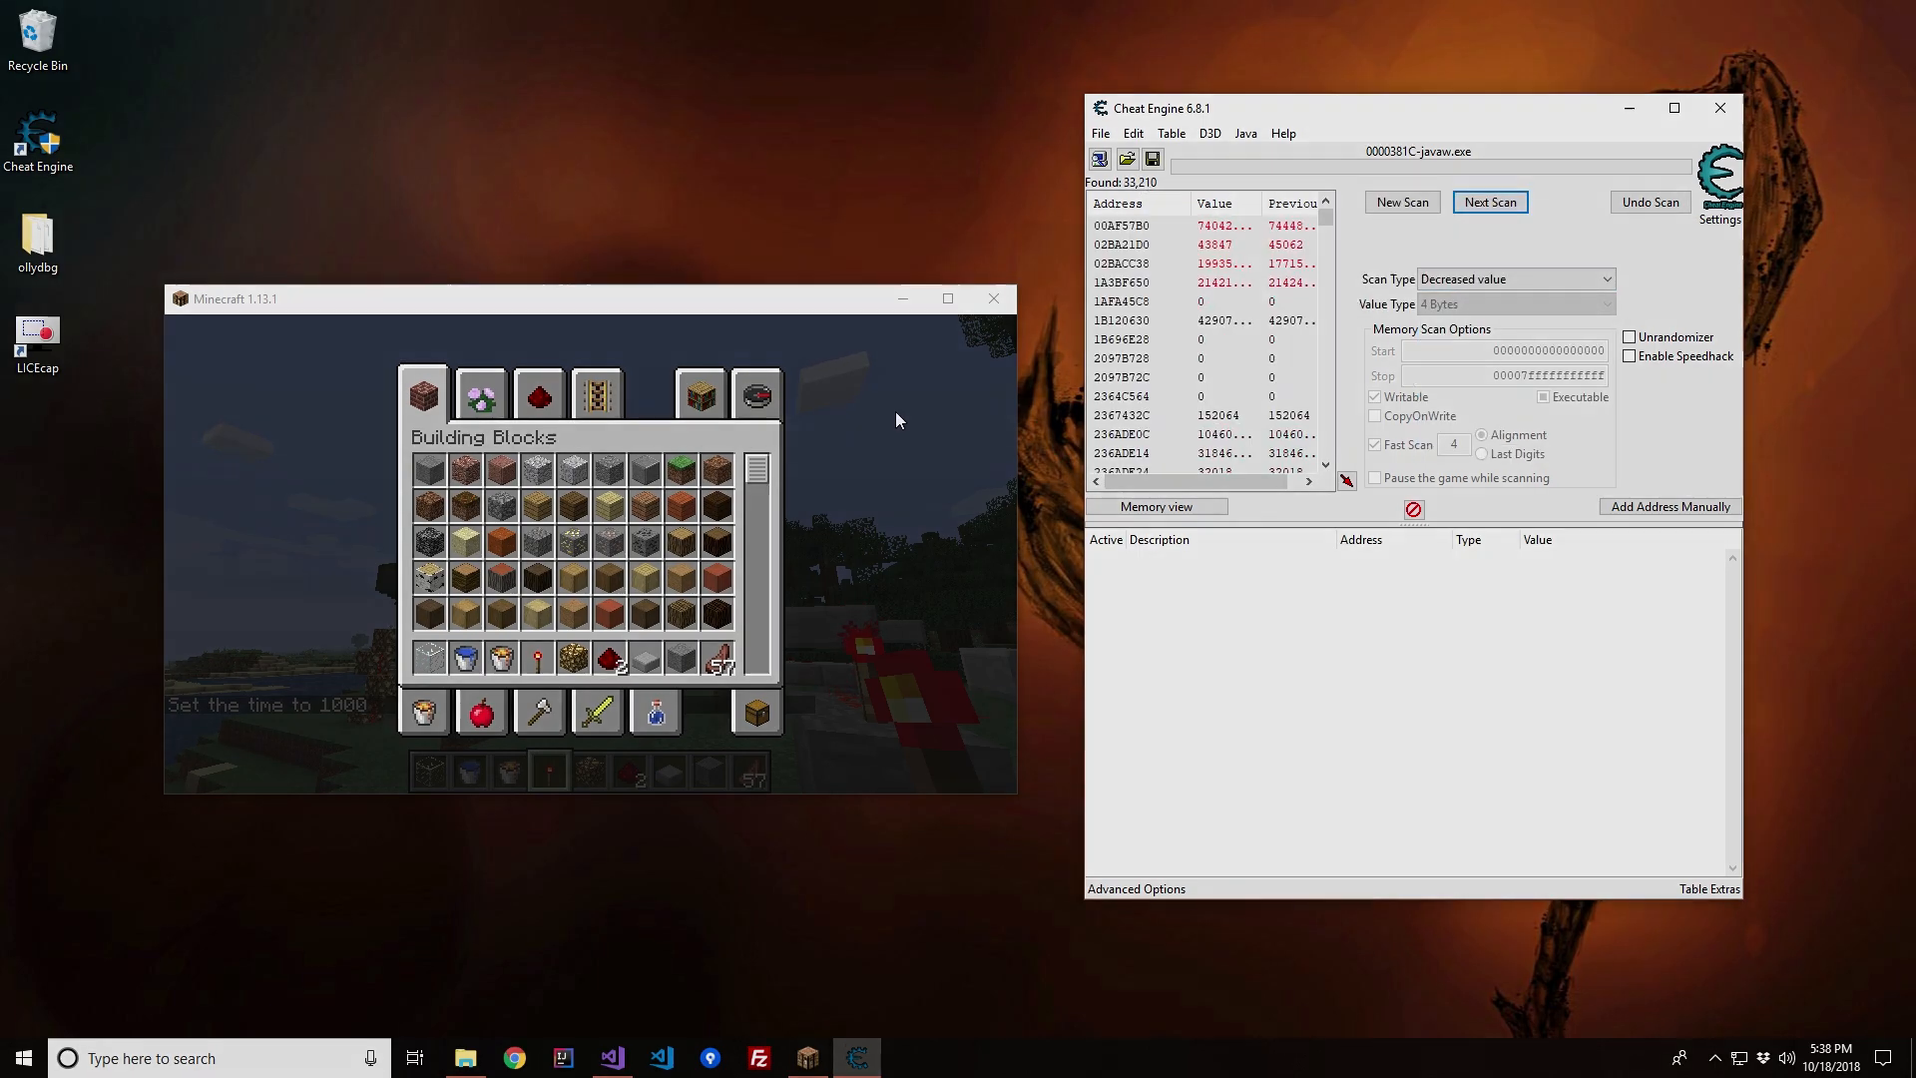
left_click(1489, 201)
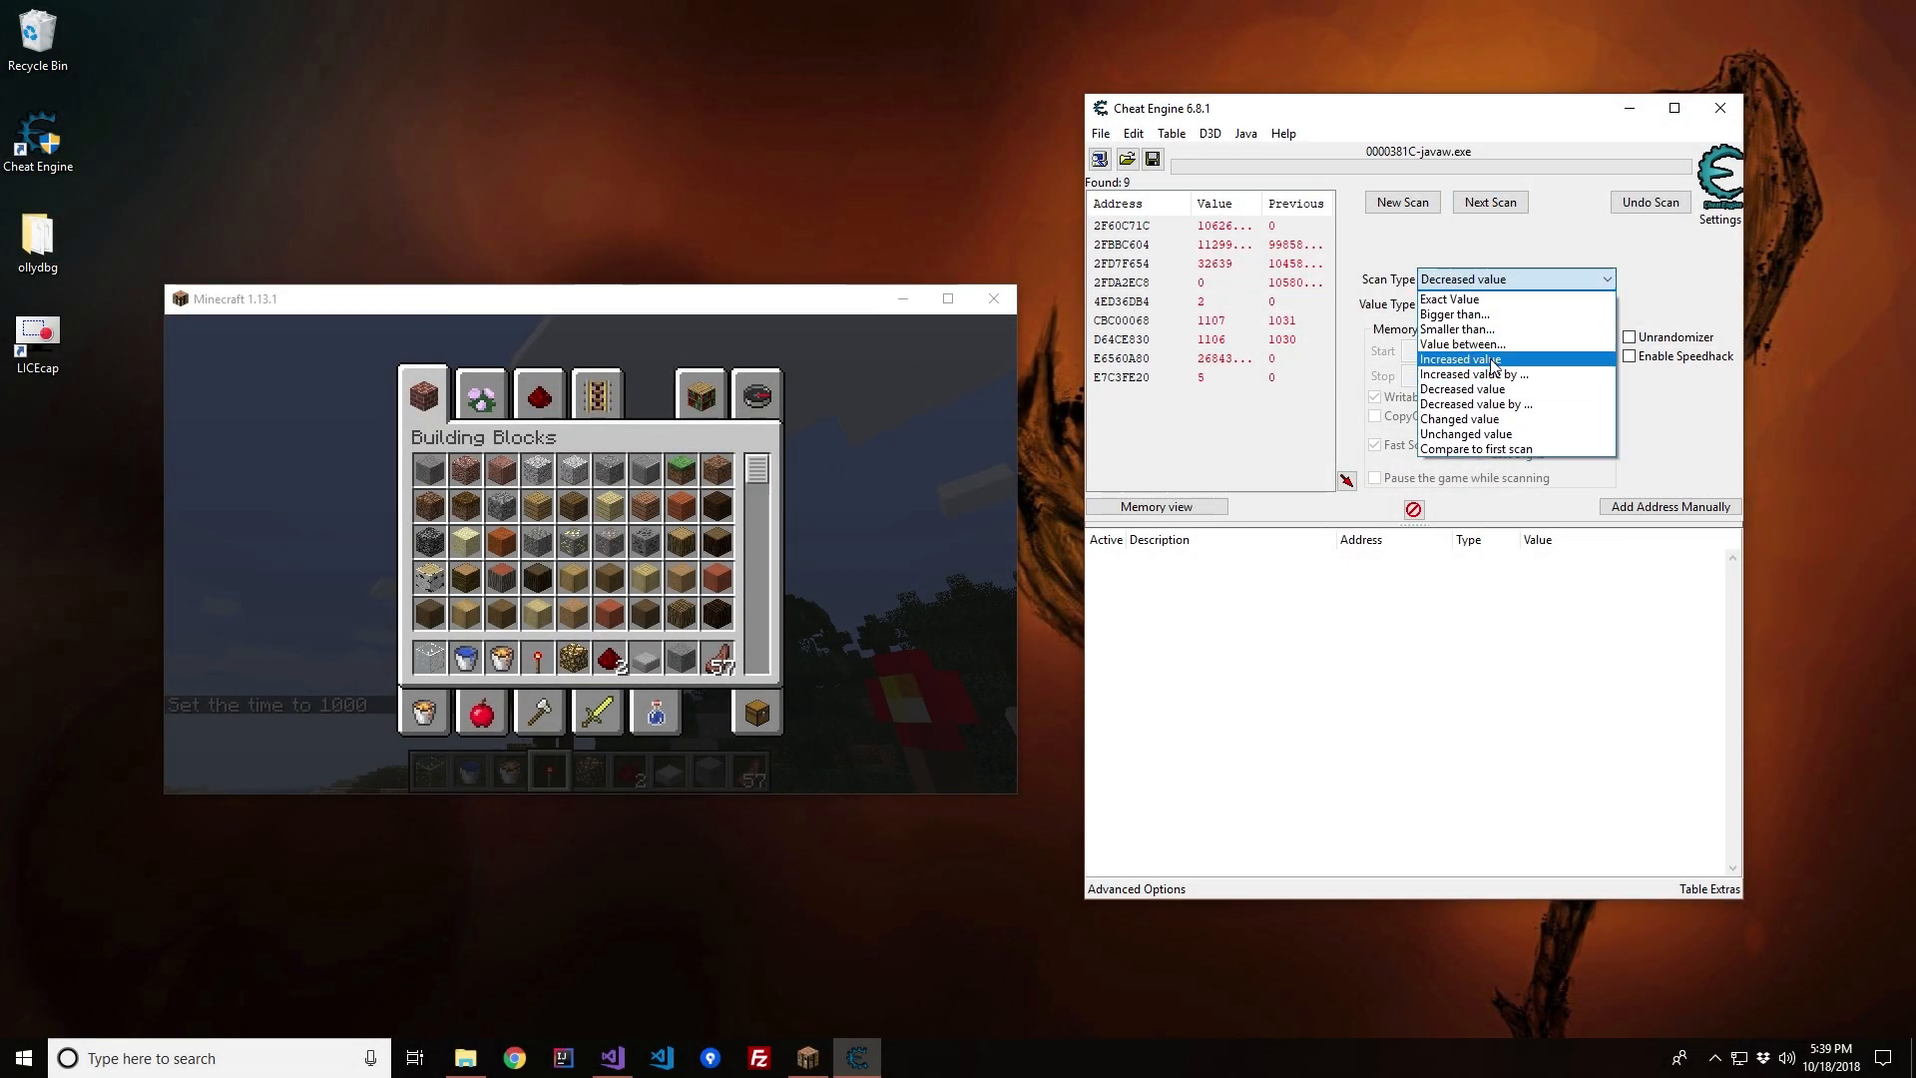
left_click(1459, 357)
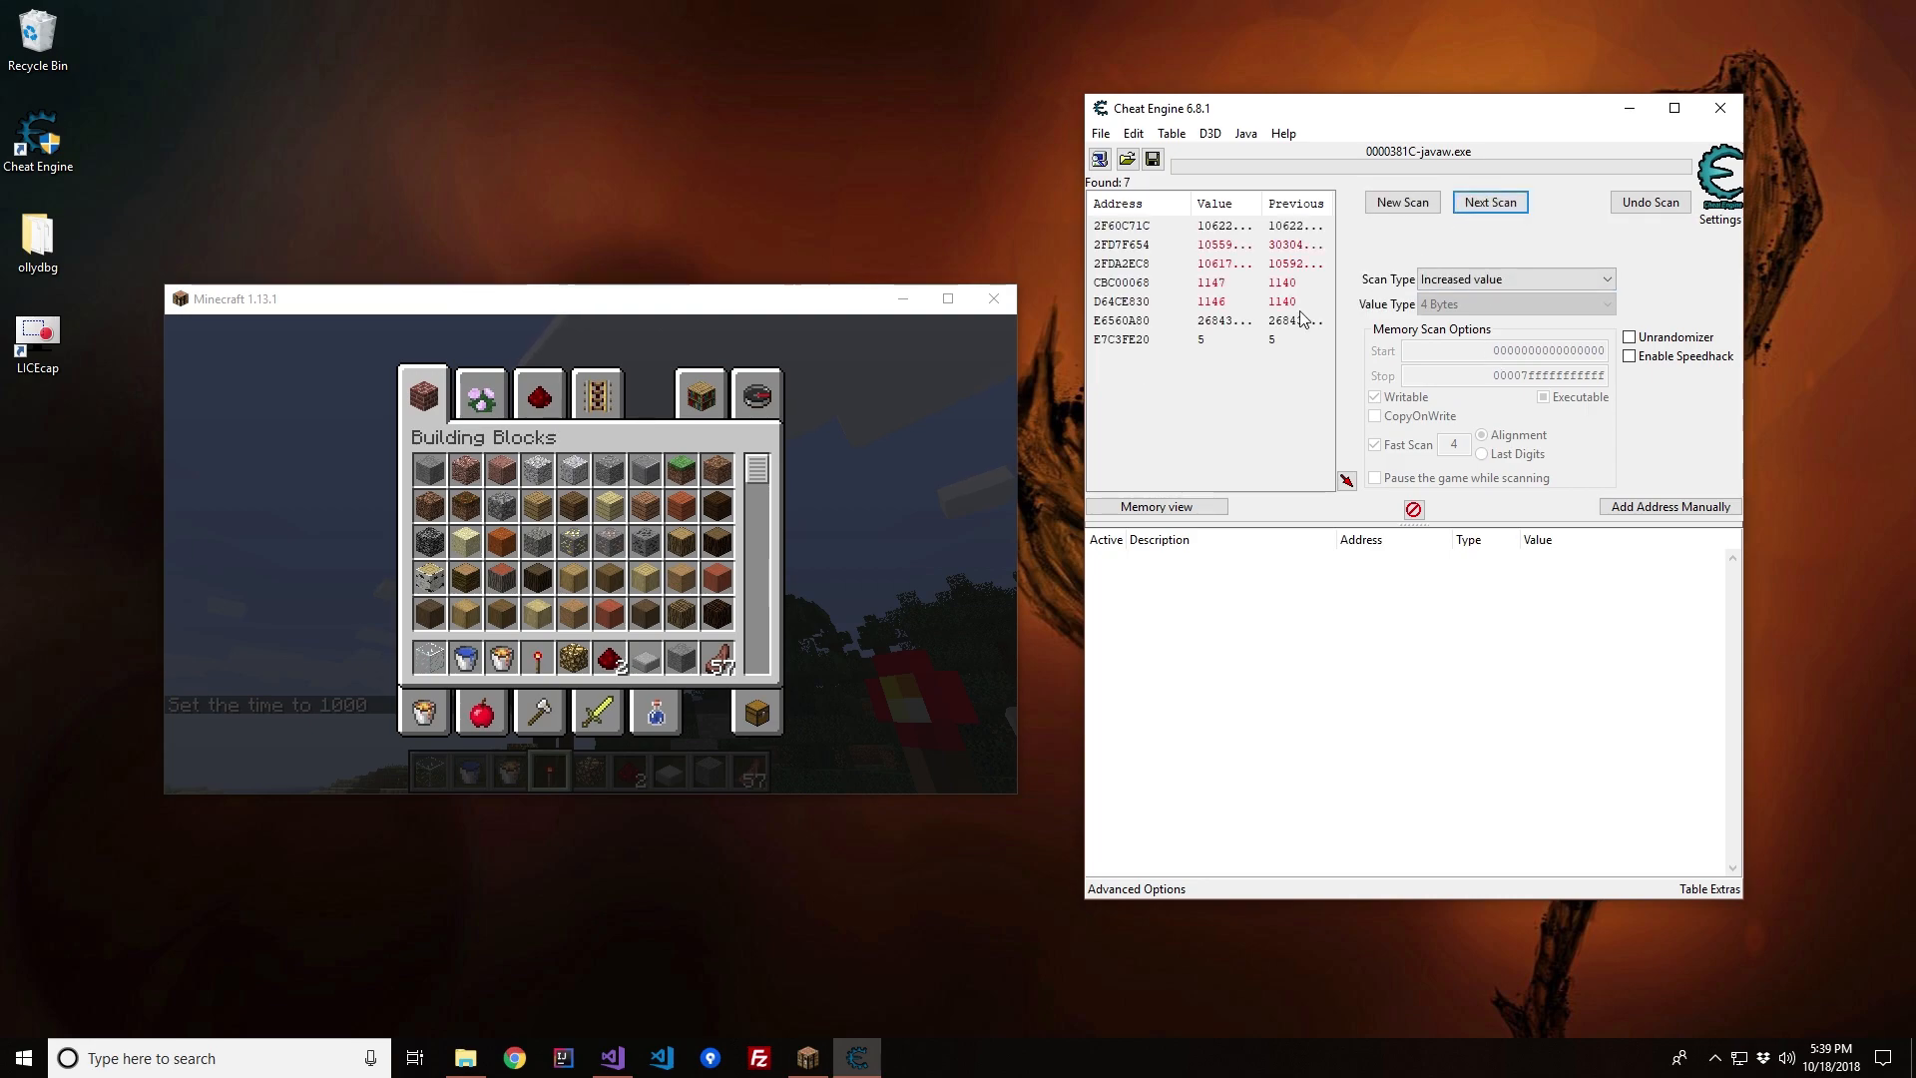
left_click(1489, 202)
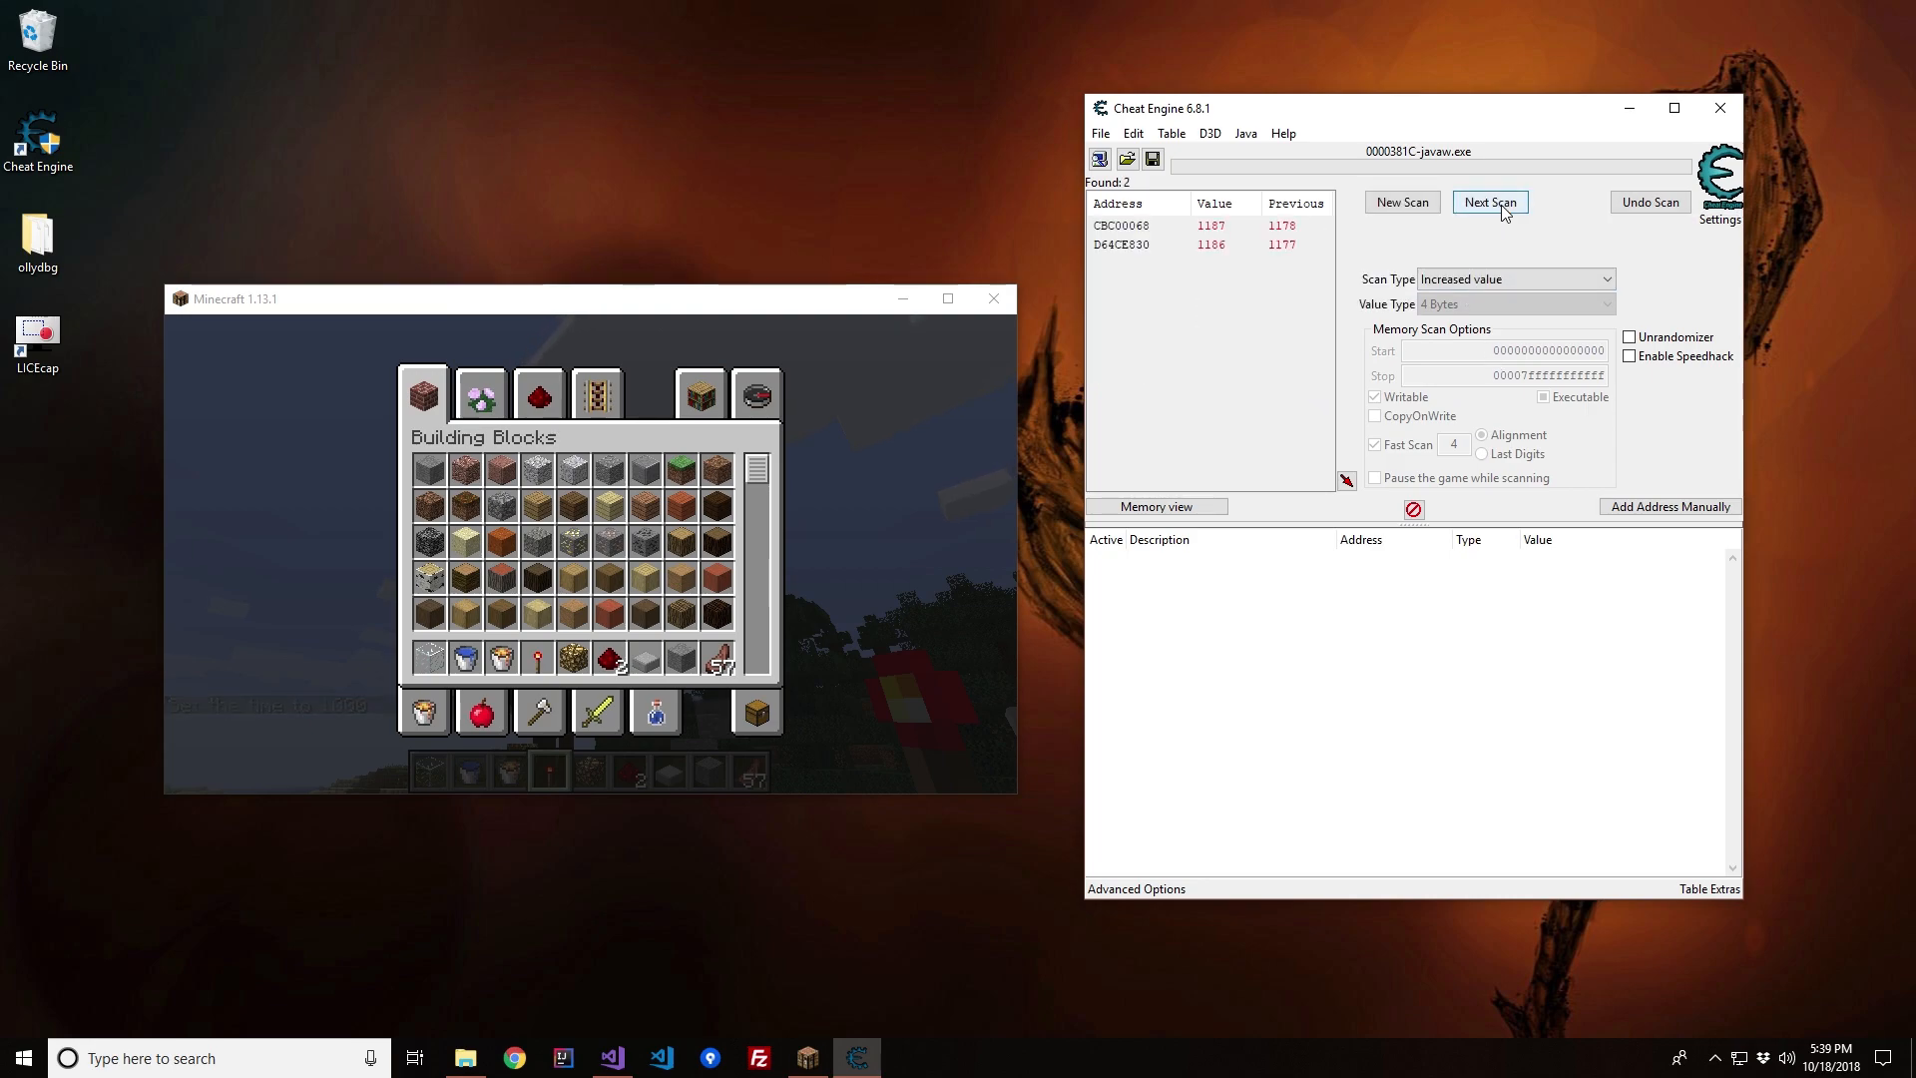
left_click(1489, 201)
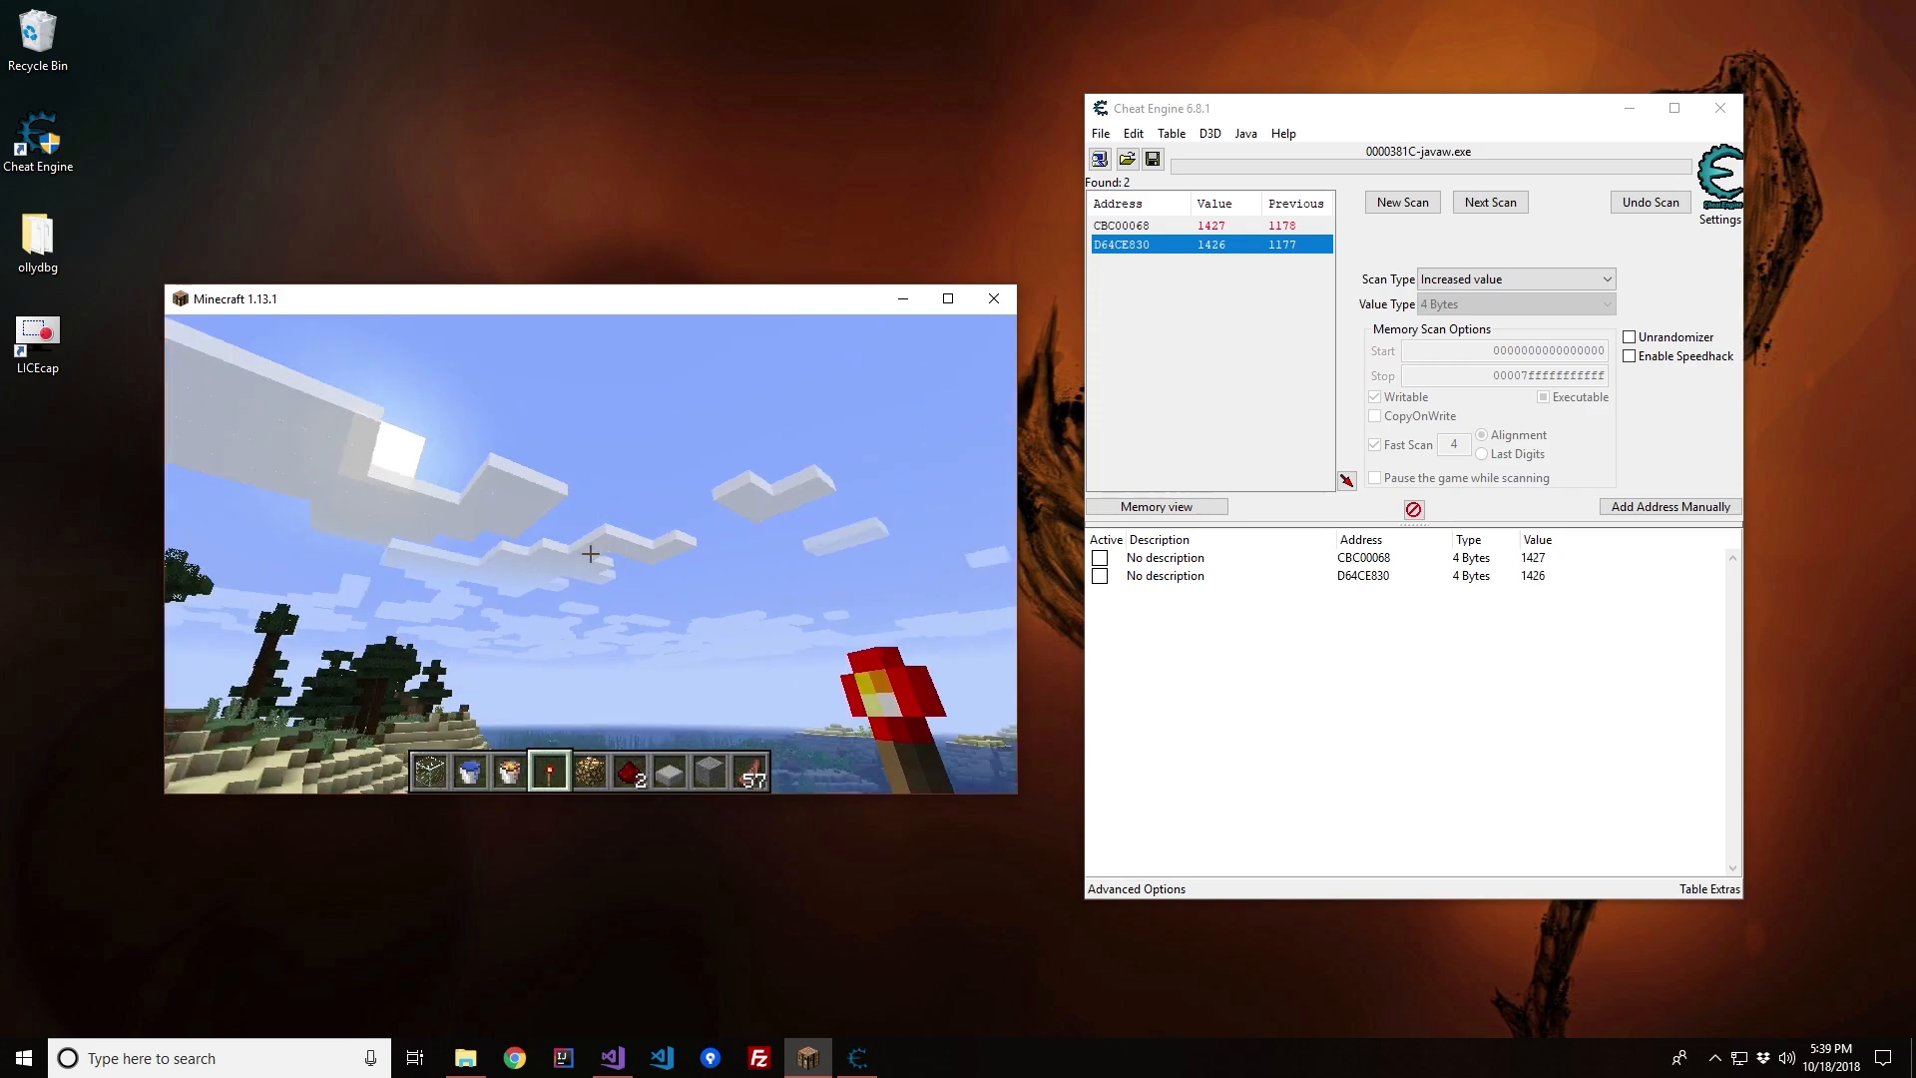
Step: Return focus to Minecraft and show the inventory while the two saved addresses keep rising
key("e")
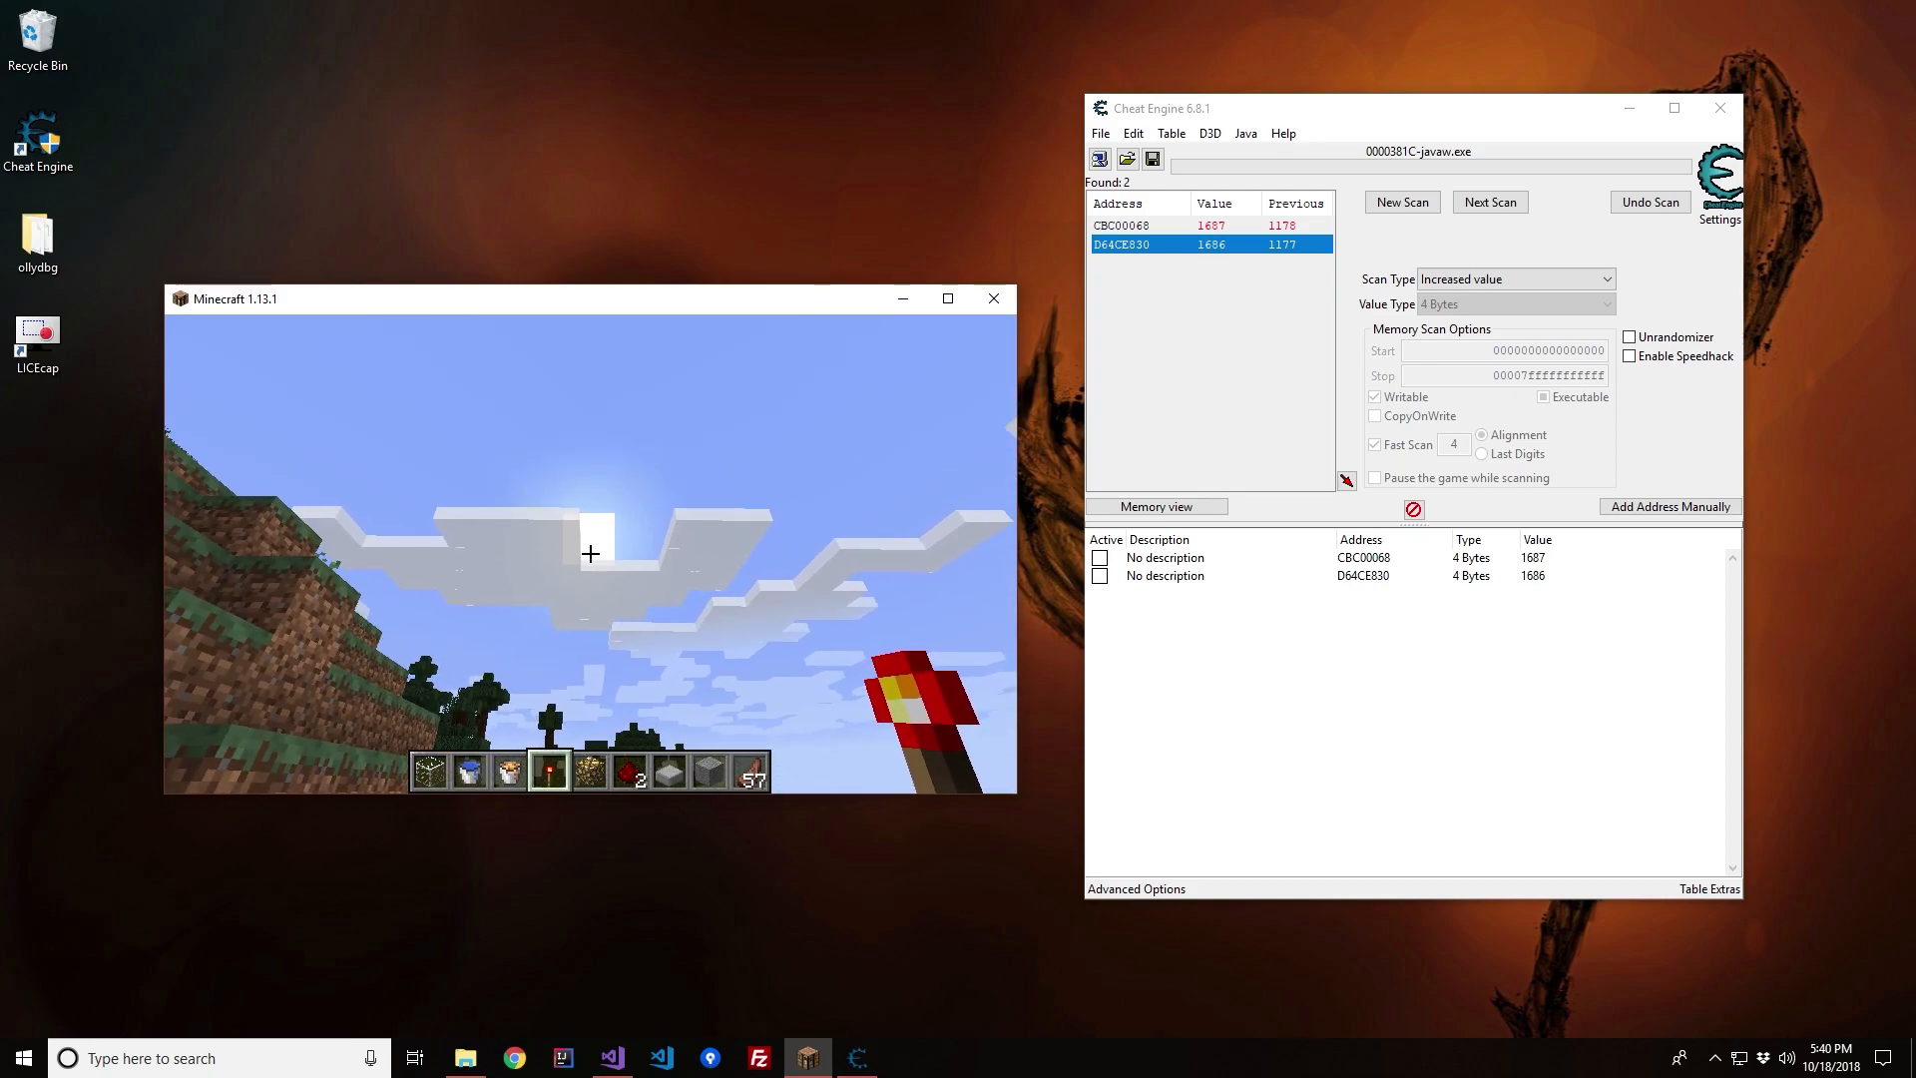
key("Escape")
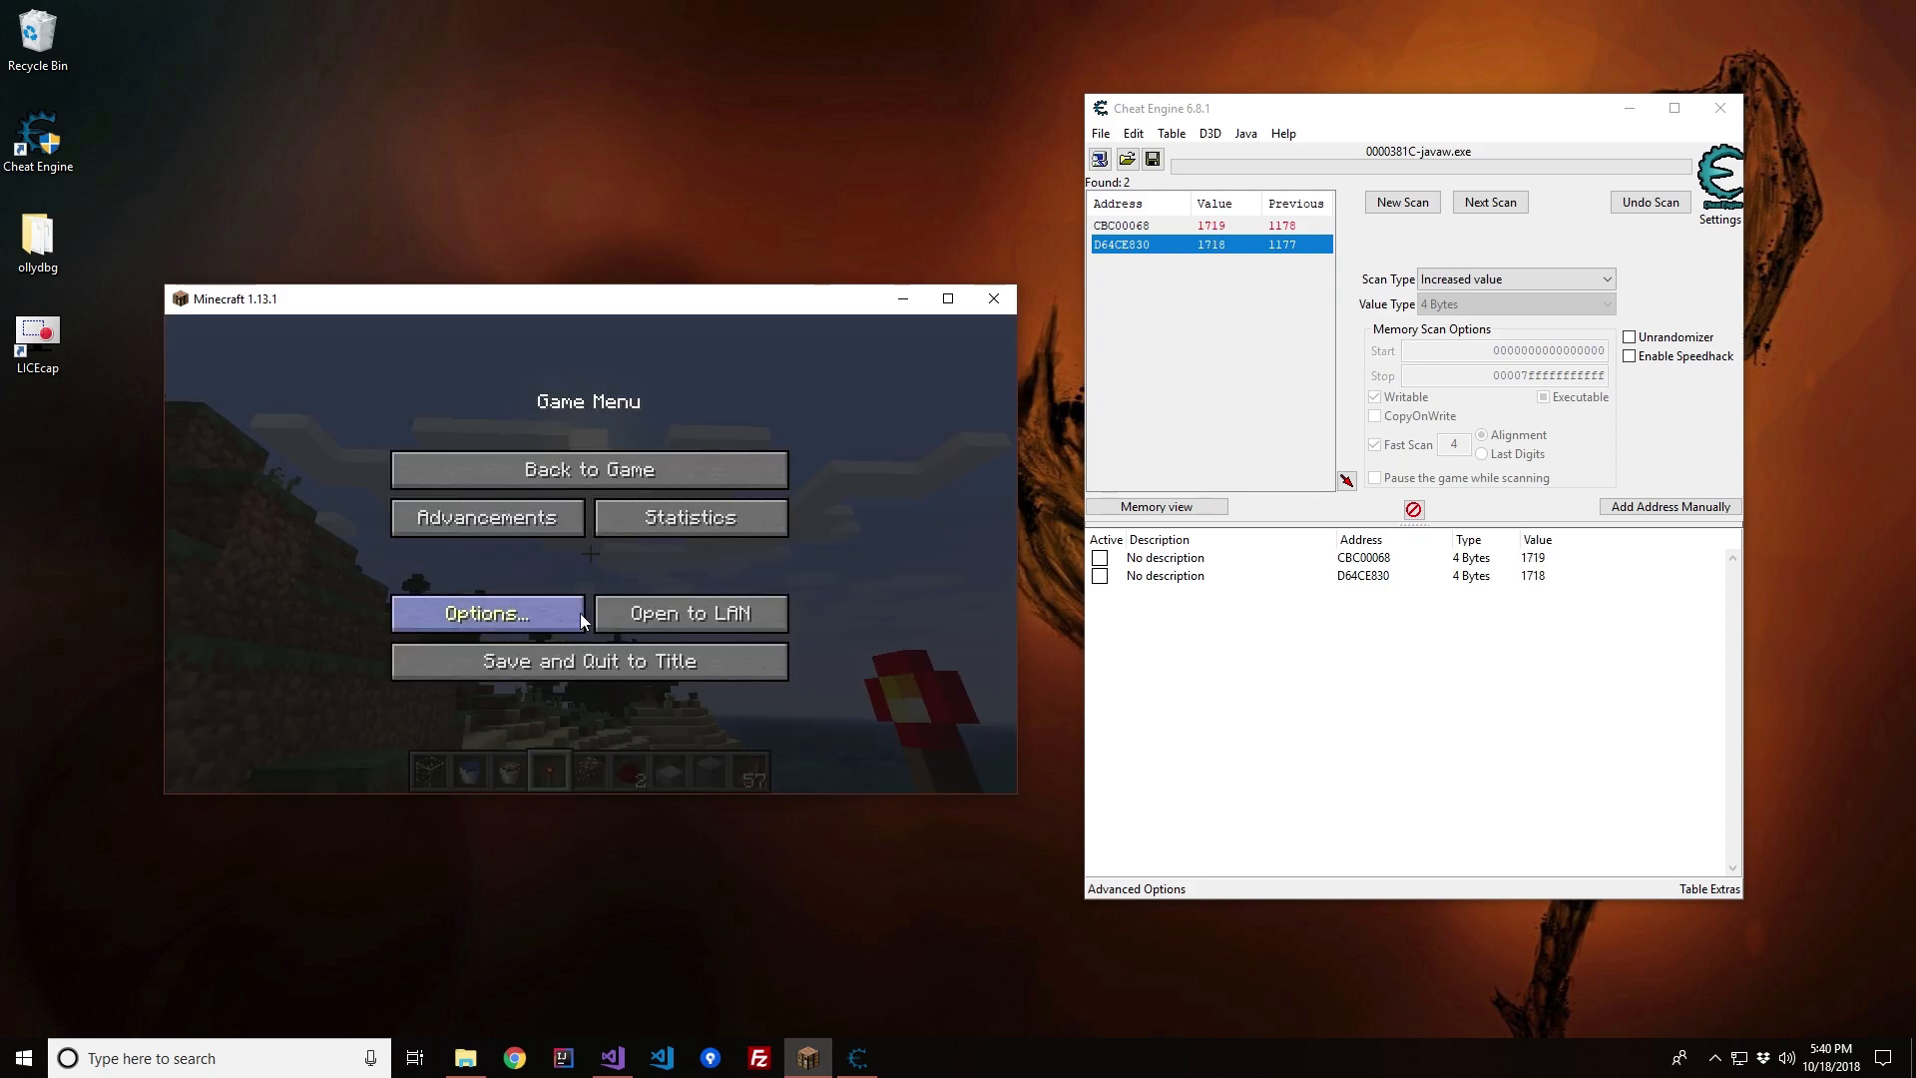
mouse_move(688, 612)
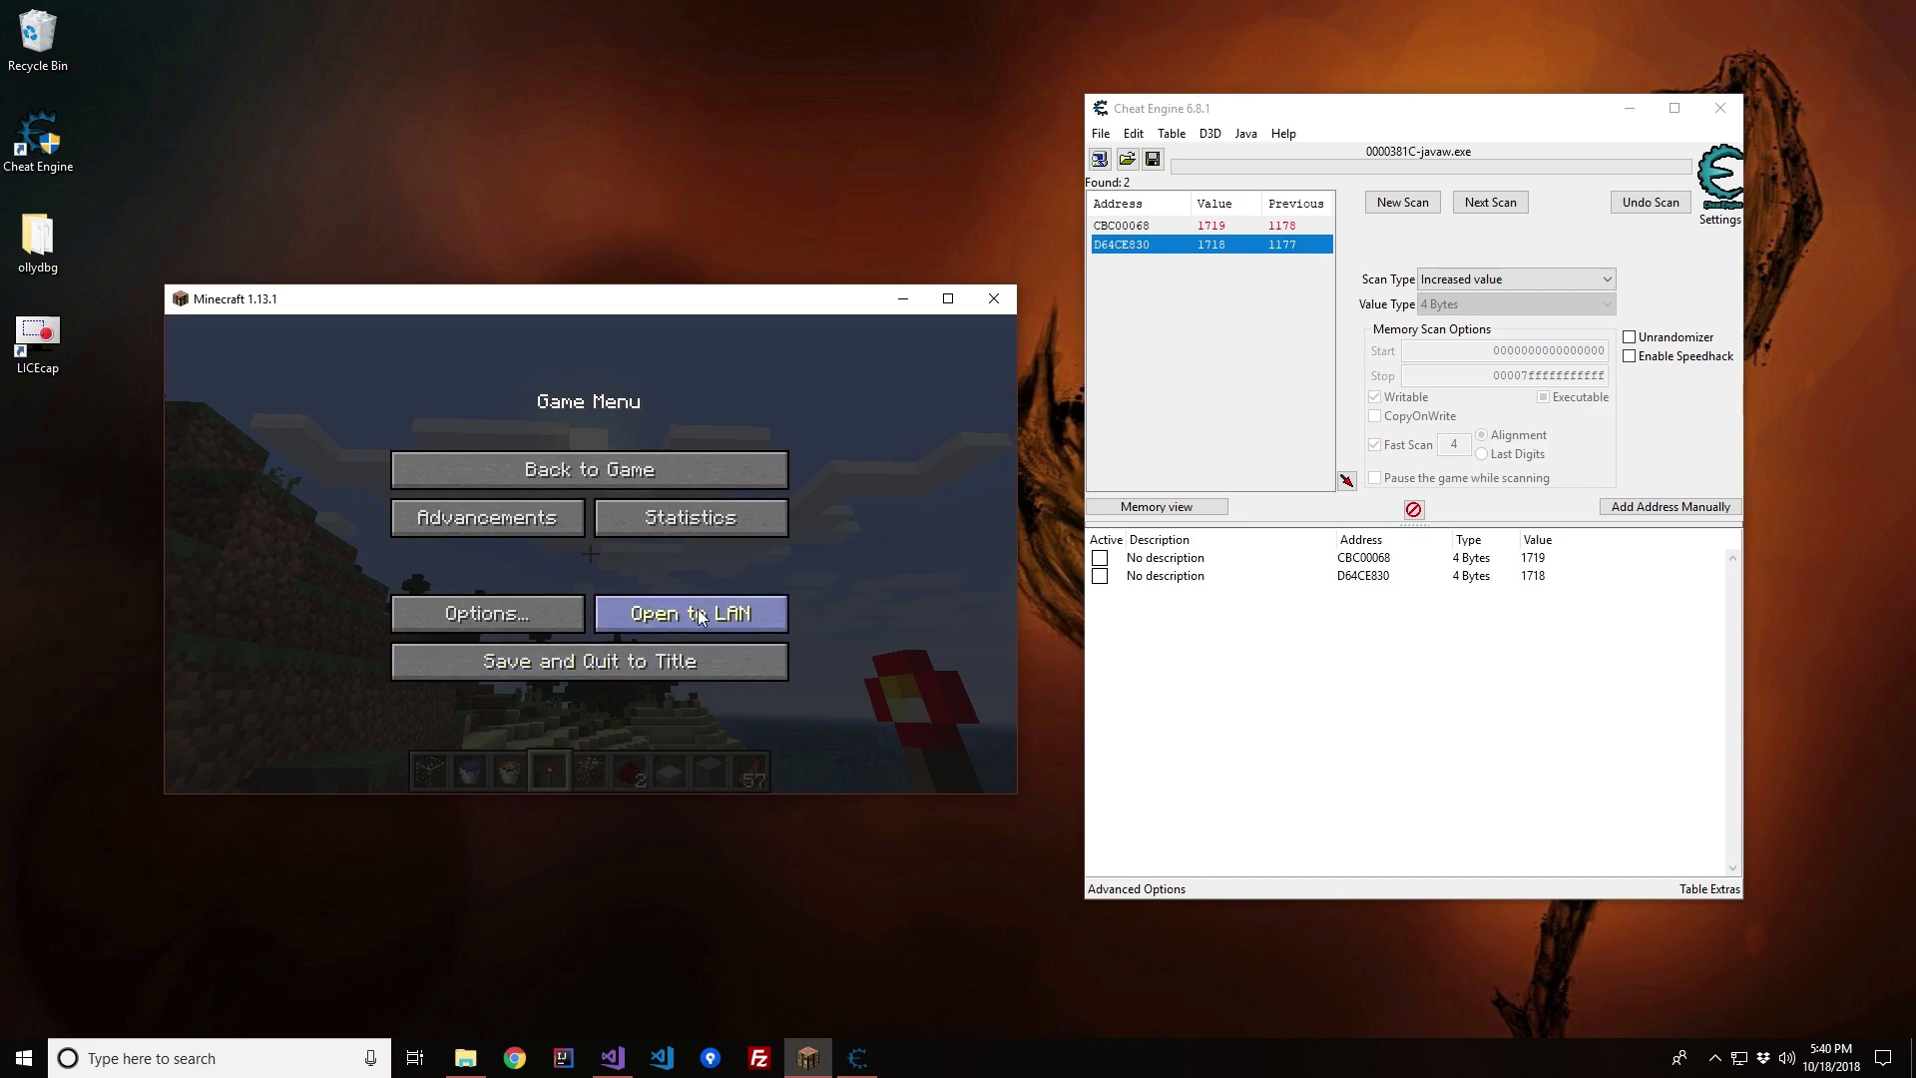
mouse_move(774, 595)
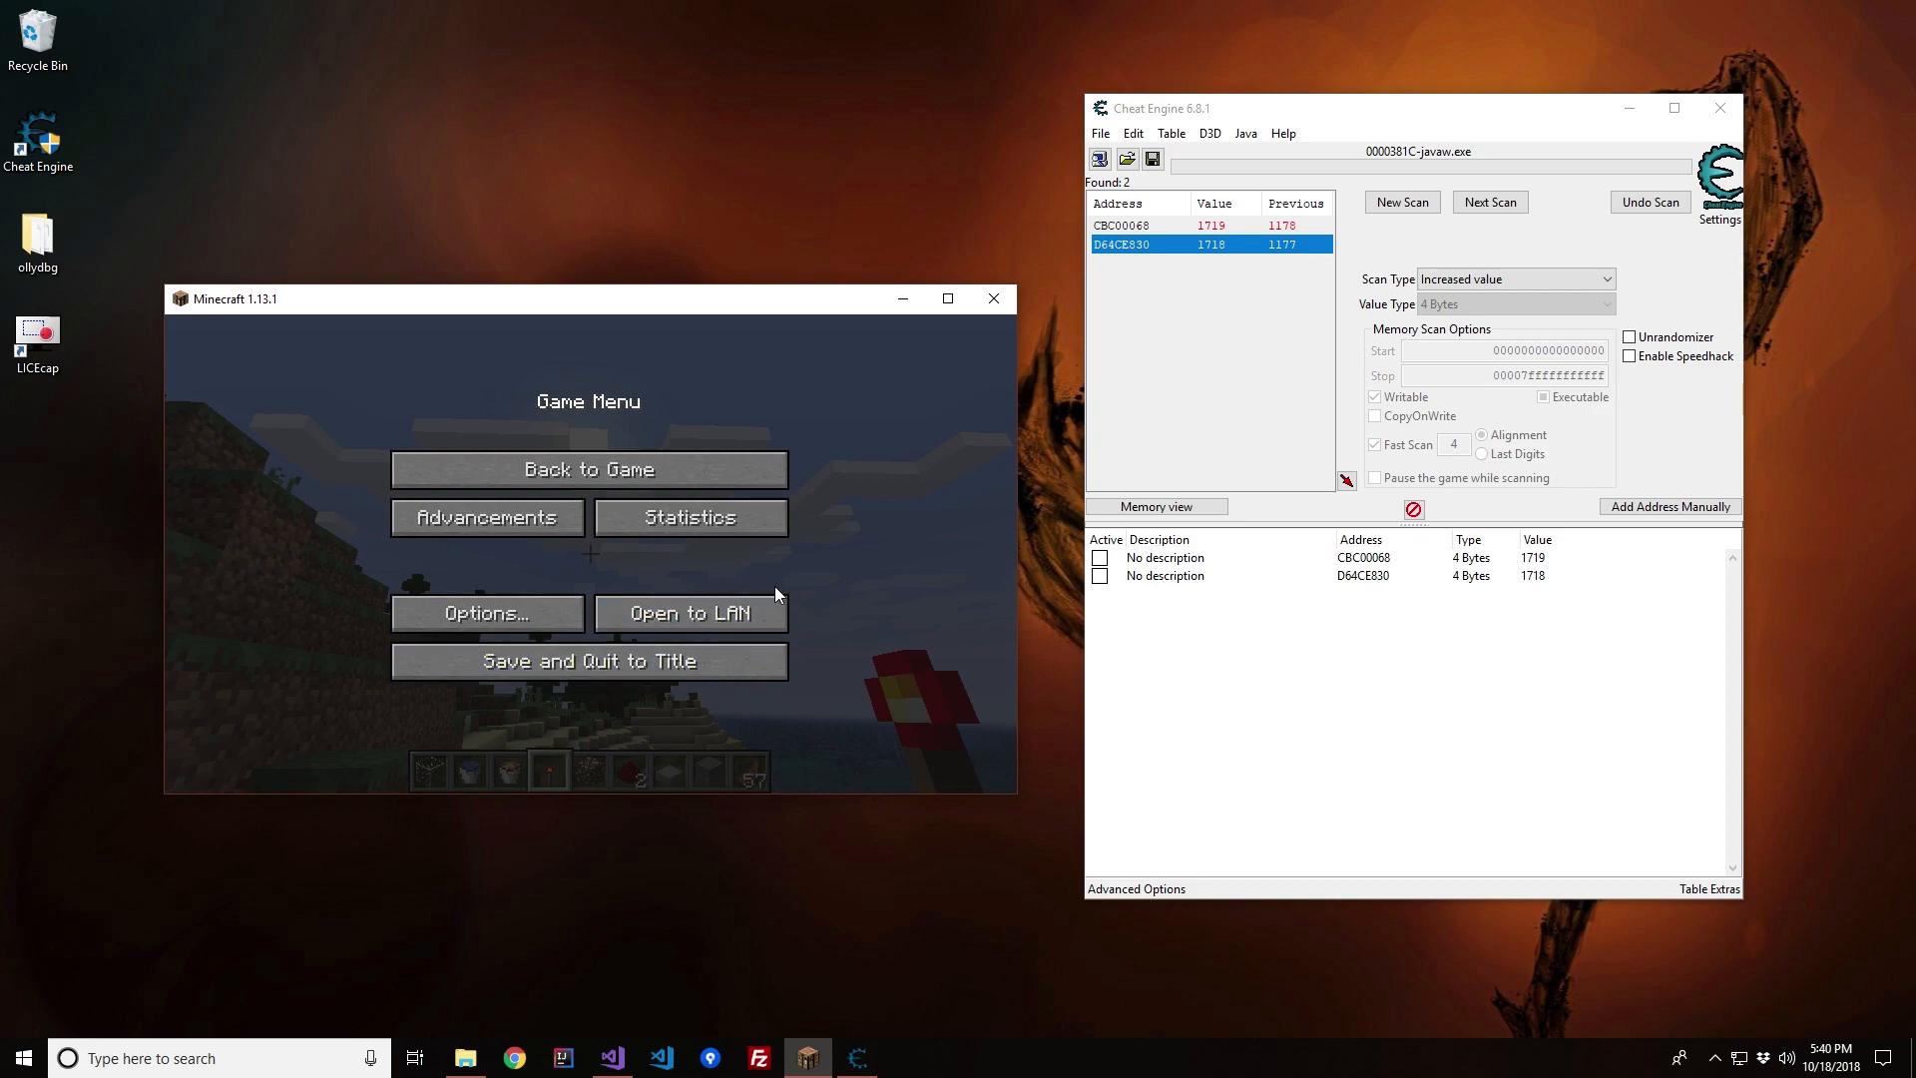
left_click(587, 467)
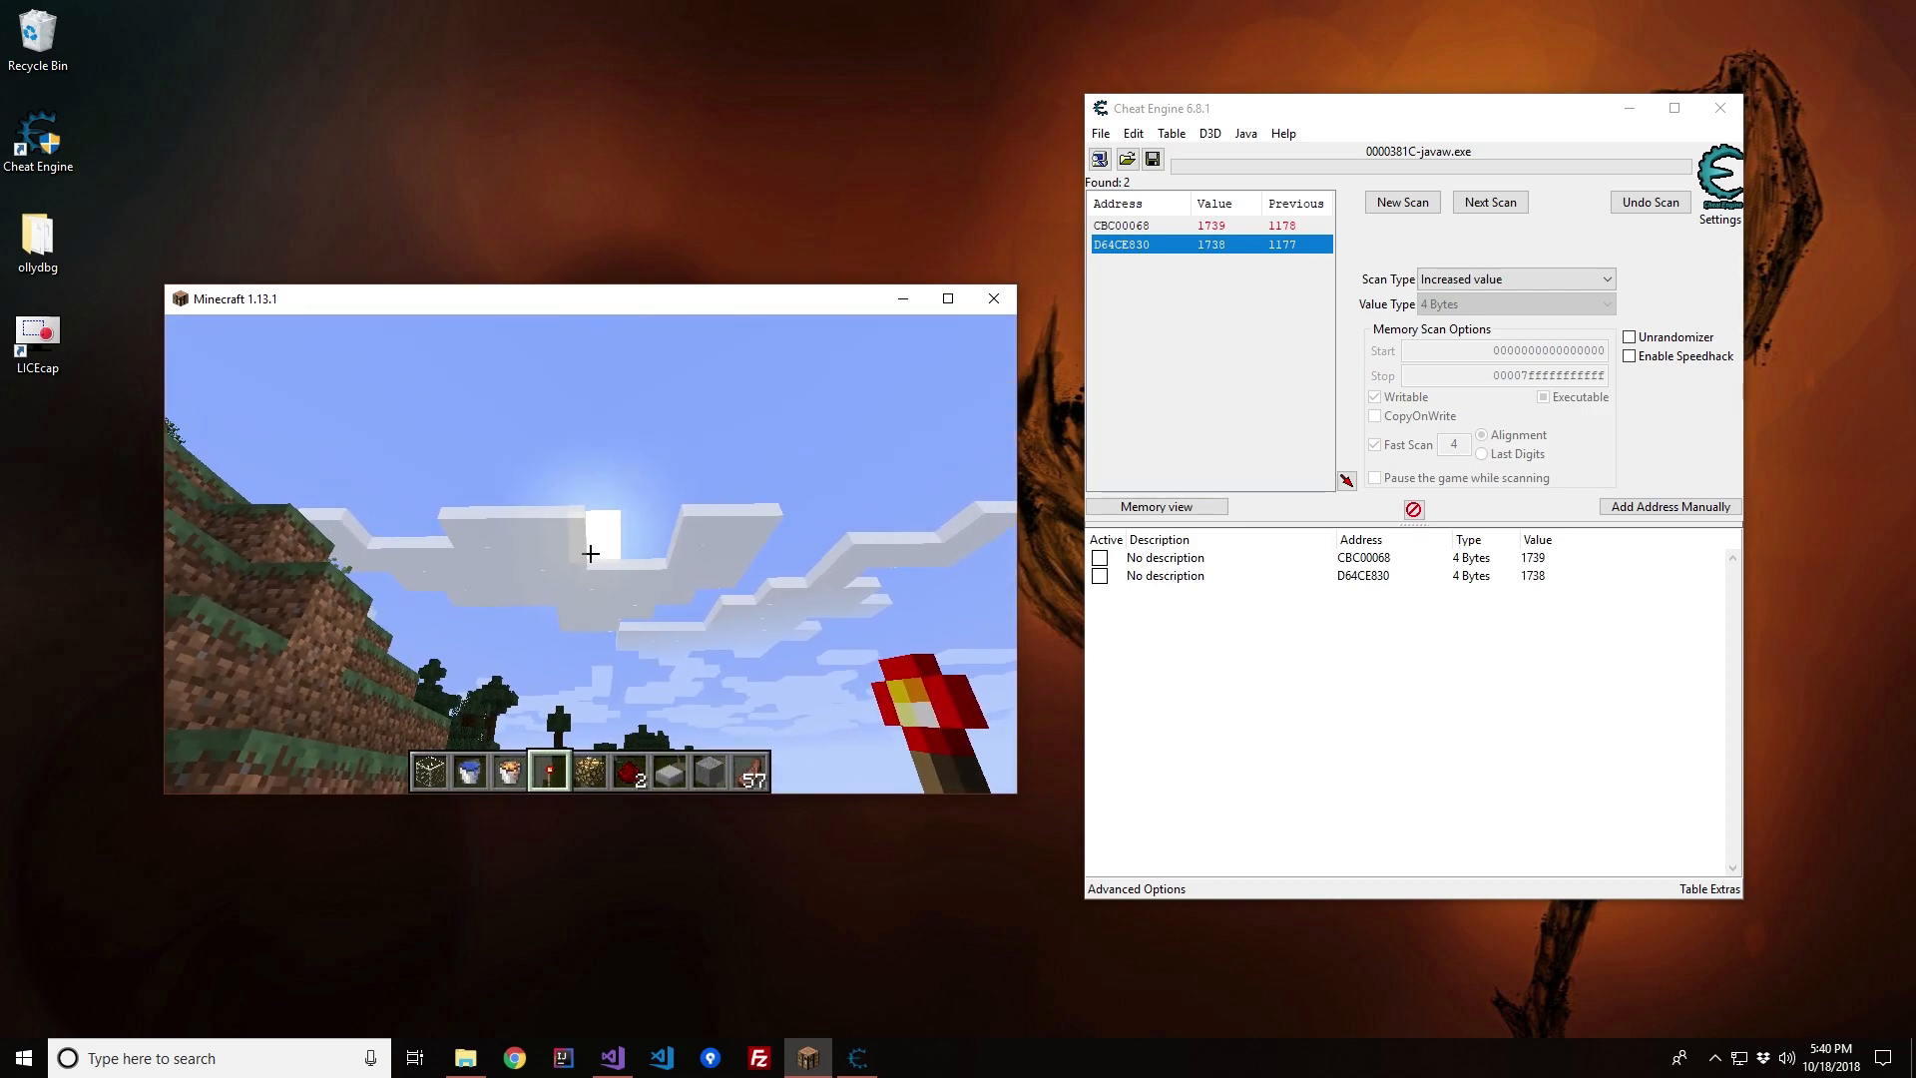
key("e")
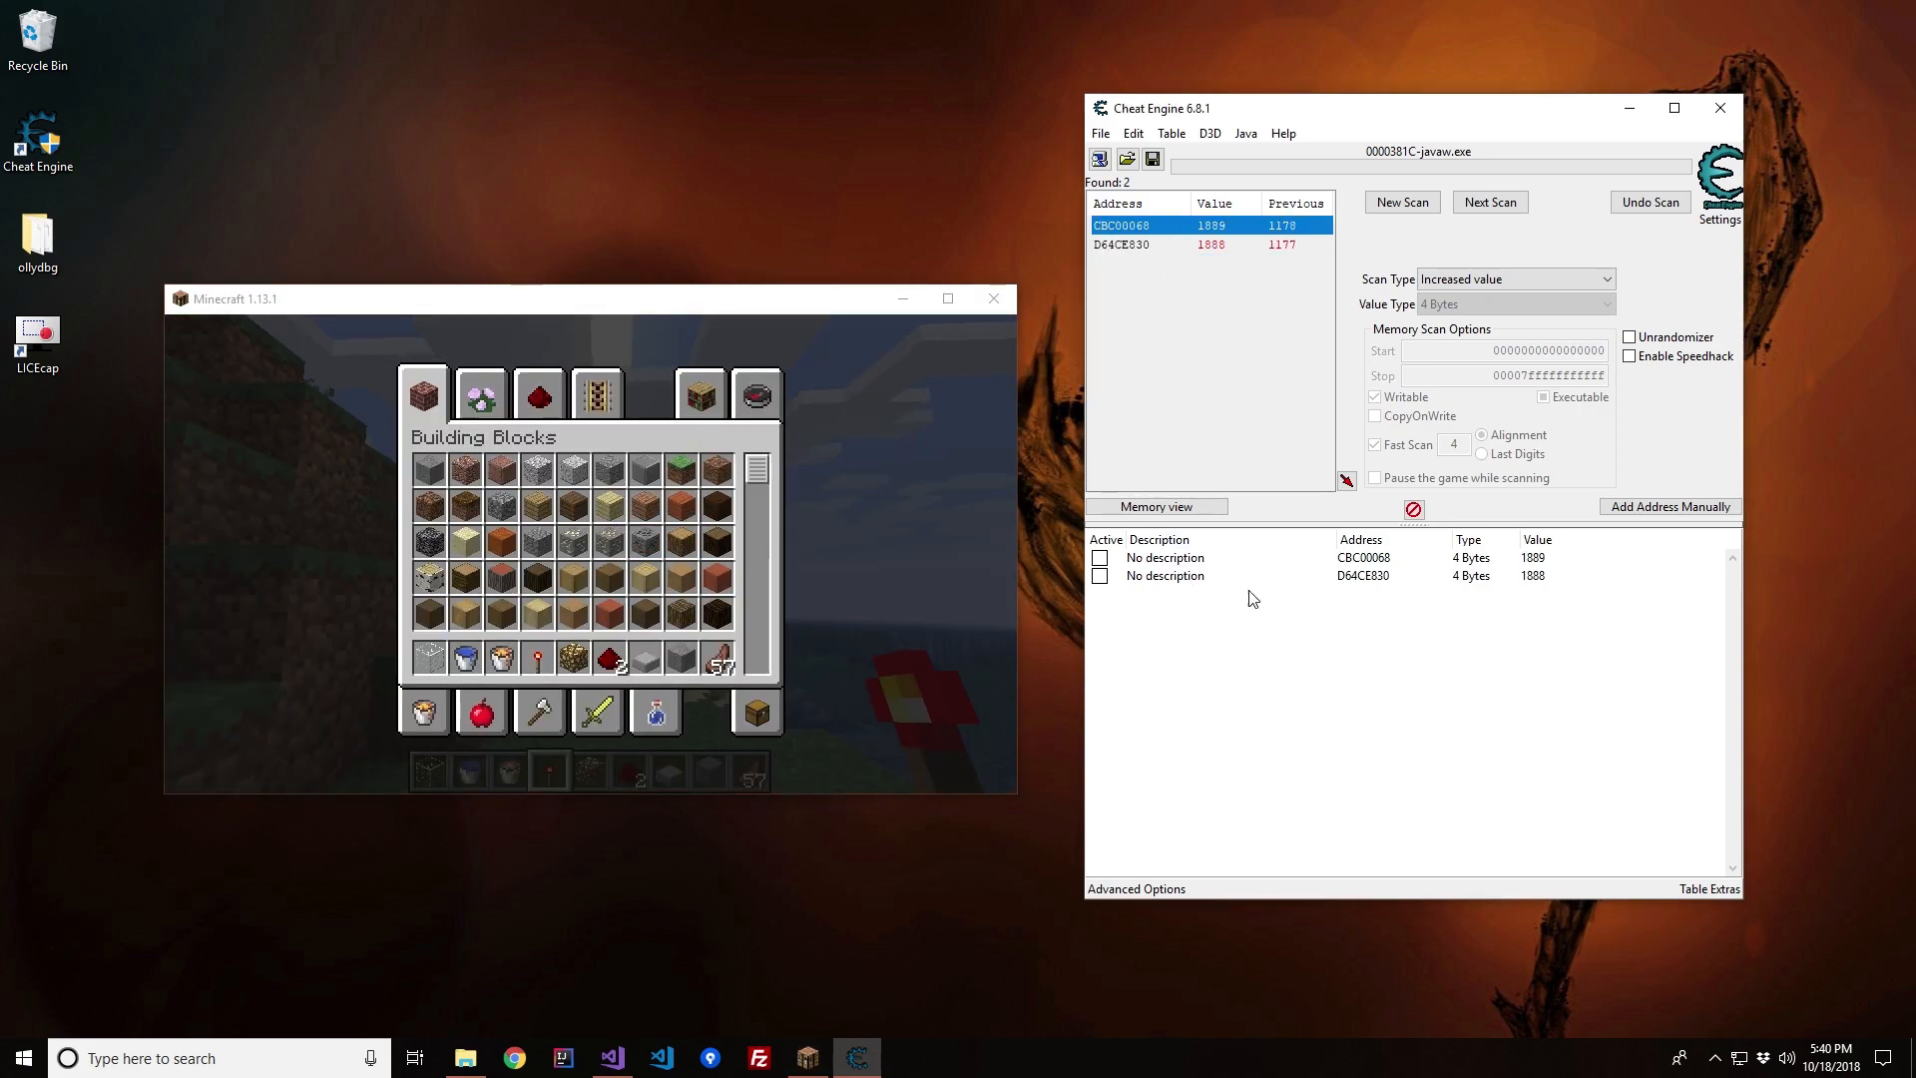
Step: Name the two saved addresses Time 1 and Time 2 and begin editing Time 1's value
left_click(1168, 557)
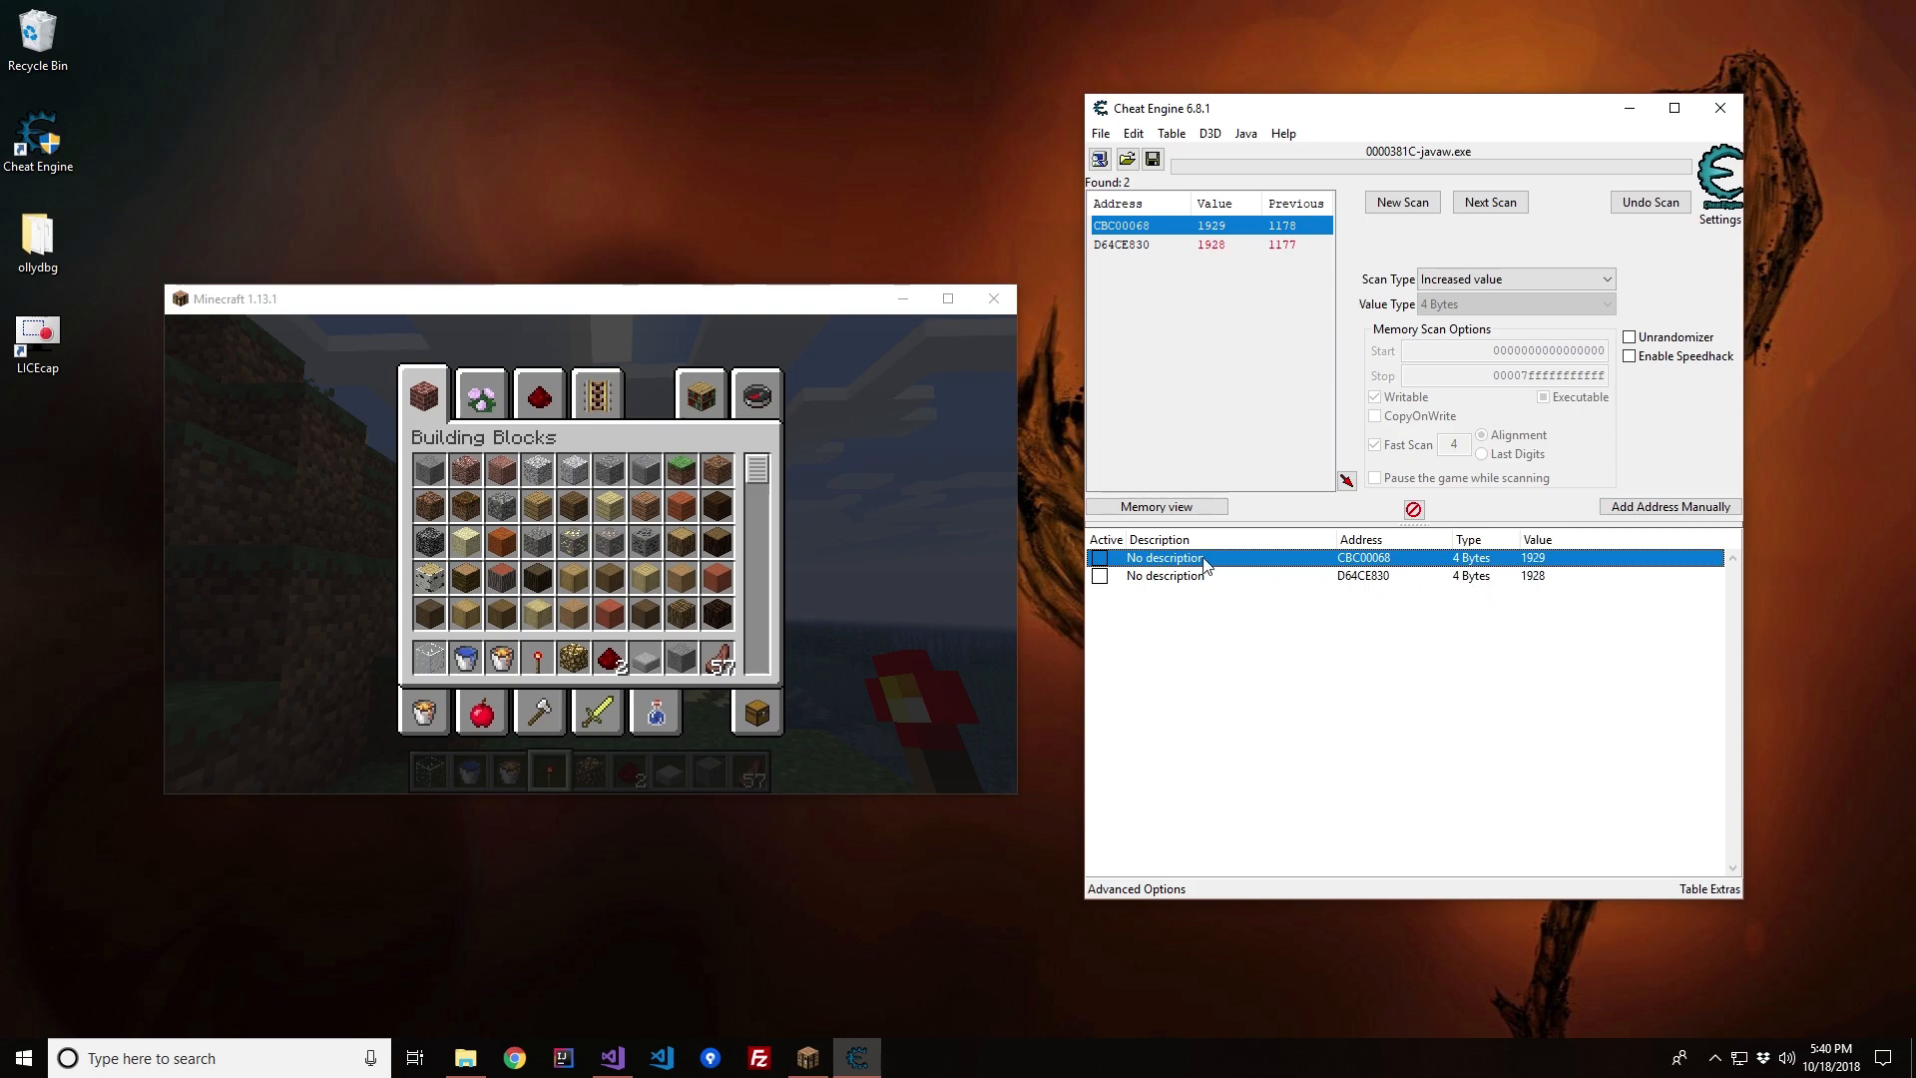
double_click(1164, 556)
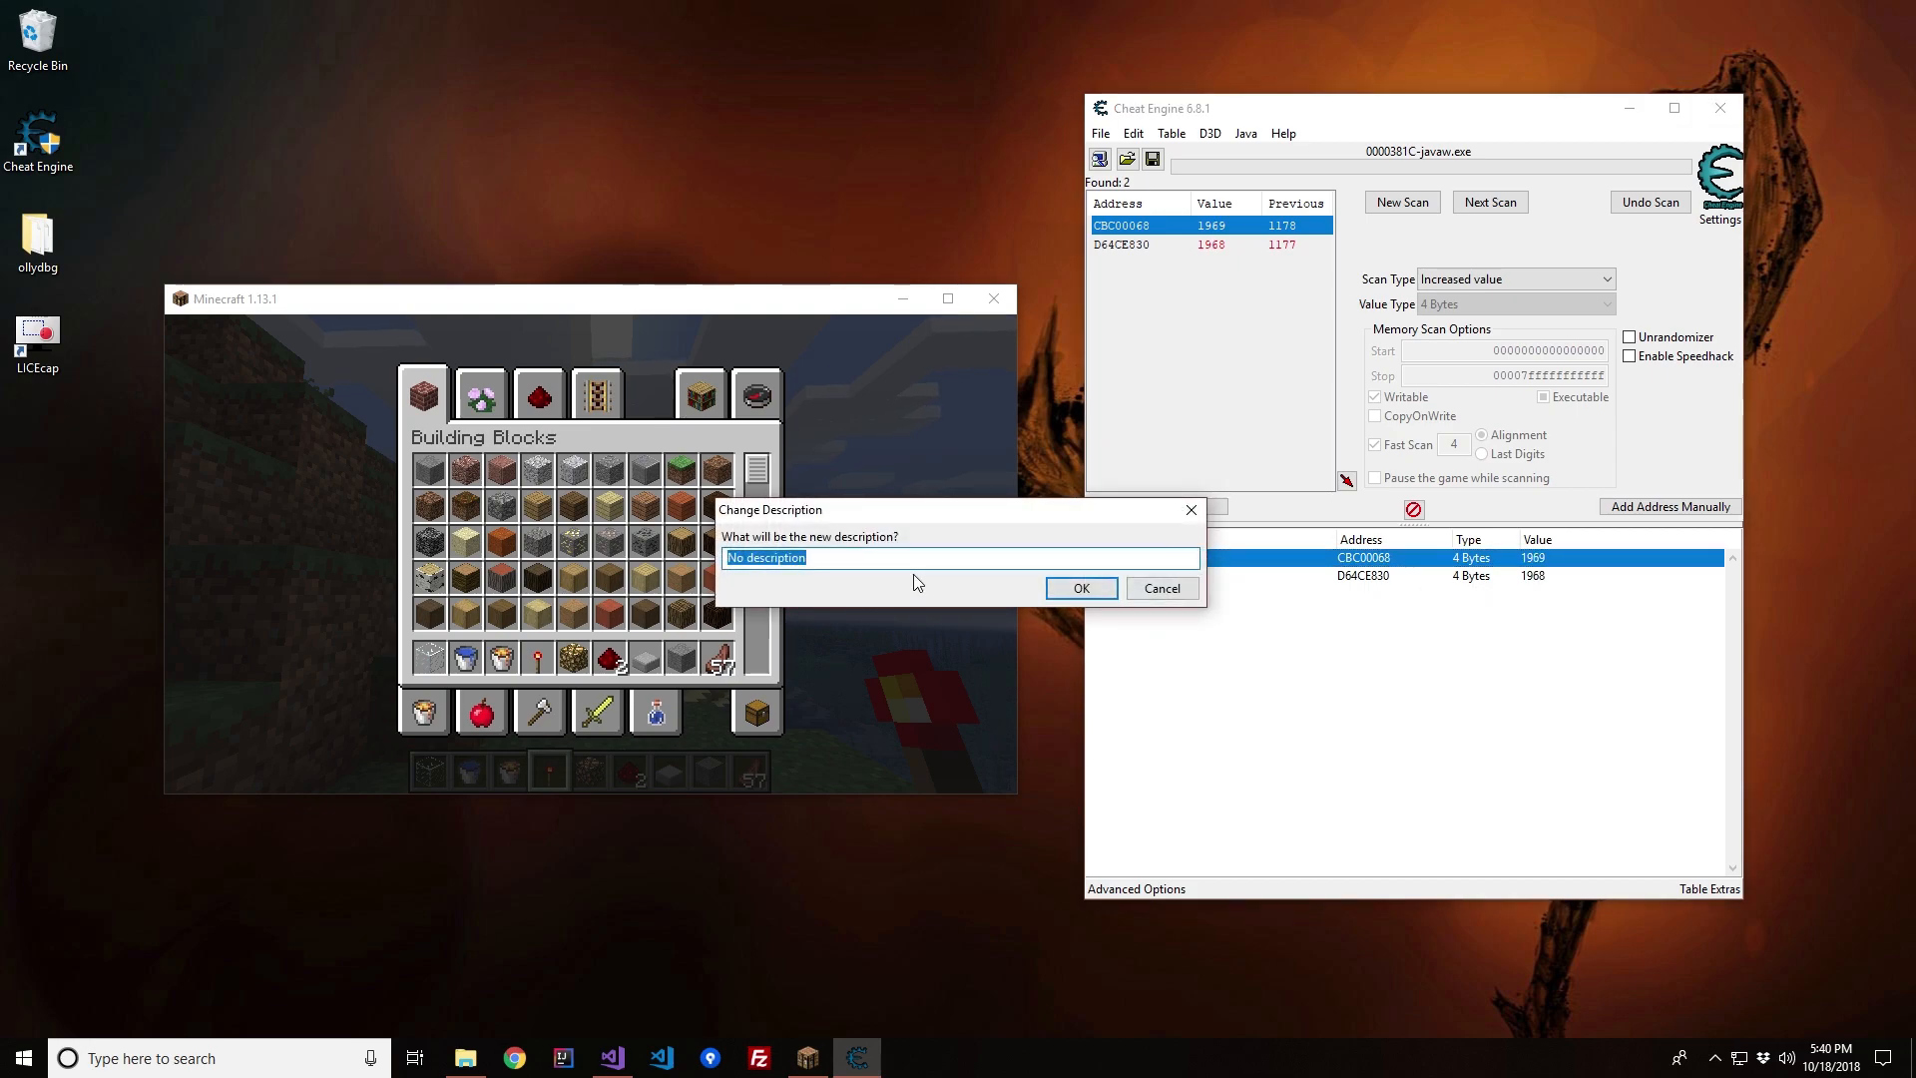
left_click(1079, 586)
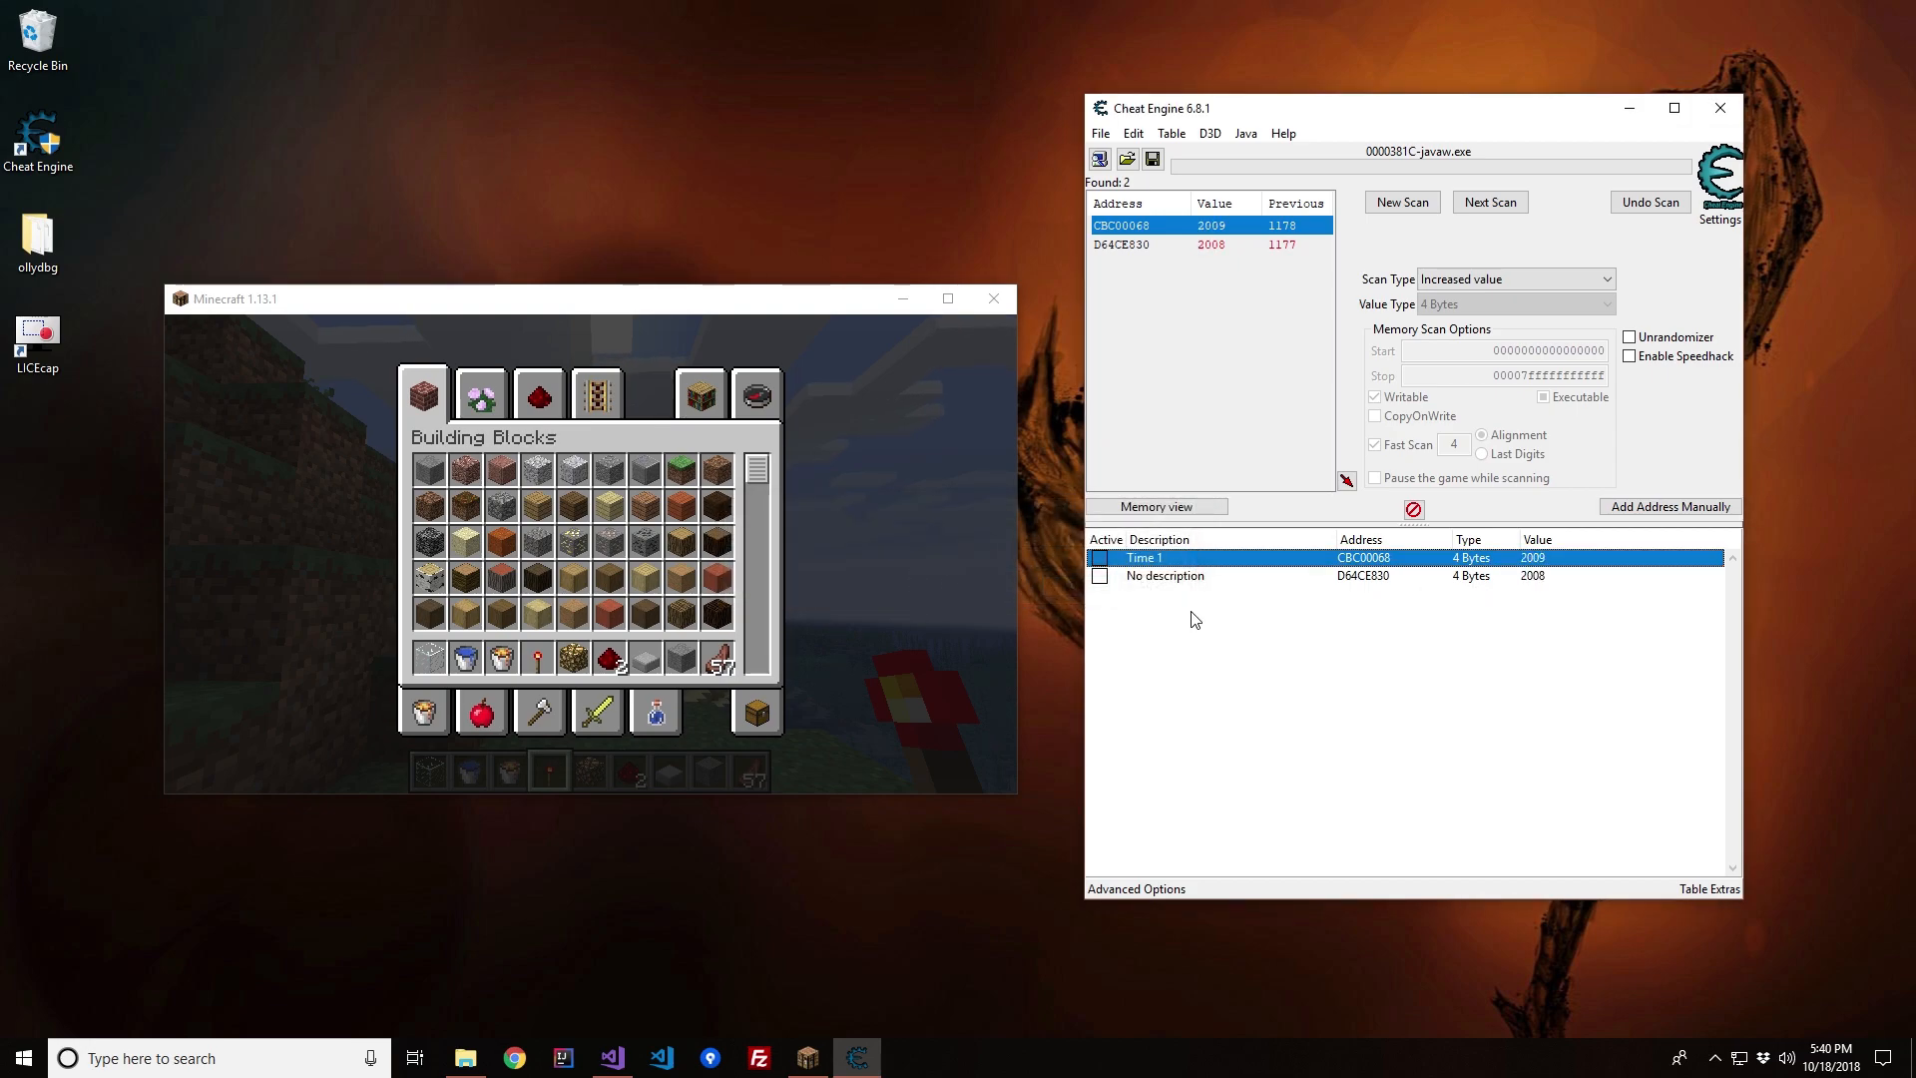
double_click(1165, 575)
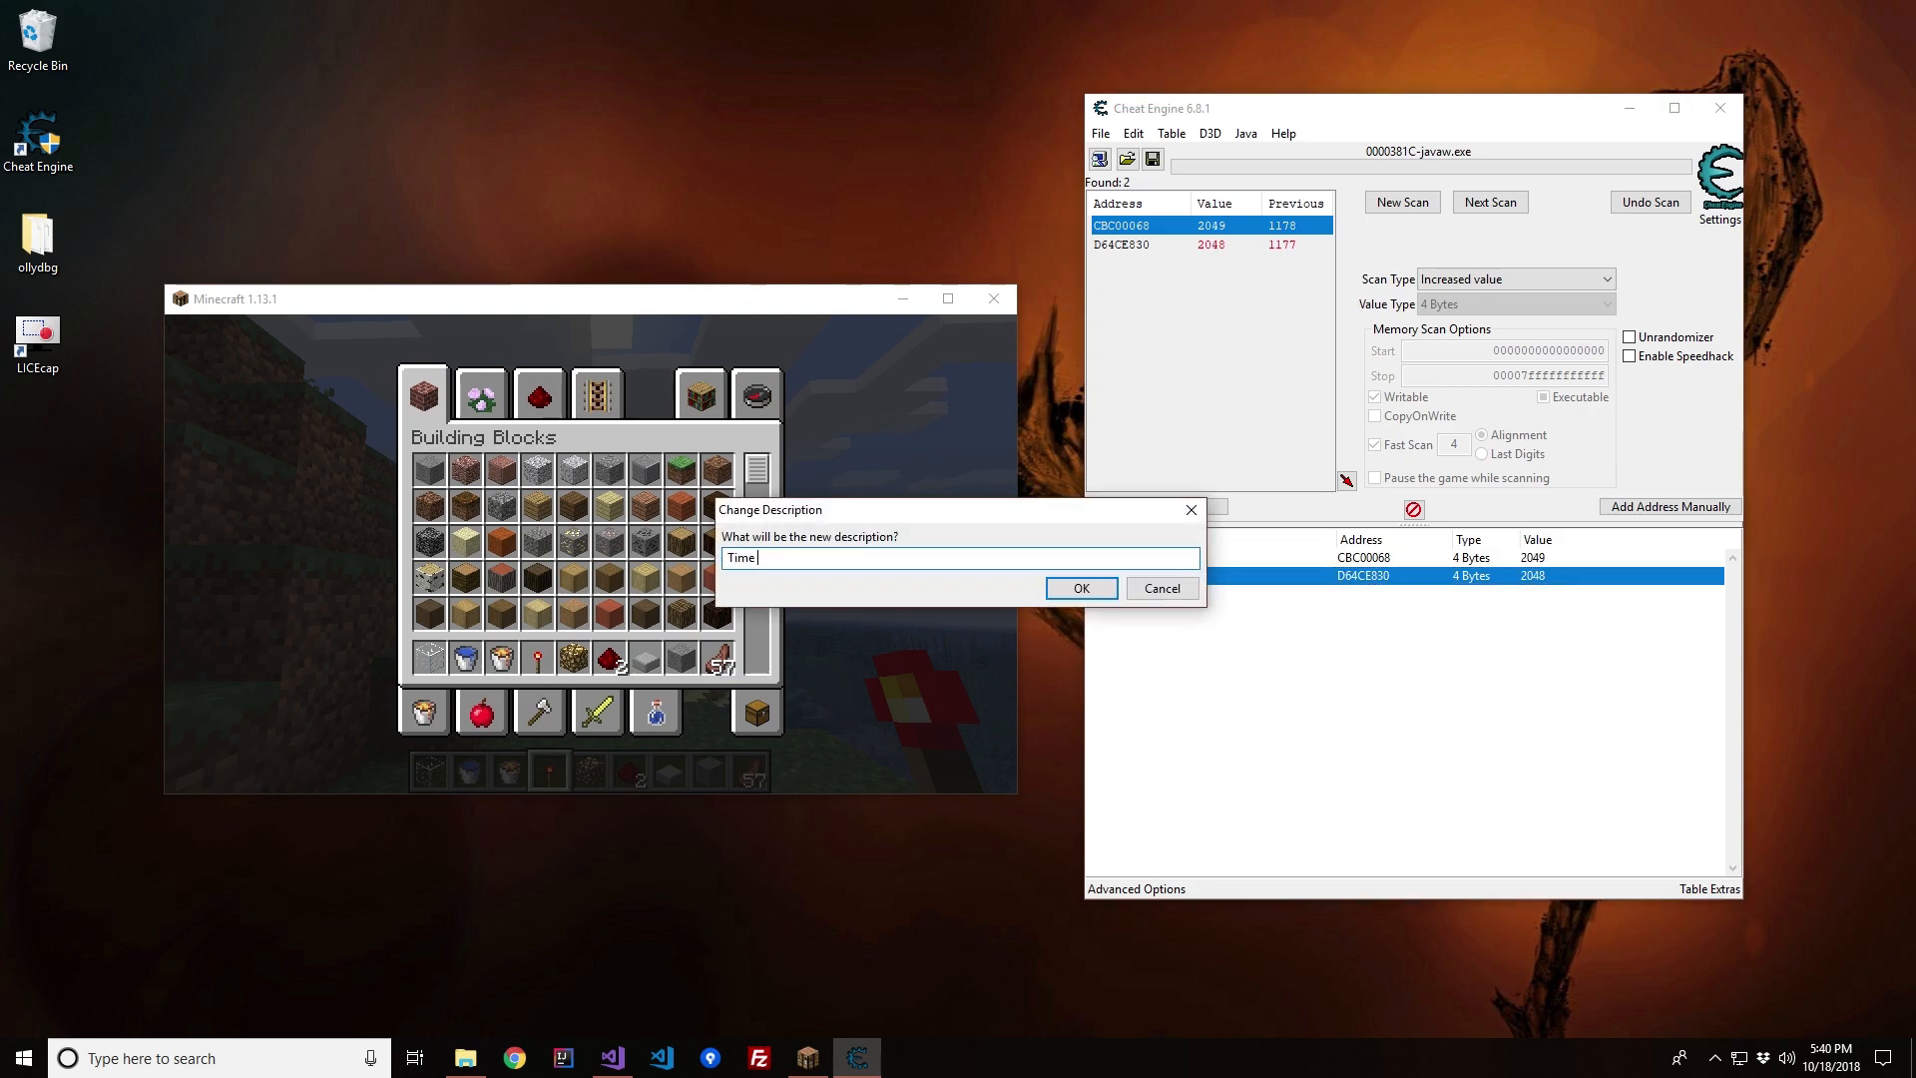
left_click(1079, 587)
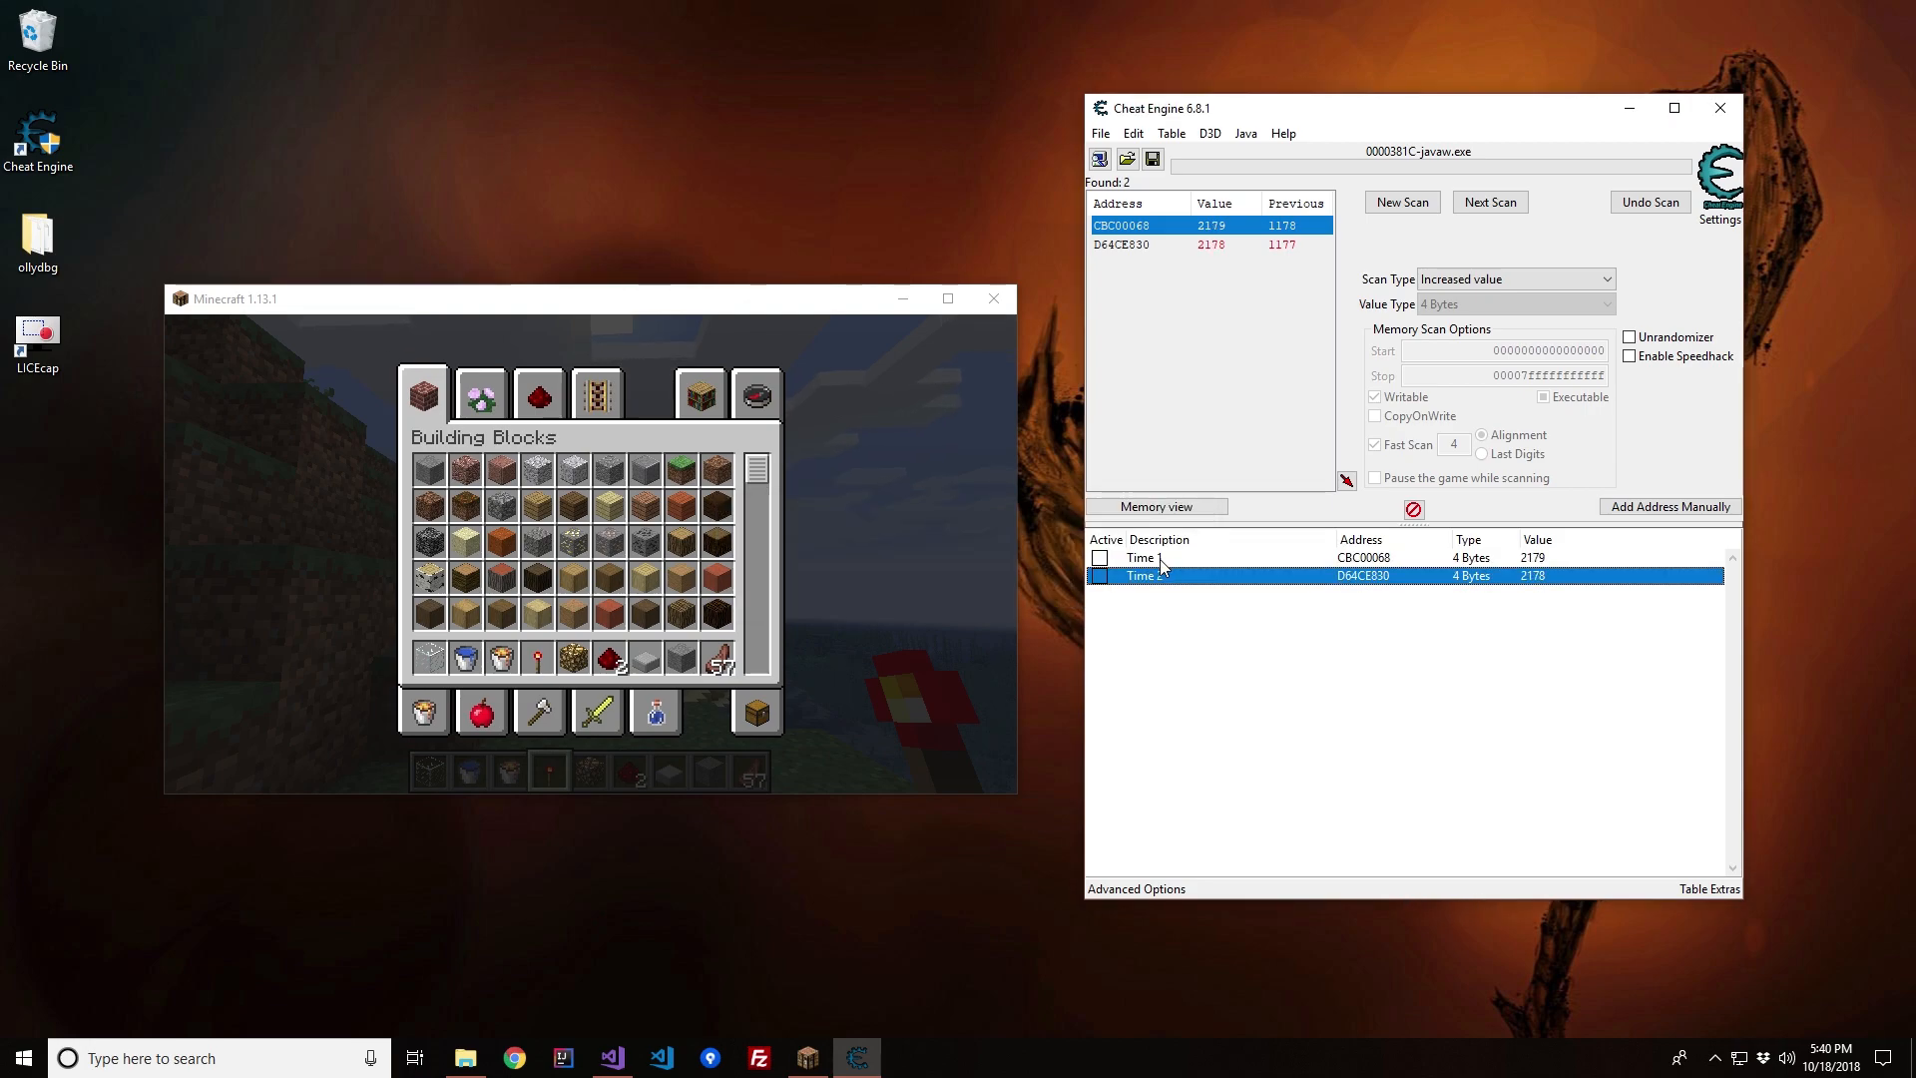
left_click(1140, 557)
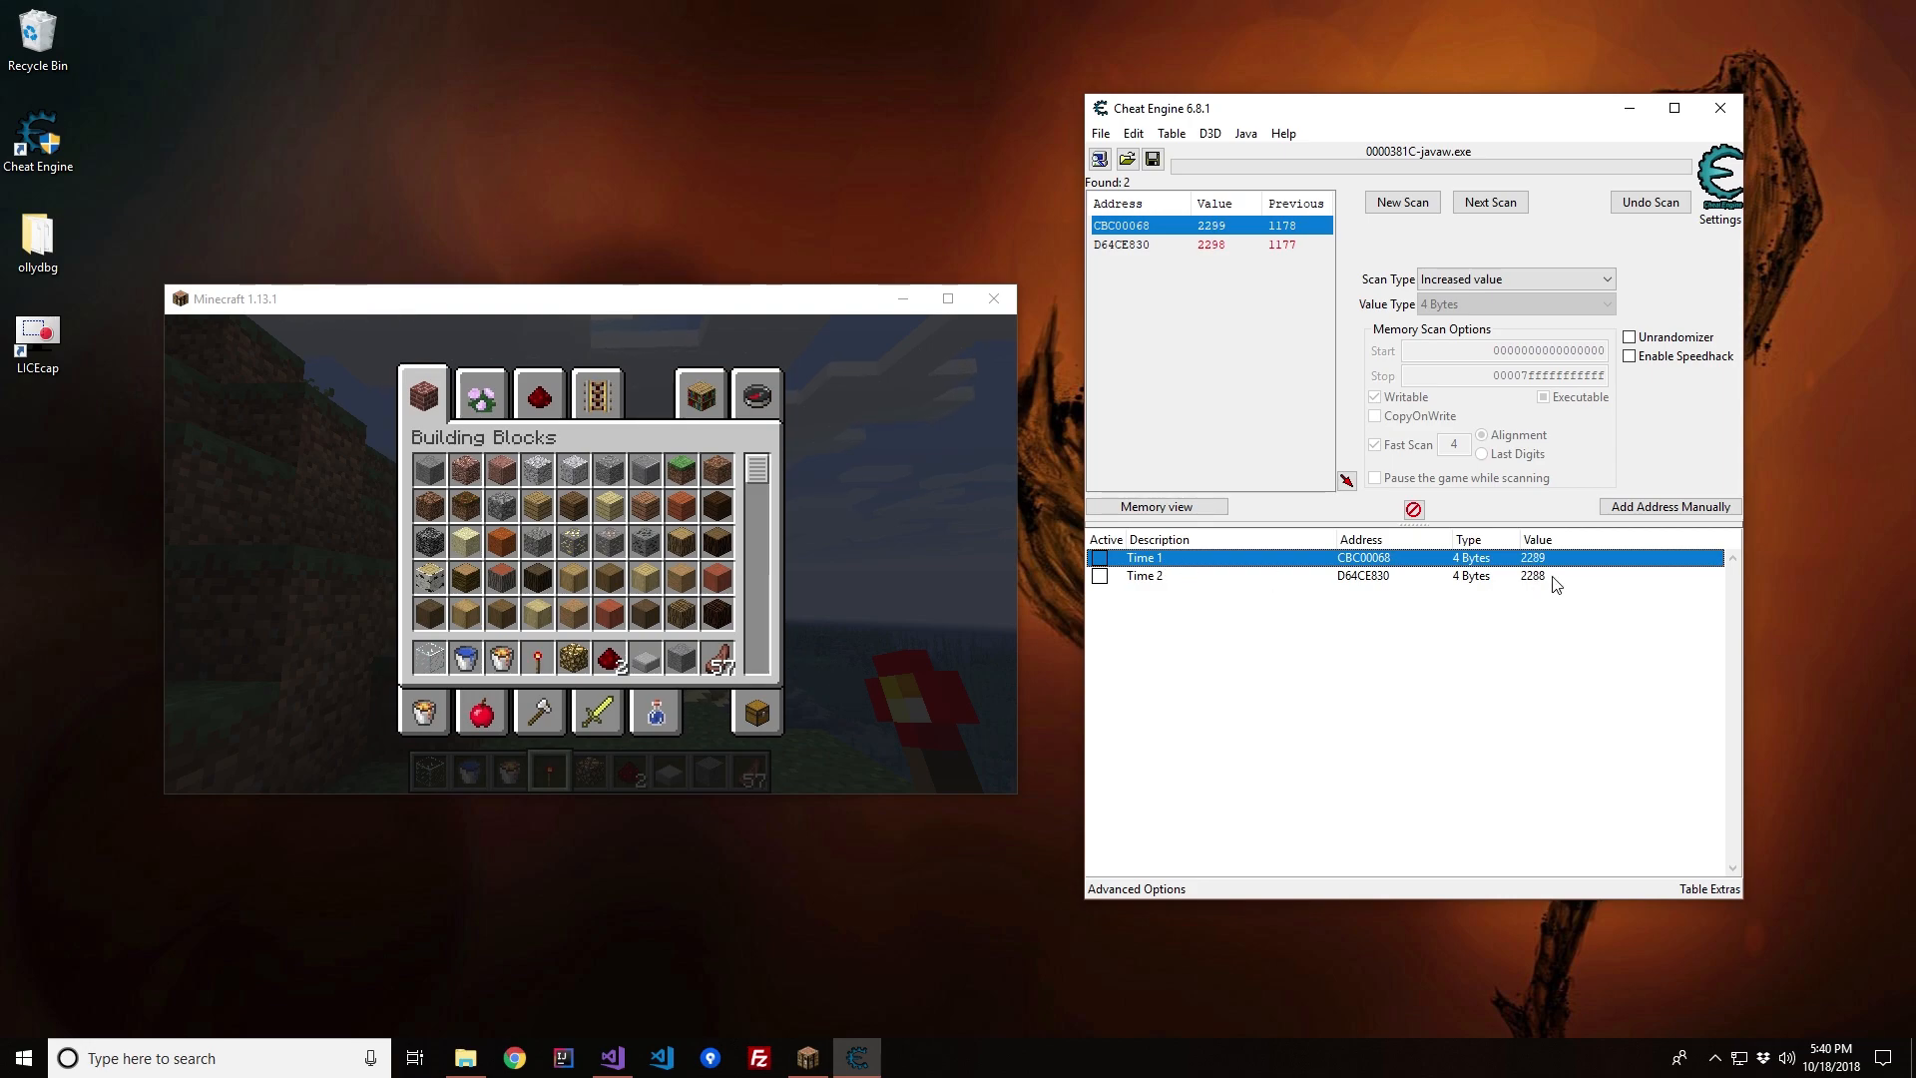
left_click(1144, 575)
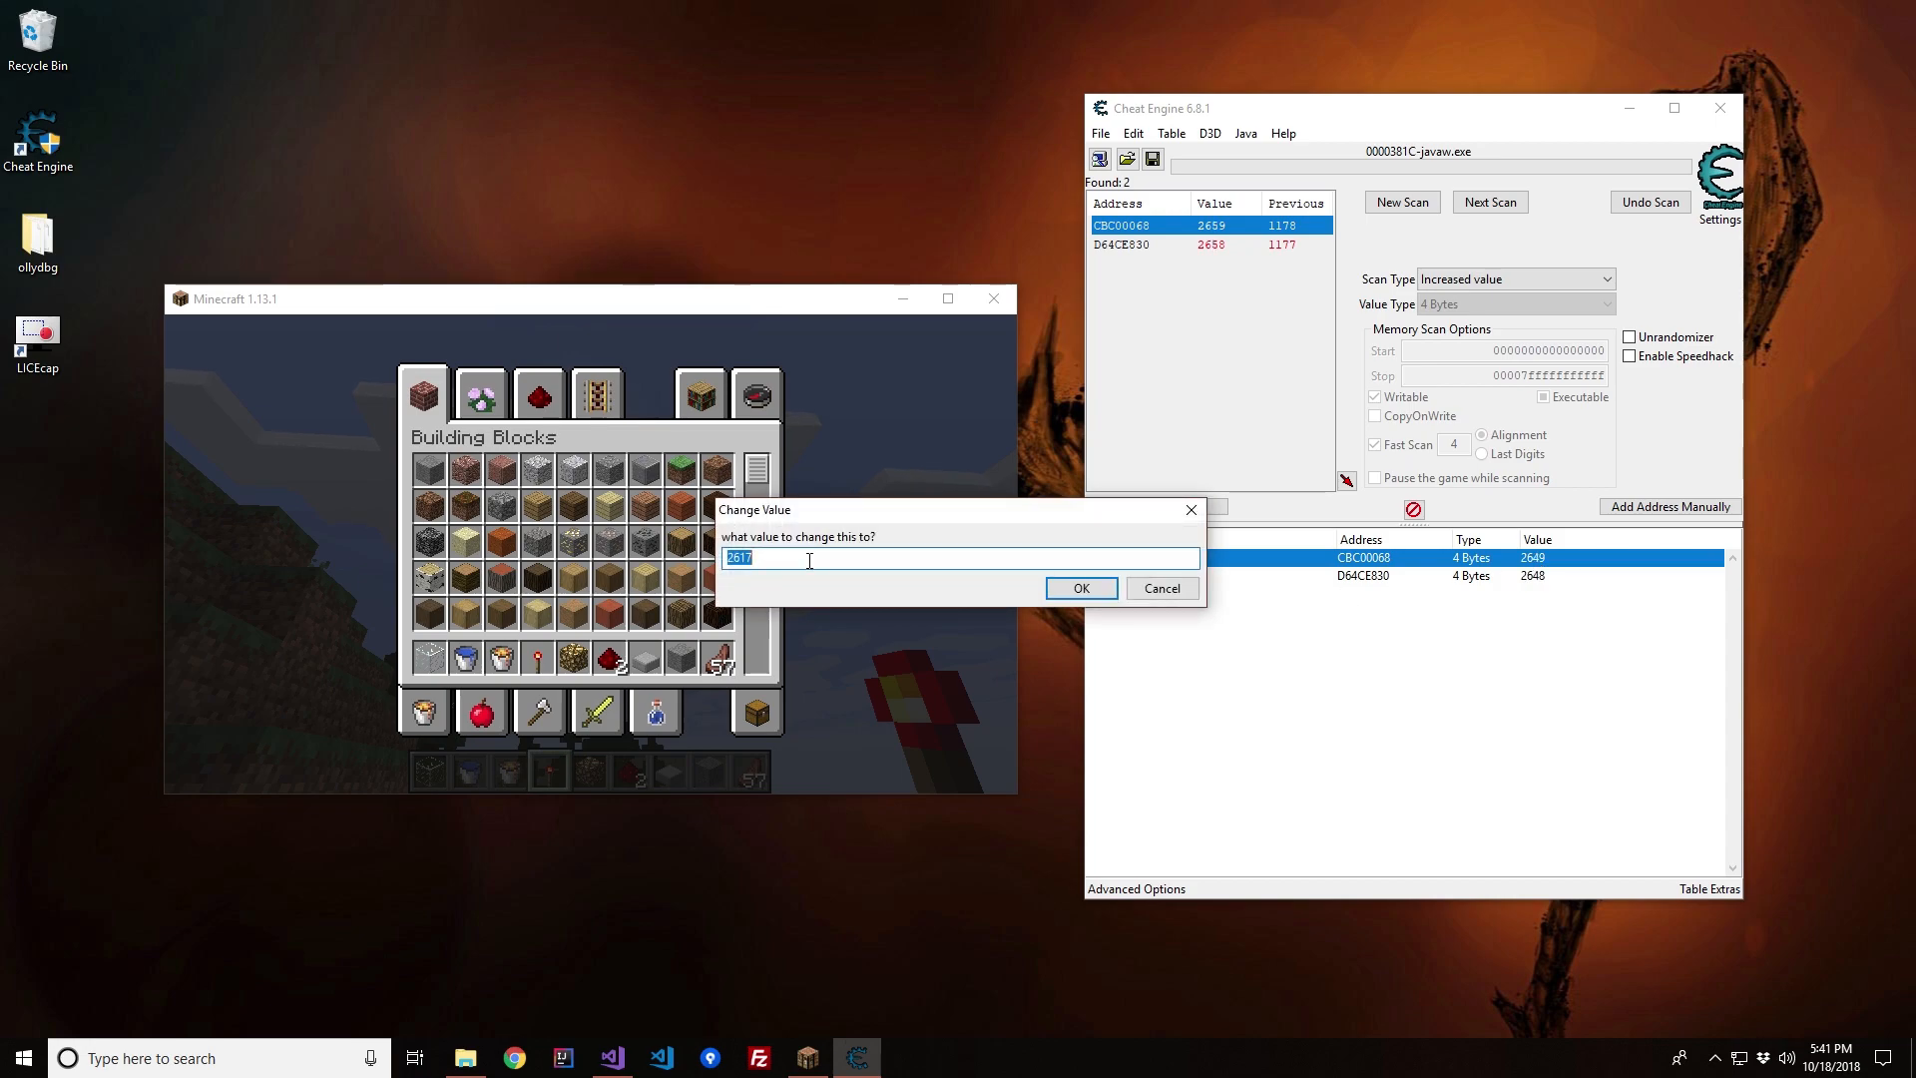
Step: Overwrite Time 1 with 6000, a larger value, then 1300, switching the game between day and night
left_click(1080, 587)
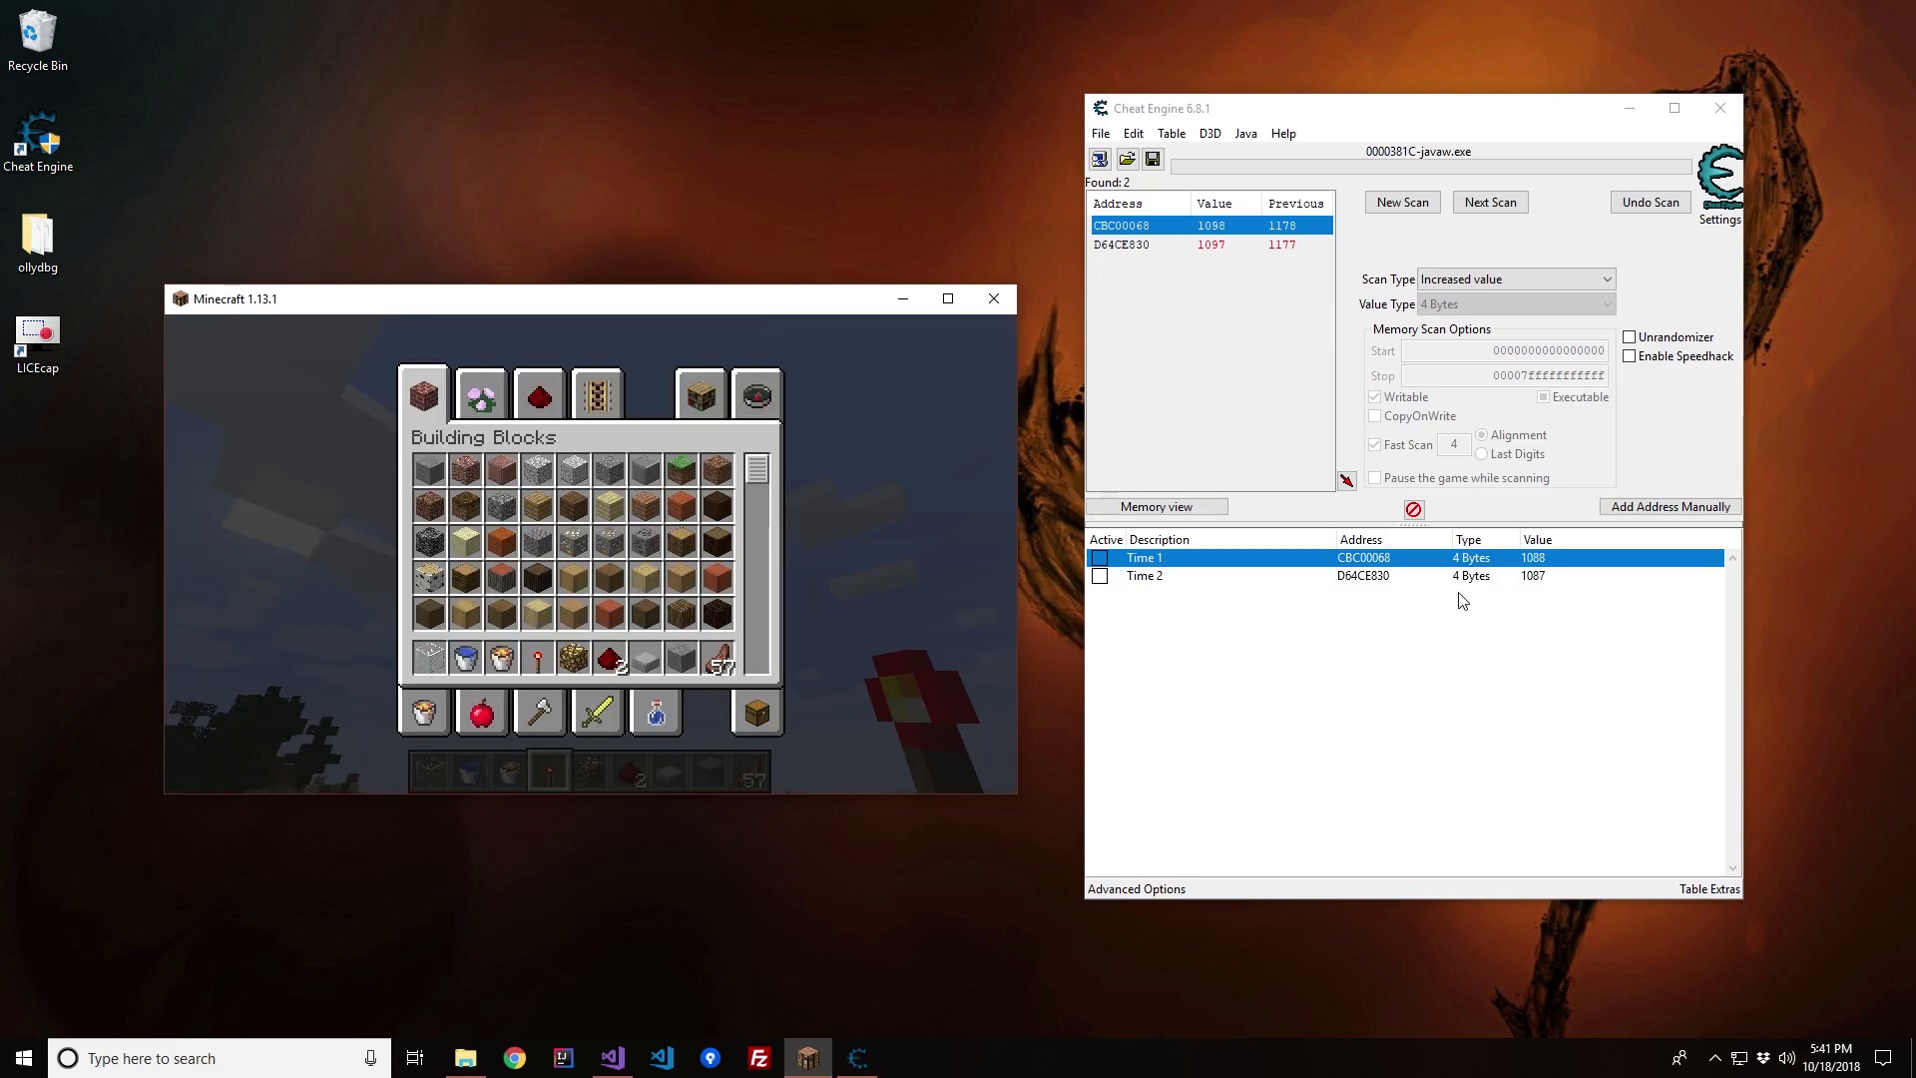
double_click(1564, 557)
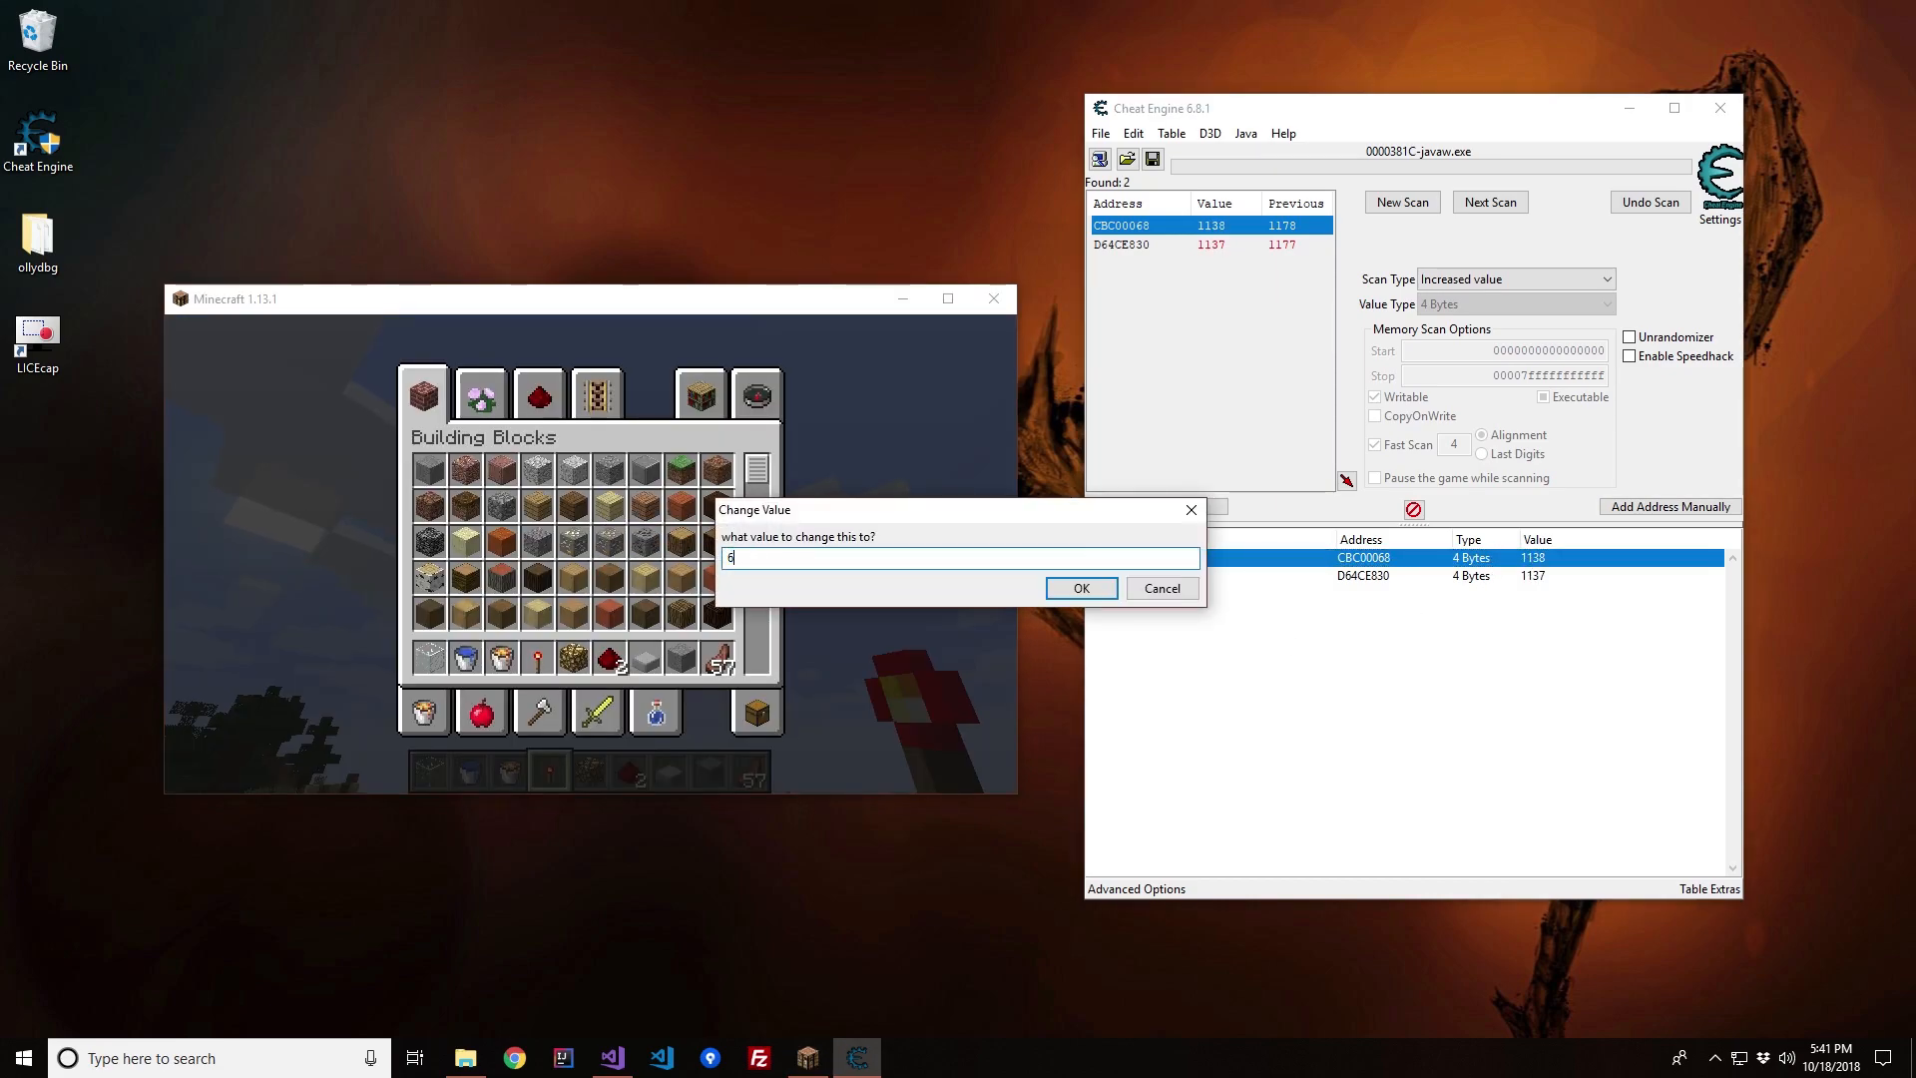
left_click(1080, 586)
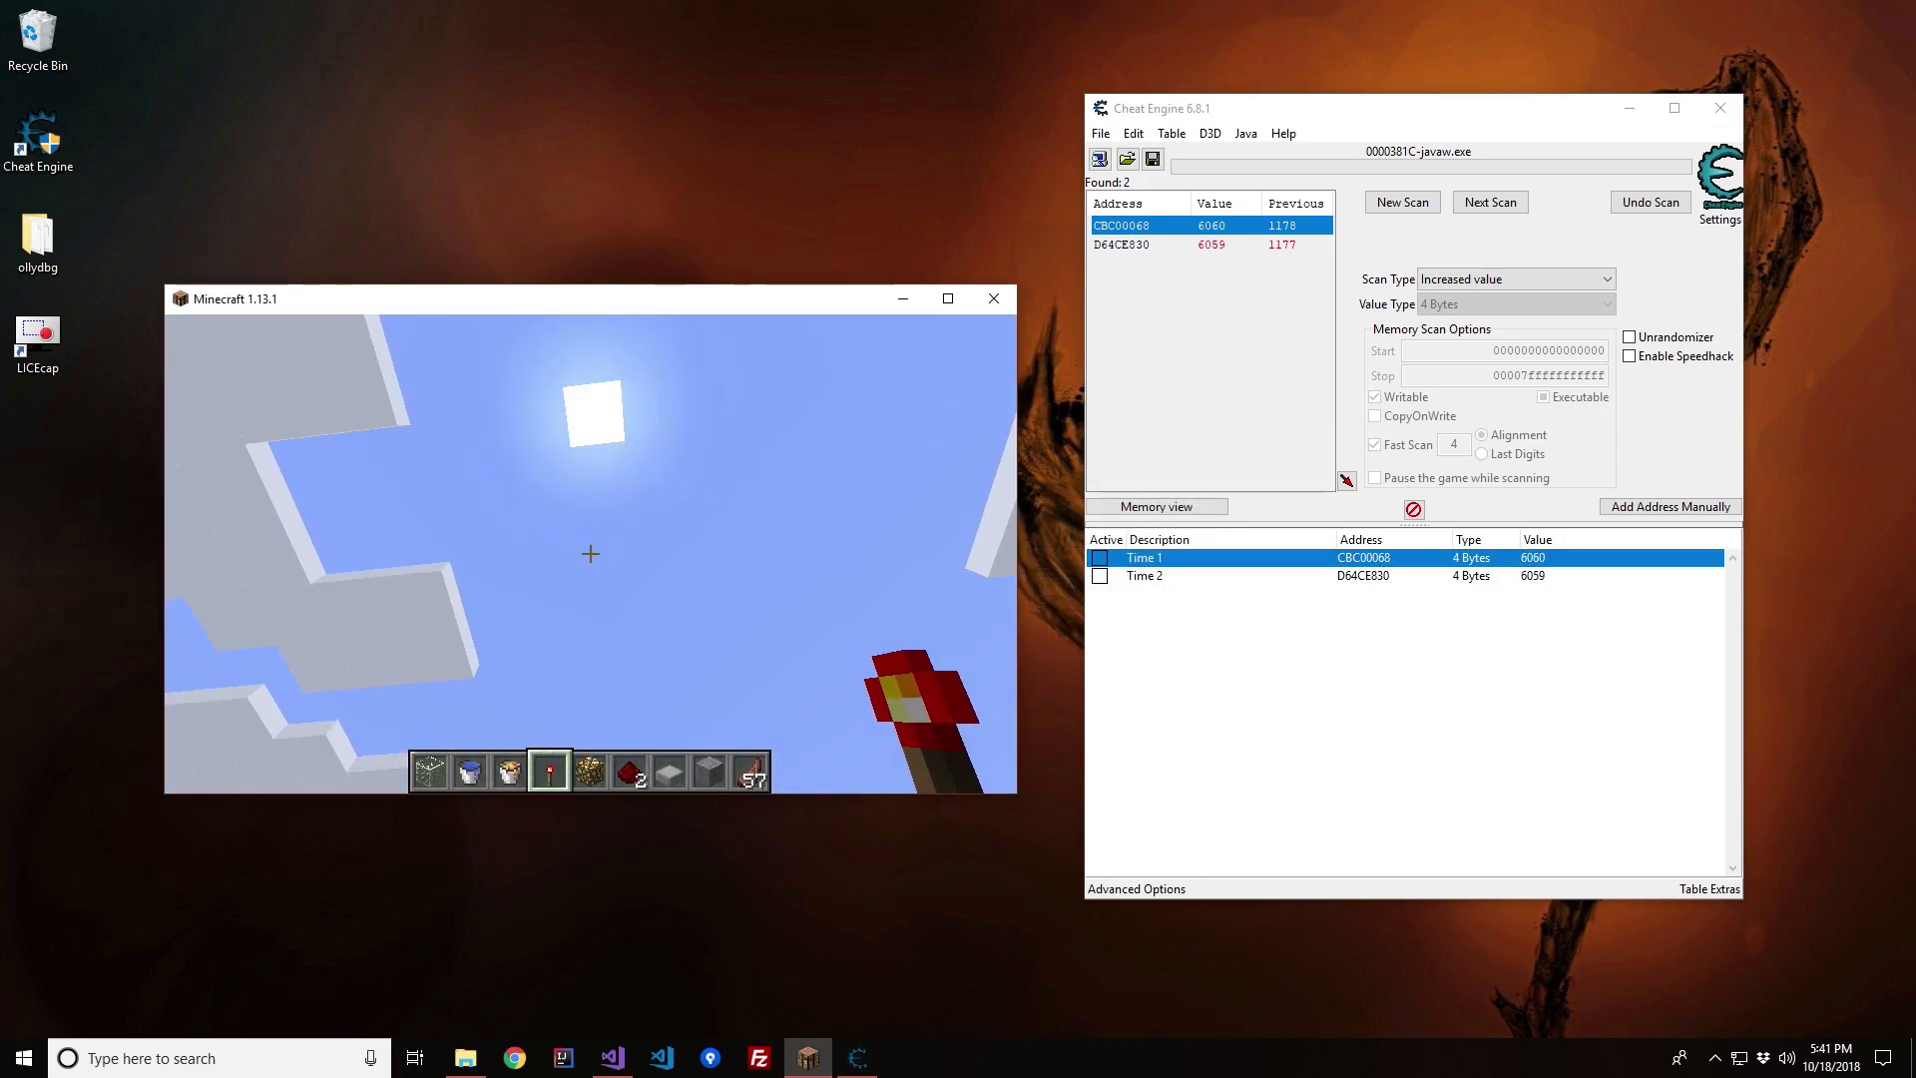
double_click(1531, 557)
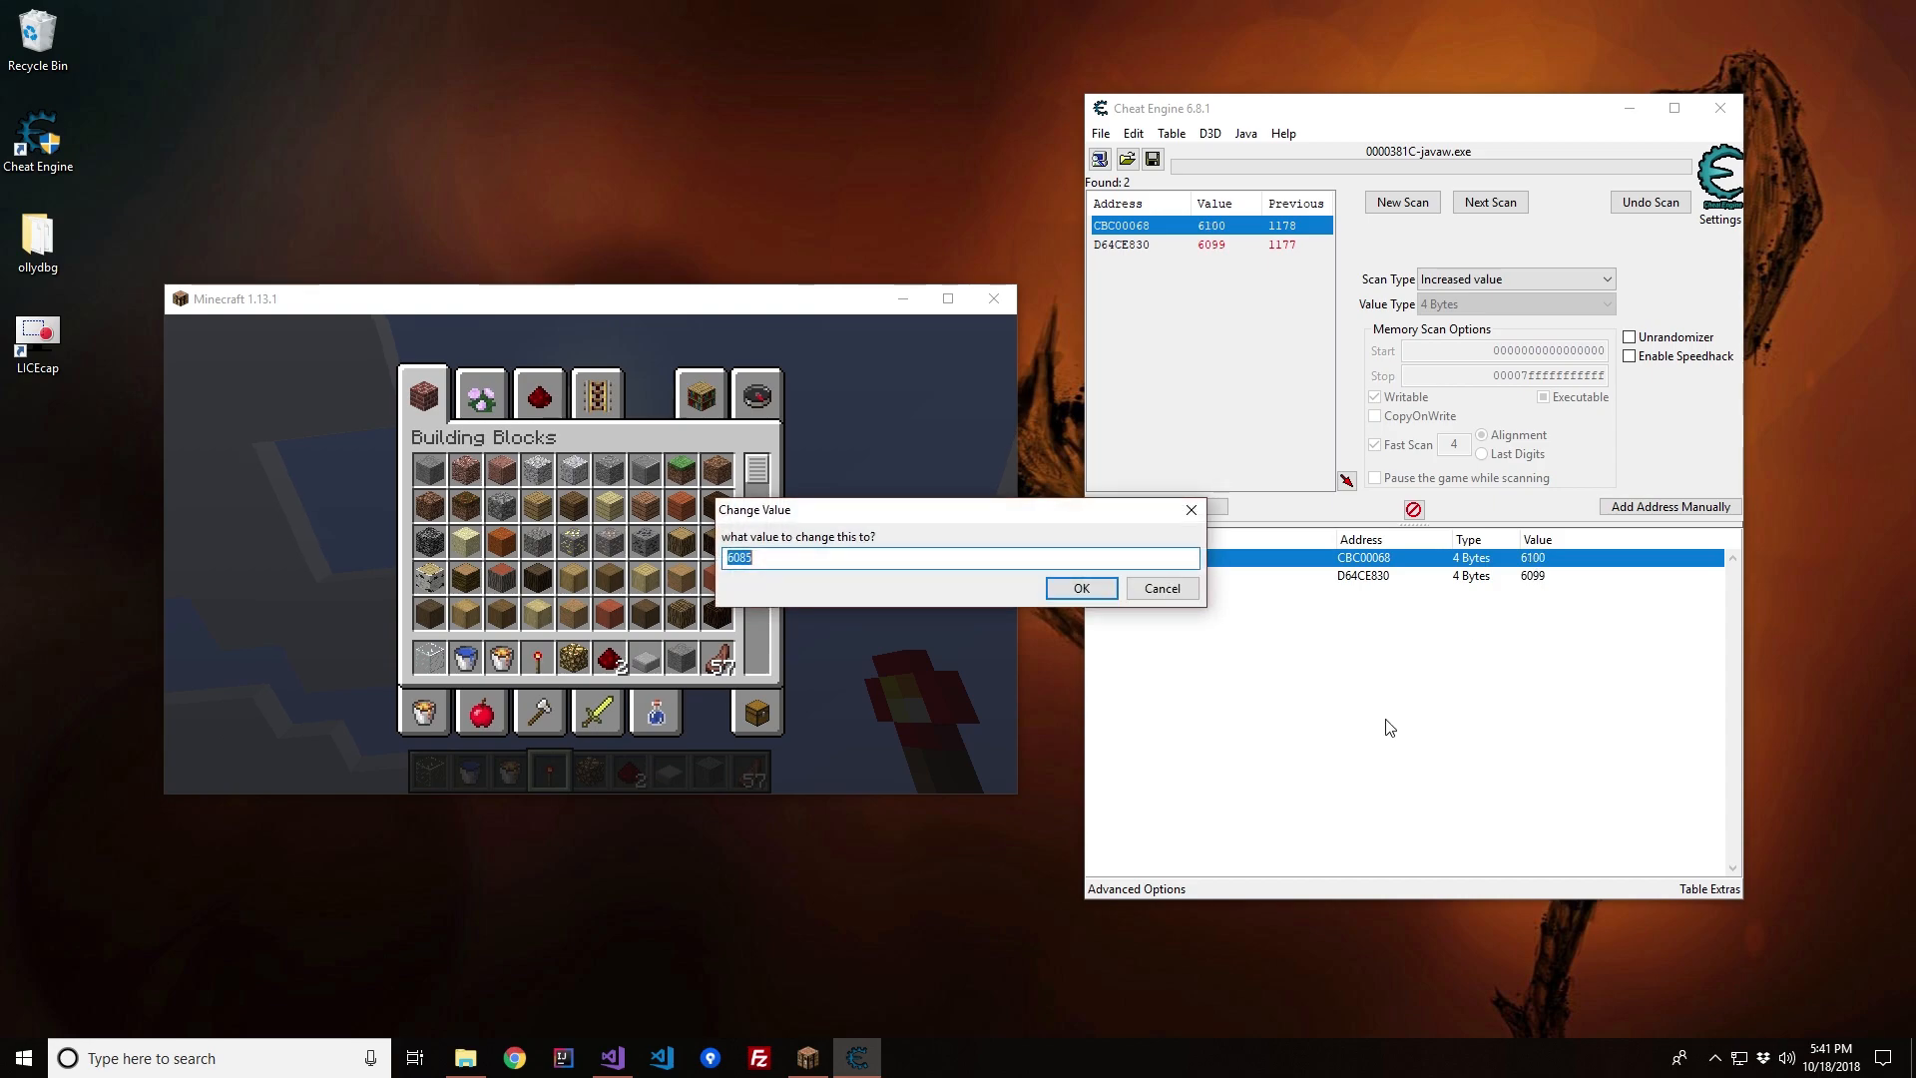
type("1300")
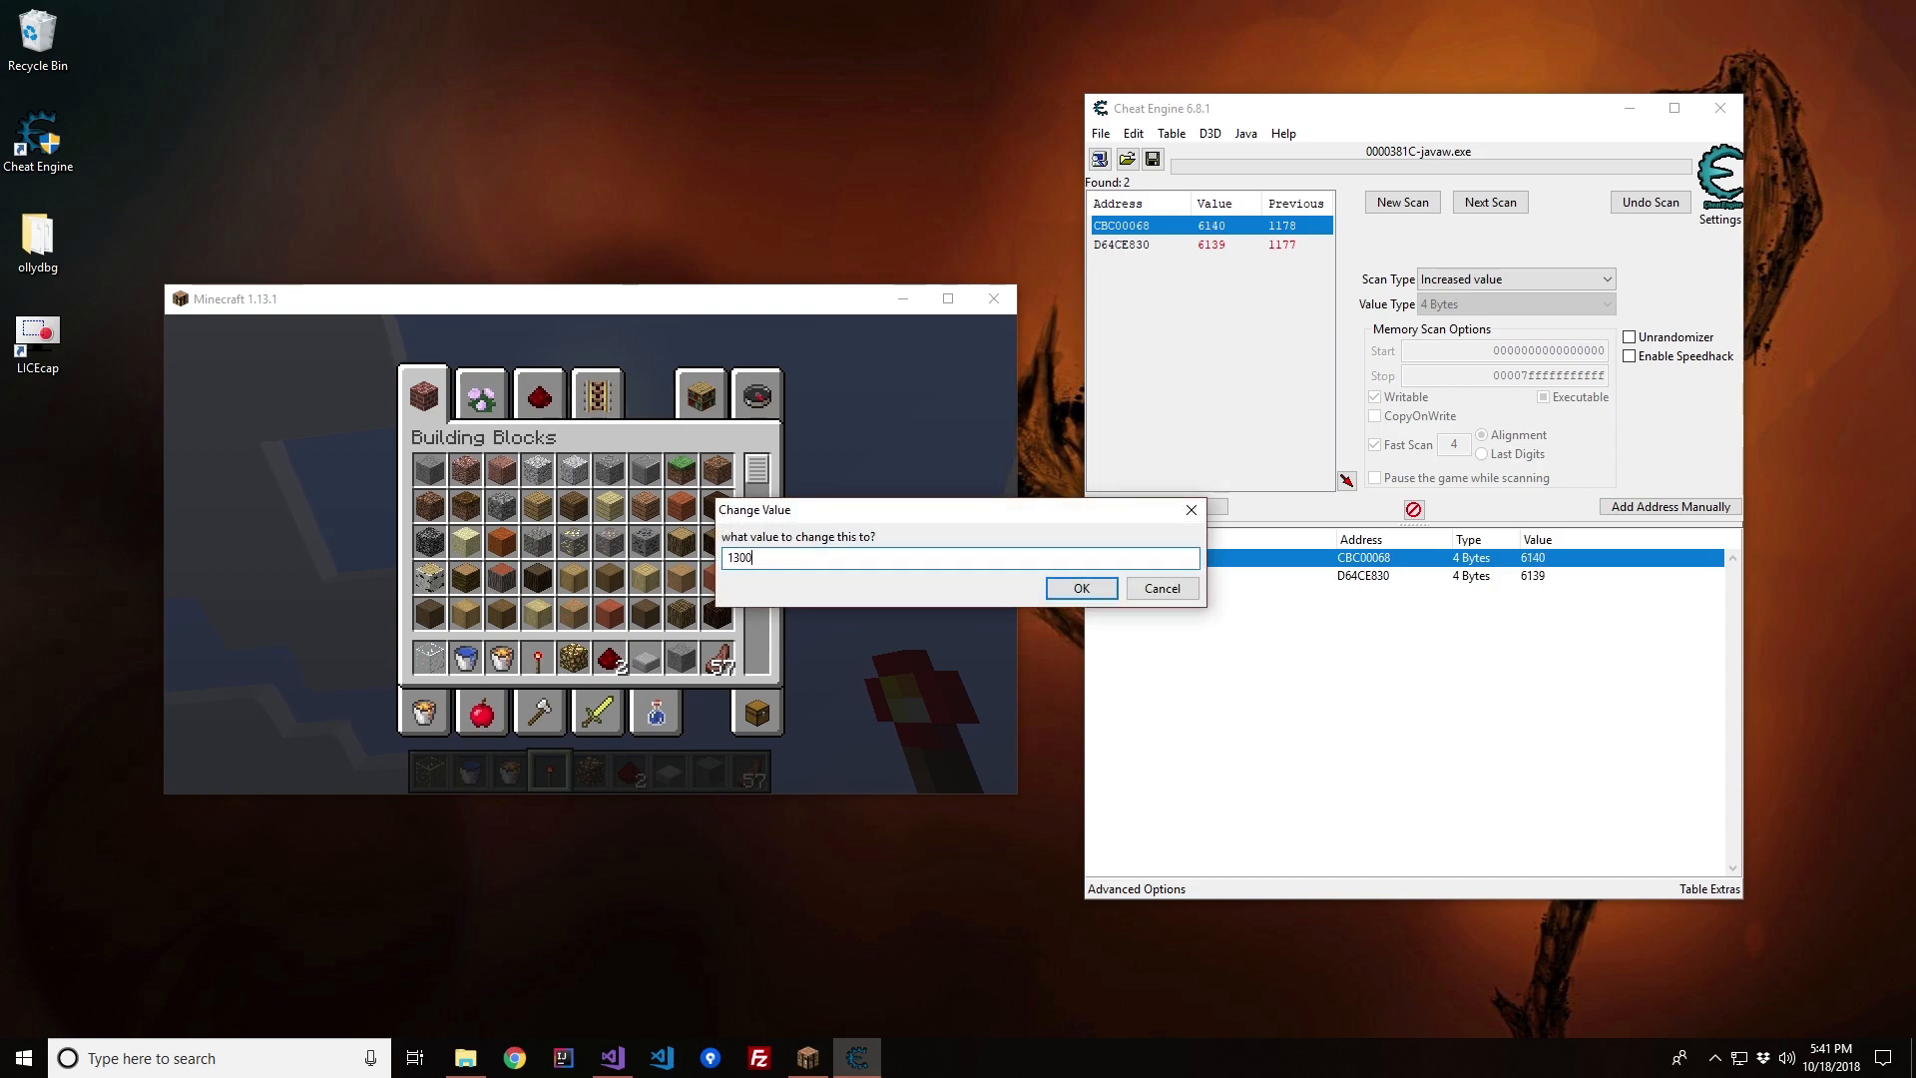
left_click(1080, 587)
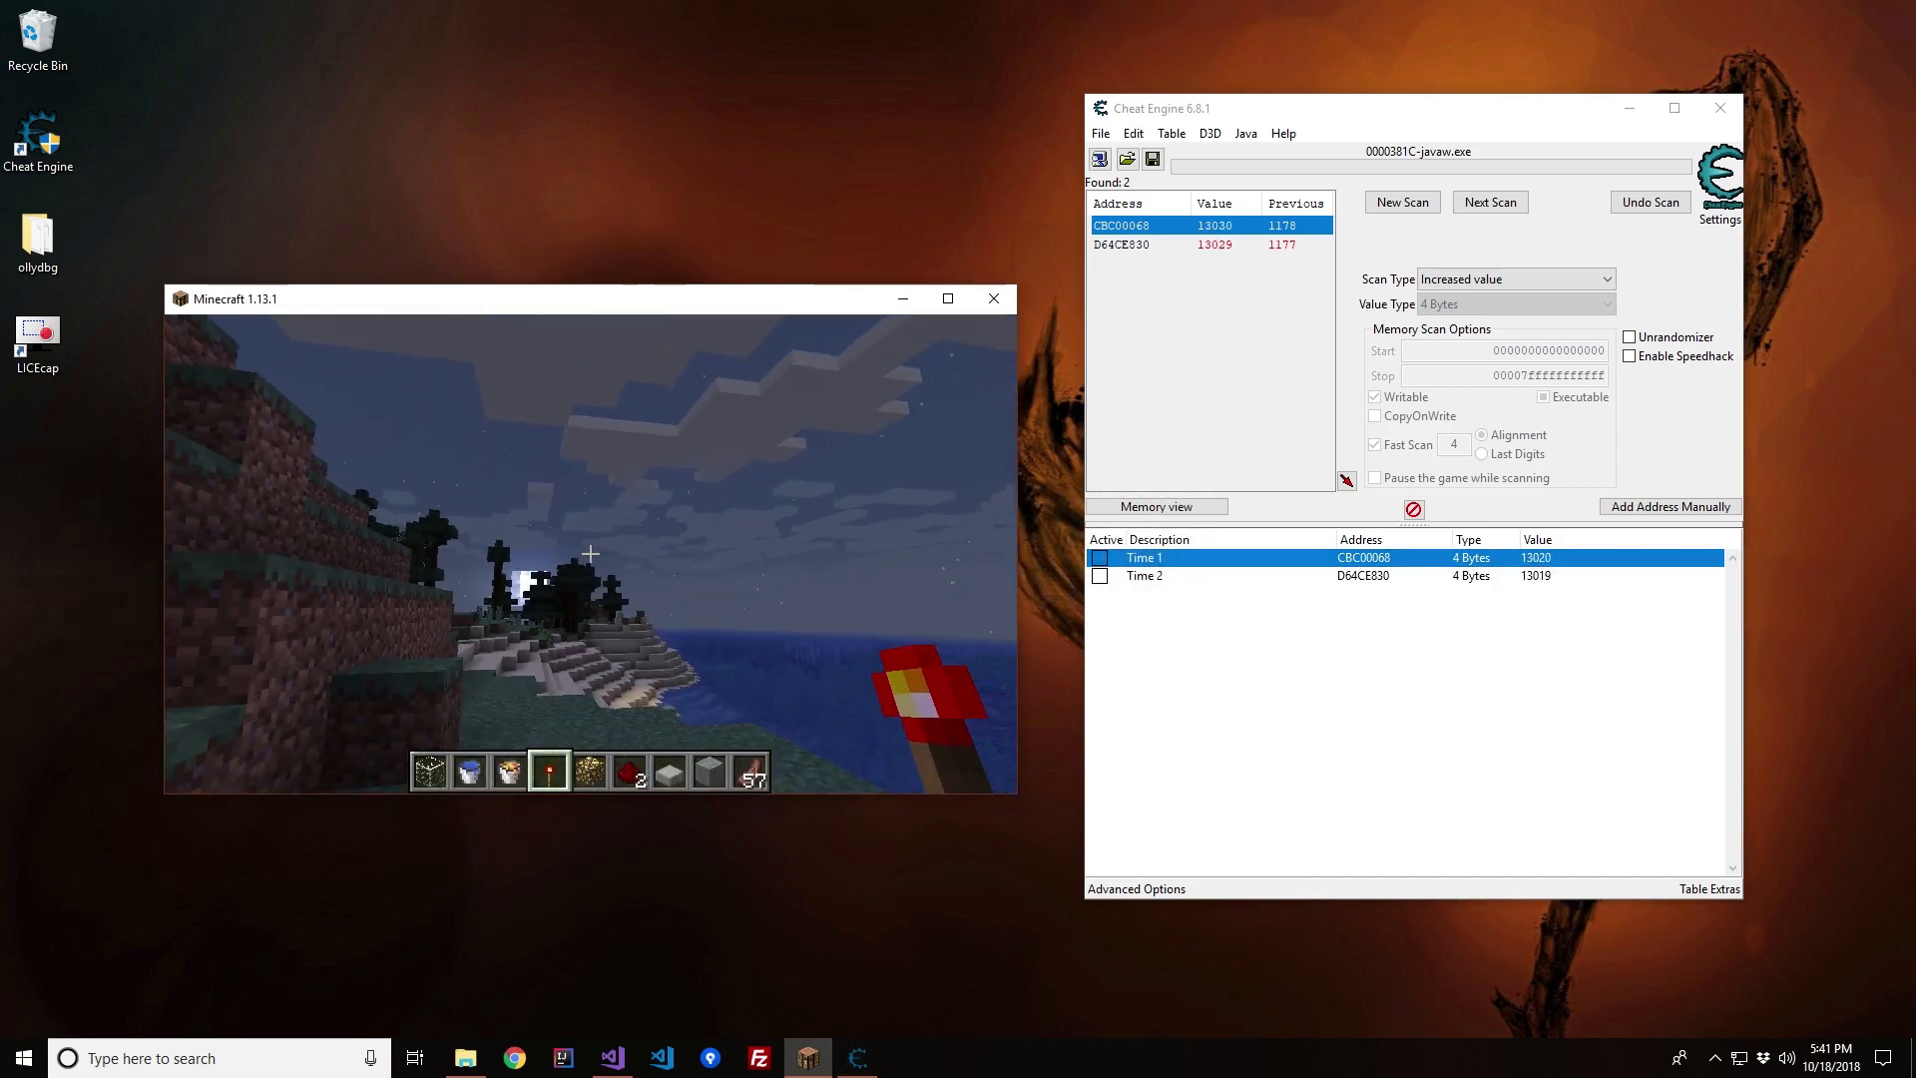
Step: Check Minecraft's sky and reset Time 1 back to about 1000
key("e")
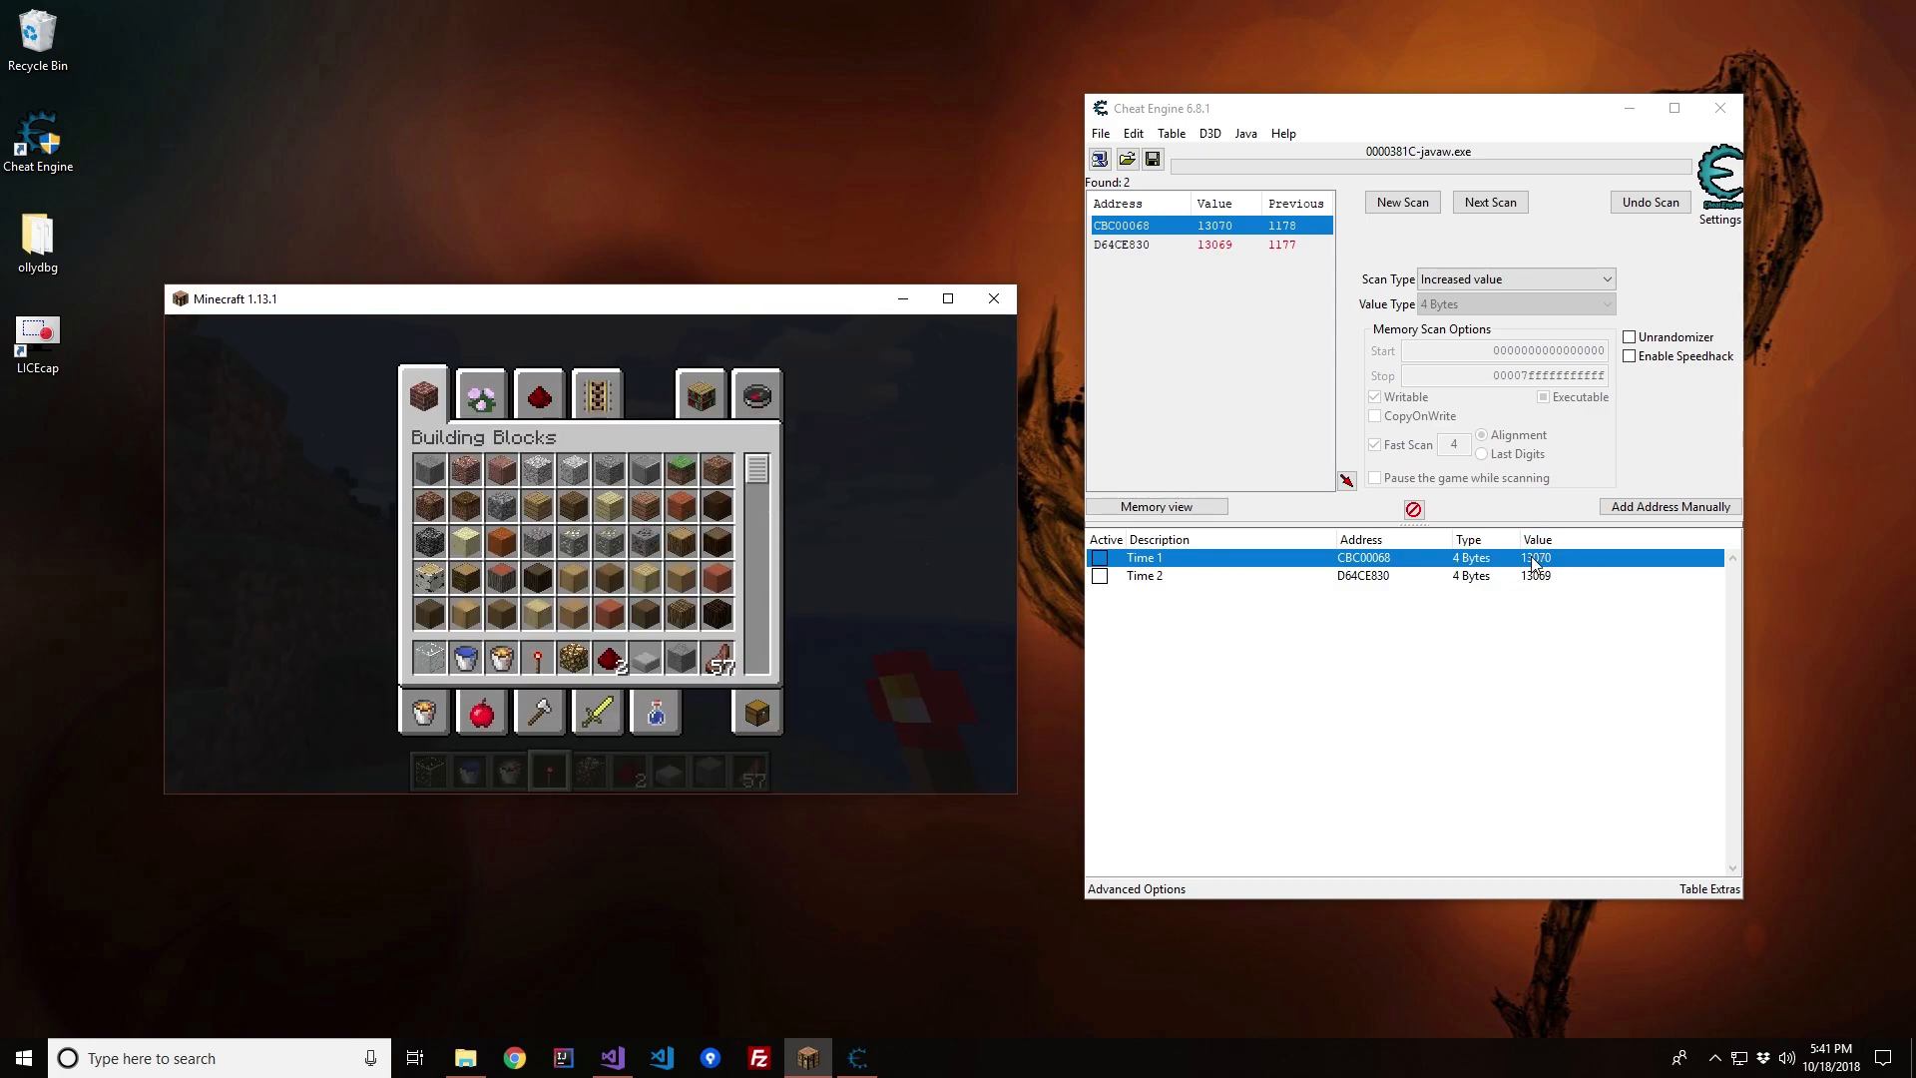
double_click(1534, 556)
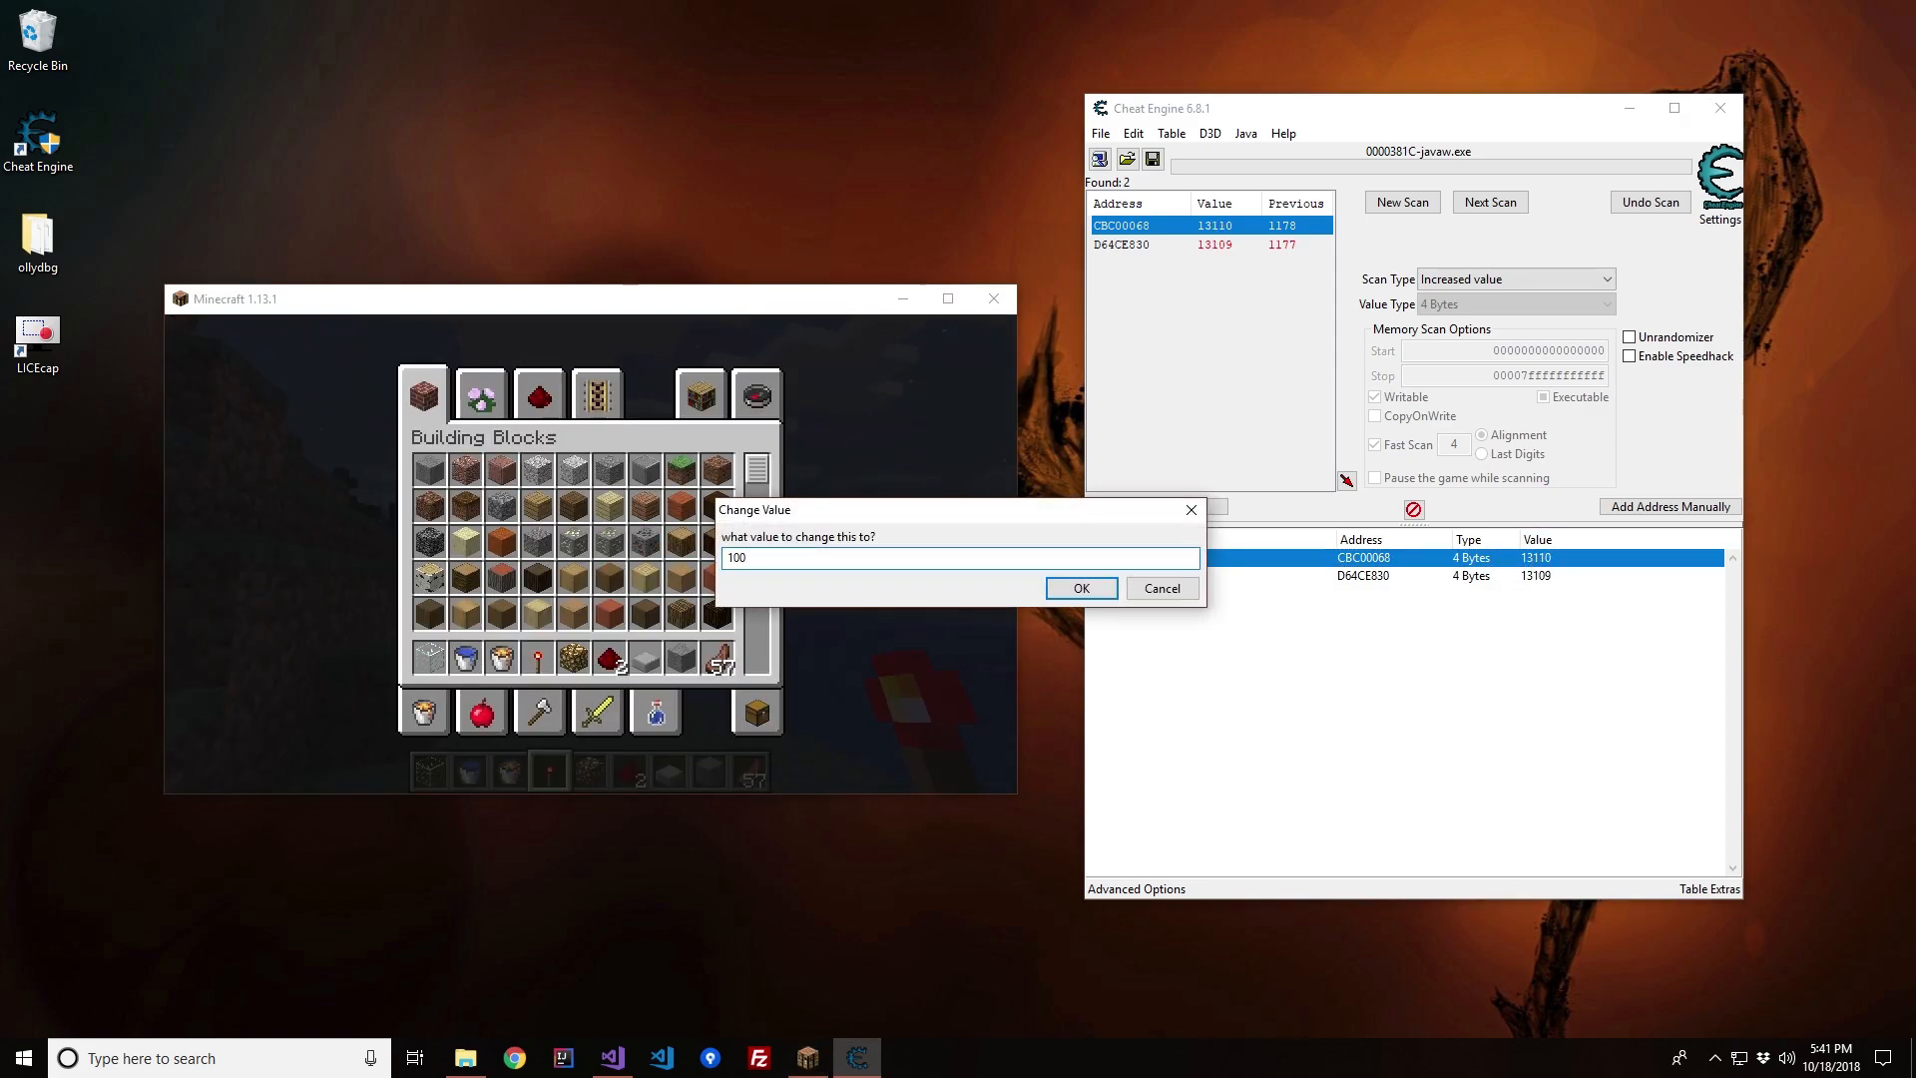
left_click(1077, 587)
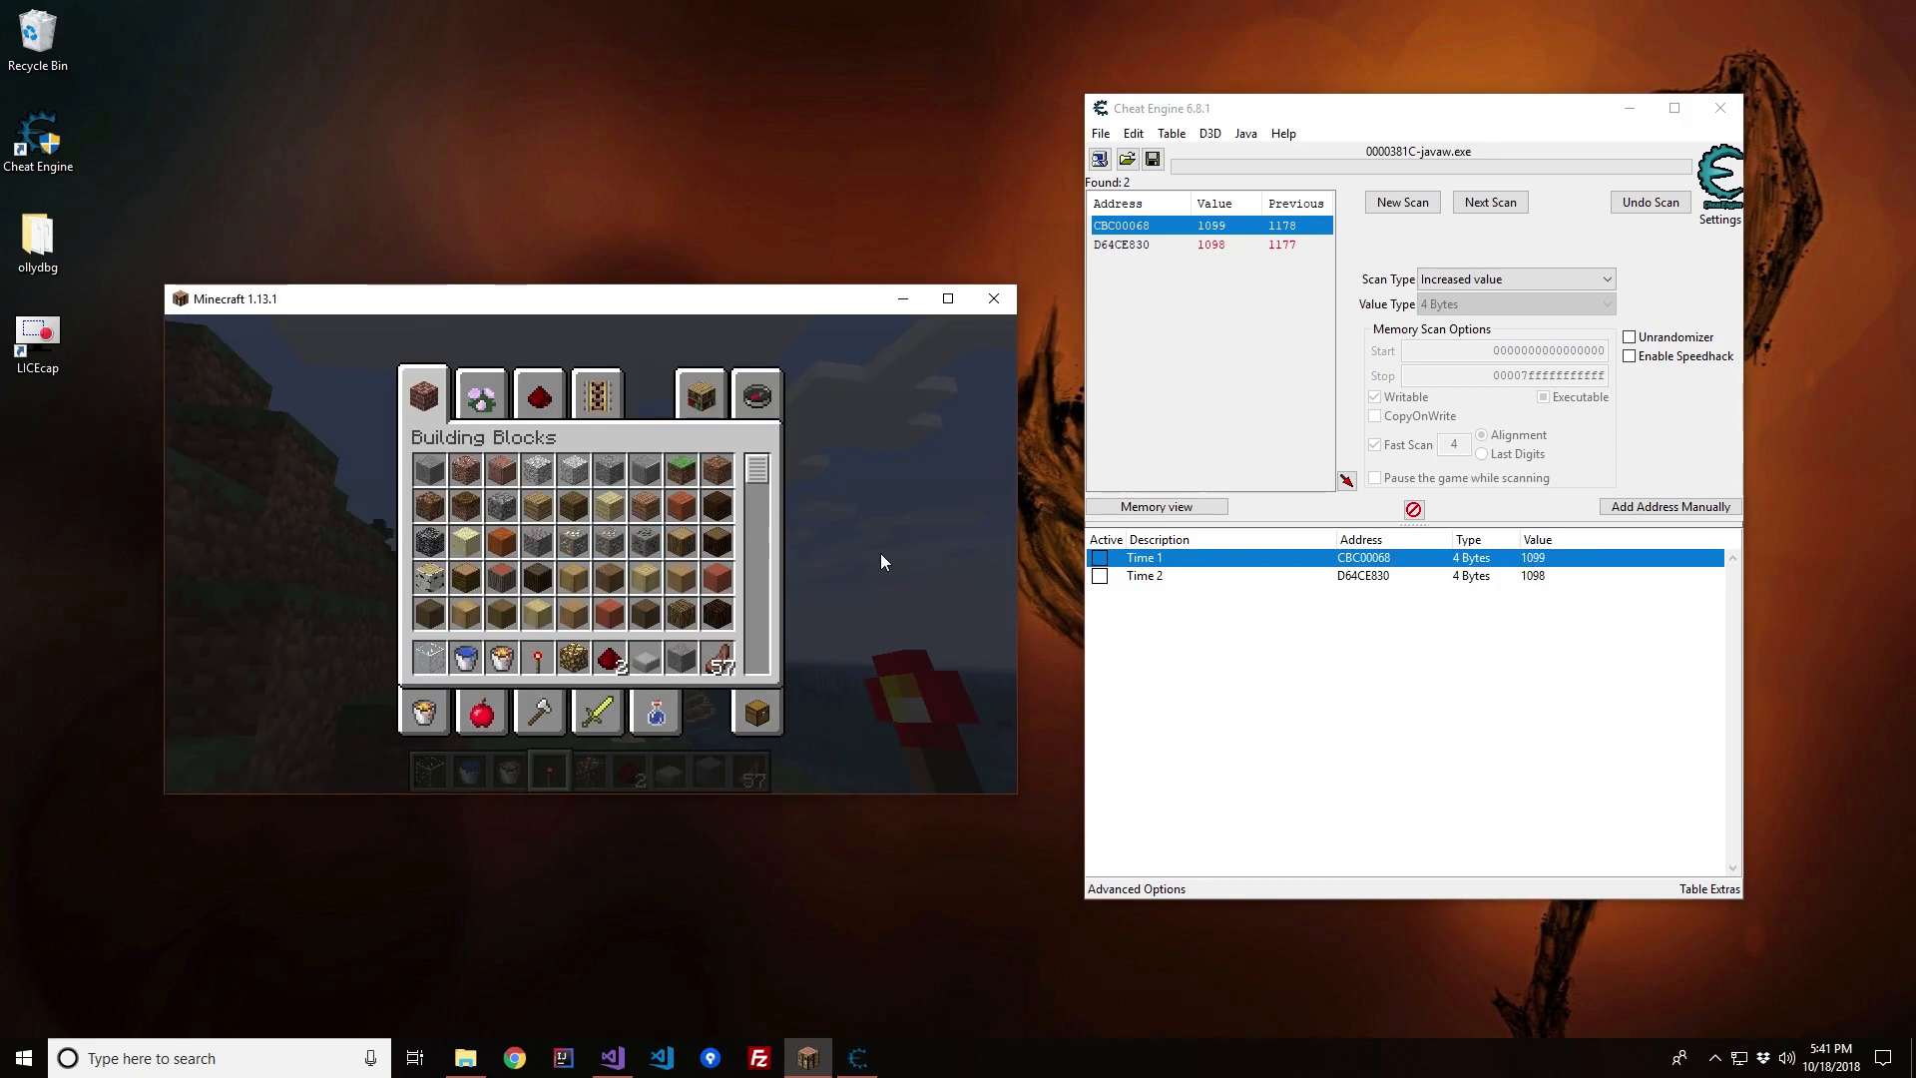
mouse_move(645, 610)
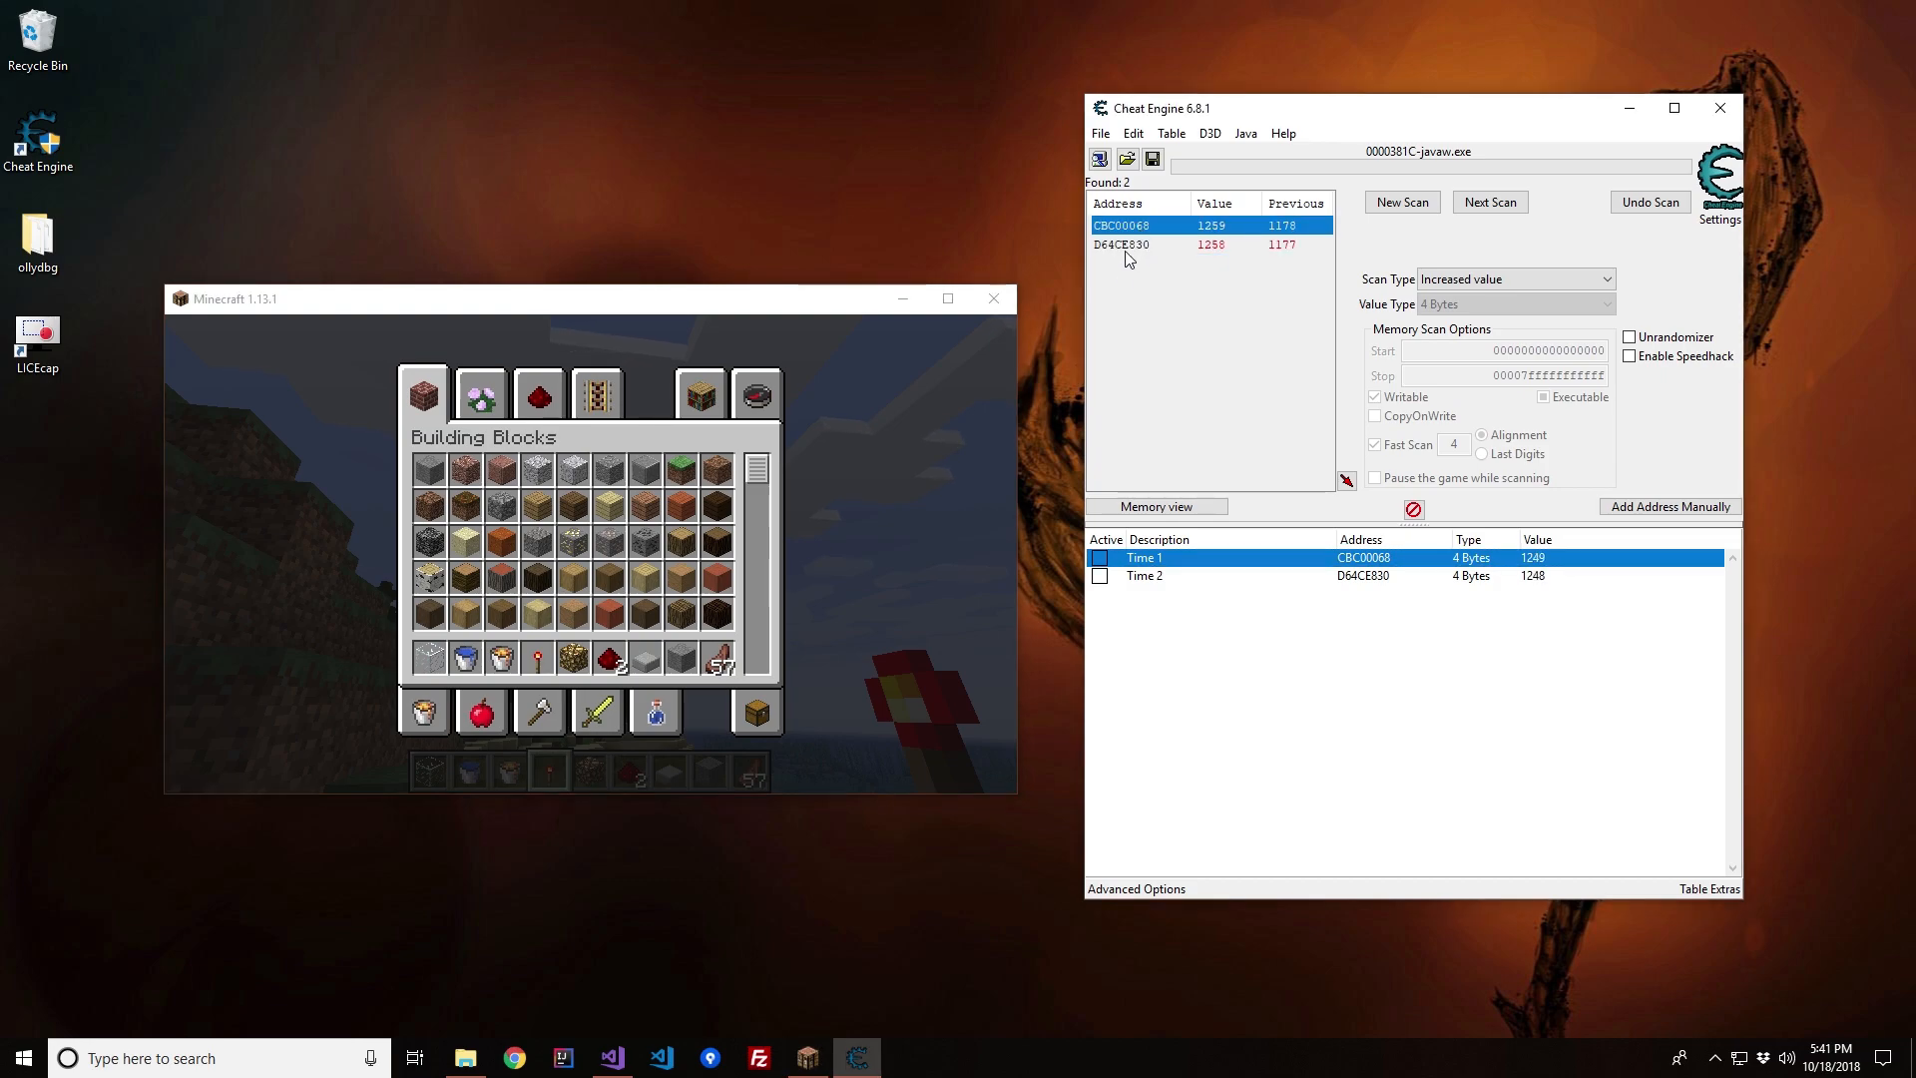
mouse_move(1124, 254)
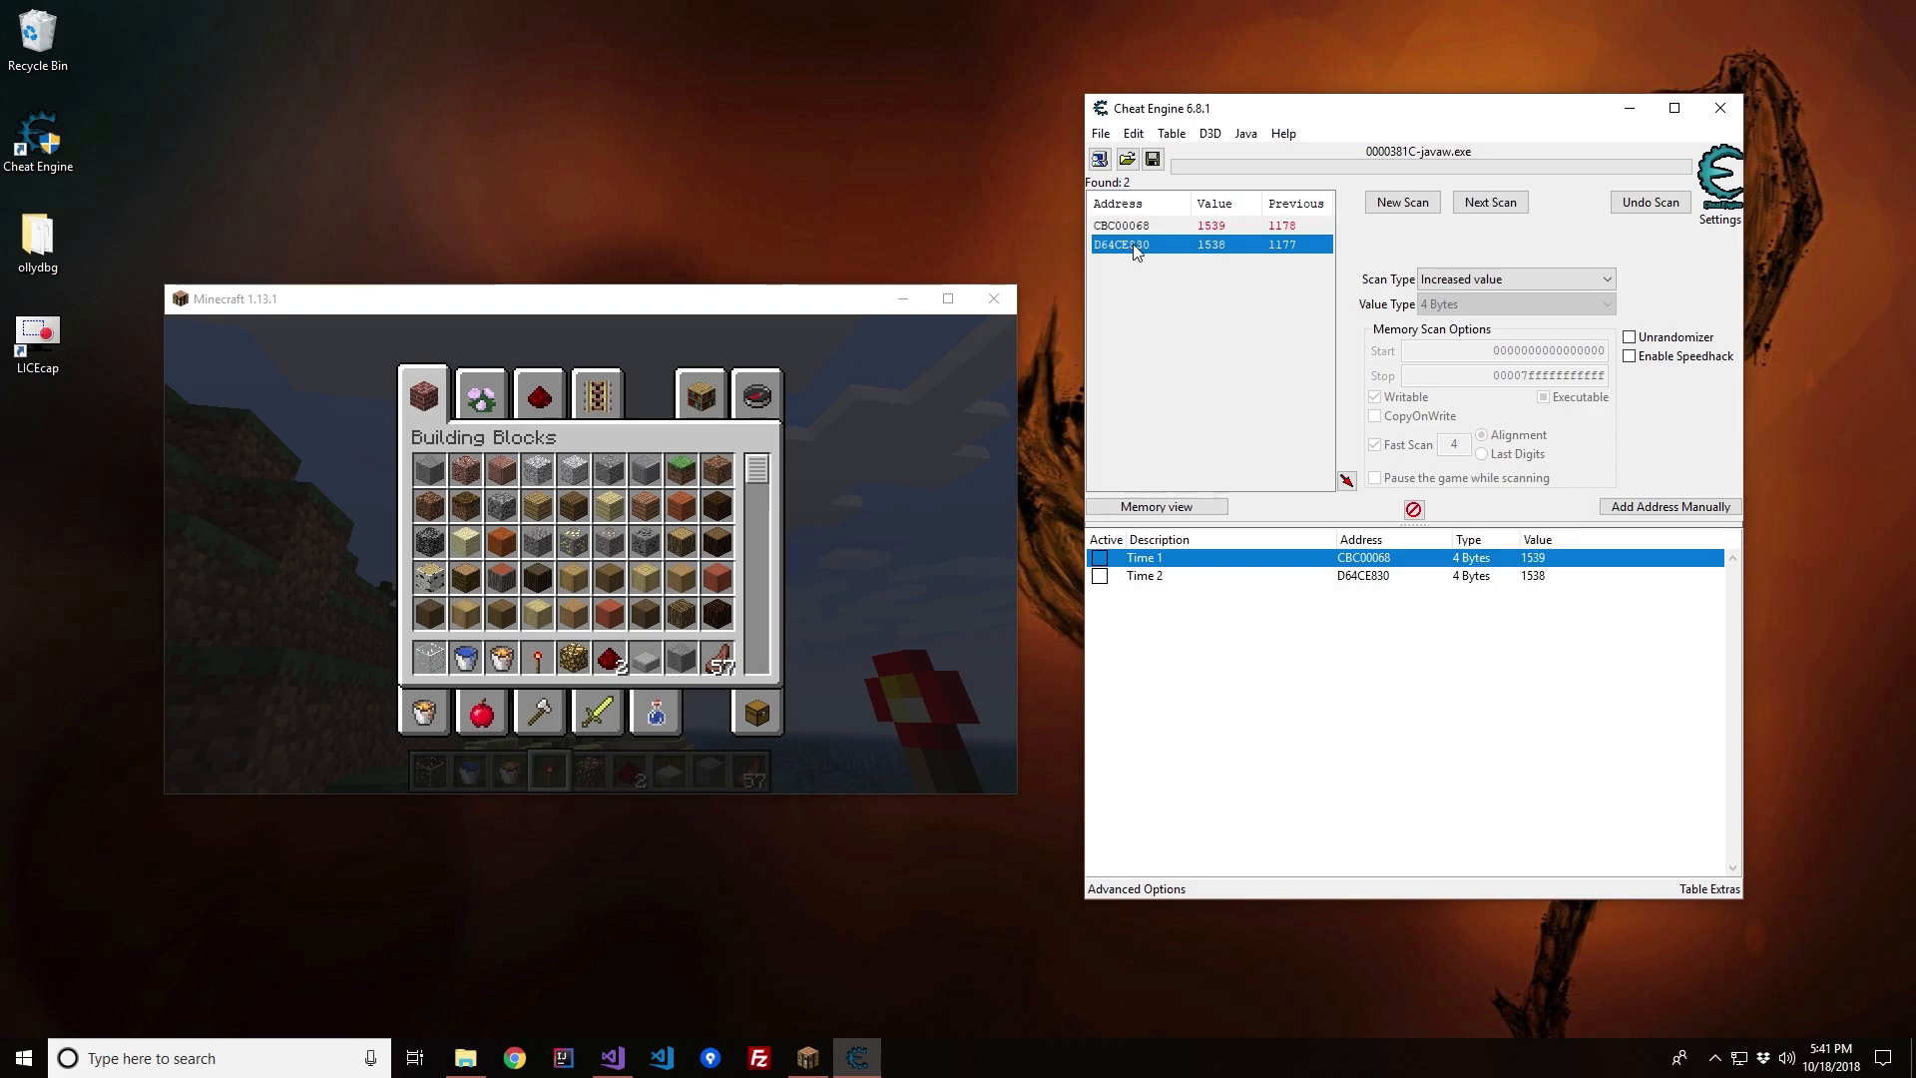
mouse_move(1136, 243)
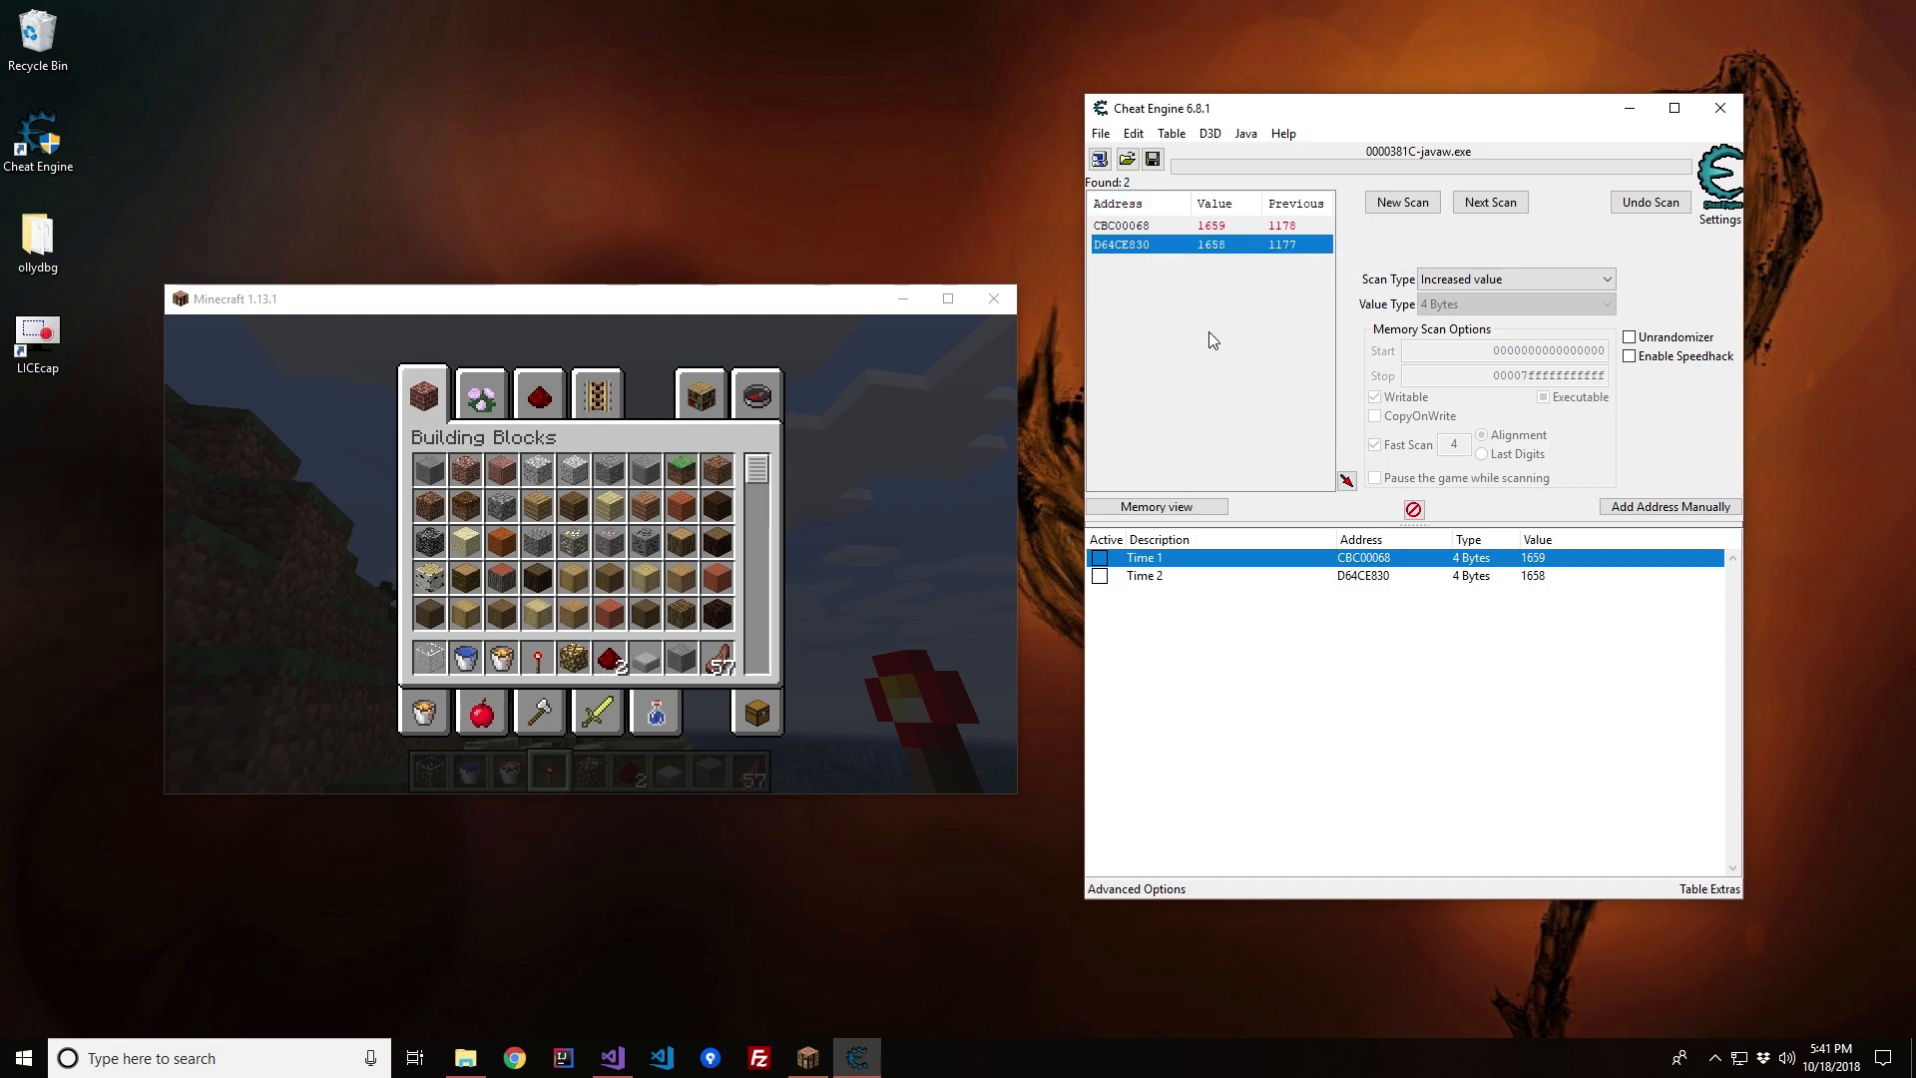
mouse_move(1210, 339)
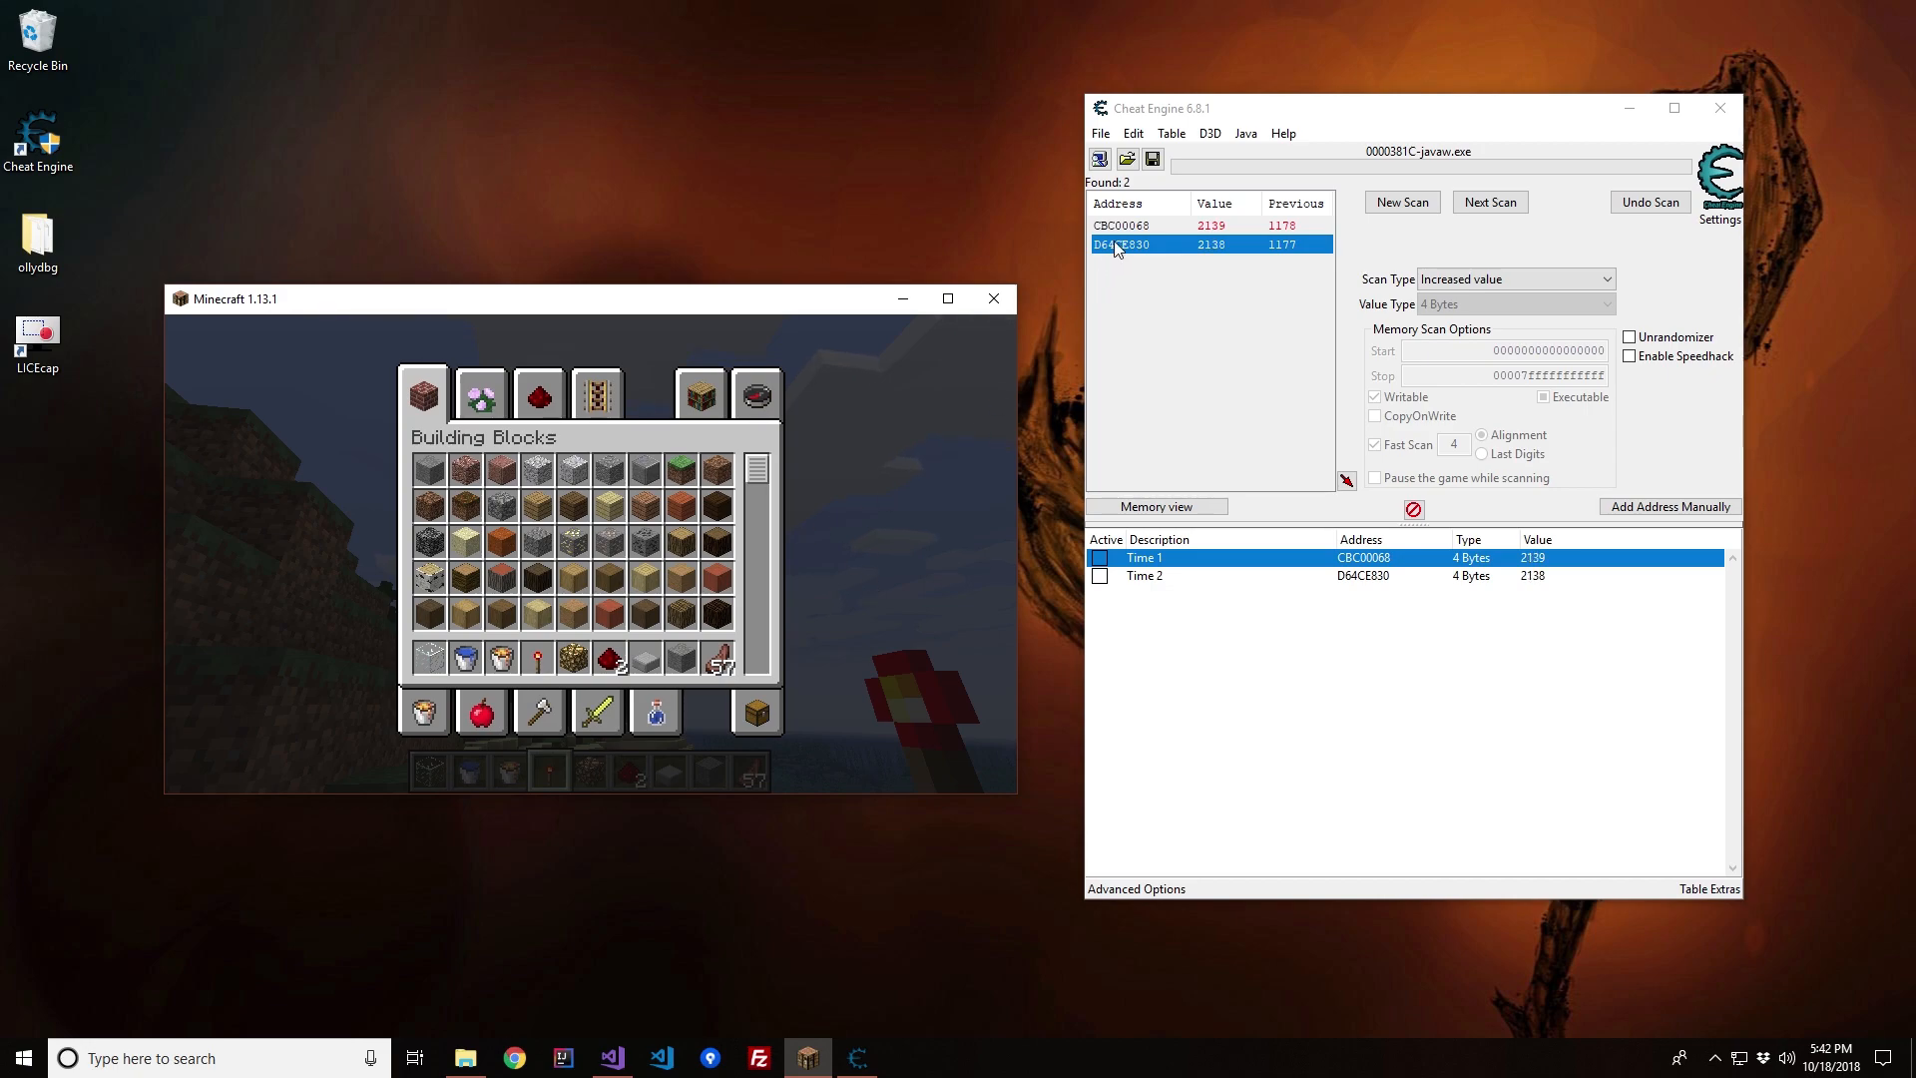
mouse_move(1161, 298)
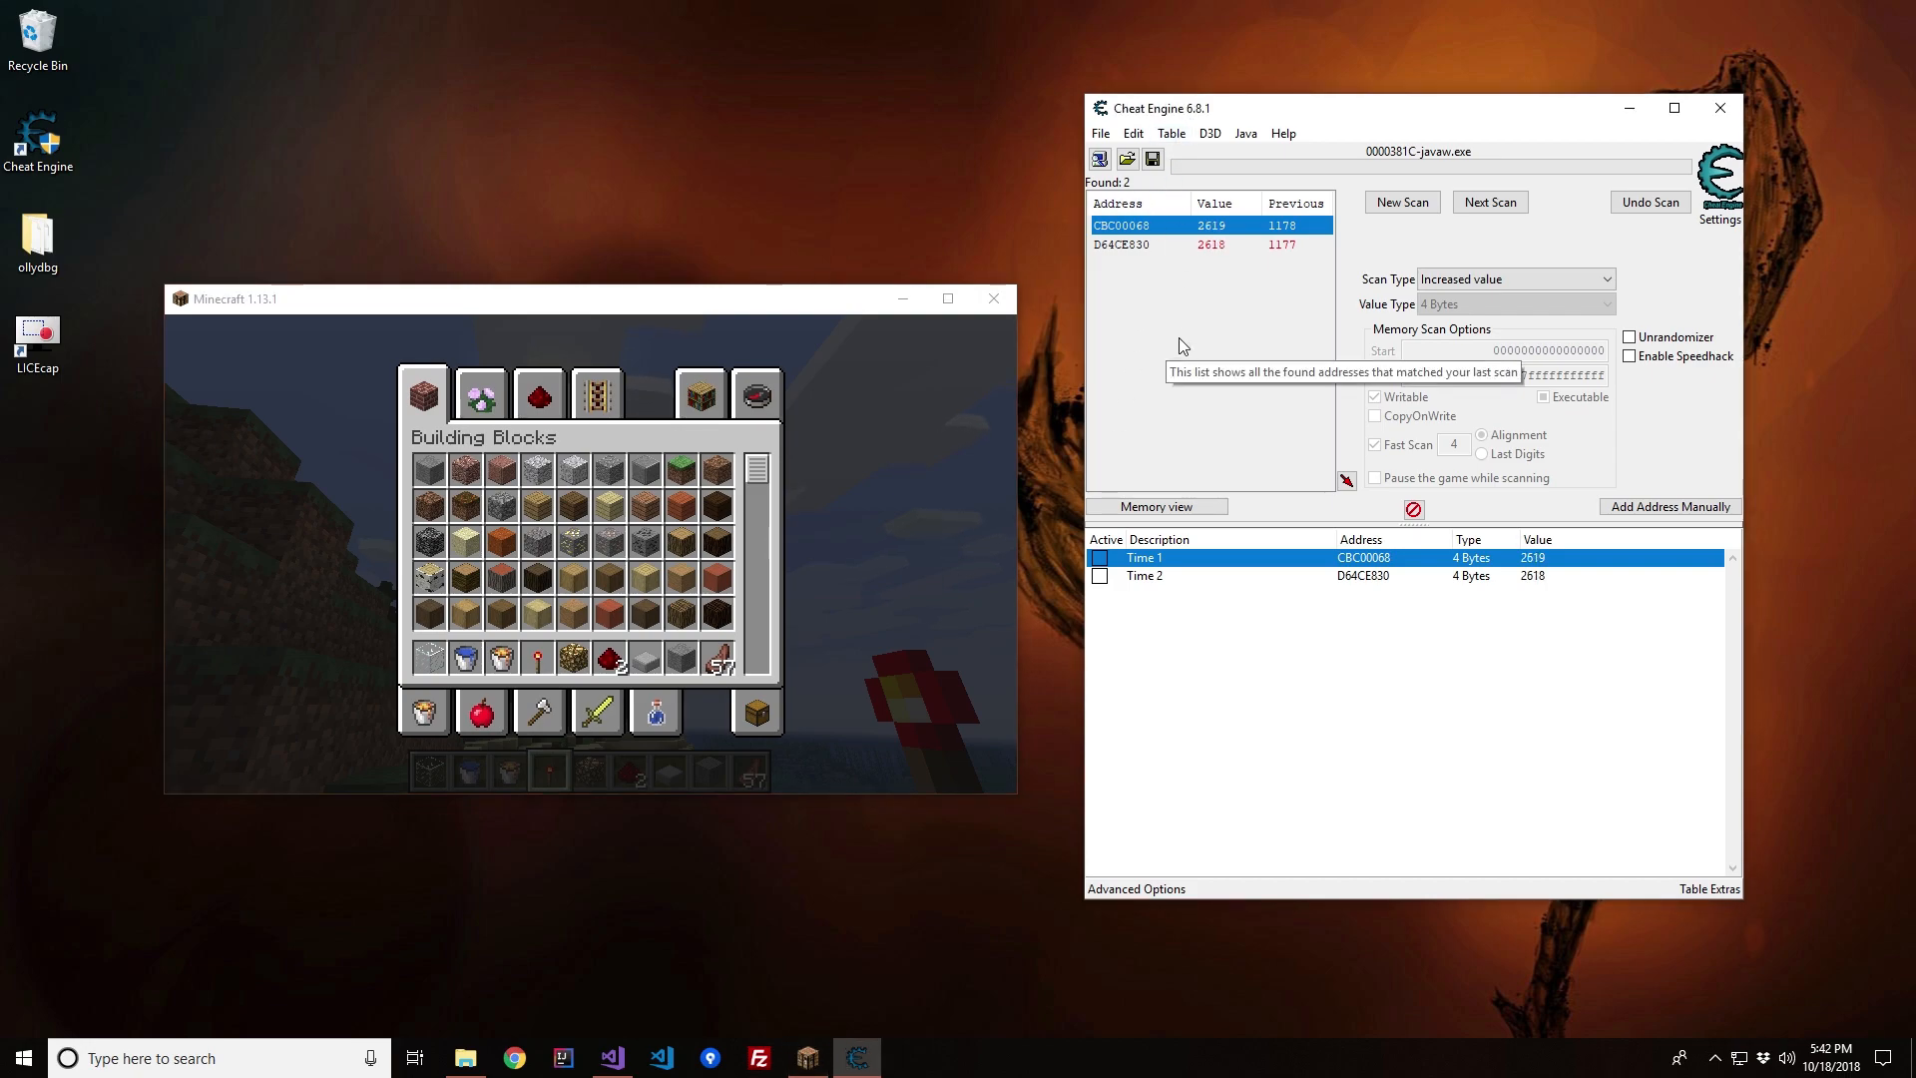
left_click(1121, 243)
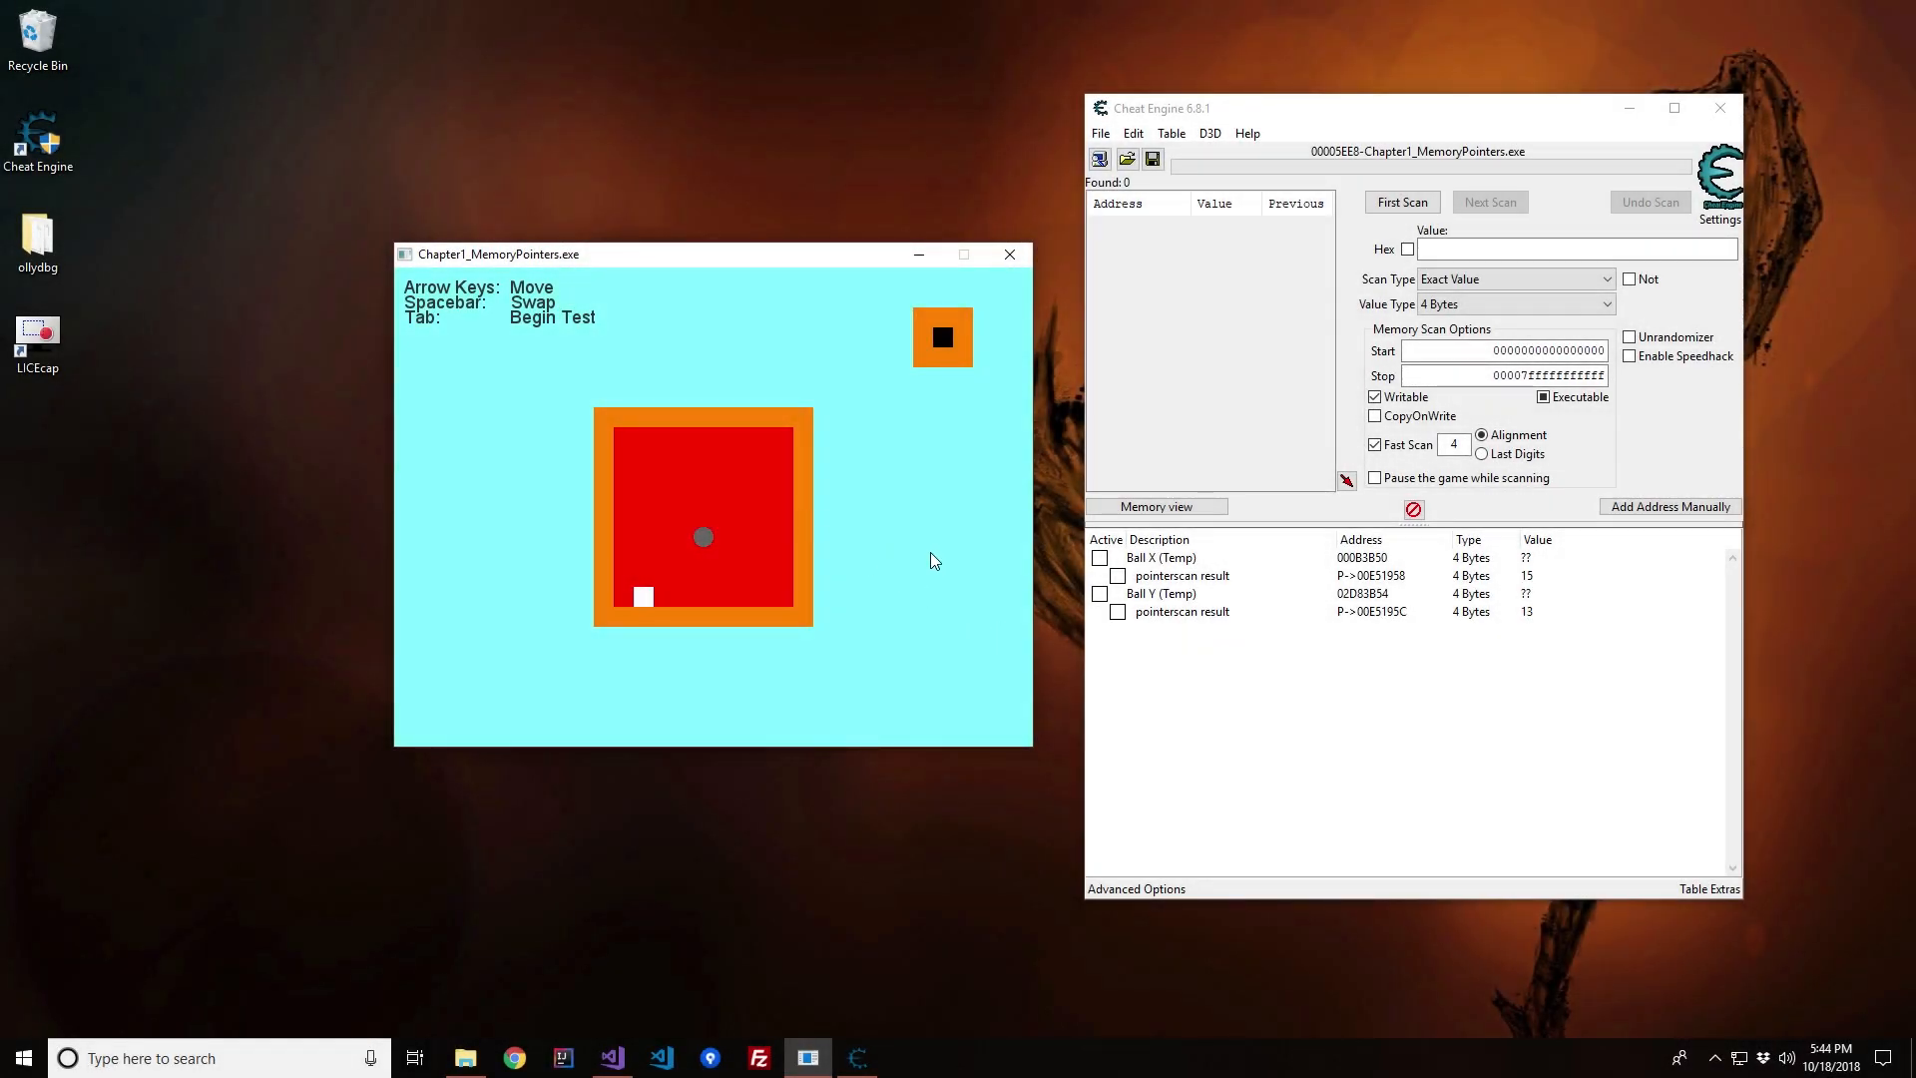
mouse_move(964, 559)
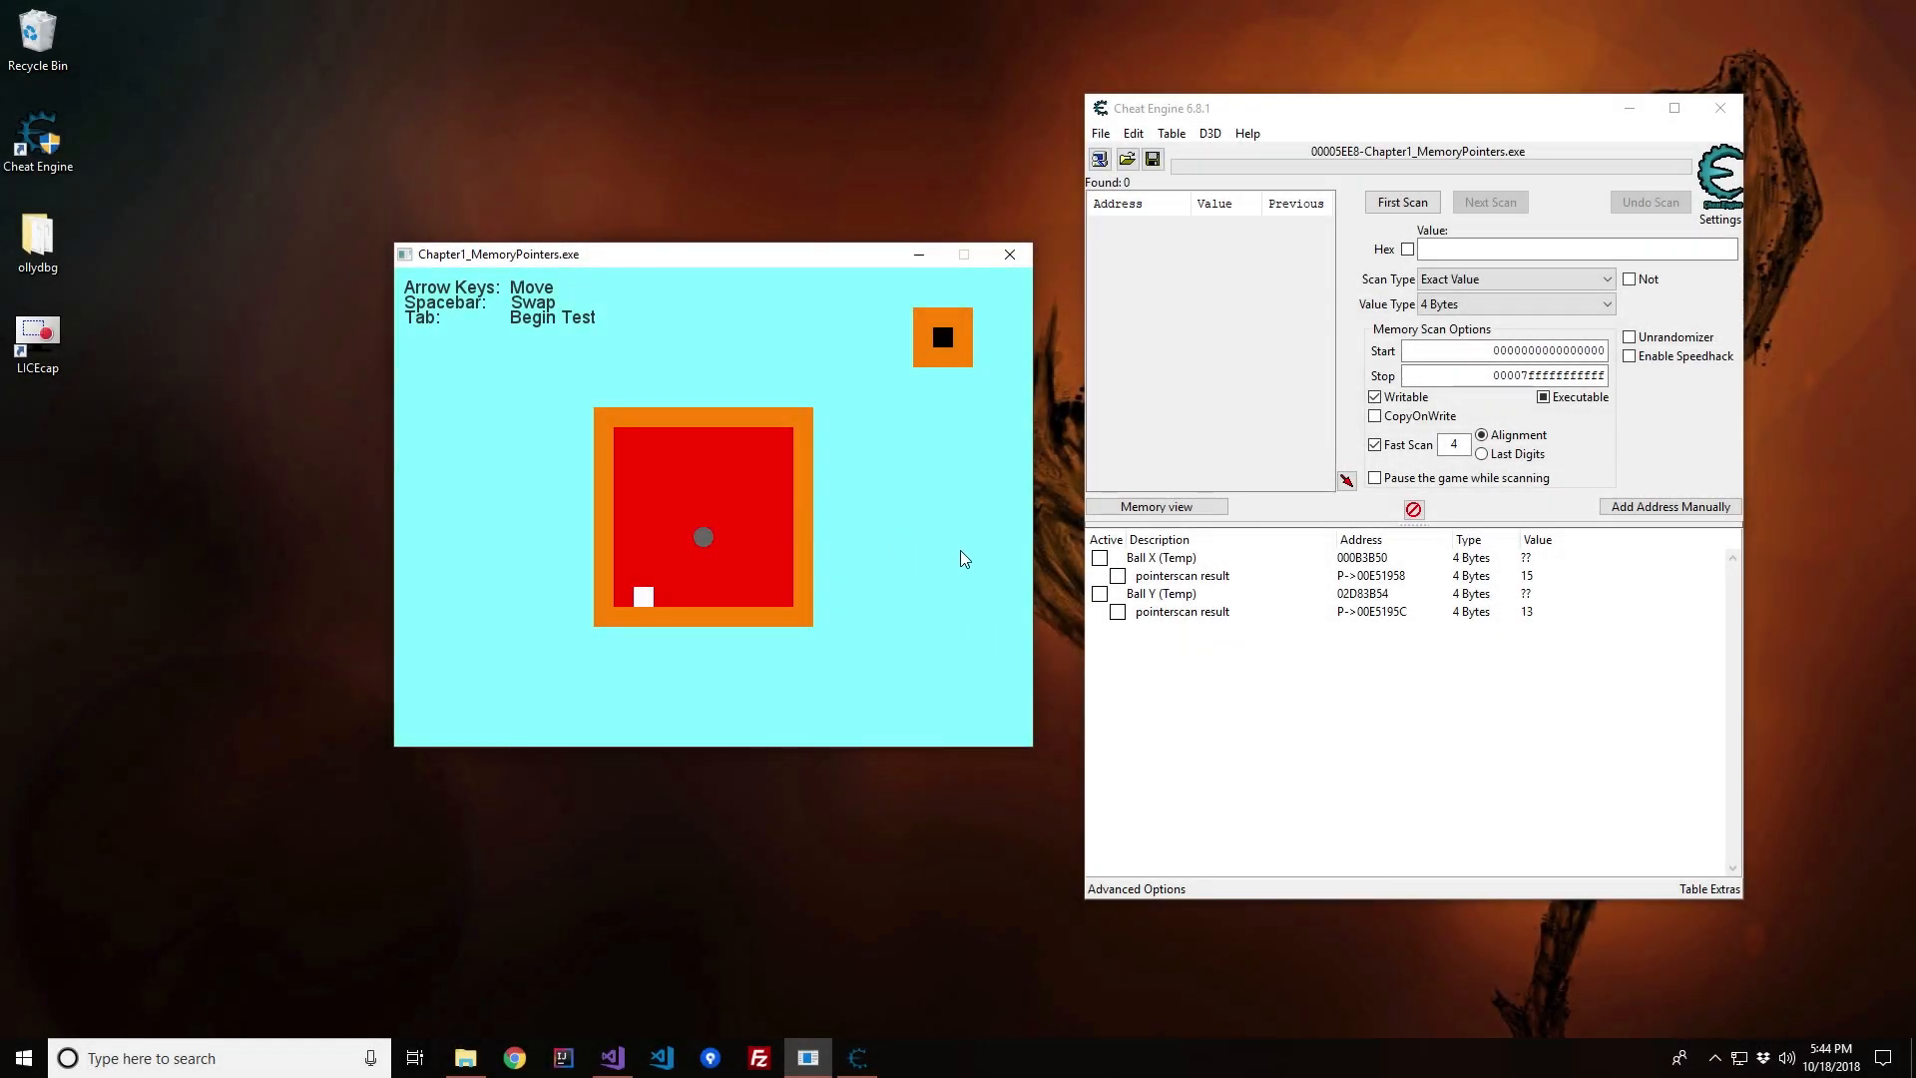
mouse_move(1215, 711)
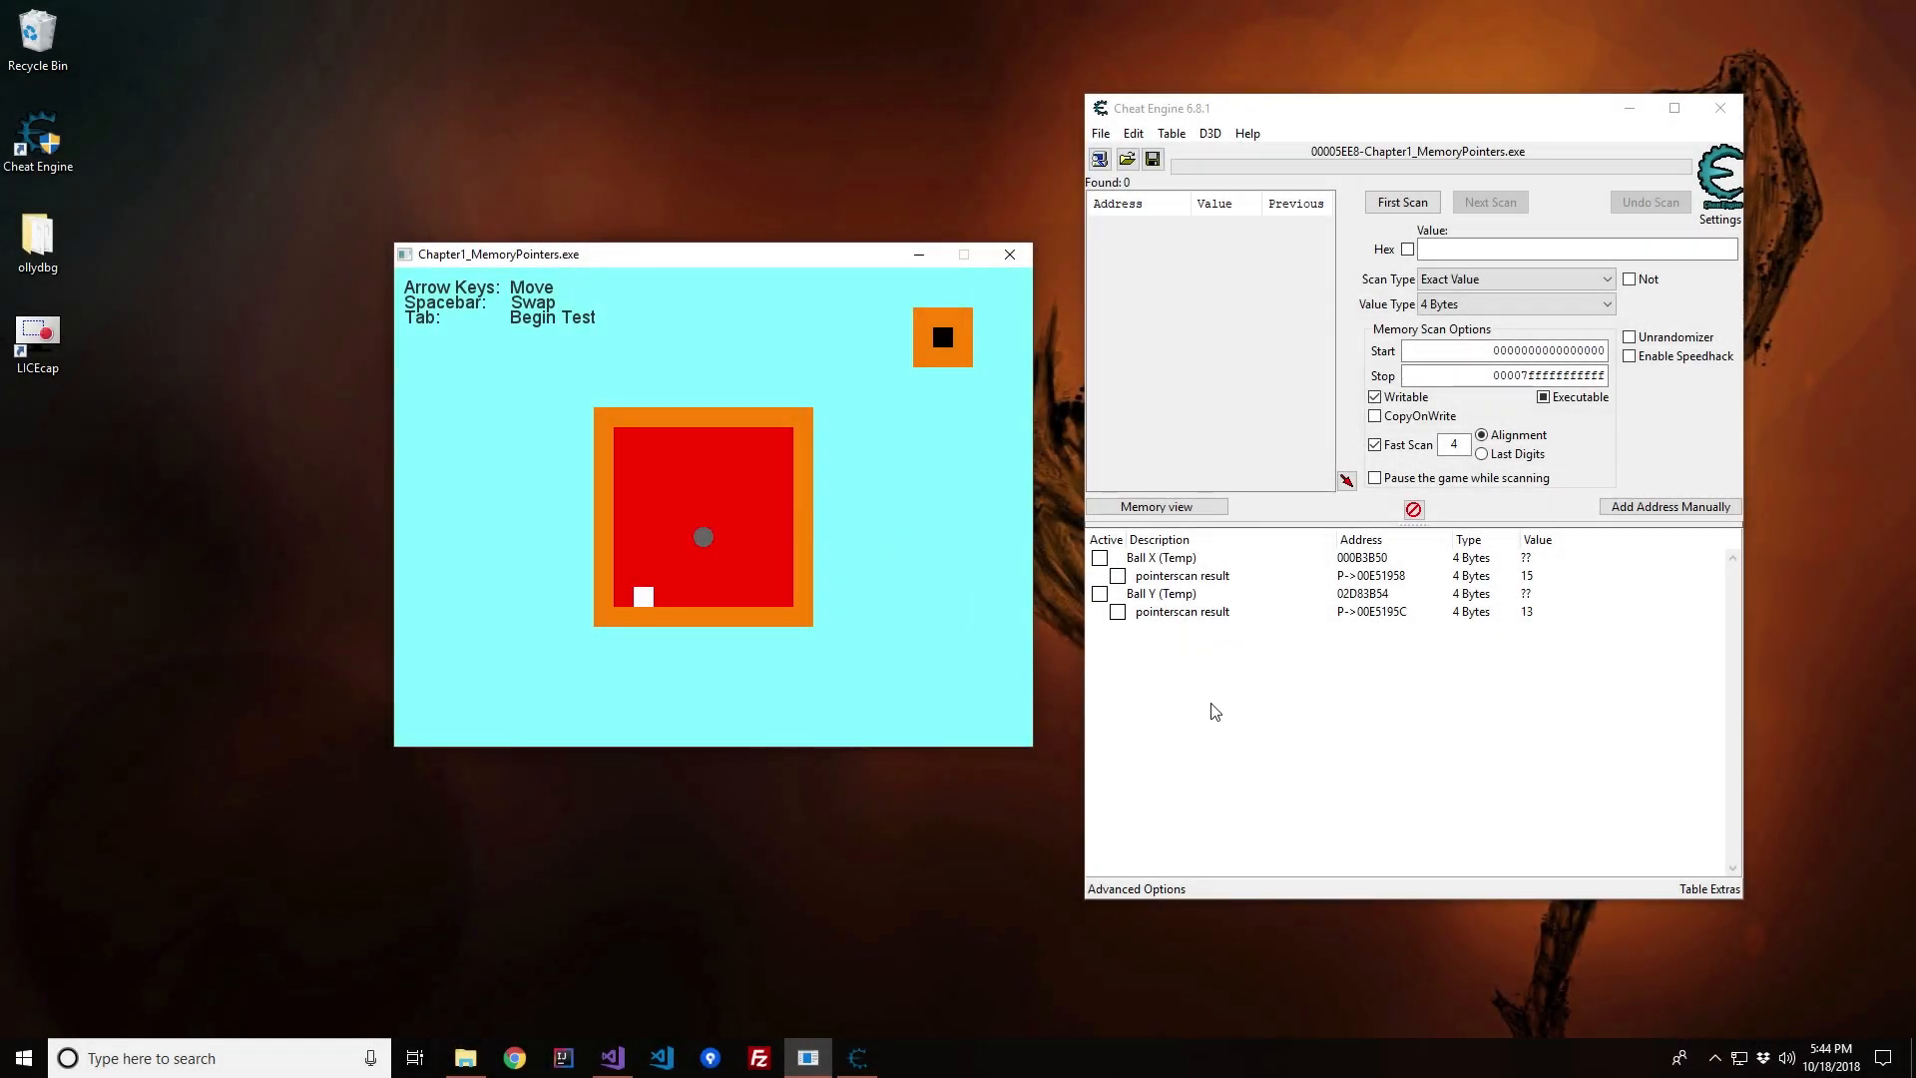
mouse_move(859, 552)
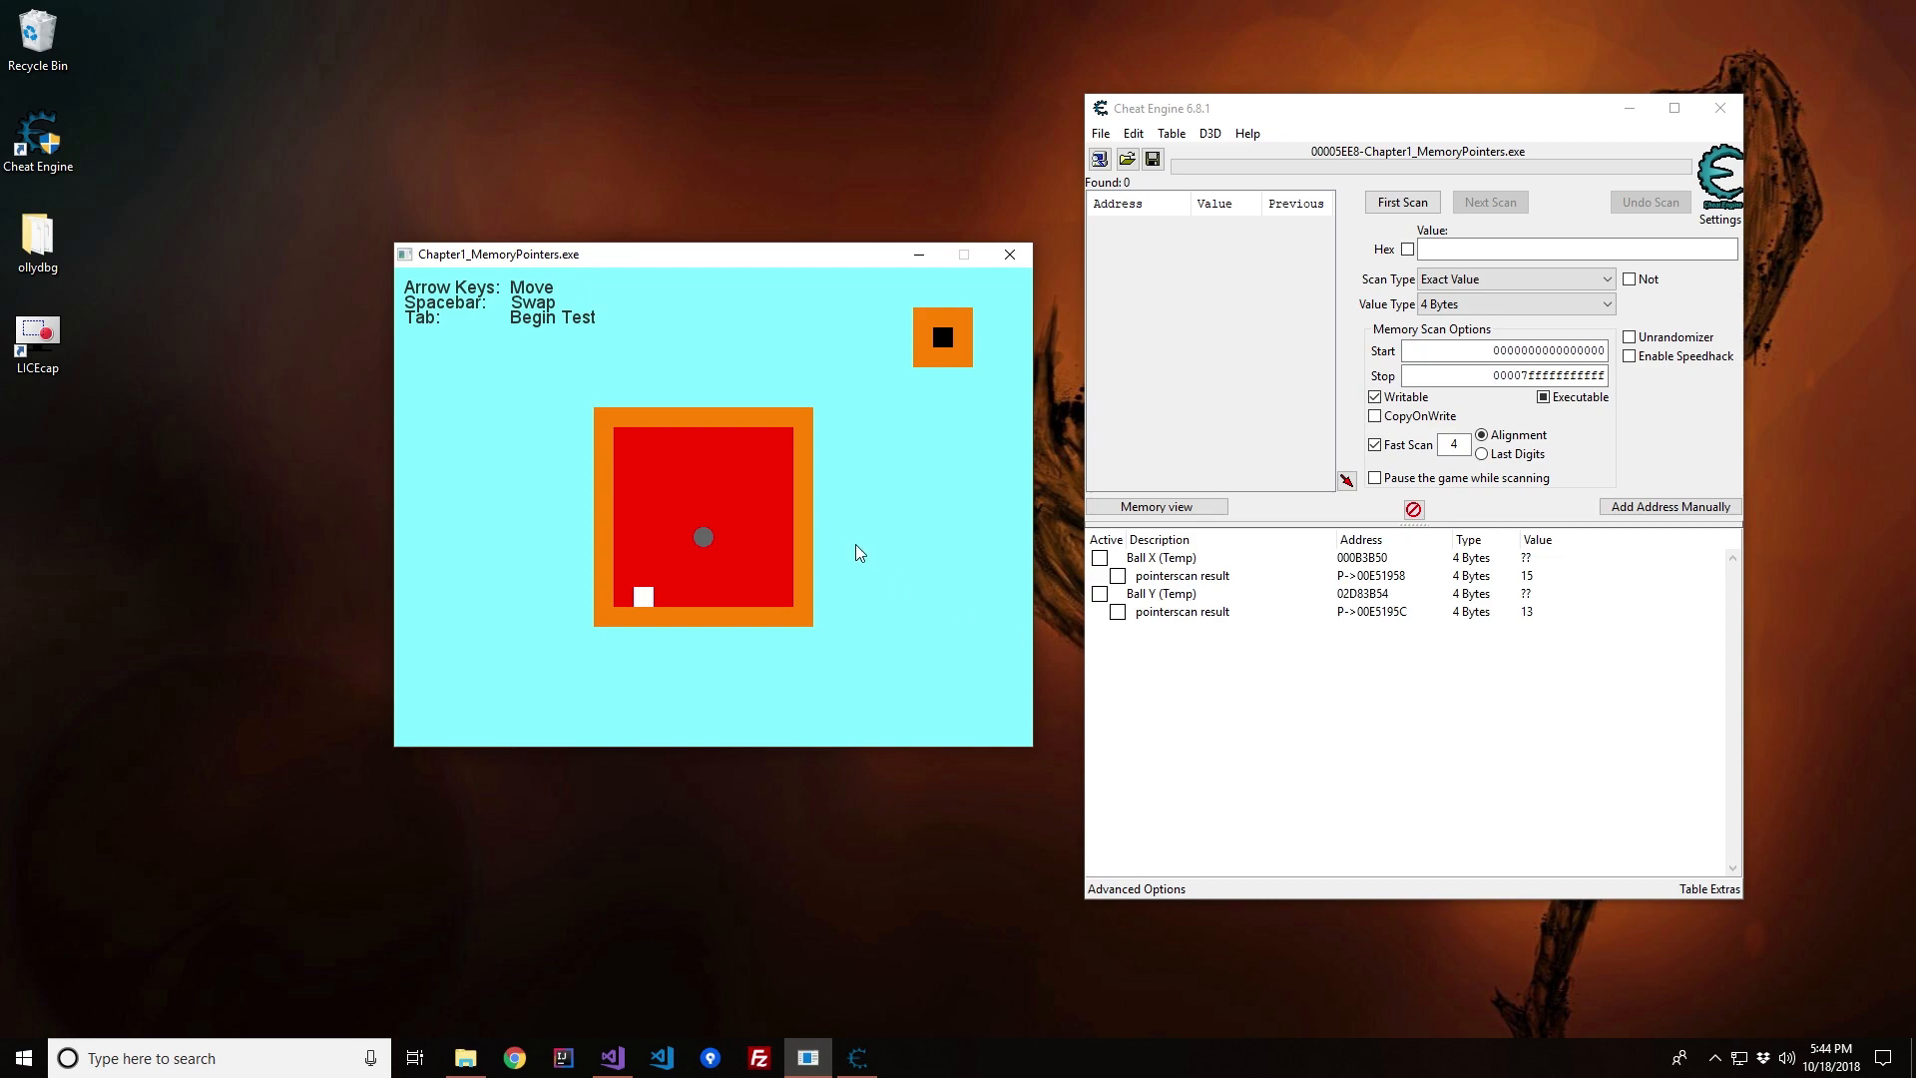
mouse_move(1207, 399)
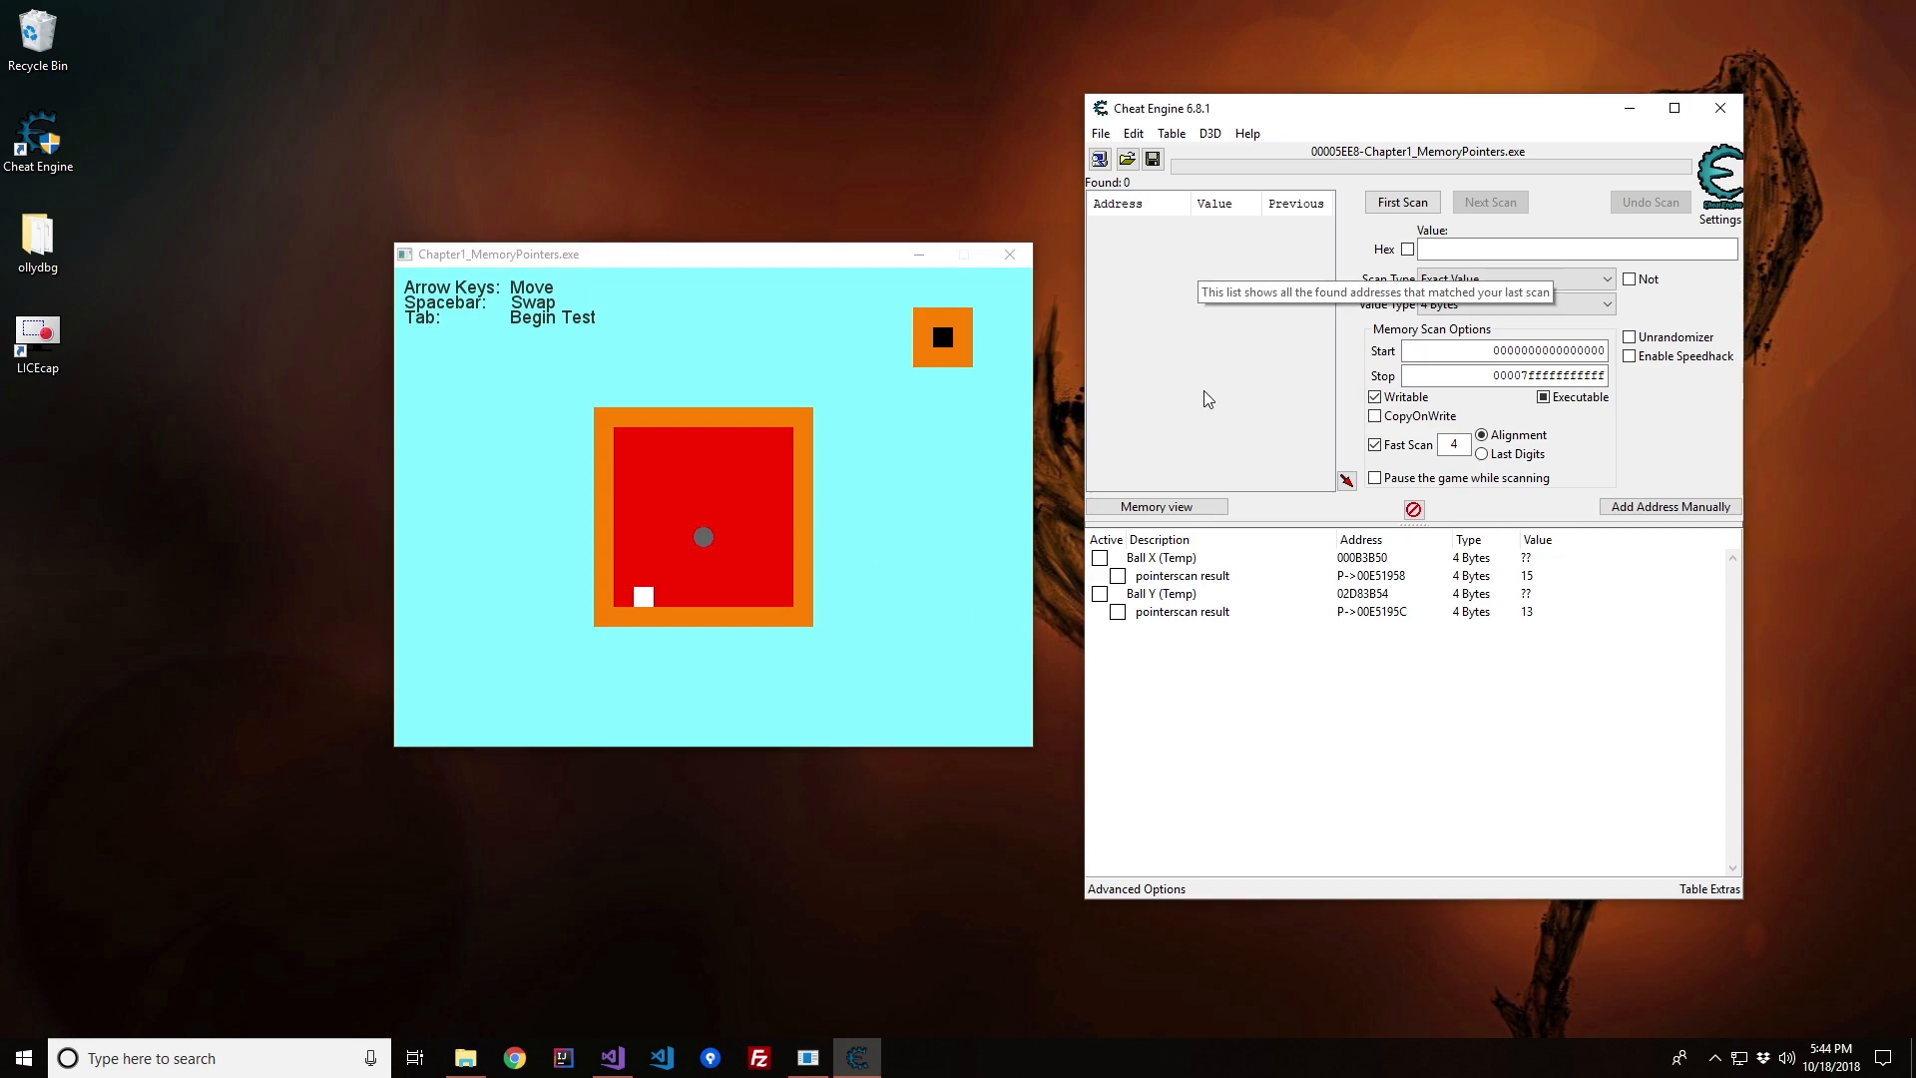
mouse_move(1357, 742)
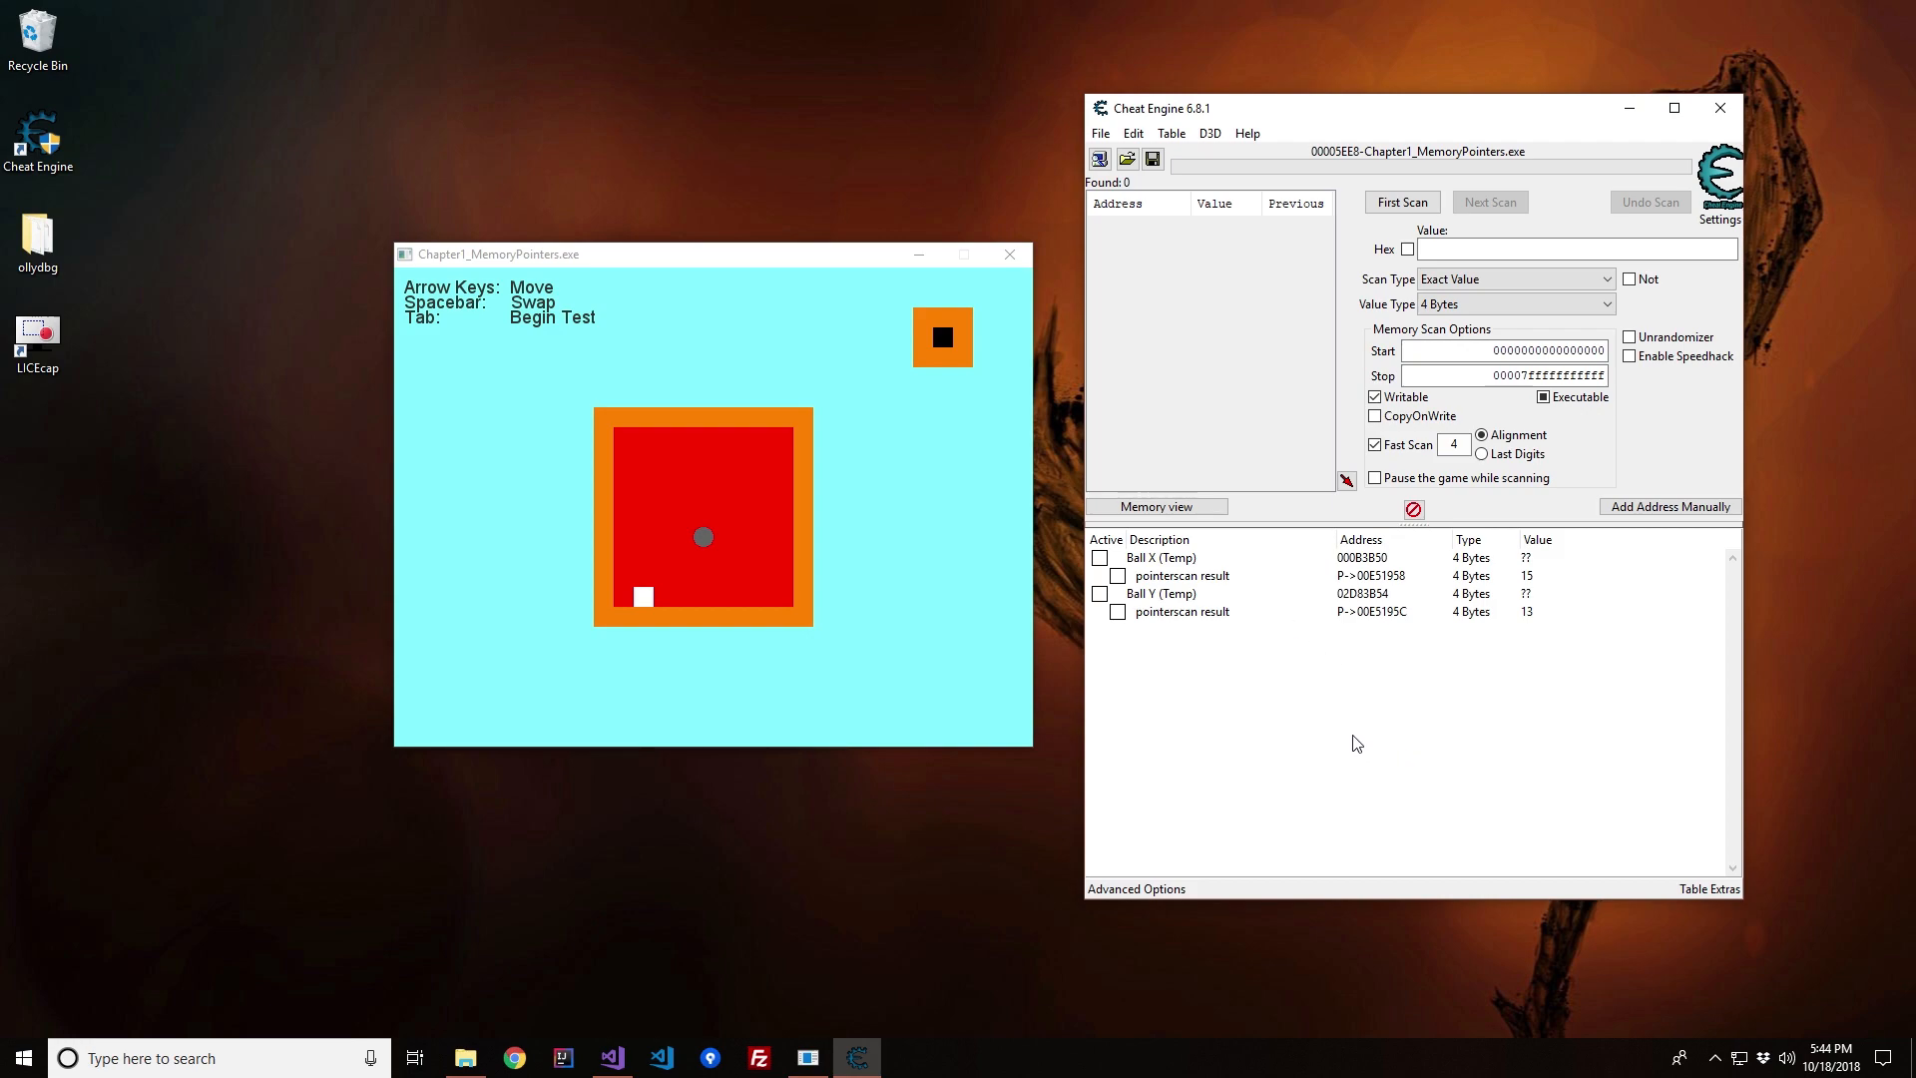
mouse_move(1209, 603)
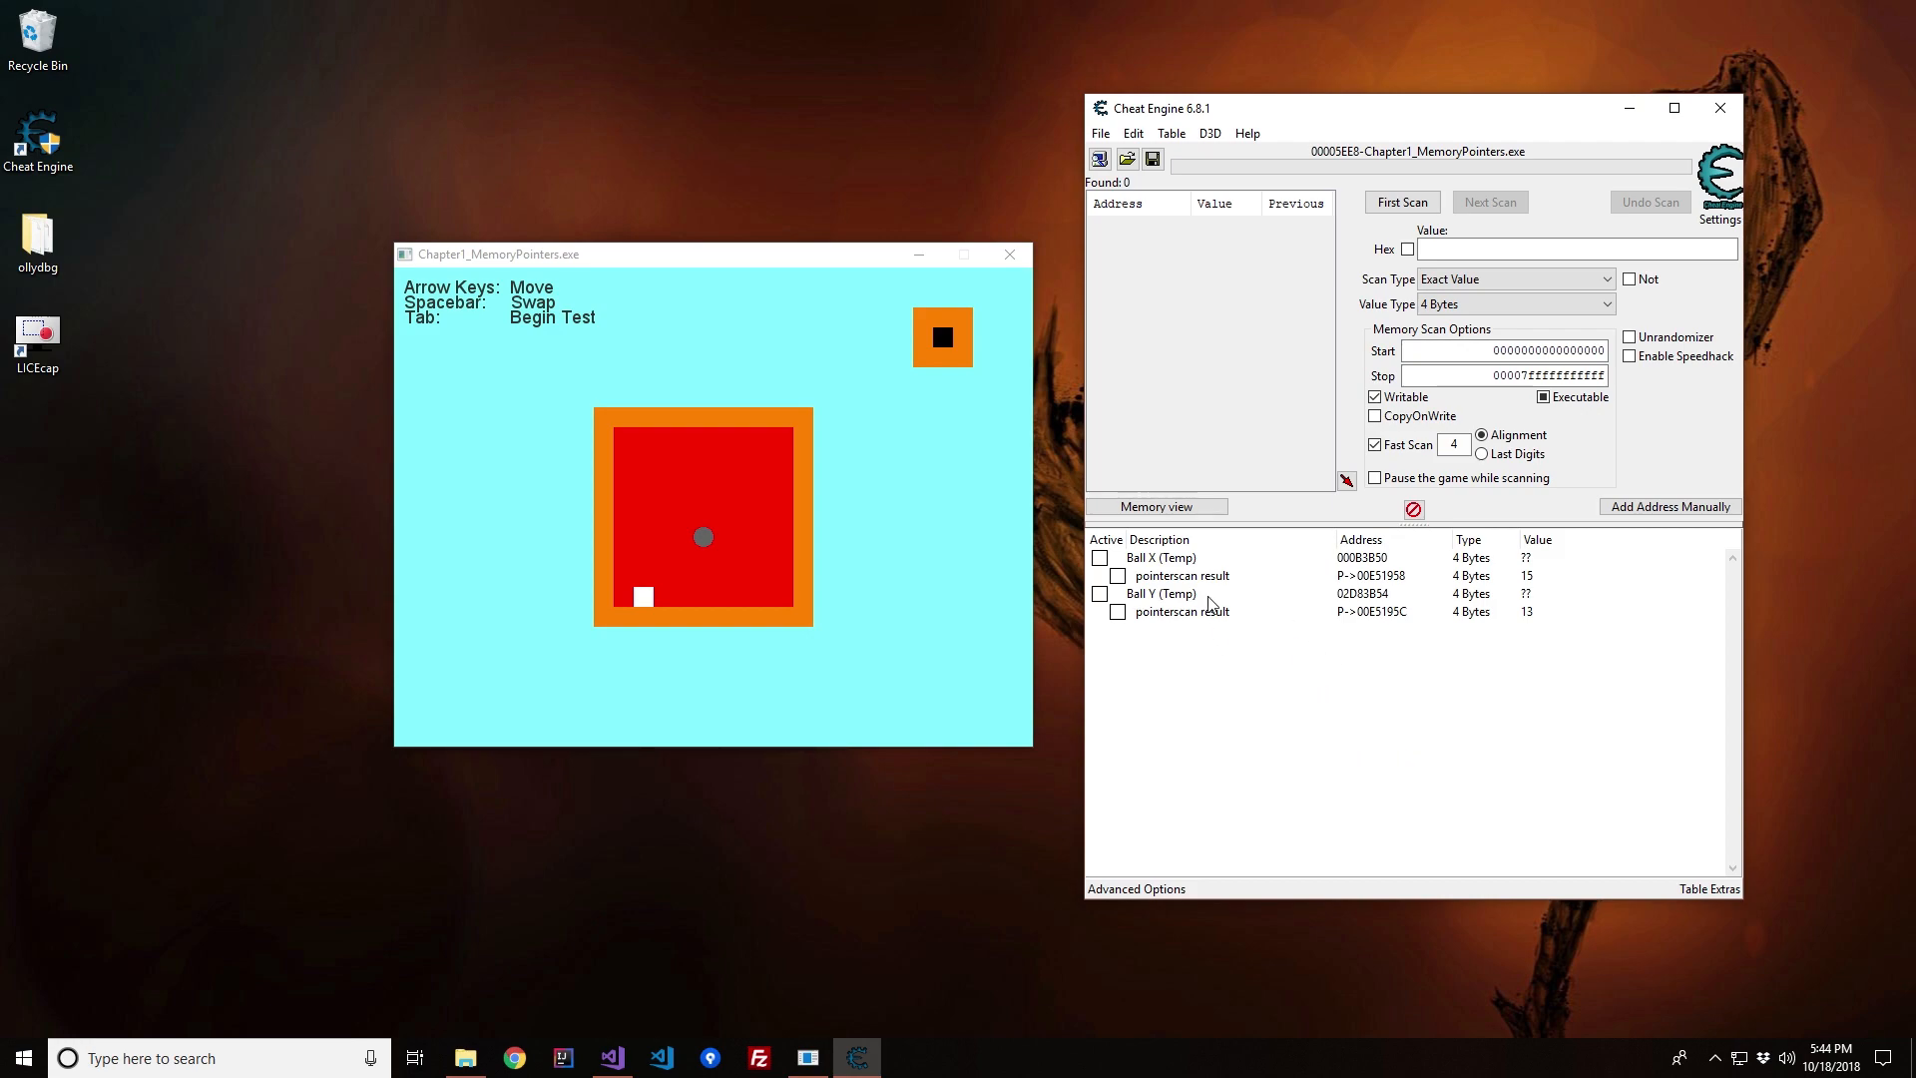
mouse_move(980, 557)
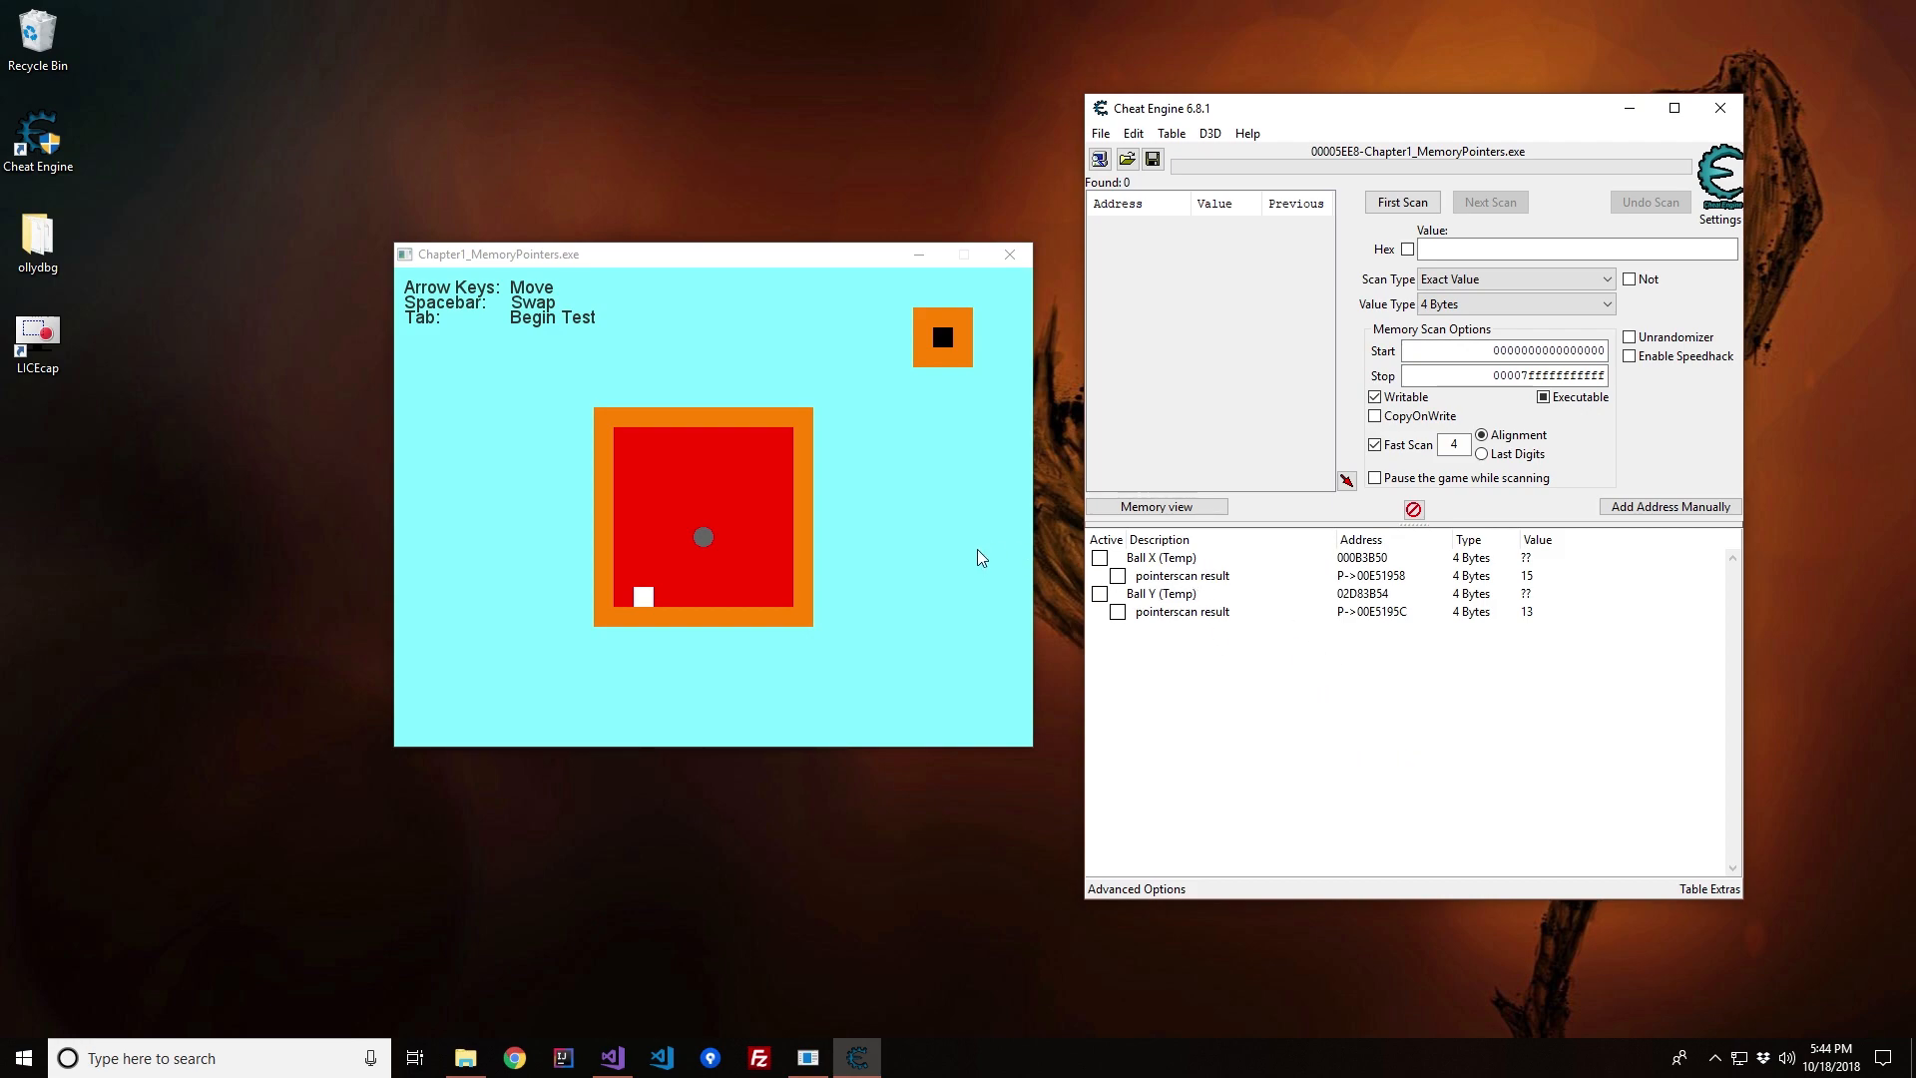
mouse_move(1174, 574)
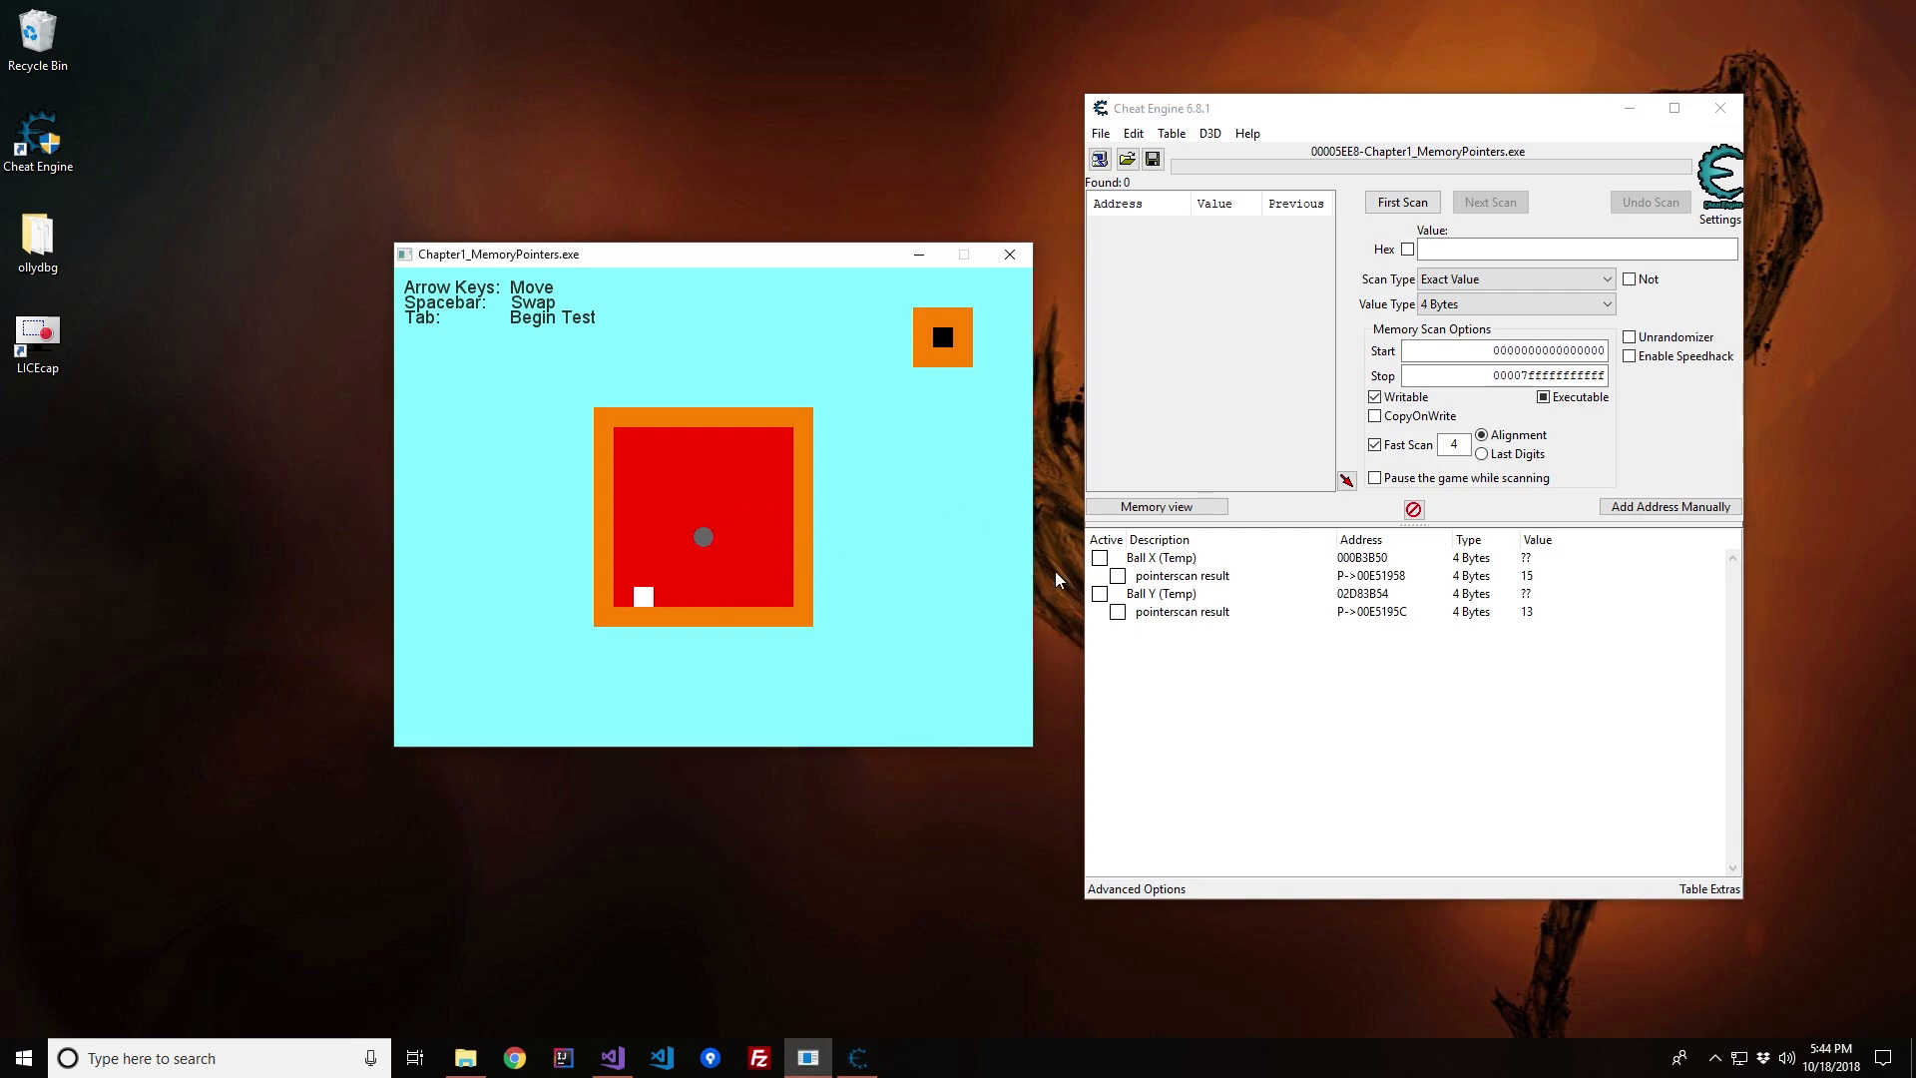
left_click(1161, 592)
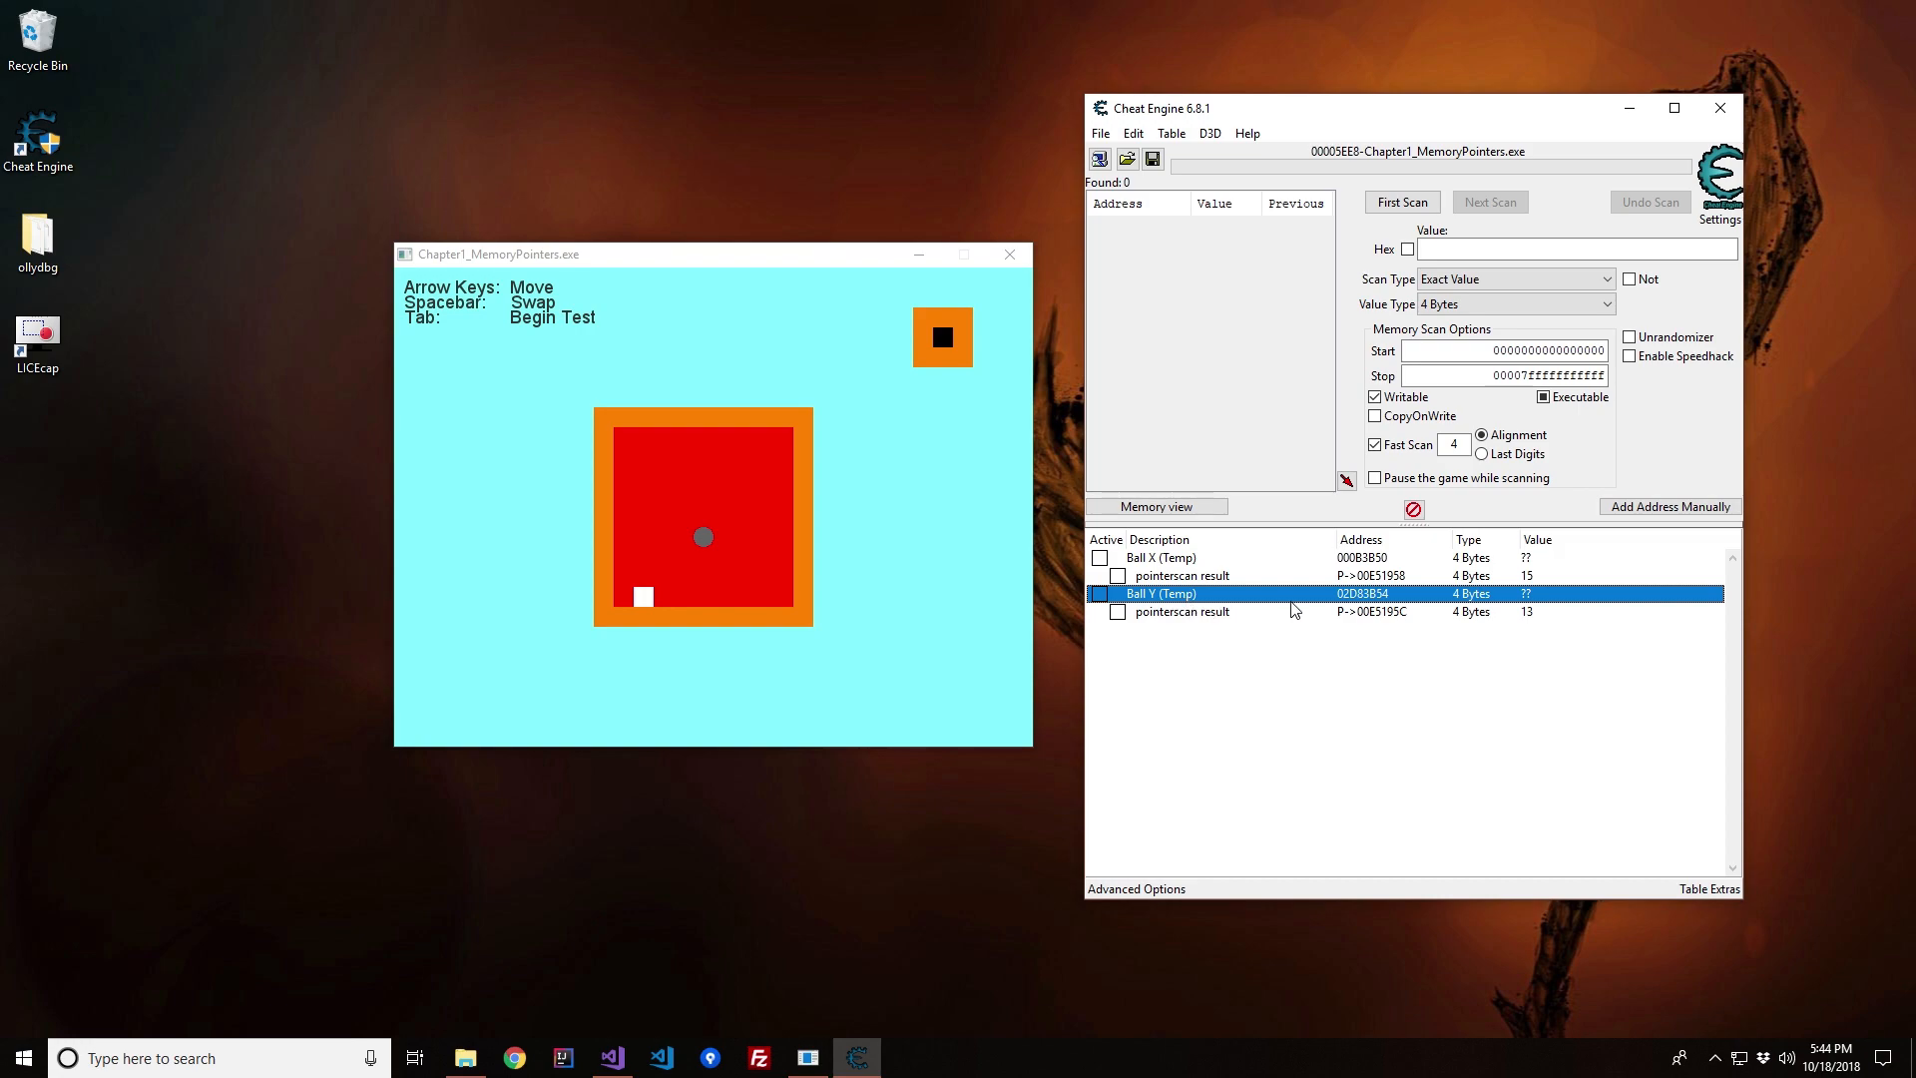
left_click(1162, 557)
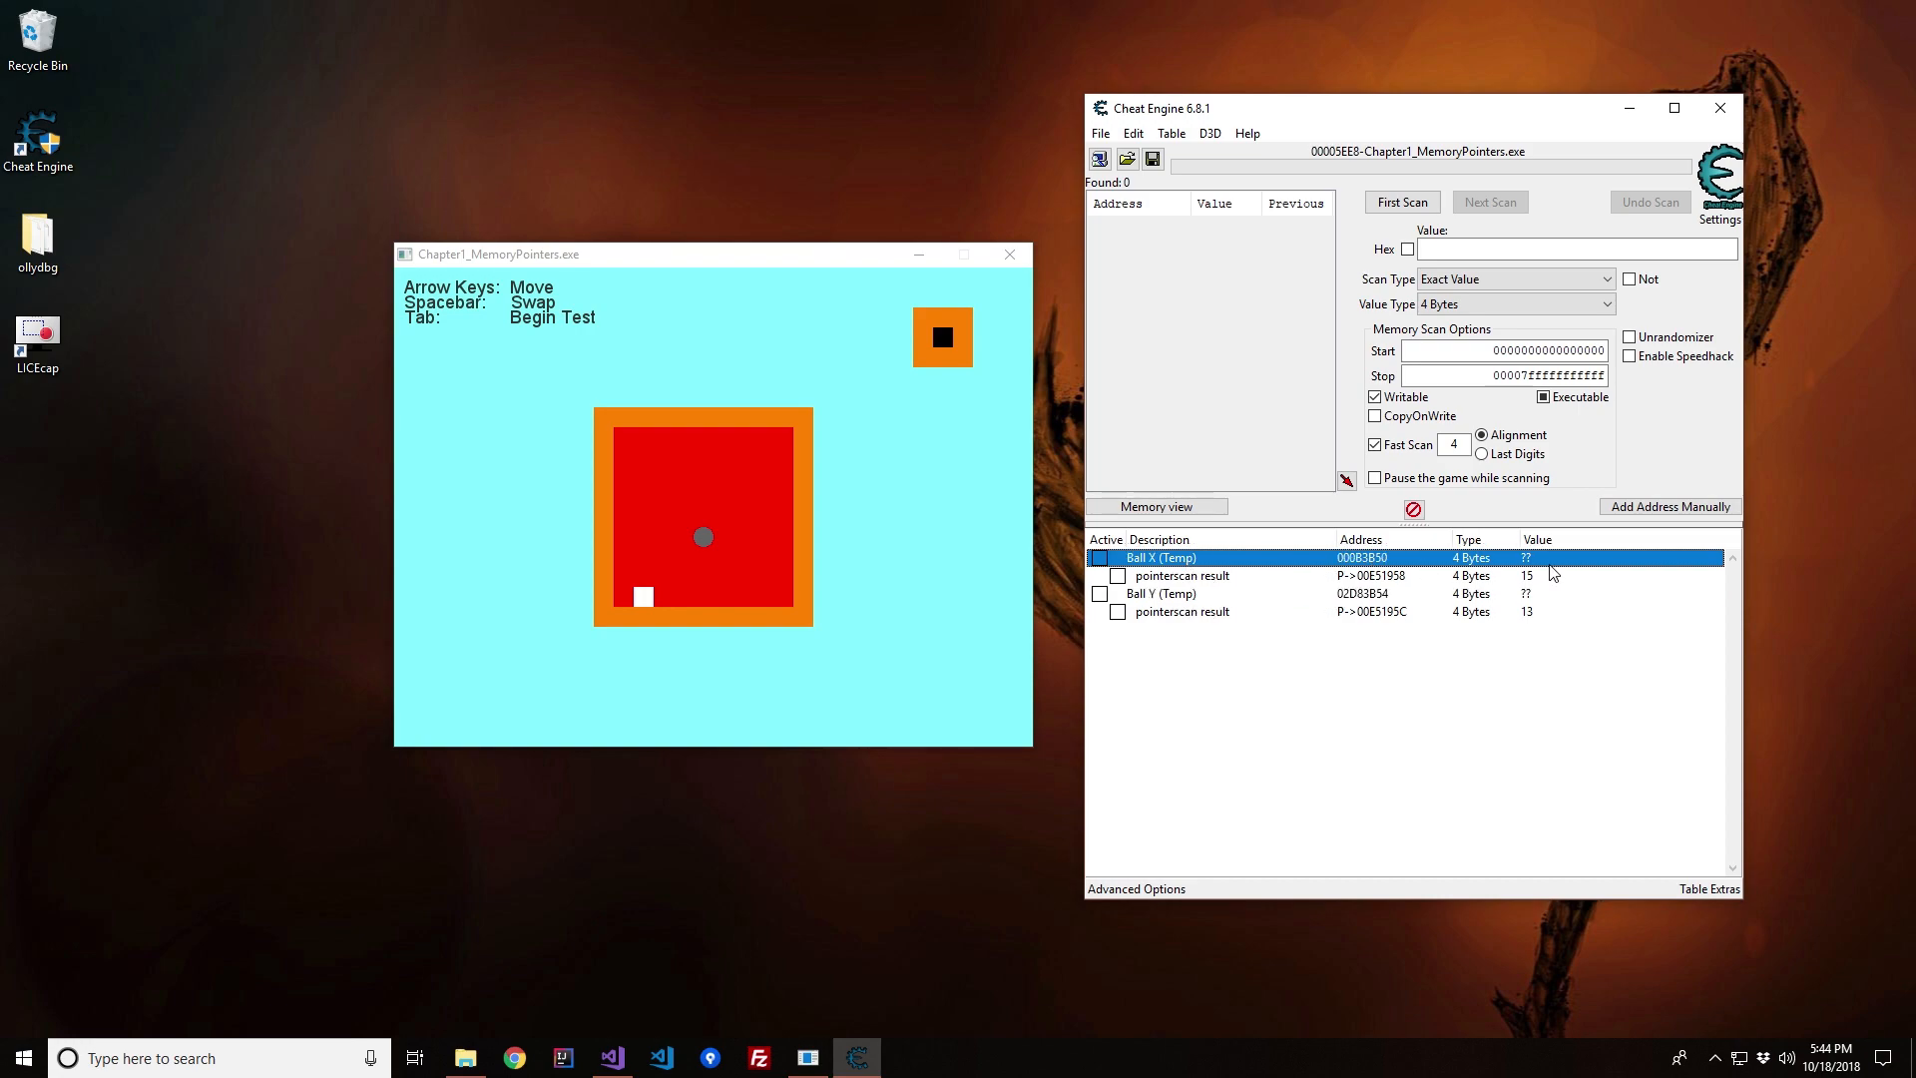
mouse_move(1375, 565)
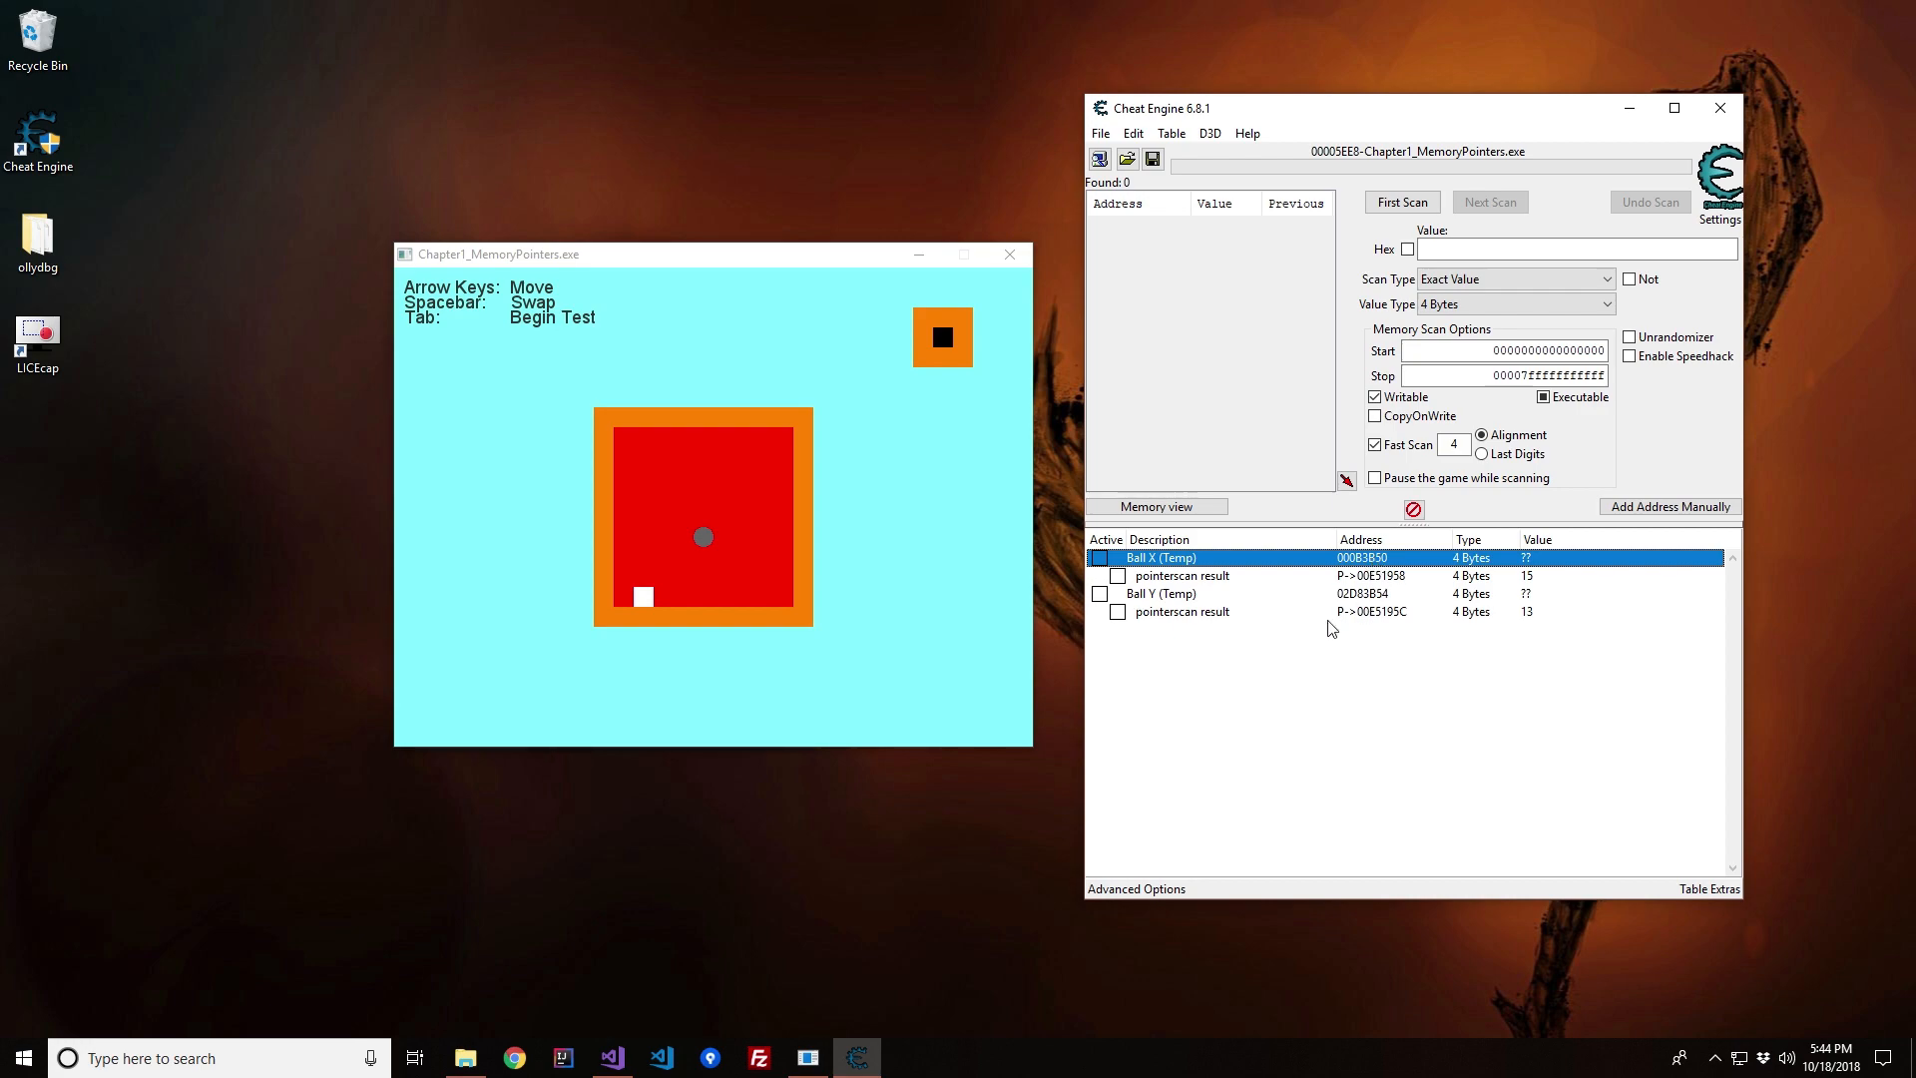
mouse_move(1379, 574)
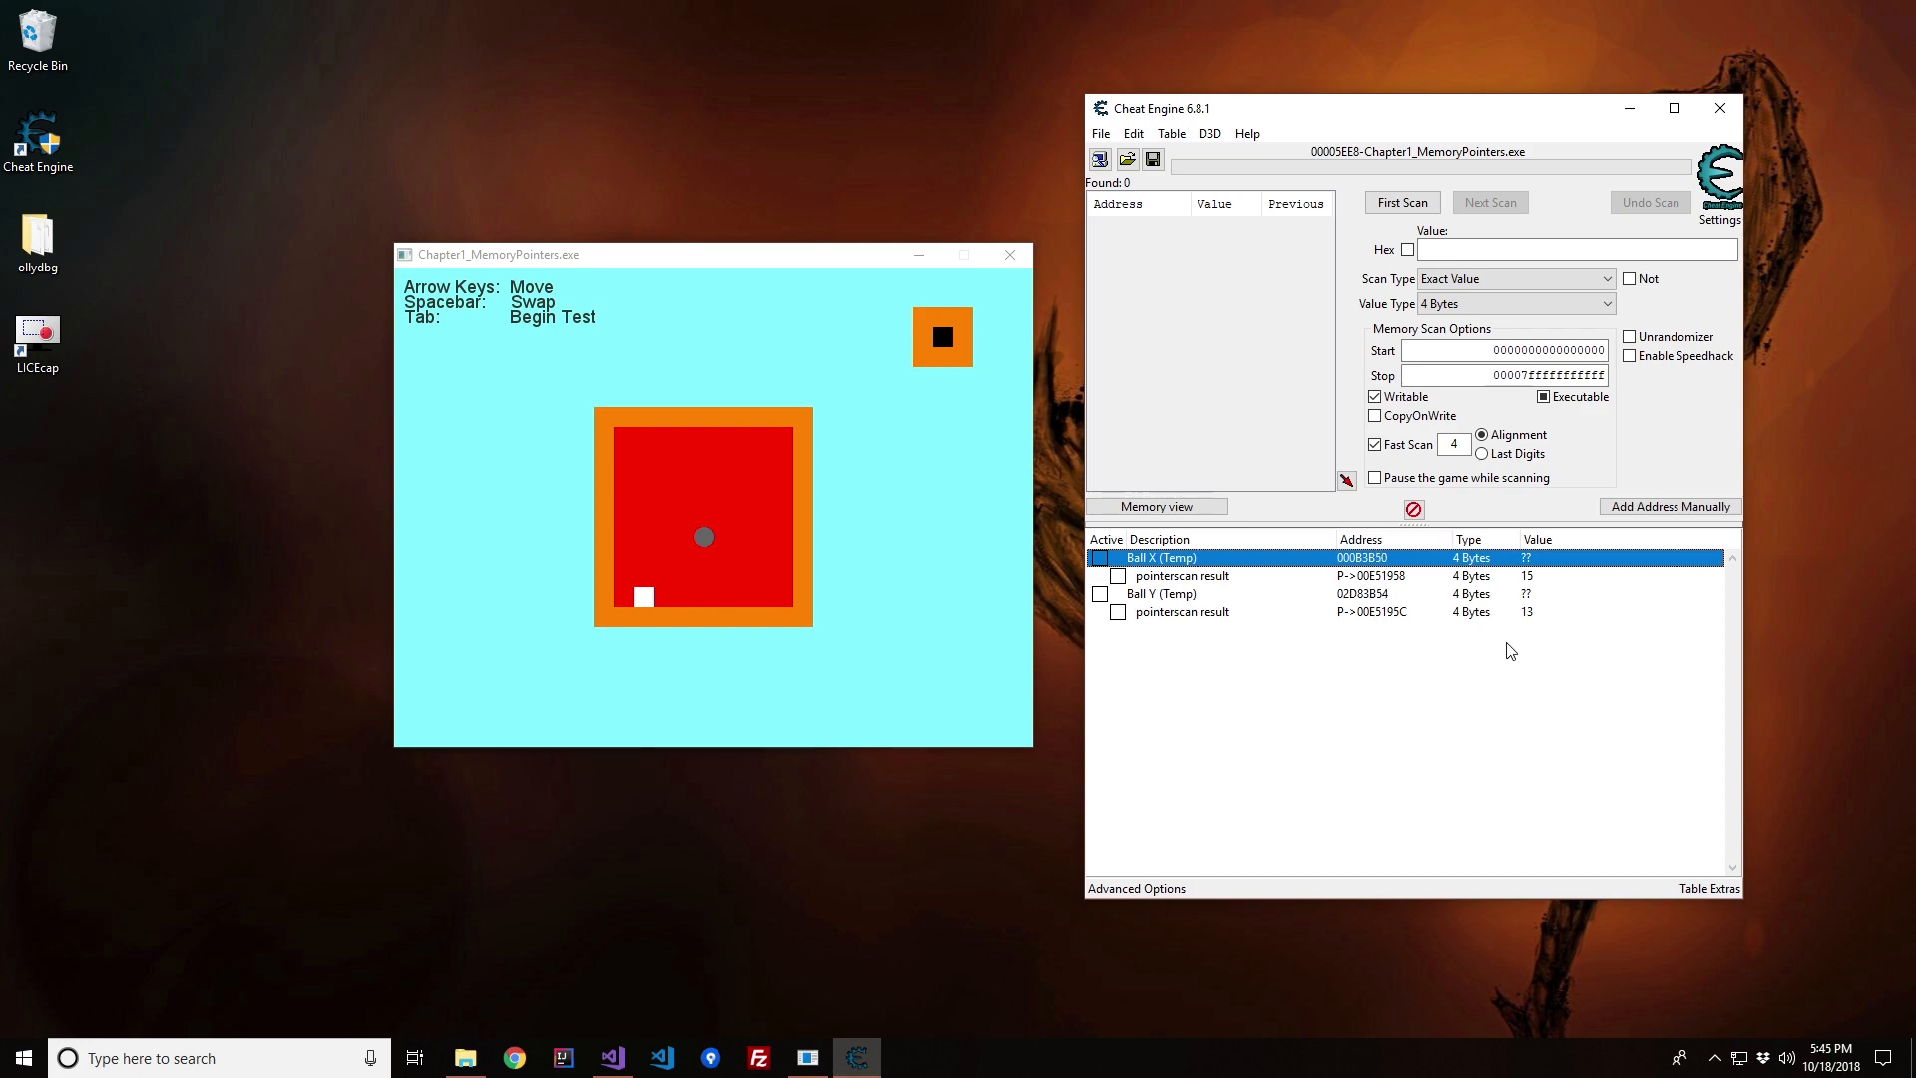
mouse_move(1369, 575)
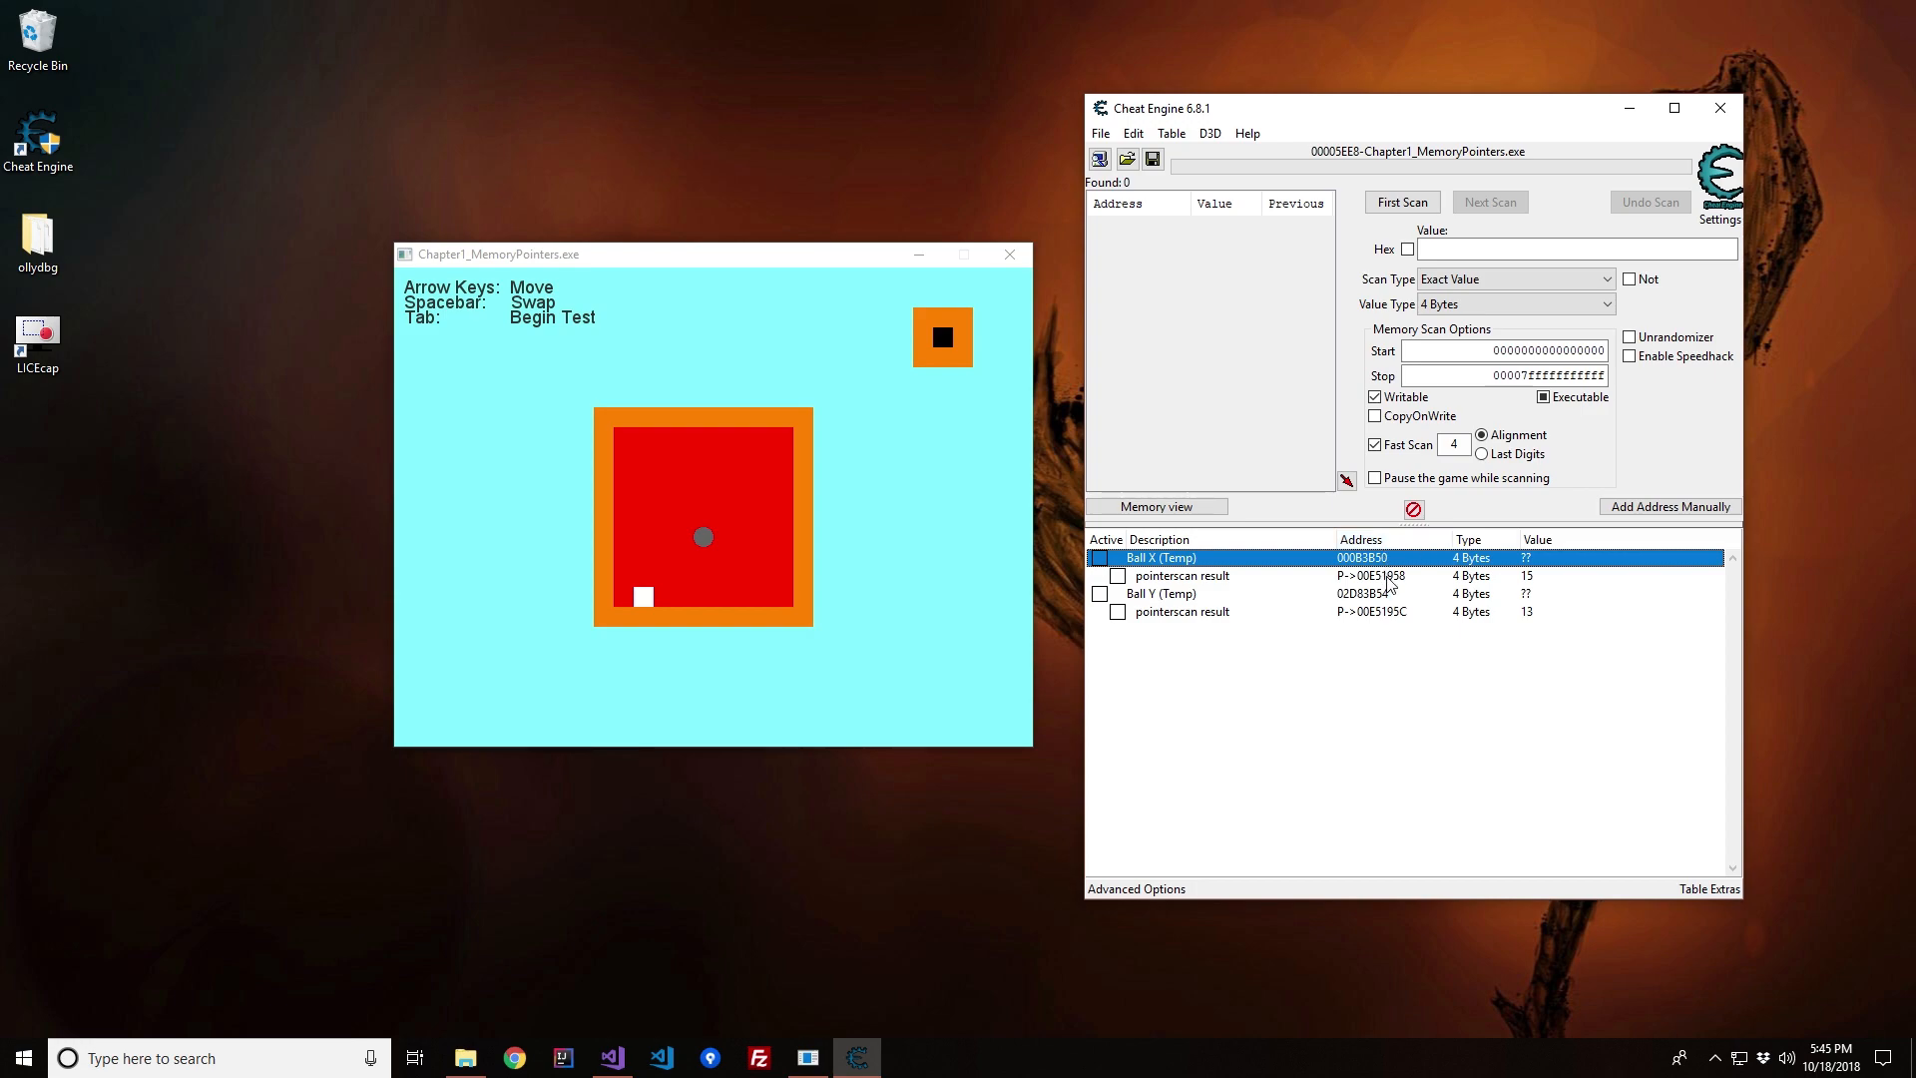
left_click(1181, 575)
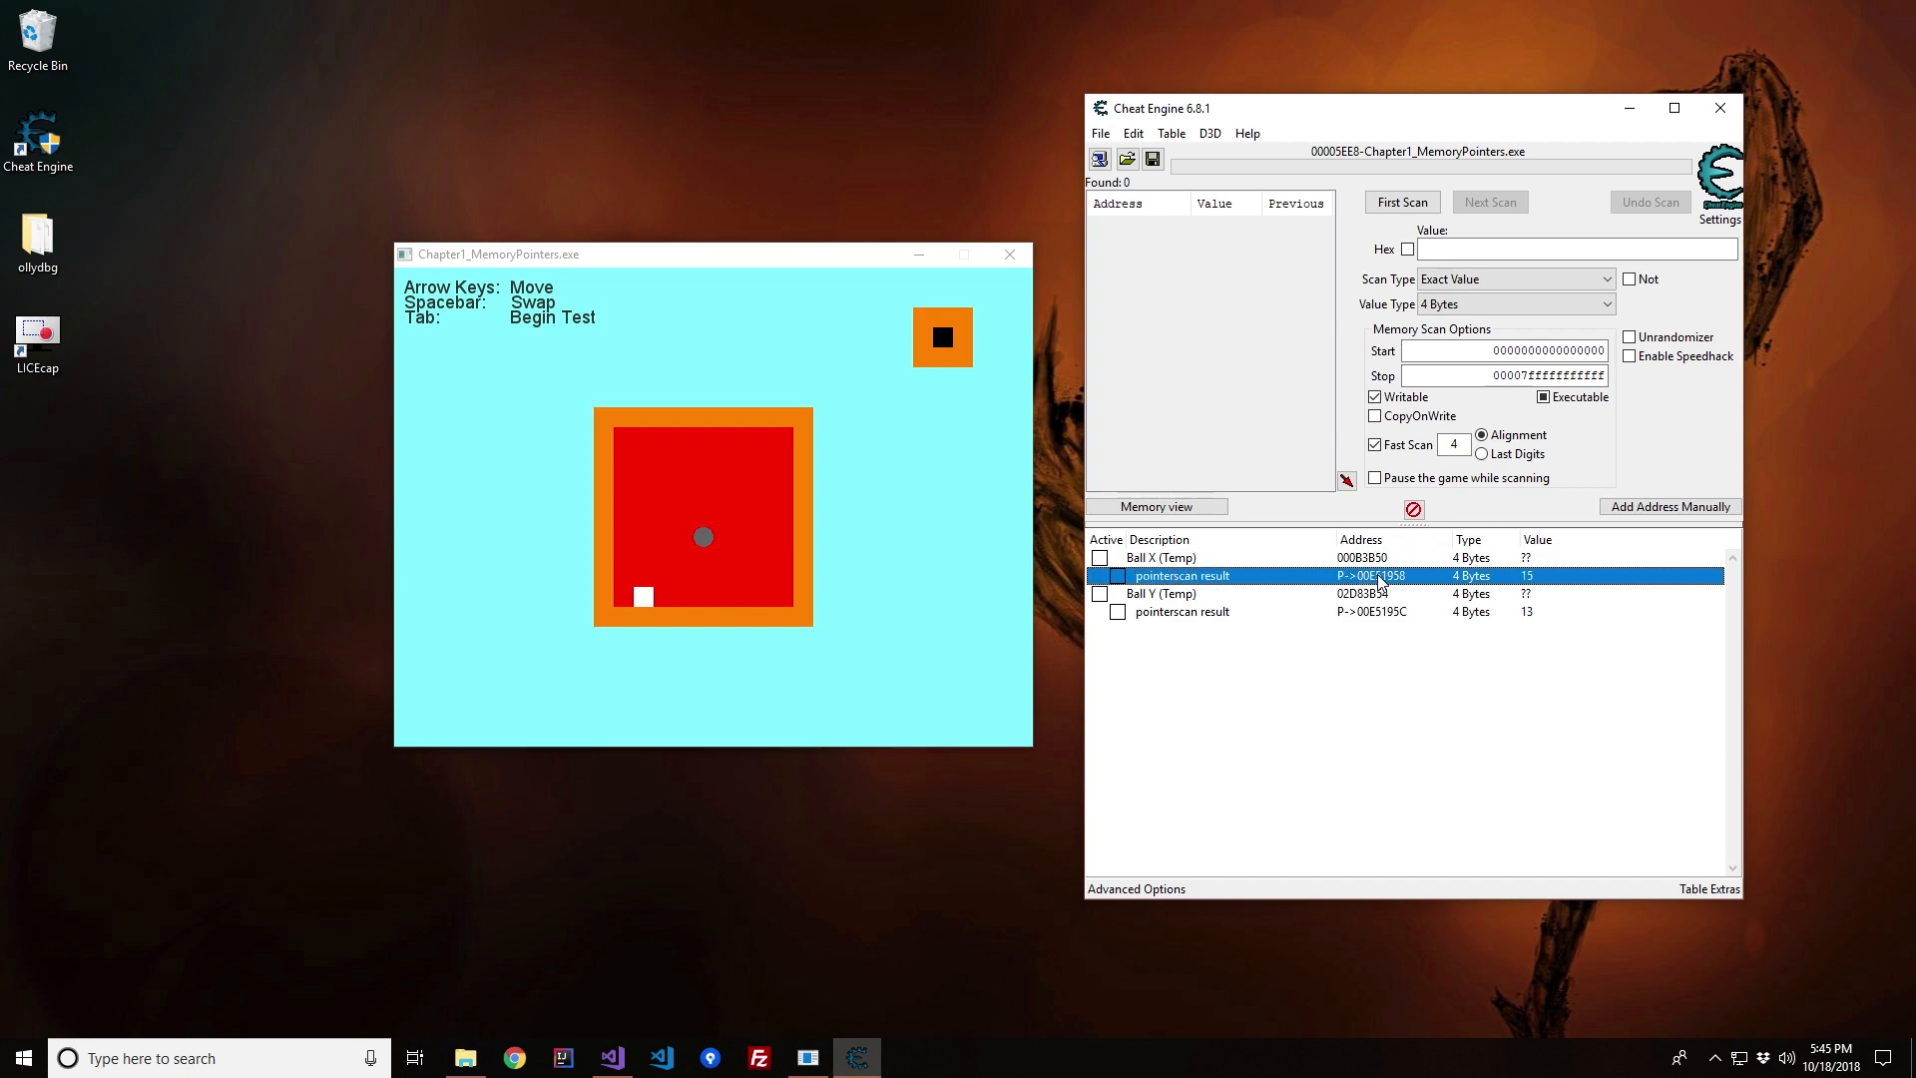
left_click(1180, 611)
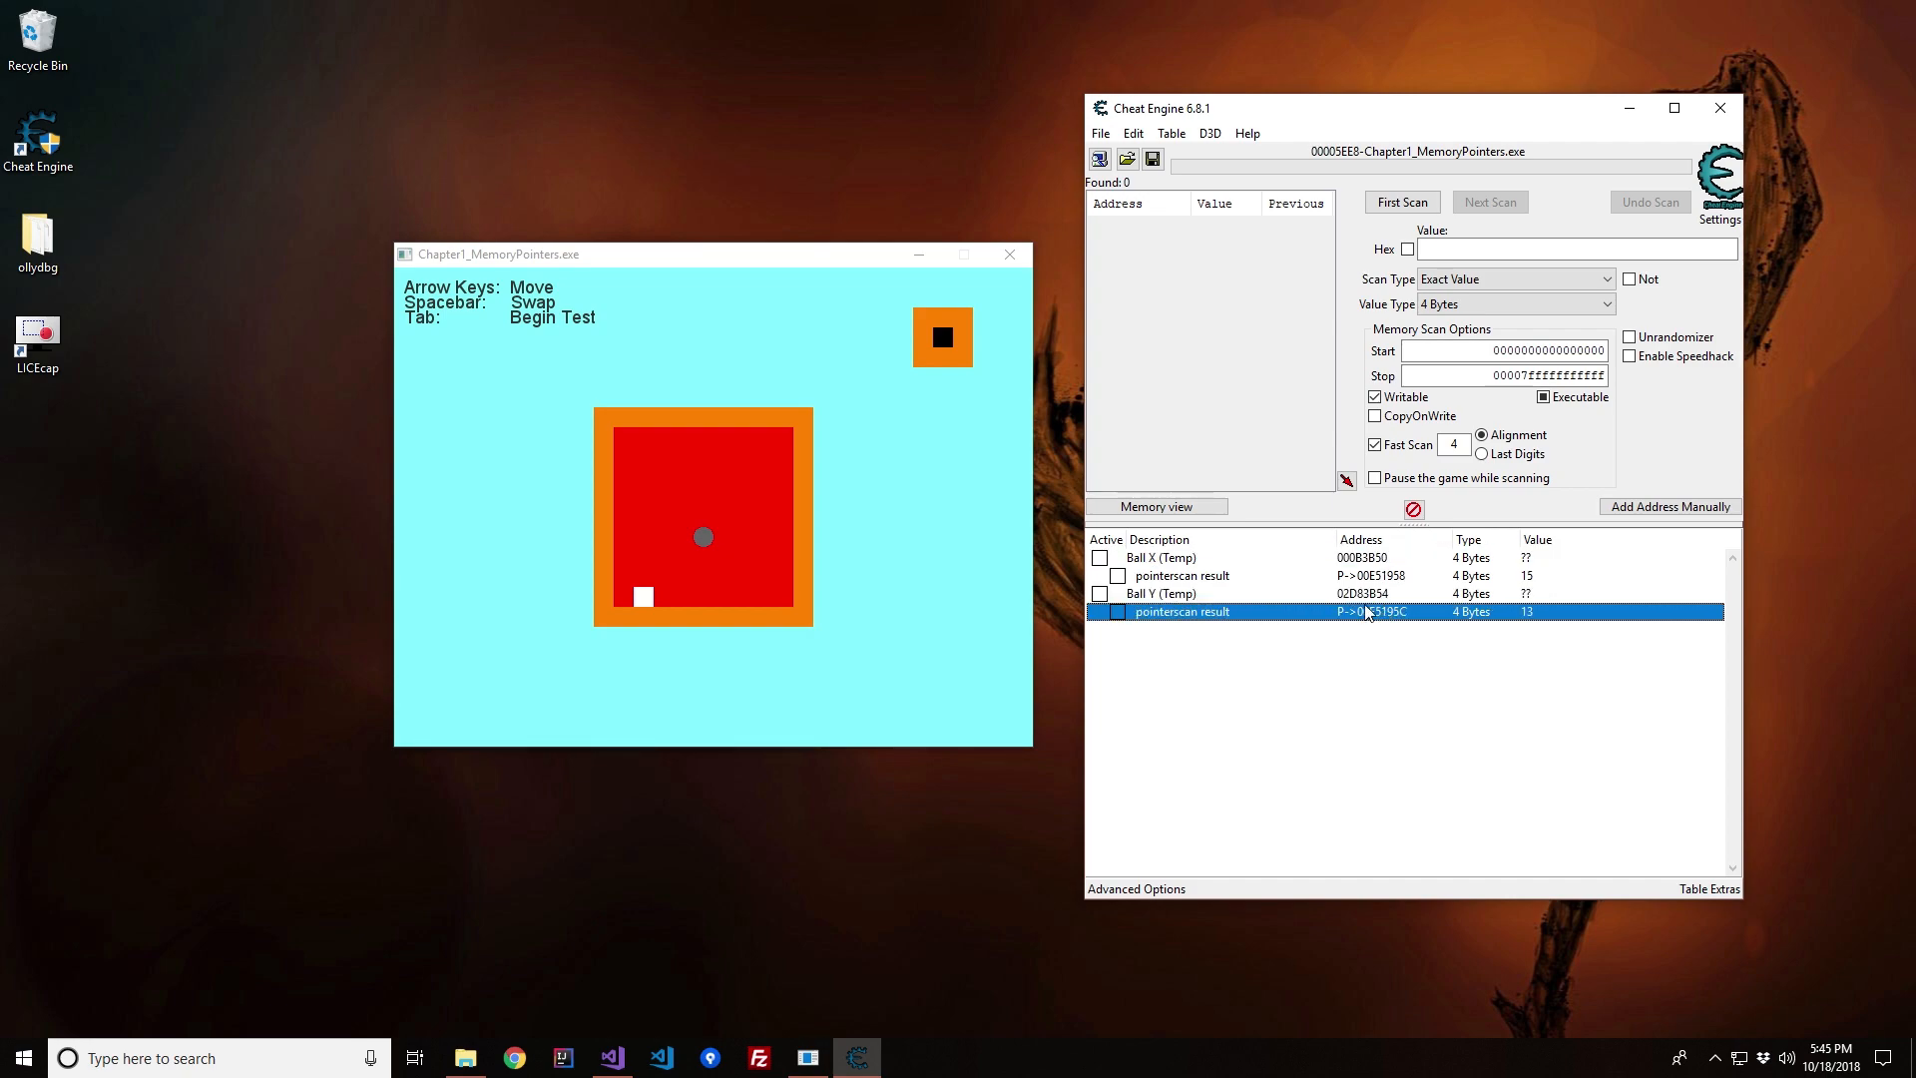
mouse_move(1393, 714)
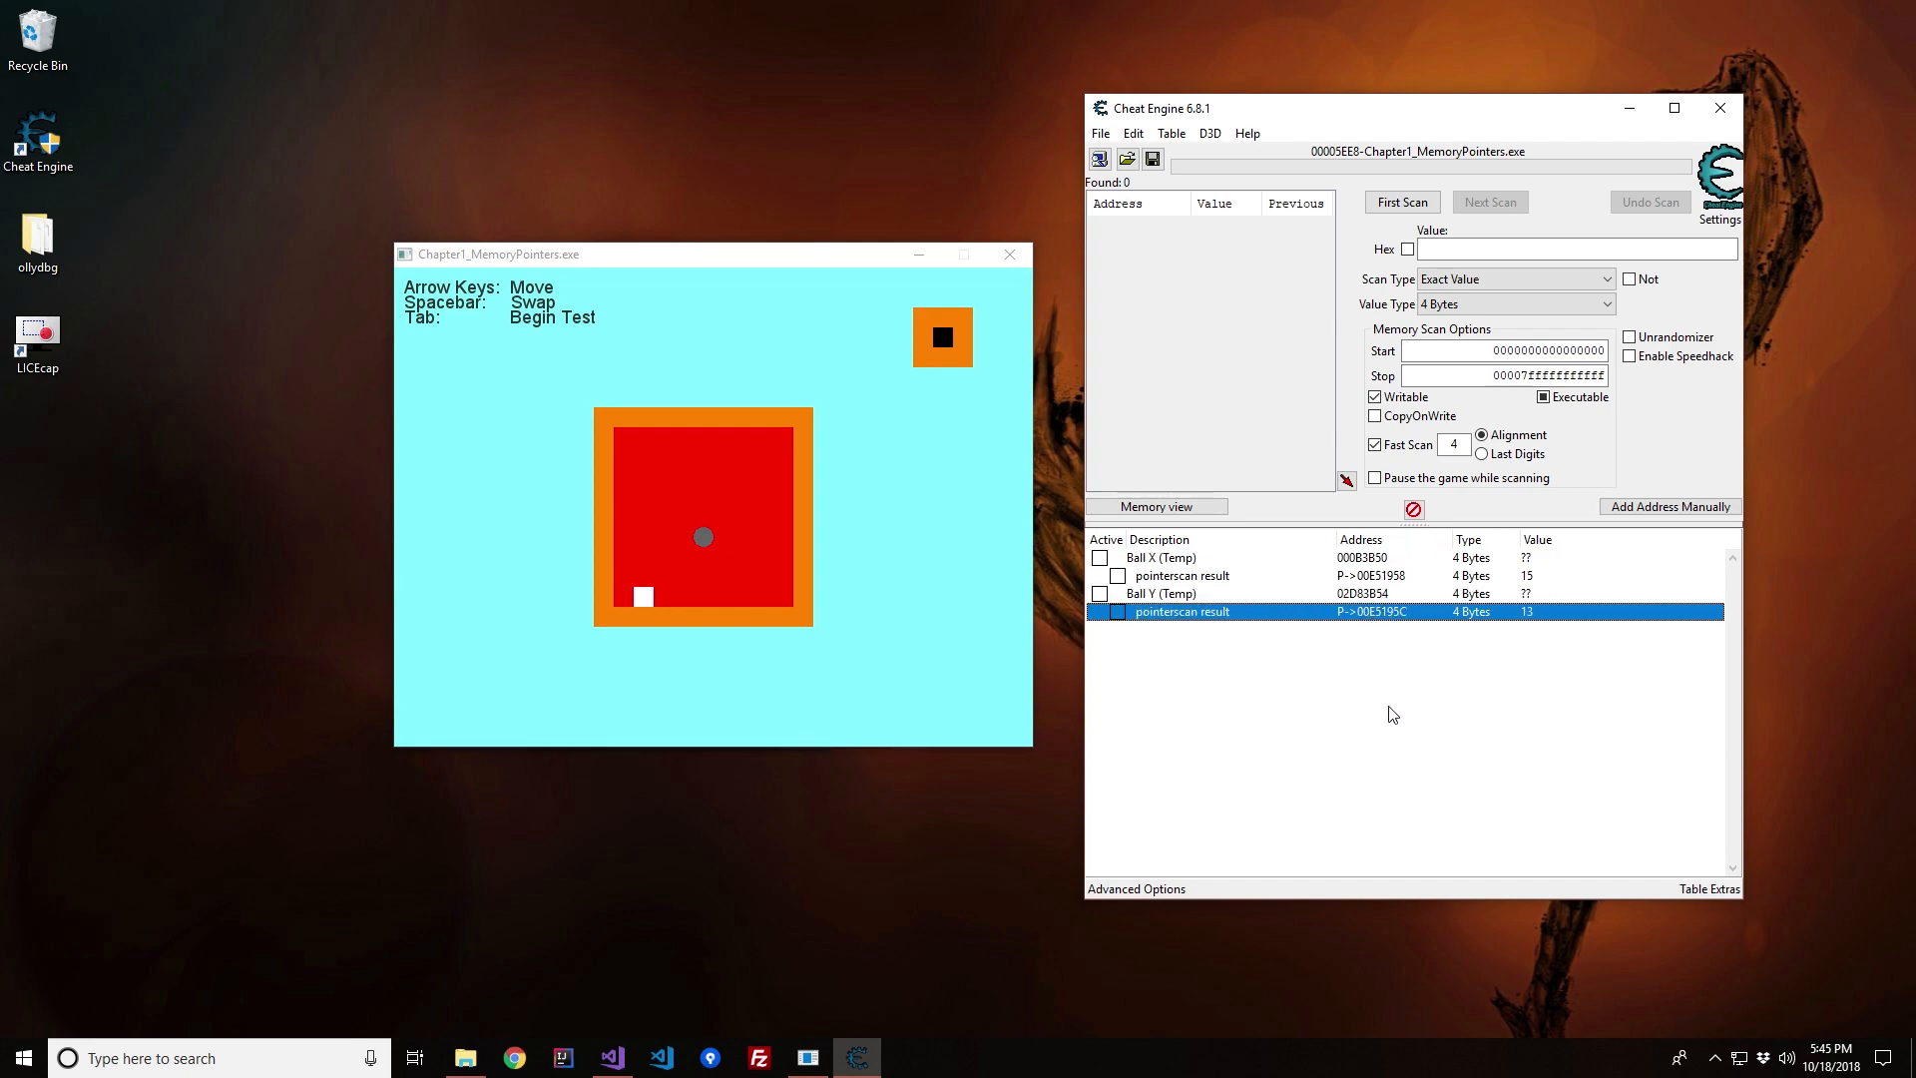
mouse_move(1401, 596)
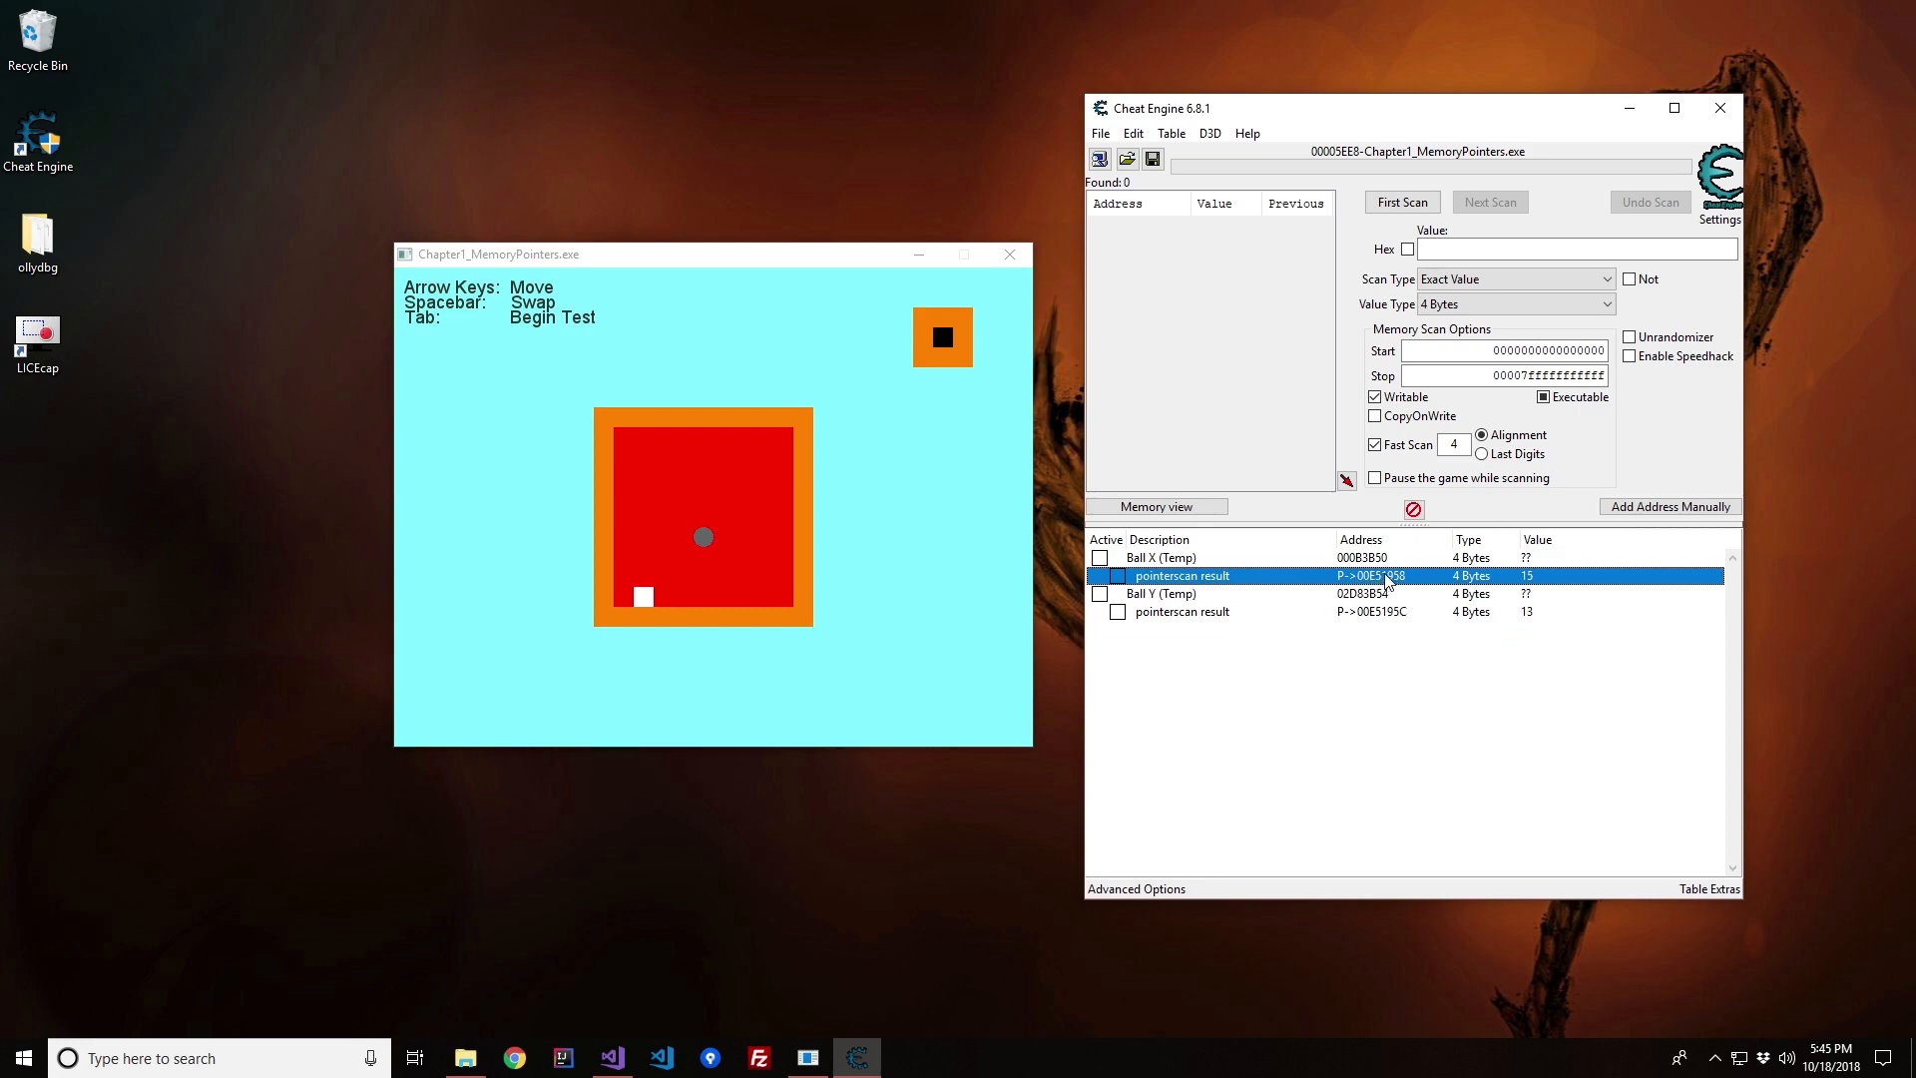
left_click(1182, 611)
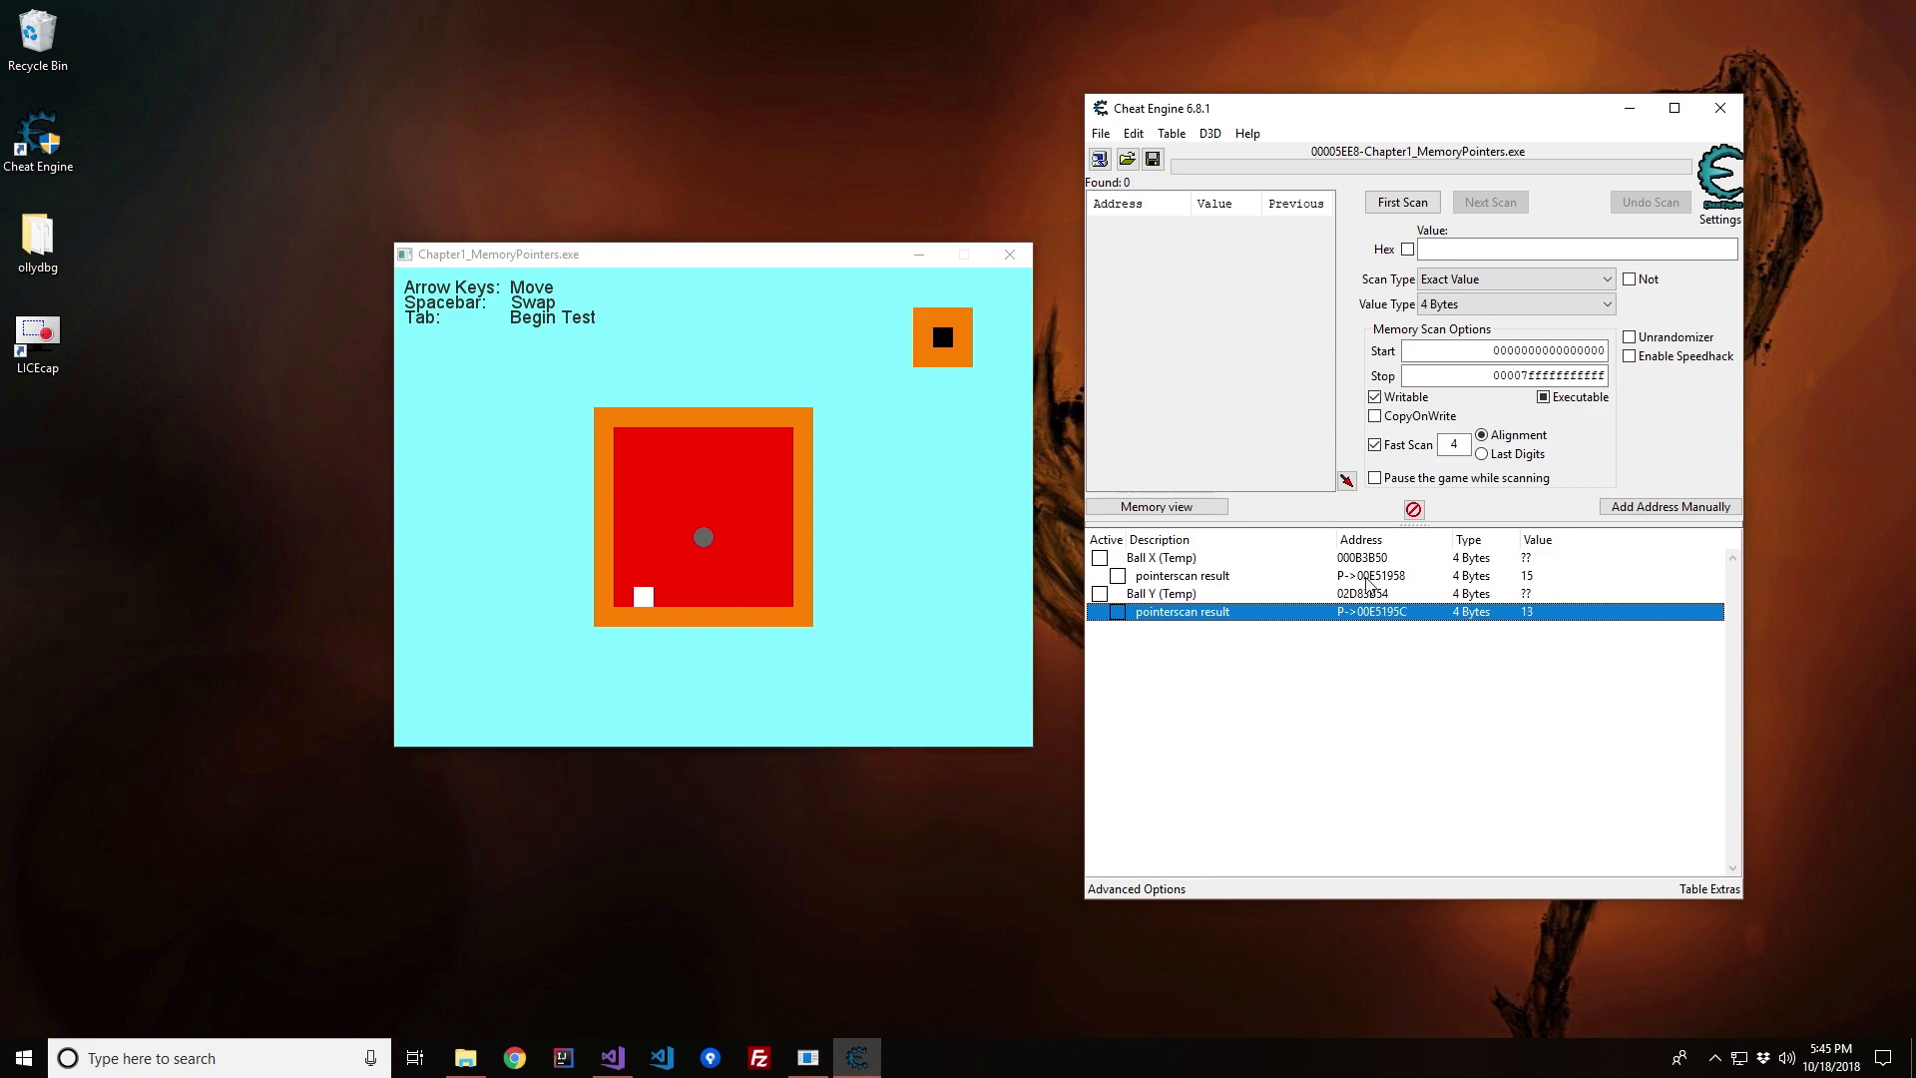
left_click(1179, 575)
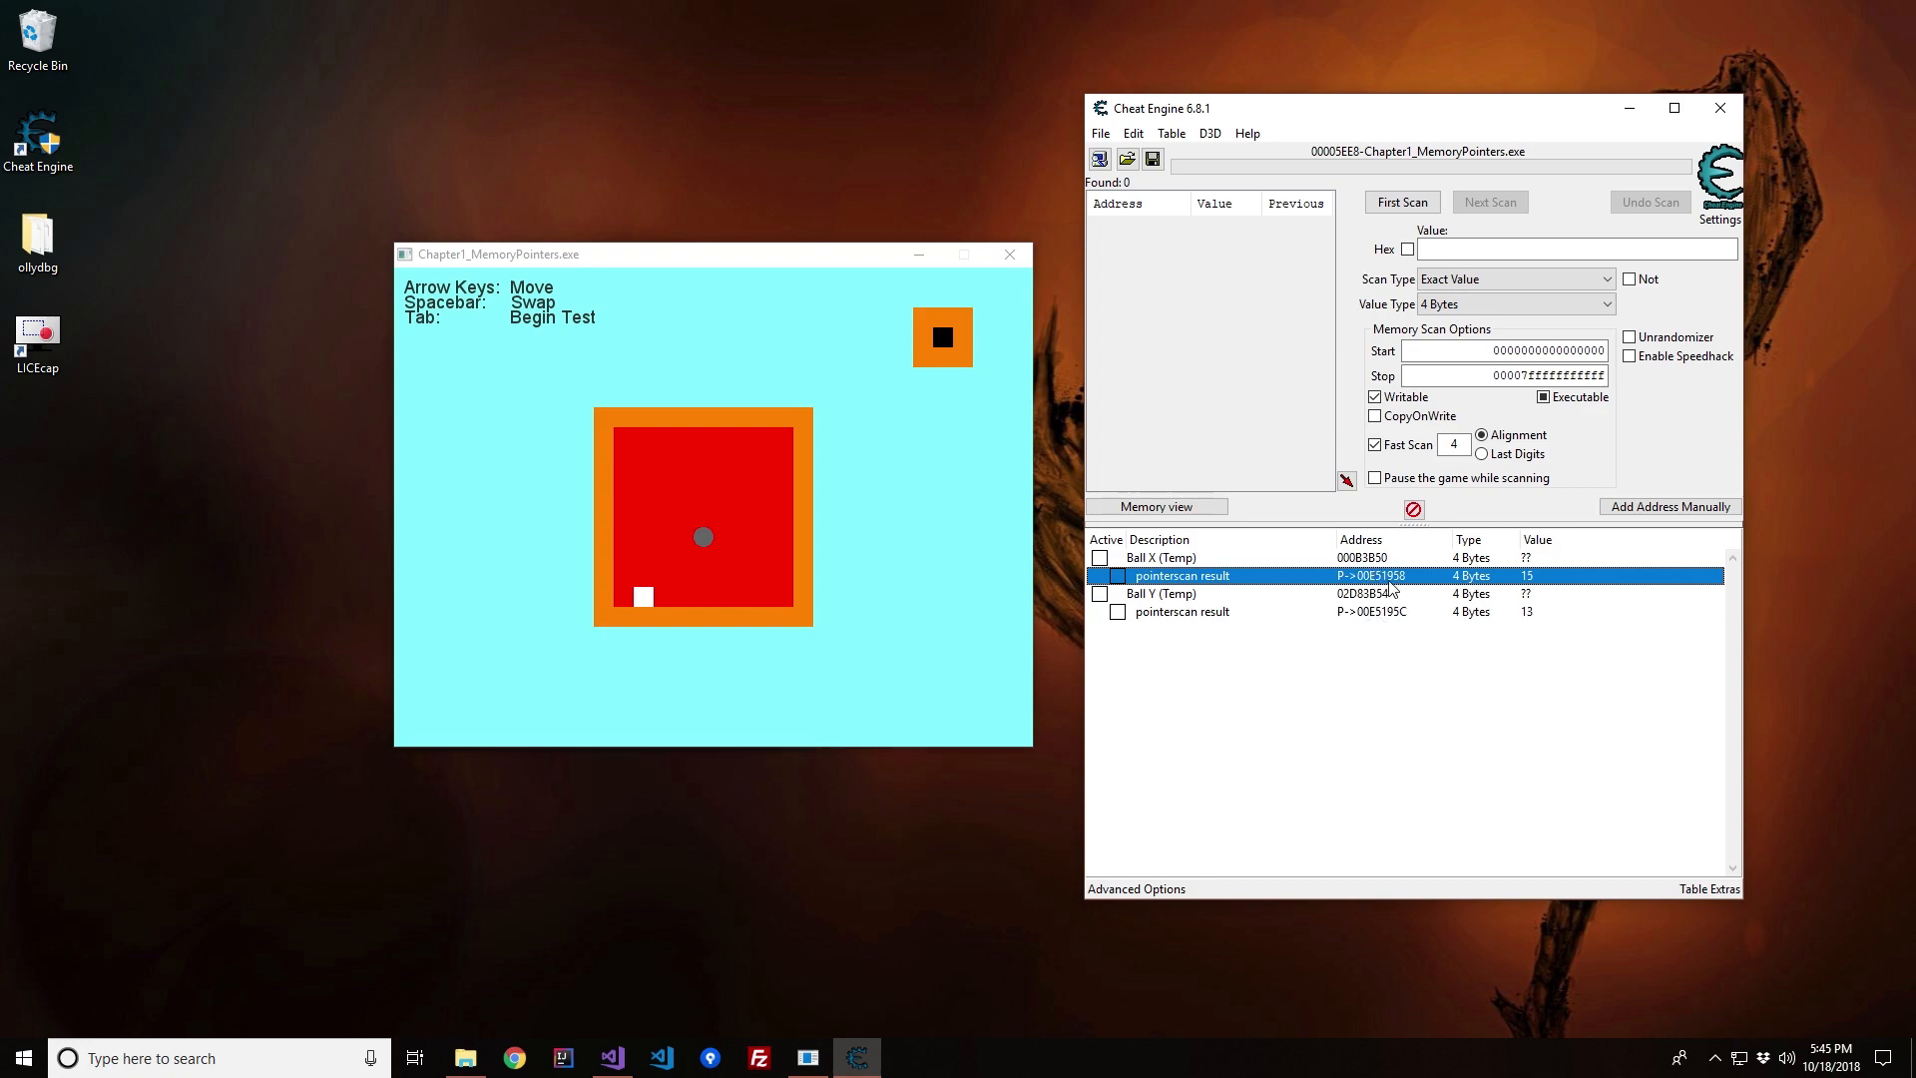
Step: Change the Ball X (Temp) entry's address to 00E51958 so it reads 15
double_click(1158, 556)
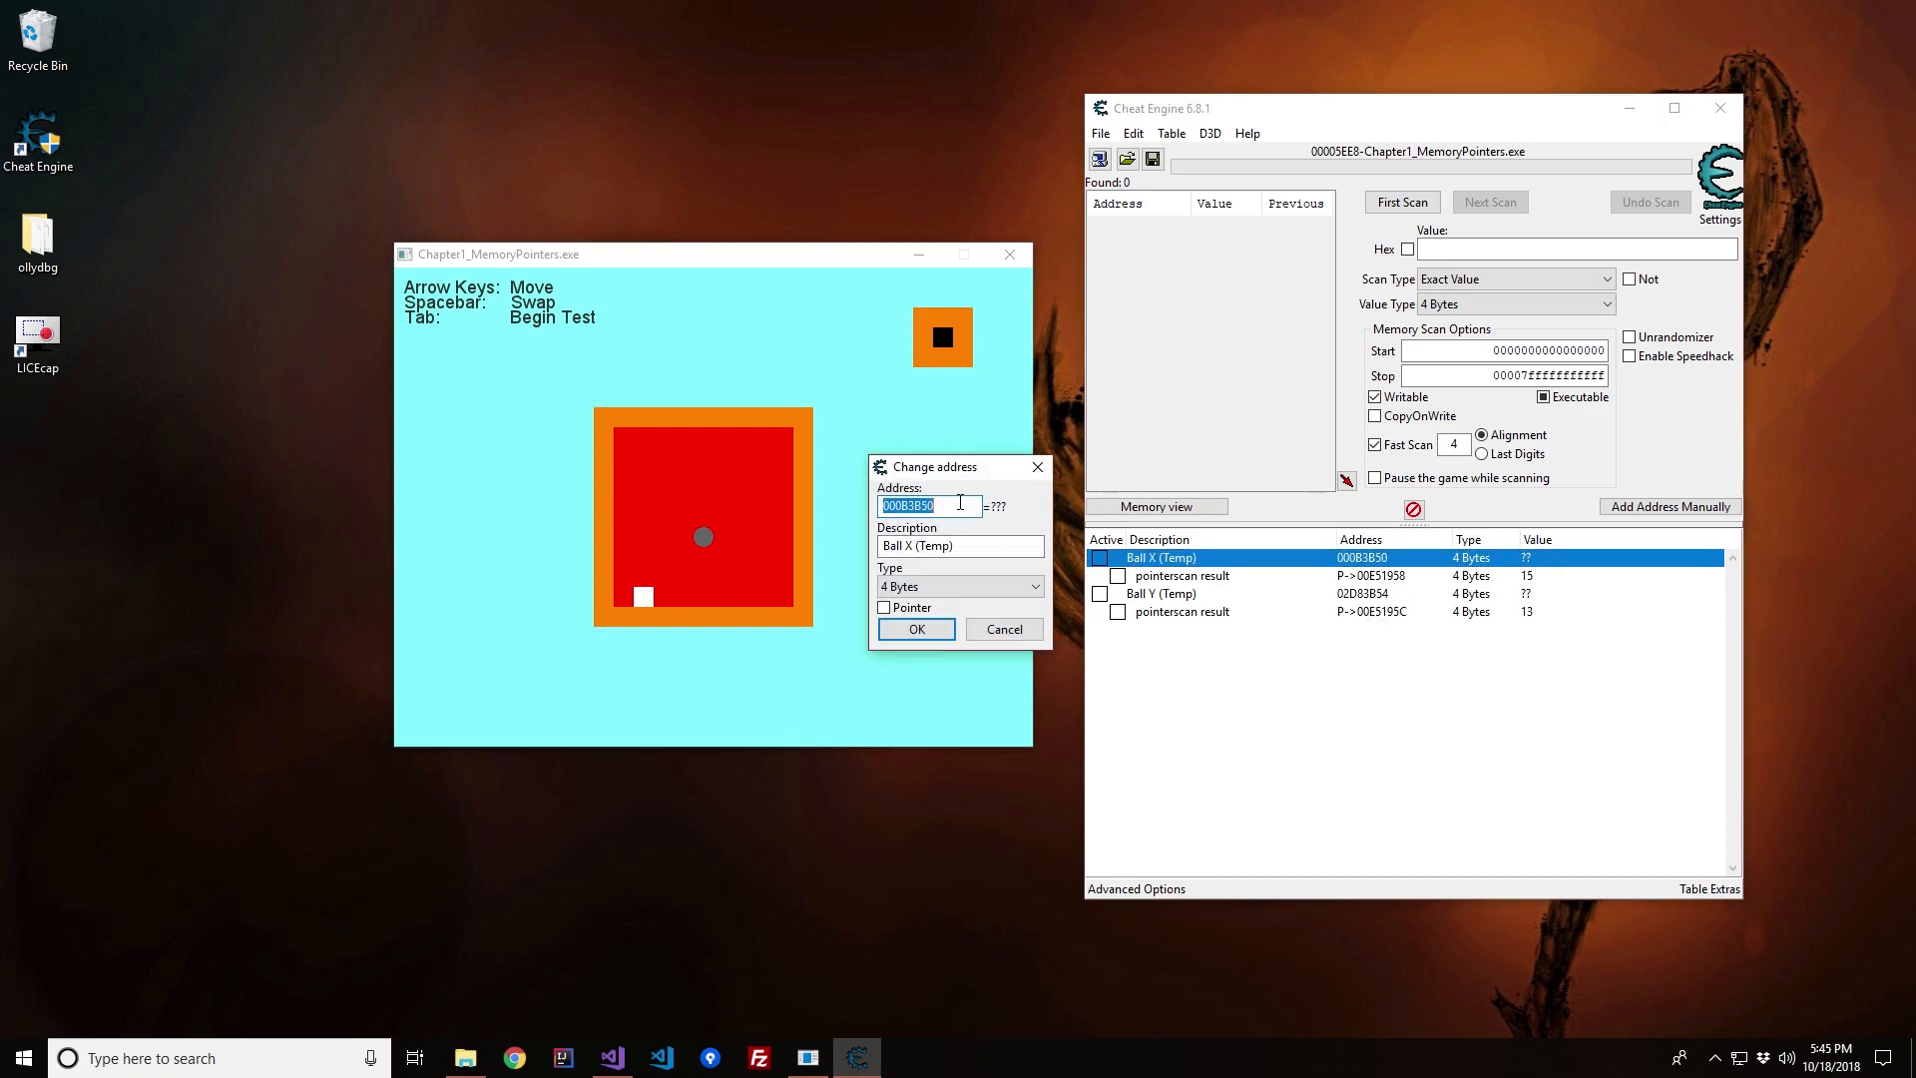
mouse_move(1201, 707)
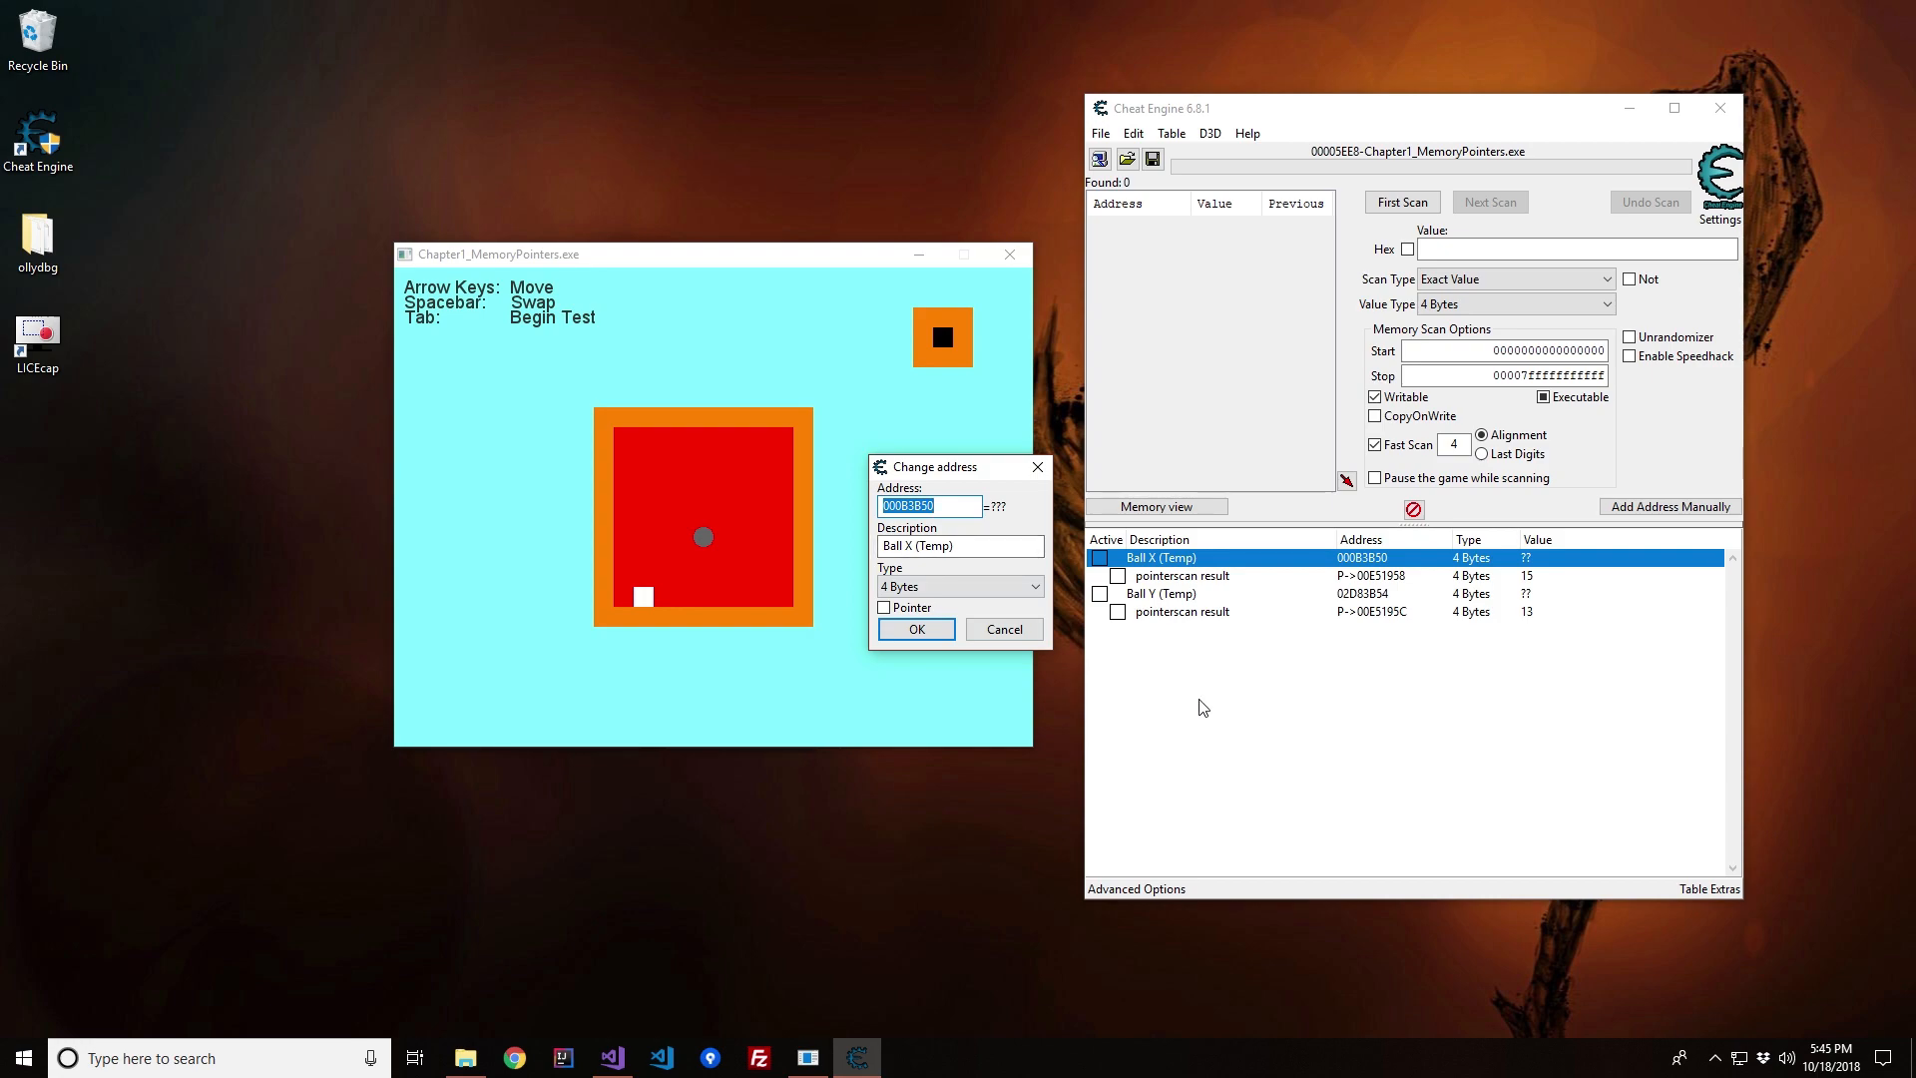
type("00E51")
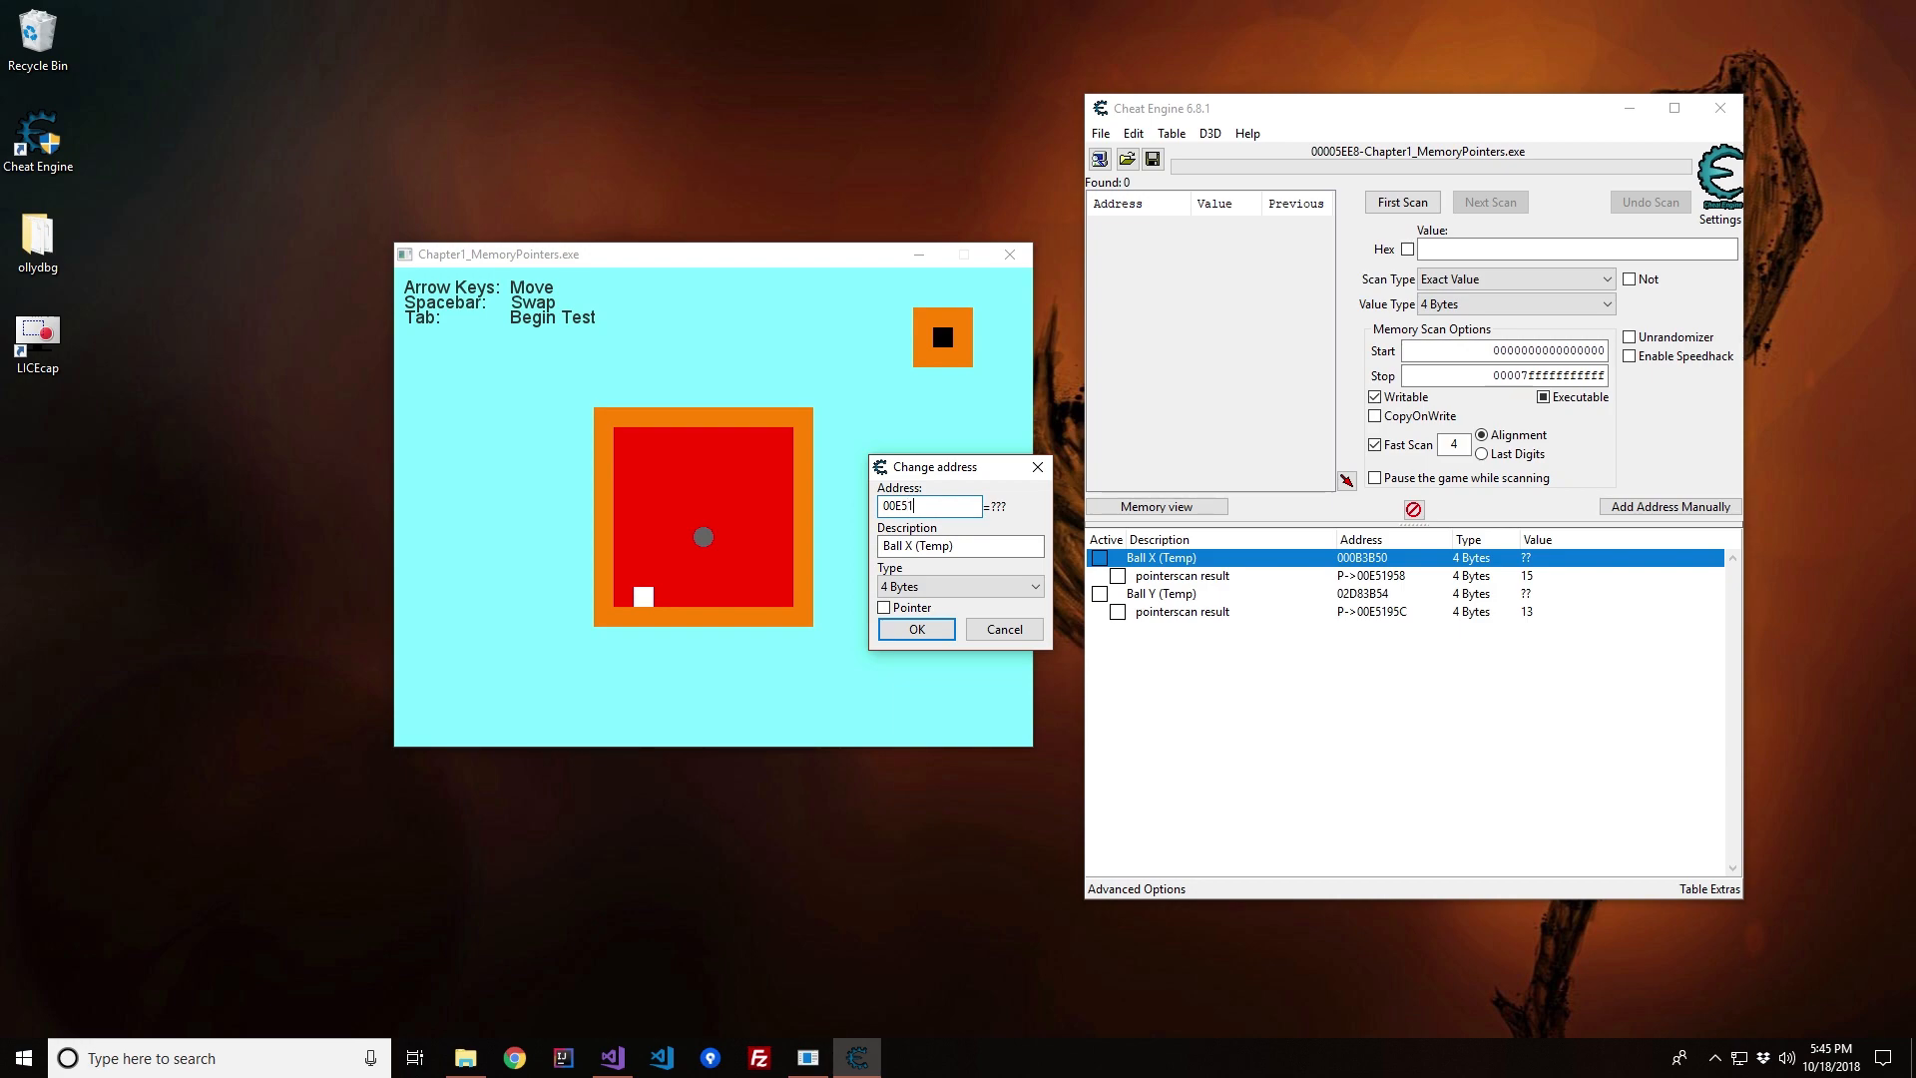
type("9")
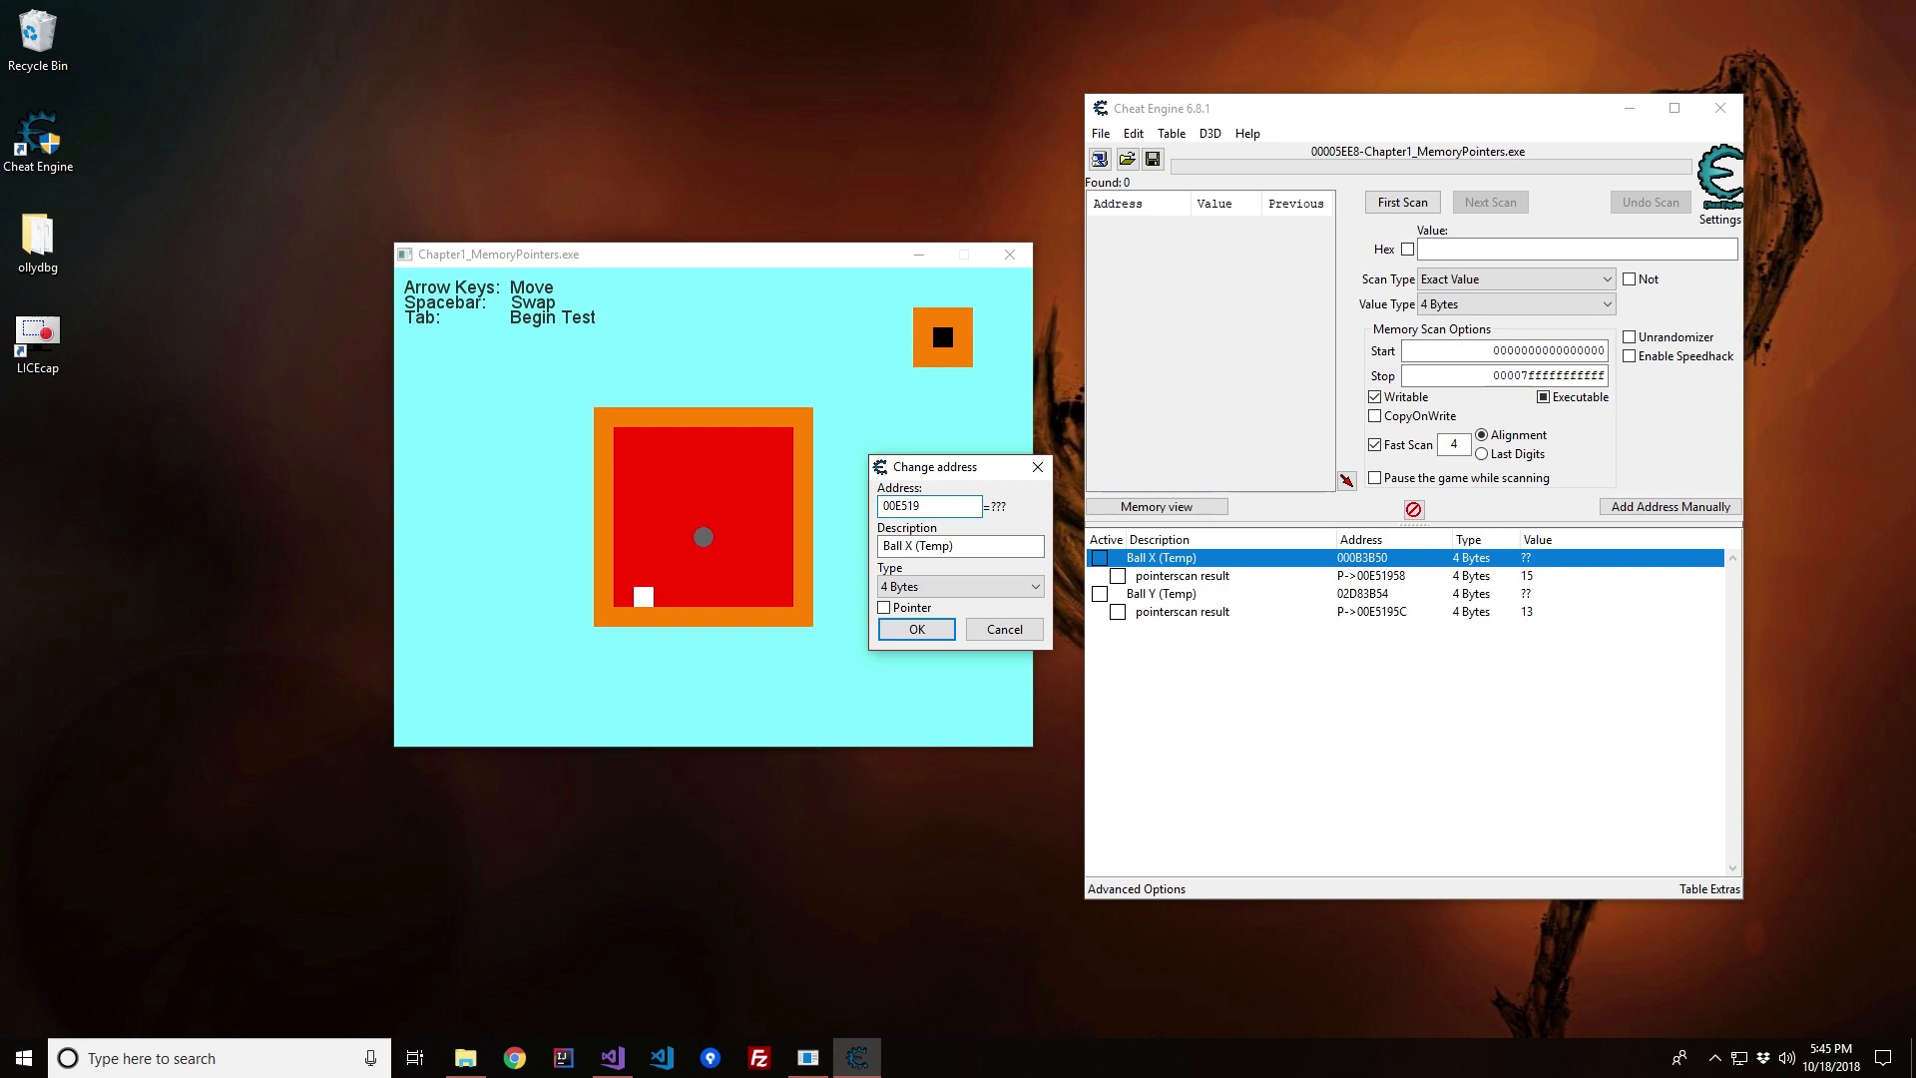
left_click(916, 628)
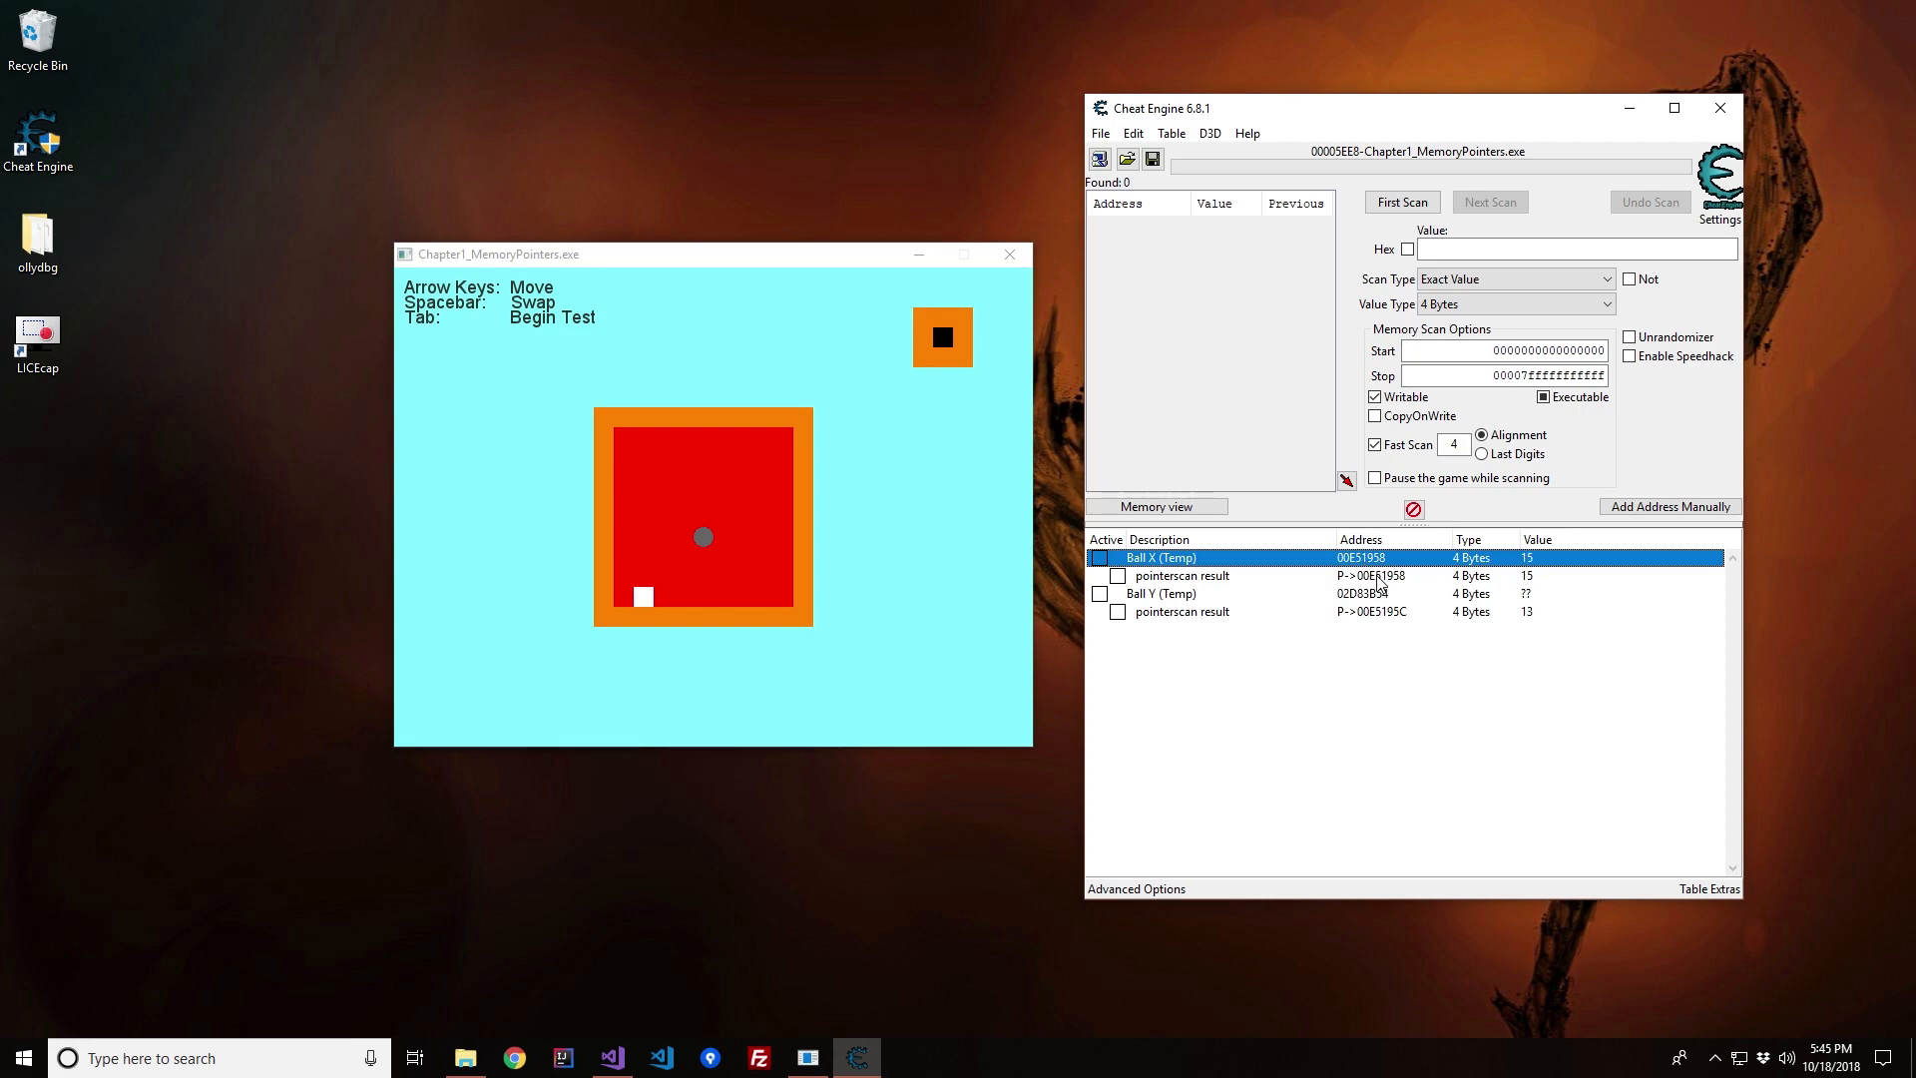
left_click(1181, 574)
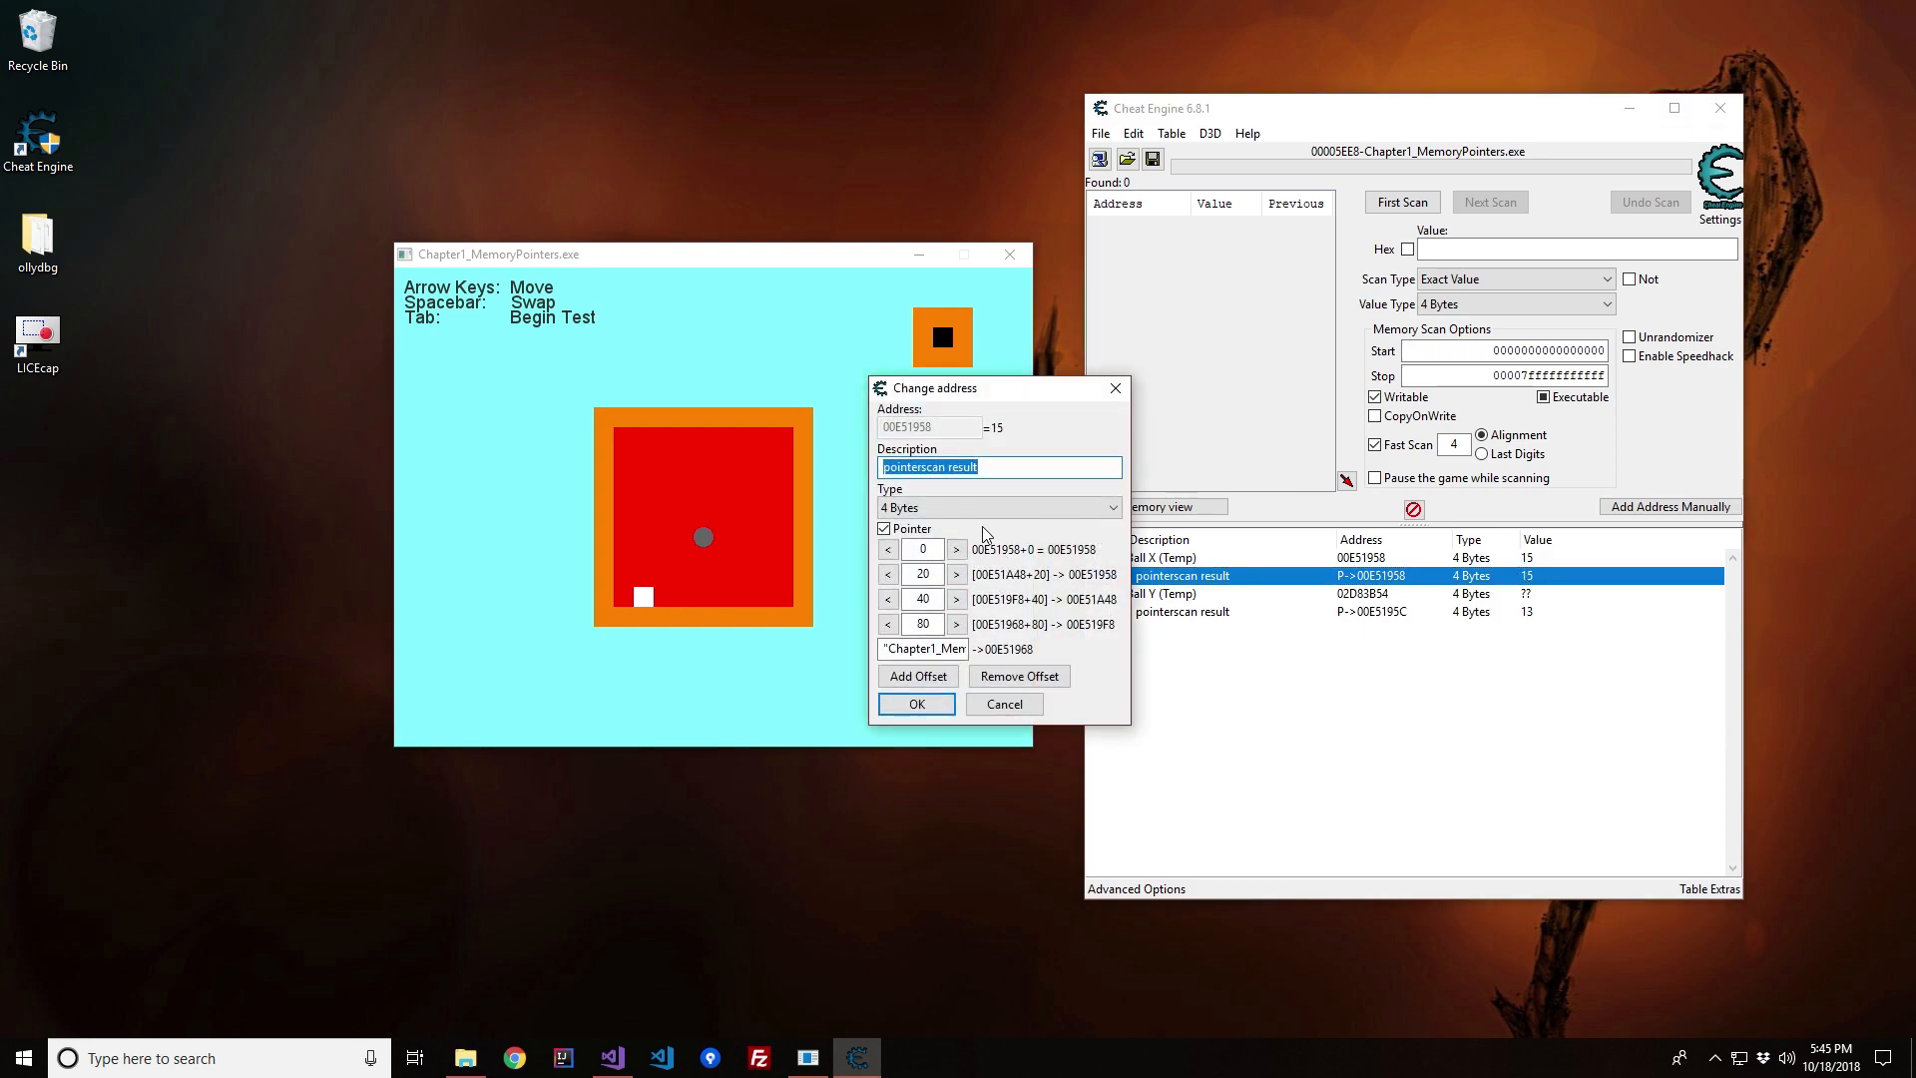
mouse_move(1006, 552)
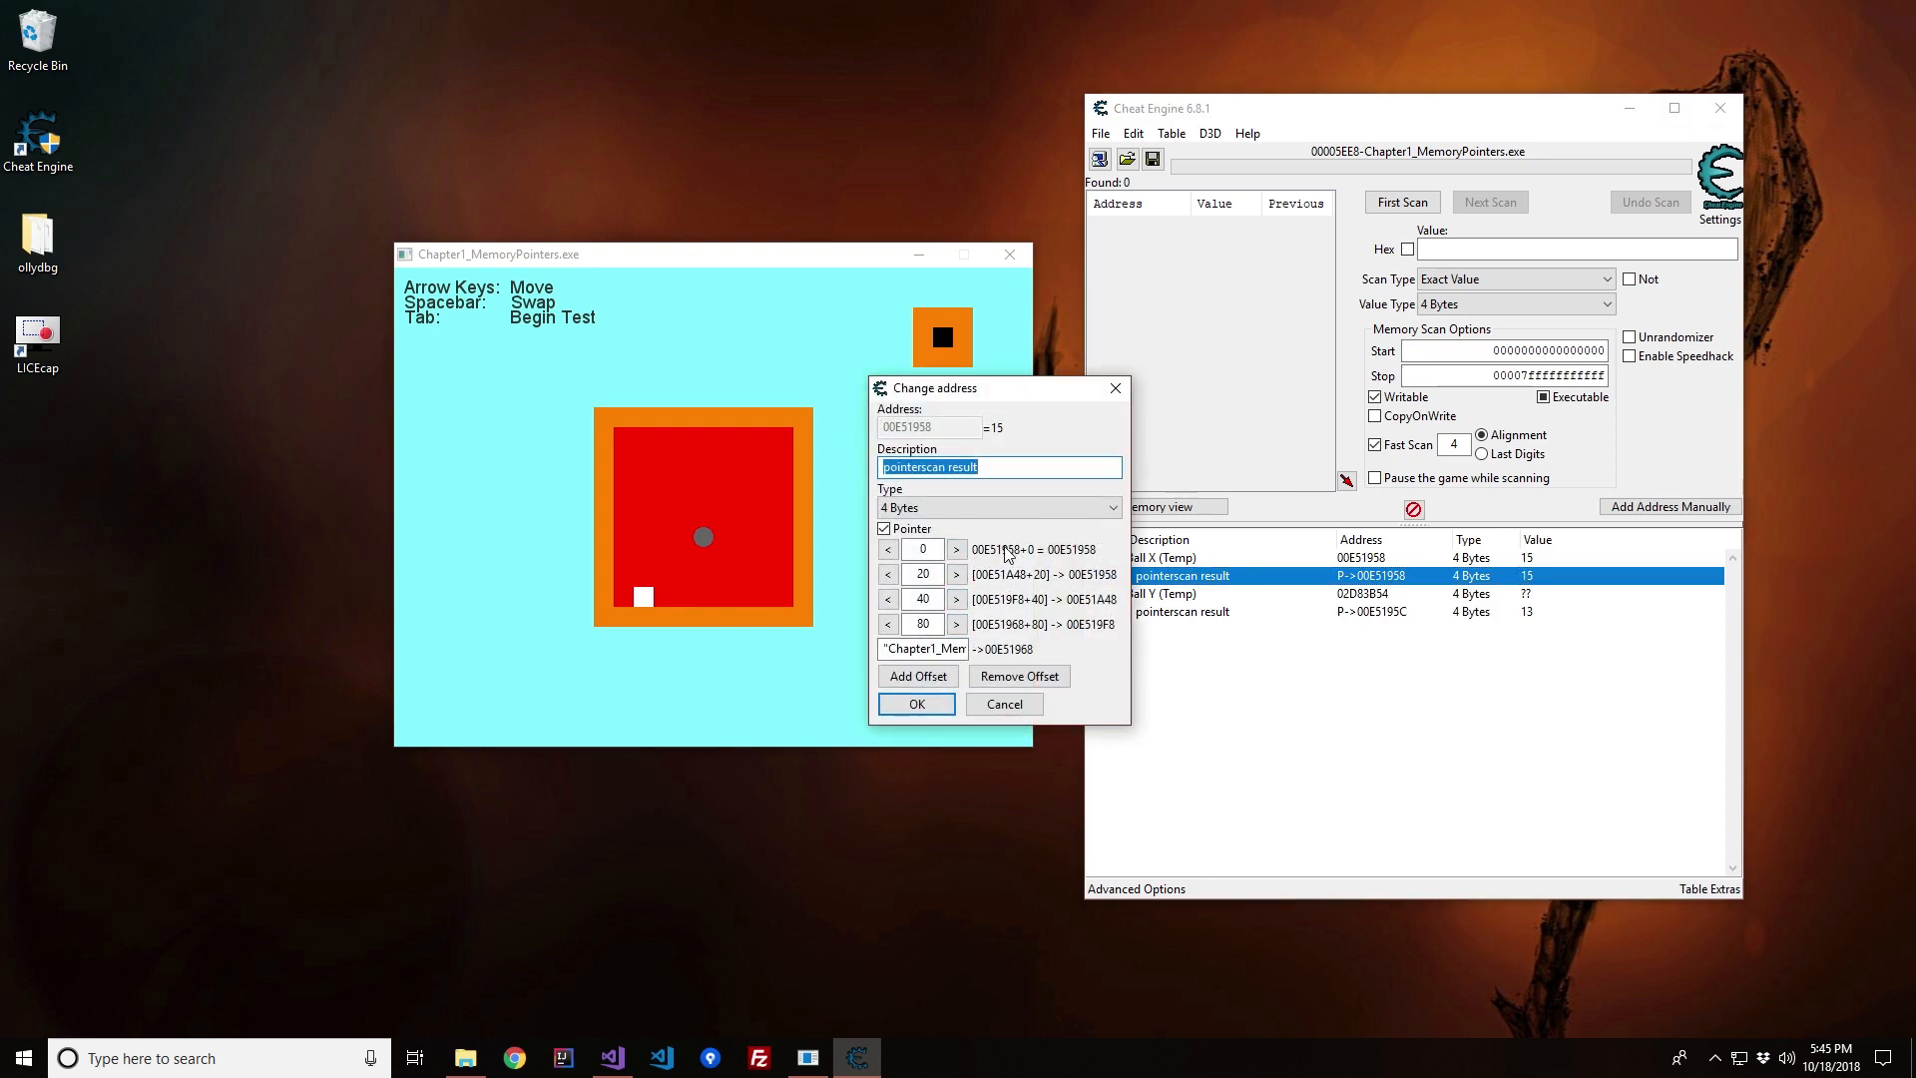
mouse_move(1026, 559)
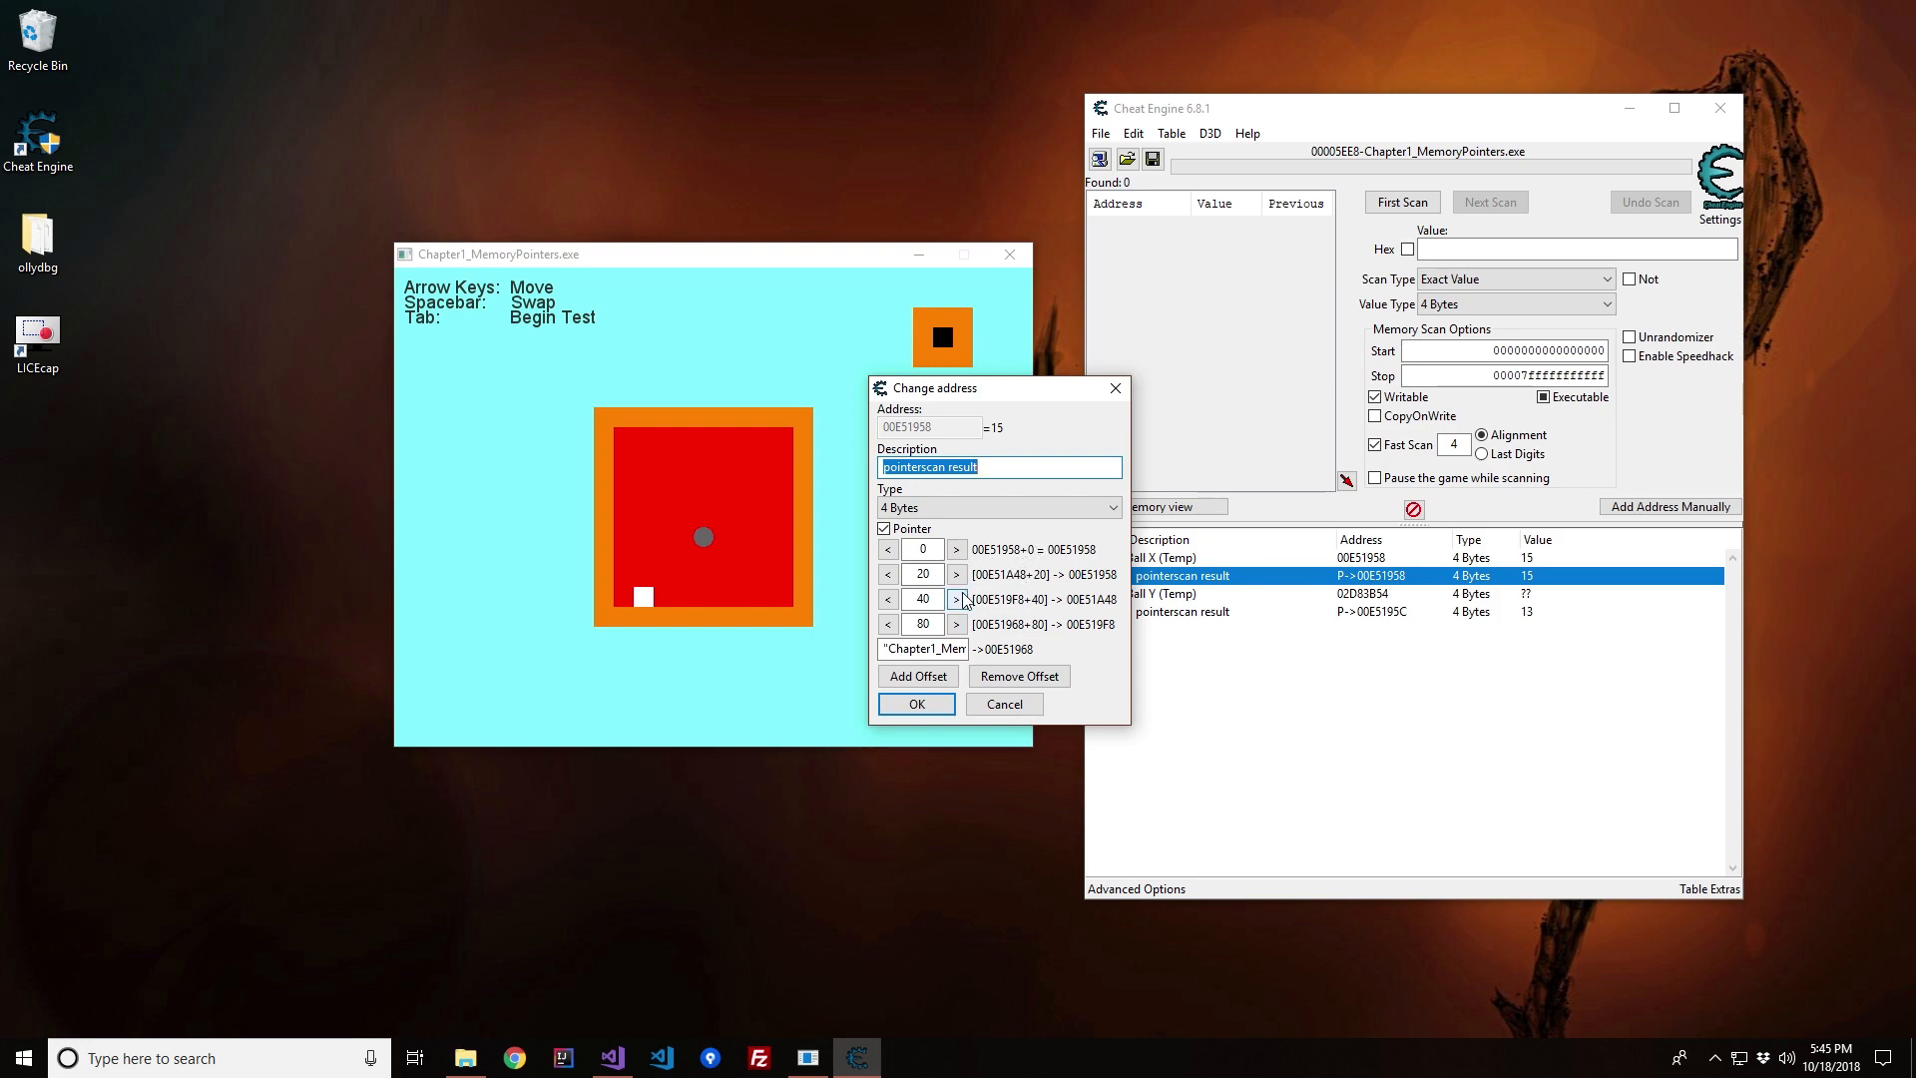
mouse_move(1030, 558)
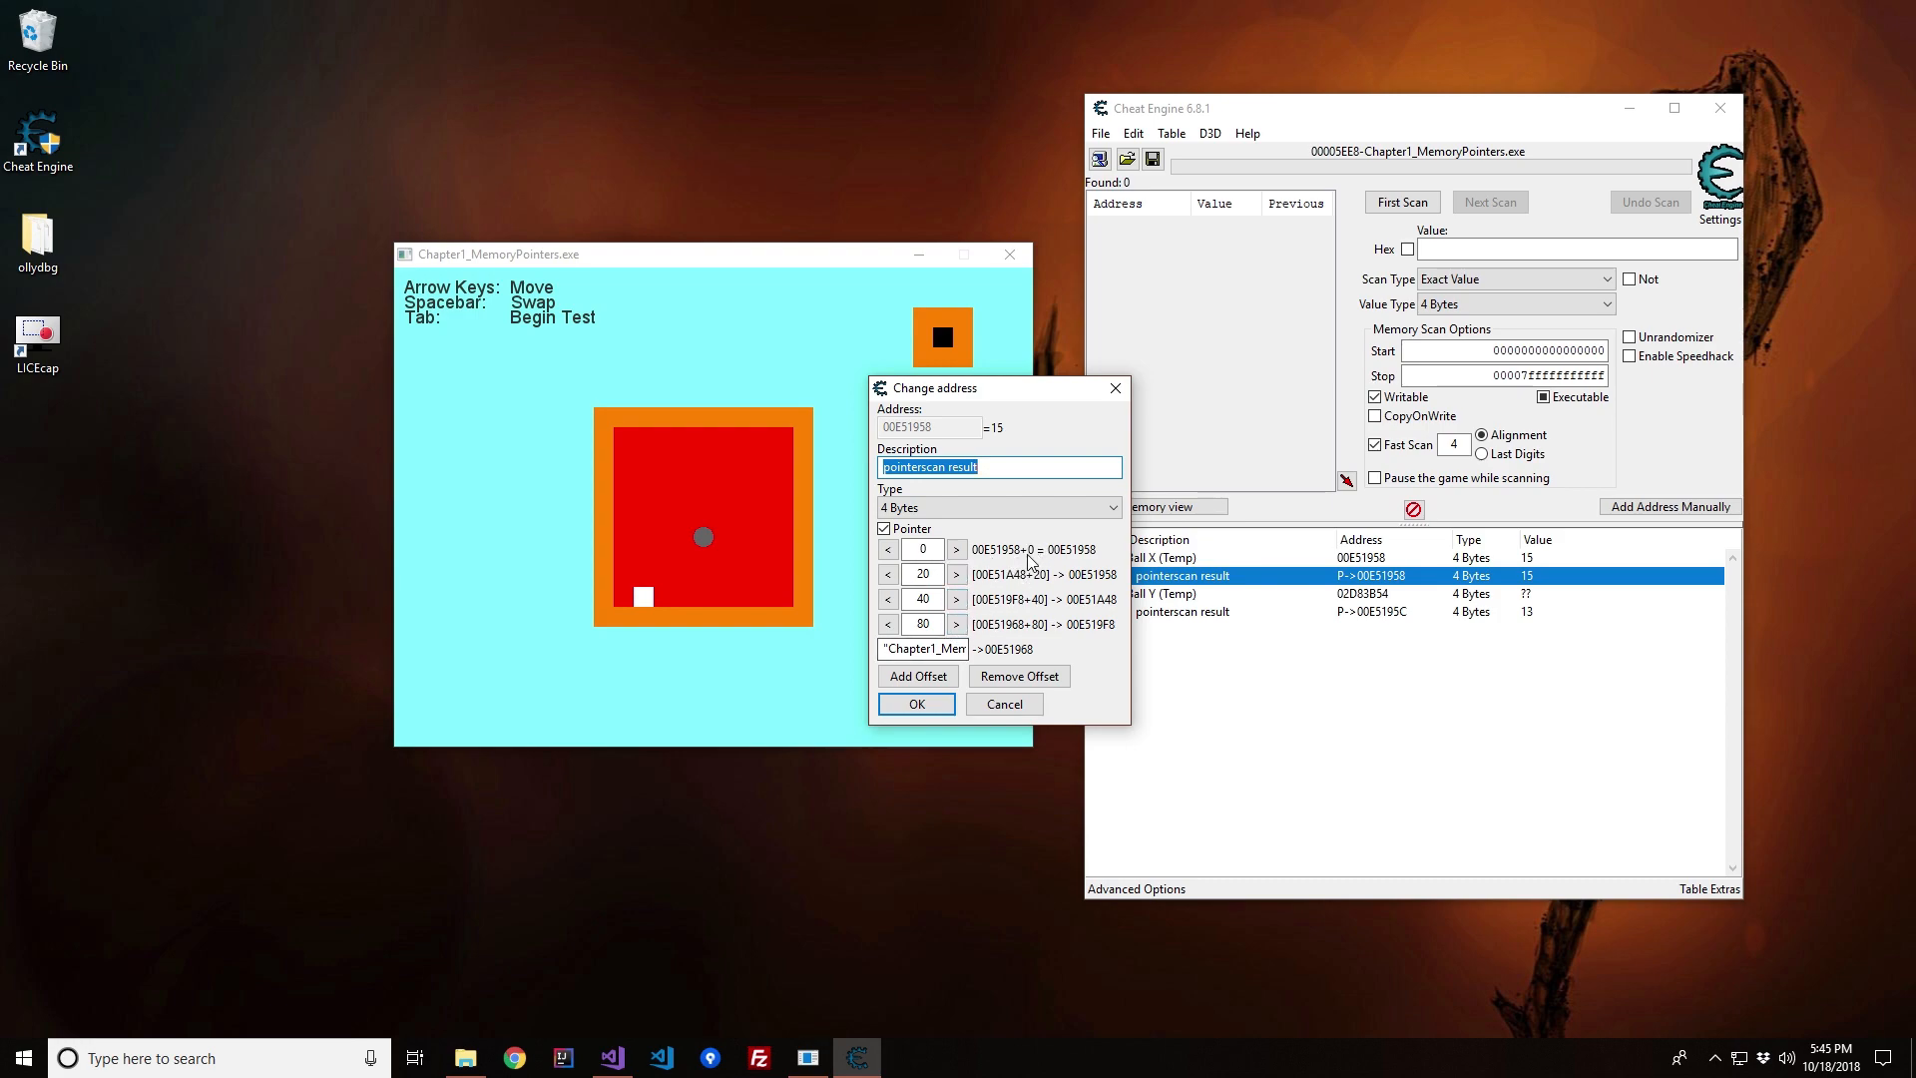
mouse_move(990, 521)
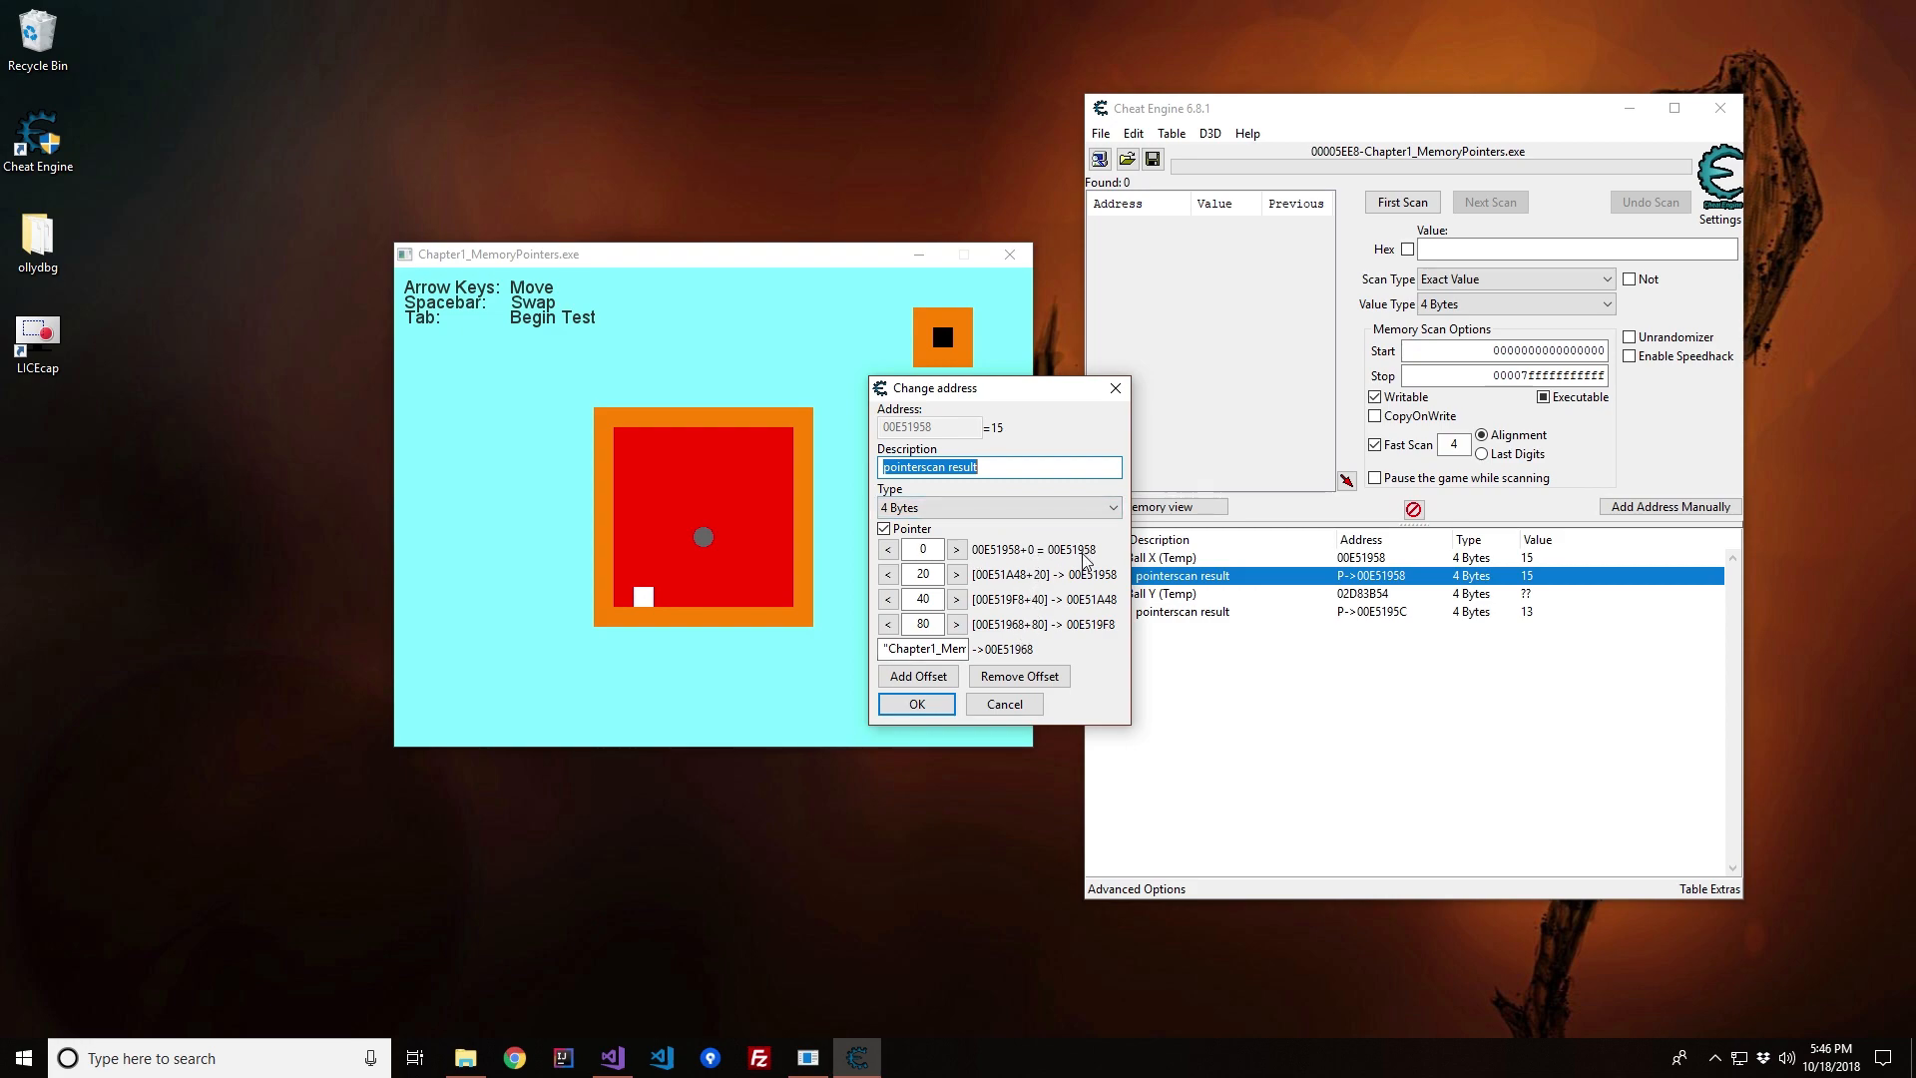
mouse_move(988, 597)
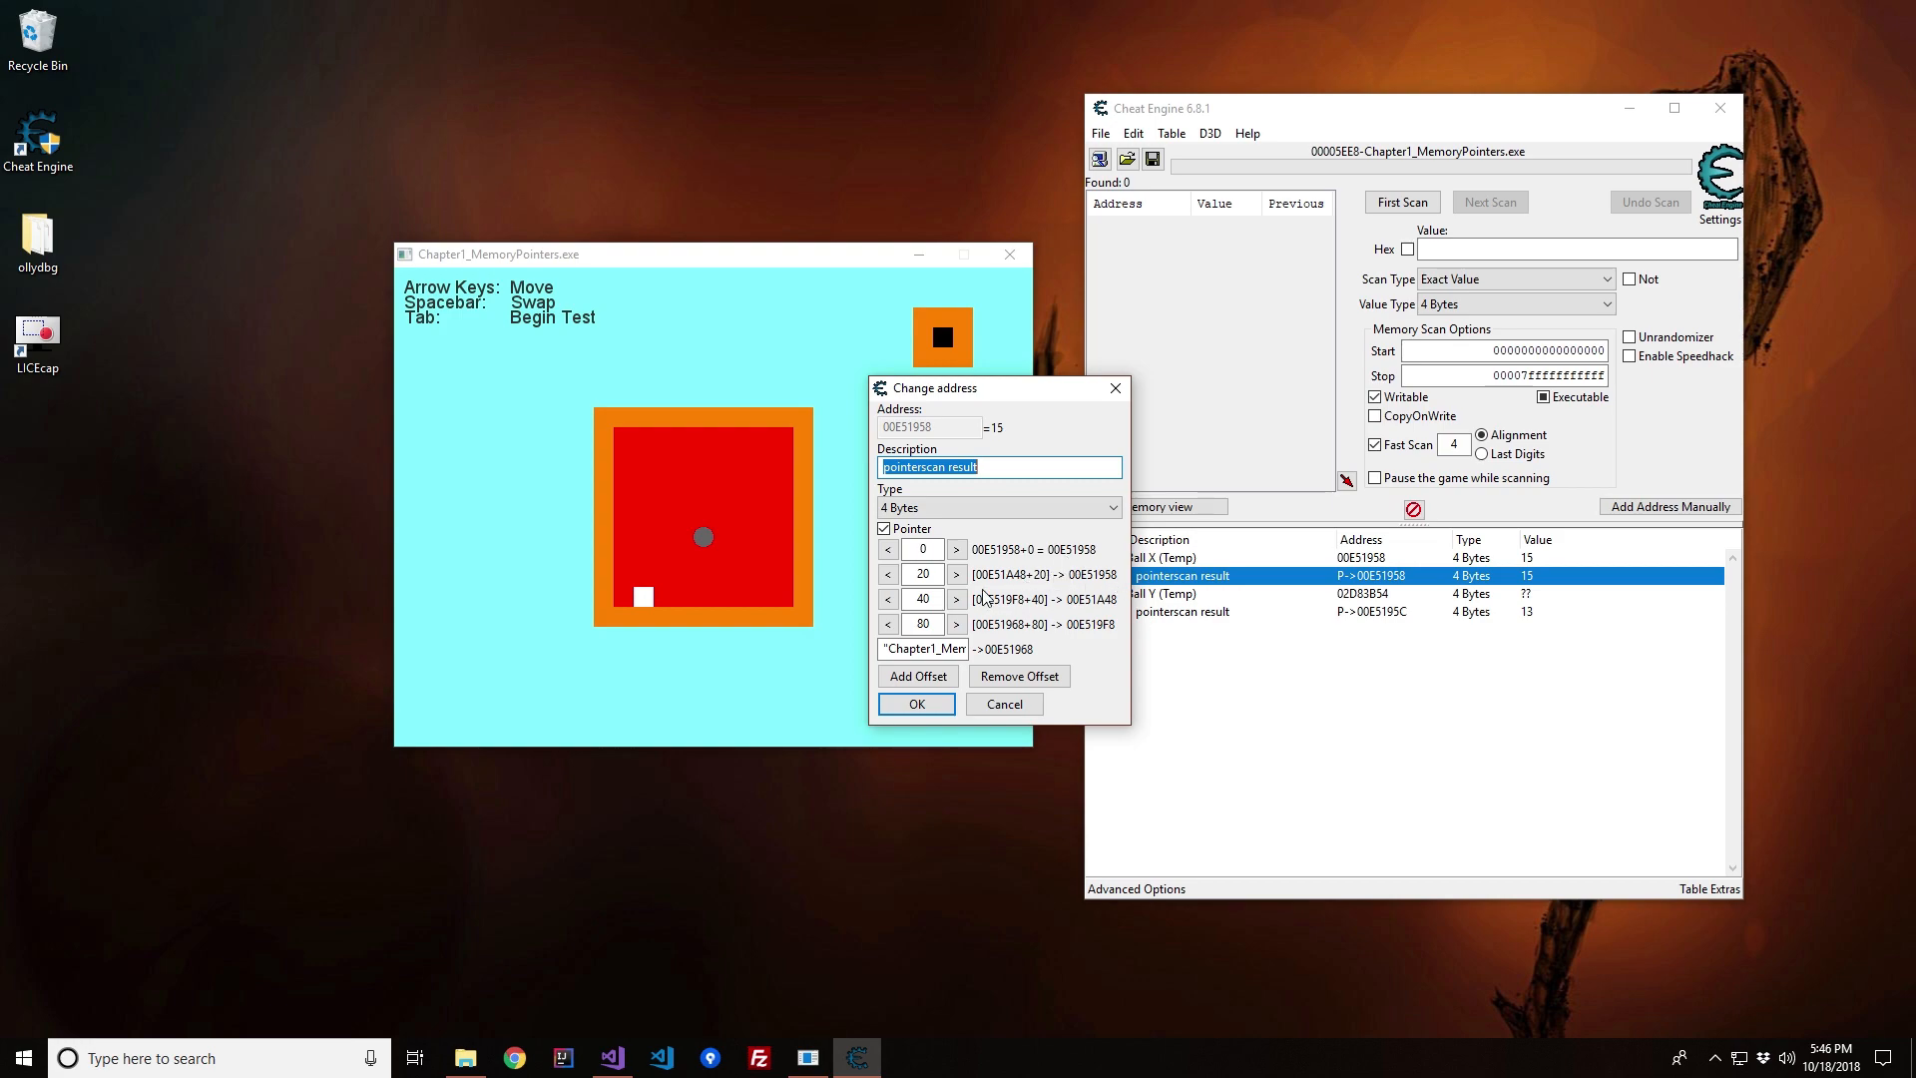
mouse_move(1004, 651)
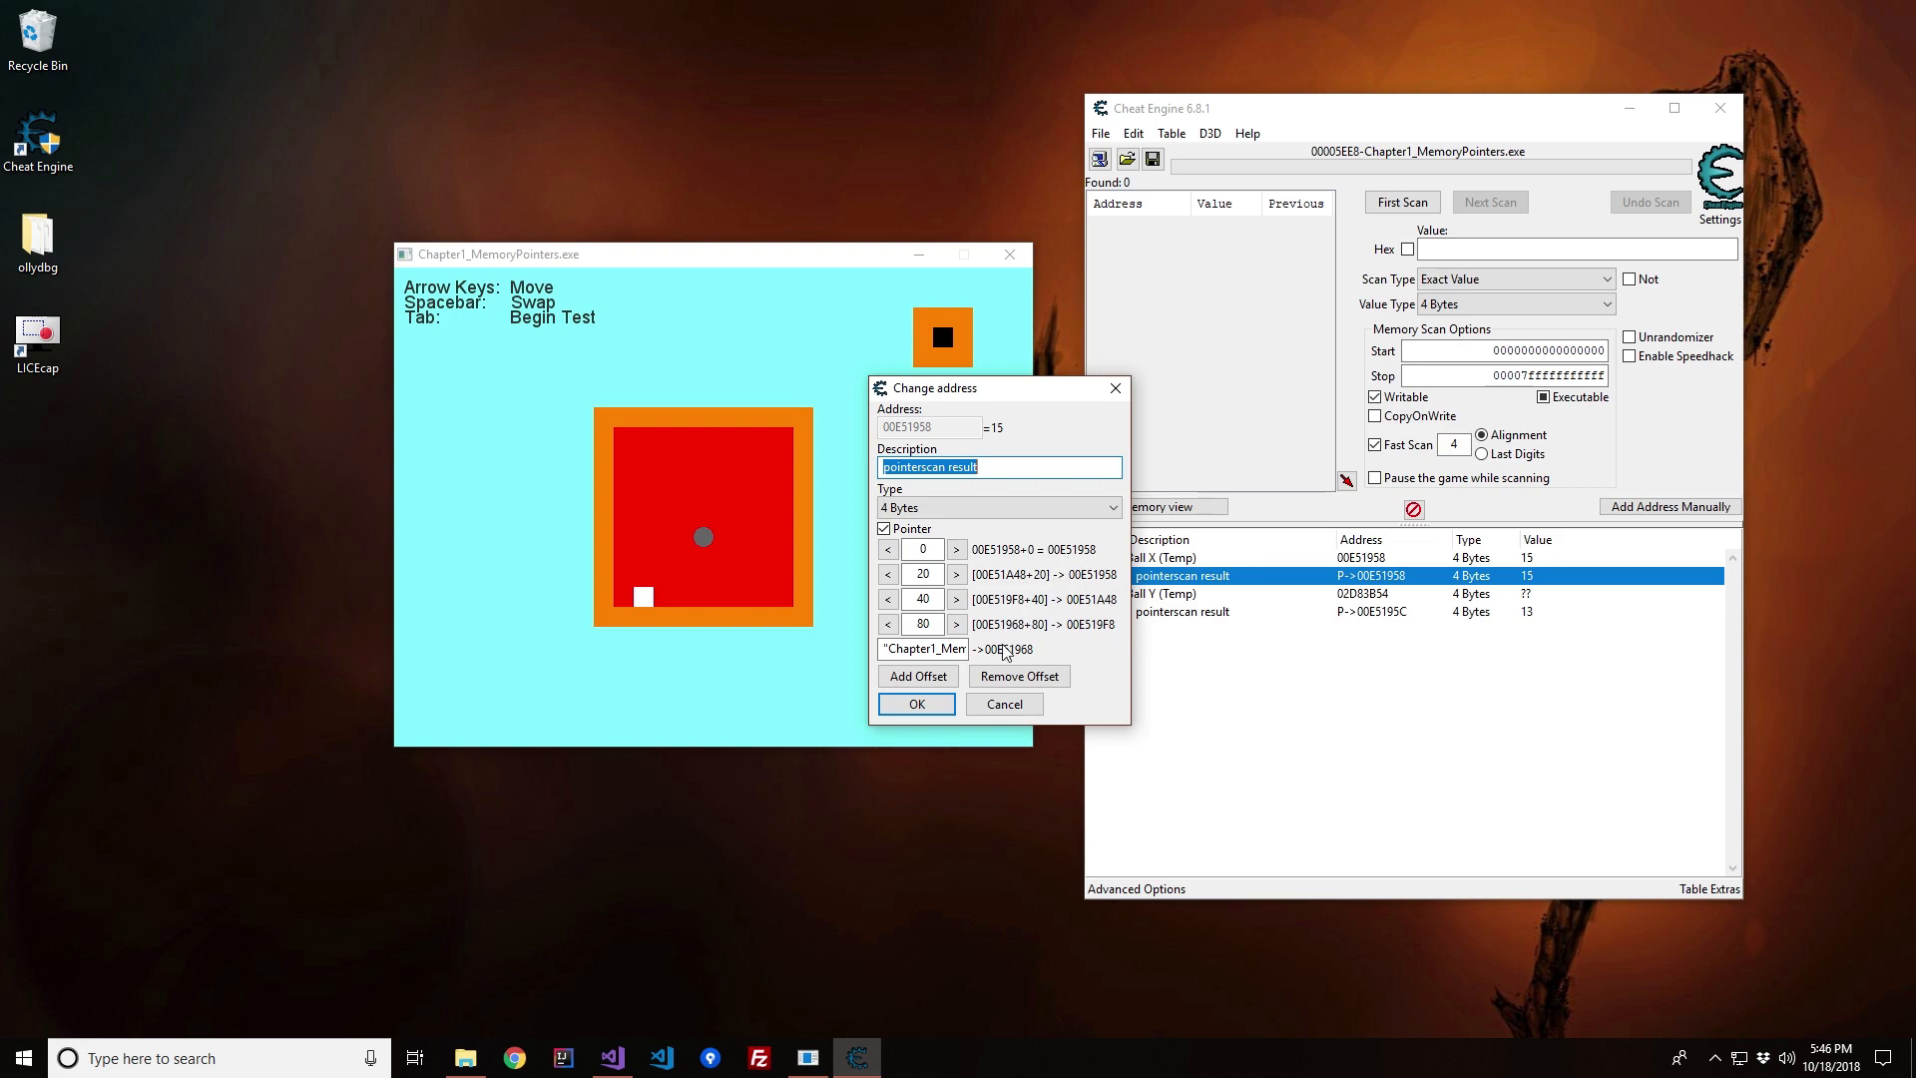
left_click(914, 704)
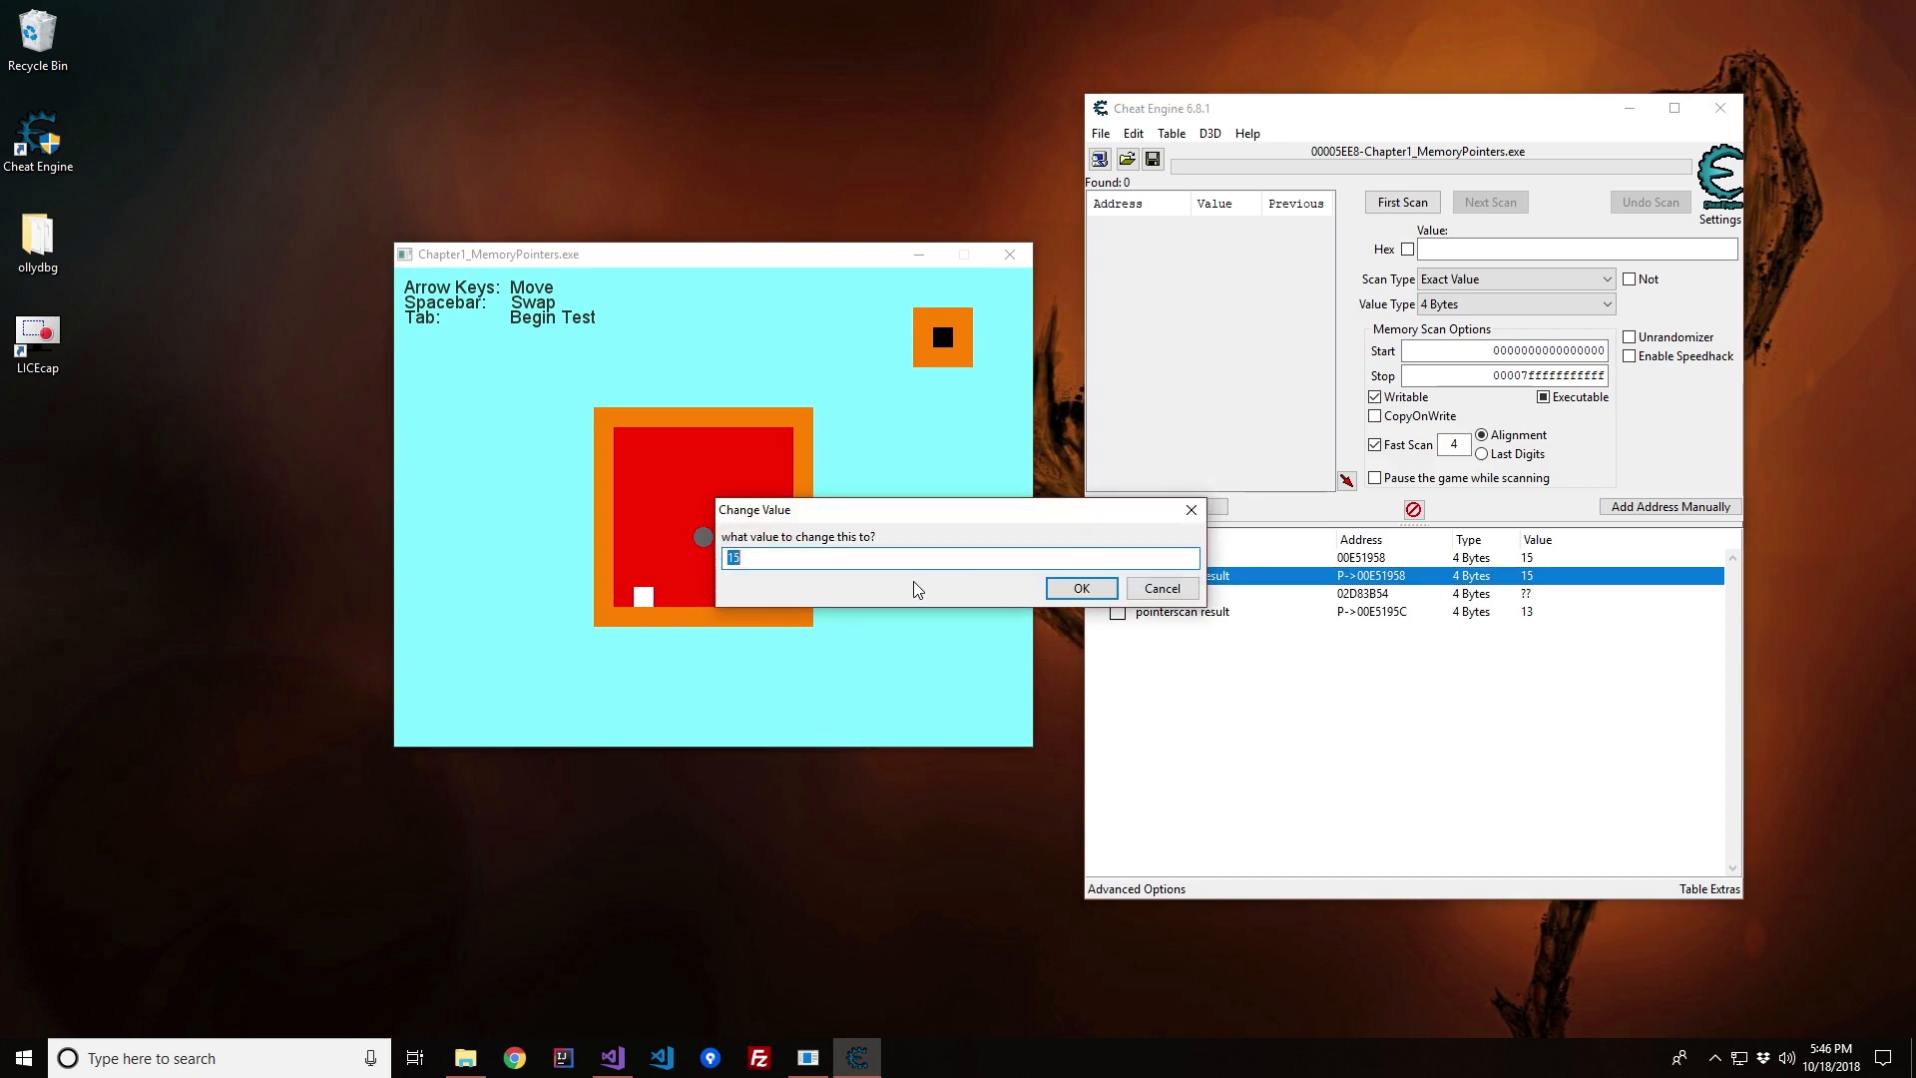
Step: Set the Ball X pointer-scan result to 17 and the Ball Y result to 14
type("17")
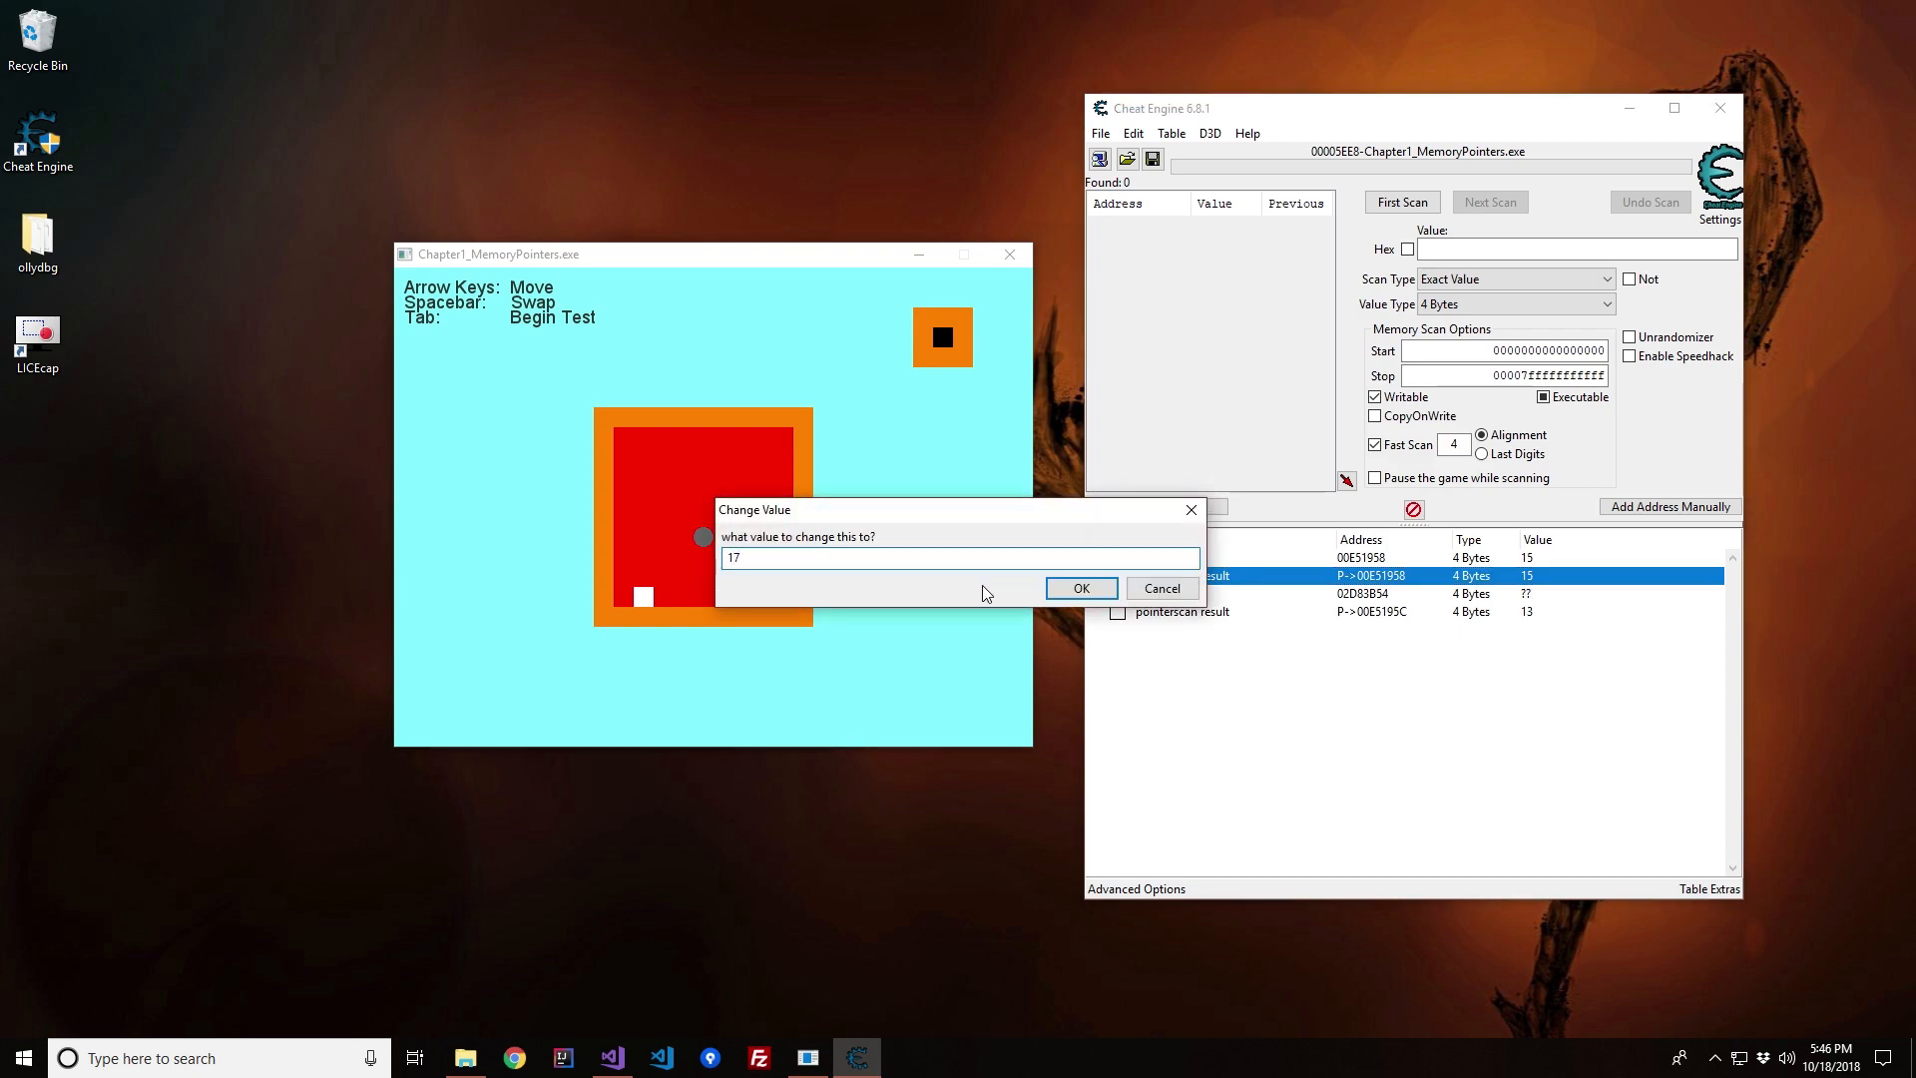
left_click(1079, 587)
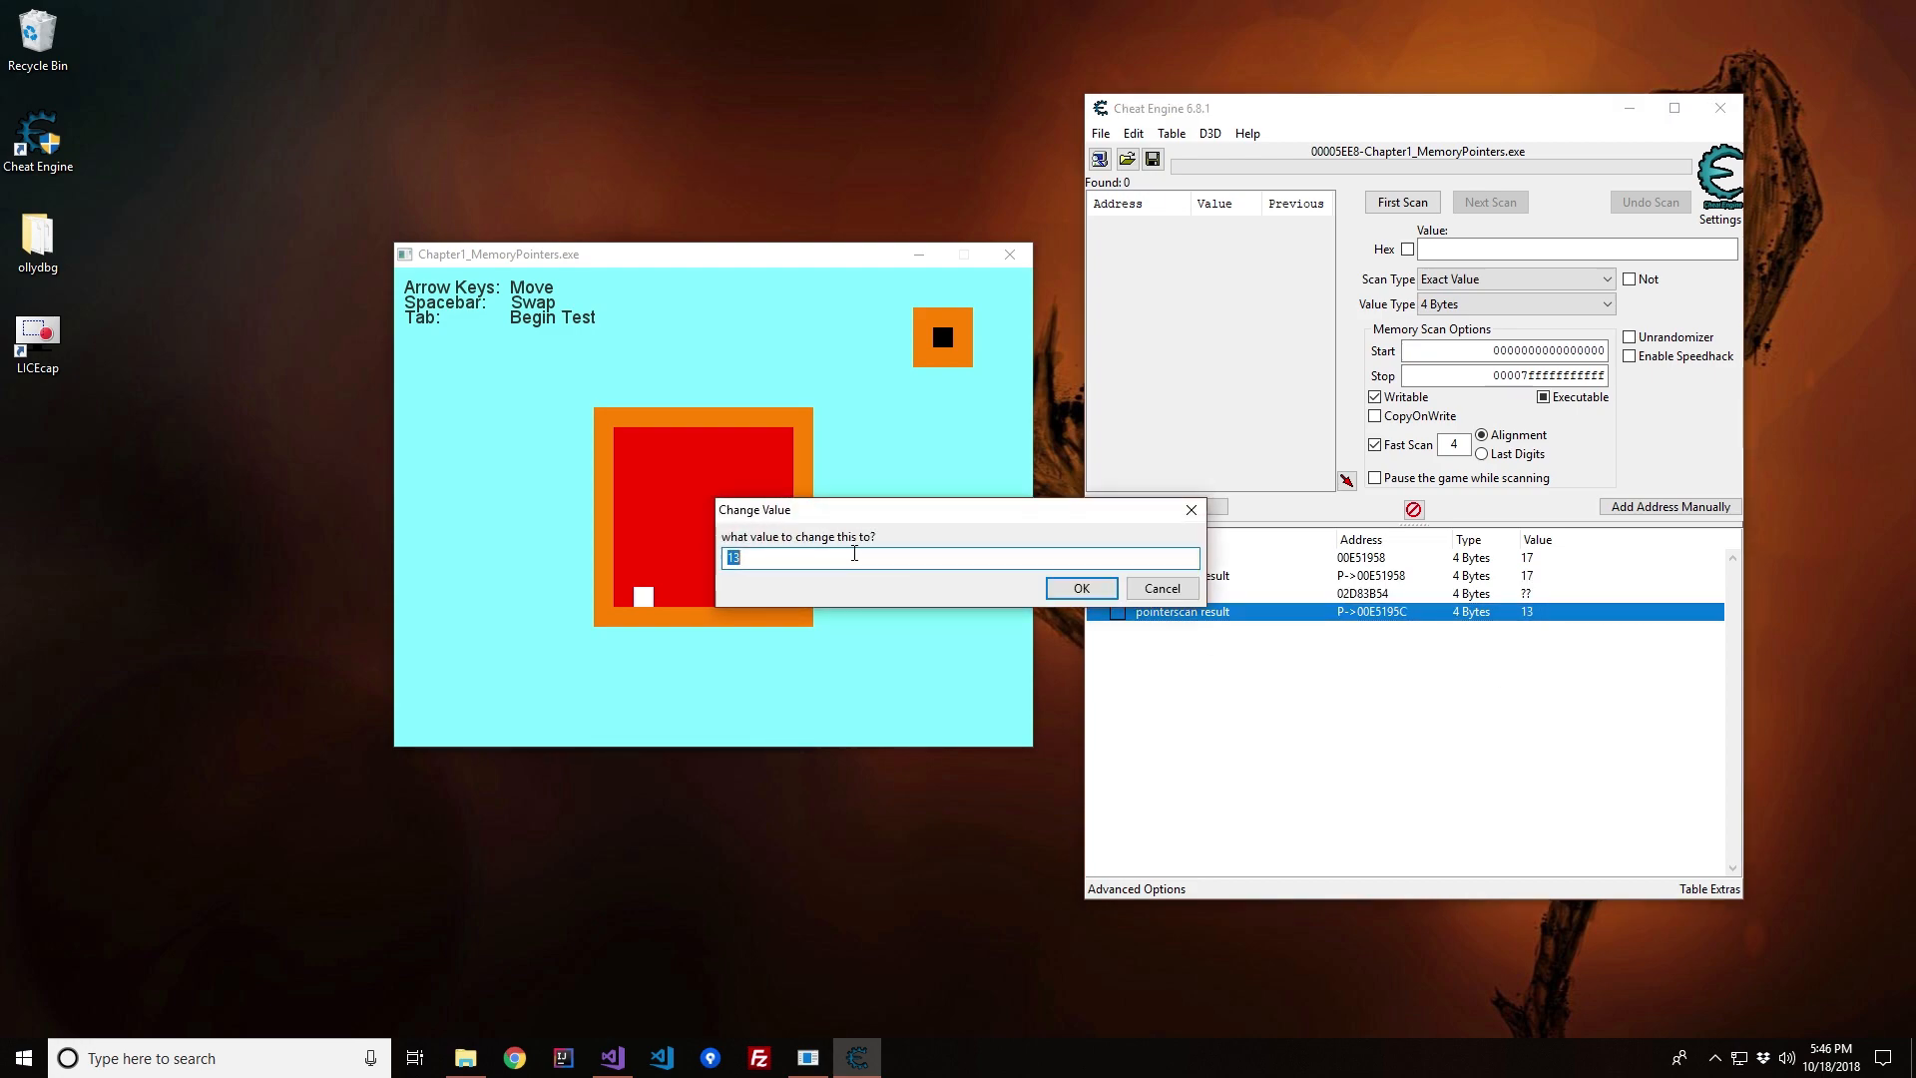
left_click(1080, 587)
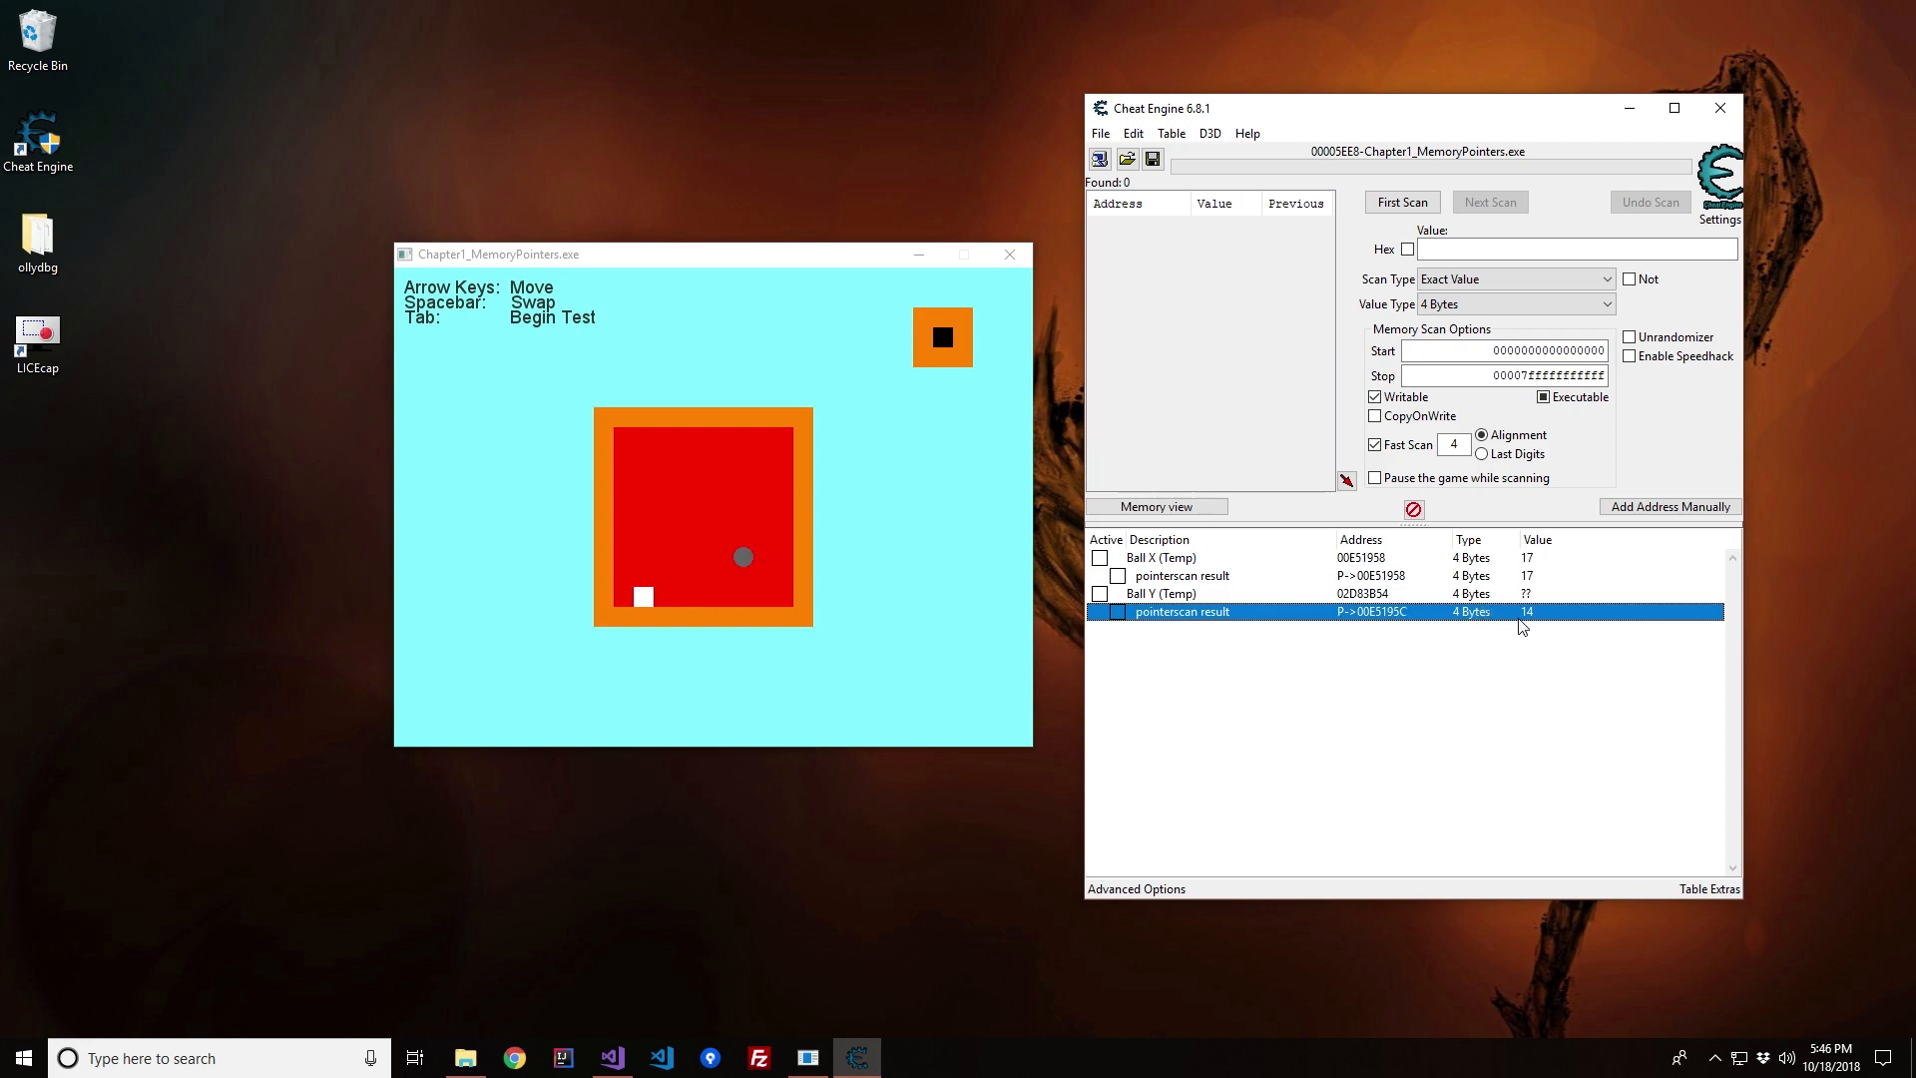
mouse_move(1184, 715)
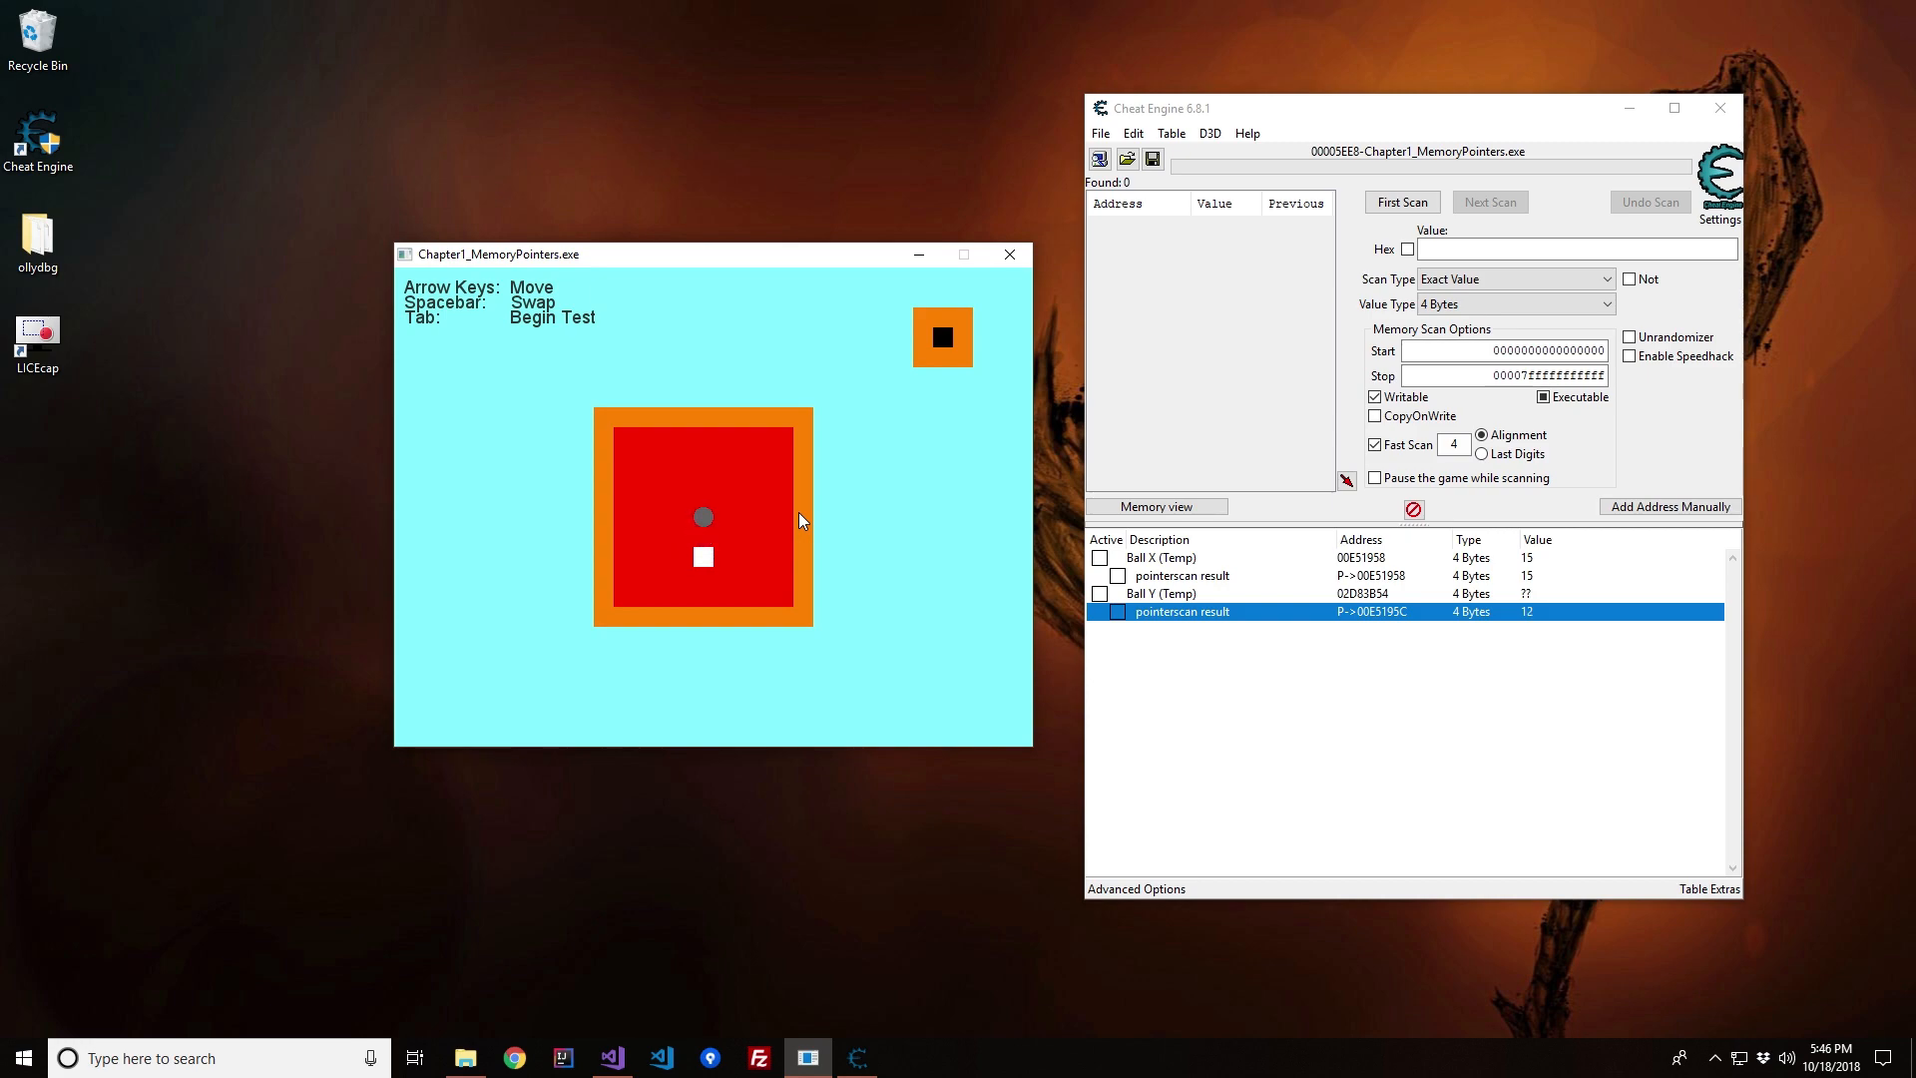
Step: Move the ball in the game, then set Ball X to 27 and Ball Y to 3
key("Up")
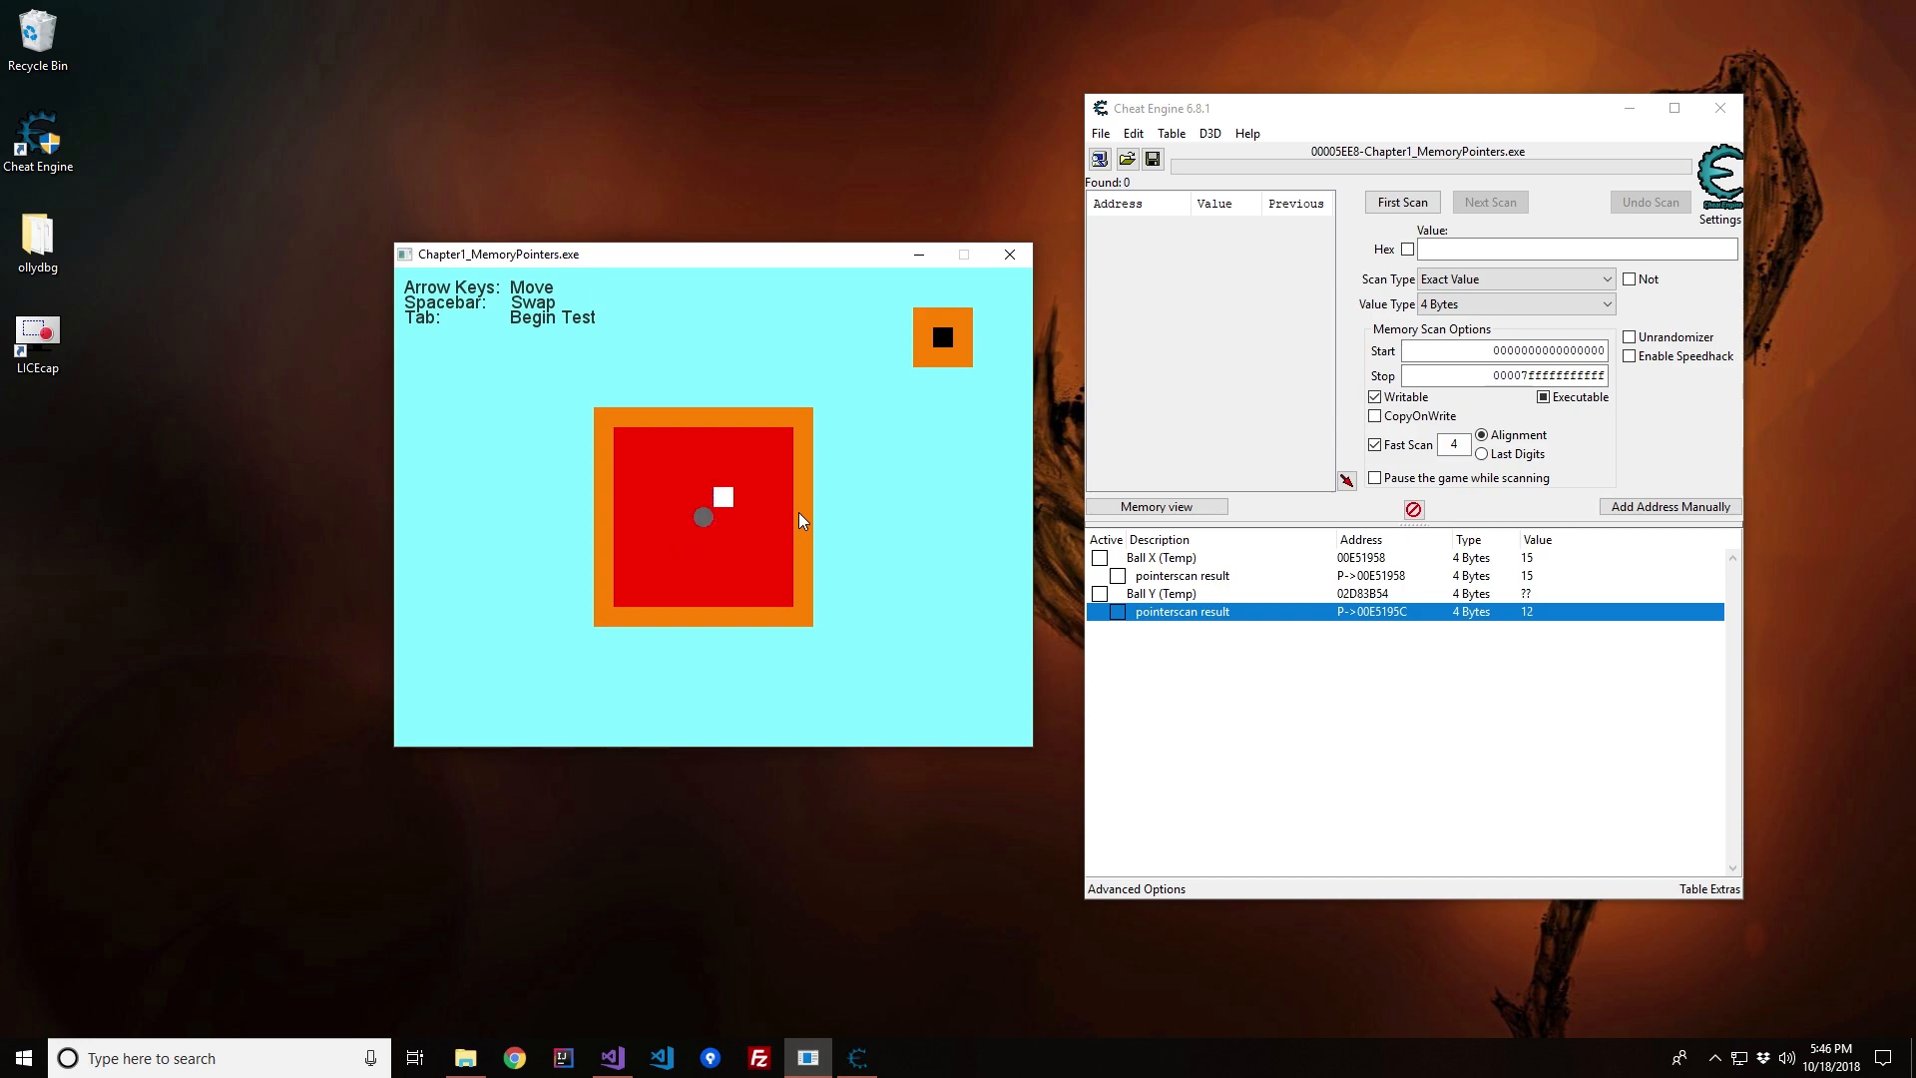
mouse_move(625, 433)
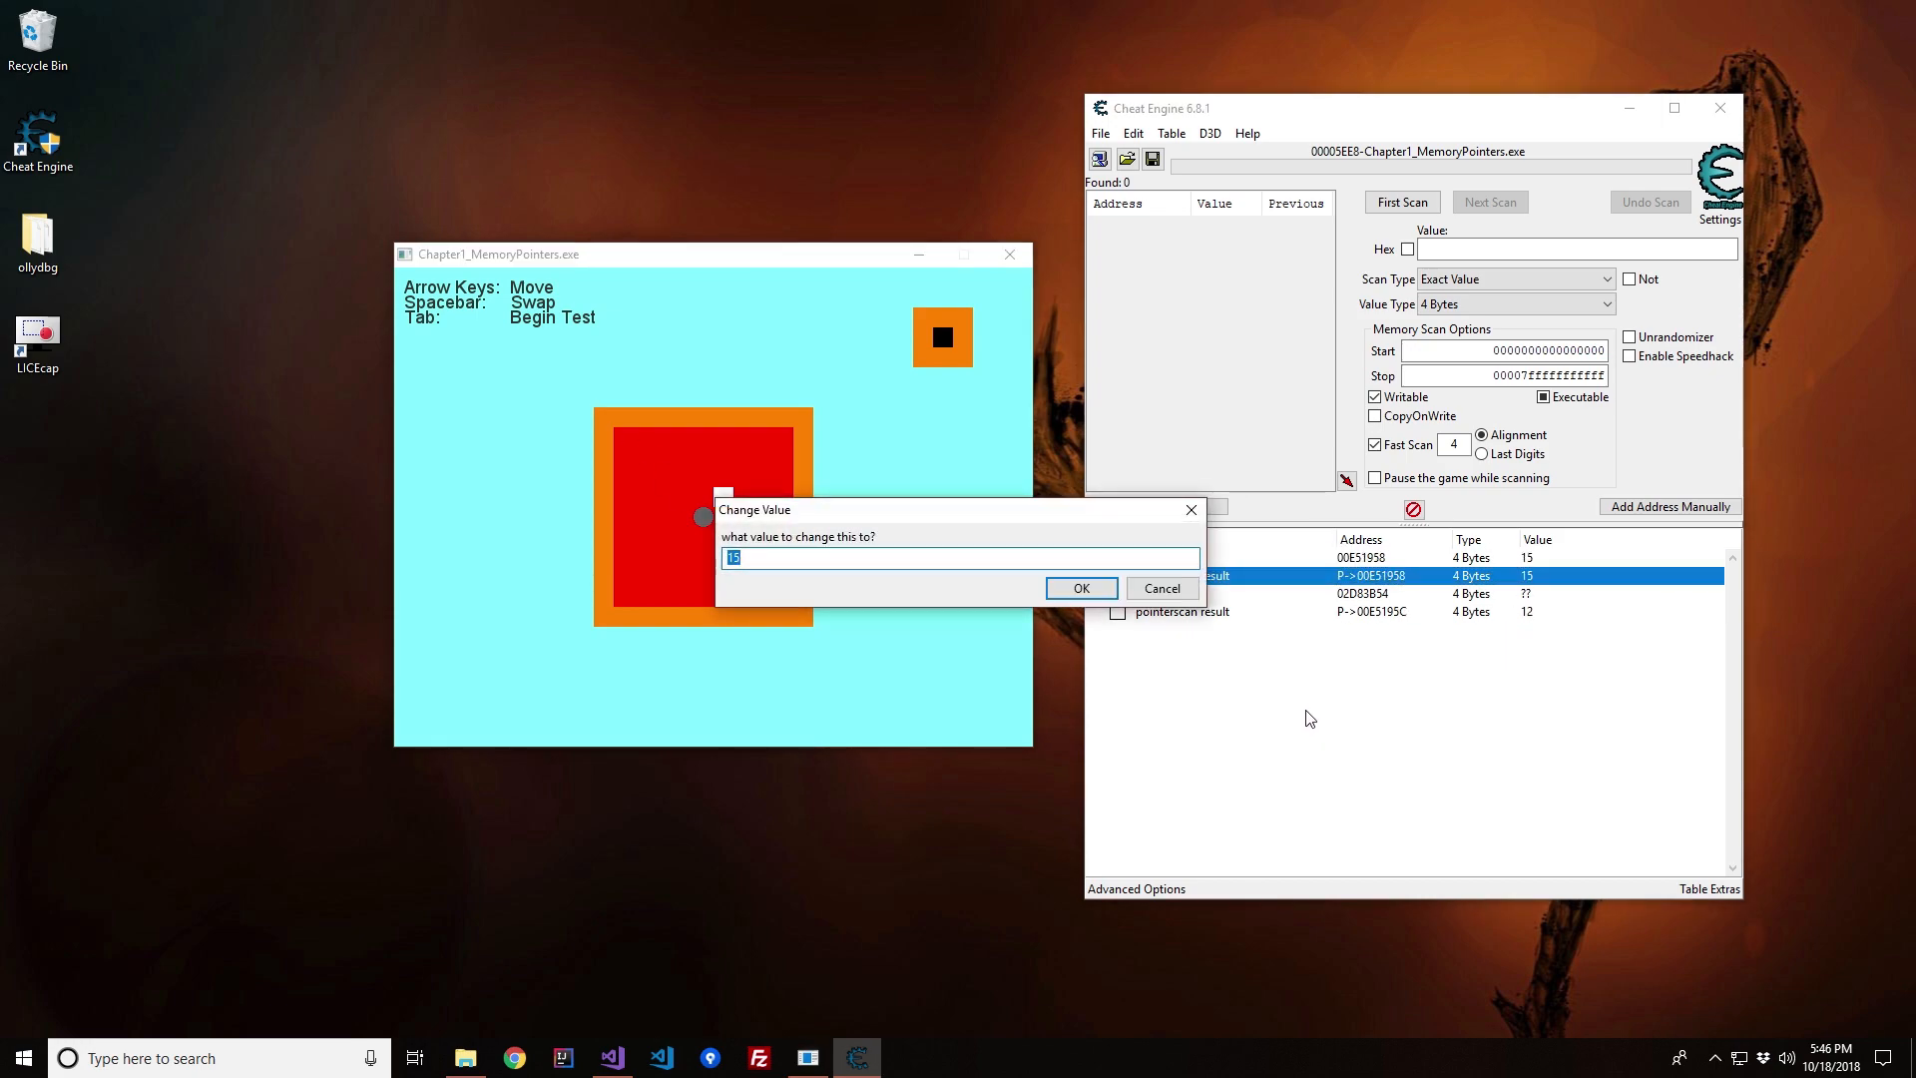
left_click(1080, 586)
type("3")
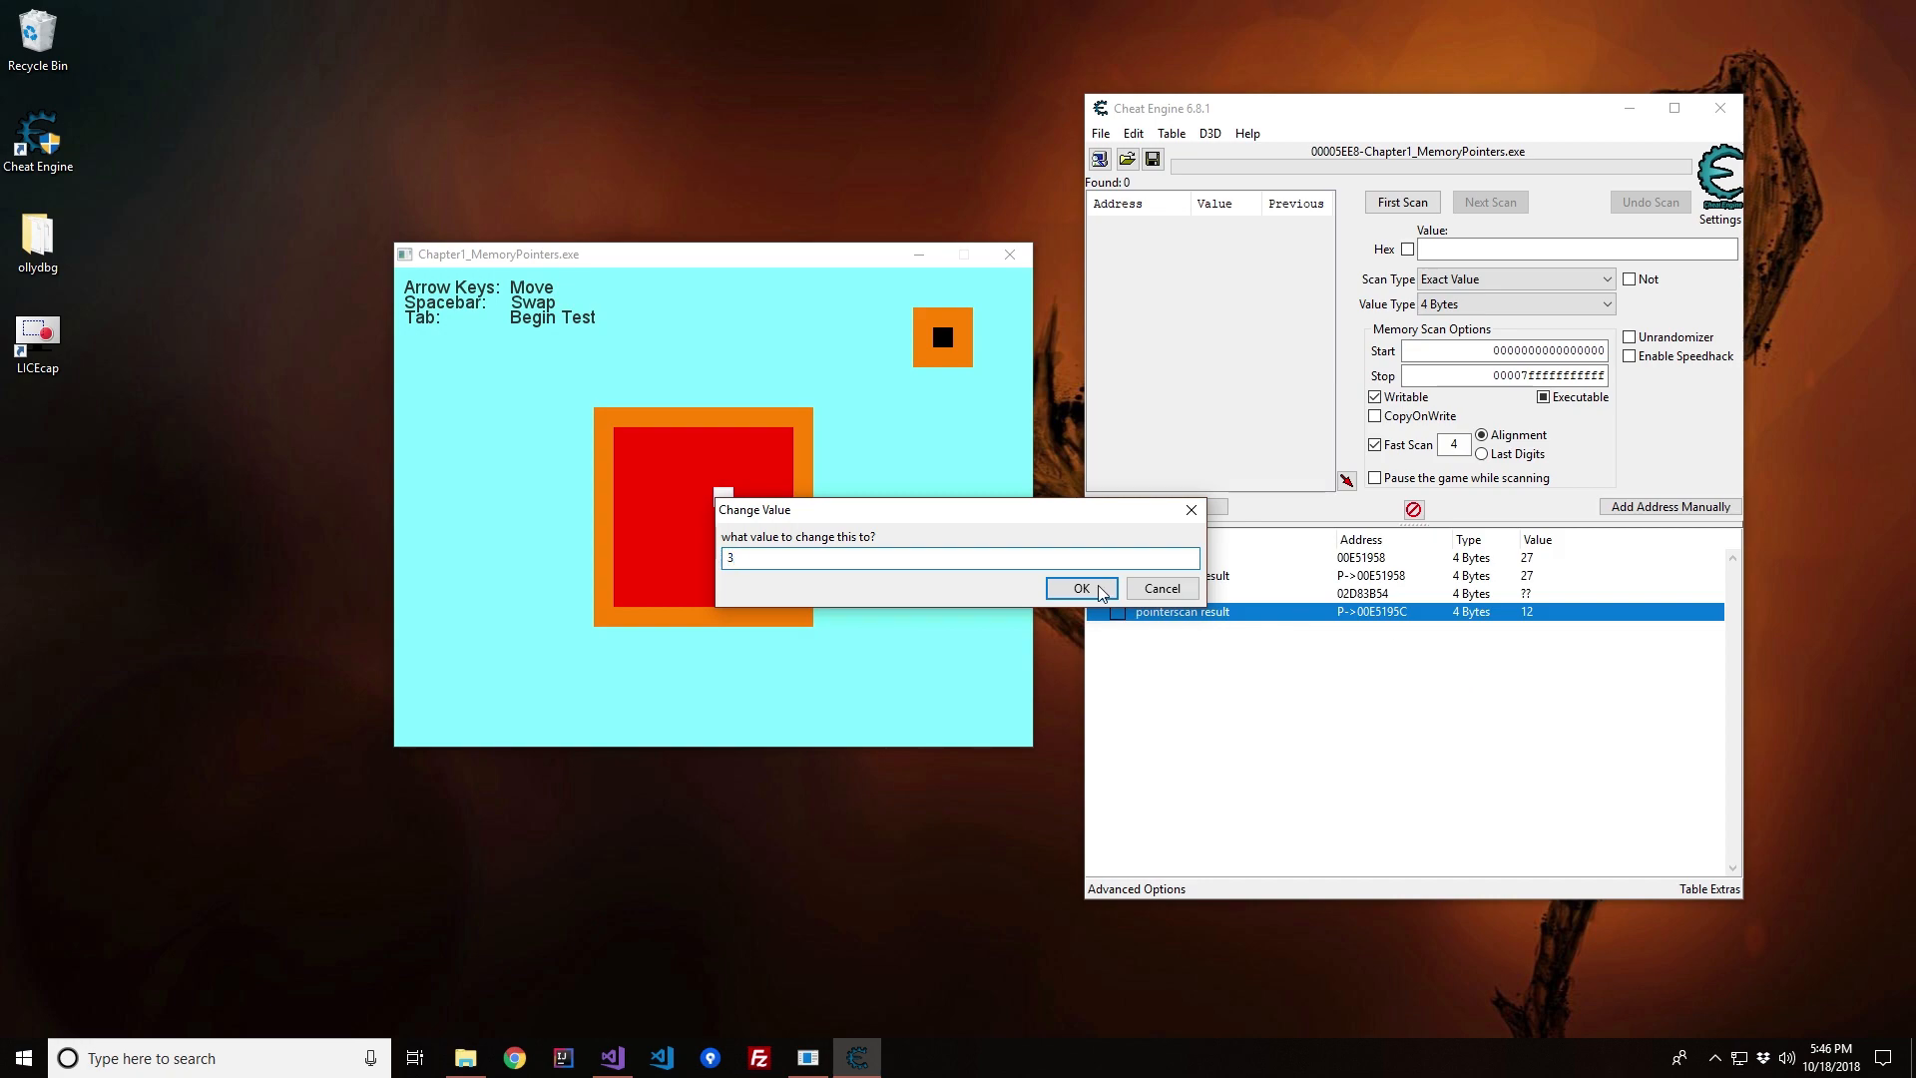
left_click(1080, 587)
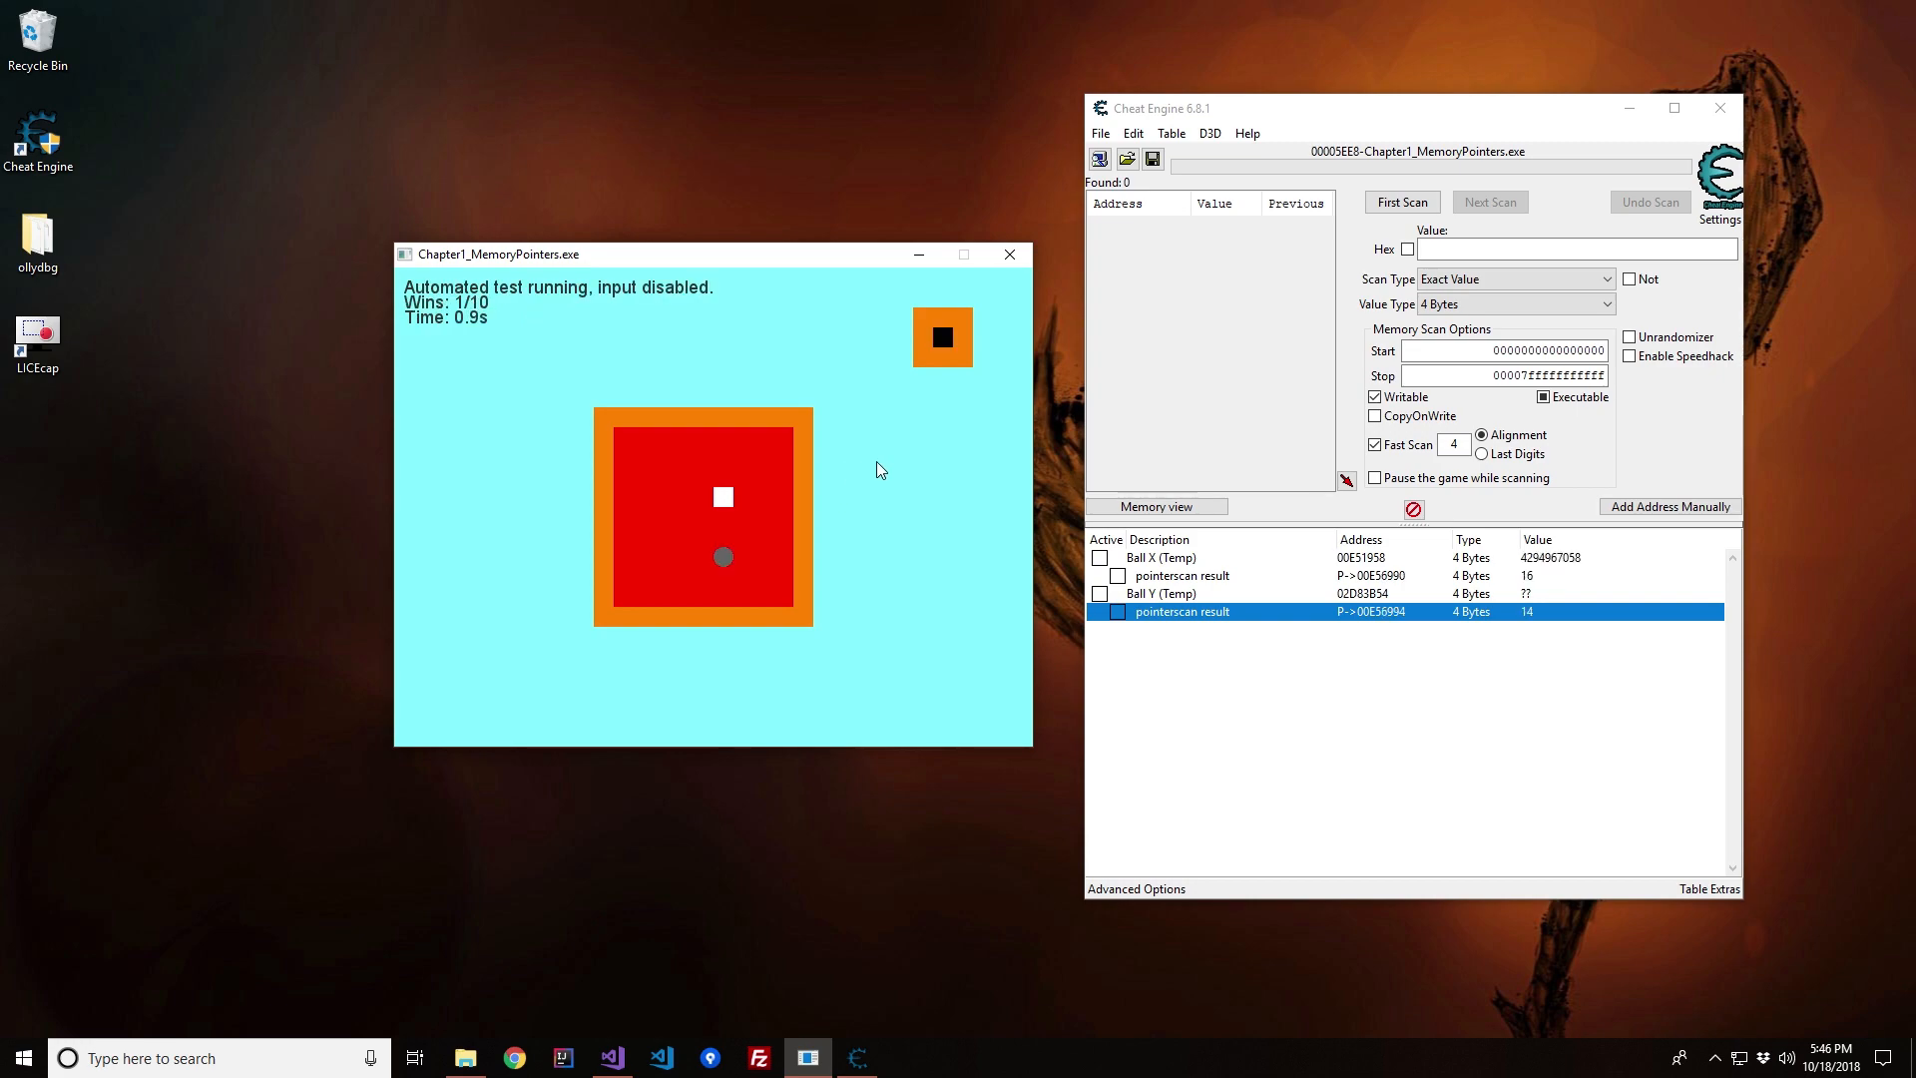
mouse_move(1403, 562)
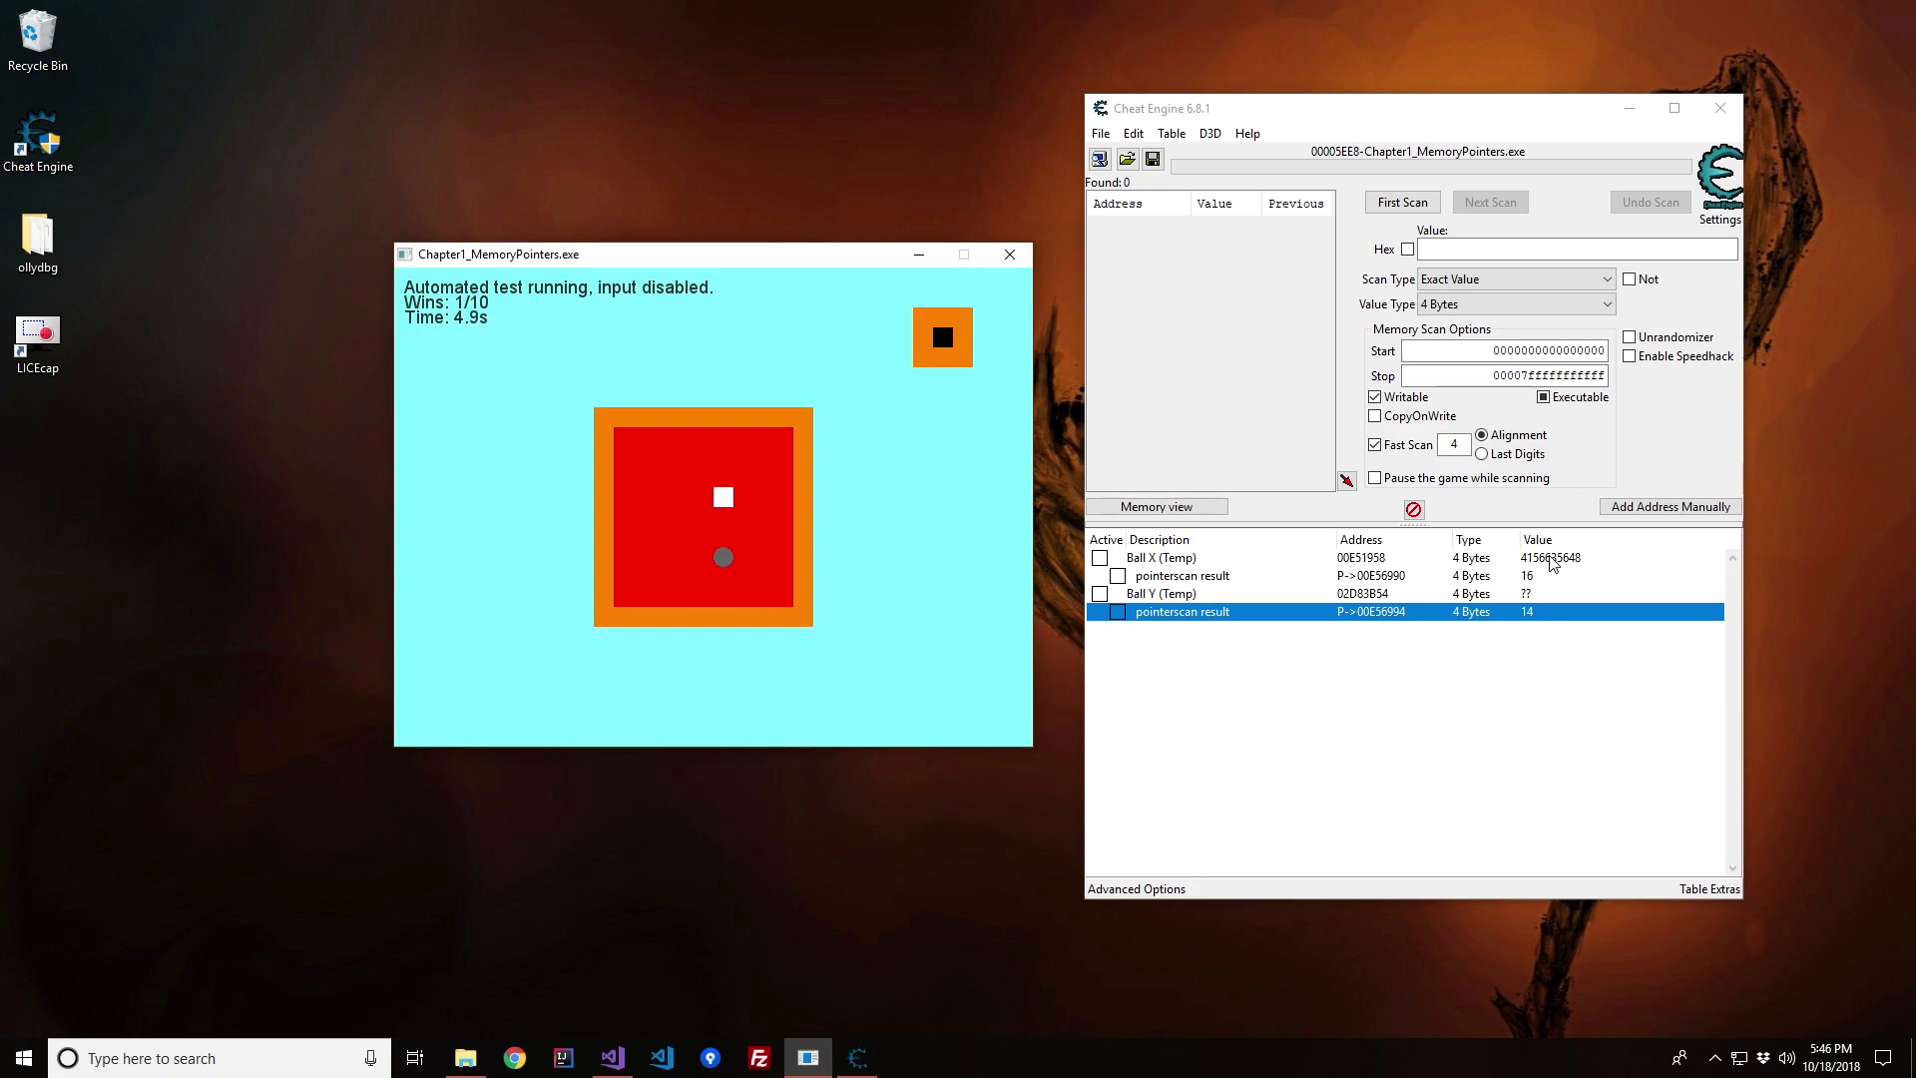
Step: Select the Ball X and Ball Y pointer results while the automated lab test fails
left_click(1161, 557)
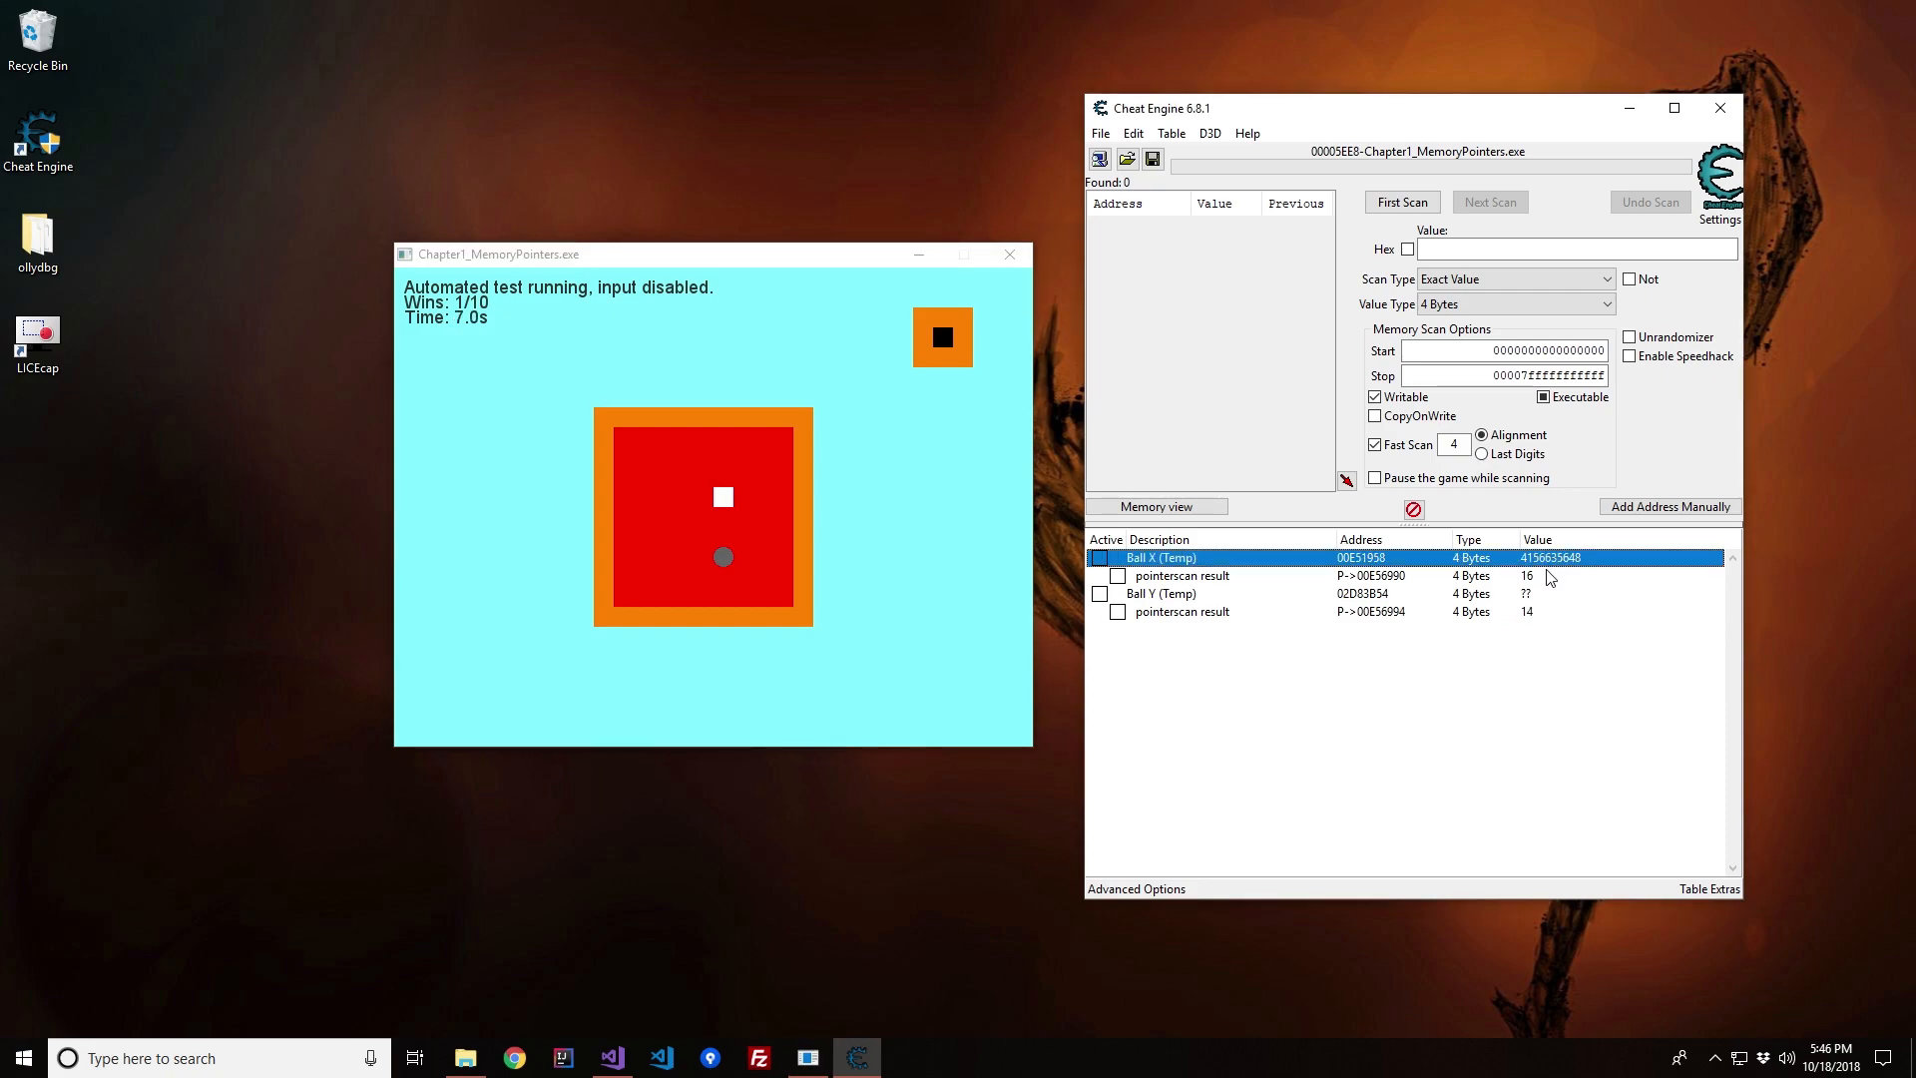
left_click(1179, 575)
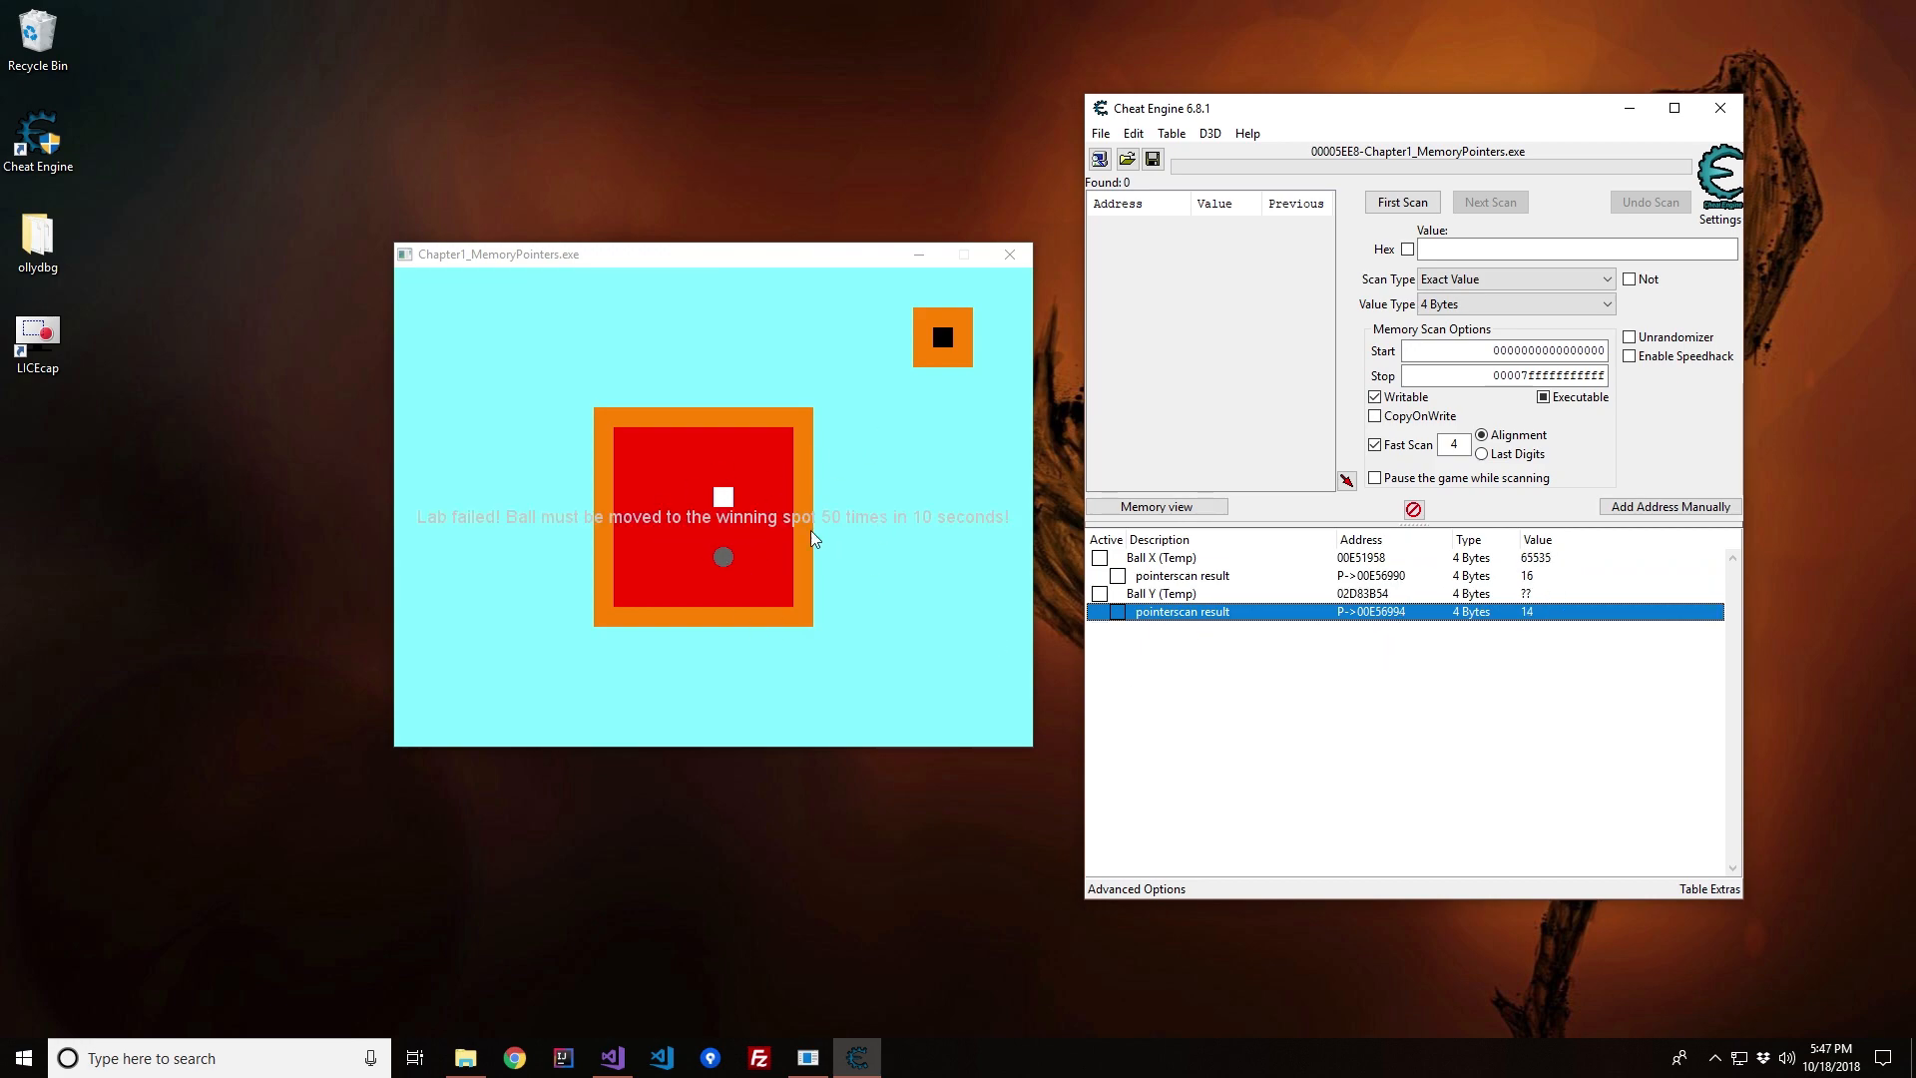
mouse_move(802, 602)
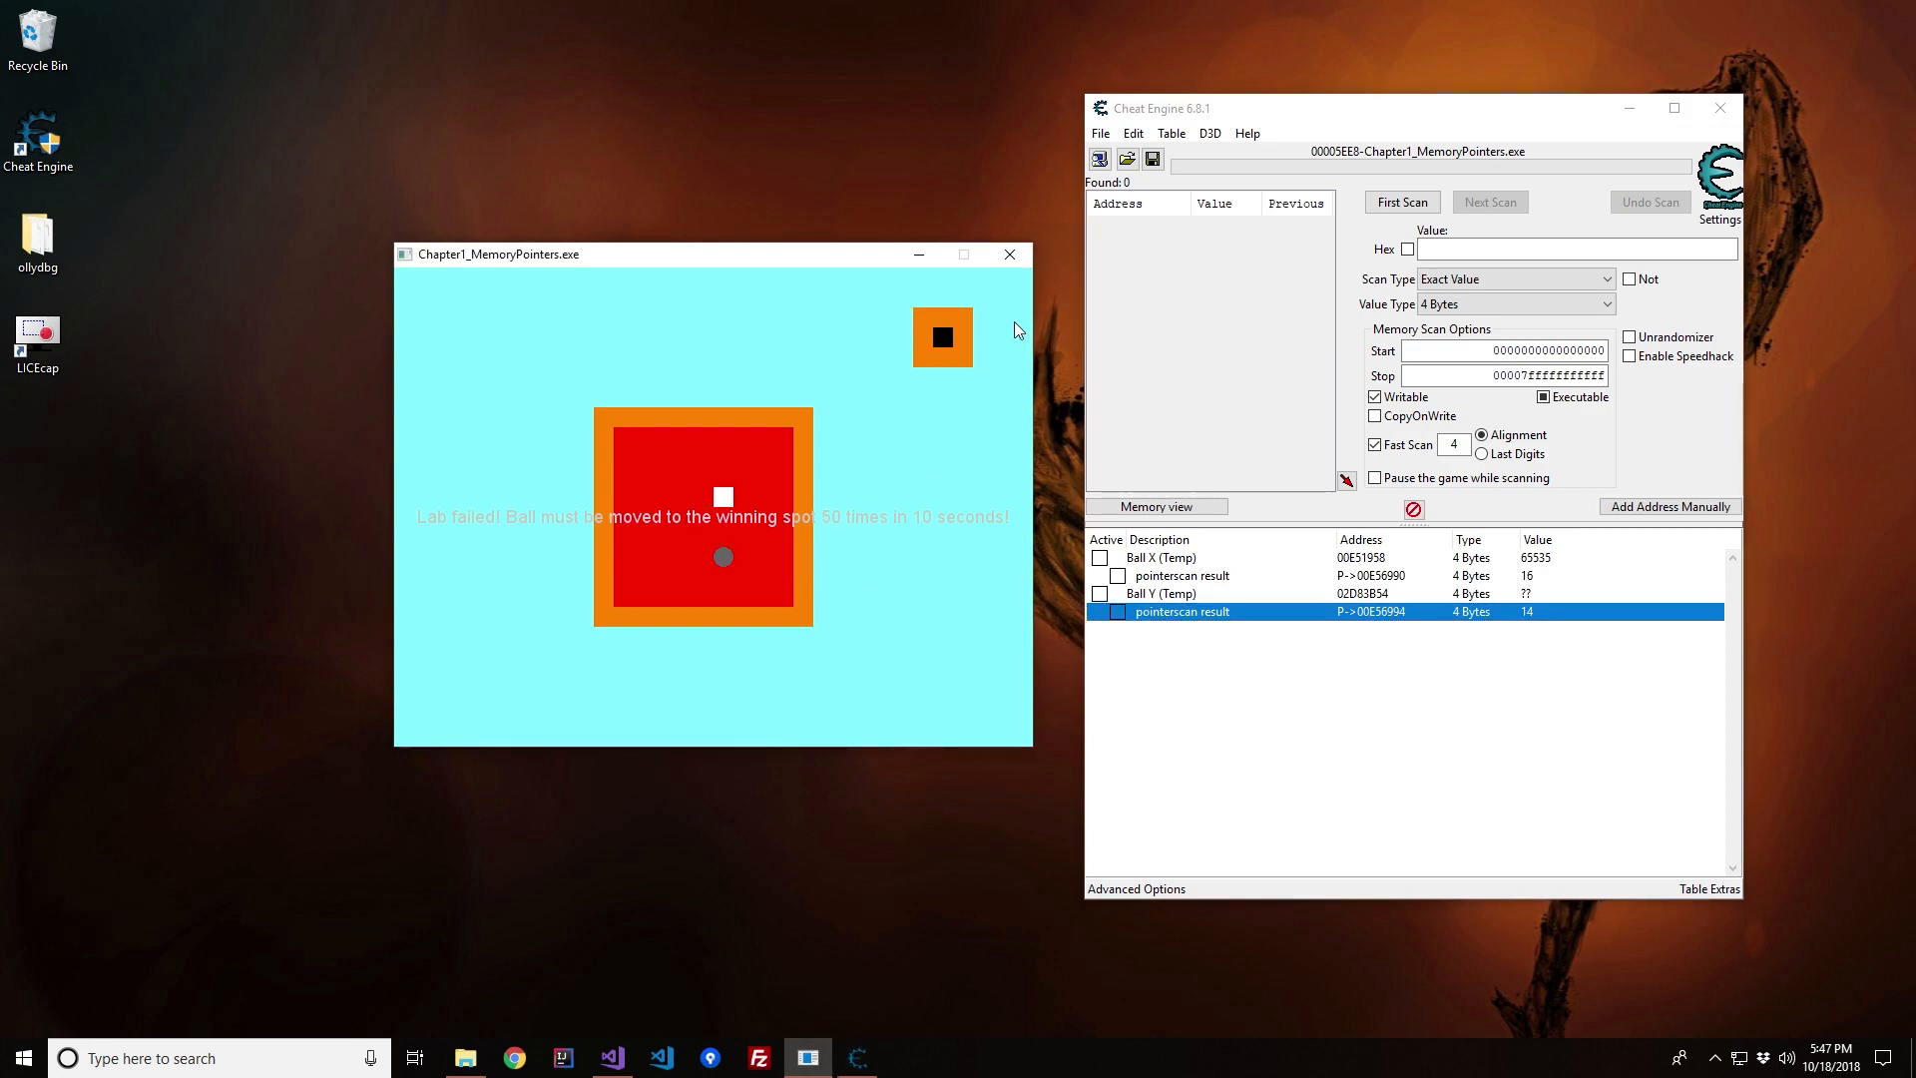
mouse_move(720, 565)
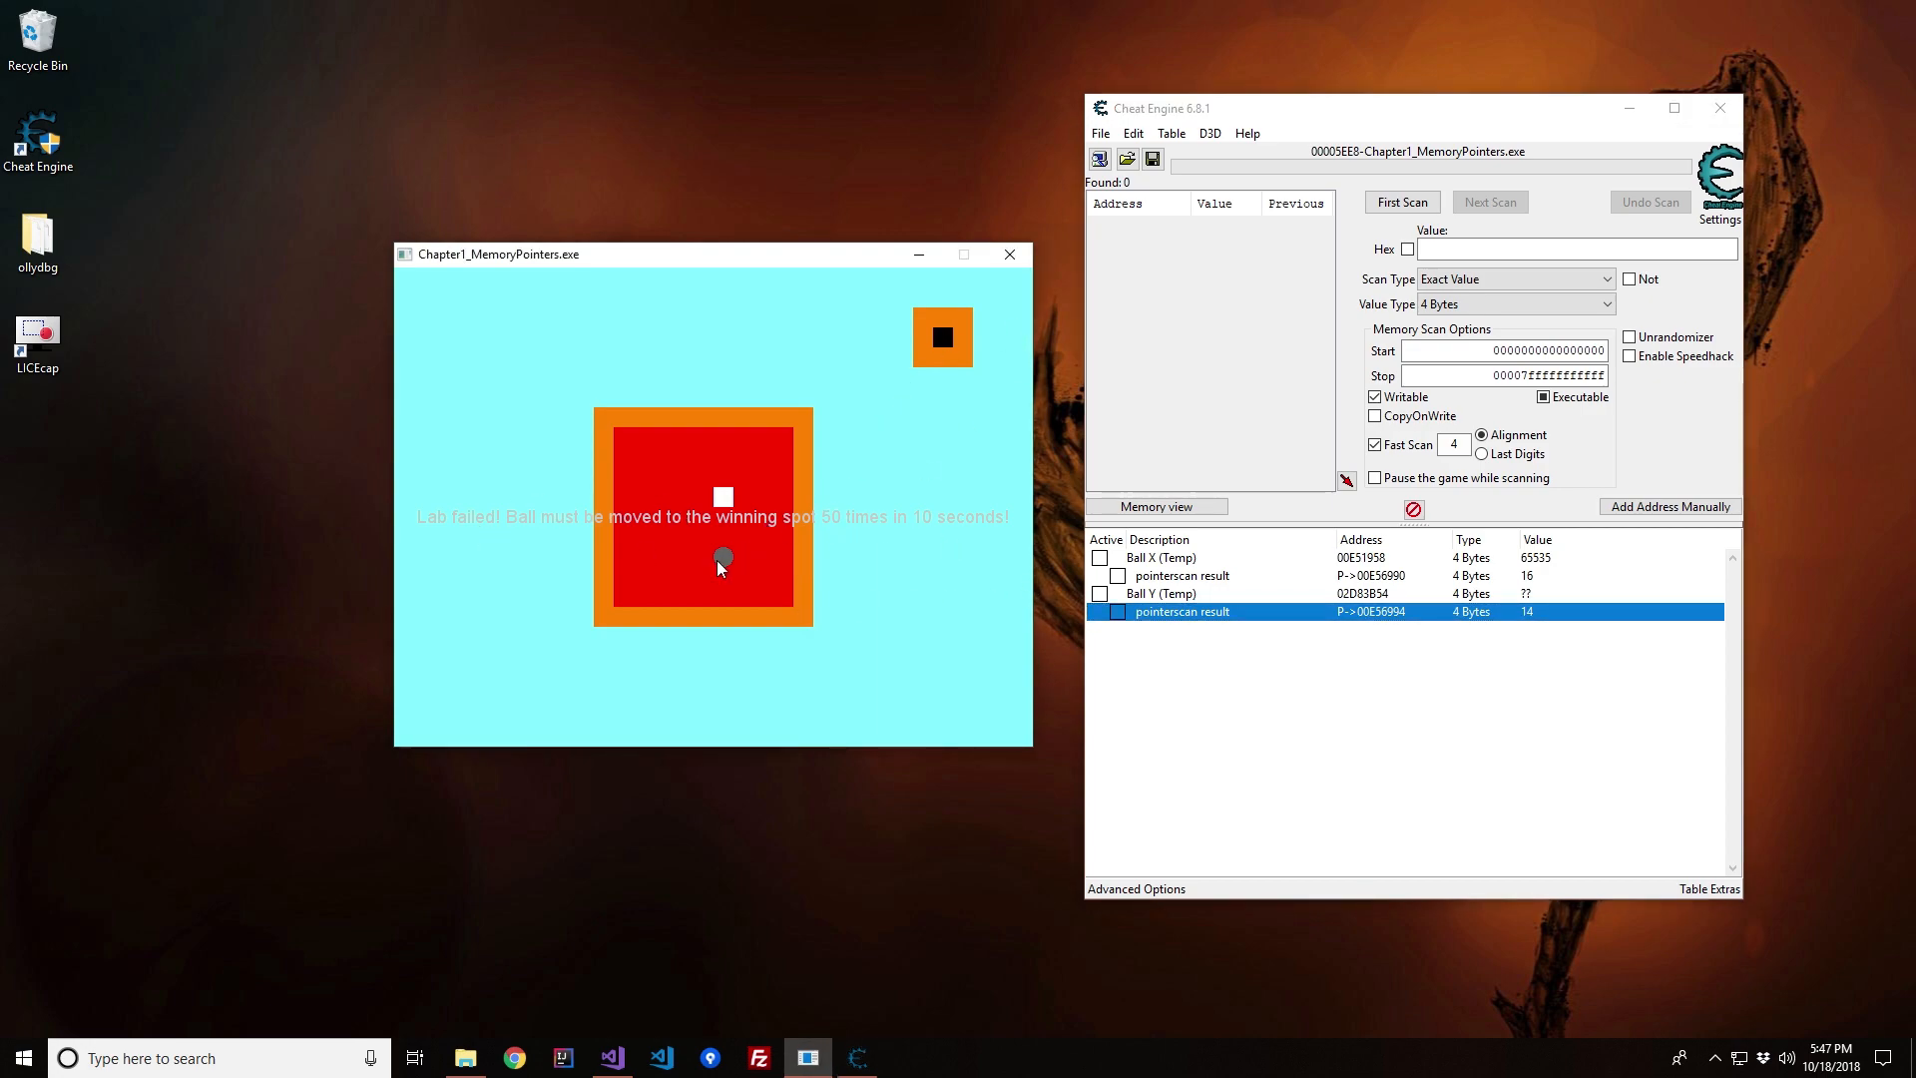
mouse_move(868, 533)
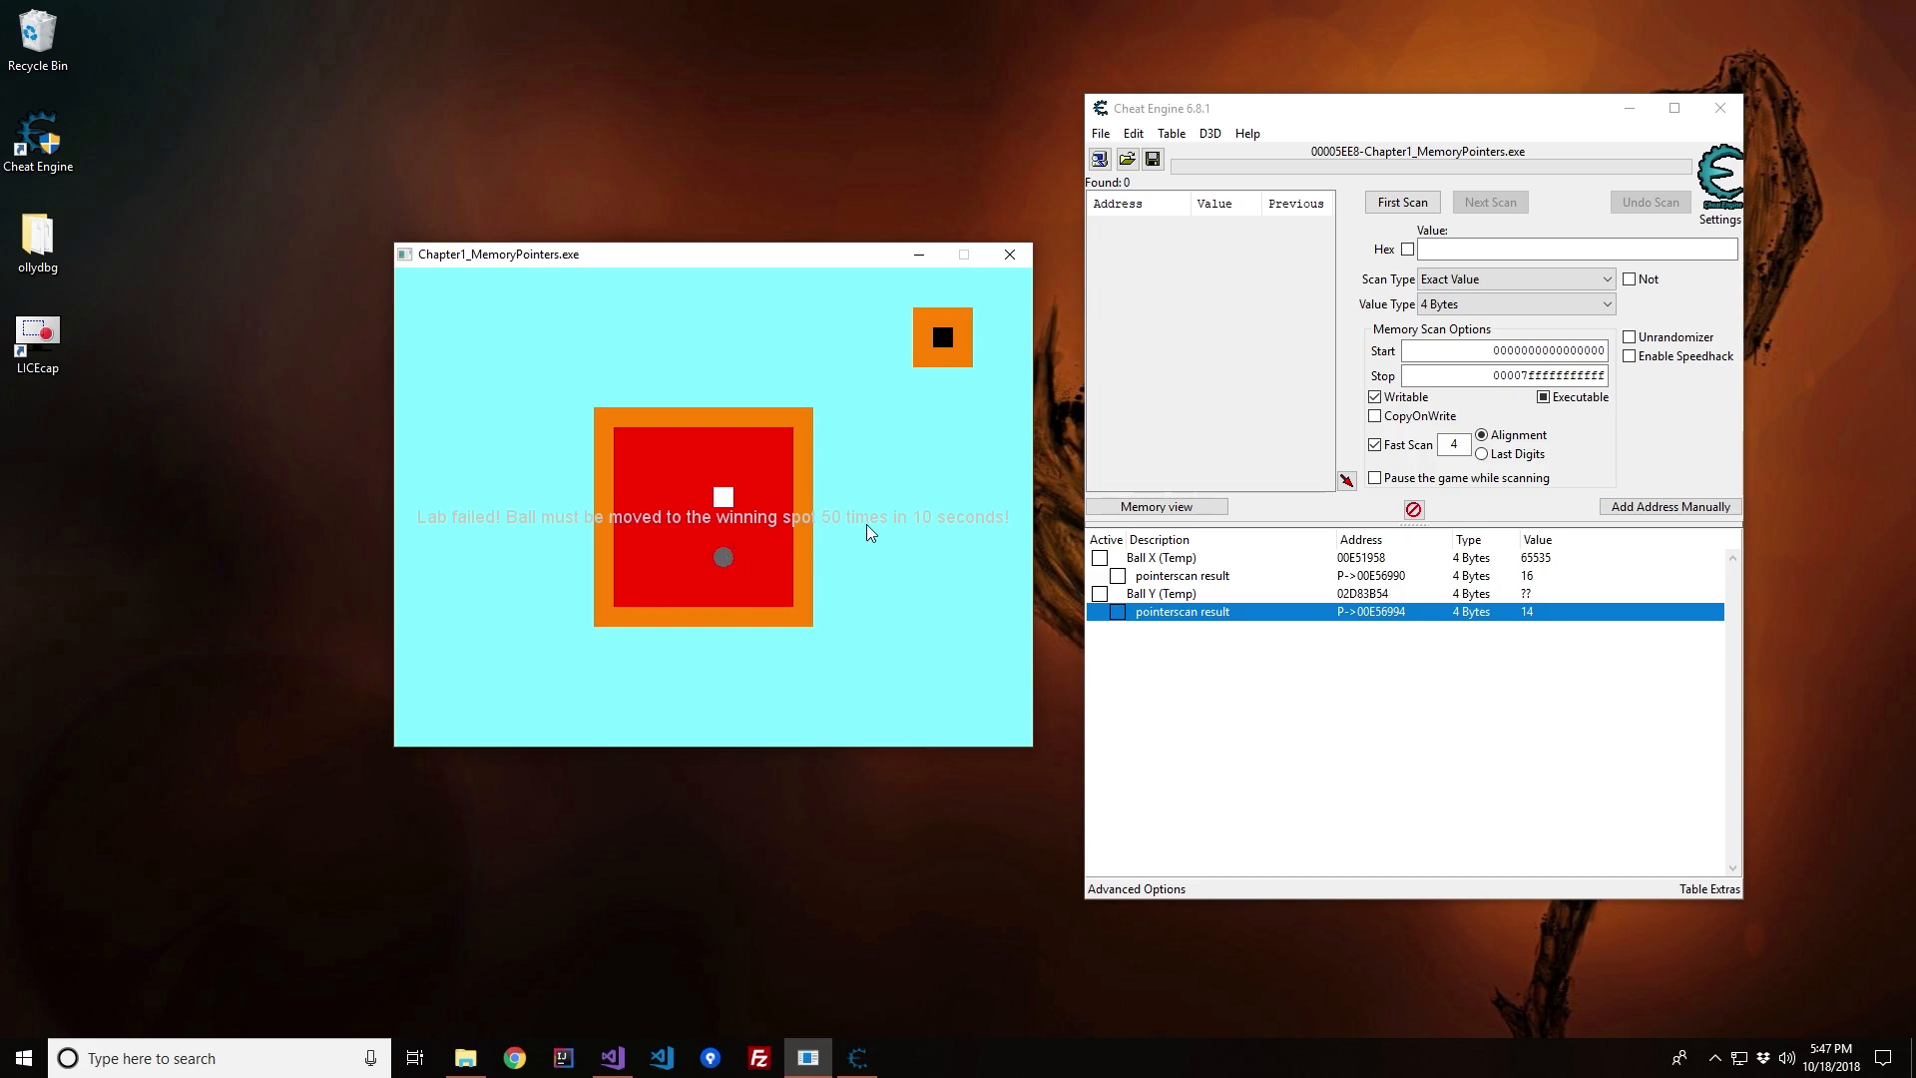
mouse_move(832, 573)
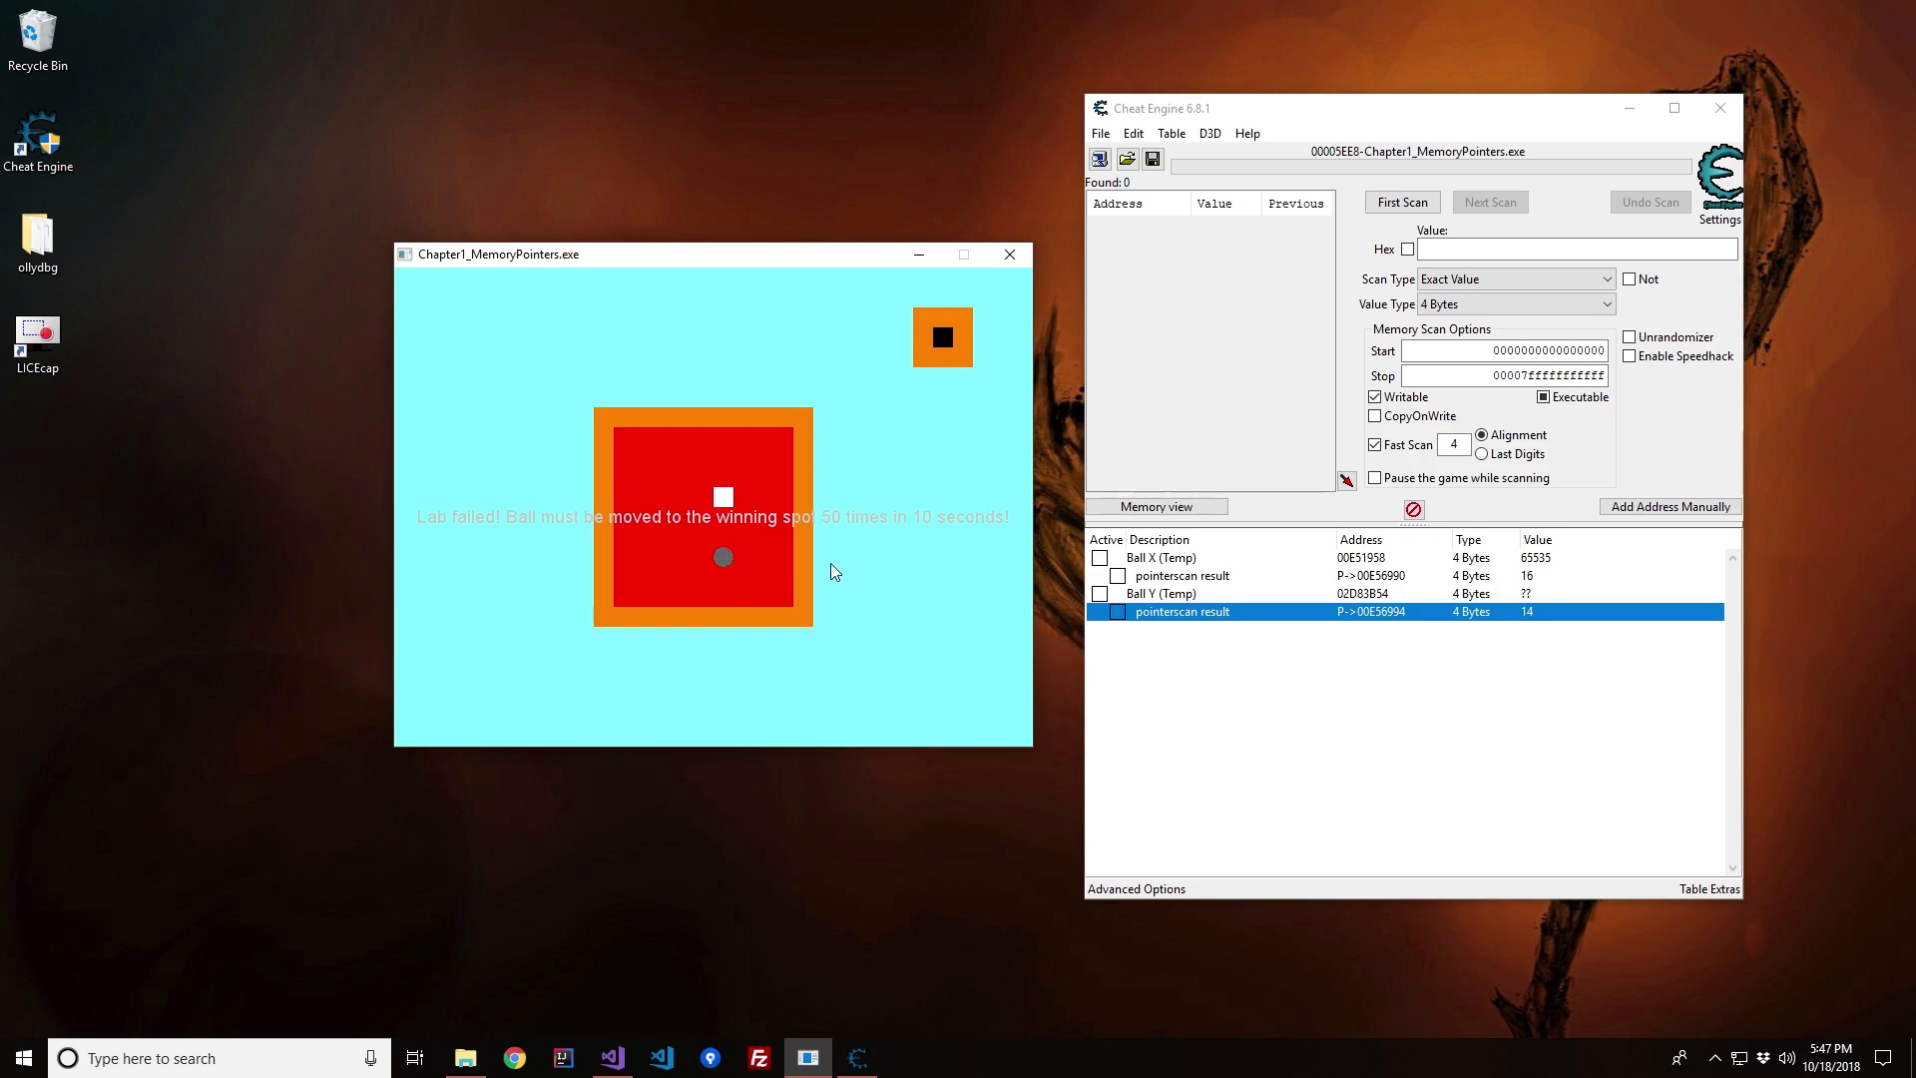
mouse_move(1007, 253)
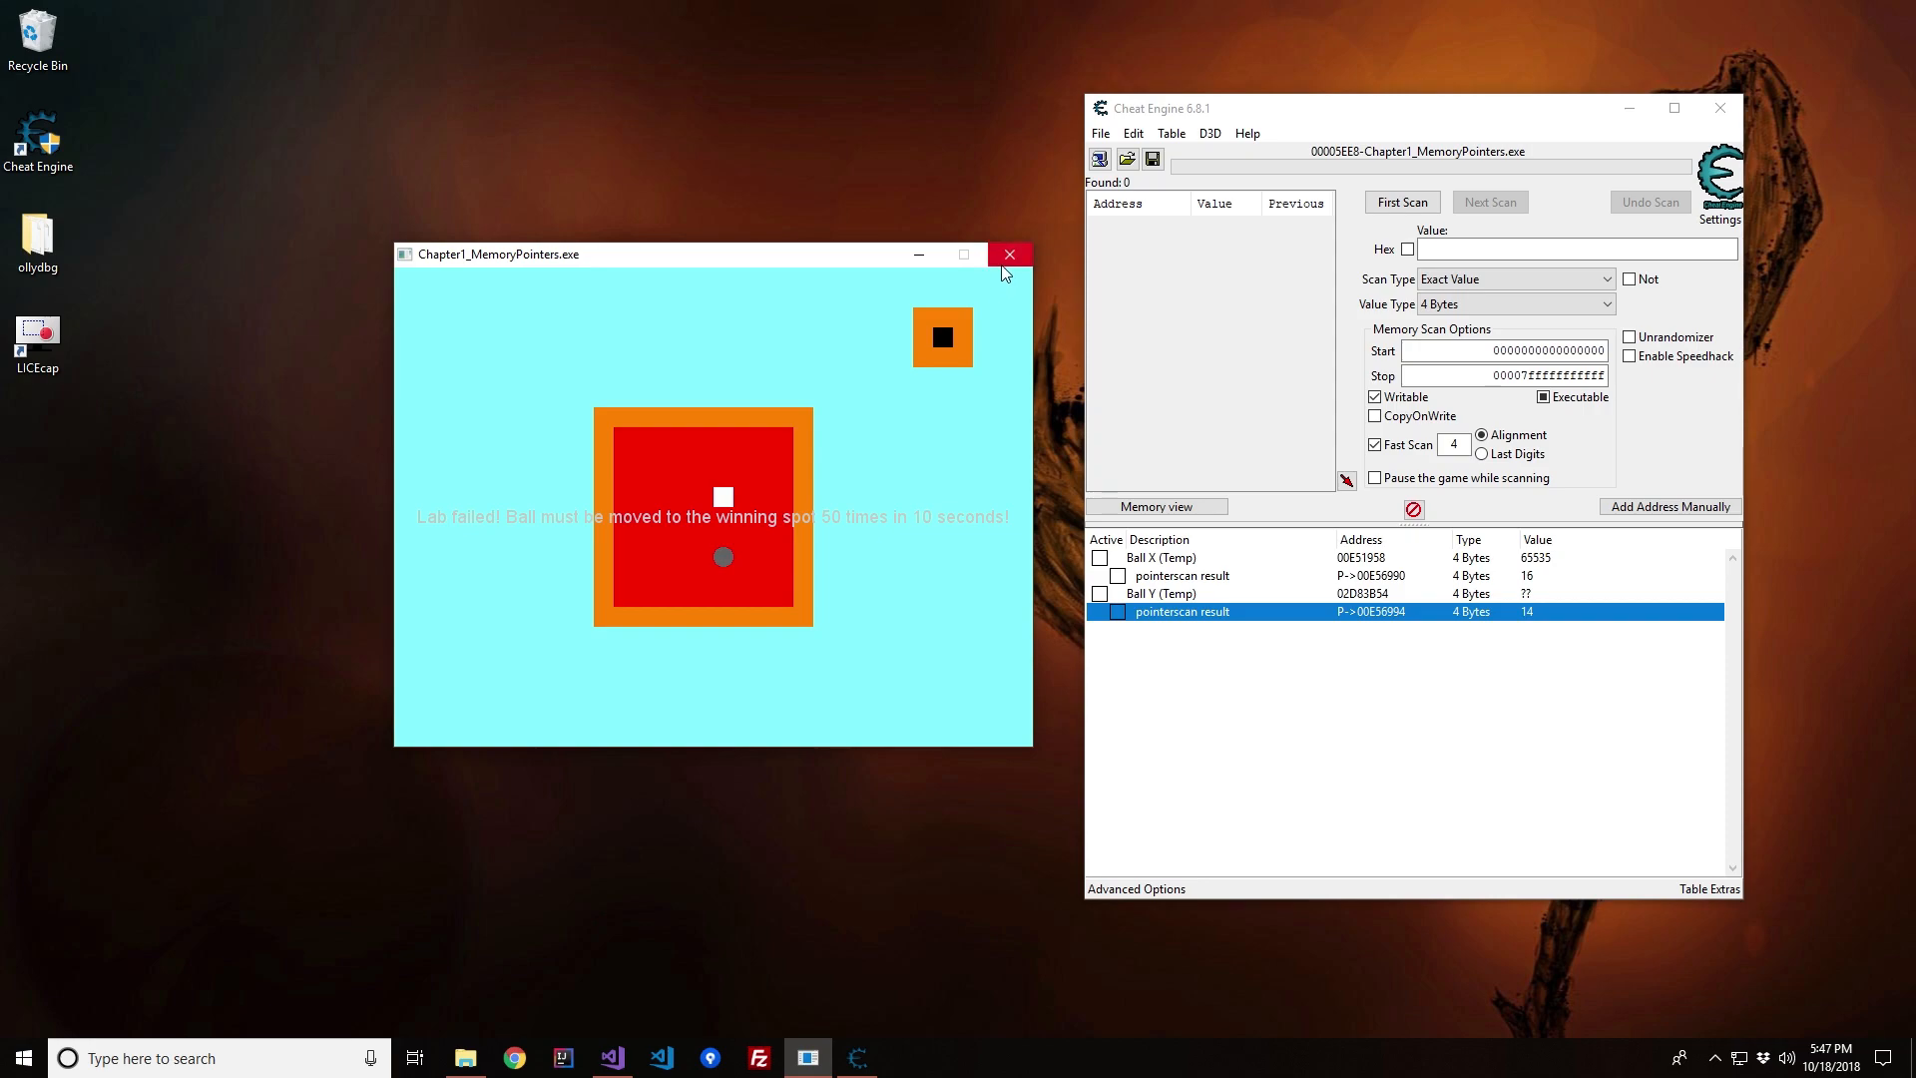
Step: Dismiss the failed lab run and select the Ball X and Y pointer results in the restarted game
left_click(1008, 254)
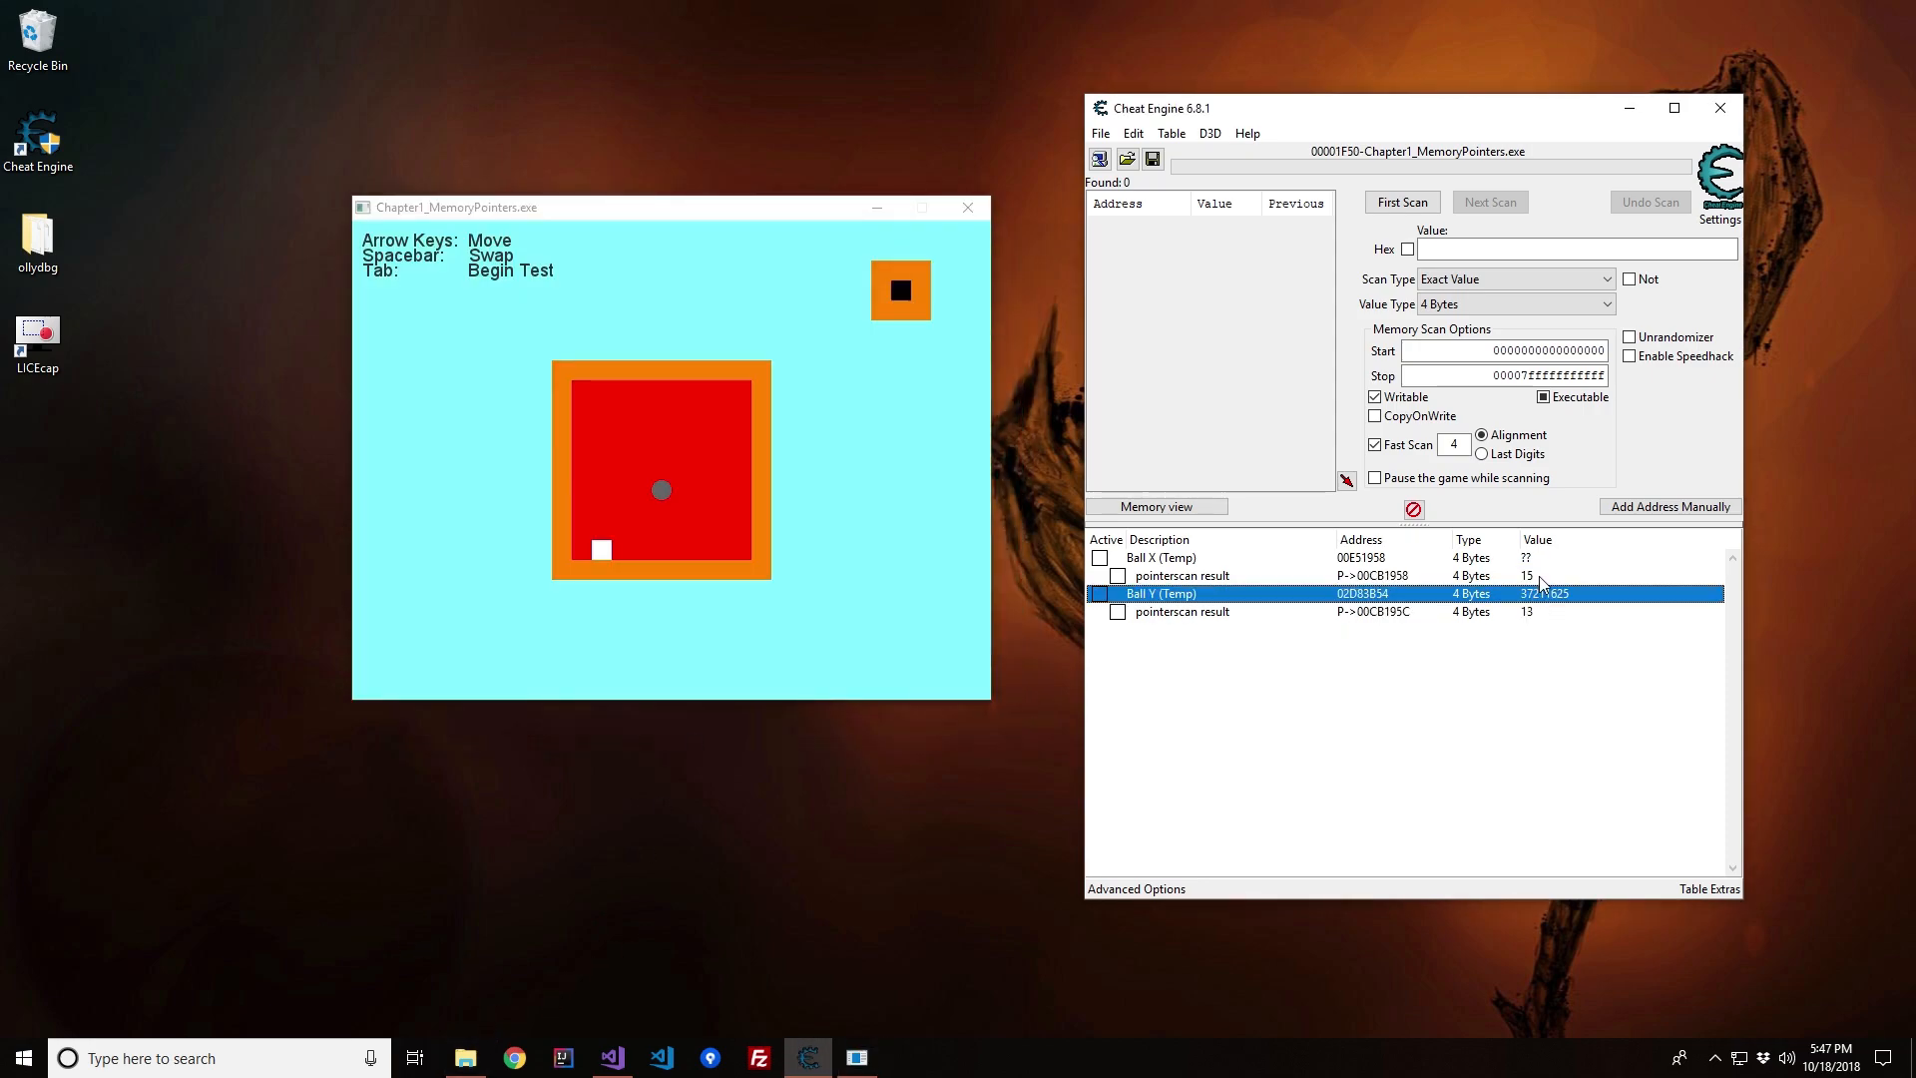
left_click(1161, 557)
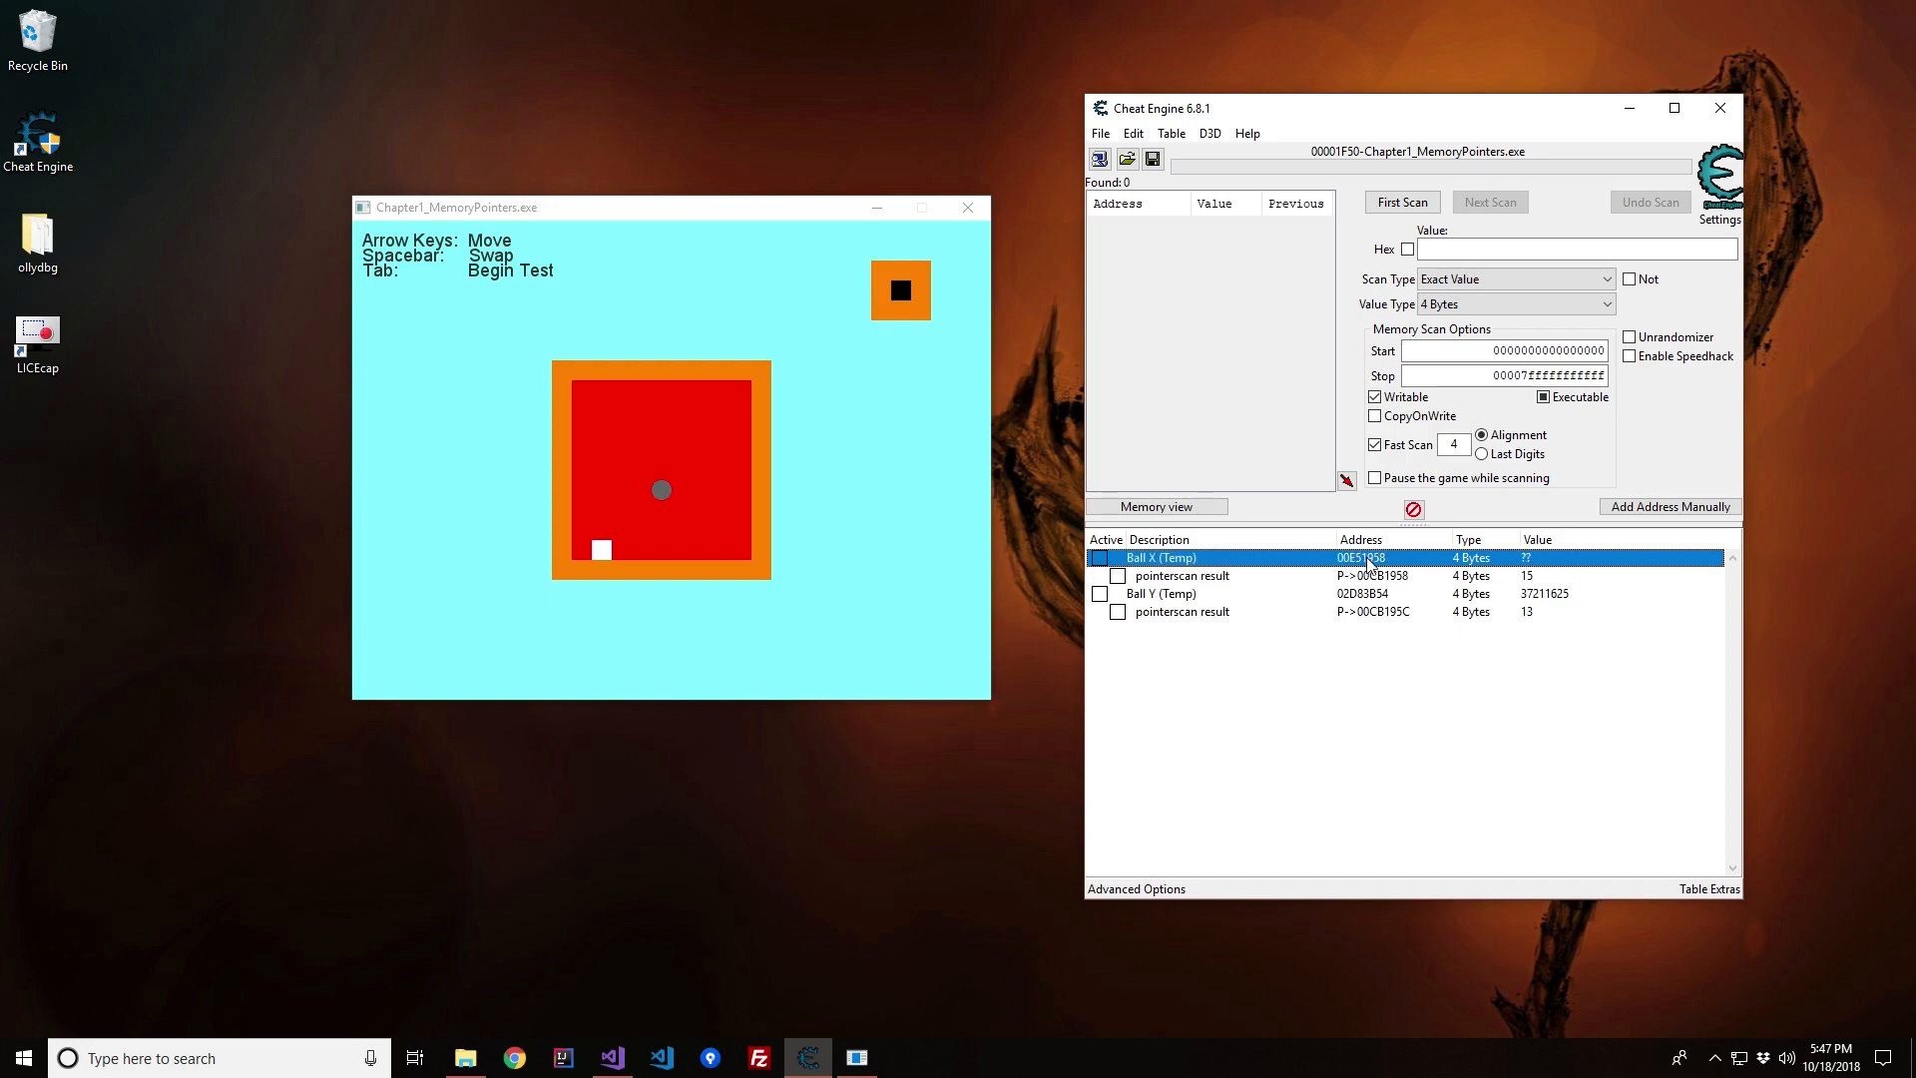
left_click(1179, 575)
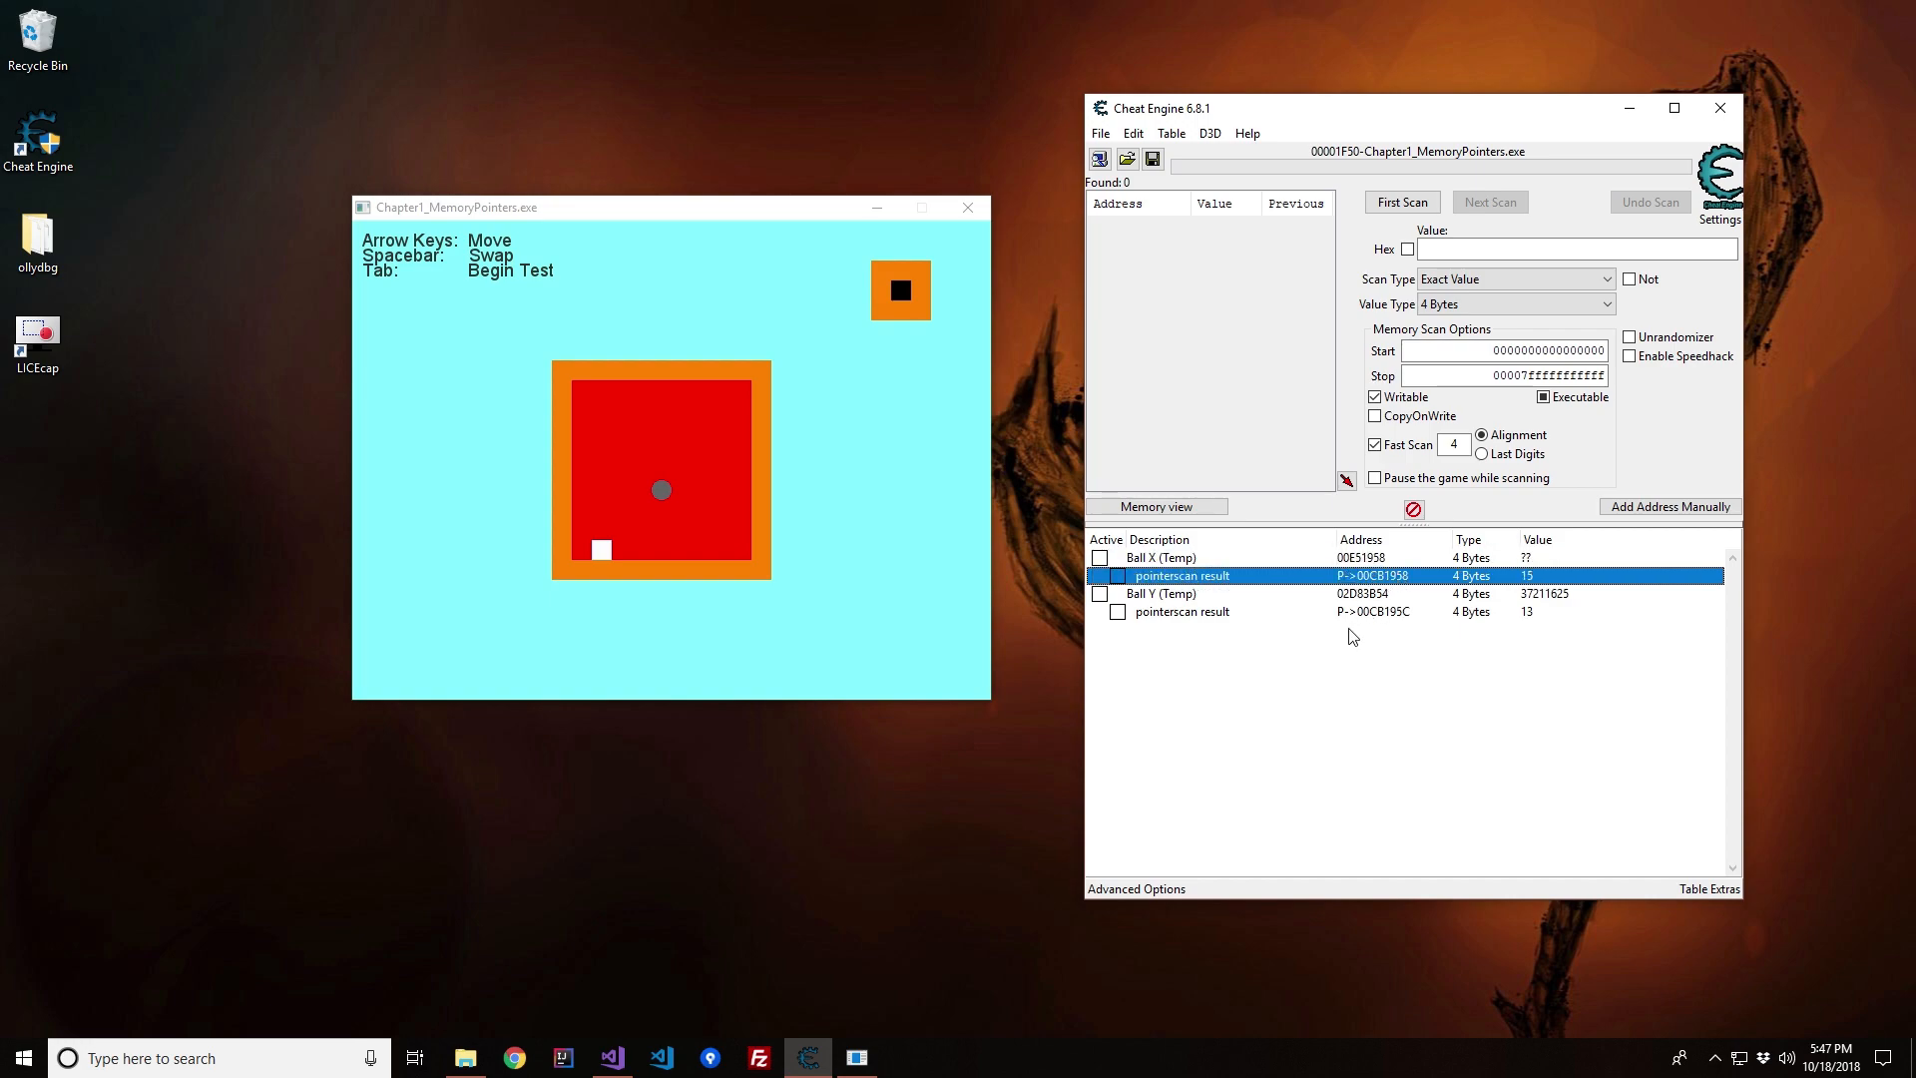
left_click(1179, 611)
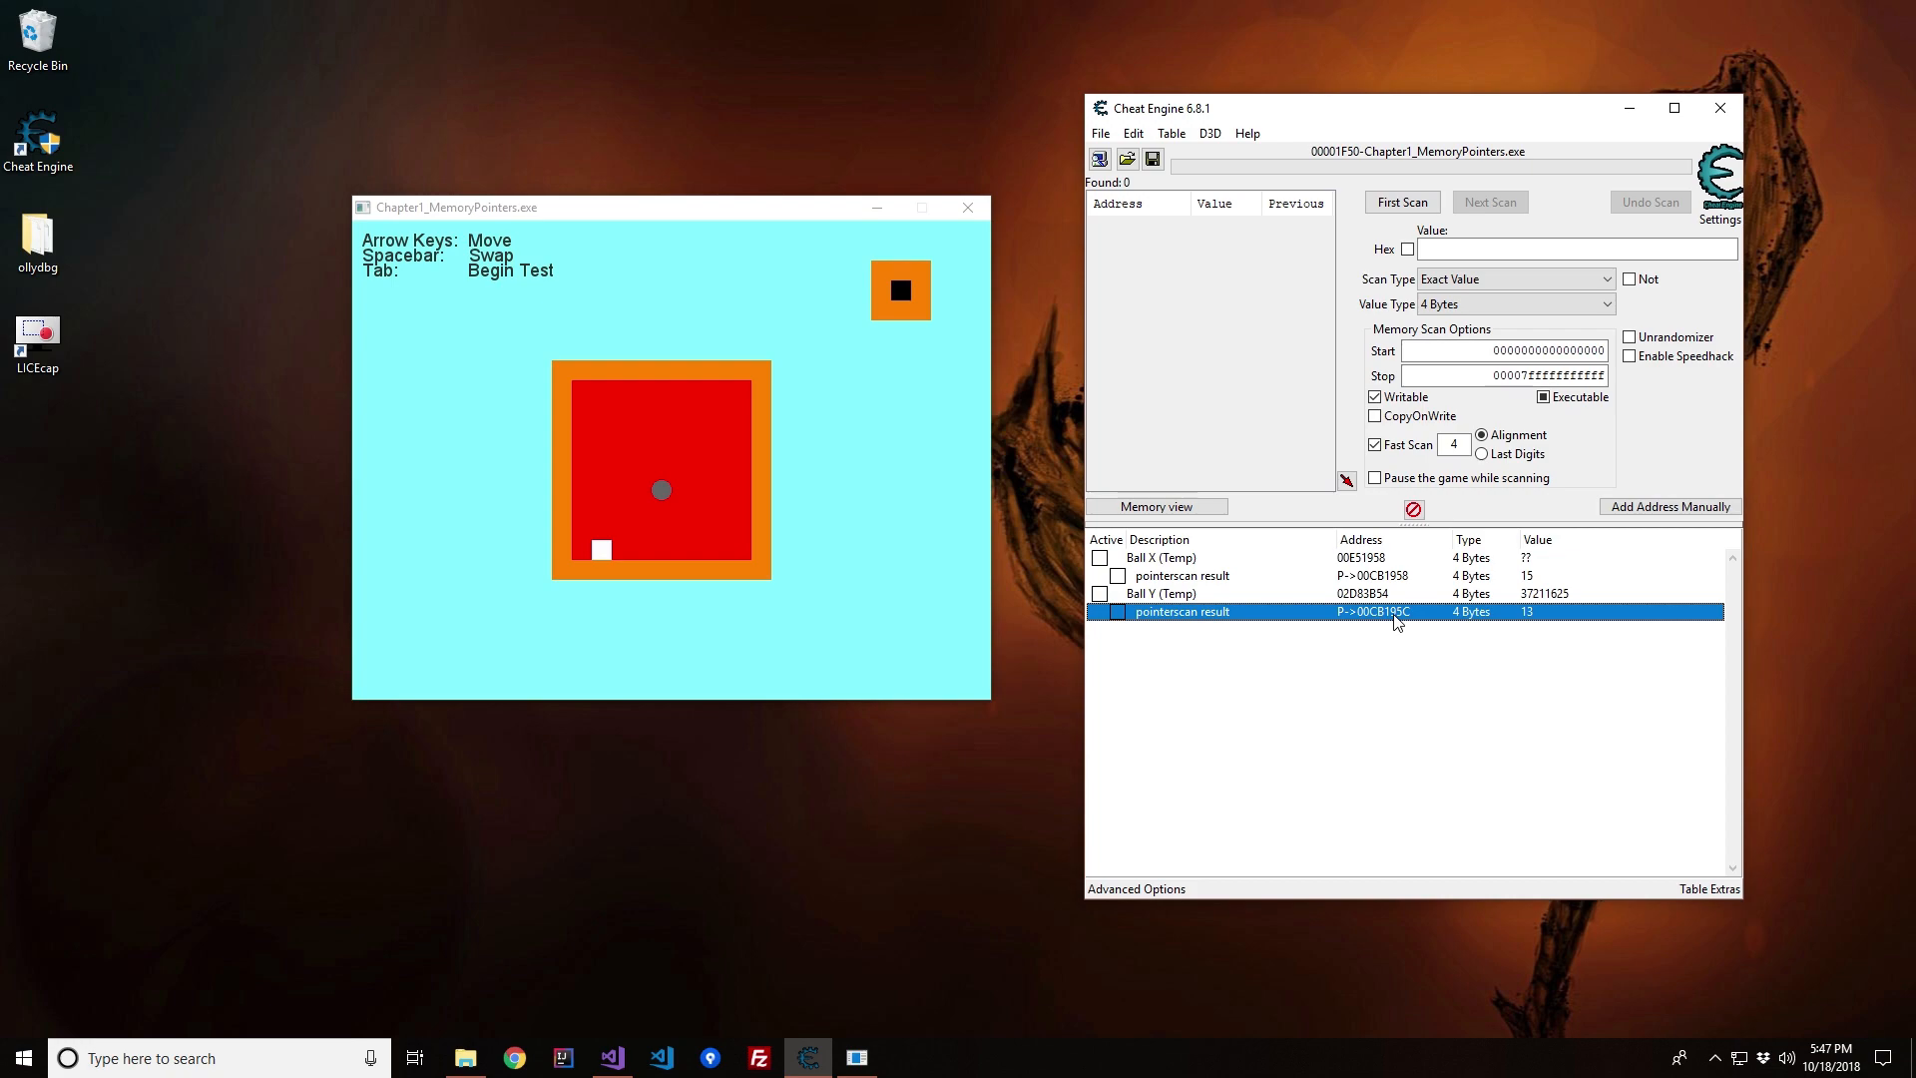
mouse_move(1405, 577)
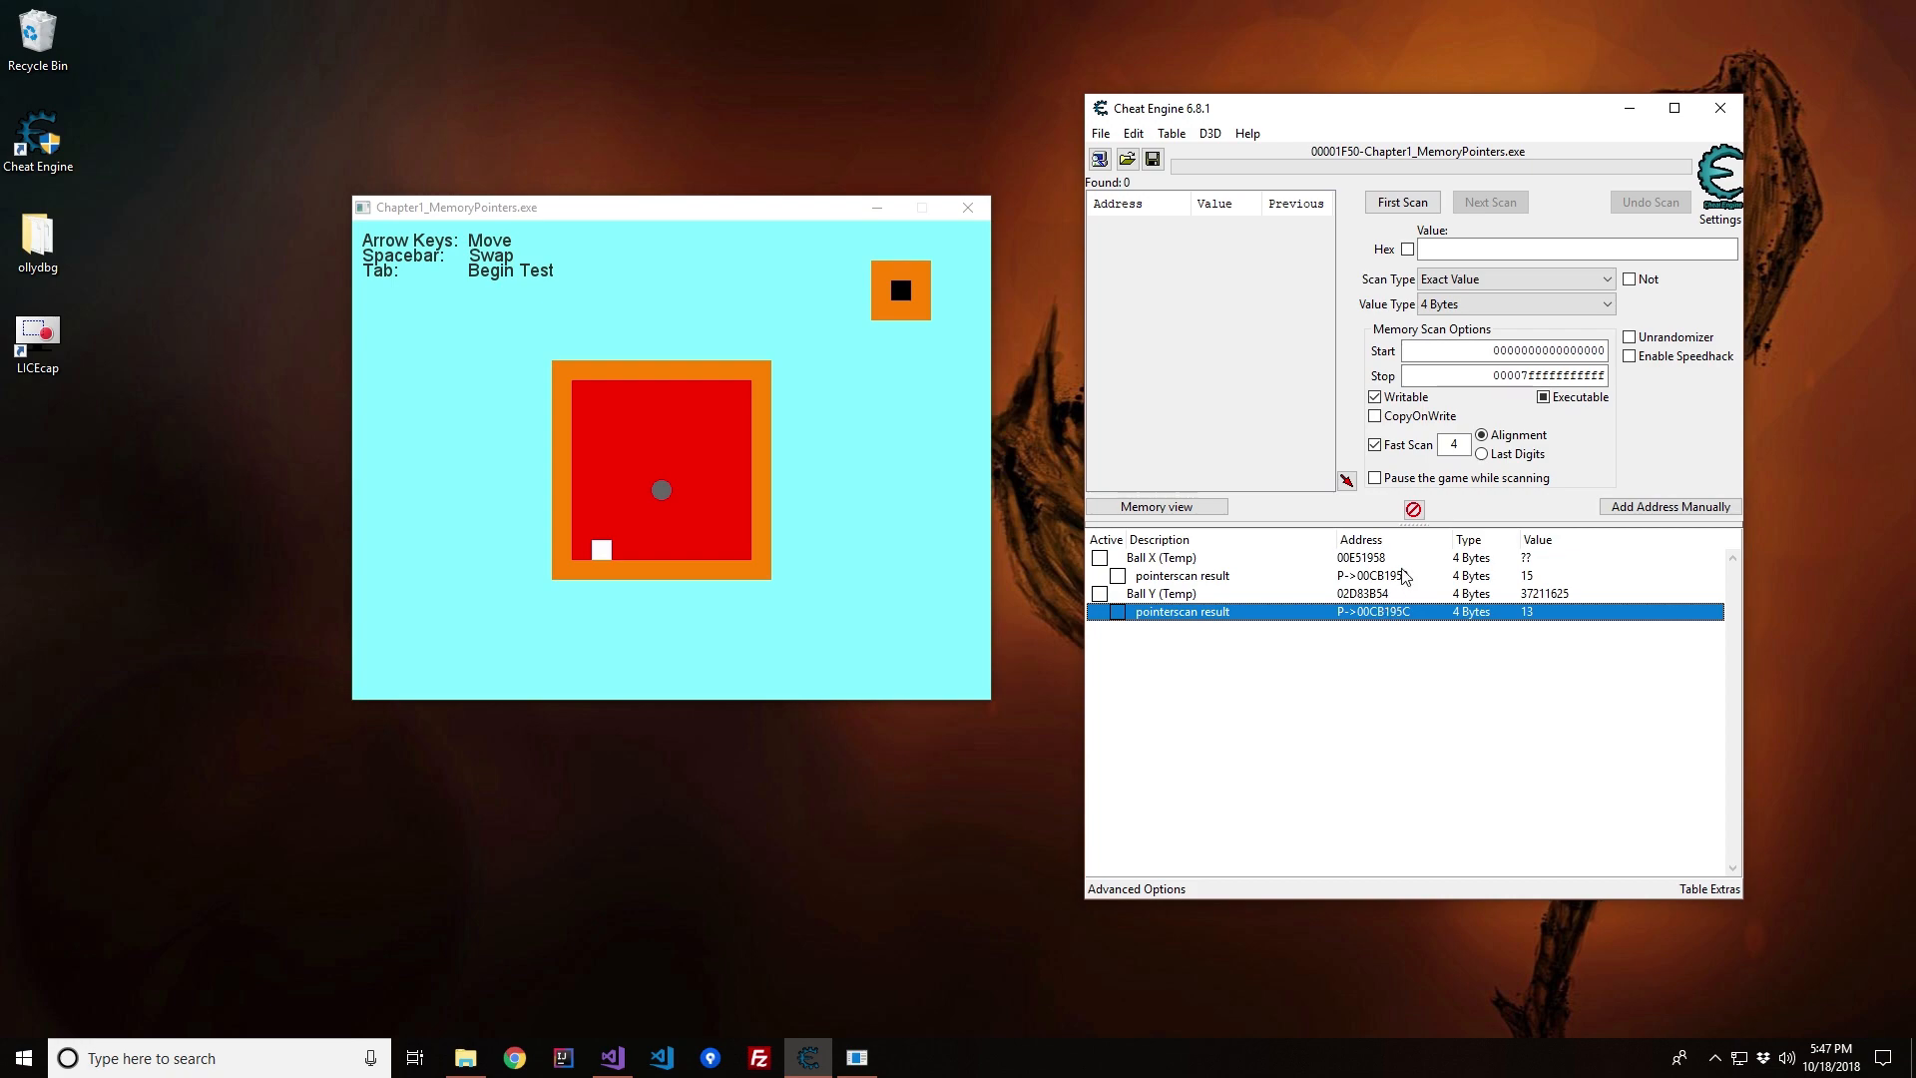
mouse_move(1539, 583)
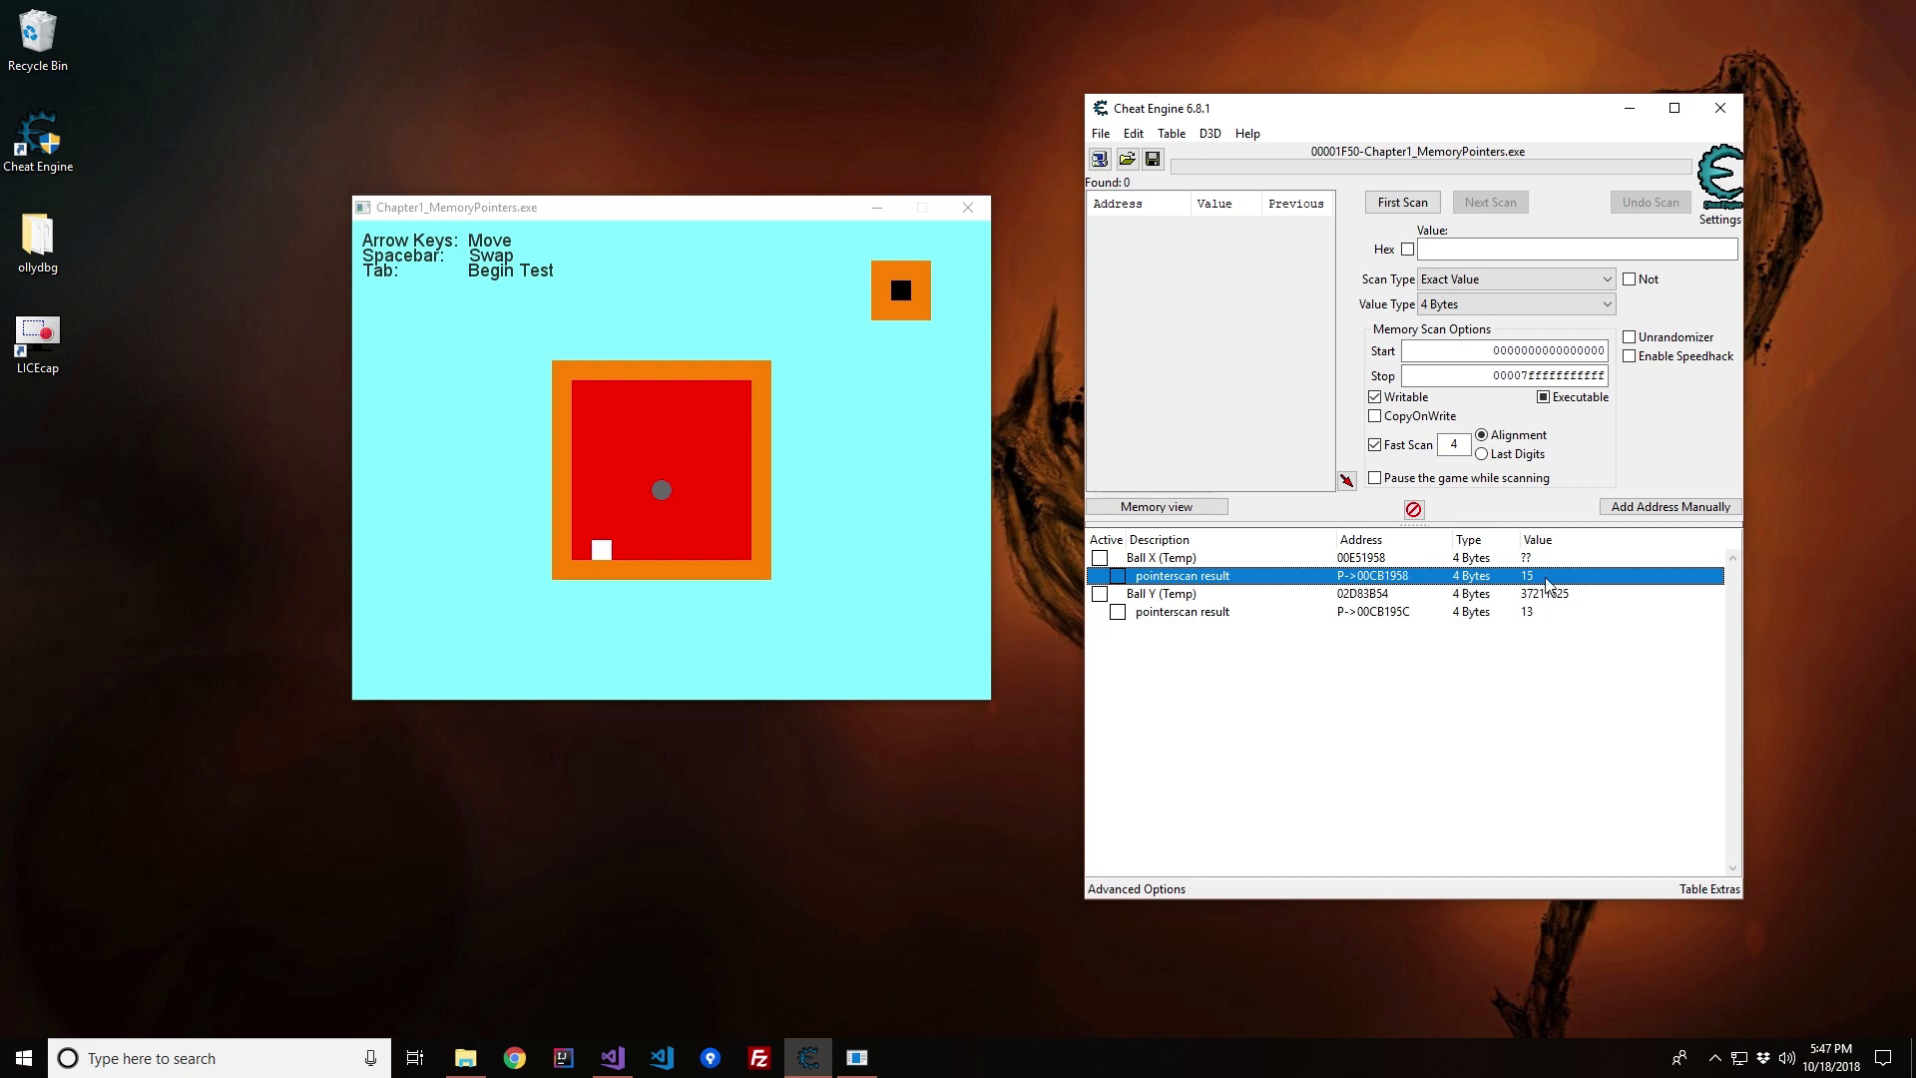
Step: Set the pointer results to 27 and 3 and freeze the Ball X coordinate on the winning spot
double_click(1526, 575)
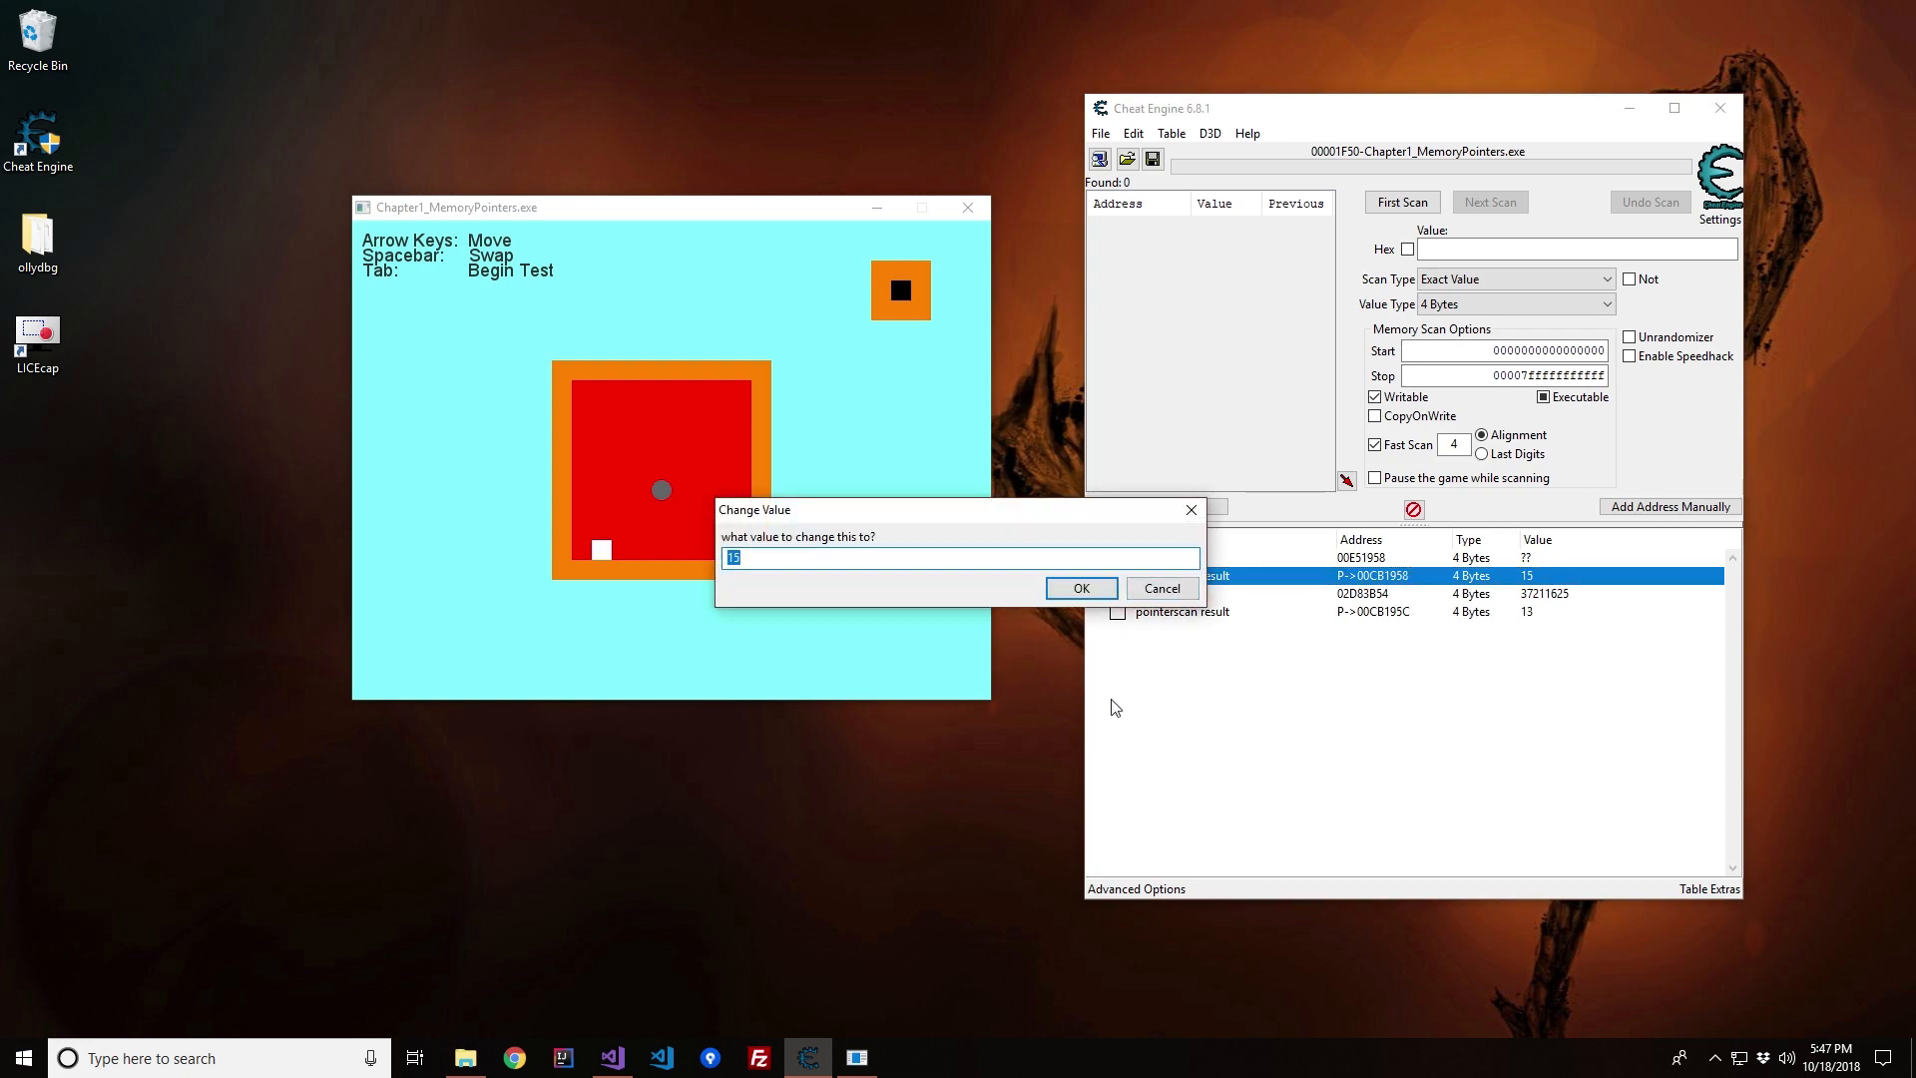
left_click(1080, 587)
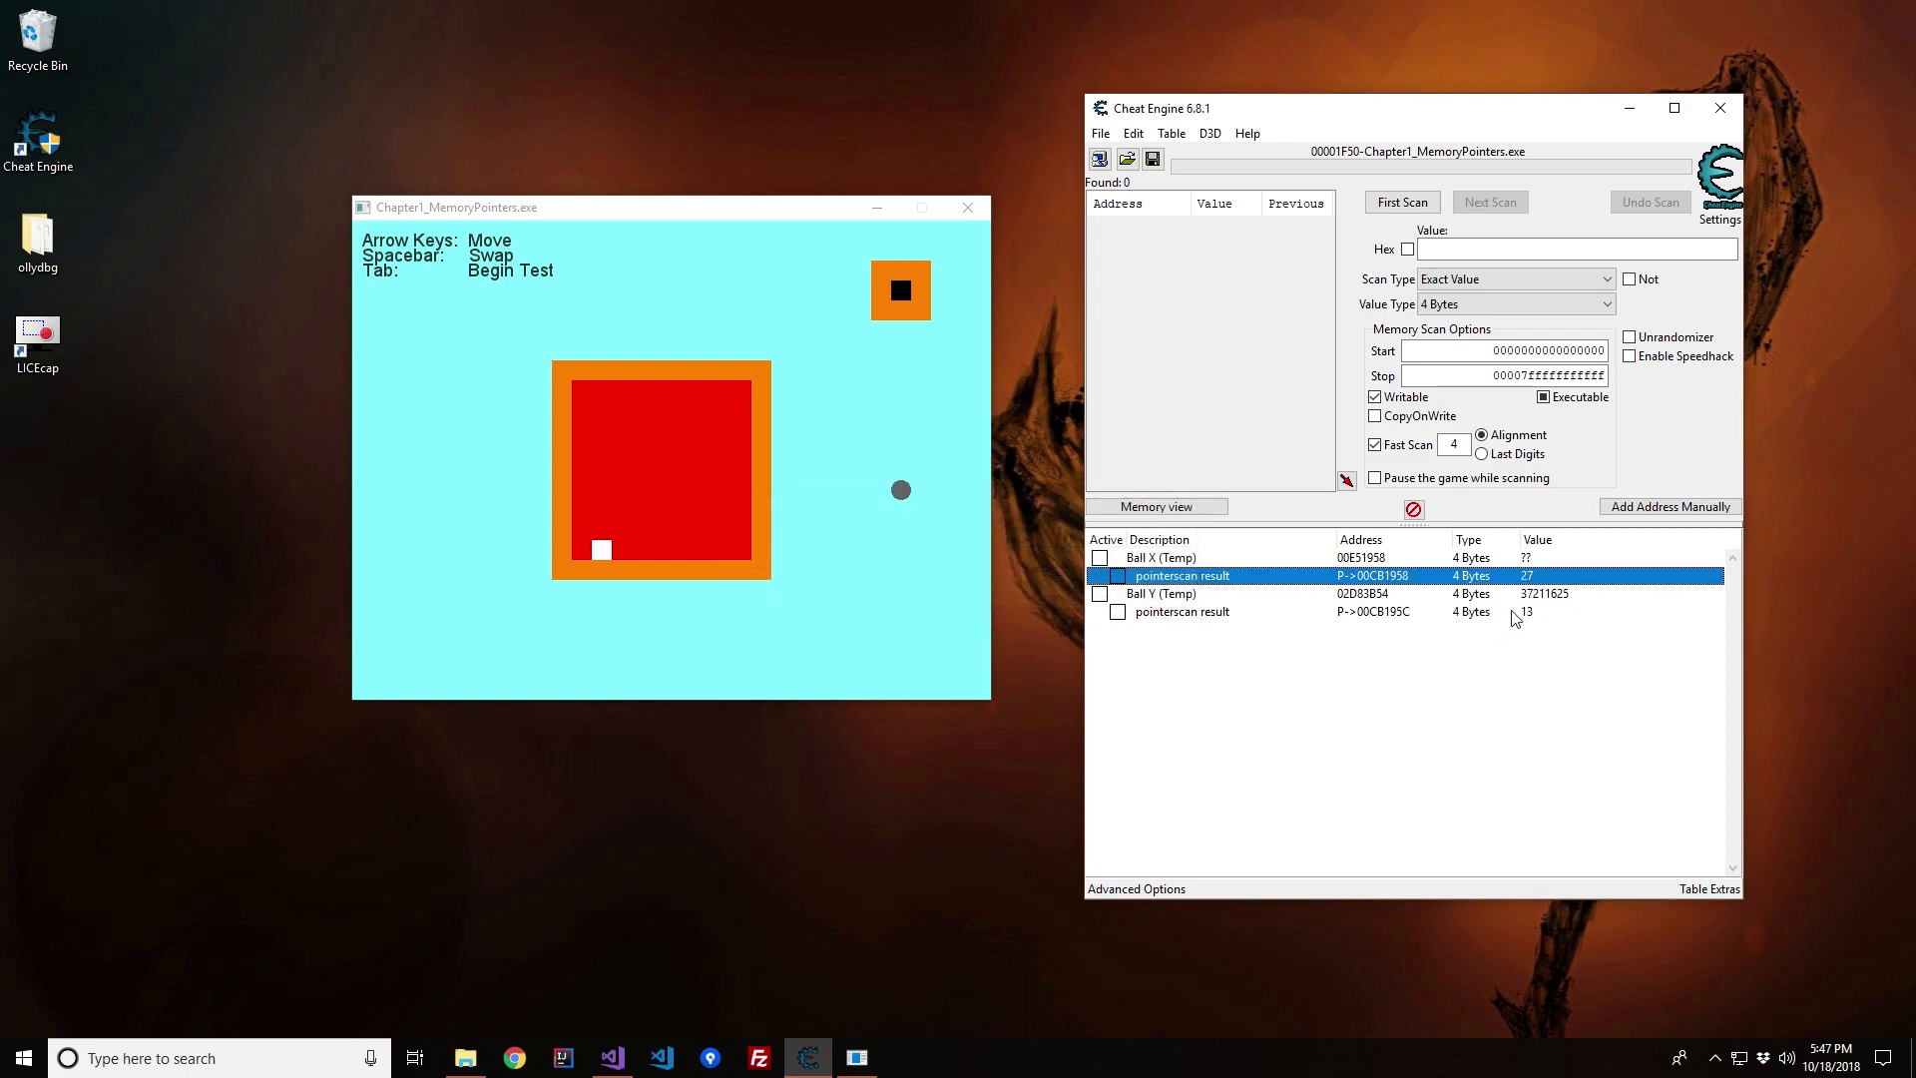
left_click(1179, 611)
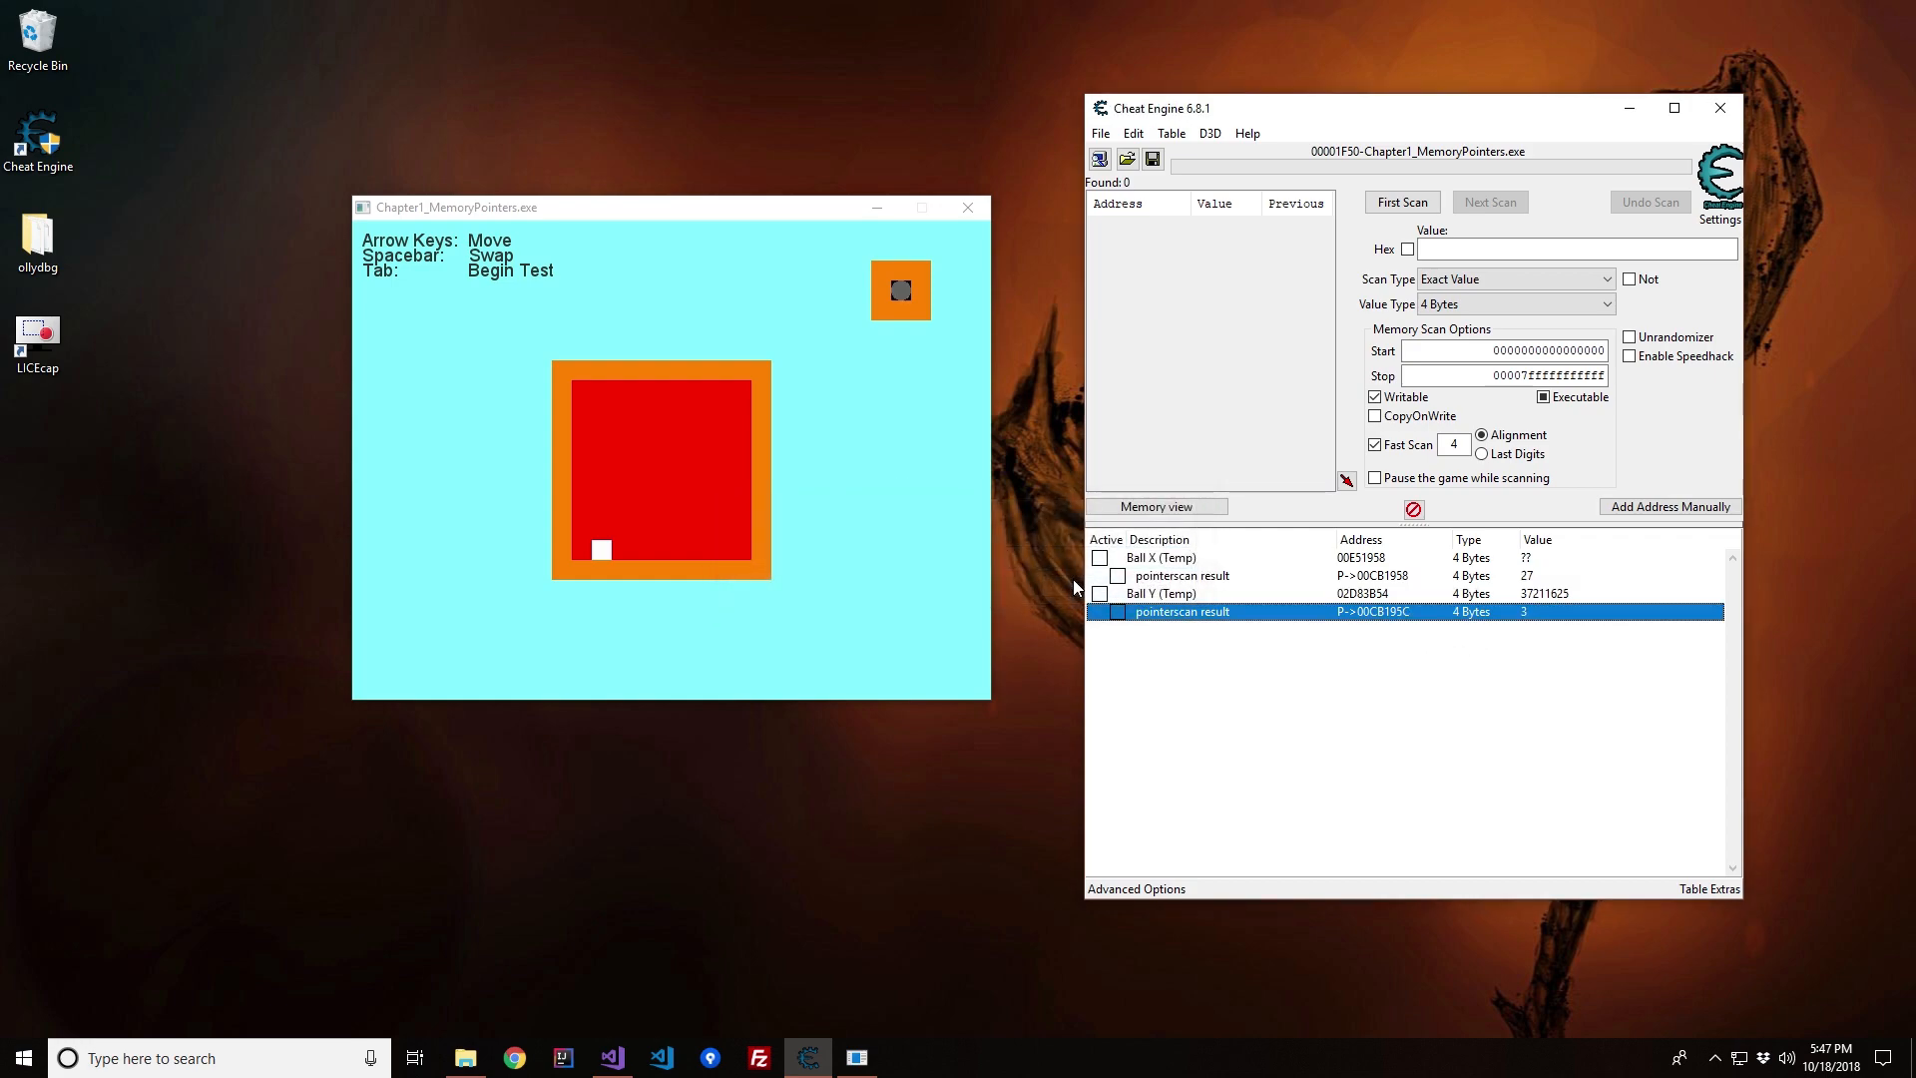
left_click(1186, 575)
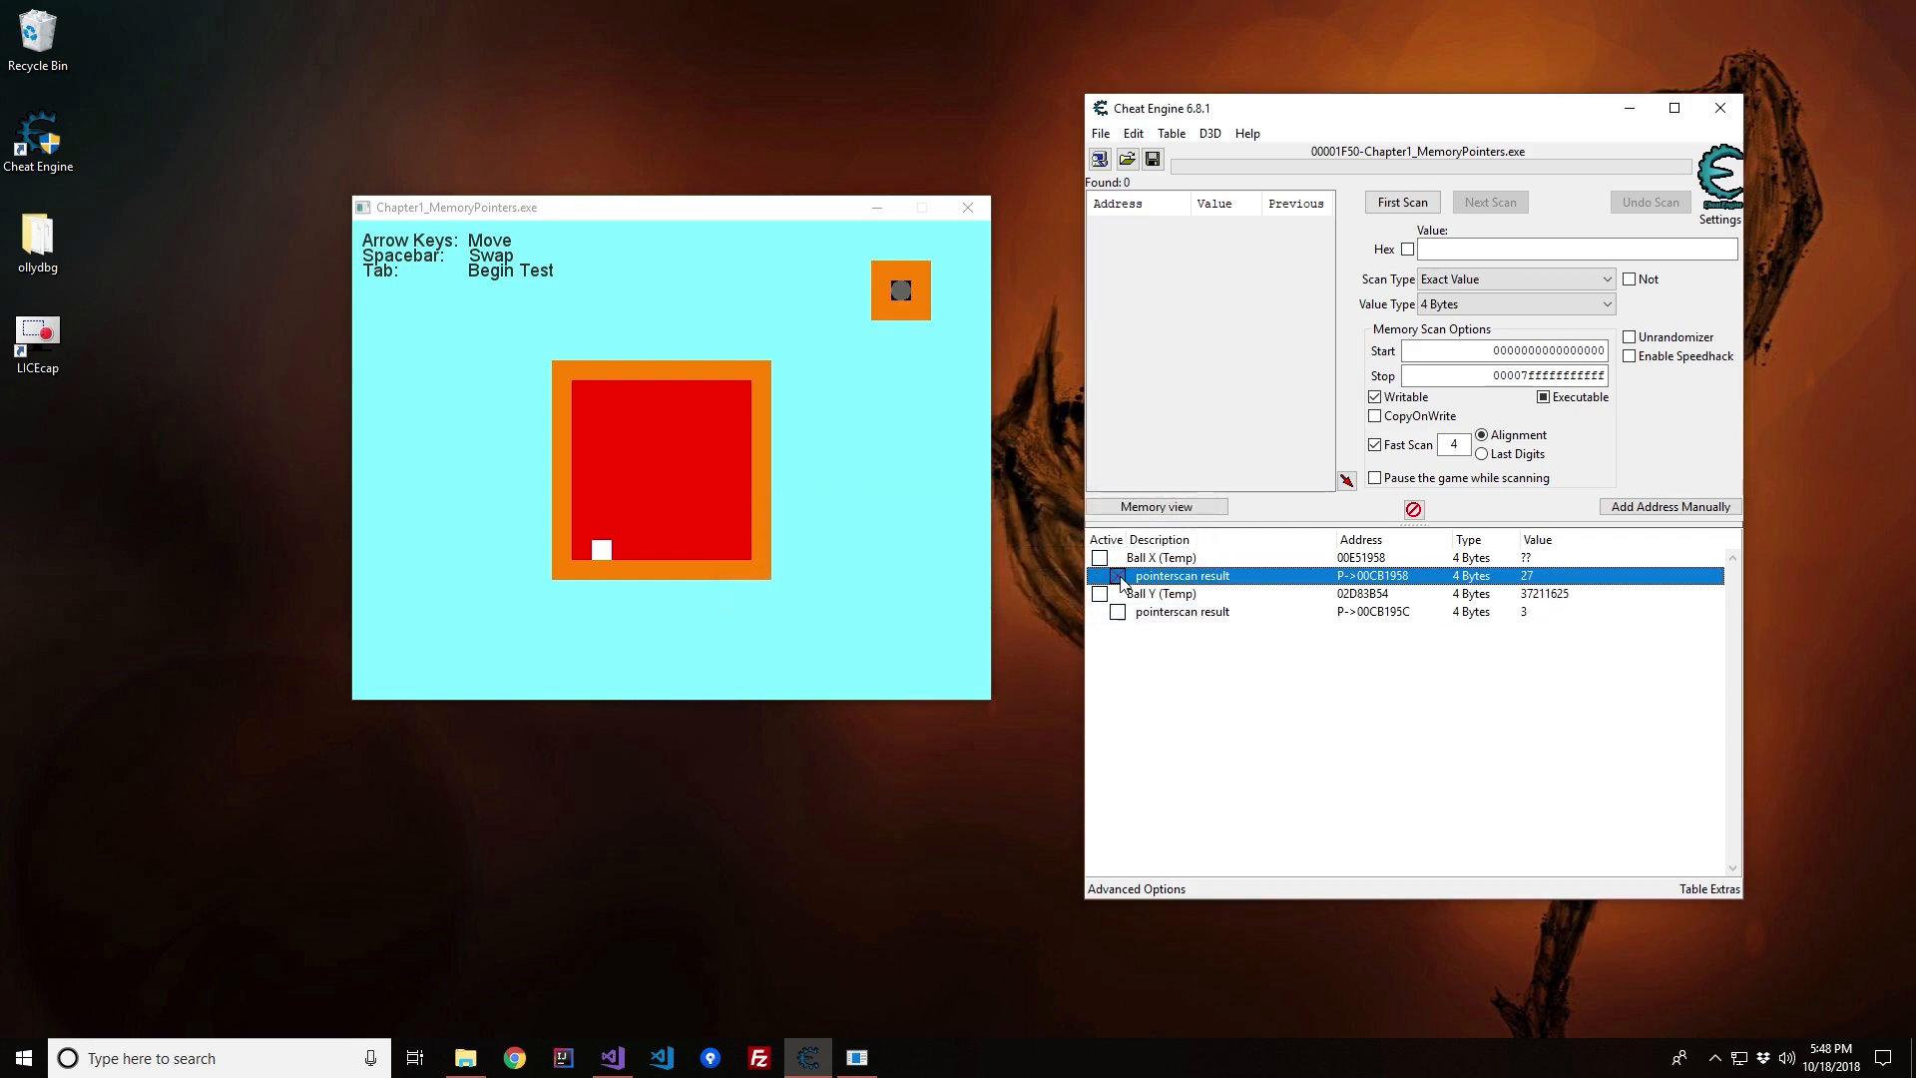
left_click(1182, 610)
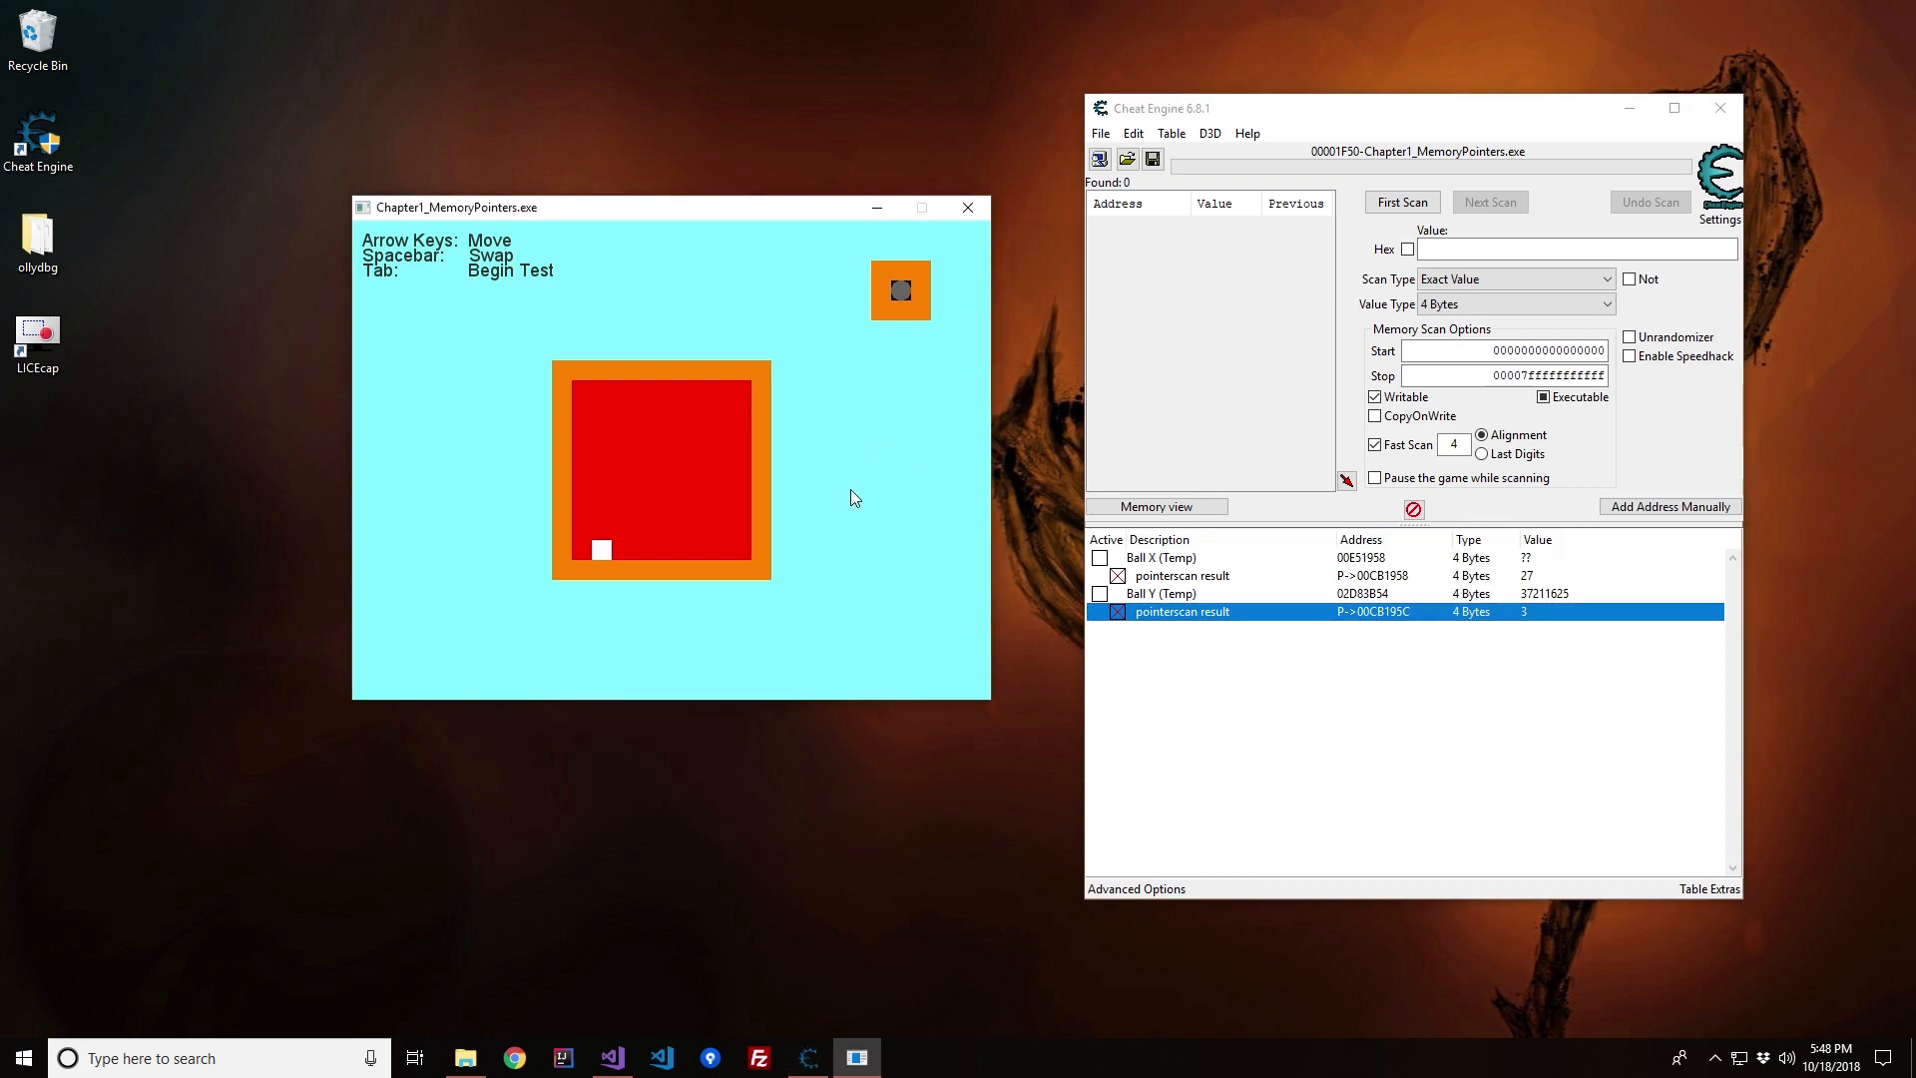
Step: Run the automated lab test so the game reports the lab completed, with the entries reading 27 and 3
key("Tab")
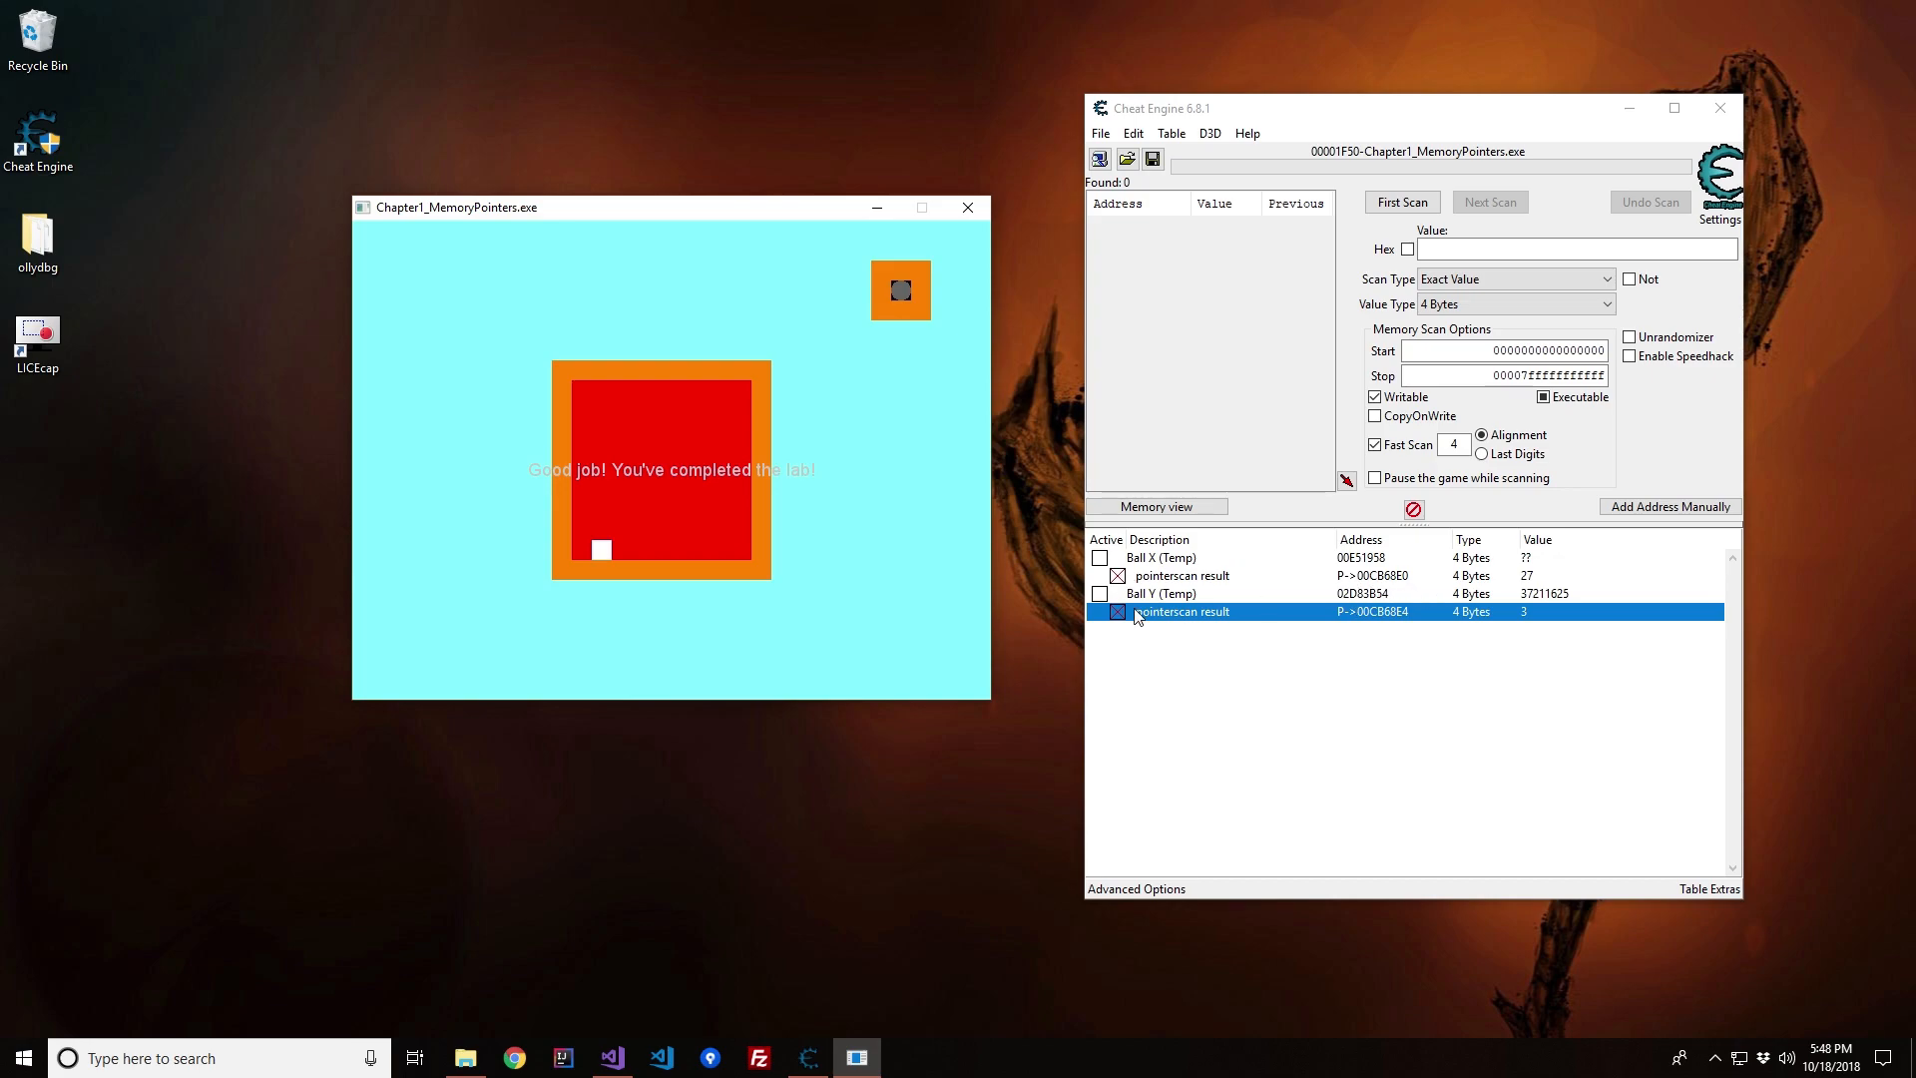
mouse_move(1191, 592)
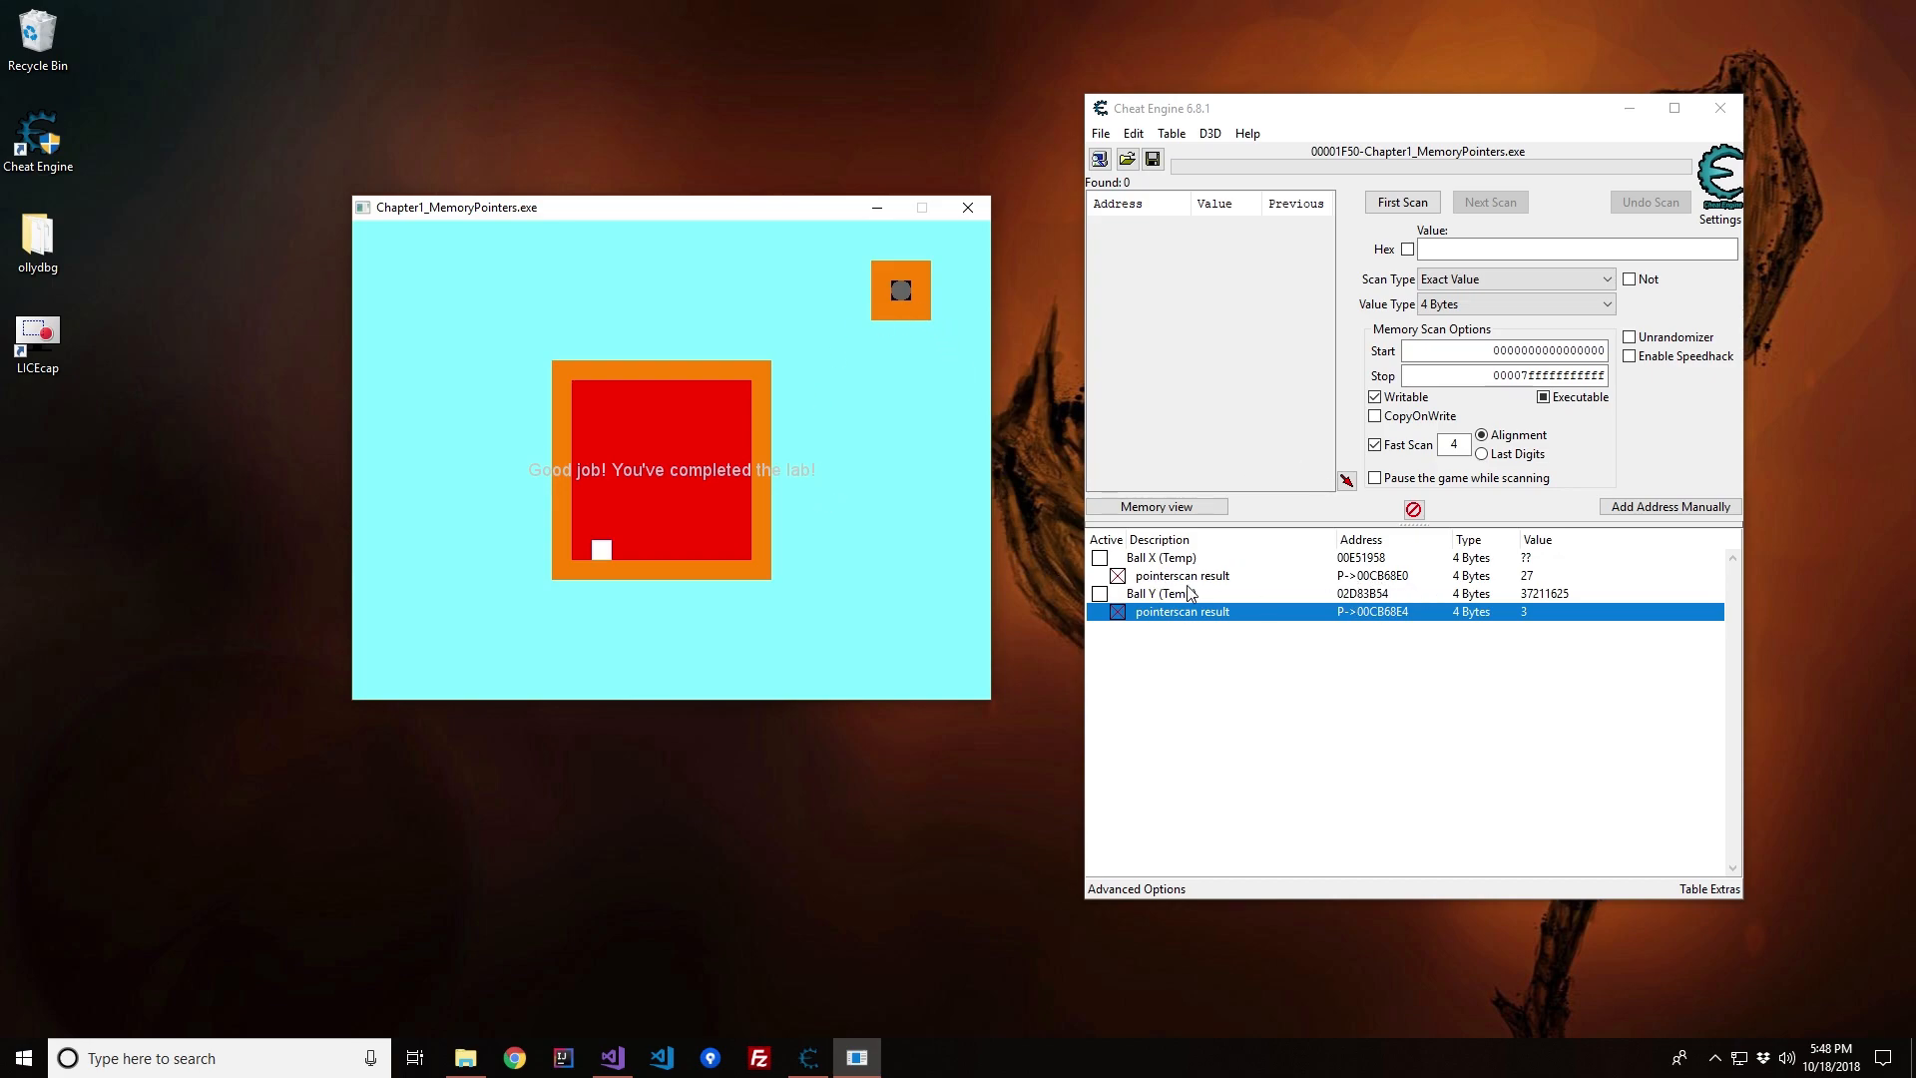
mouse_move(1311, 640)
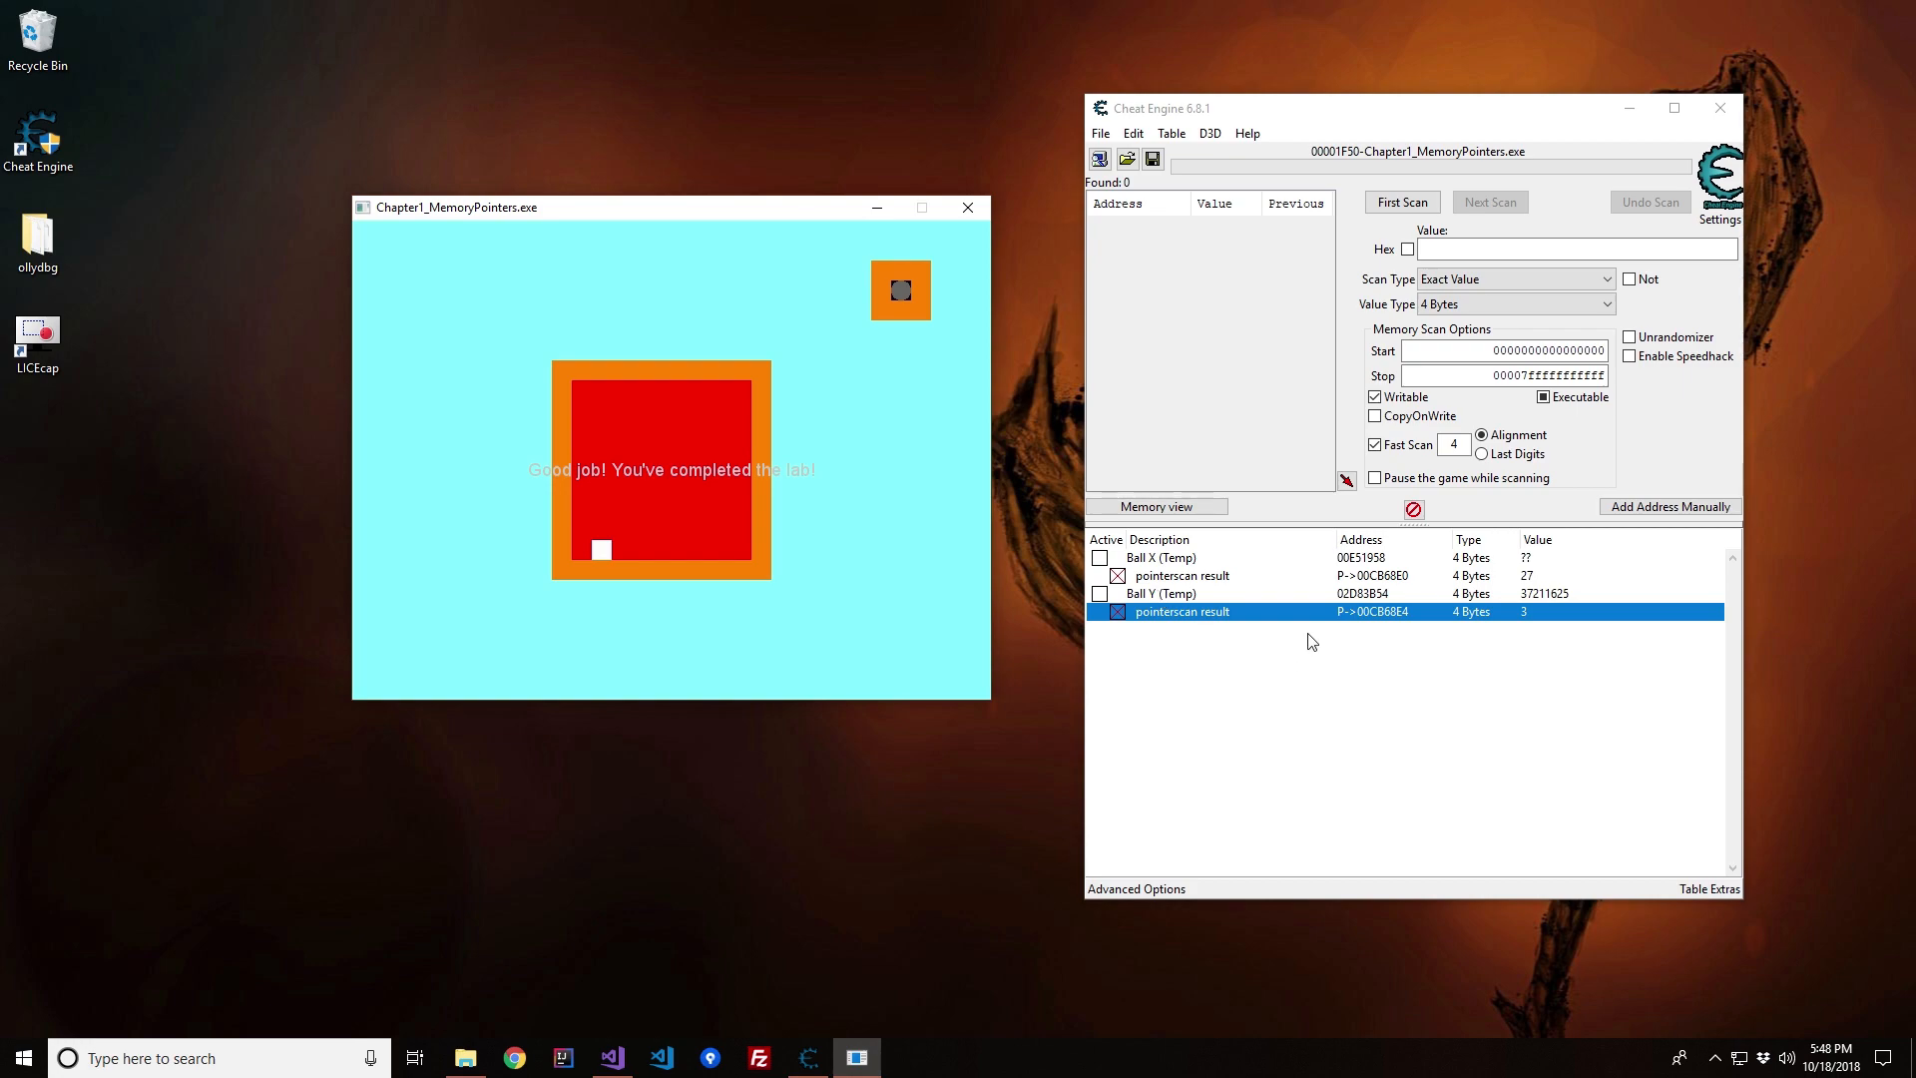
mouse_move(1339, 597)
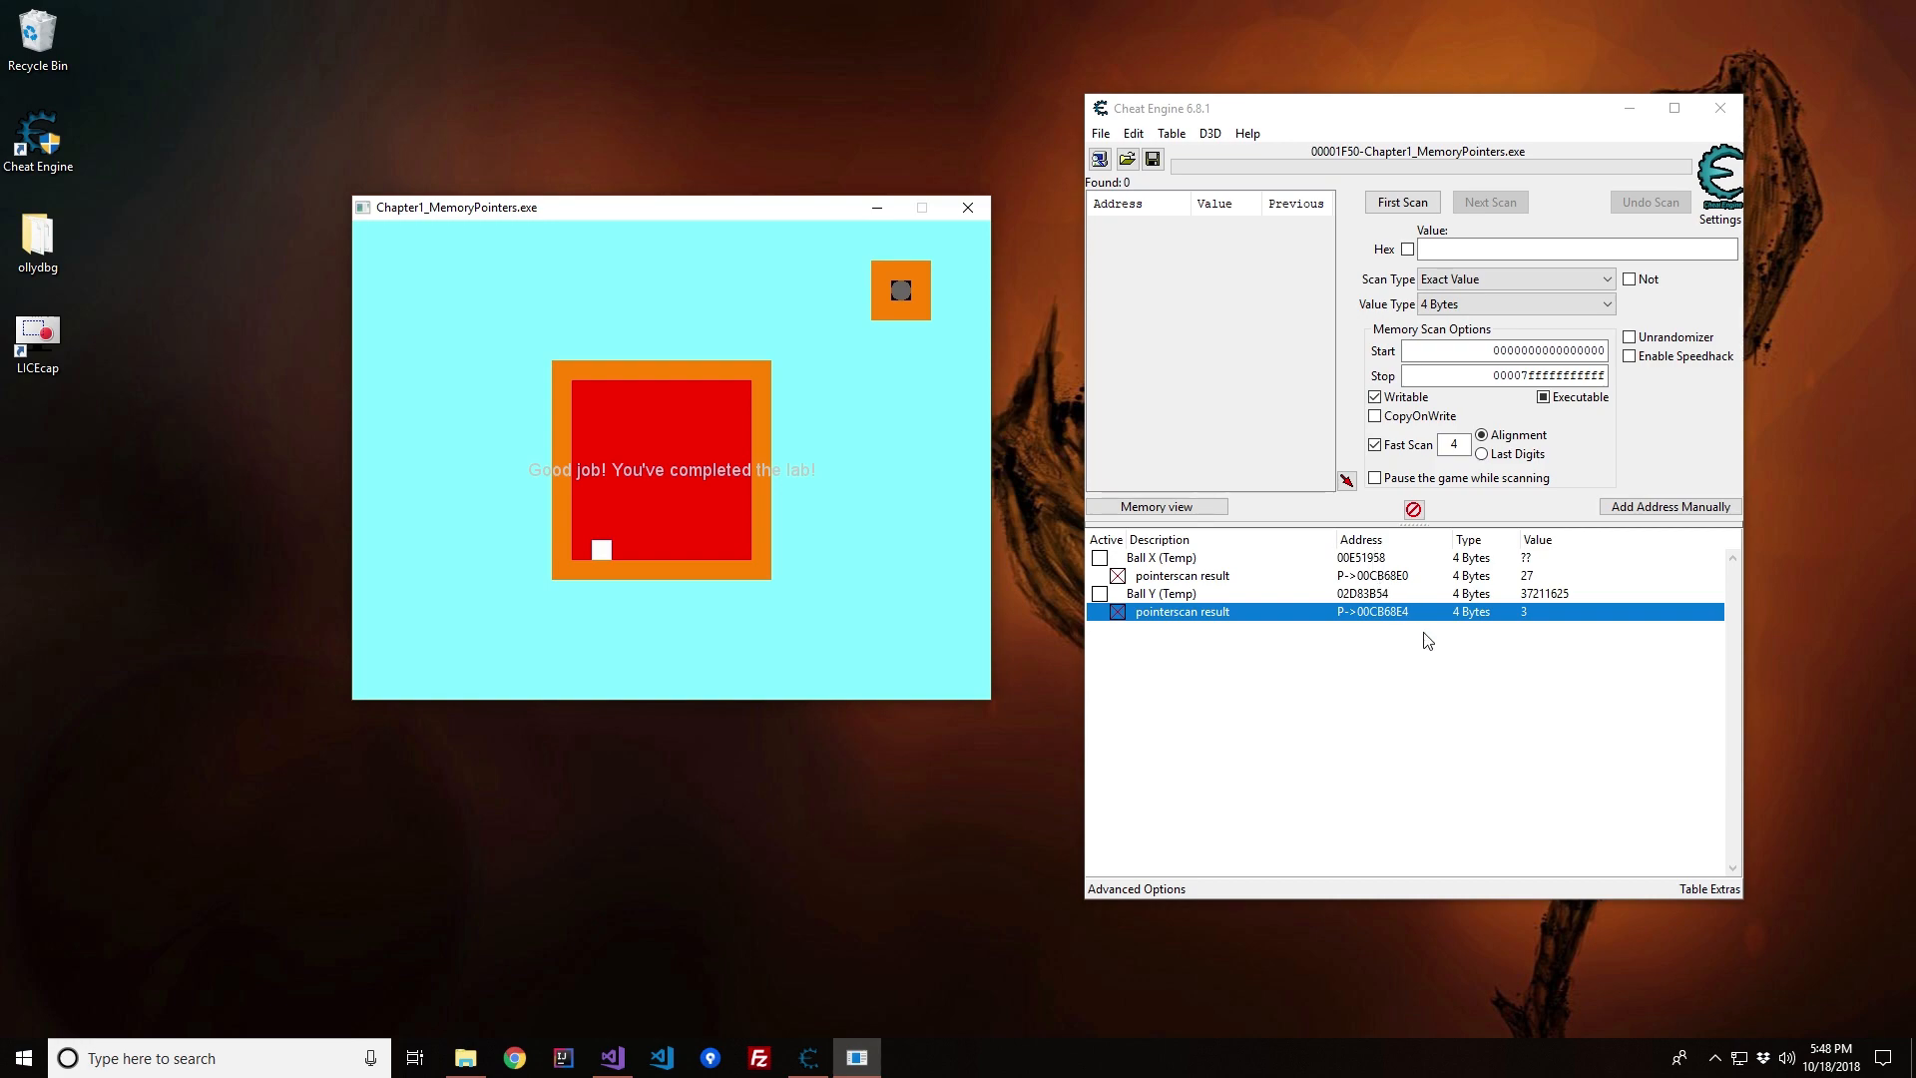
mouse_move(1403, 651)
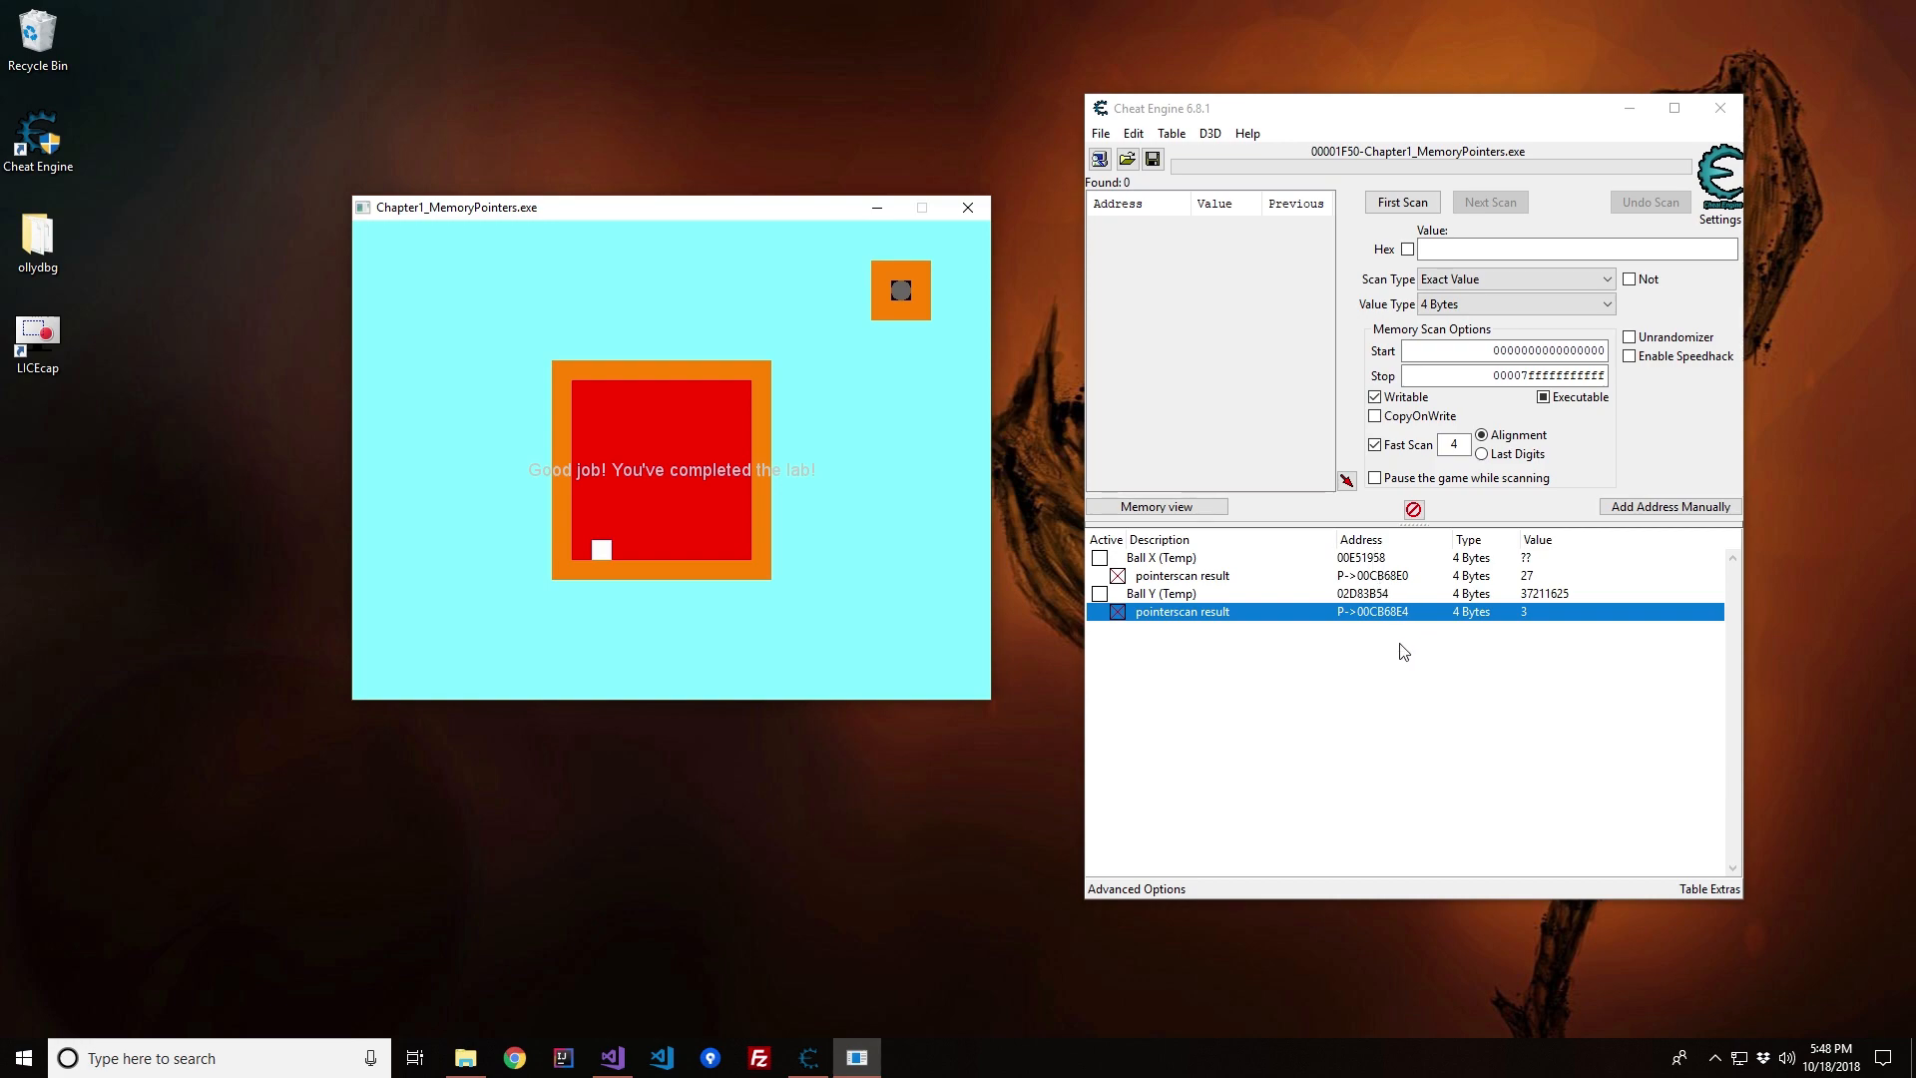
mouse_move(1391, 635)
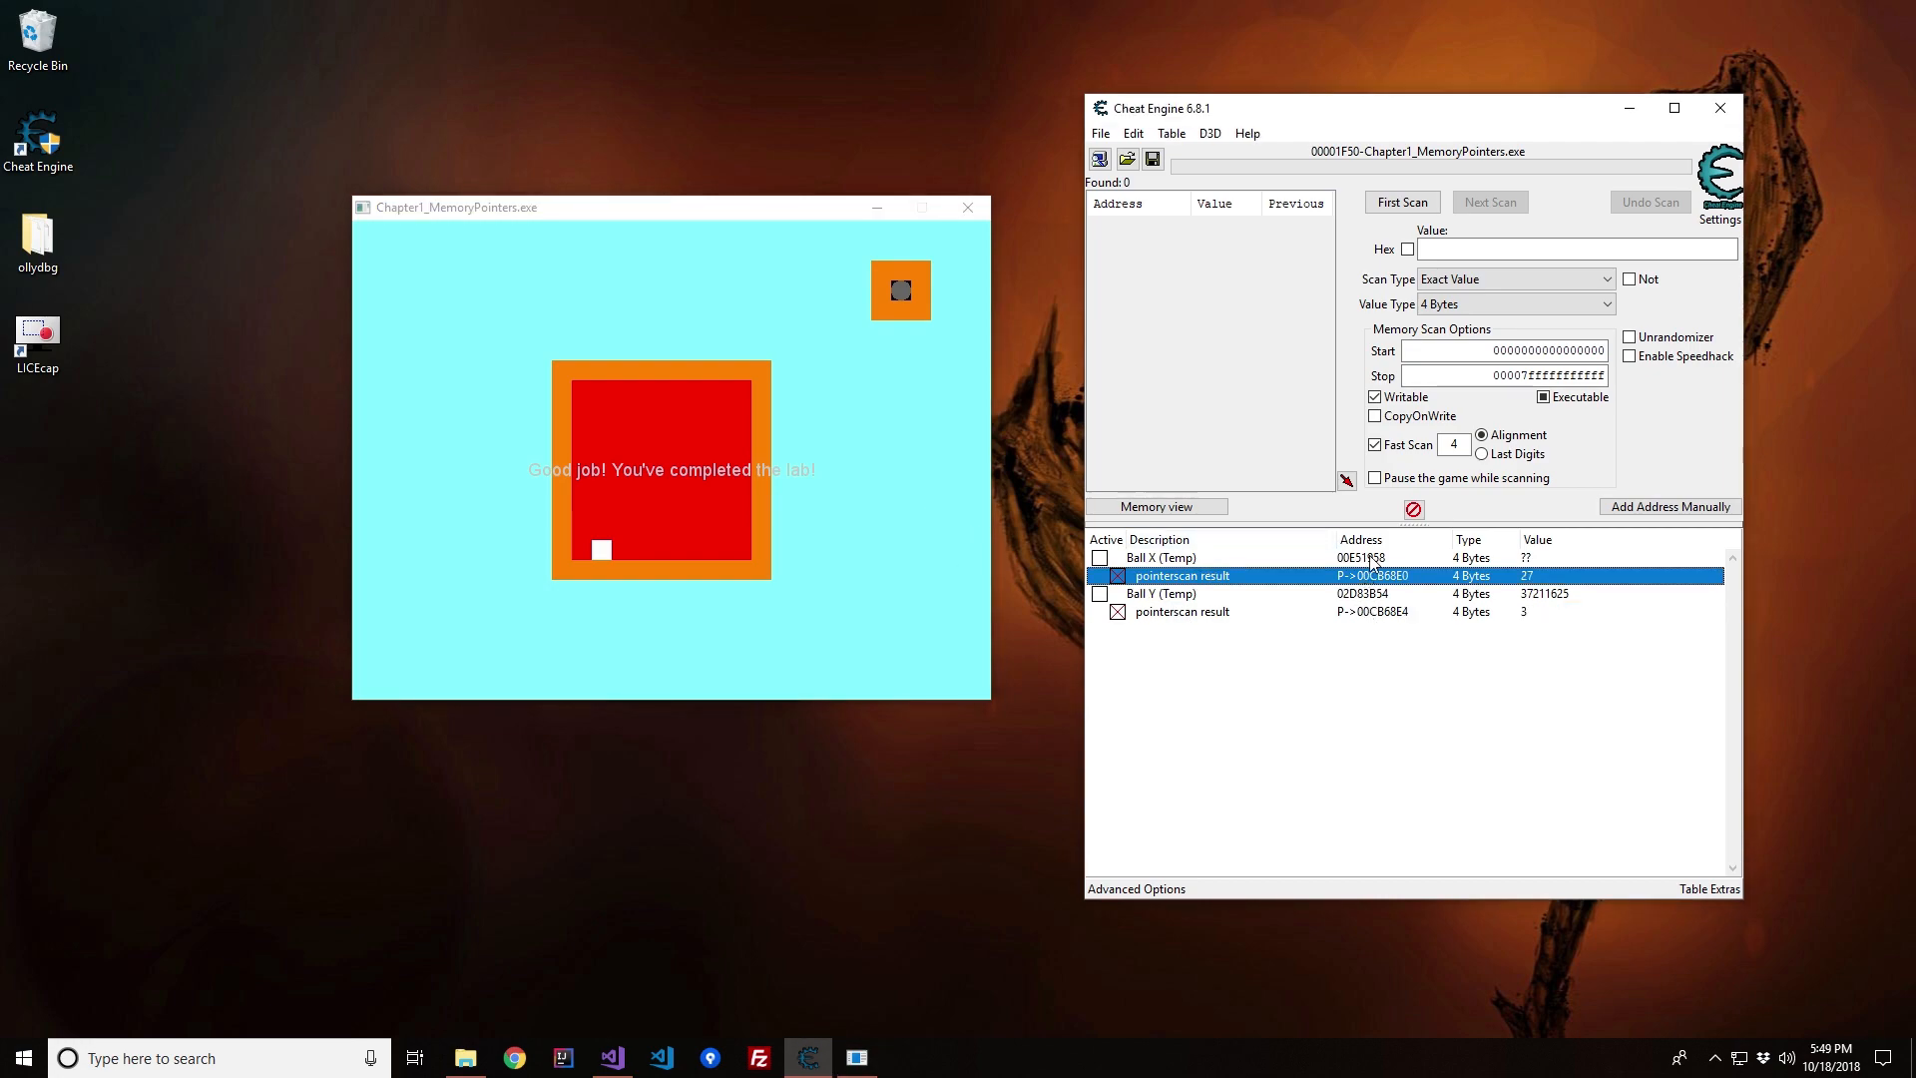
Step: Attach to the relaunched game process and place its window beside the address table
left_click(1161, 557)
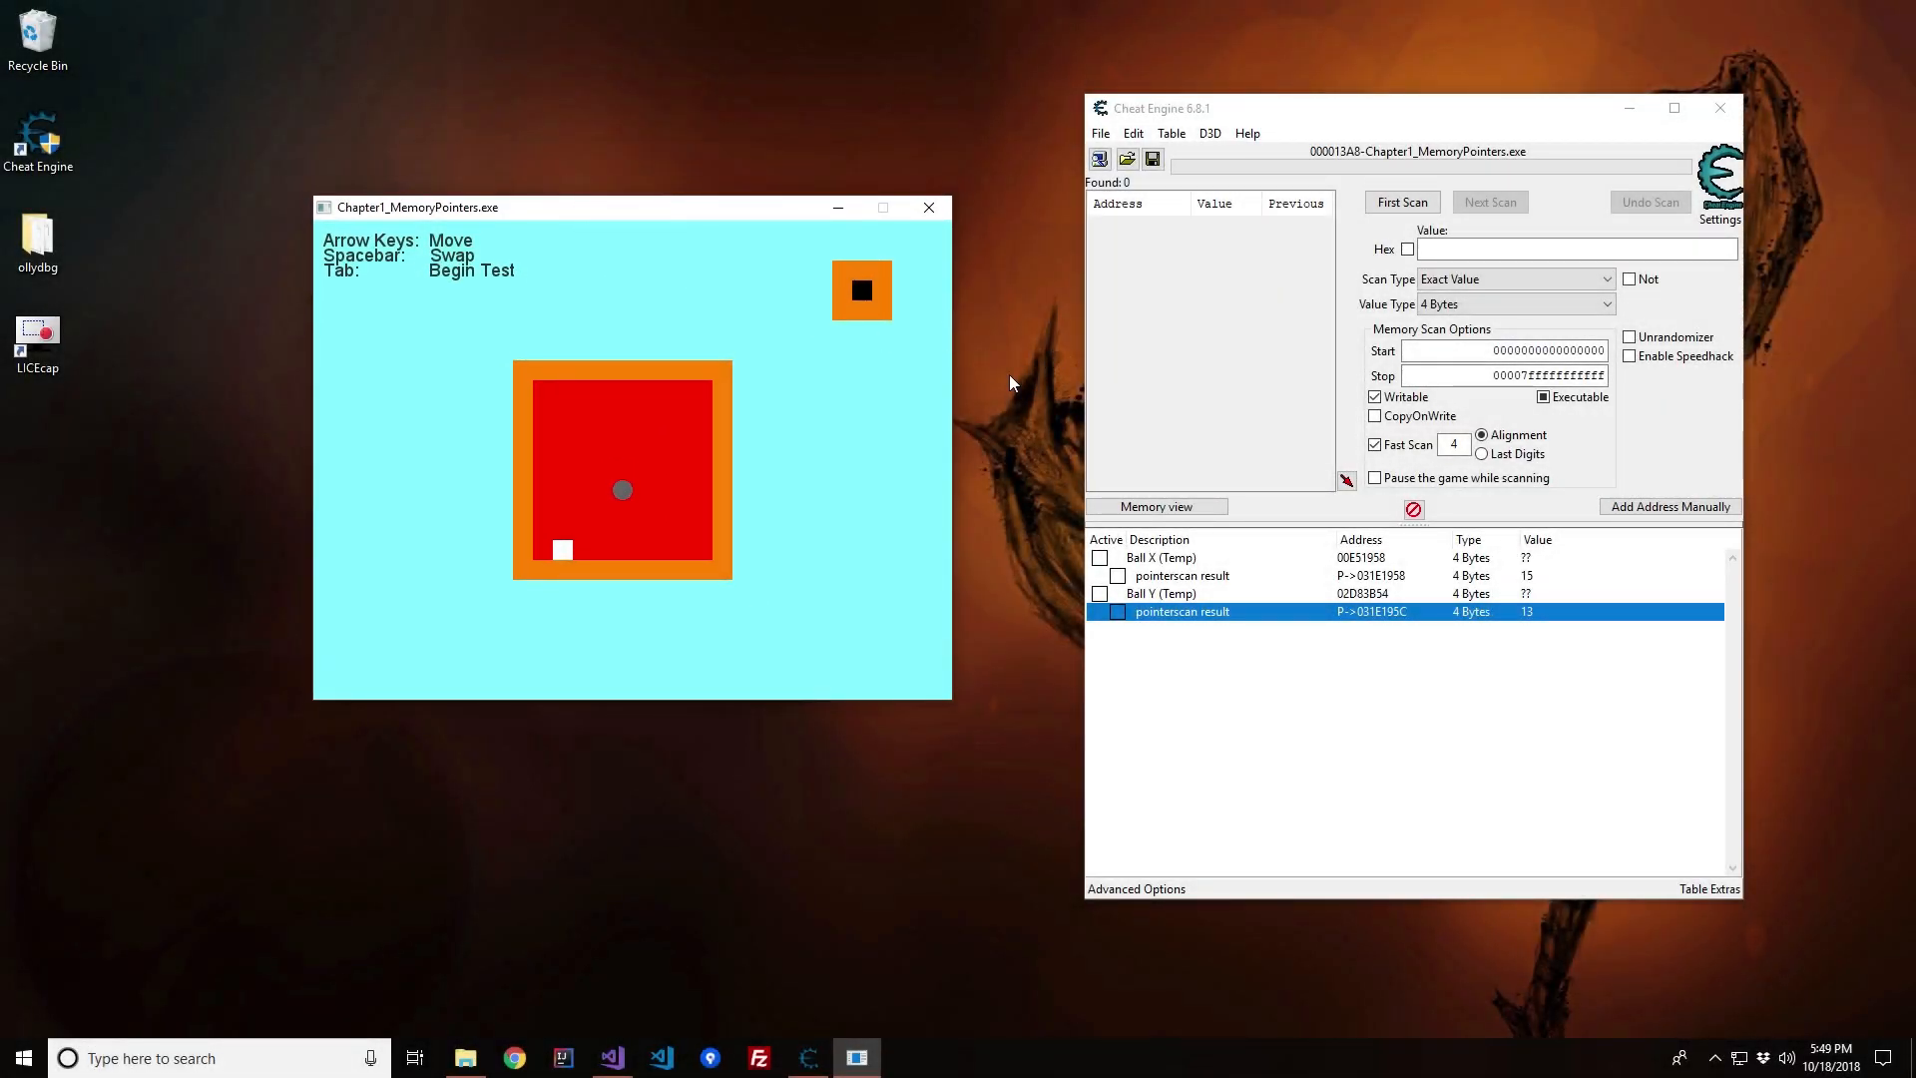
left_click_drag(611, 205, 708, 266)
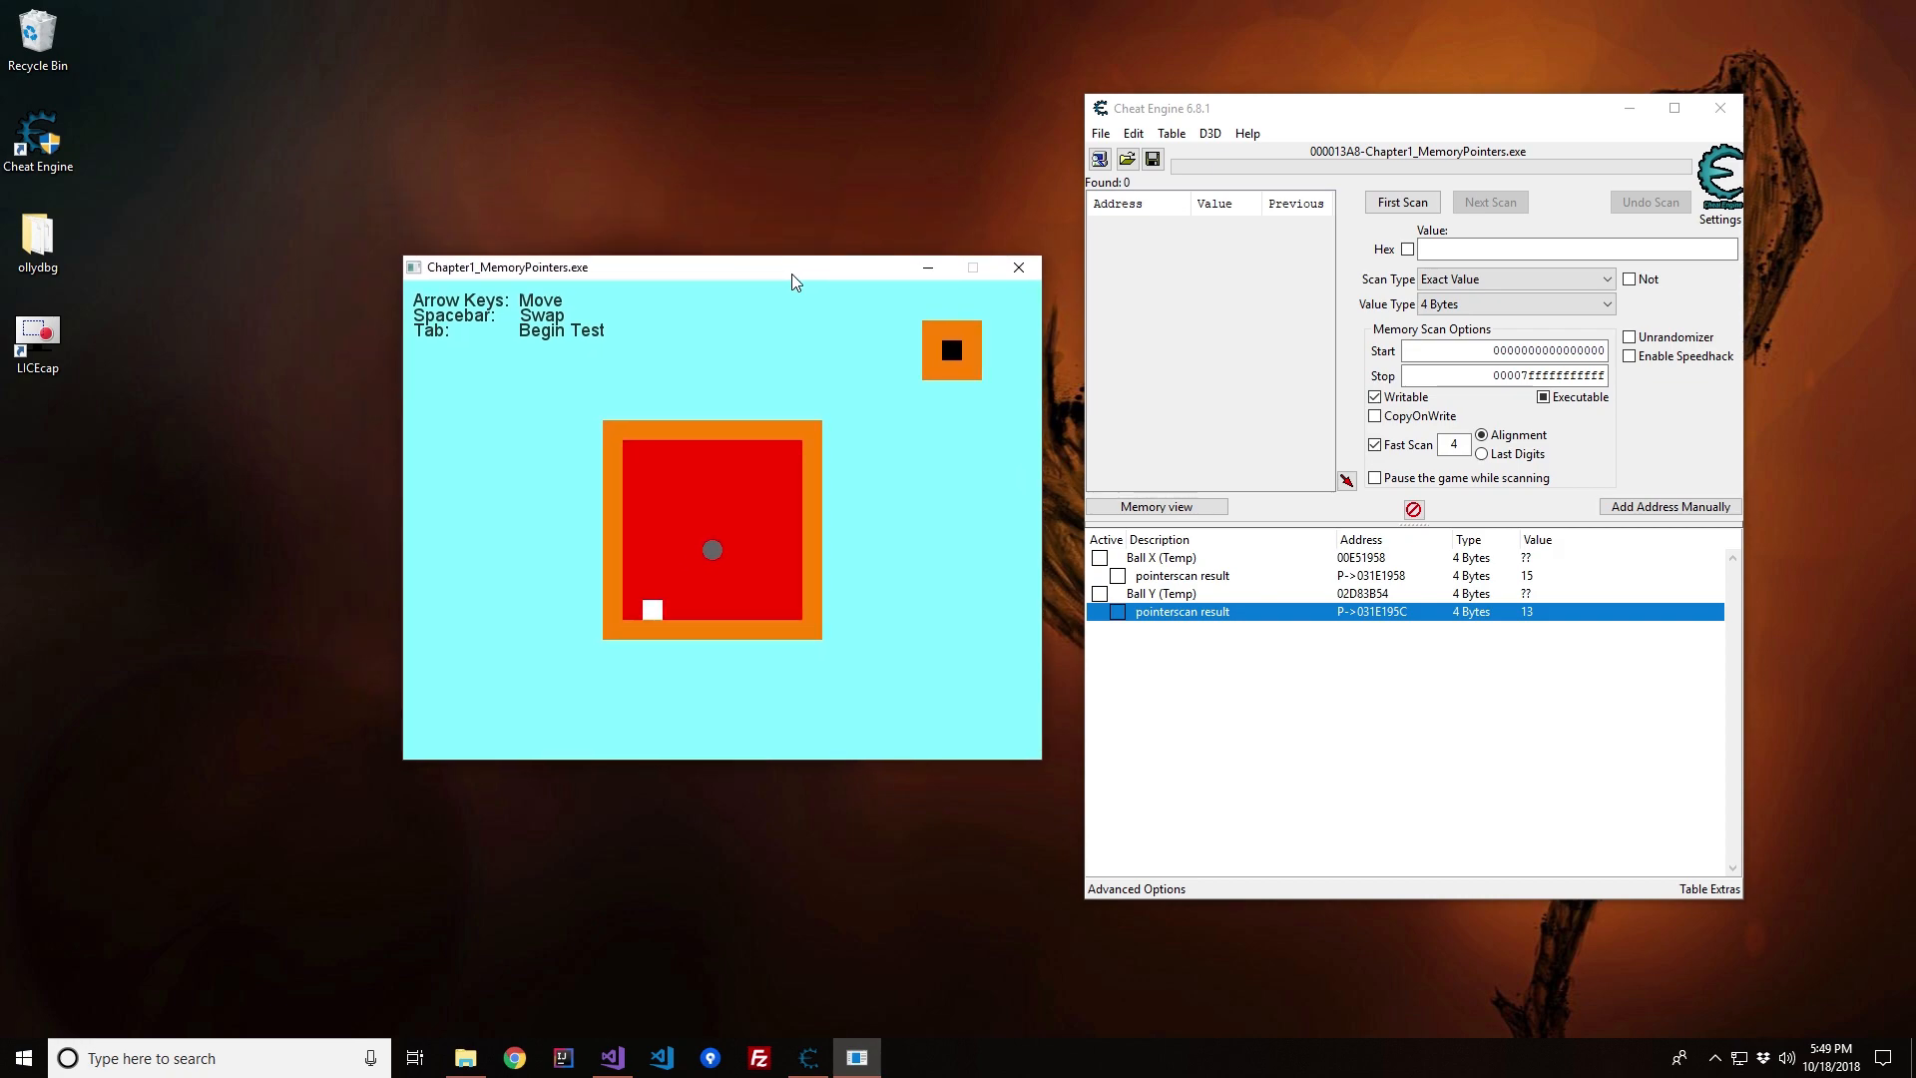
mouse_move(1233, 597)
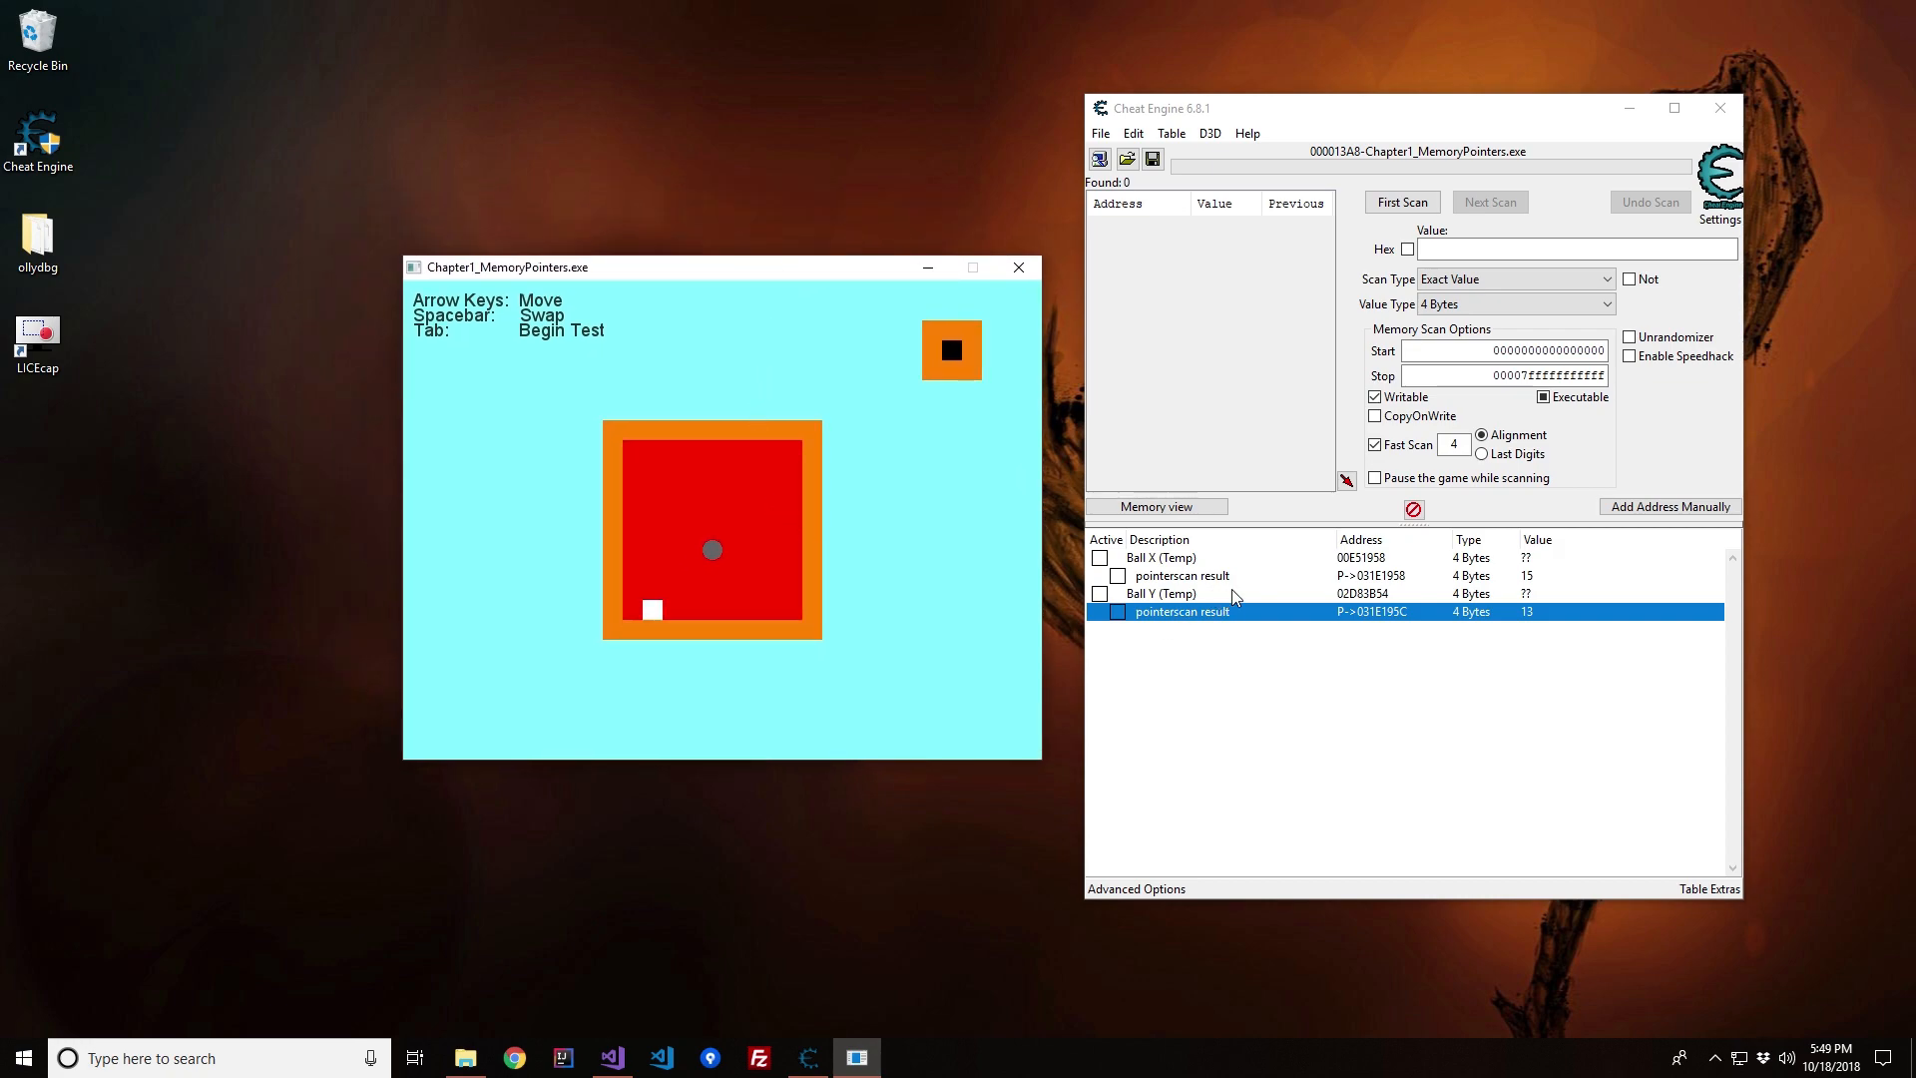
mouse_move(1227, 403)
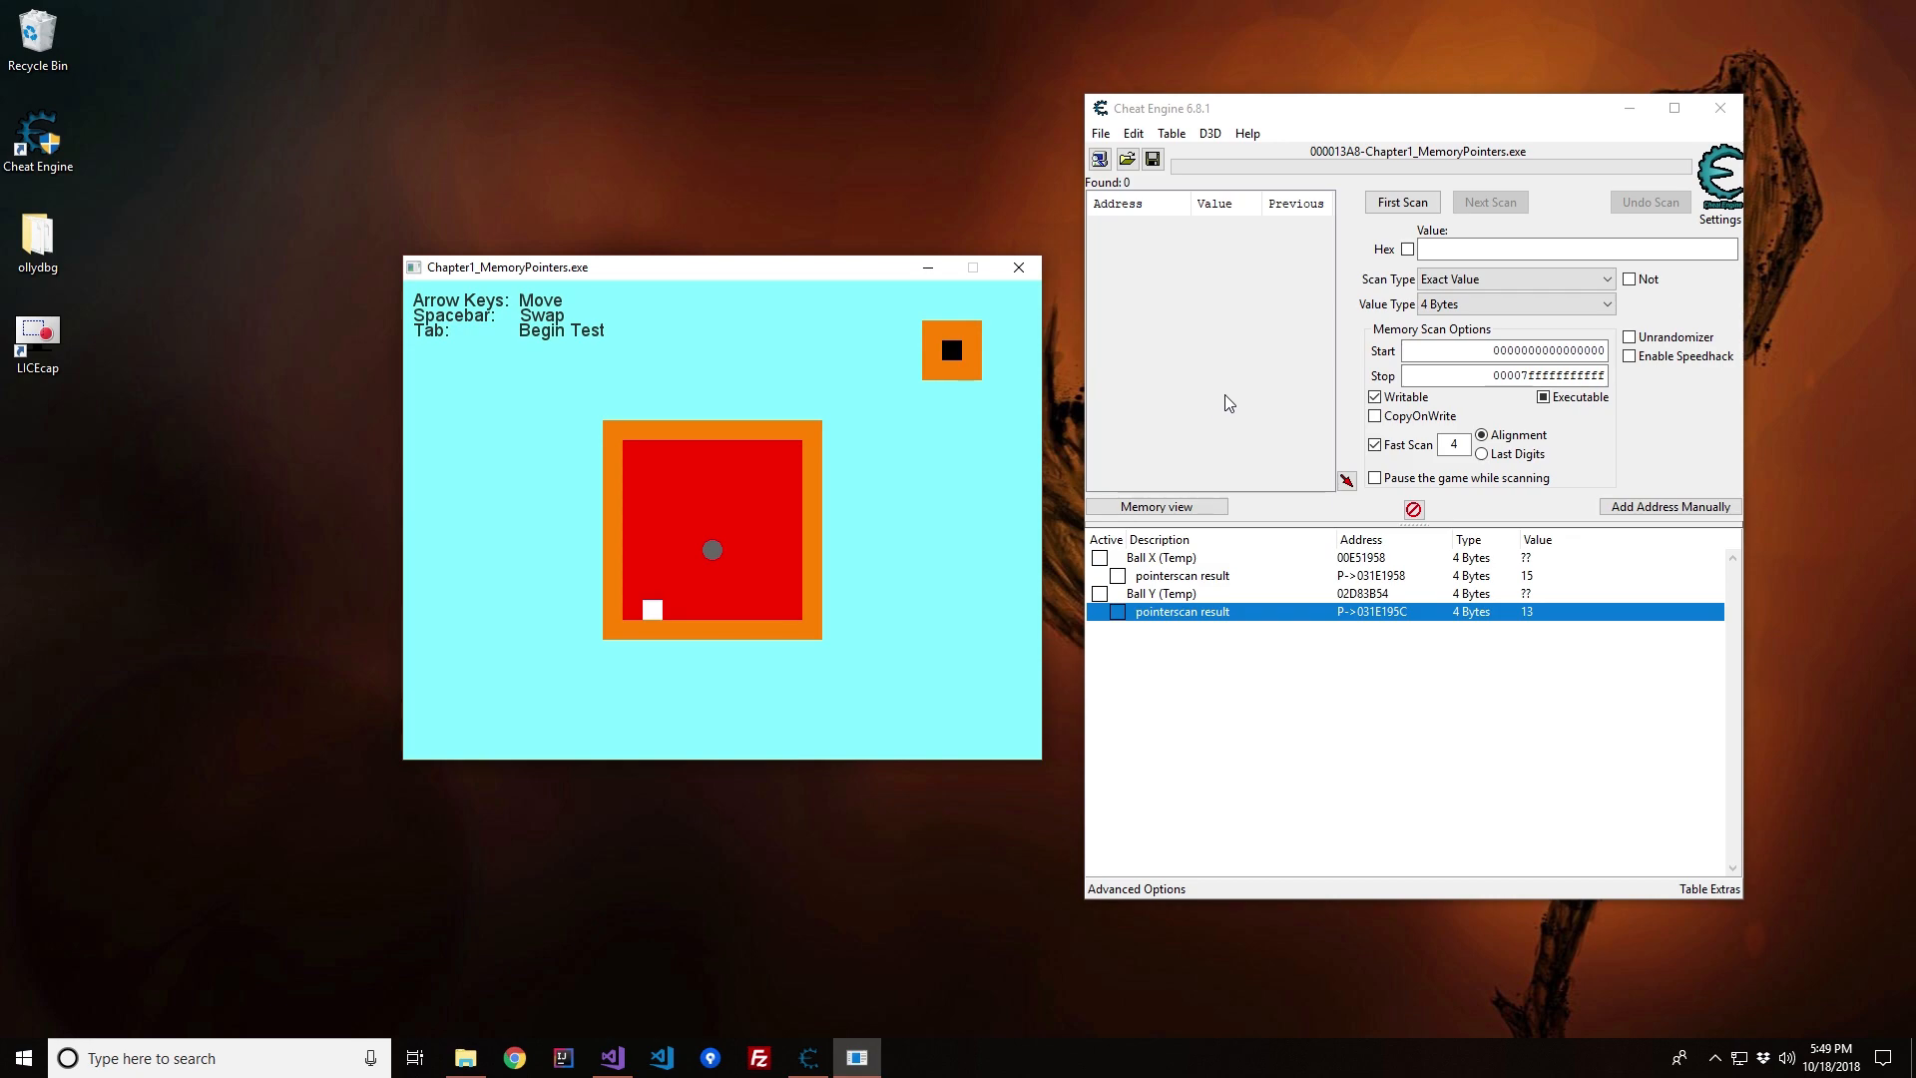
mouse_move(801, 521)
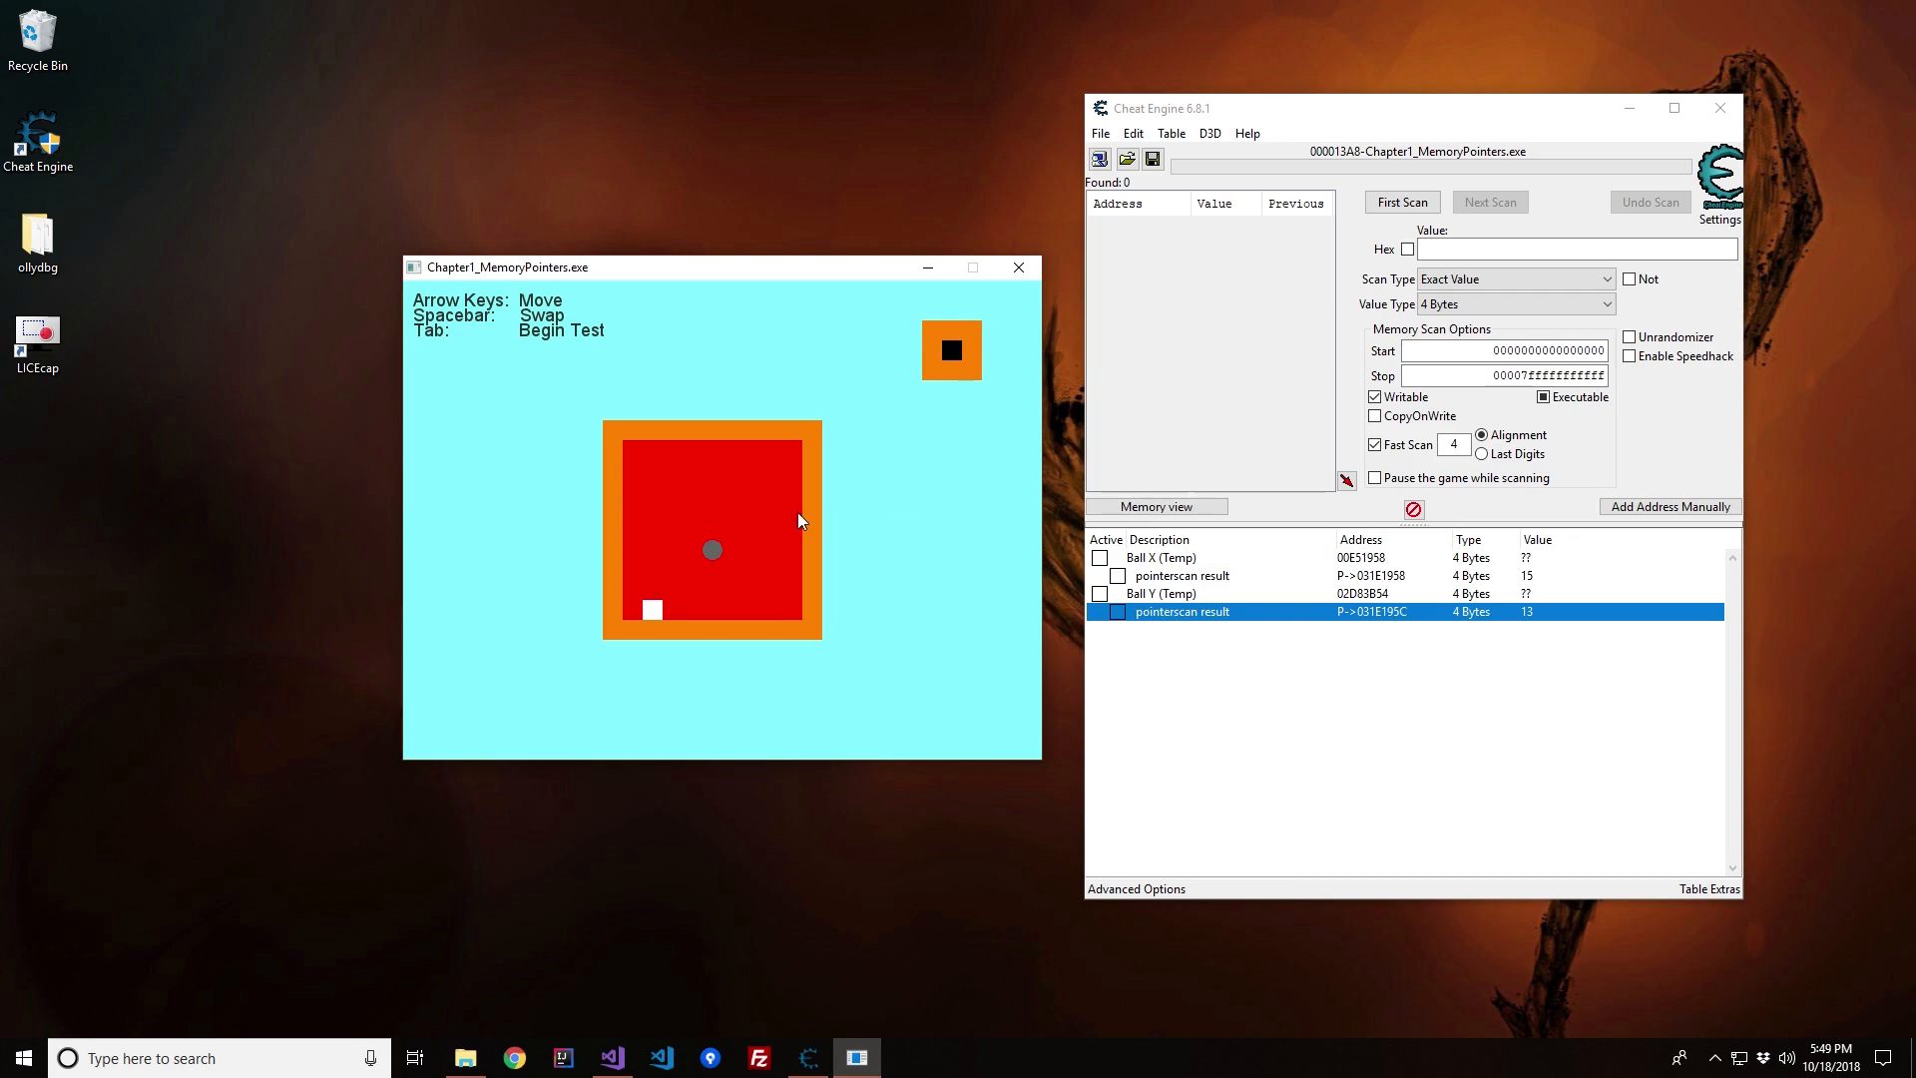
mouse_move(809, 535)
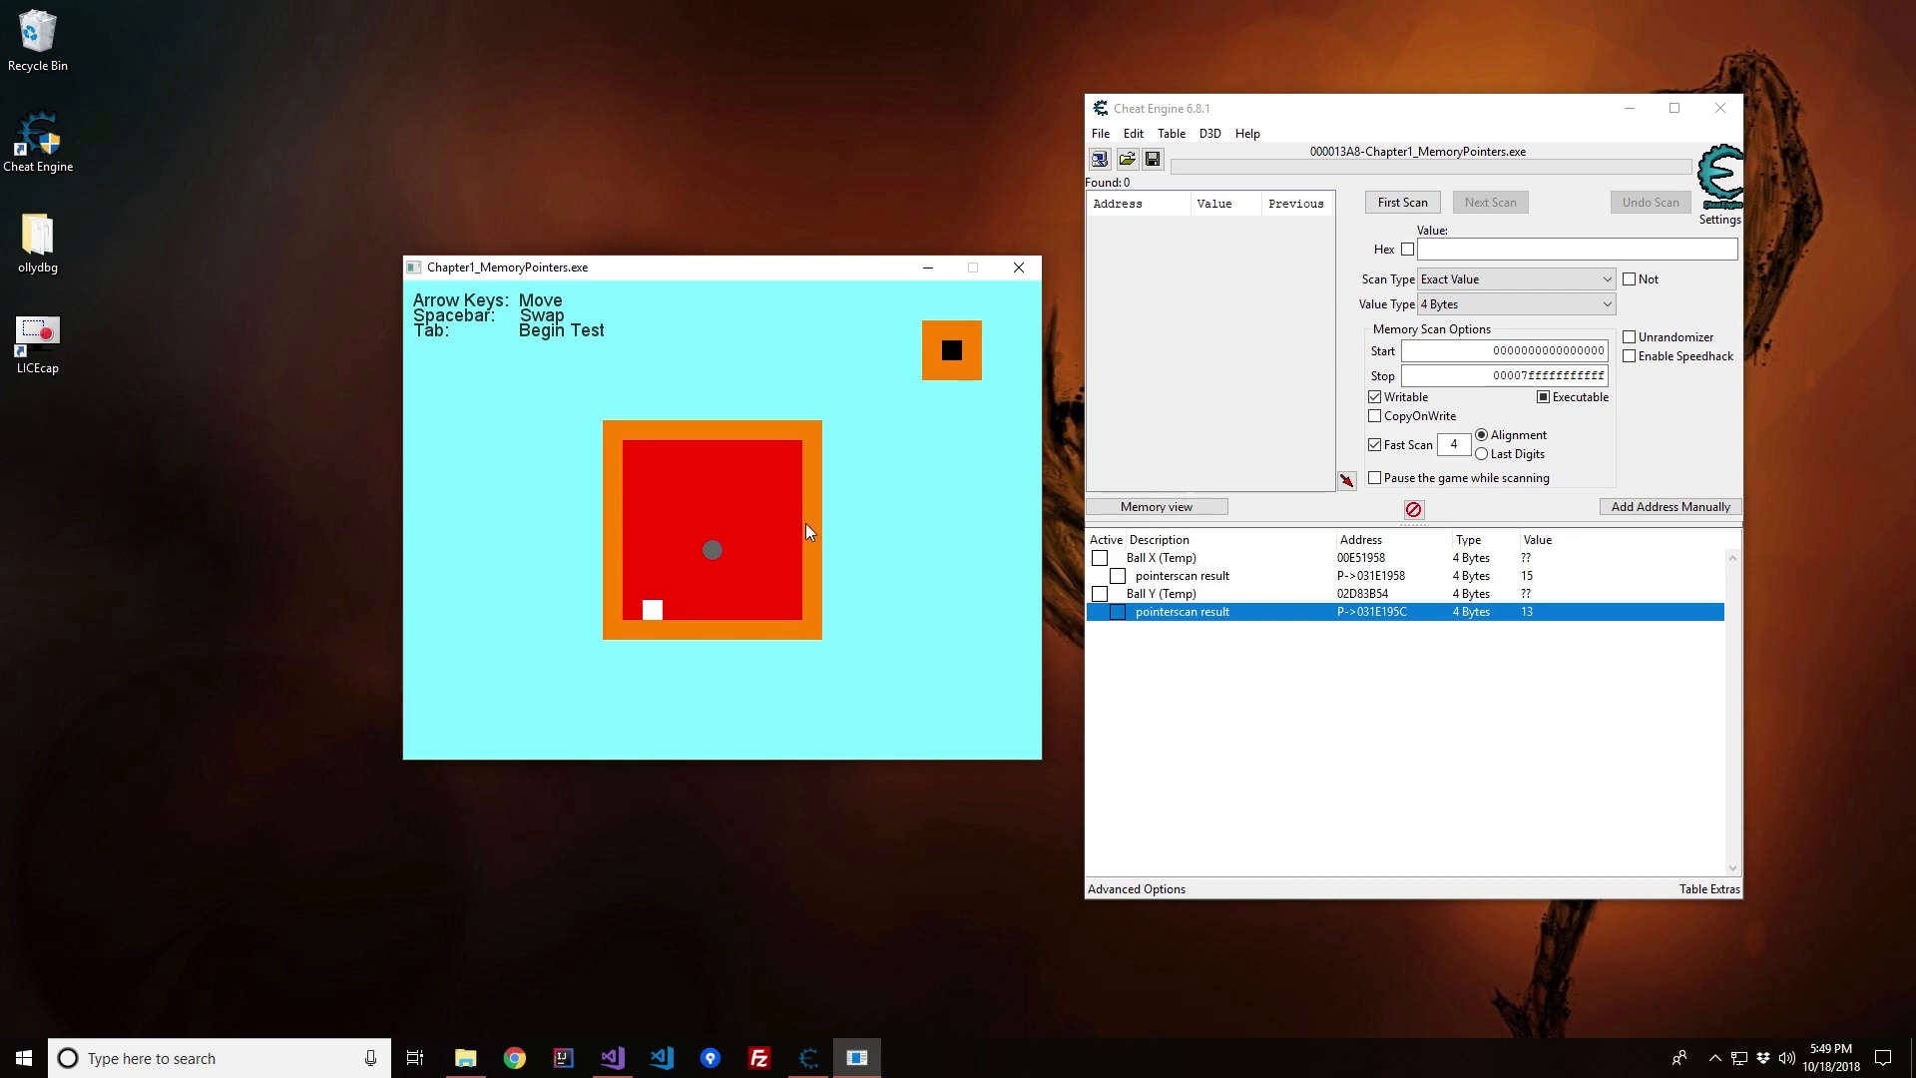
mouse_move(853, 515)
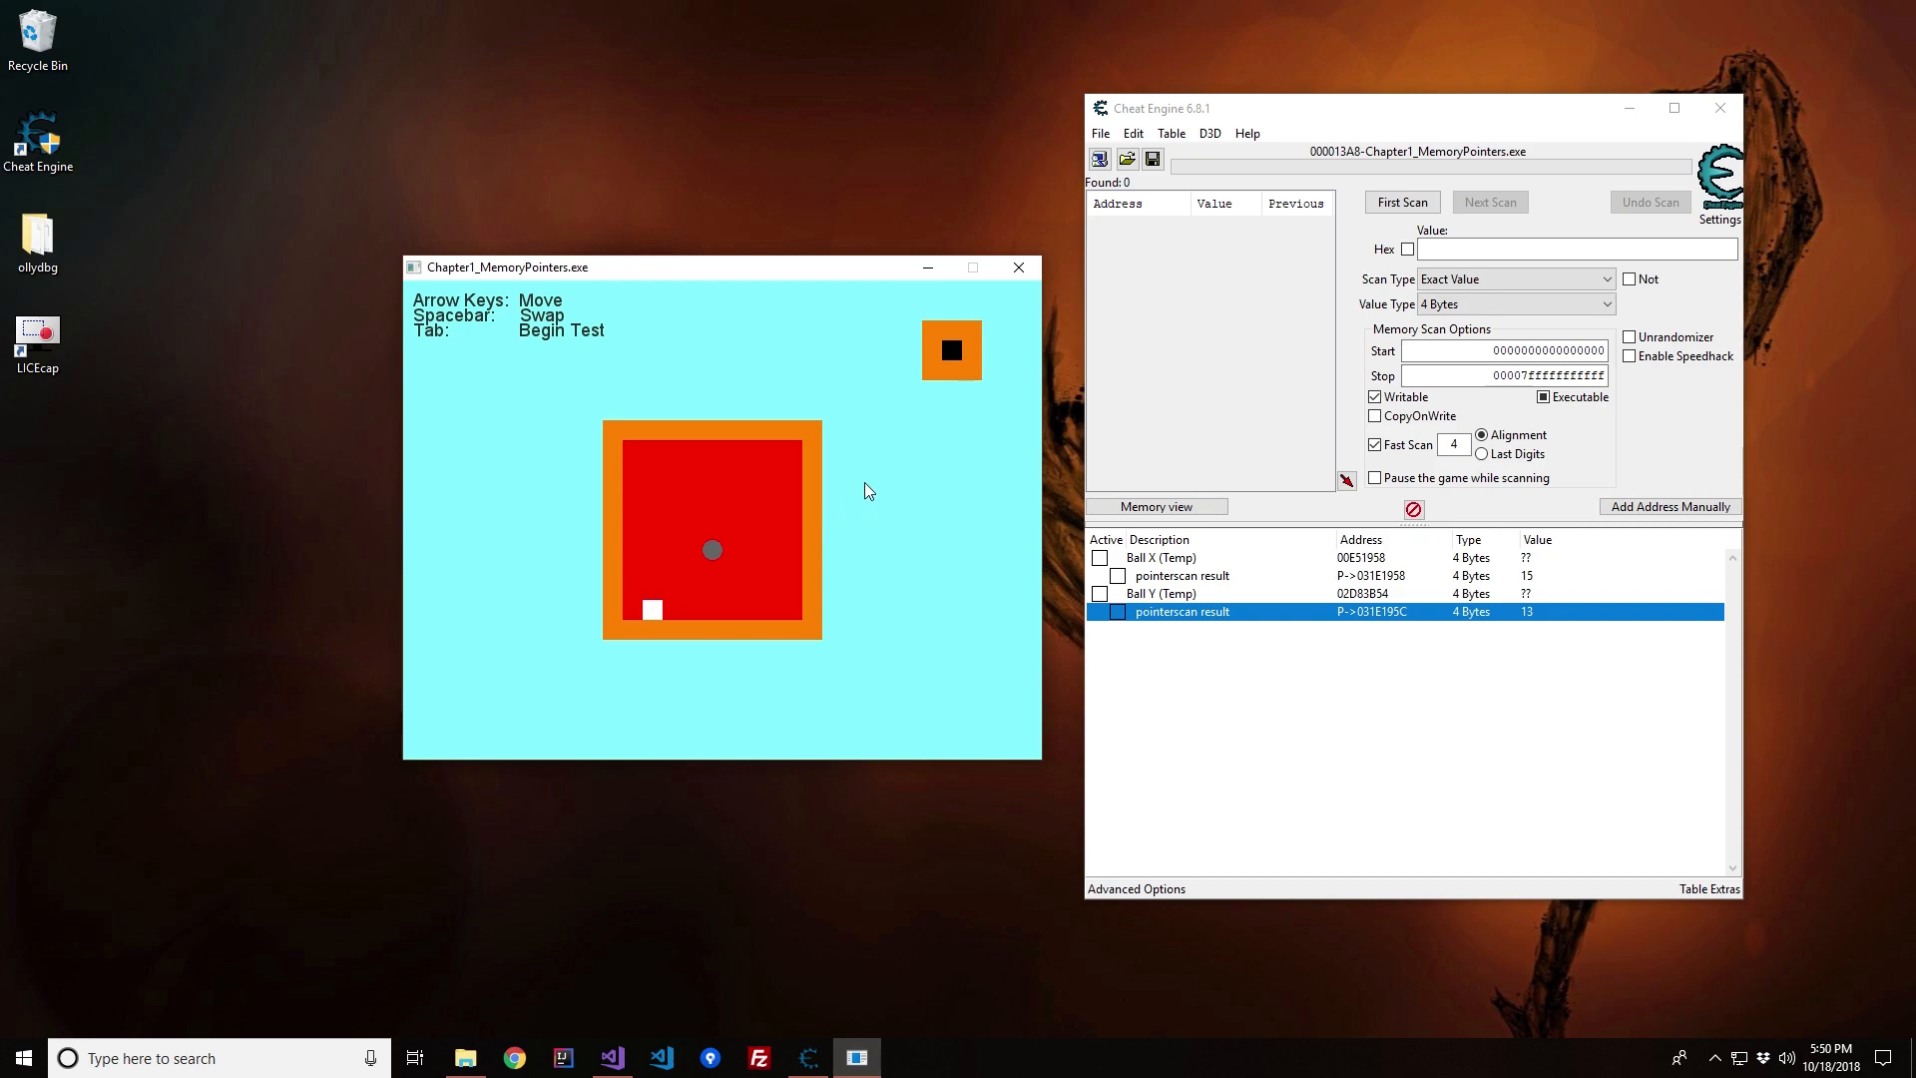
mouse_move(890, 493)
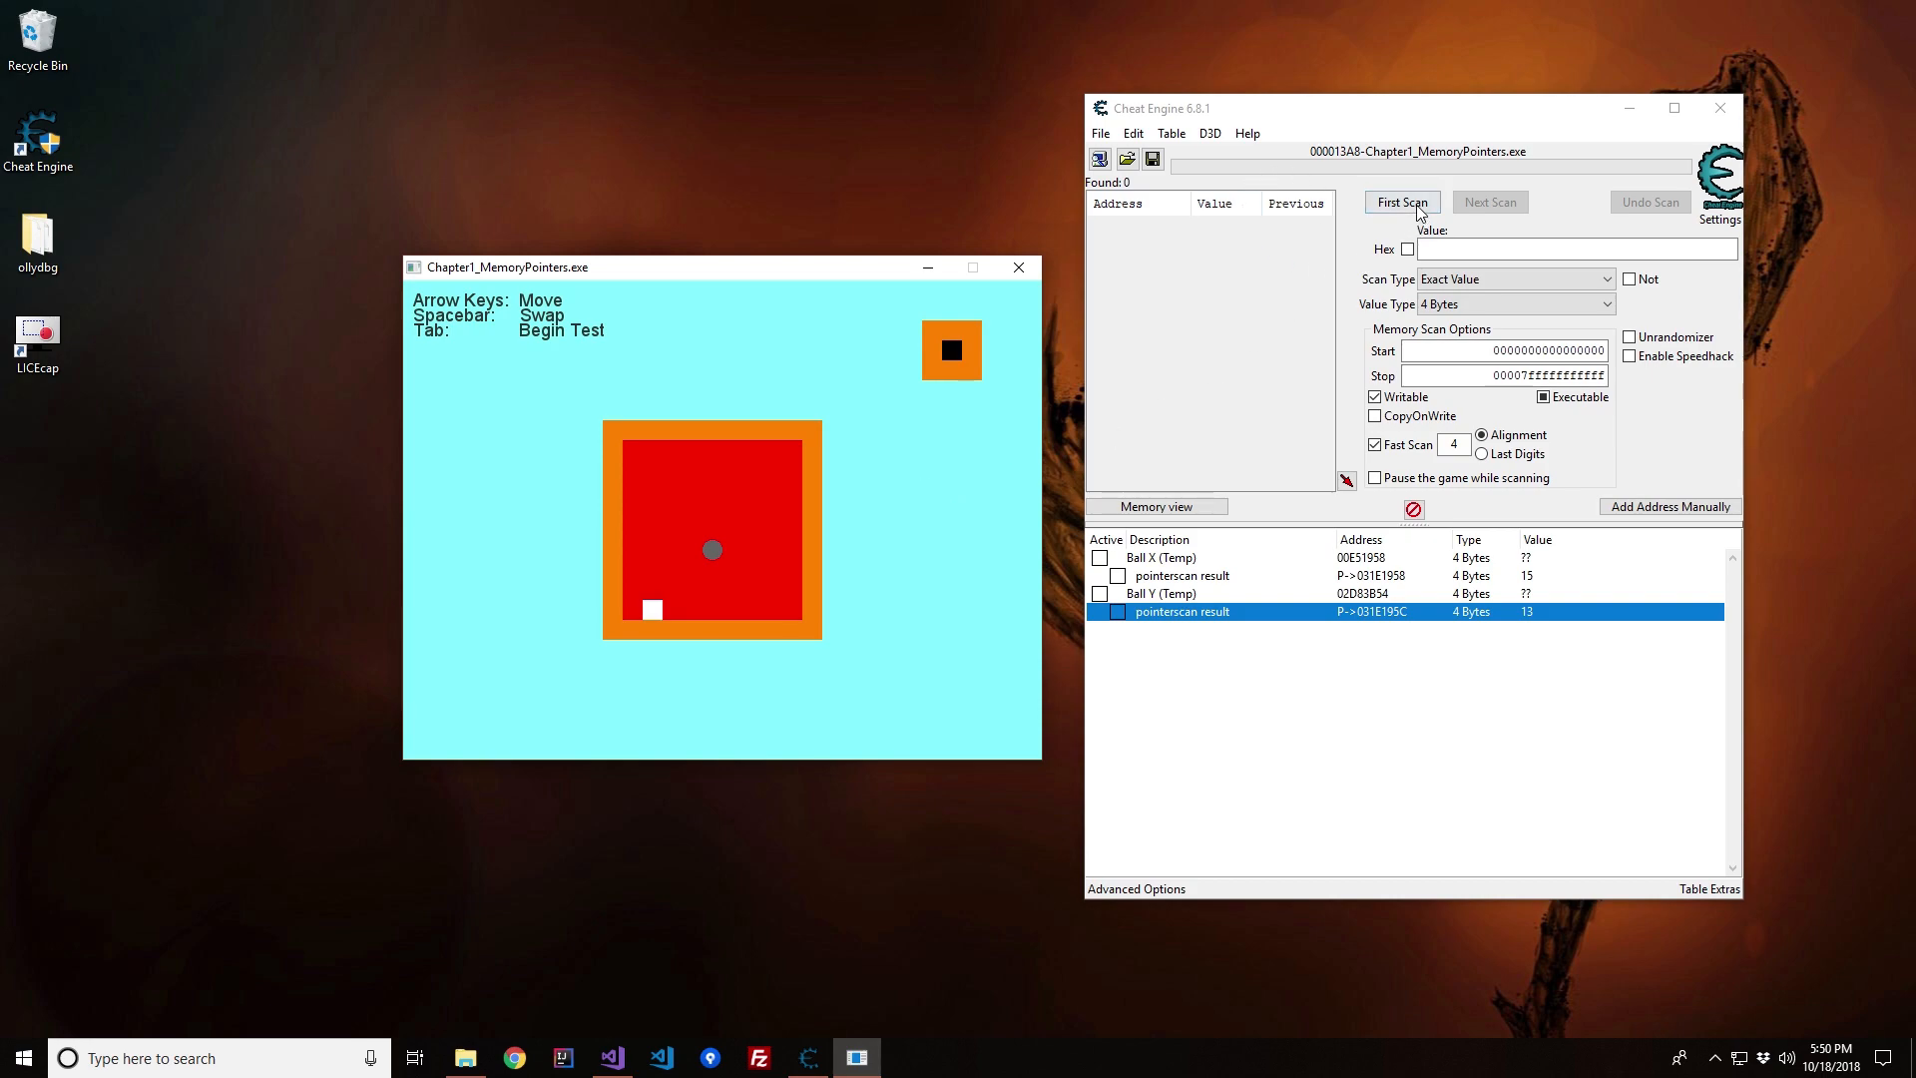
Step: With the Ball X pointer entry selected, run a first Exact Value scan for 15
left_click(1182, 574)
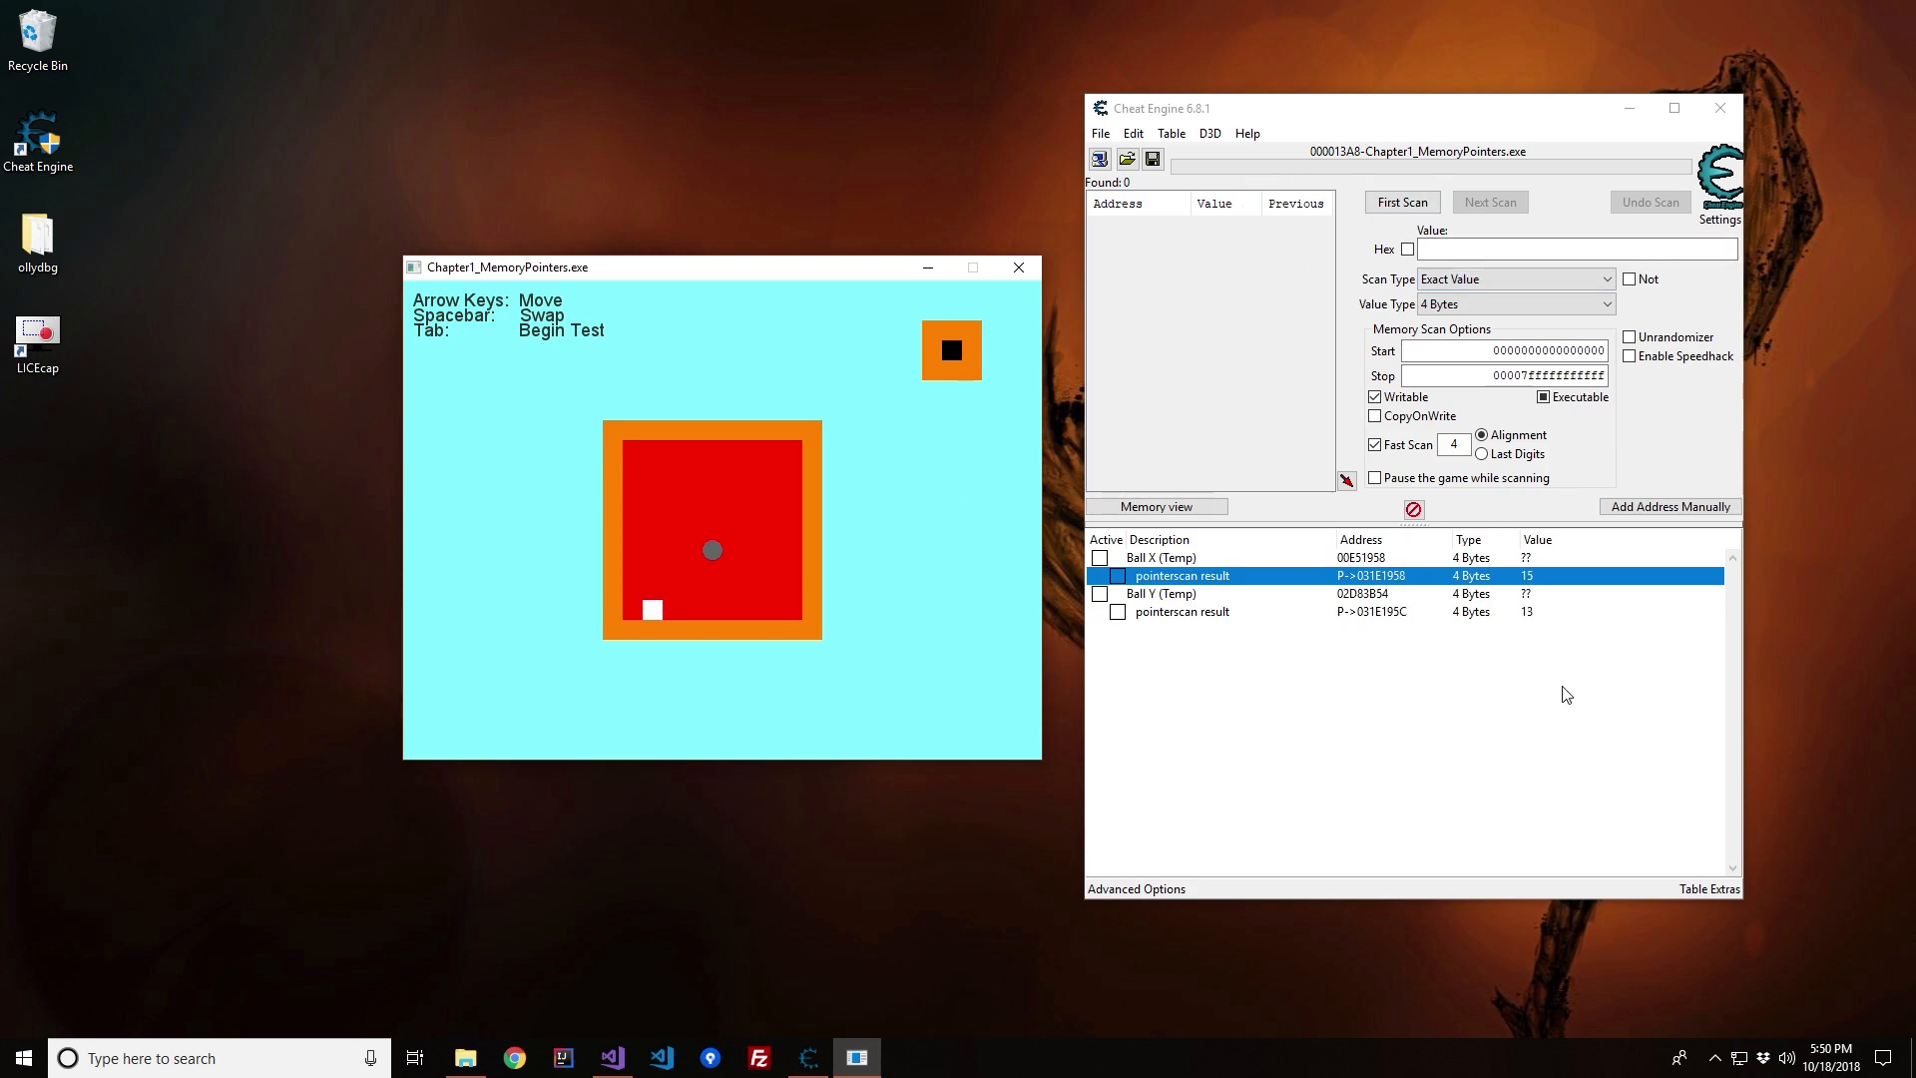
mouse_move(1536, 591)
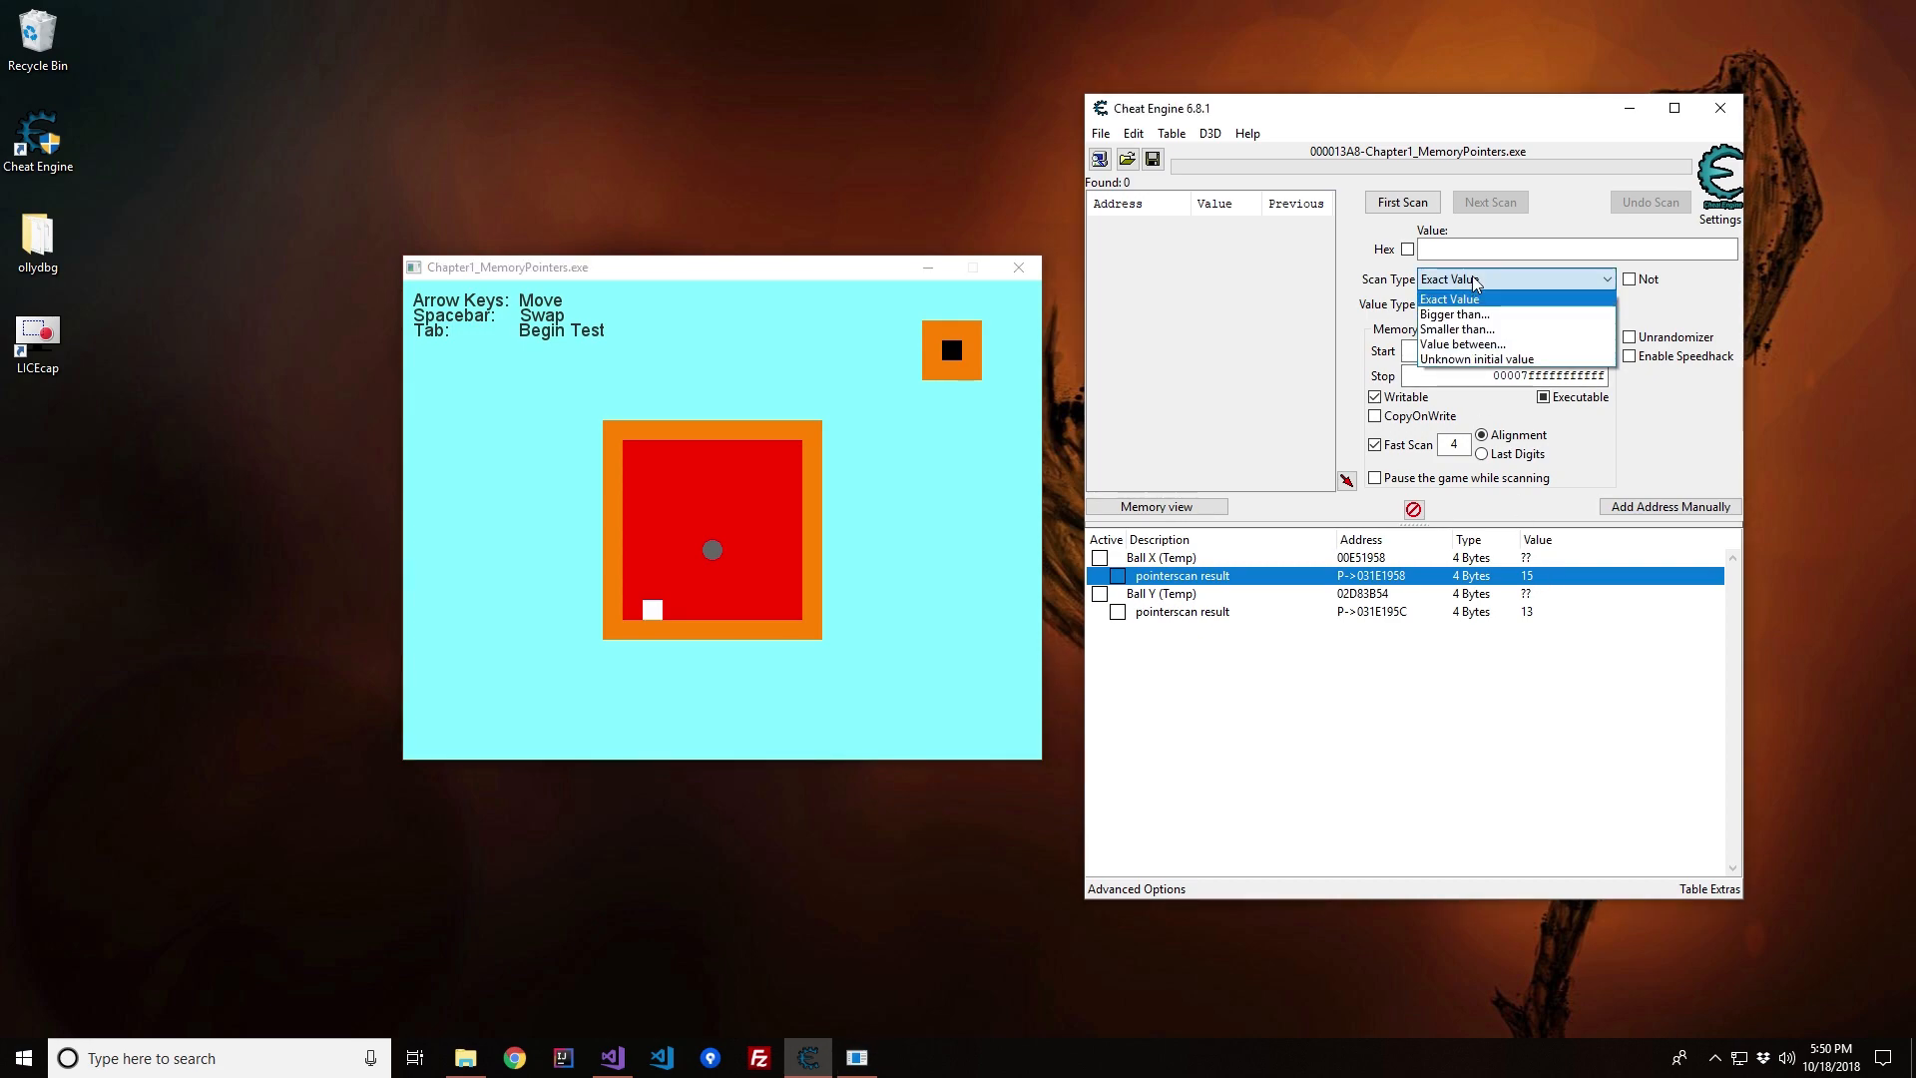
left_click(1449, 297)
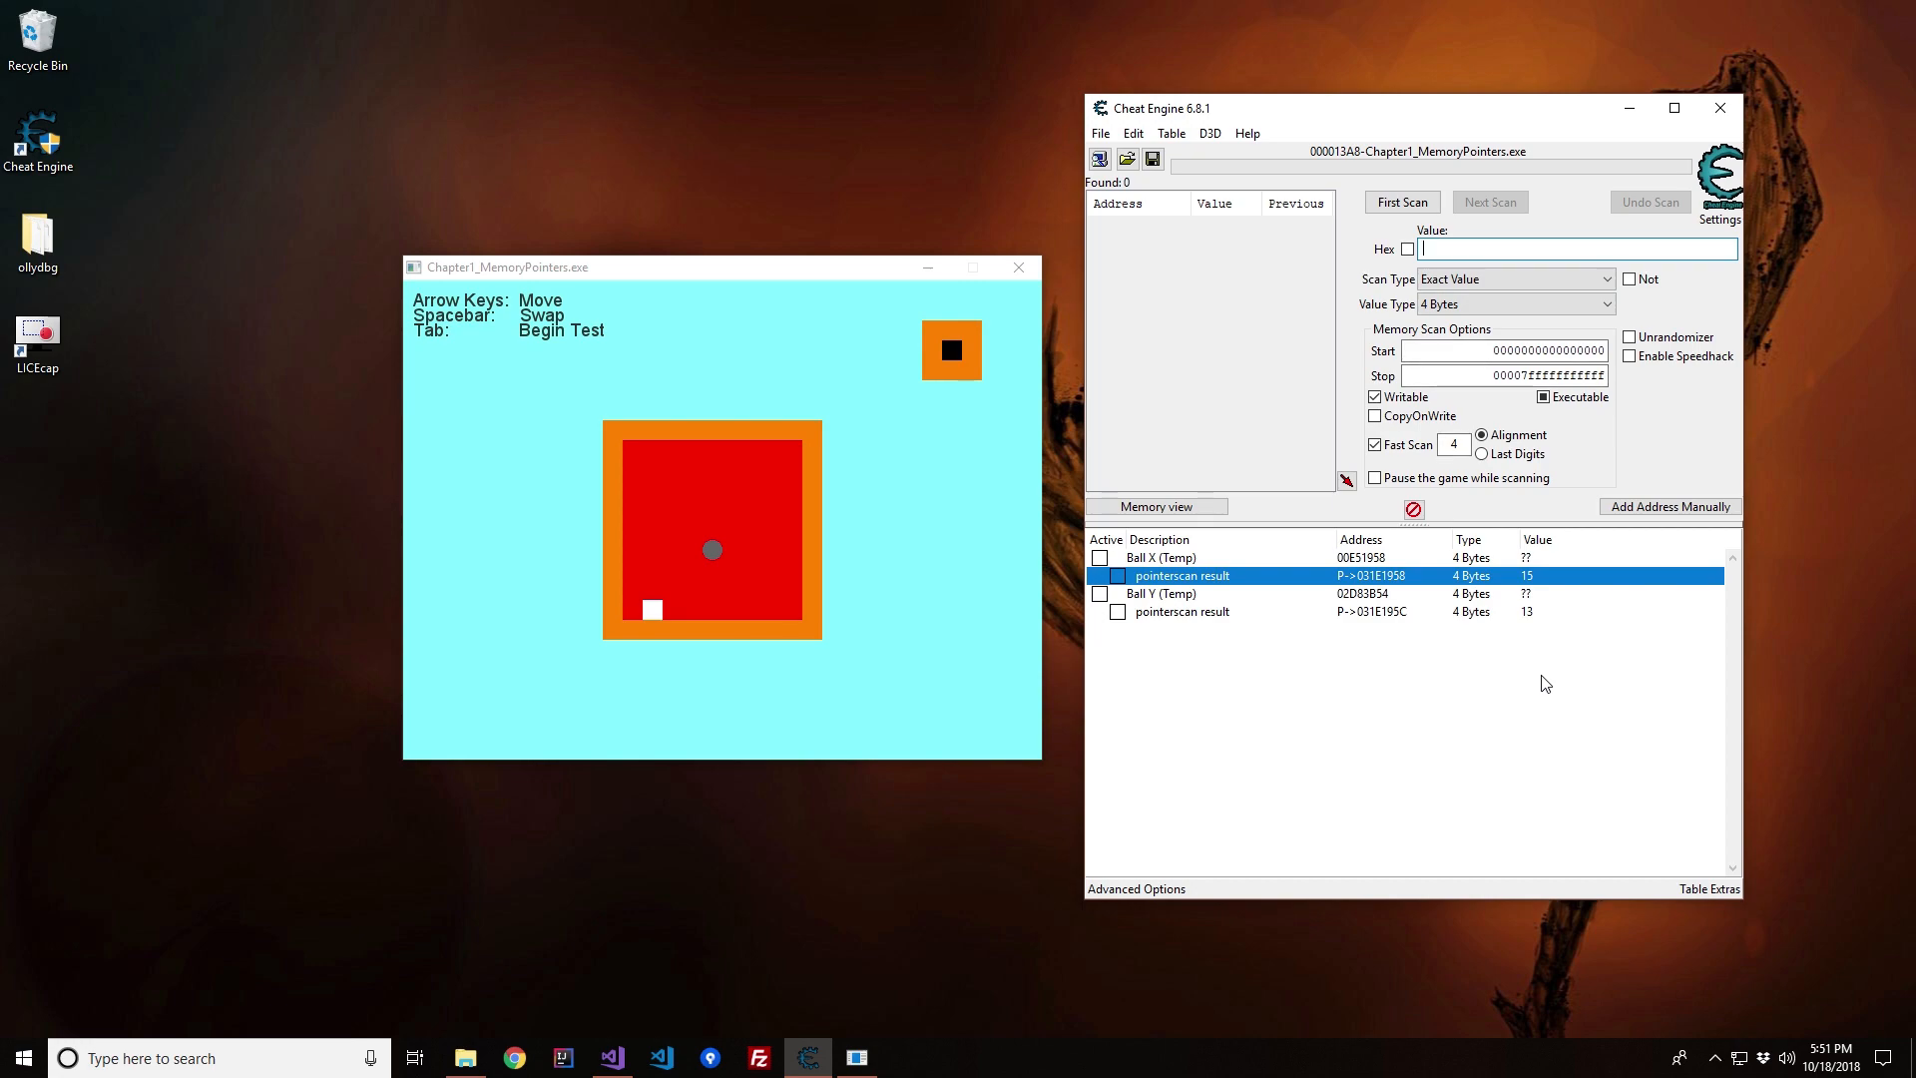
type("15")
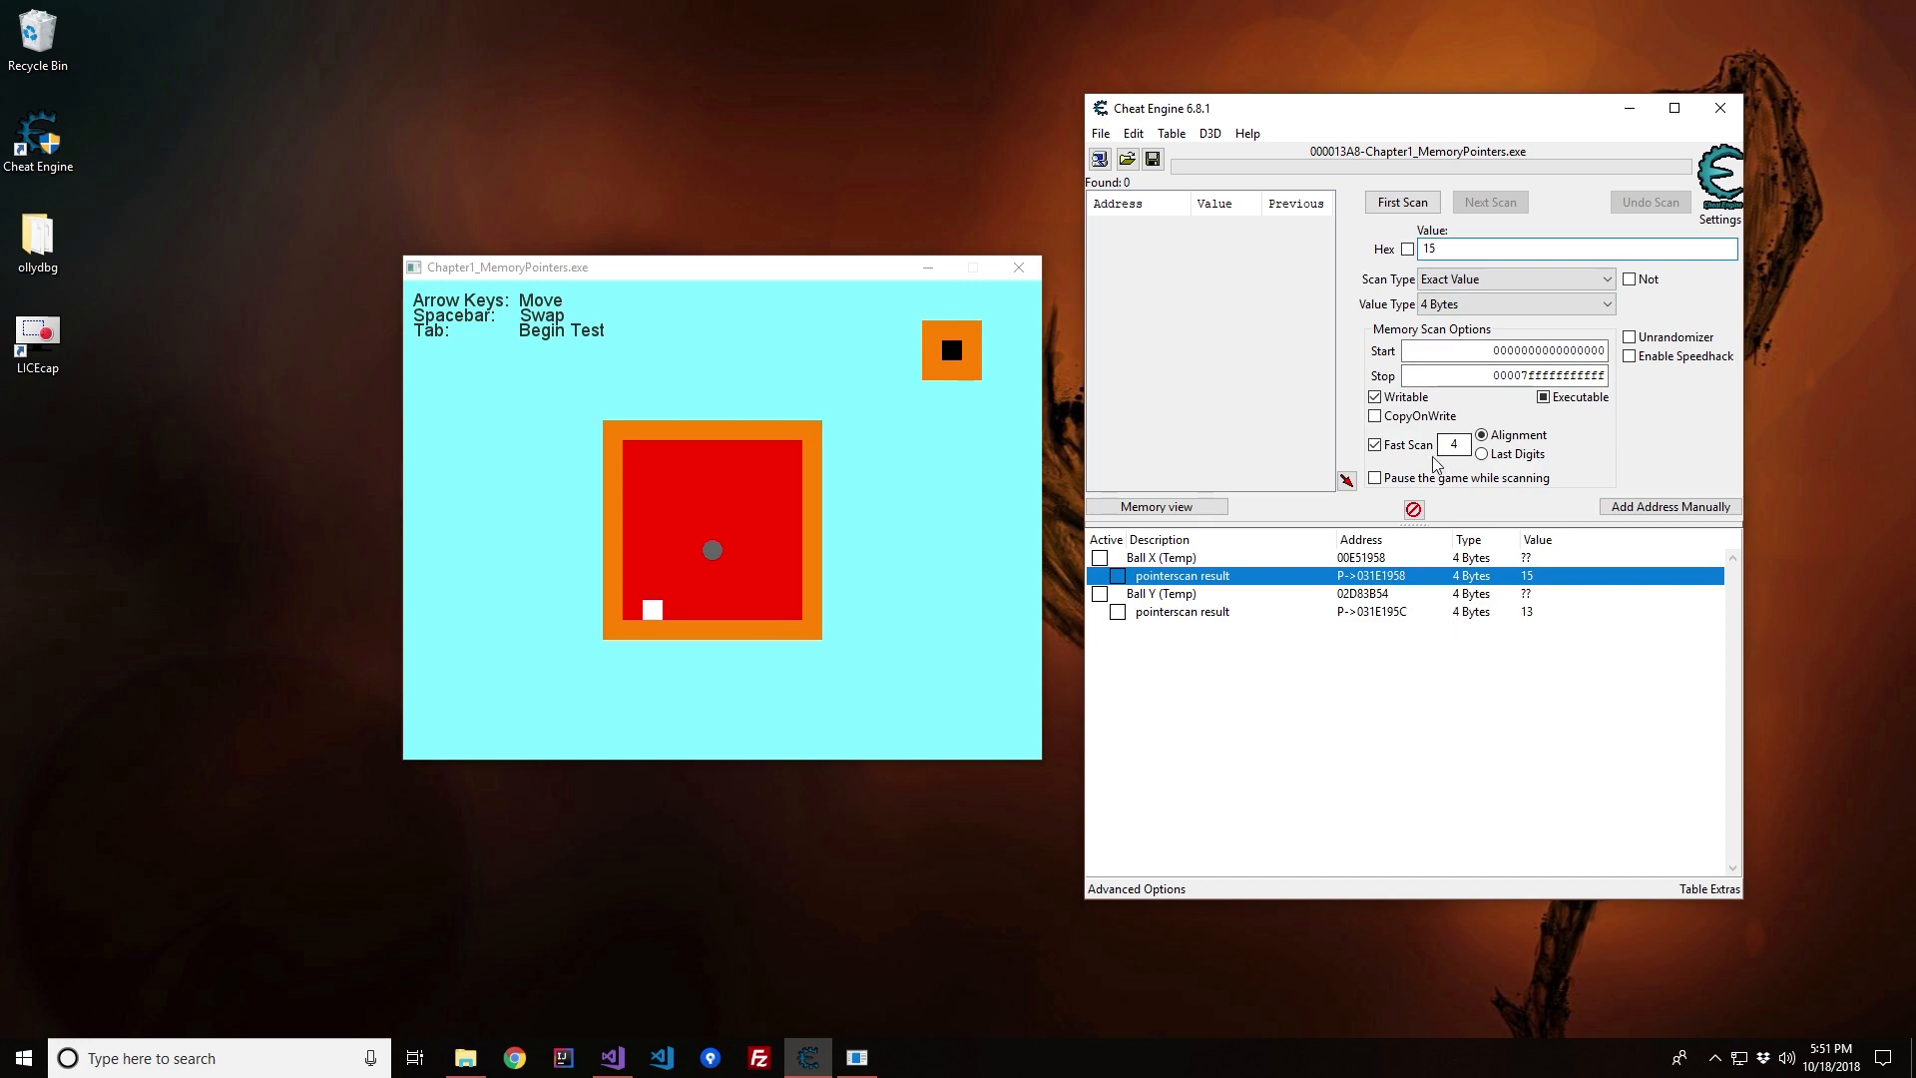
left_click(1401, 202)
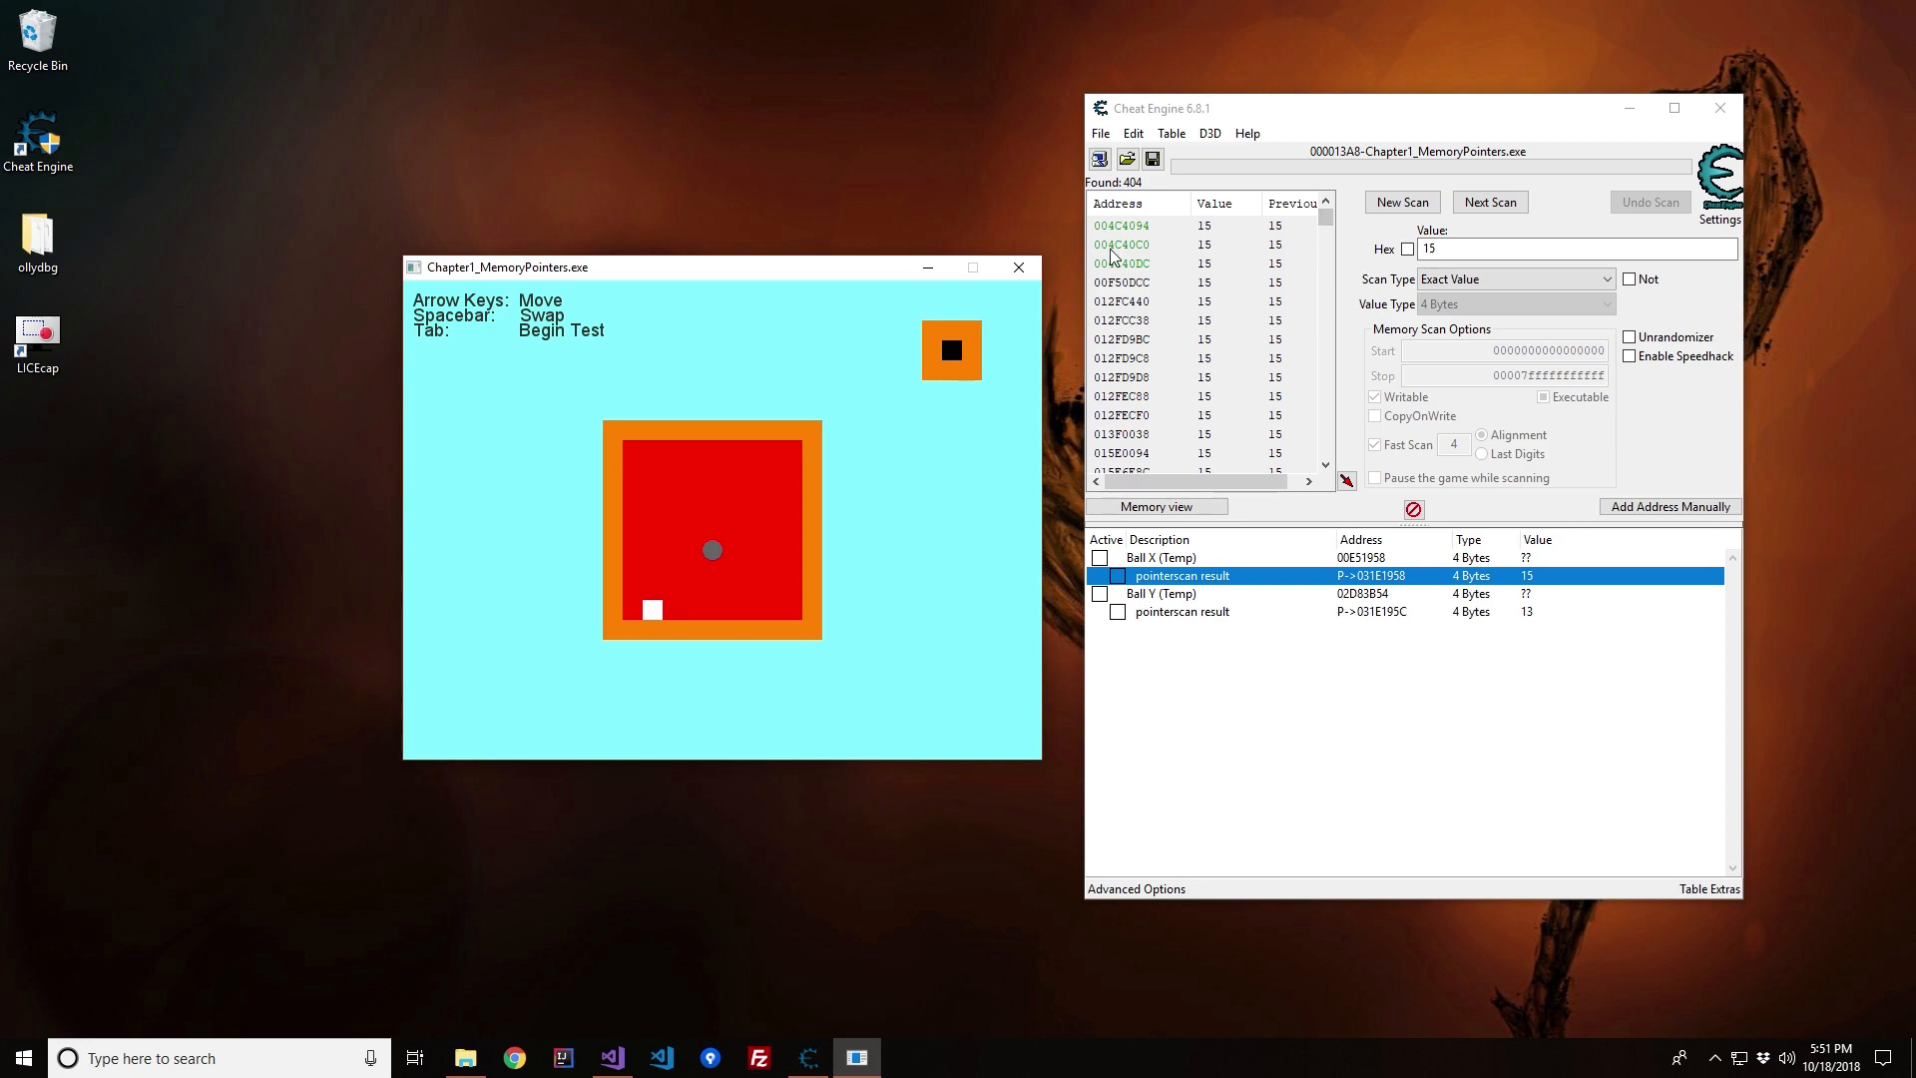
mouse_move(1237, 227)
type("16")
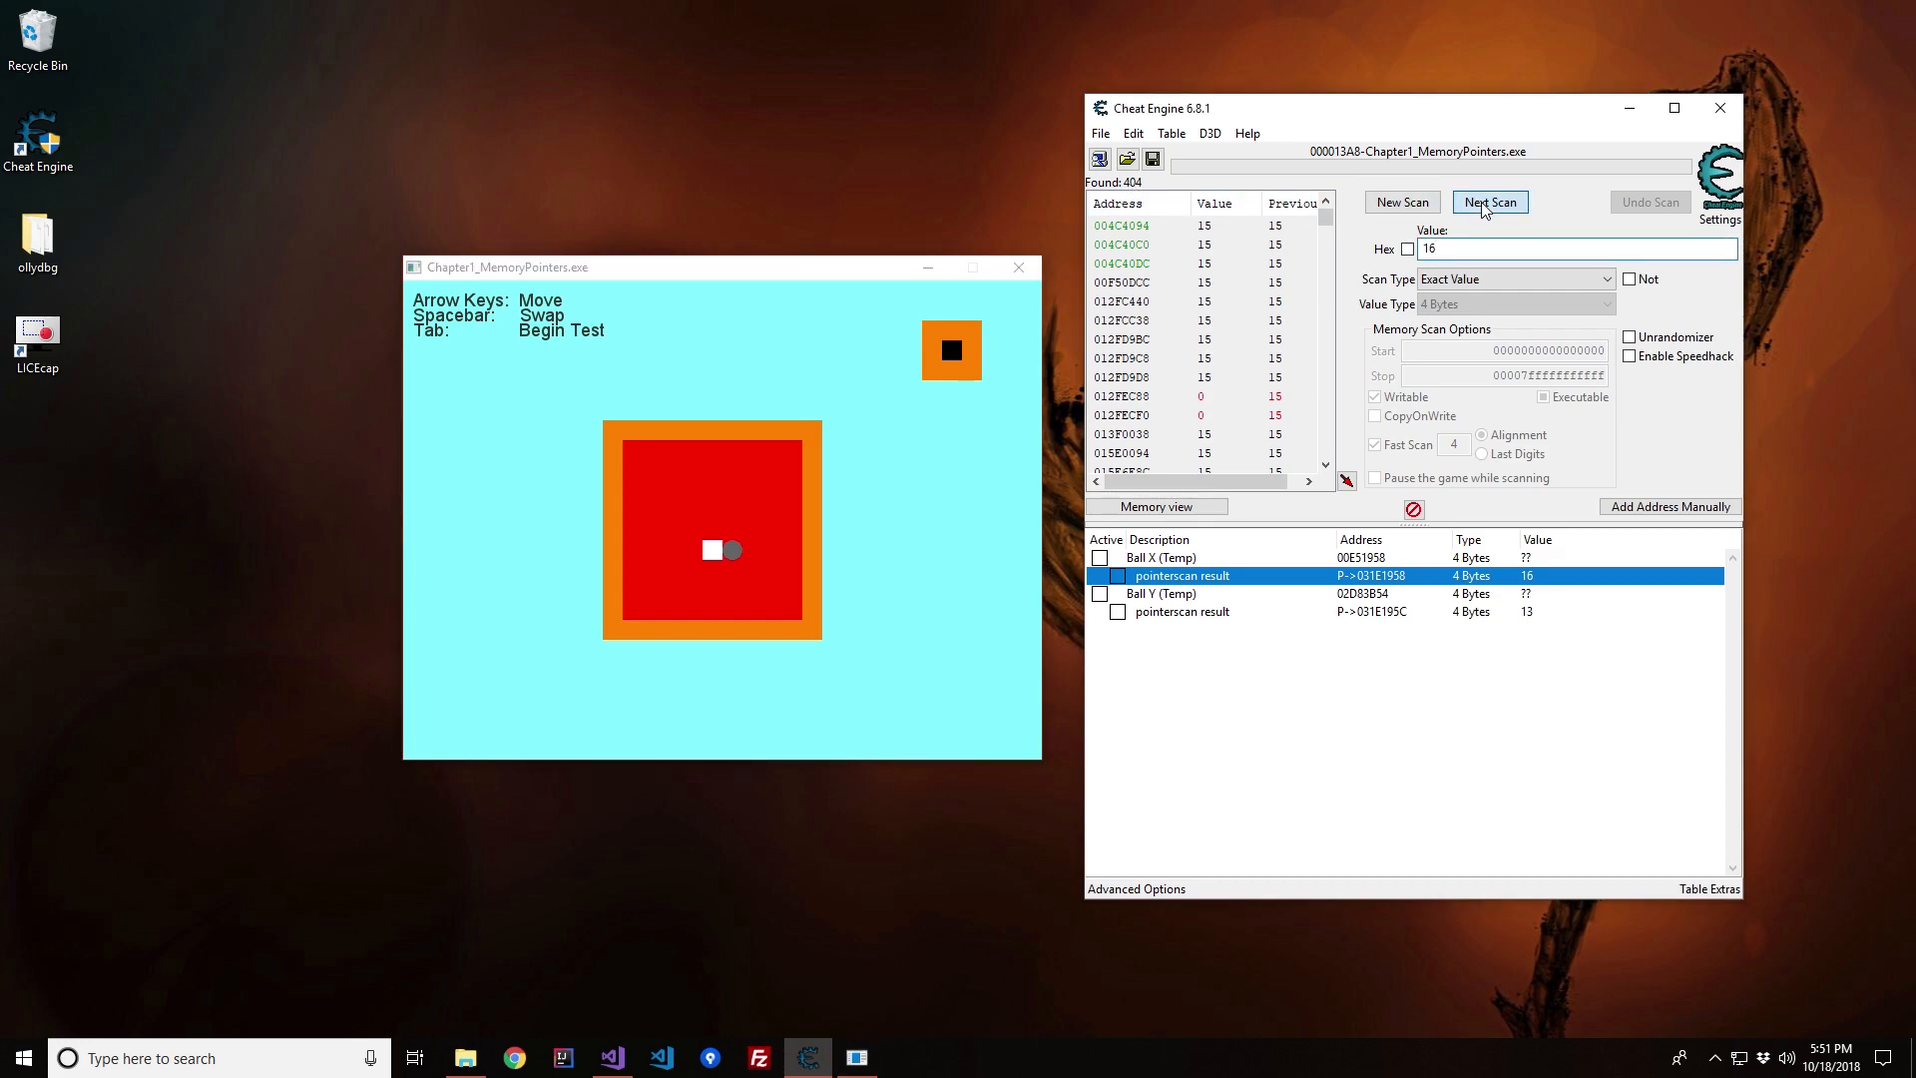
Step: Narrow the scan to the single address 031E1958 holding 16 and point the temporary Ball X/Y entries at 031E1958 and 031E195C
left_click(1489, 202)
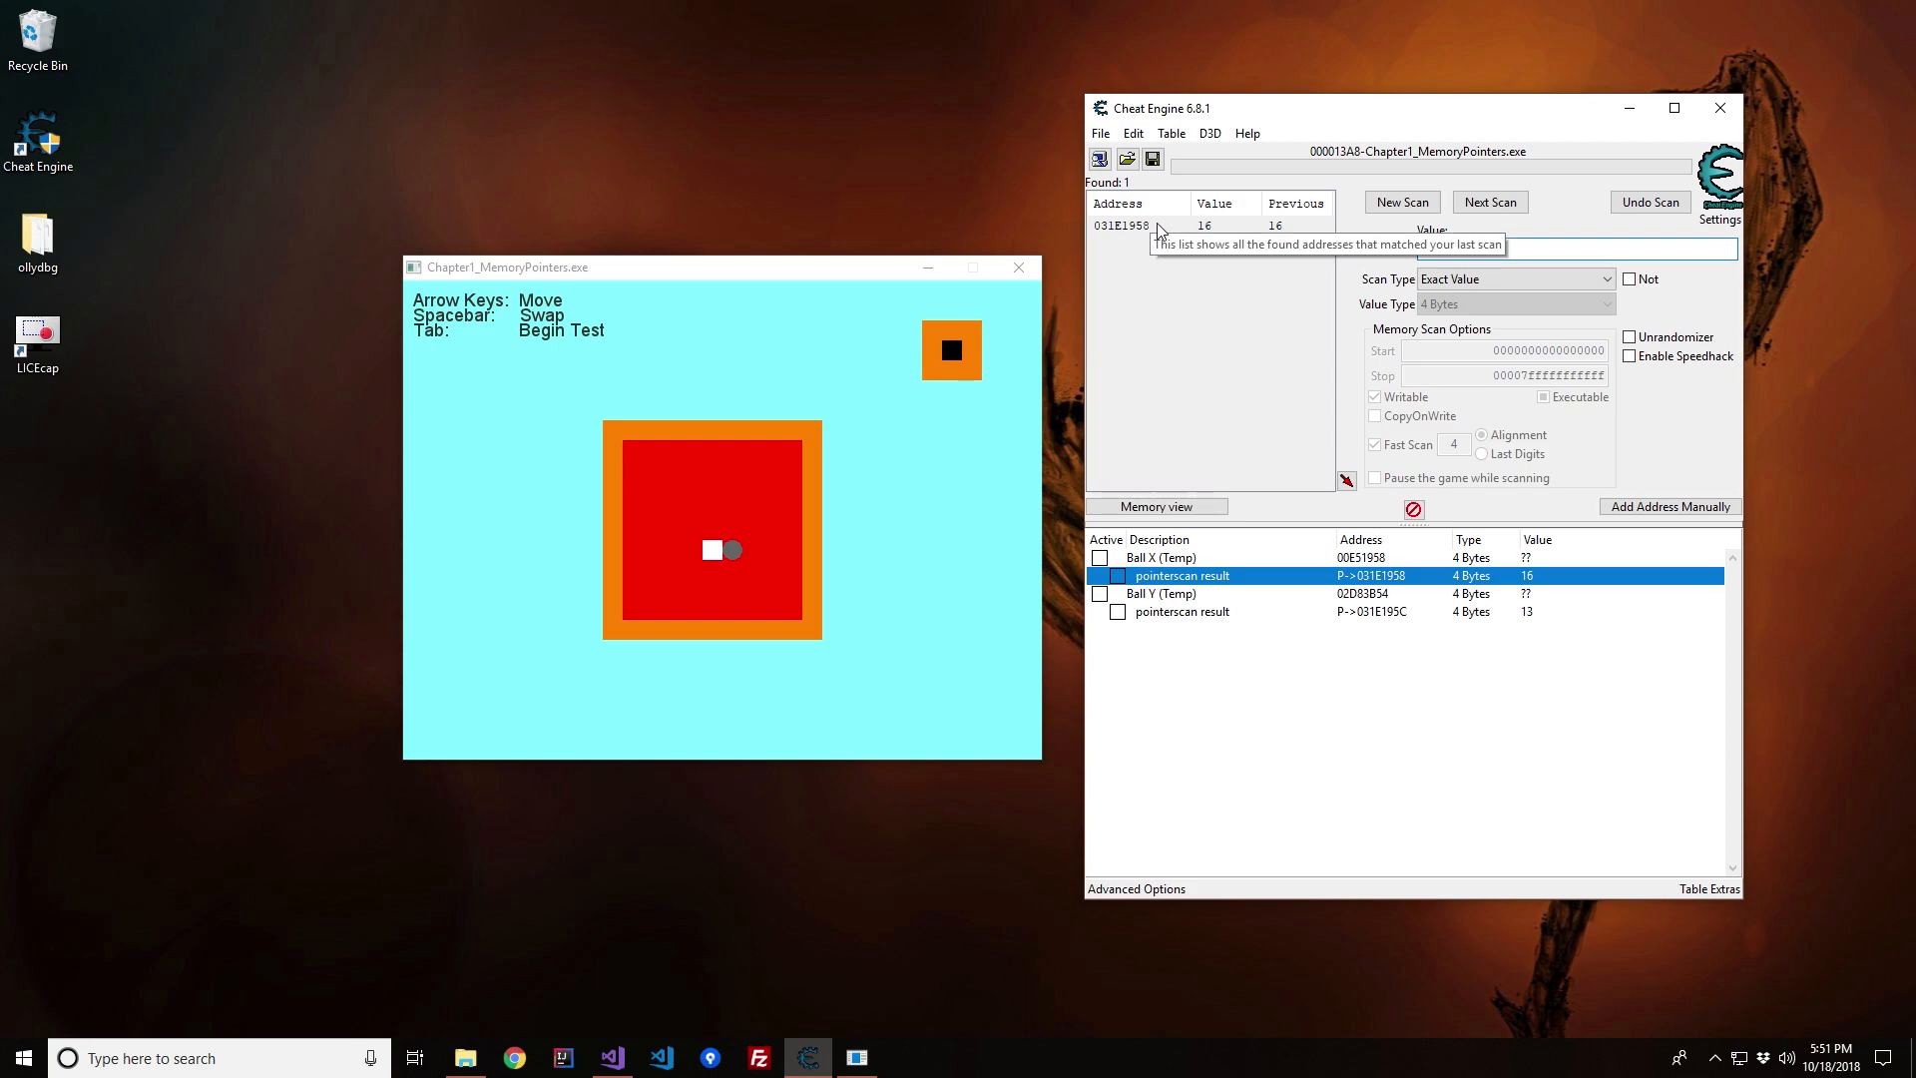
left_click(1122, 225)
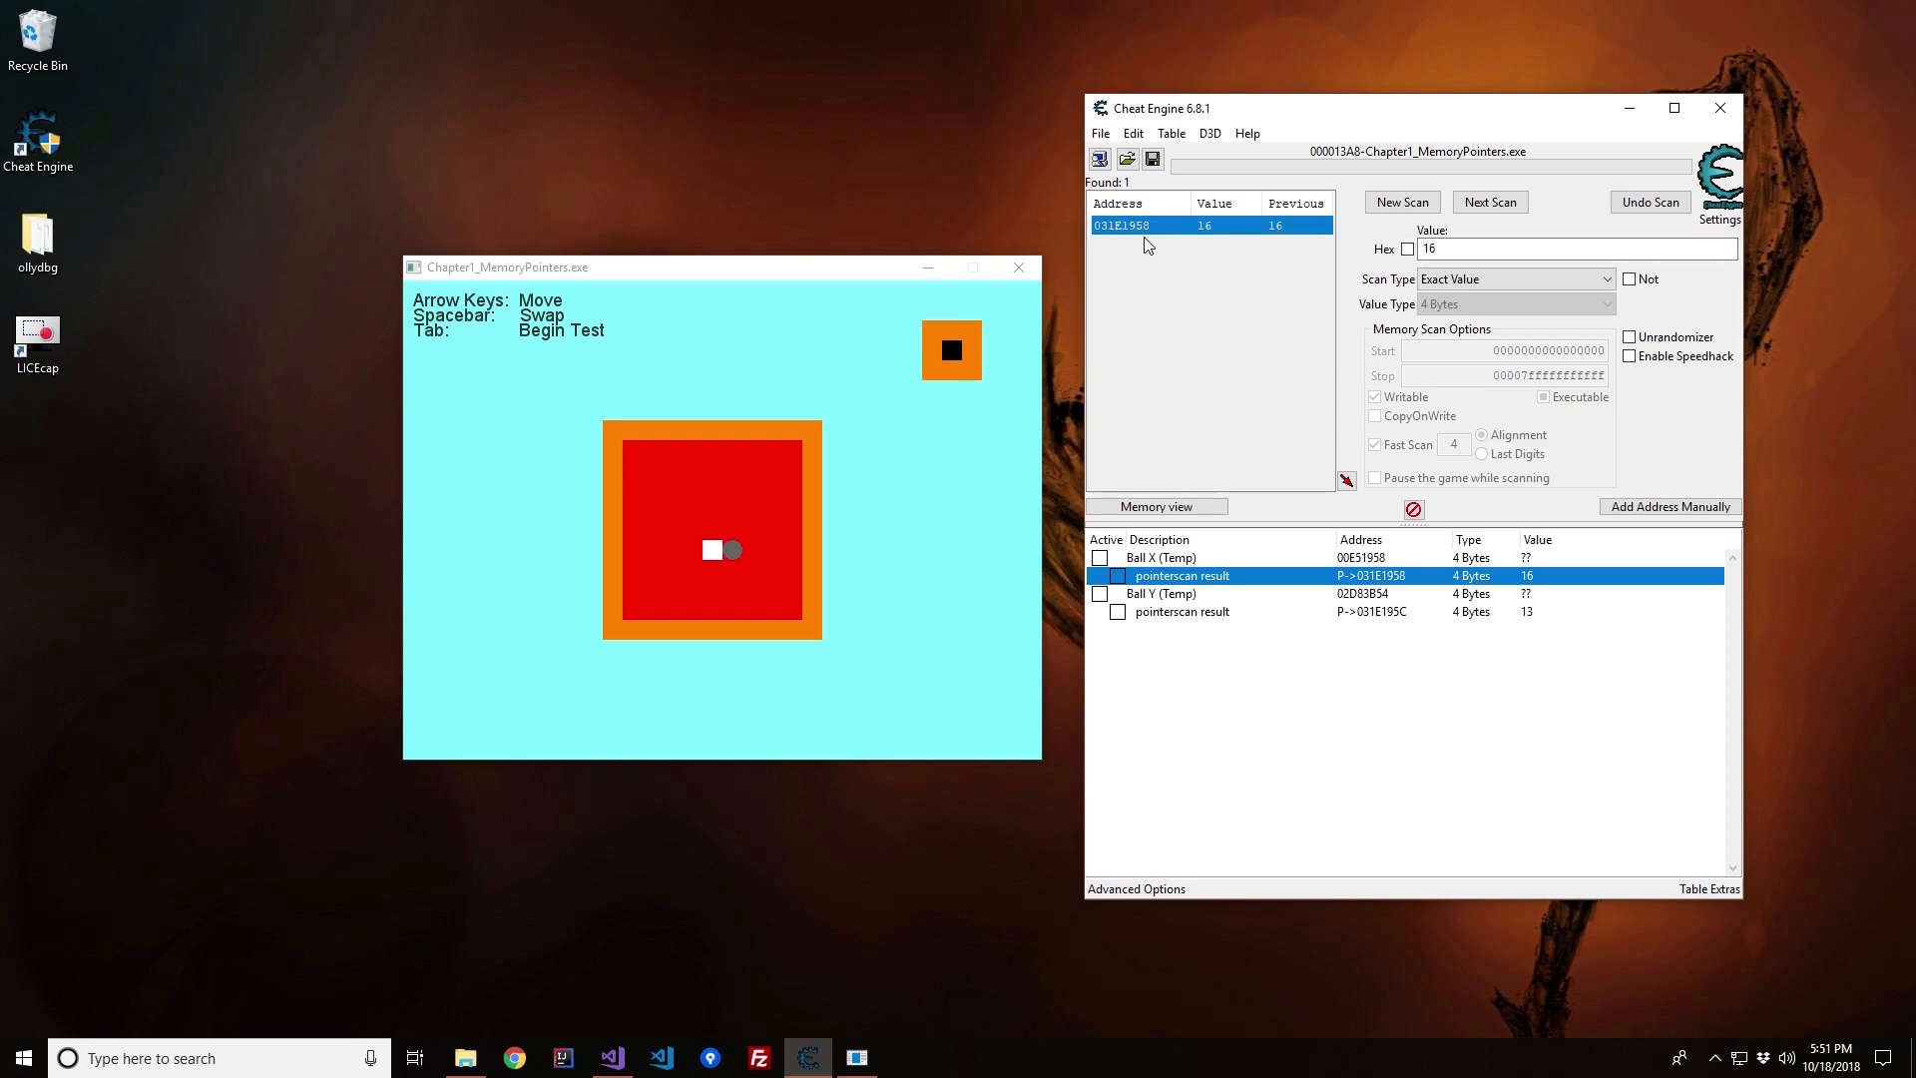
mouse_move(1473, 563)
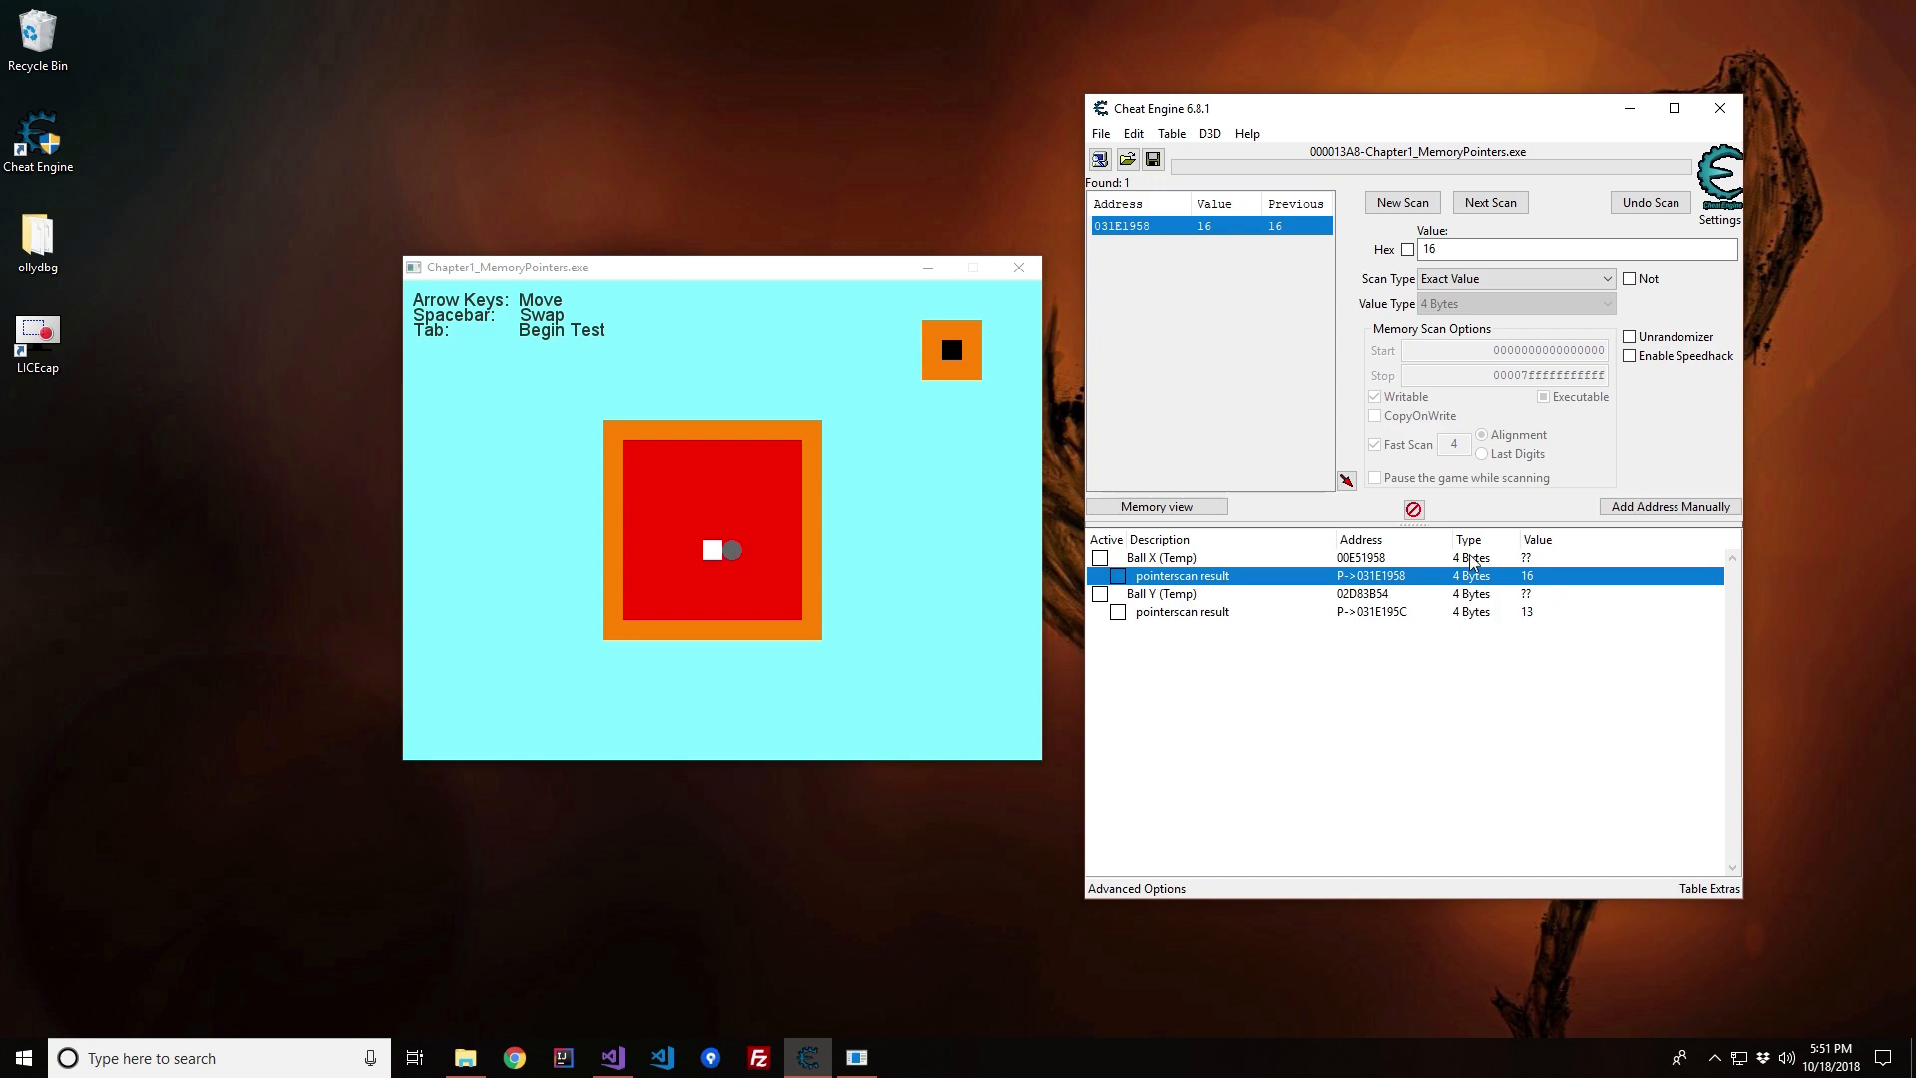
mouse_move(1145, 236)
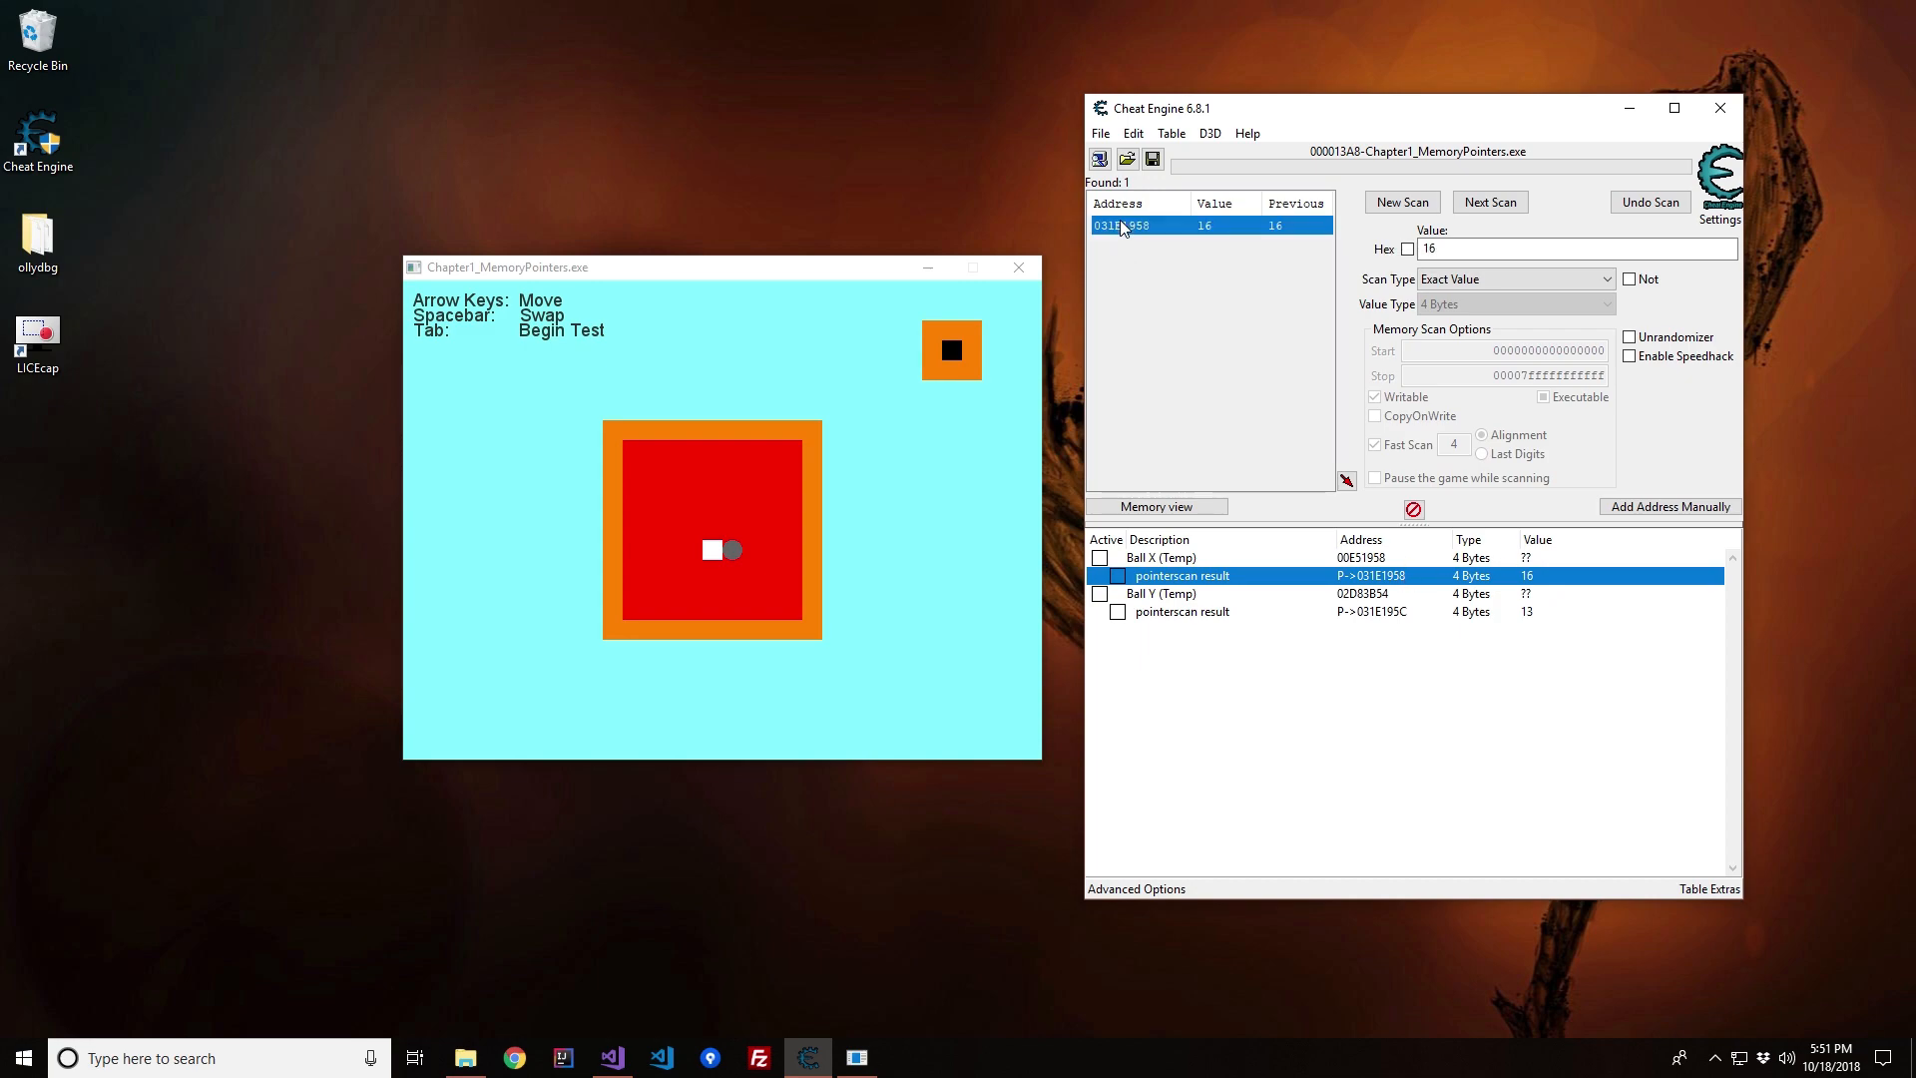
mouse_move(1198, 285)
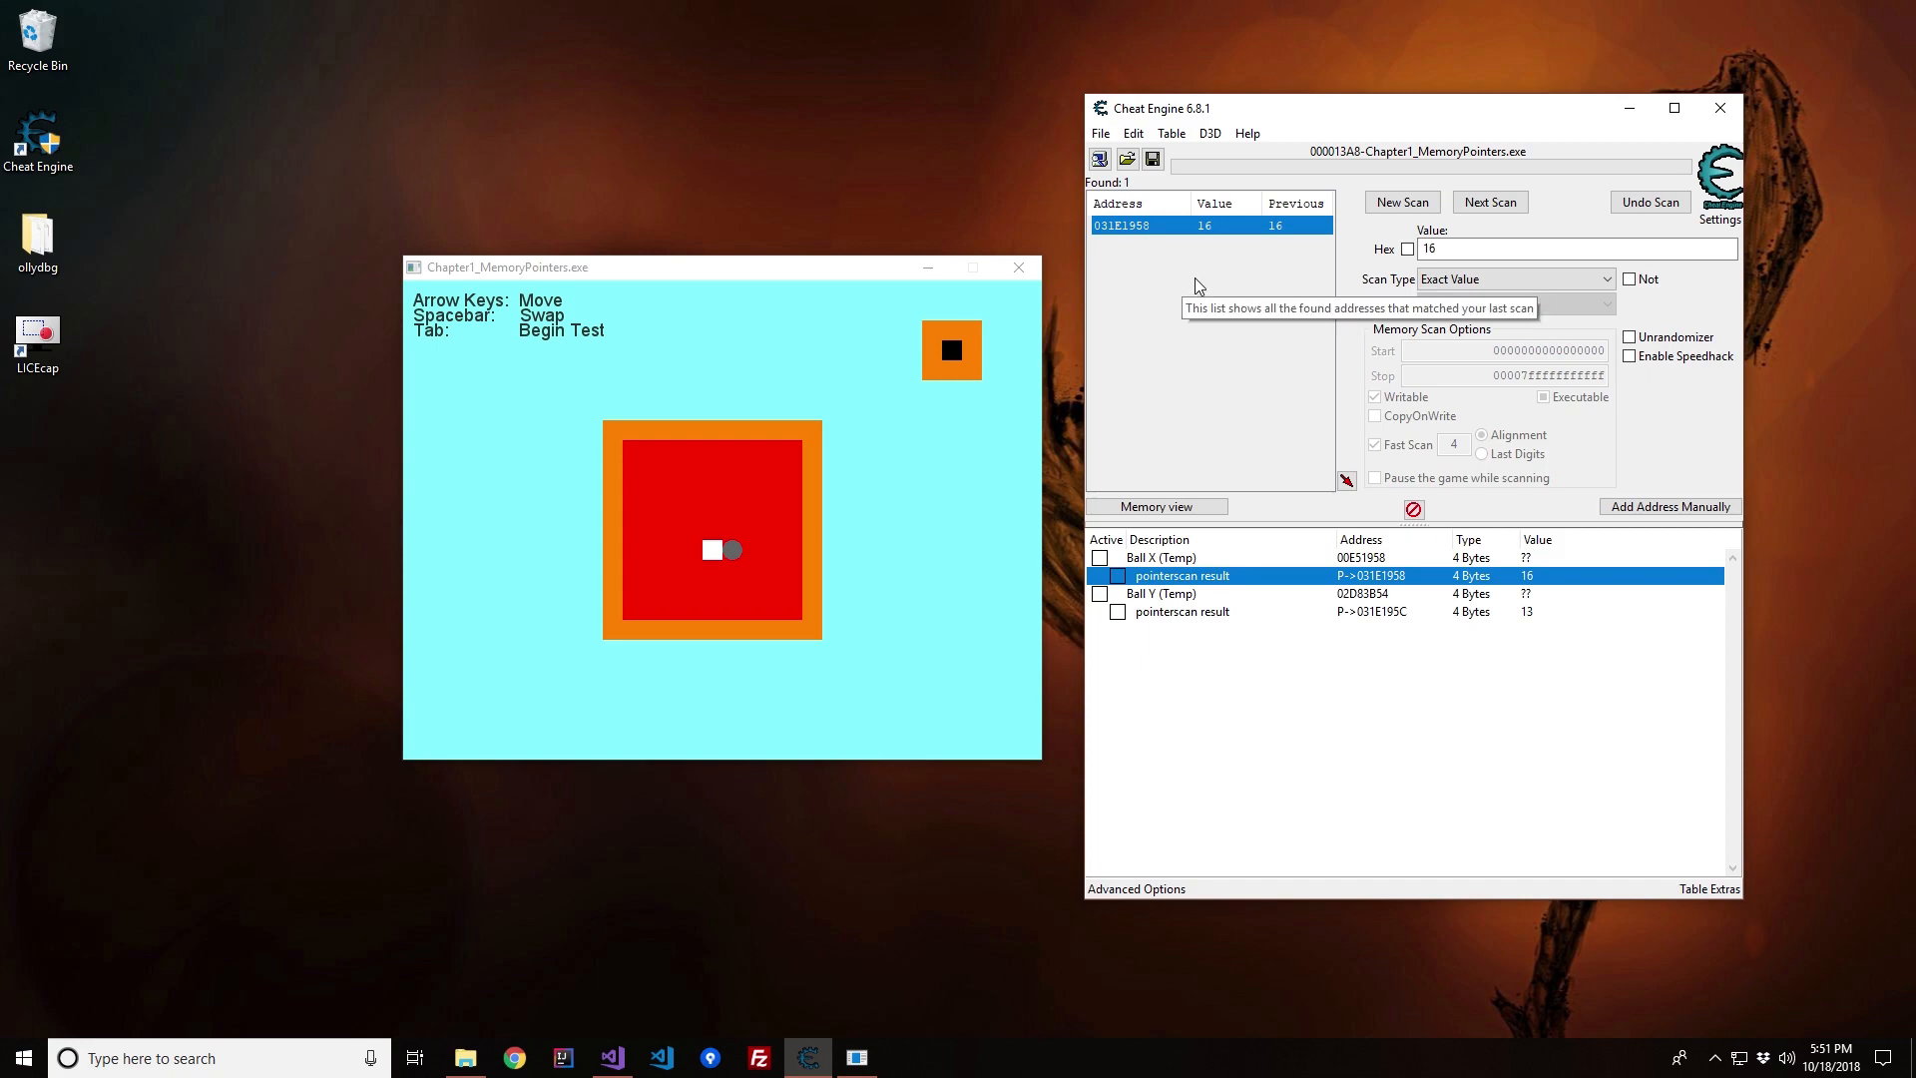
mouse_move(1401, 625)
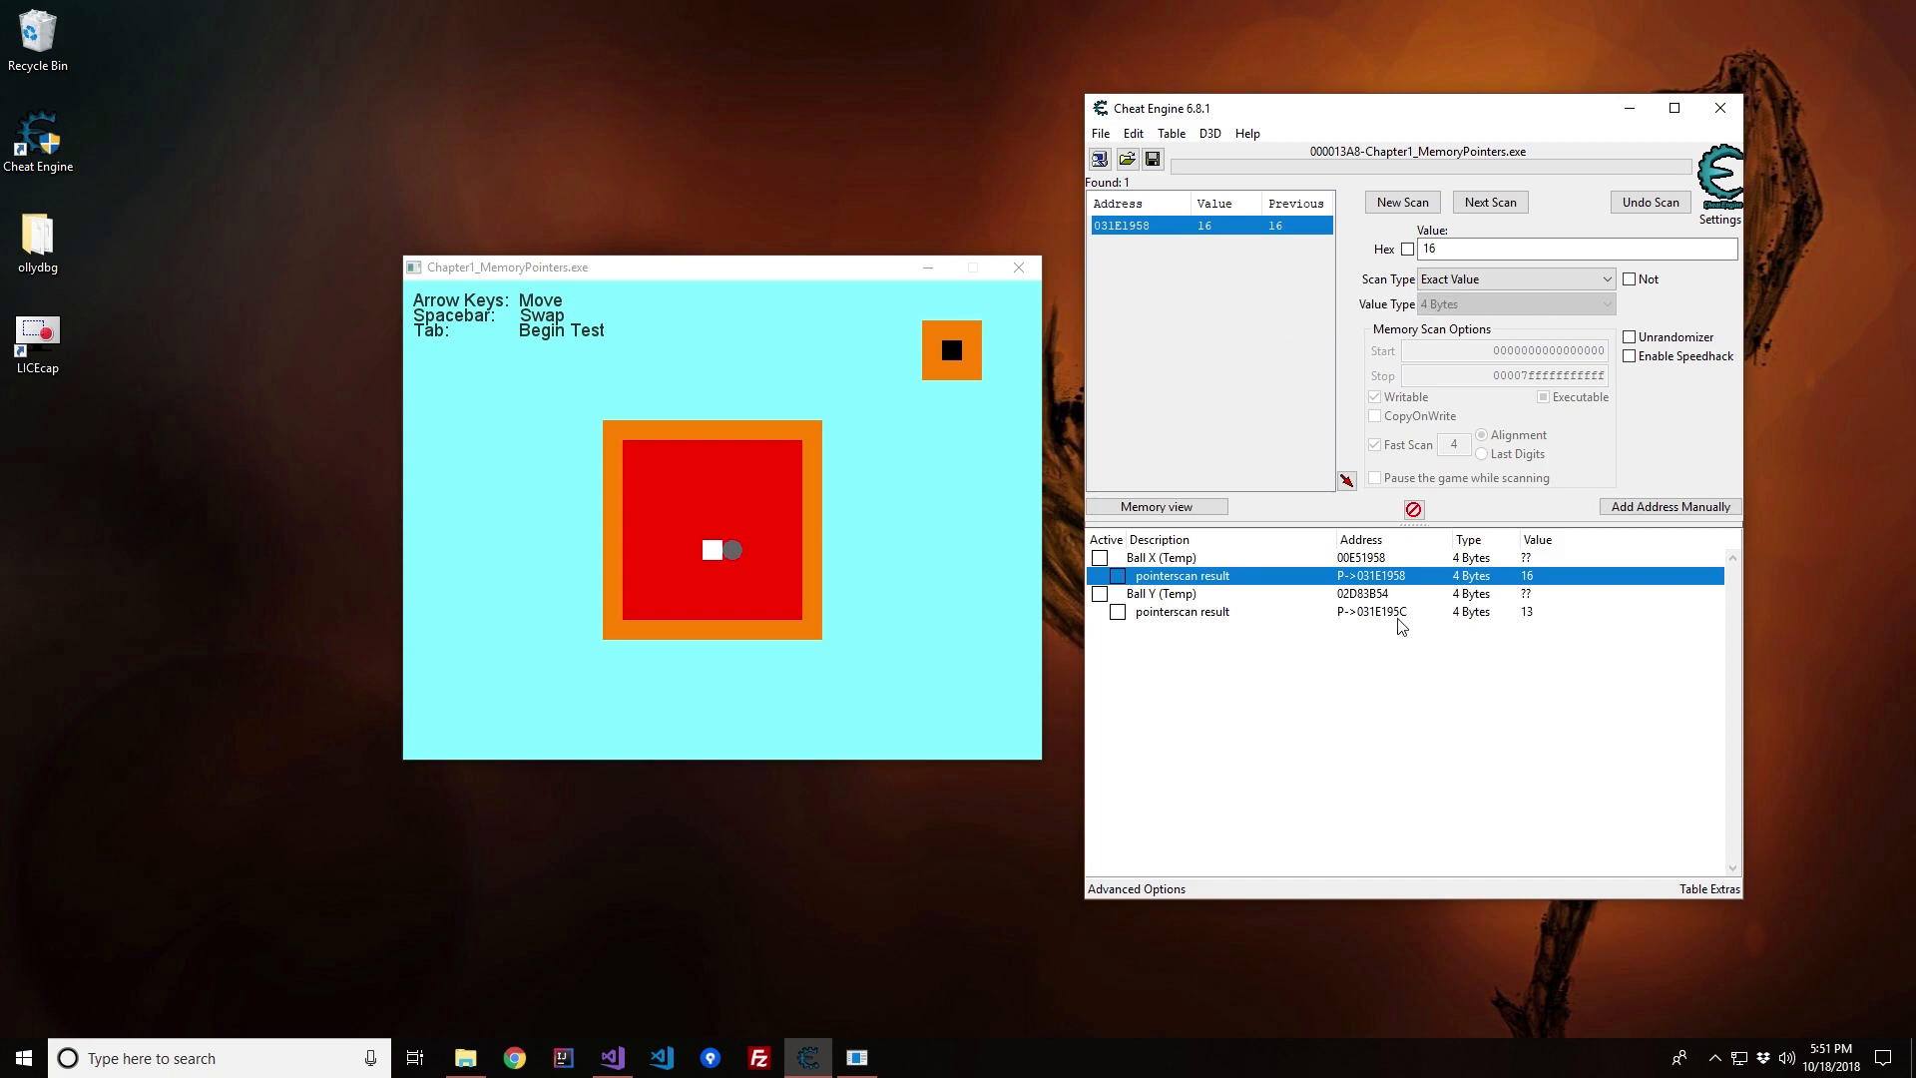
mouse_move(1373, 633)
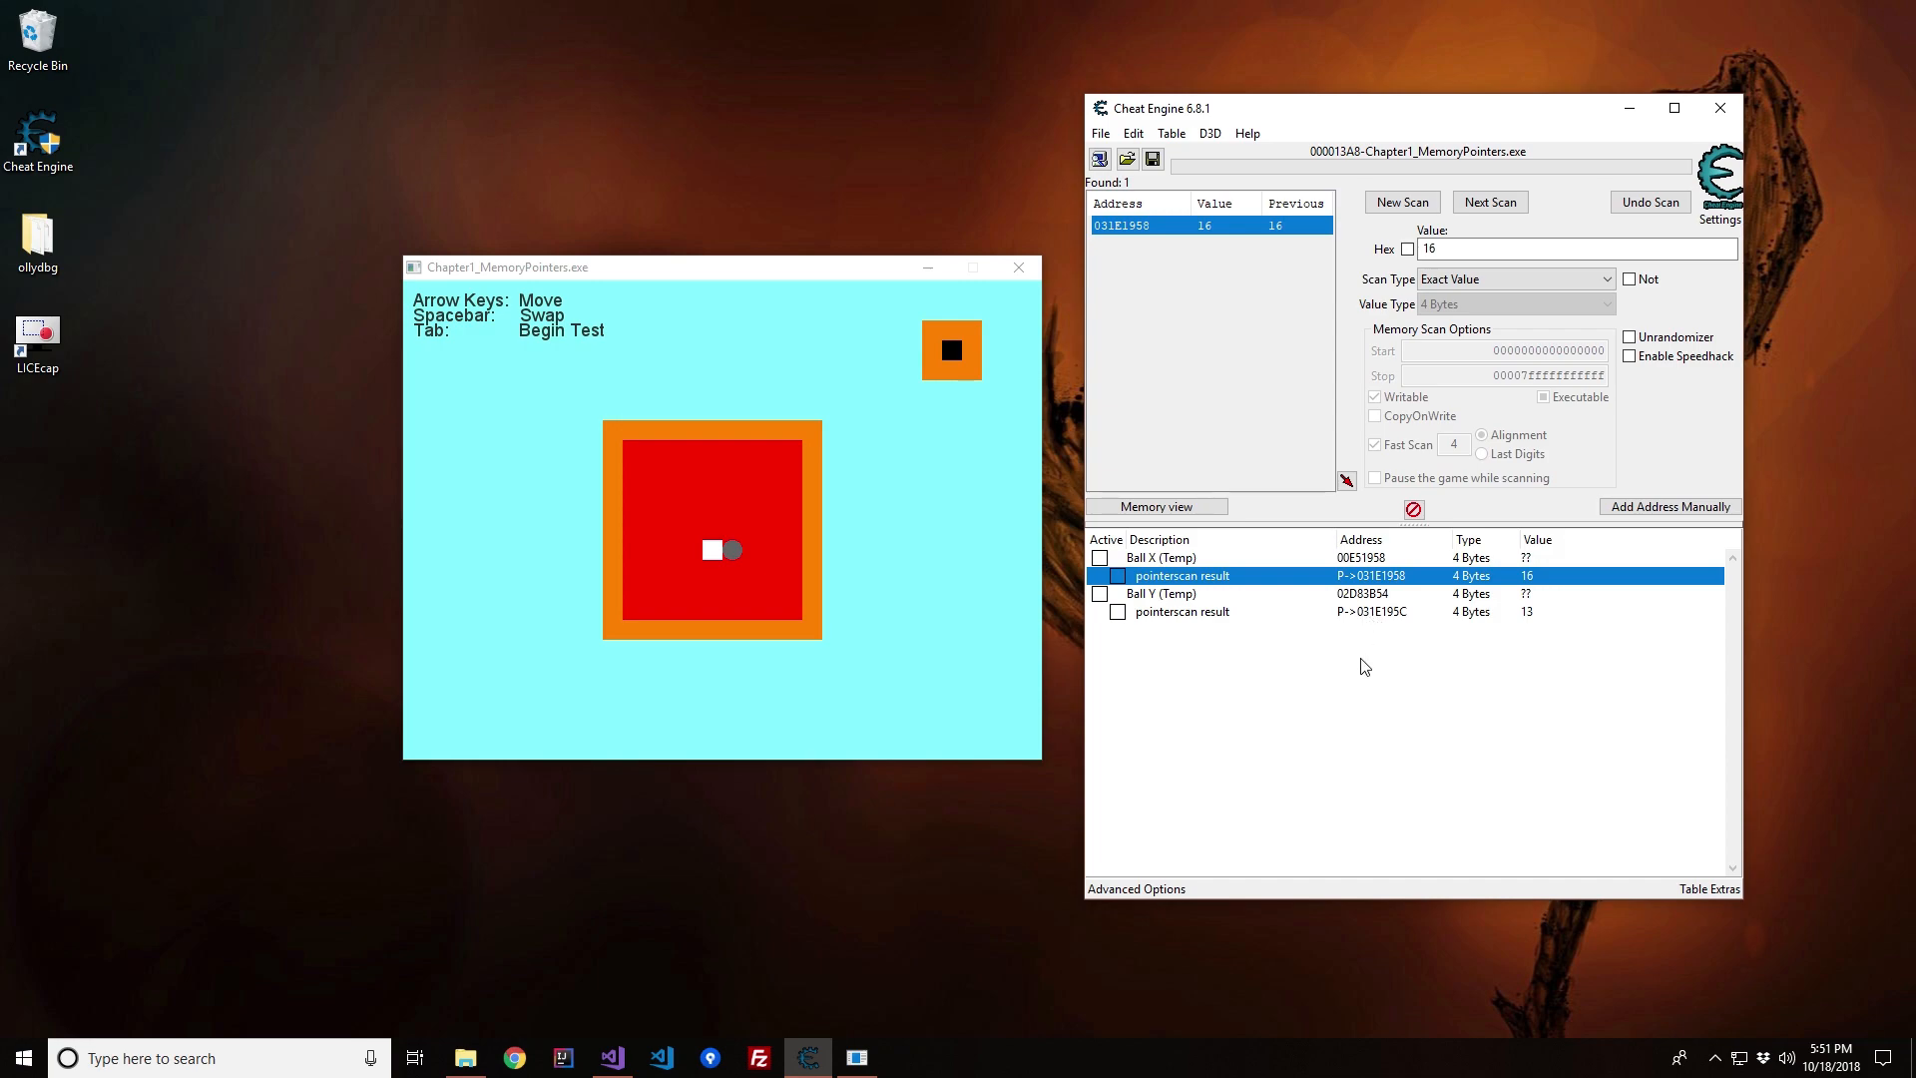
mouse_move(1331, 639)
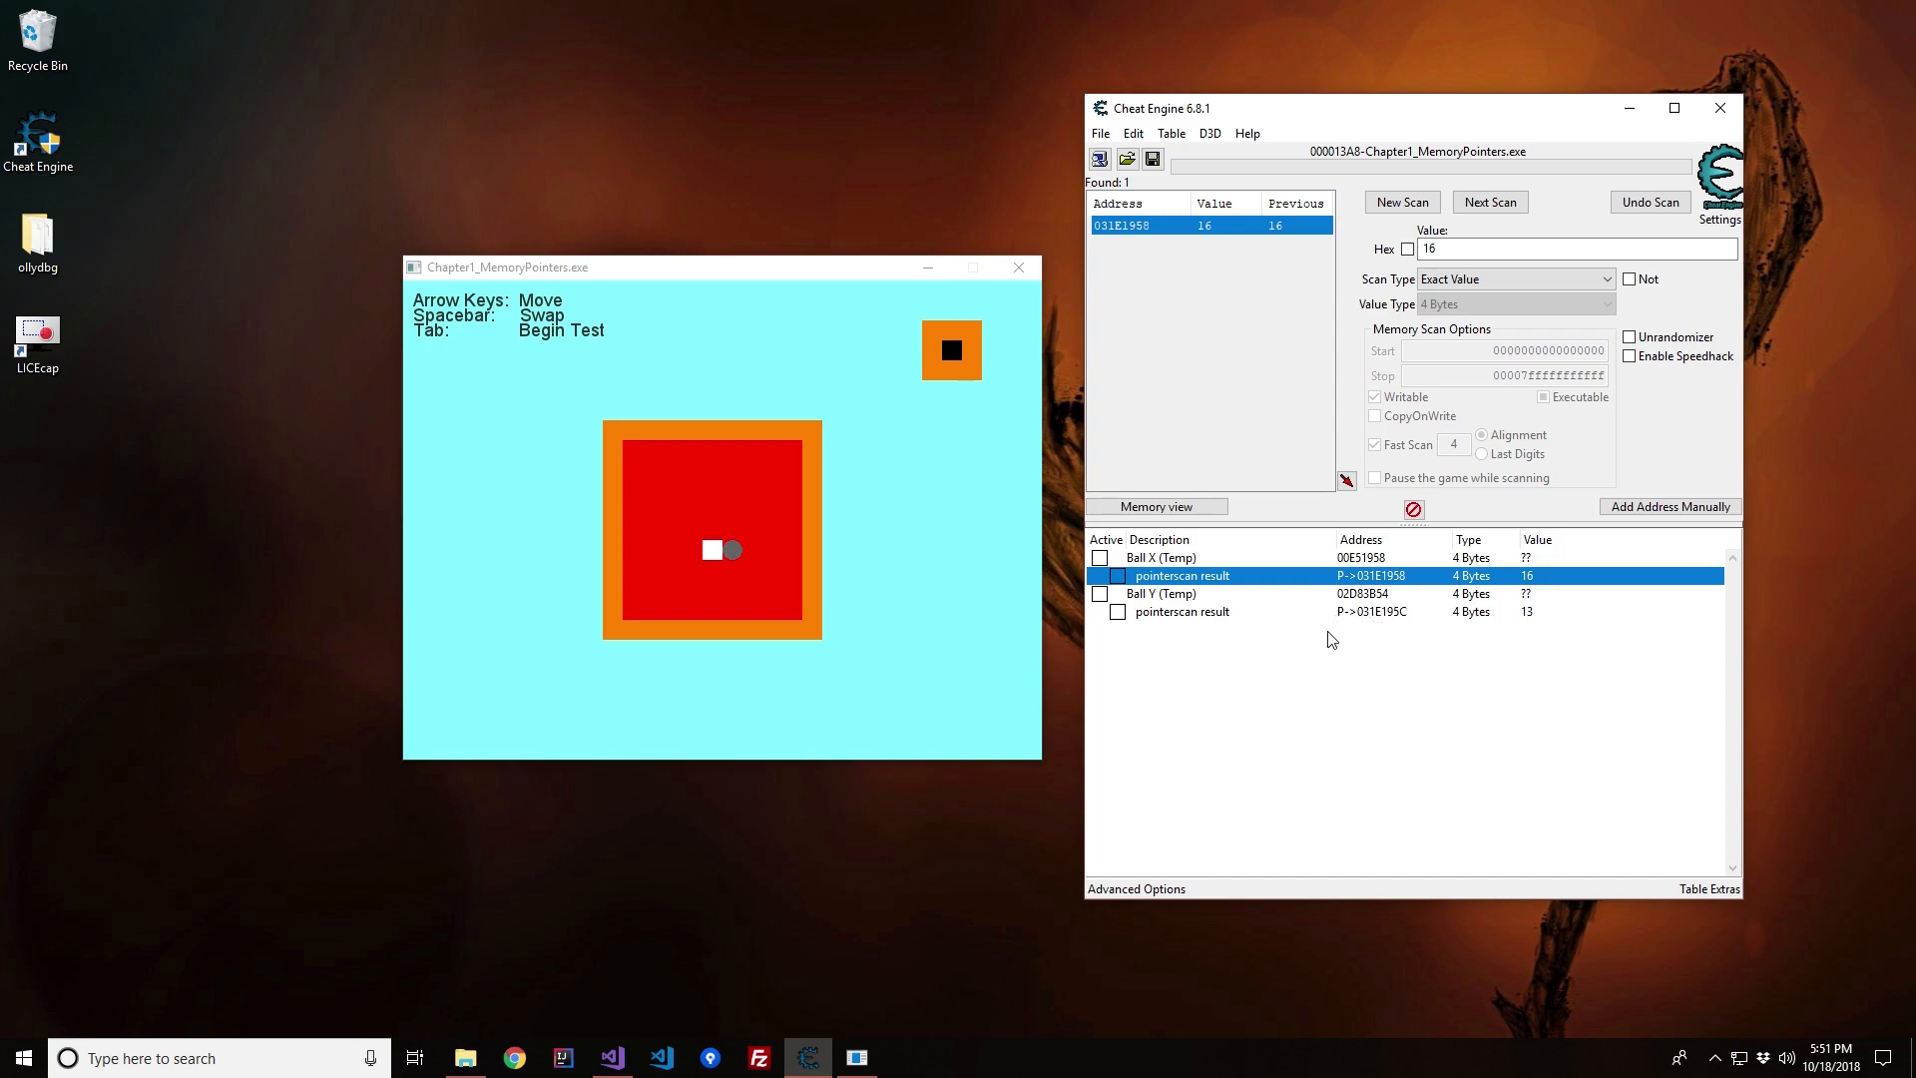
mouse_move(1164, 339)
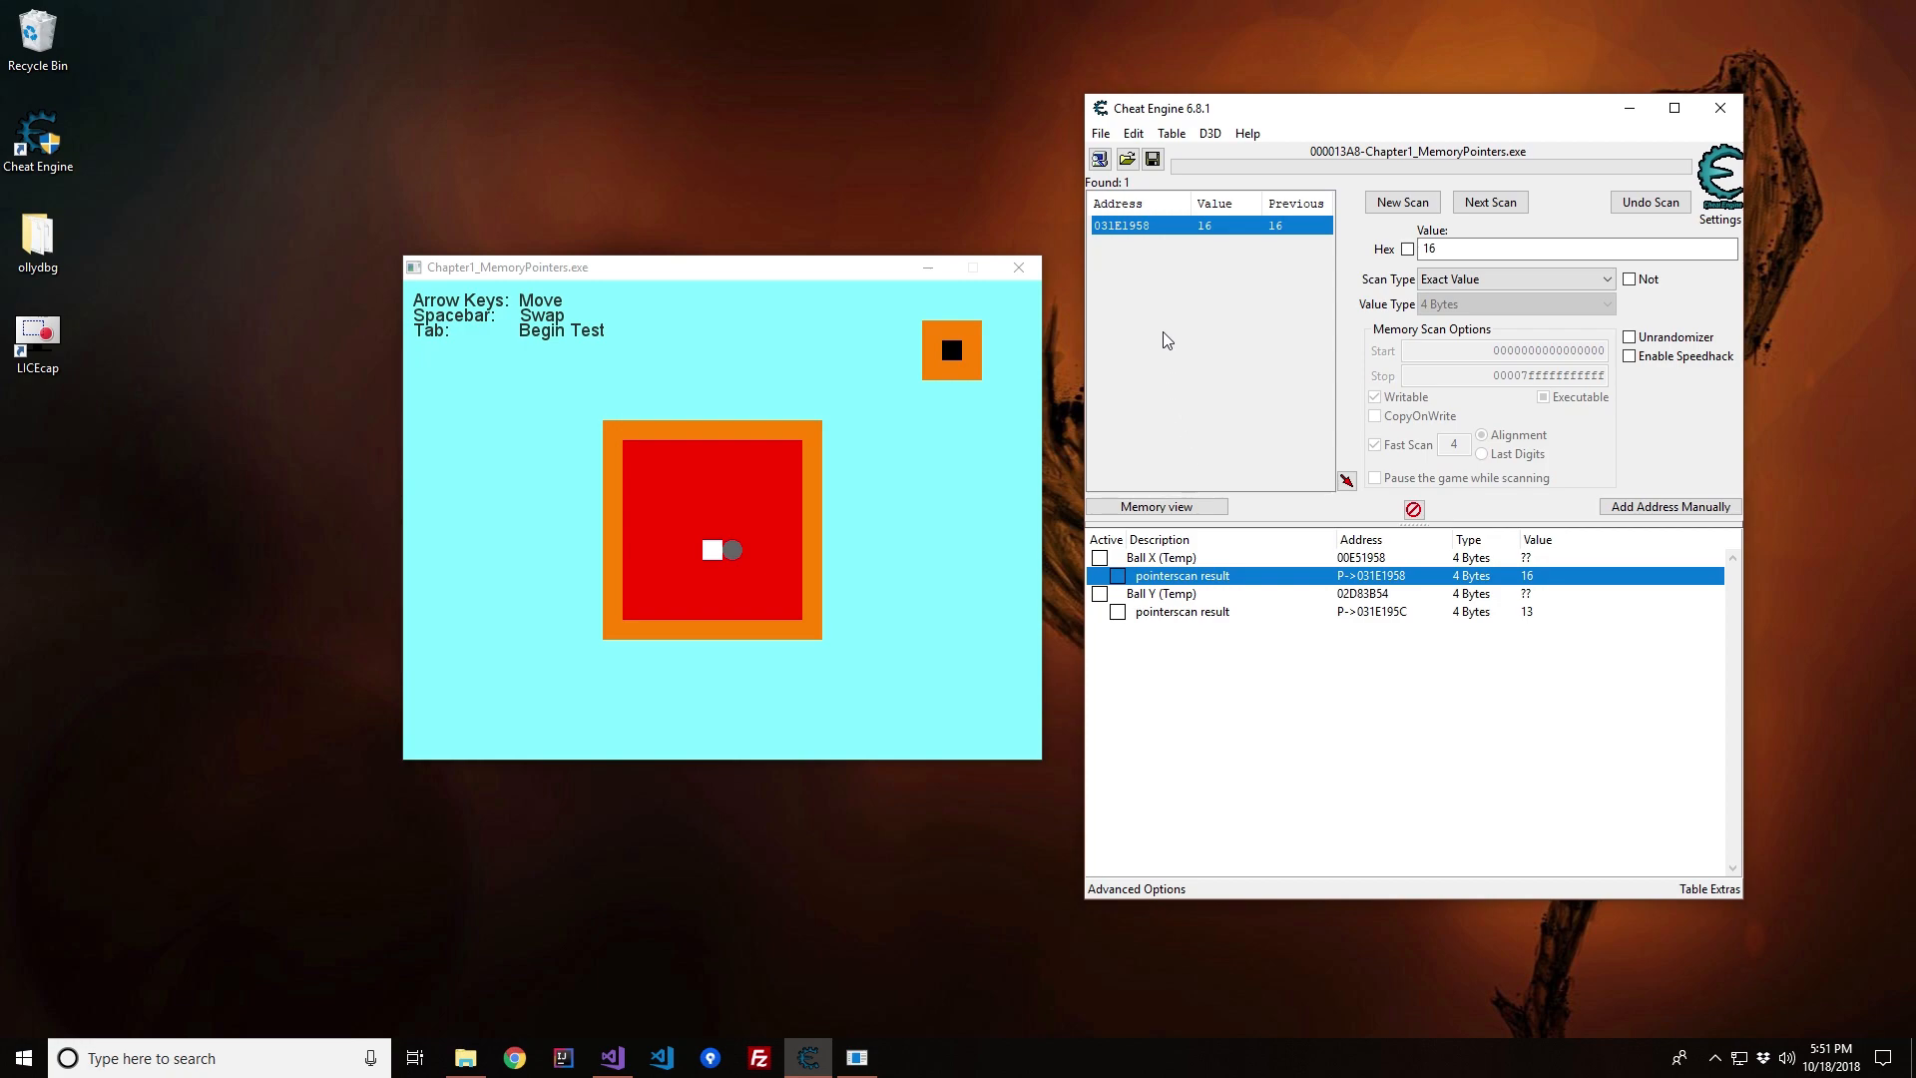
mouse_move(1339, 785)
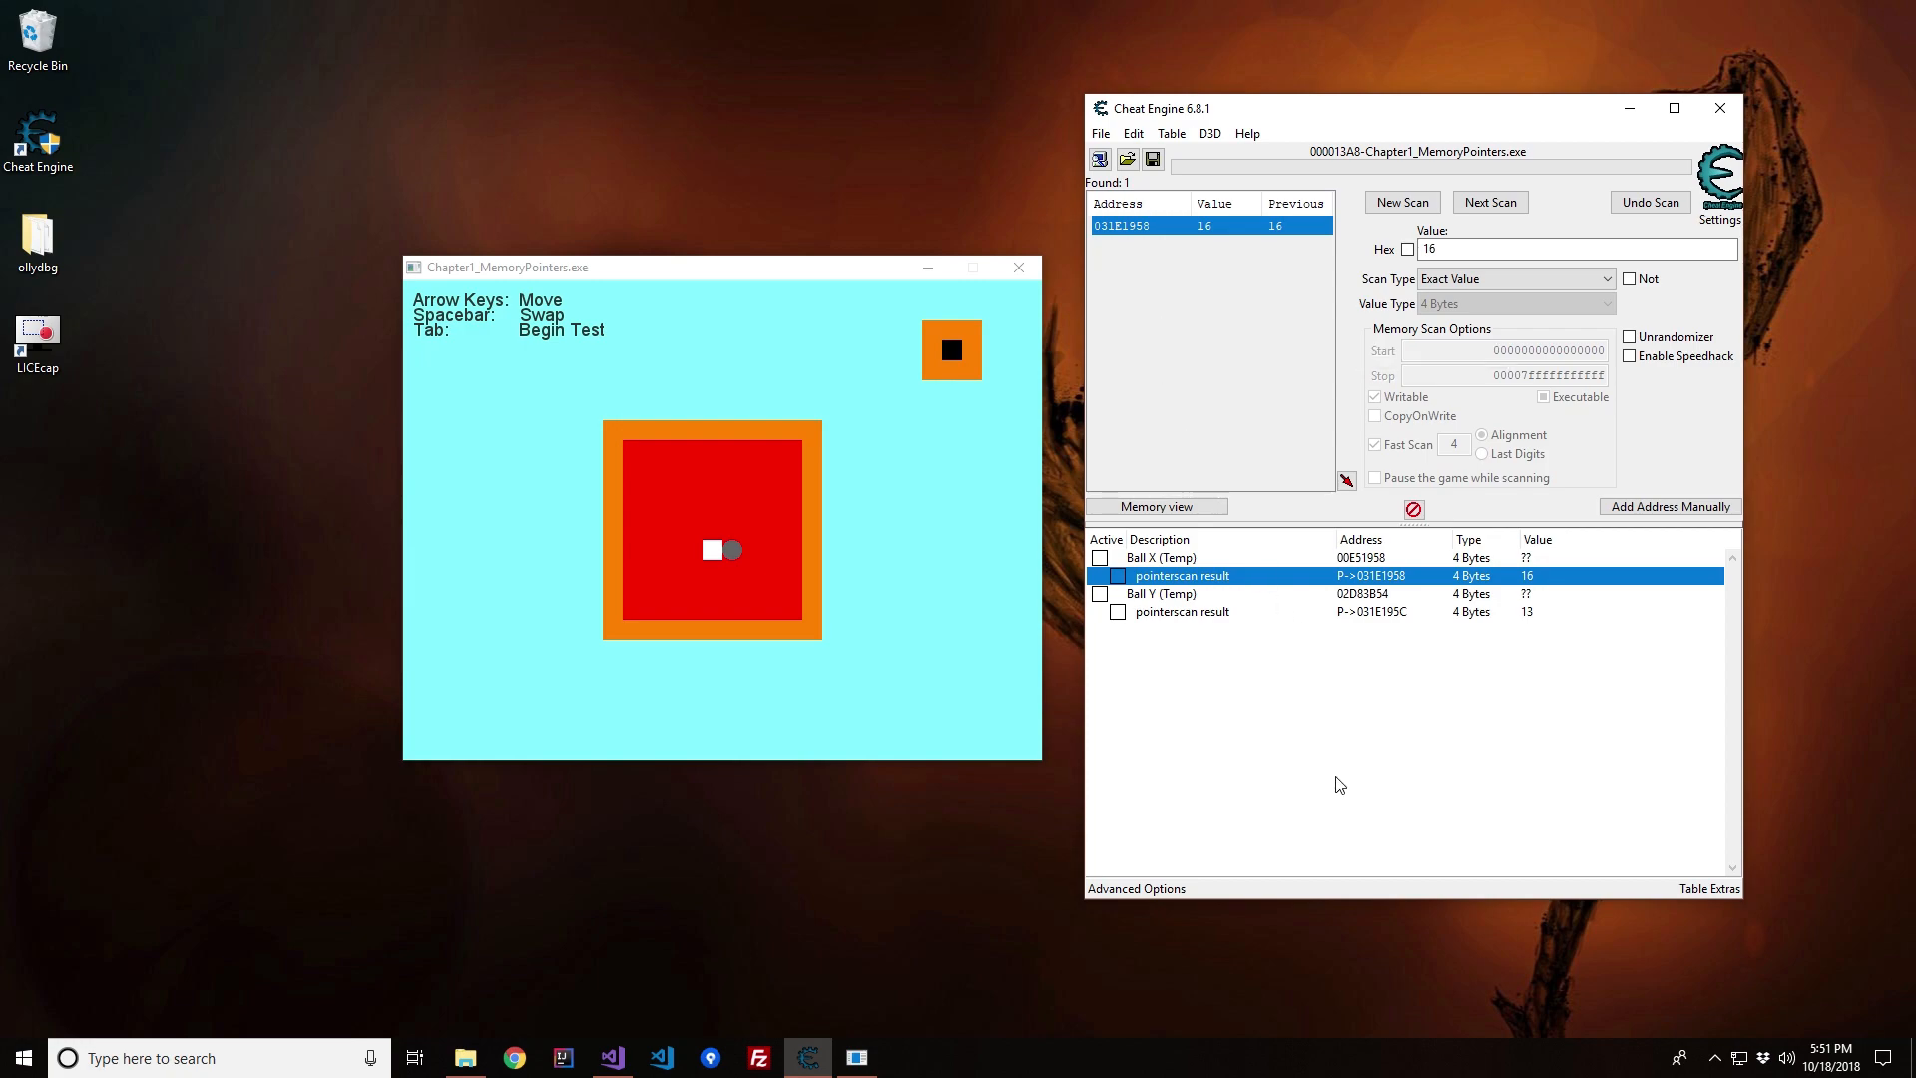
mouse_move(1296, 731)
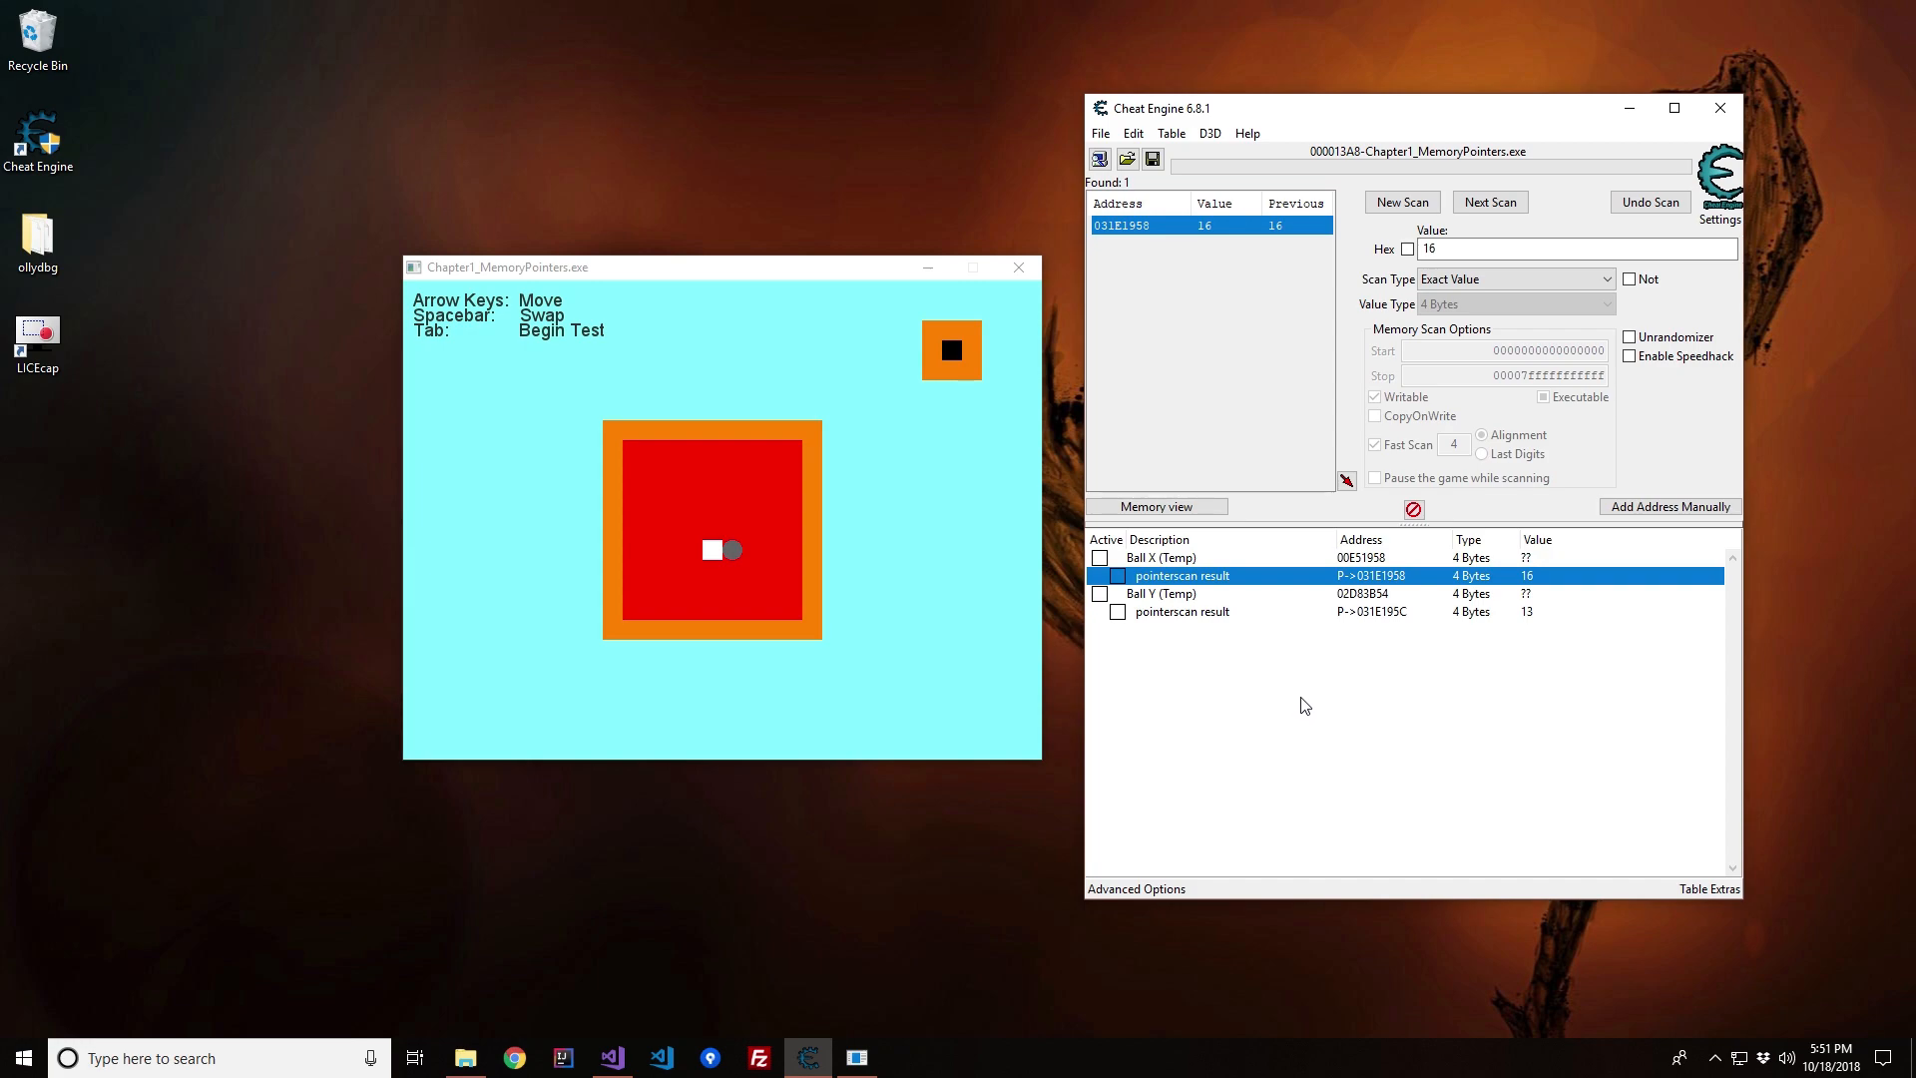
mouse_move(1138, 298)
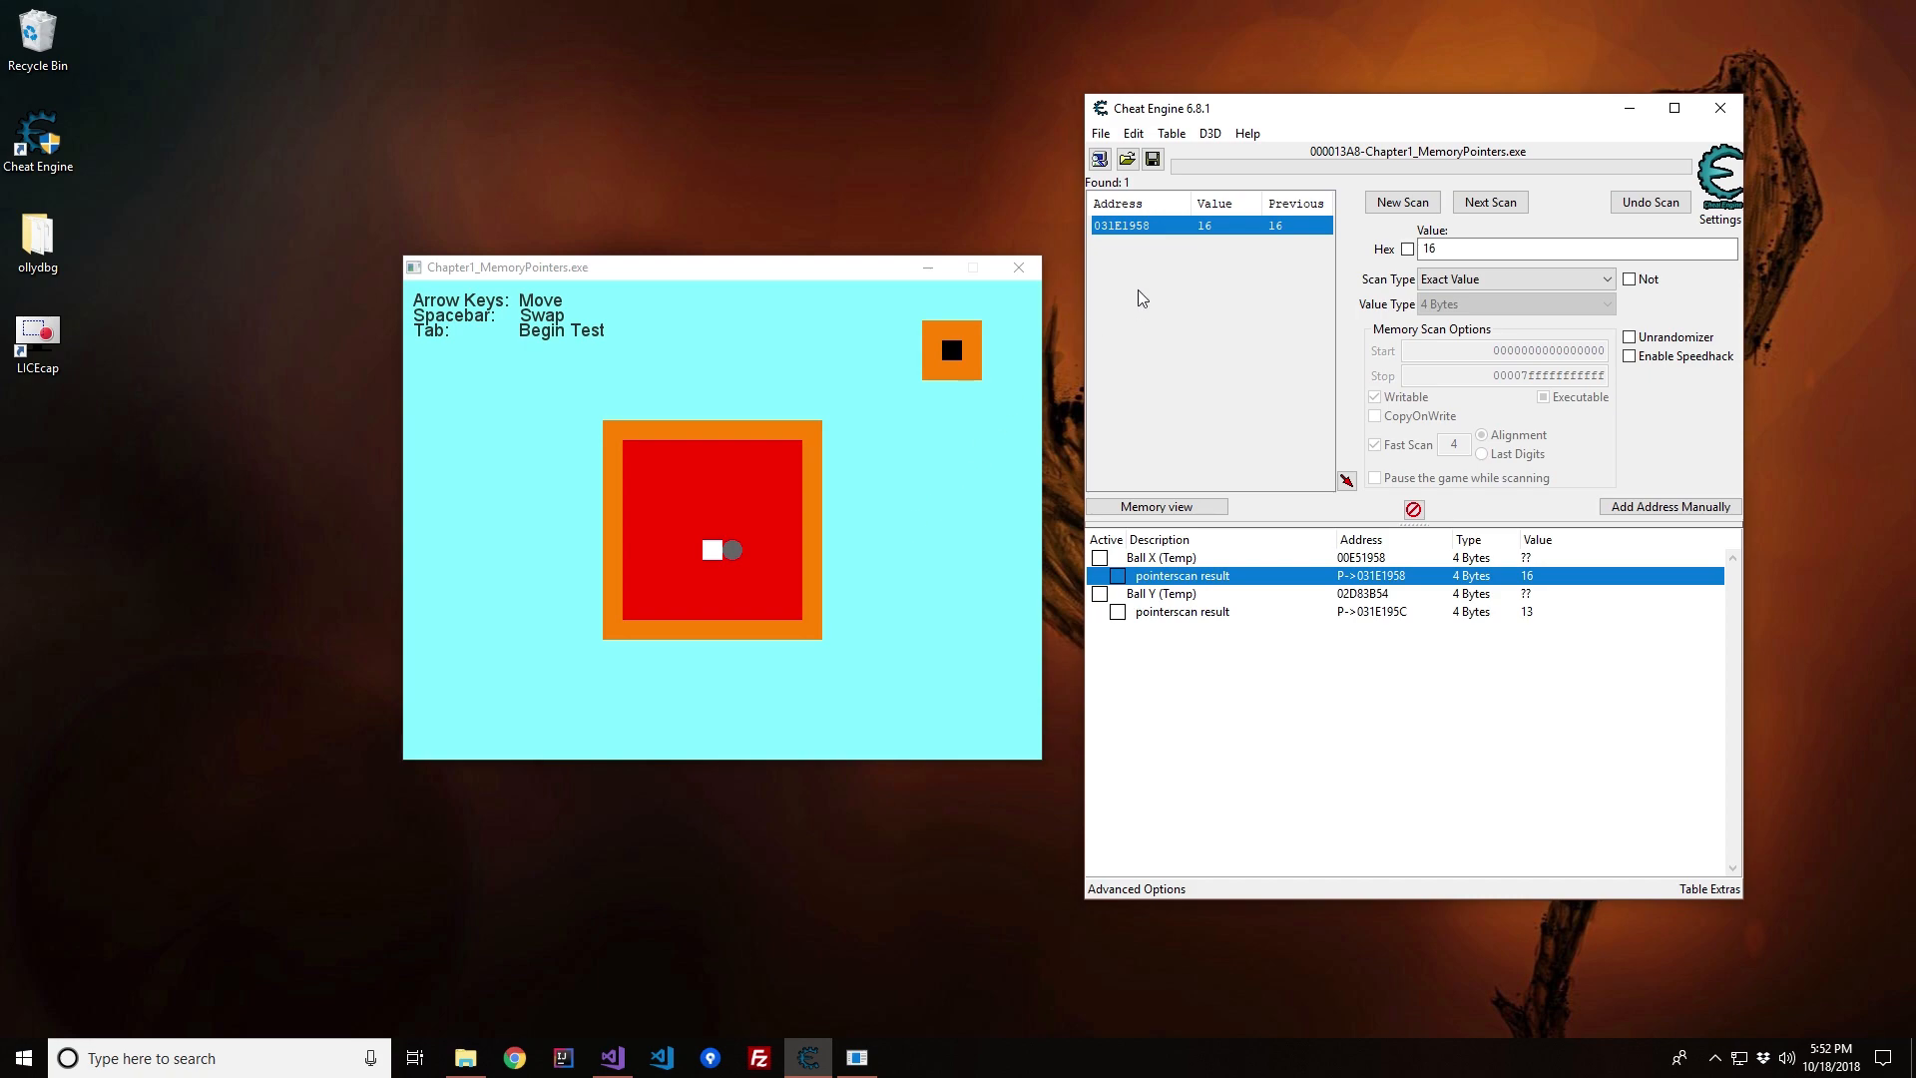
left_click(1156, 226)
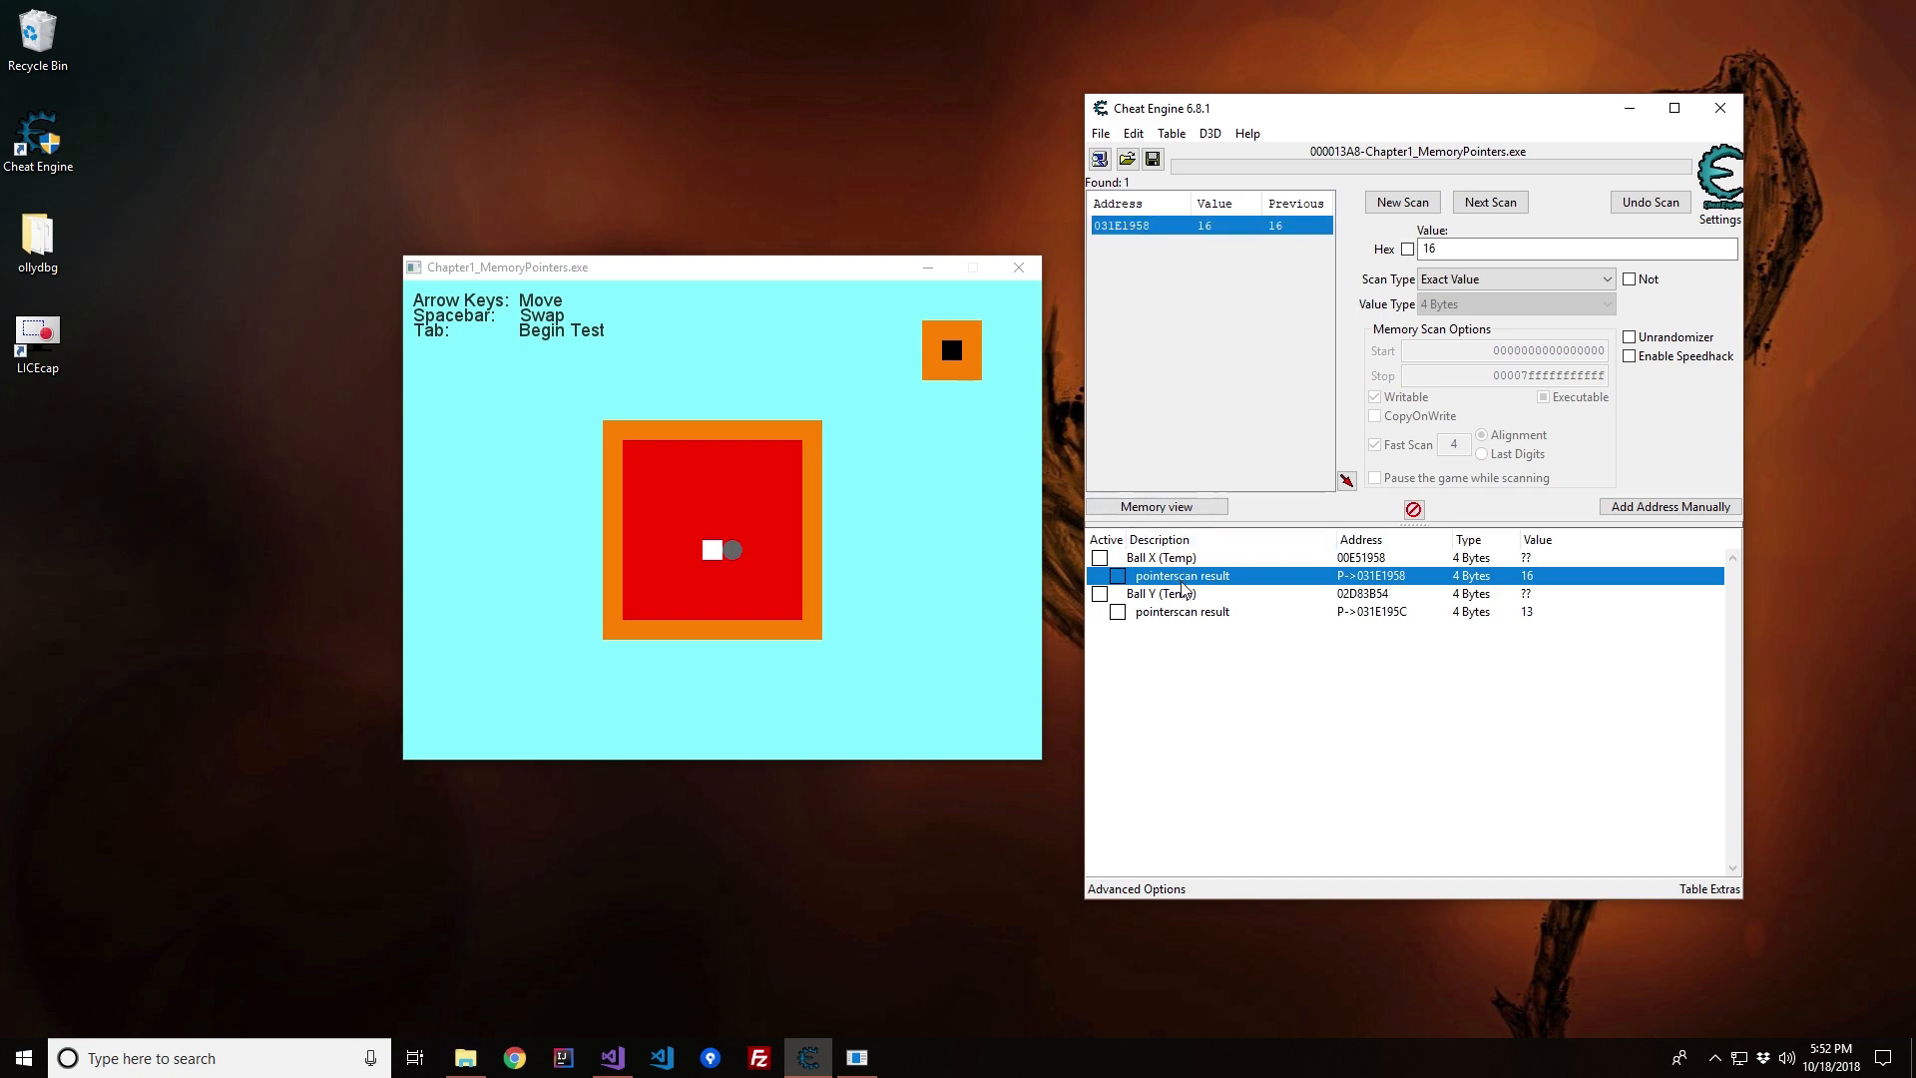
mouse_move(1194, 475)
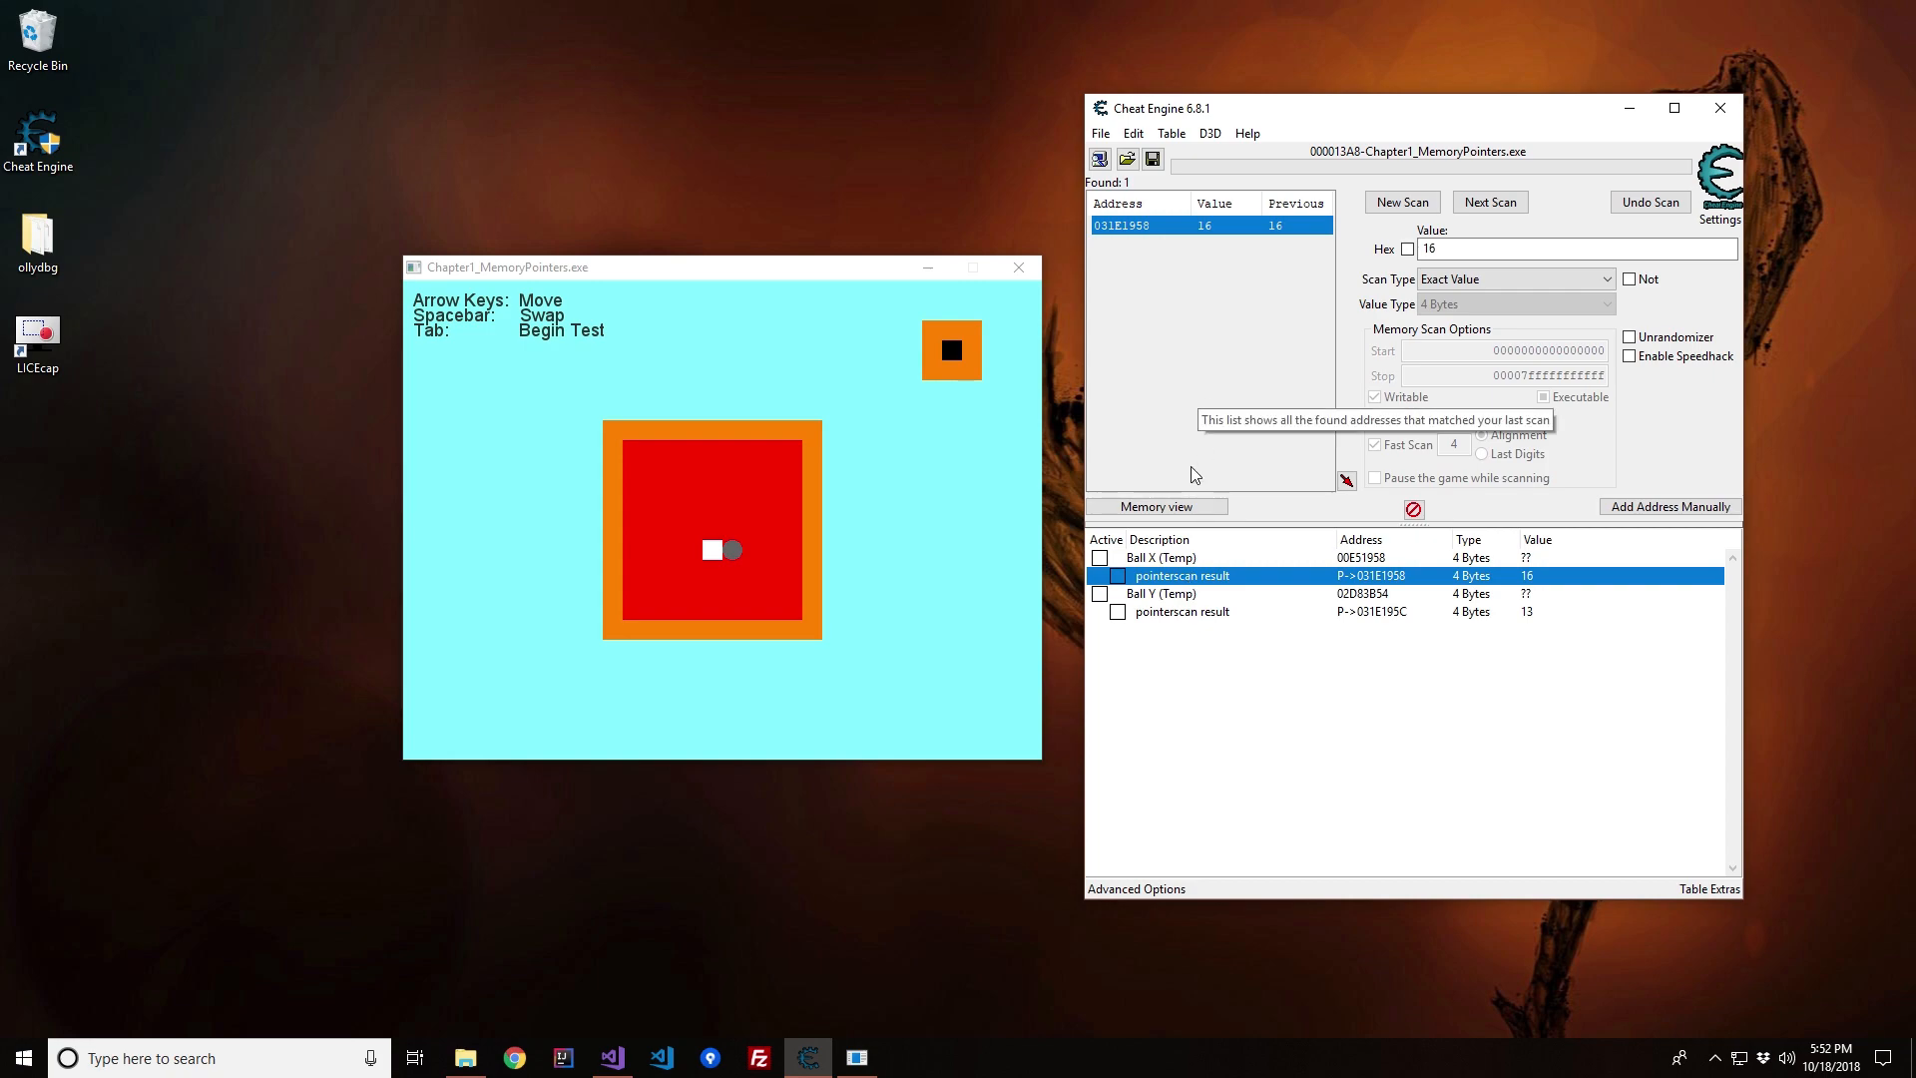
mouse_move(1214, 433)
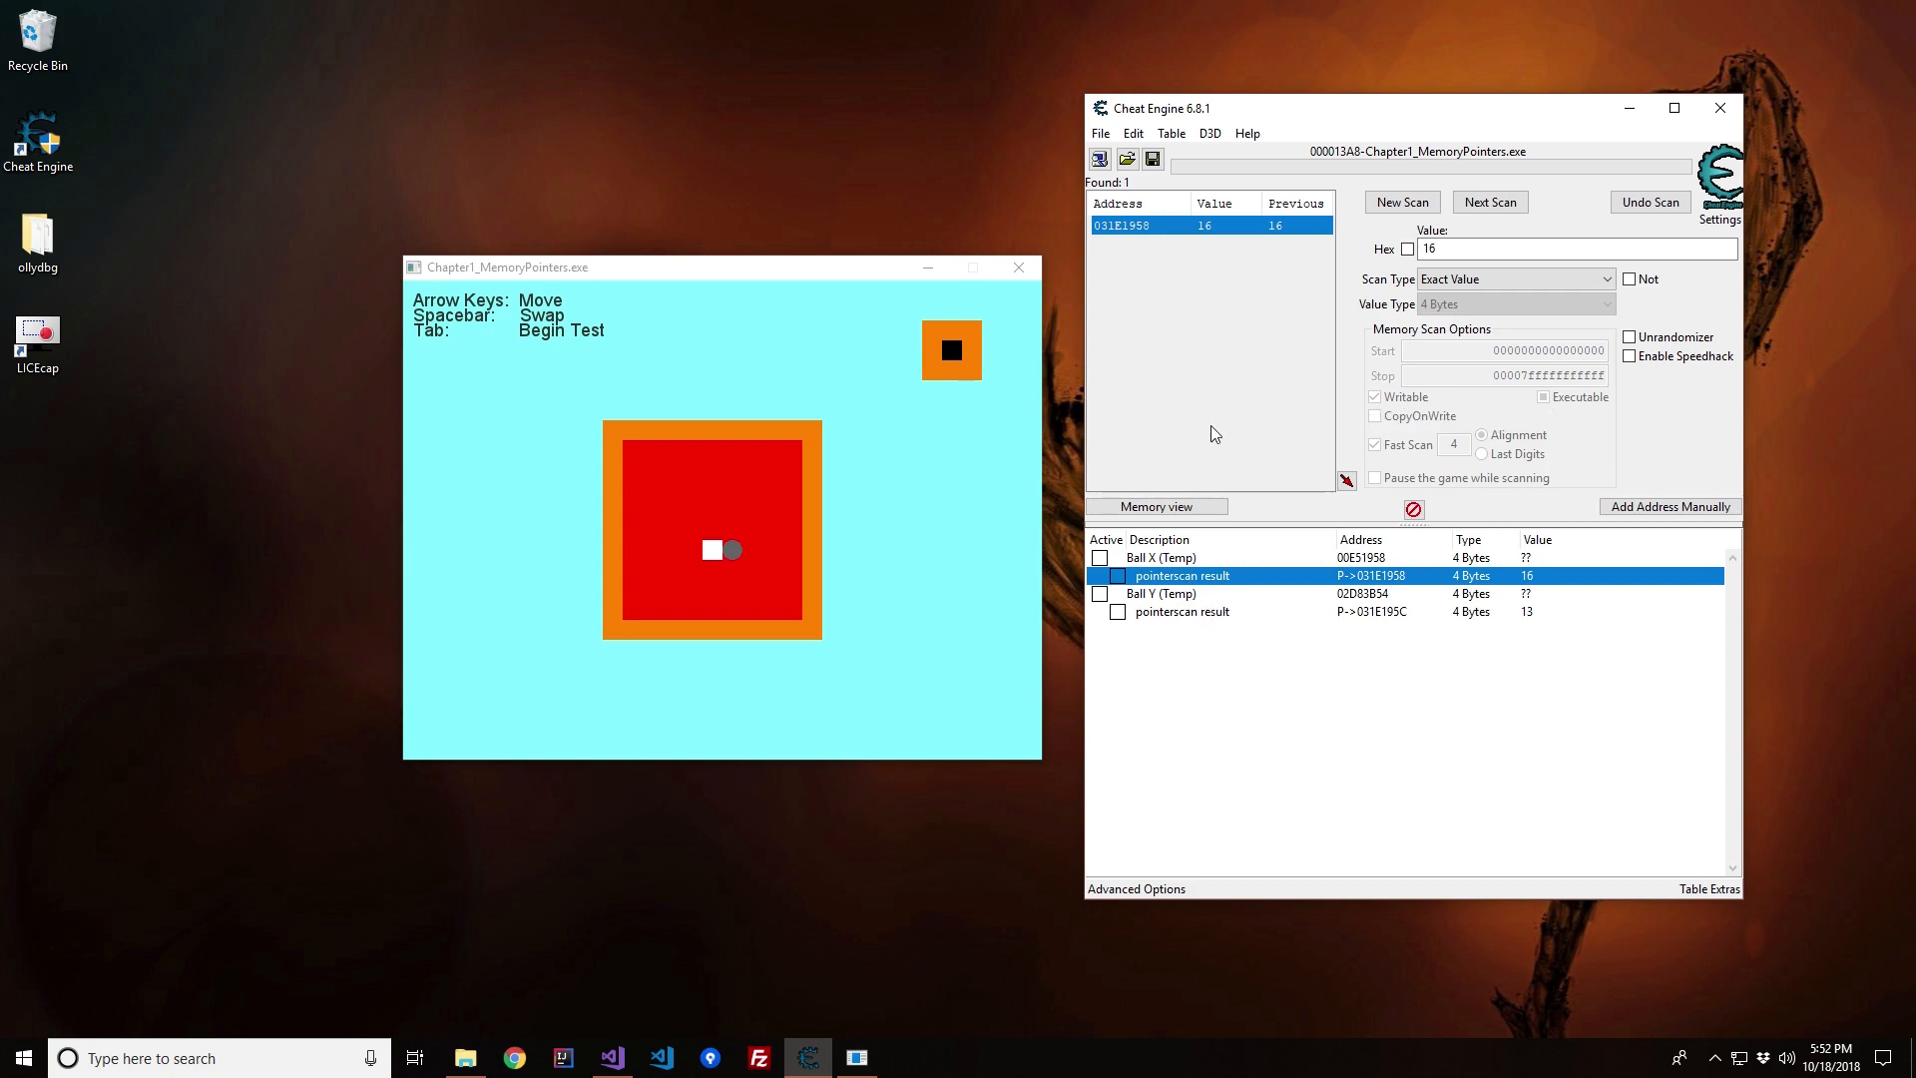
left_click(1179, 557)
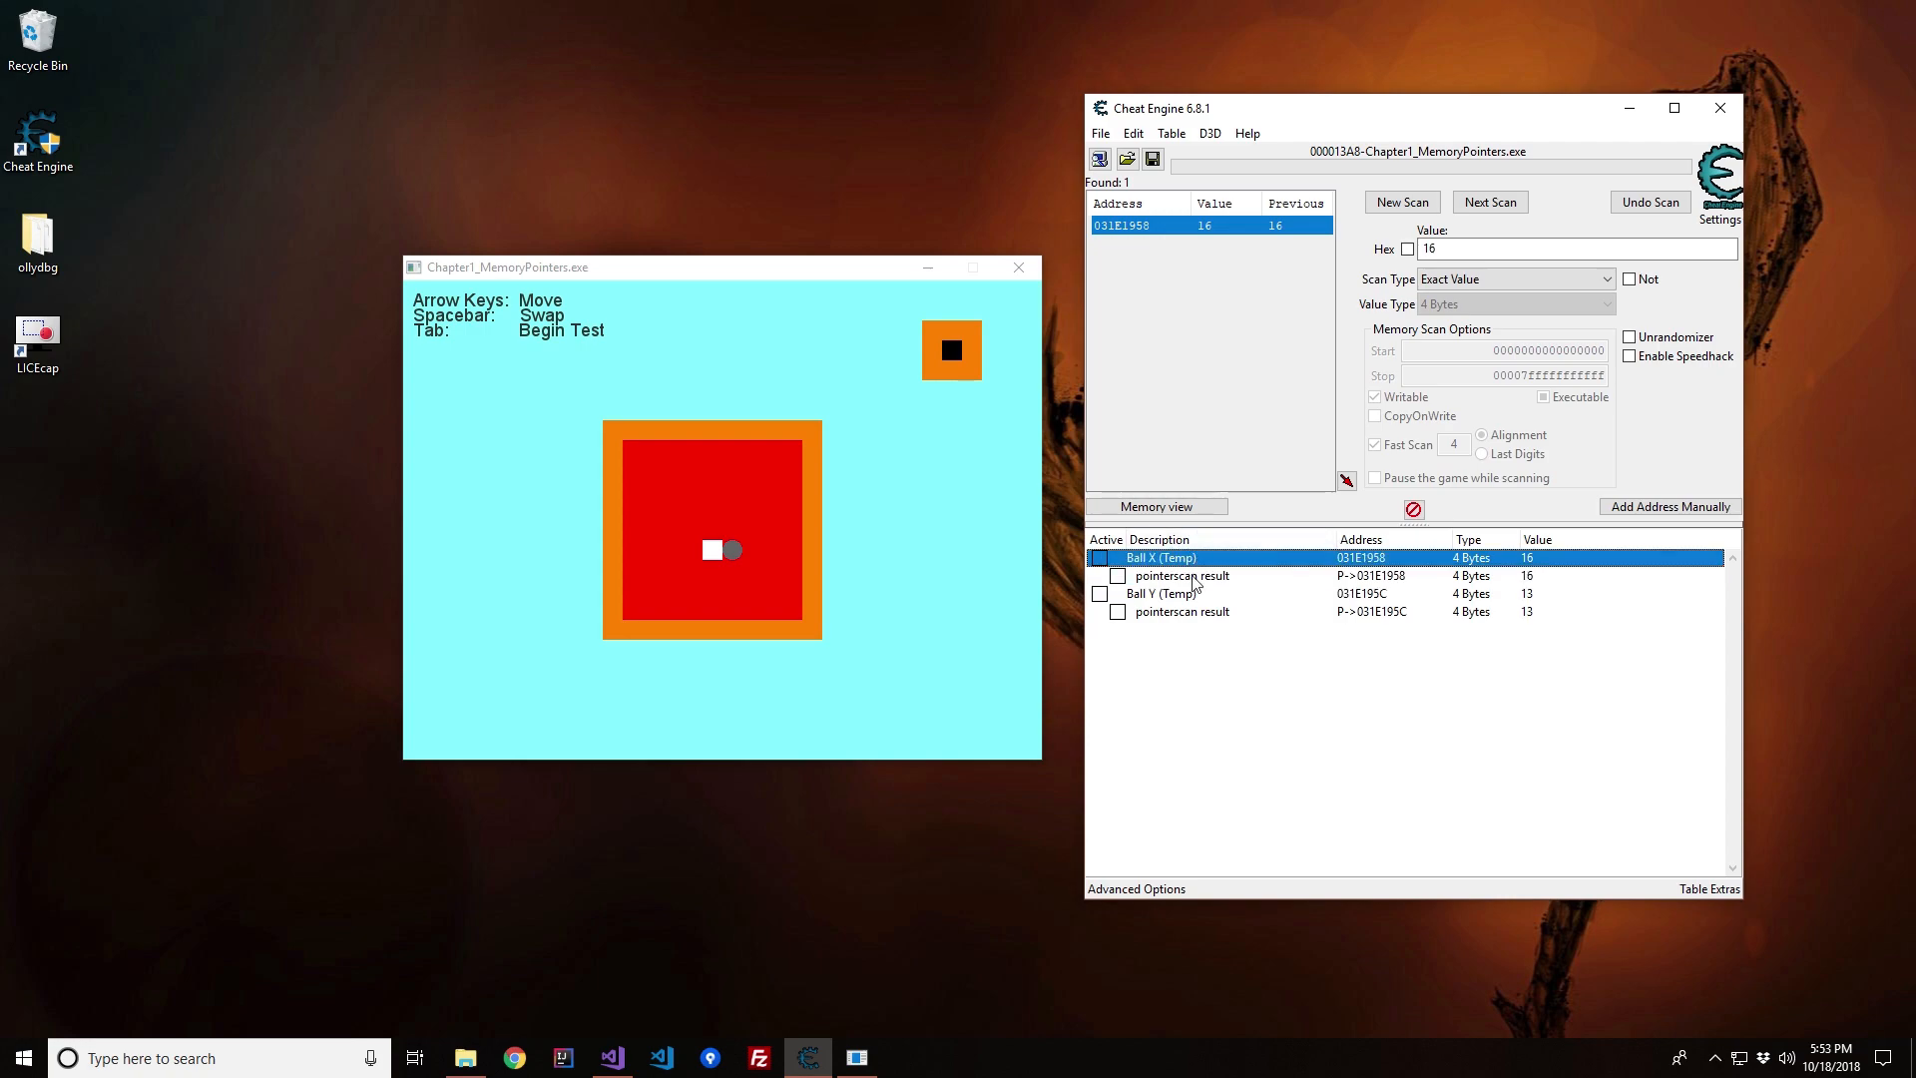
mouse_move(1200, 737)
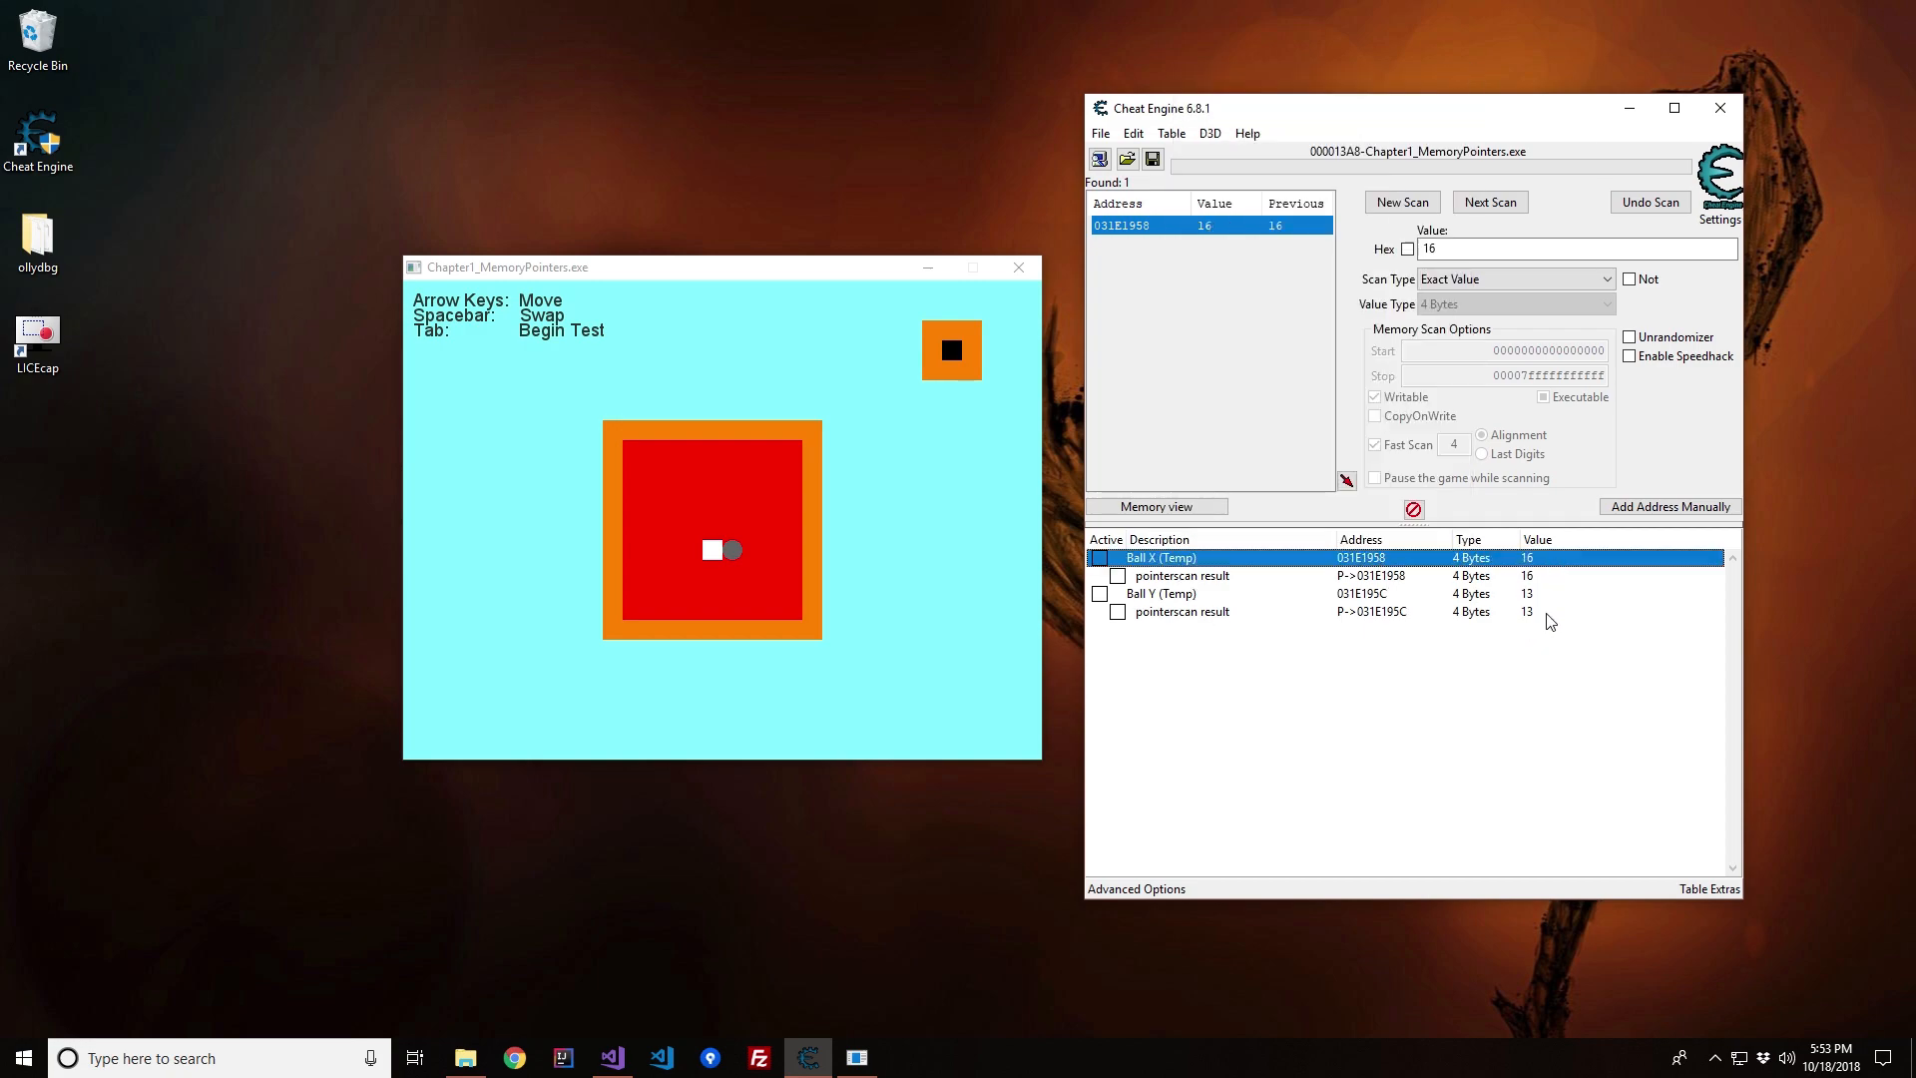
mouse_move(1387, 619)
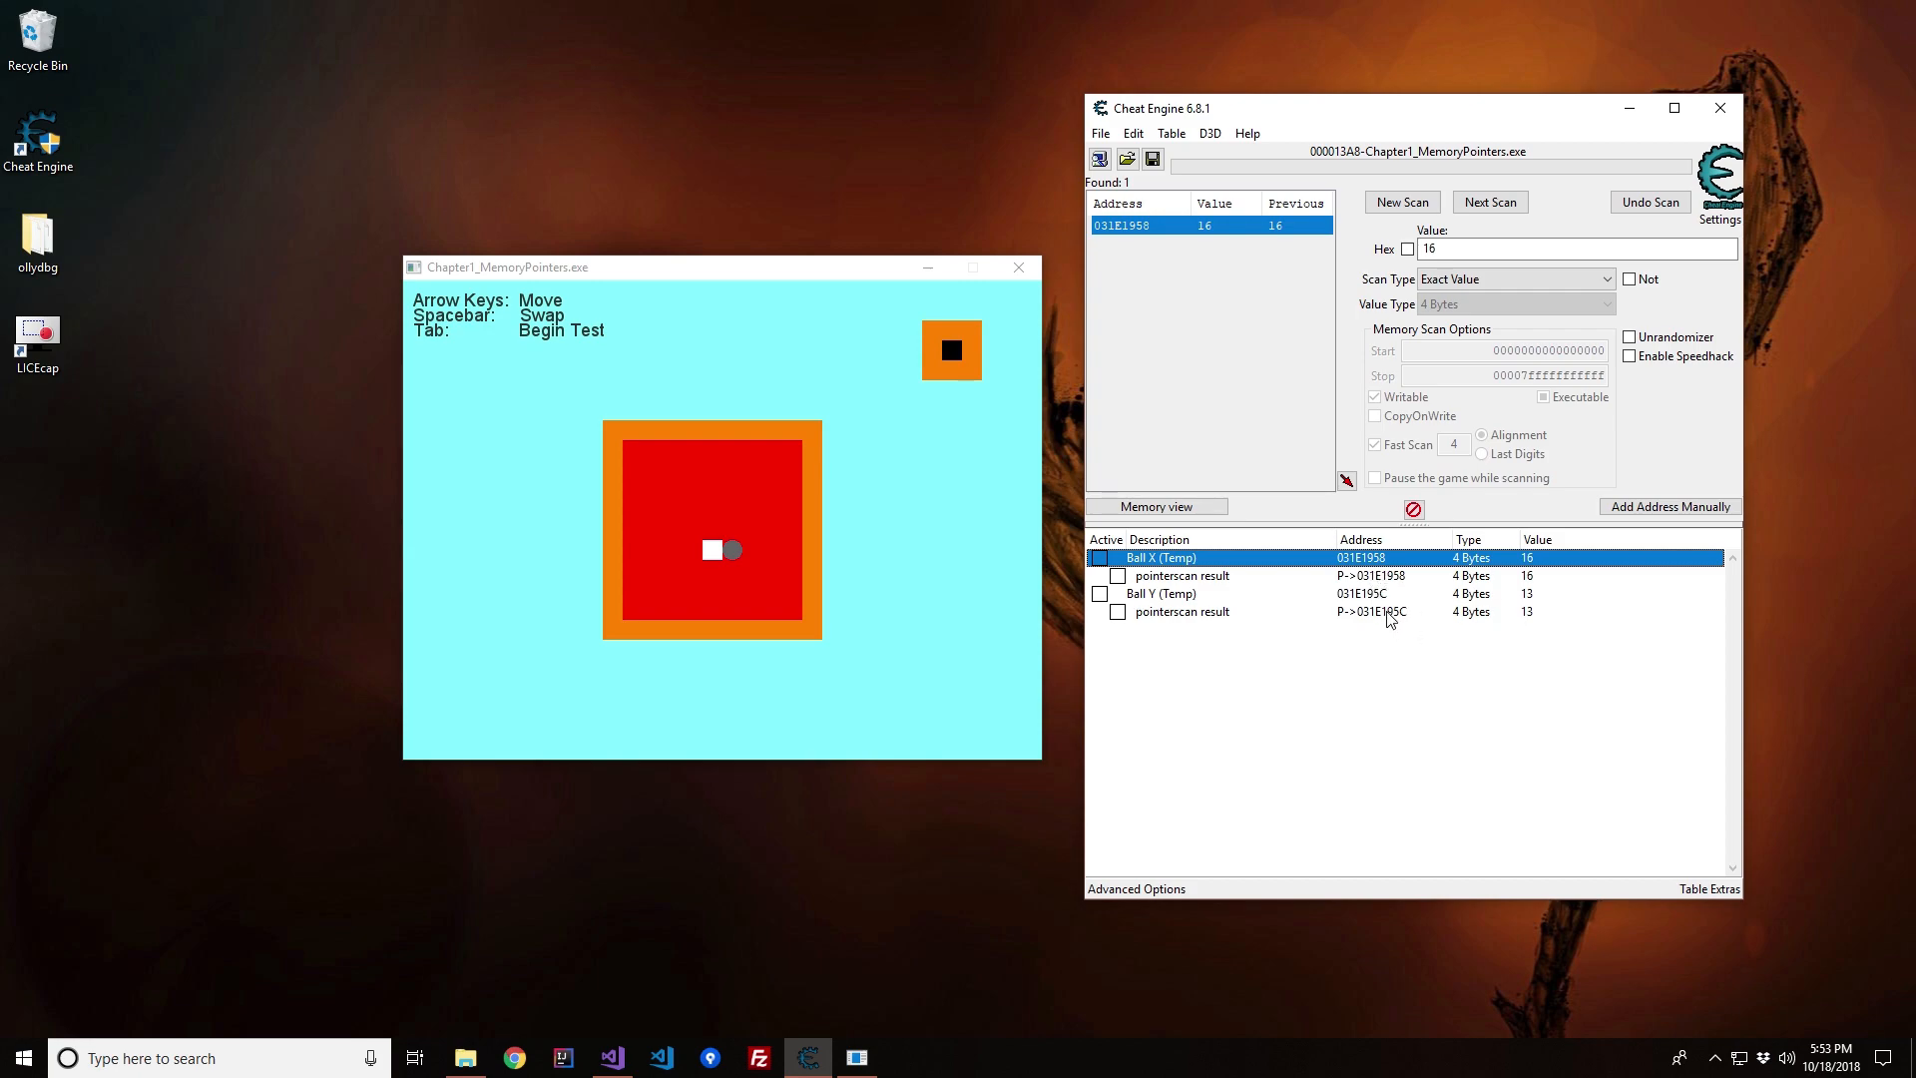
mouse_move(1369, 599)
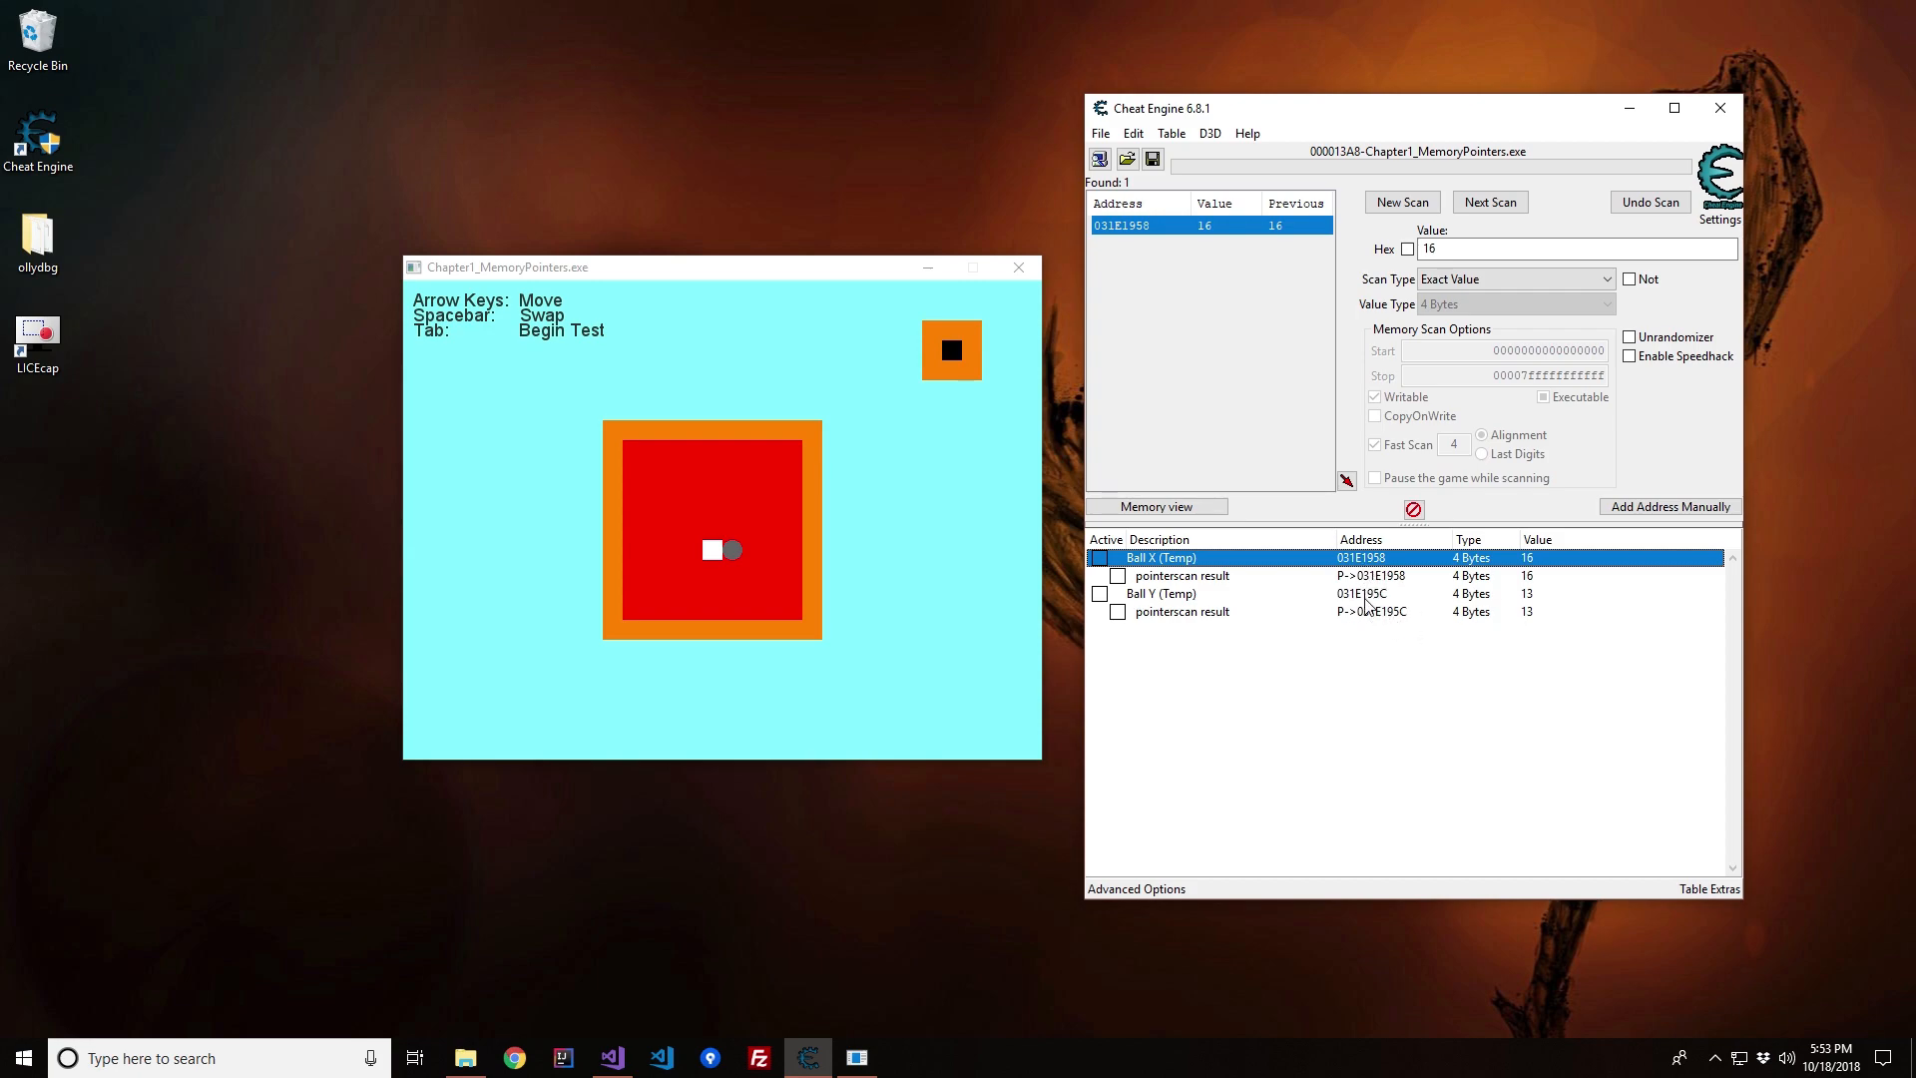
Step: Bring up the action list for the Ball X (Temp) entry at 031E1958
right_click(1157, 557)
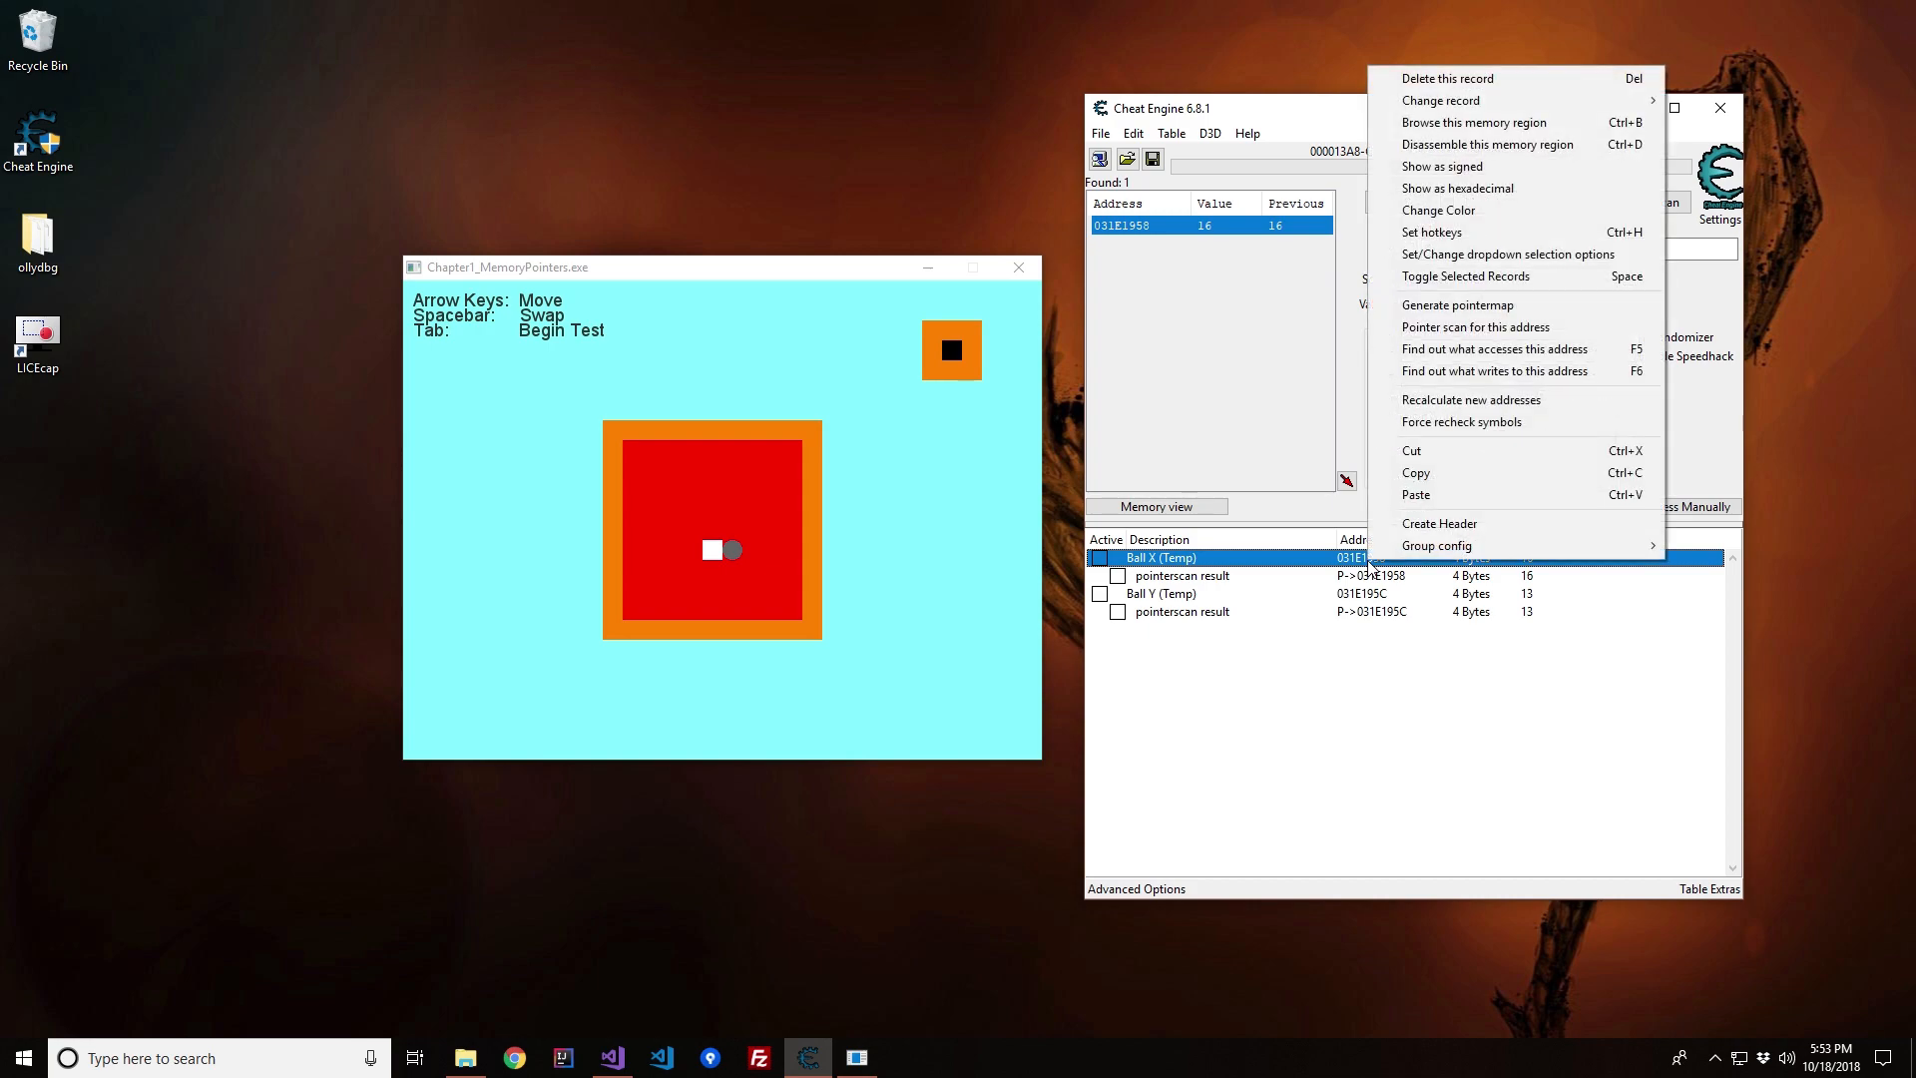
mouse_move(1379, 685)
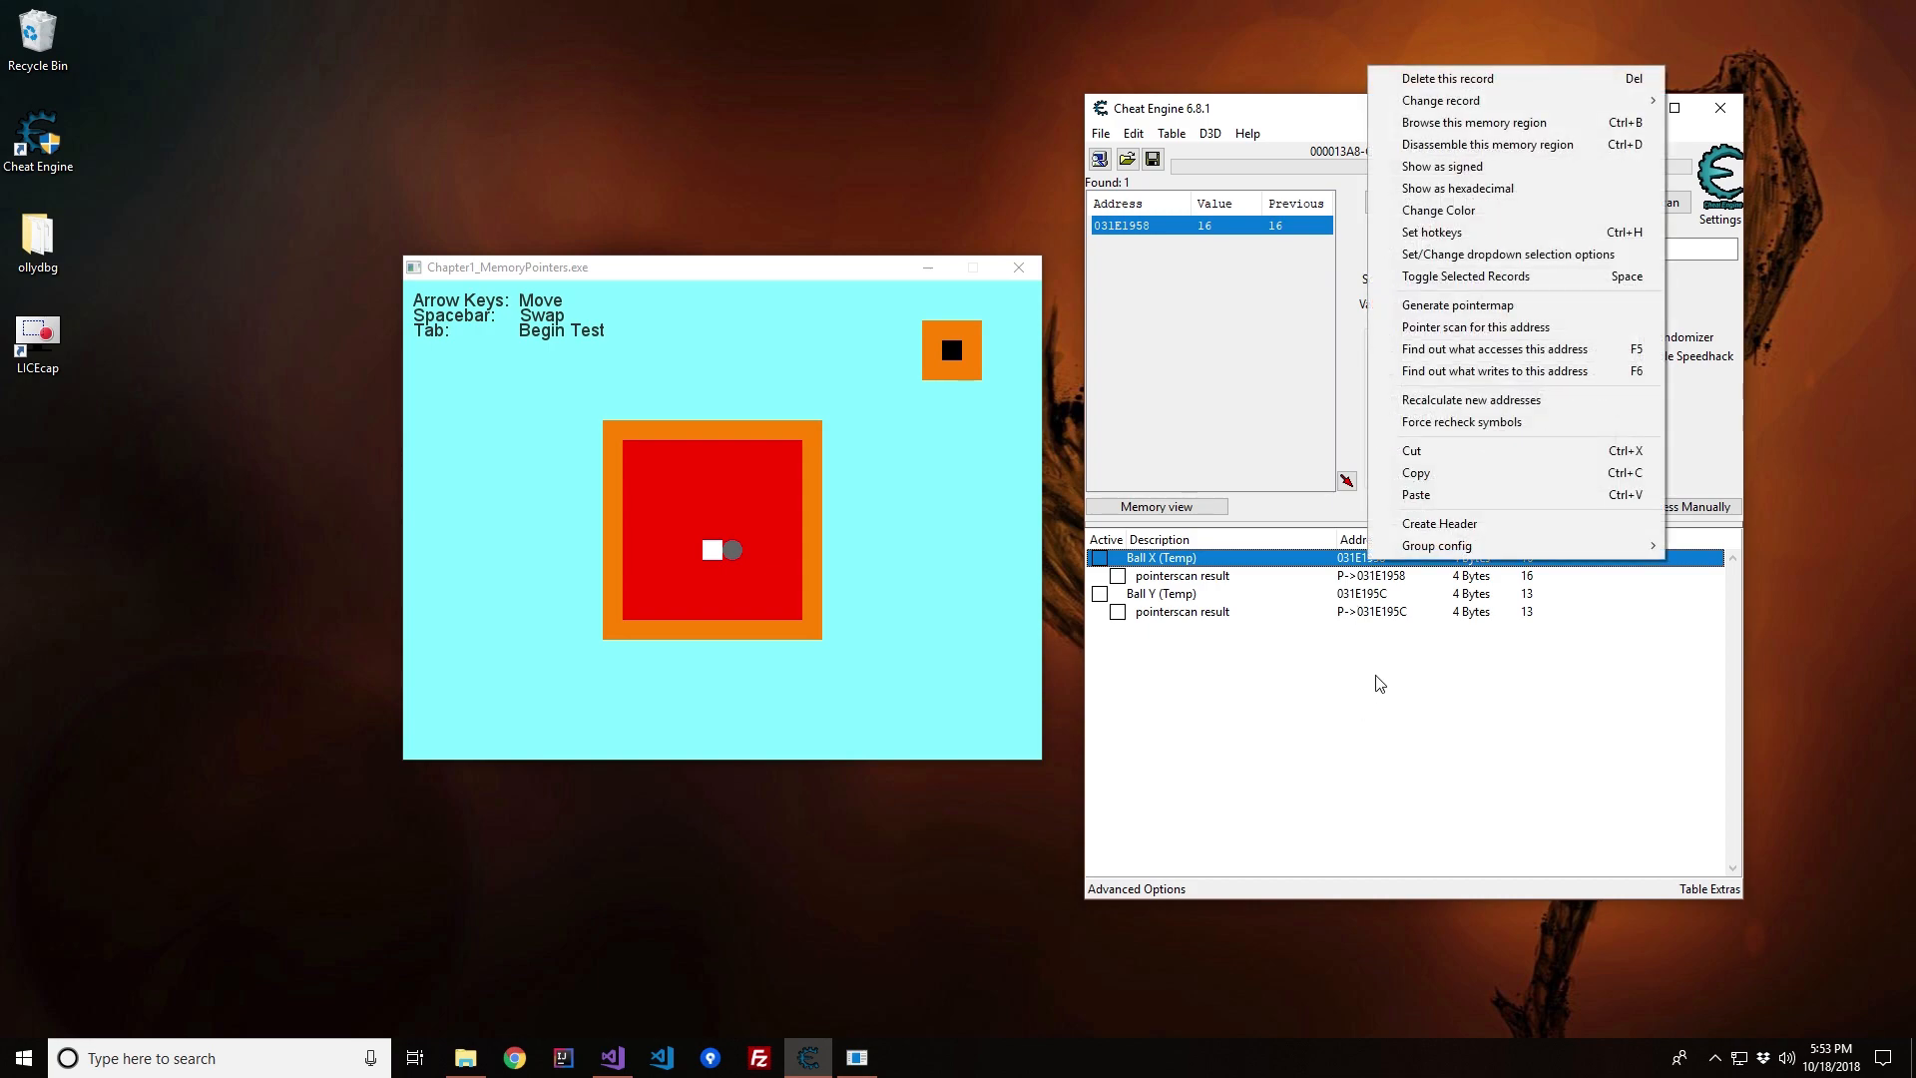
mouse_move(1497, 473)
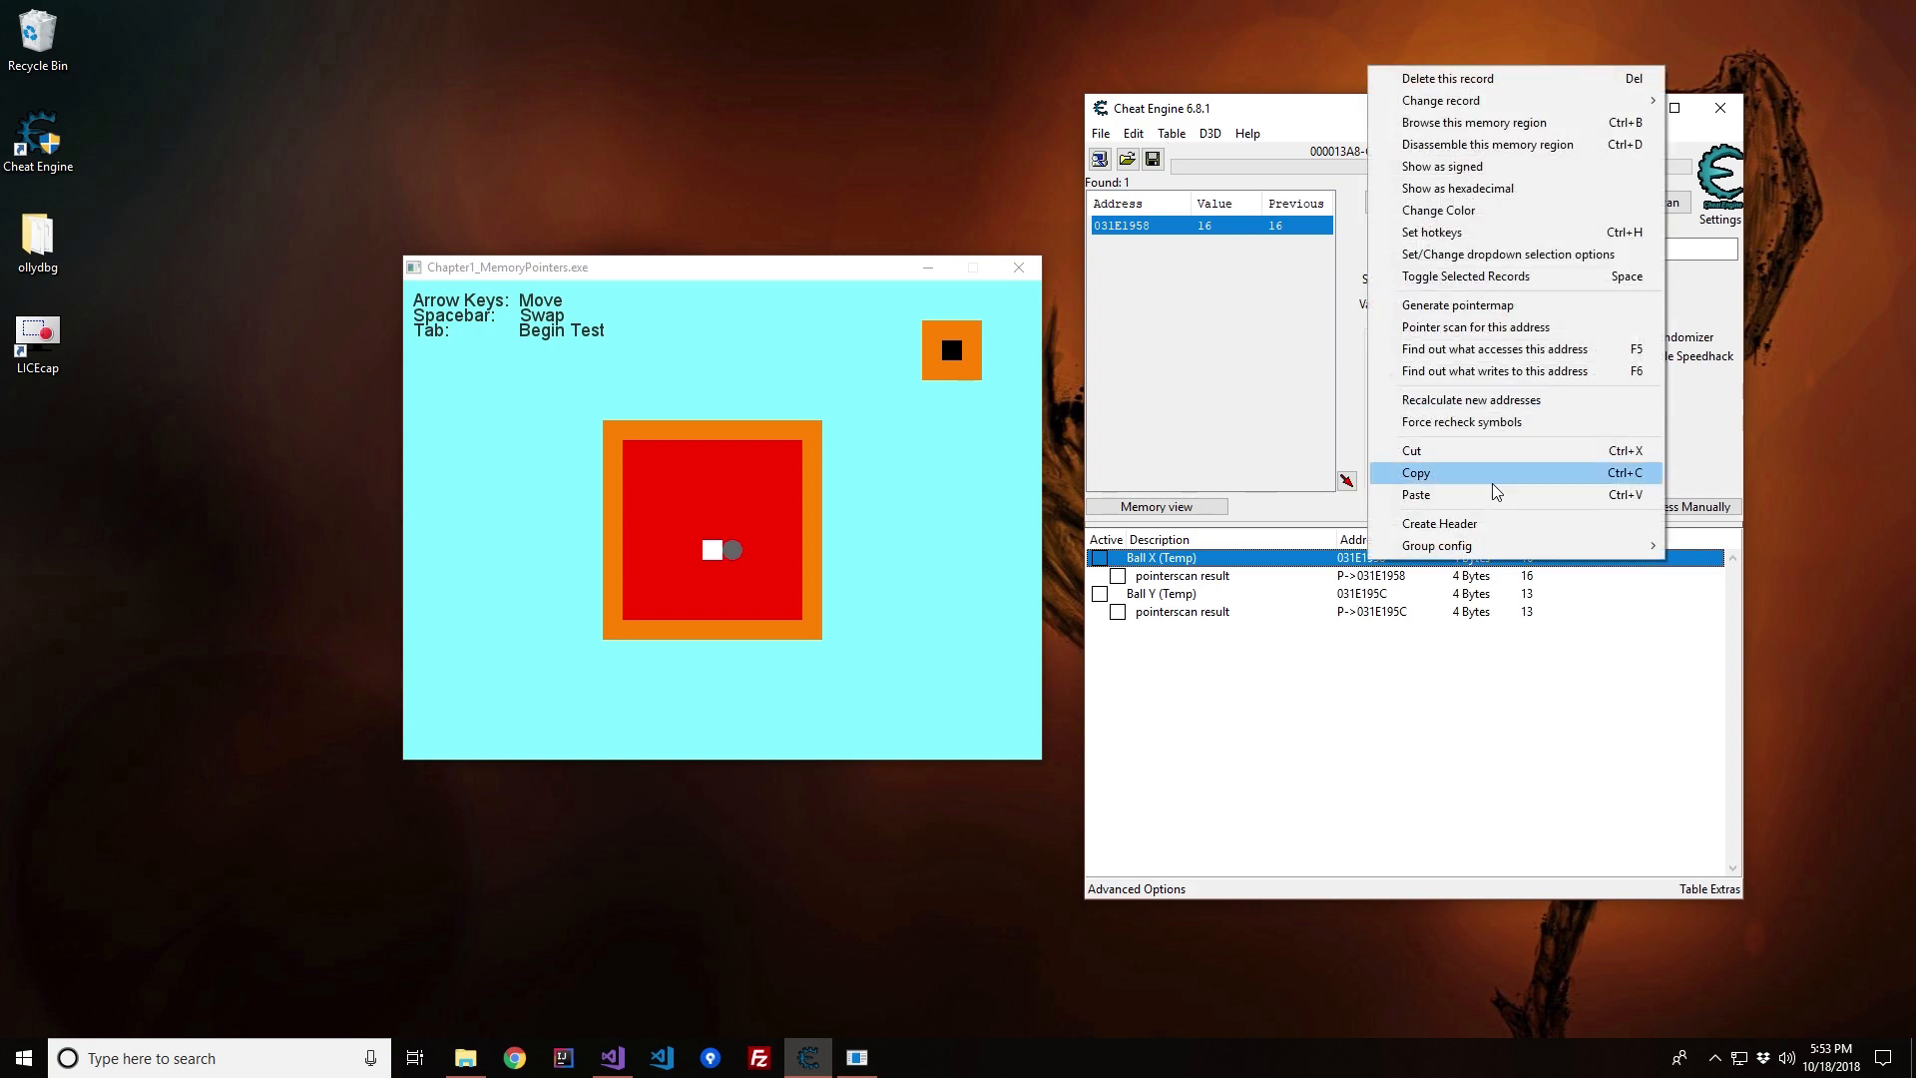
mouse_move(1473, 325)
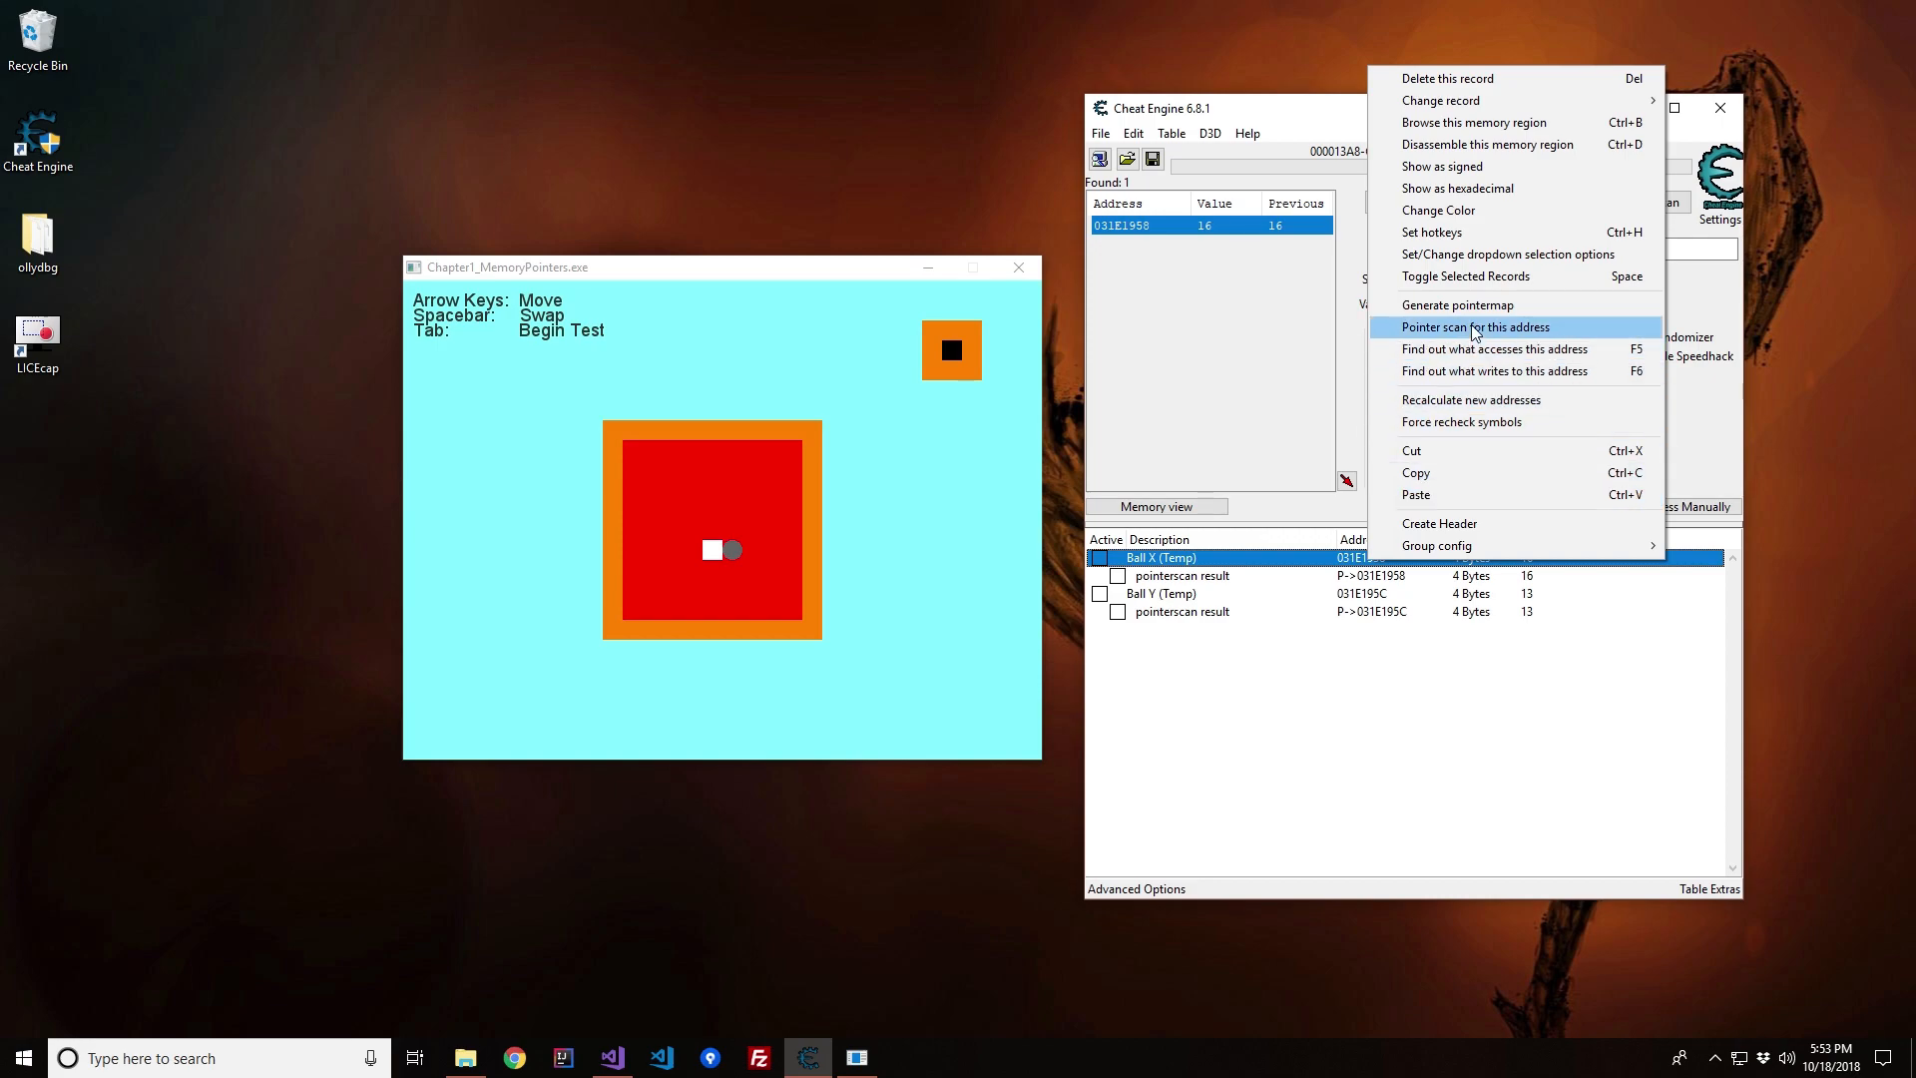
Step: Configure a pointer scan for 031E1958 with 6 scanning threads, max level 15 and 6 offsets per node
left_click(1477, 326)
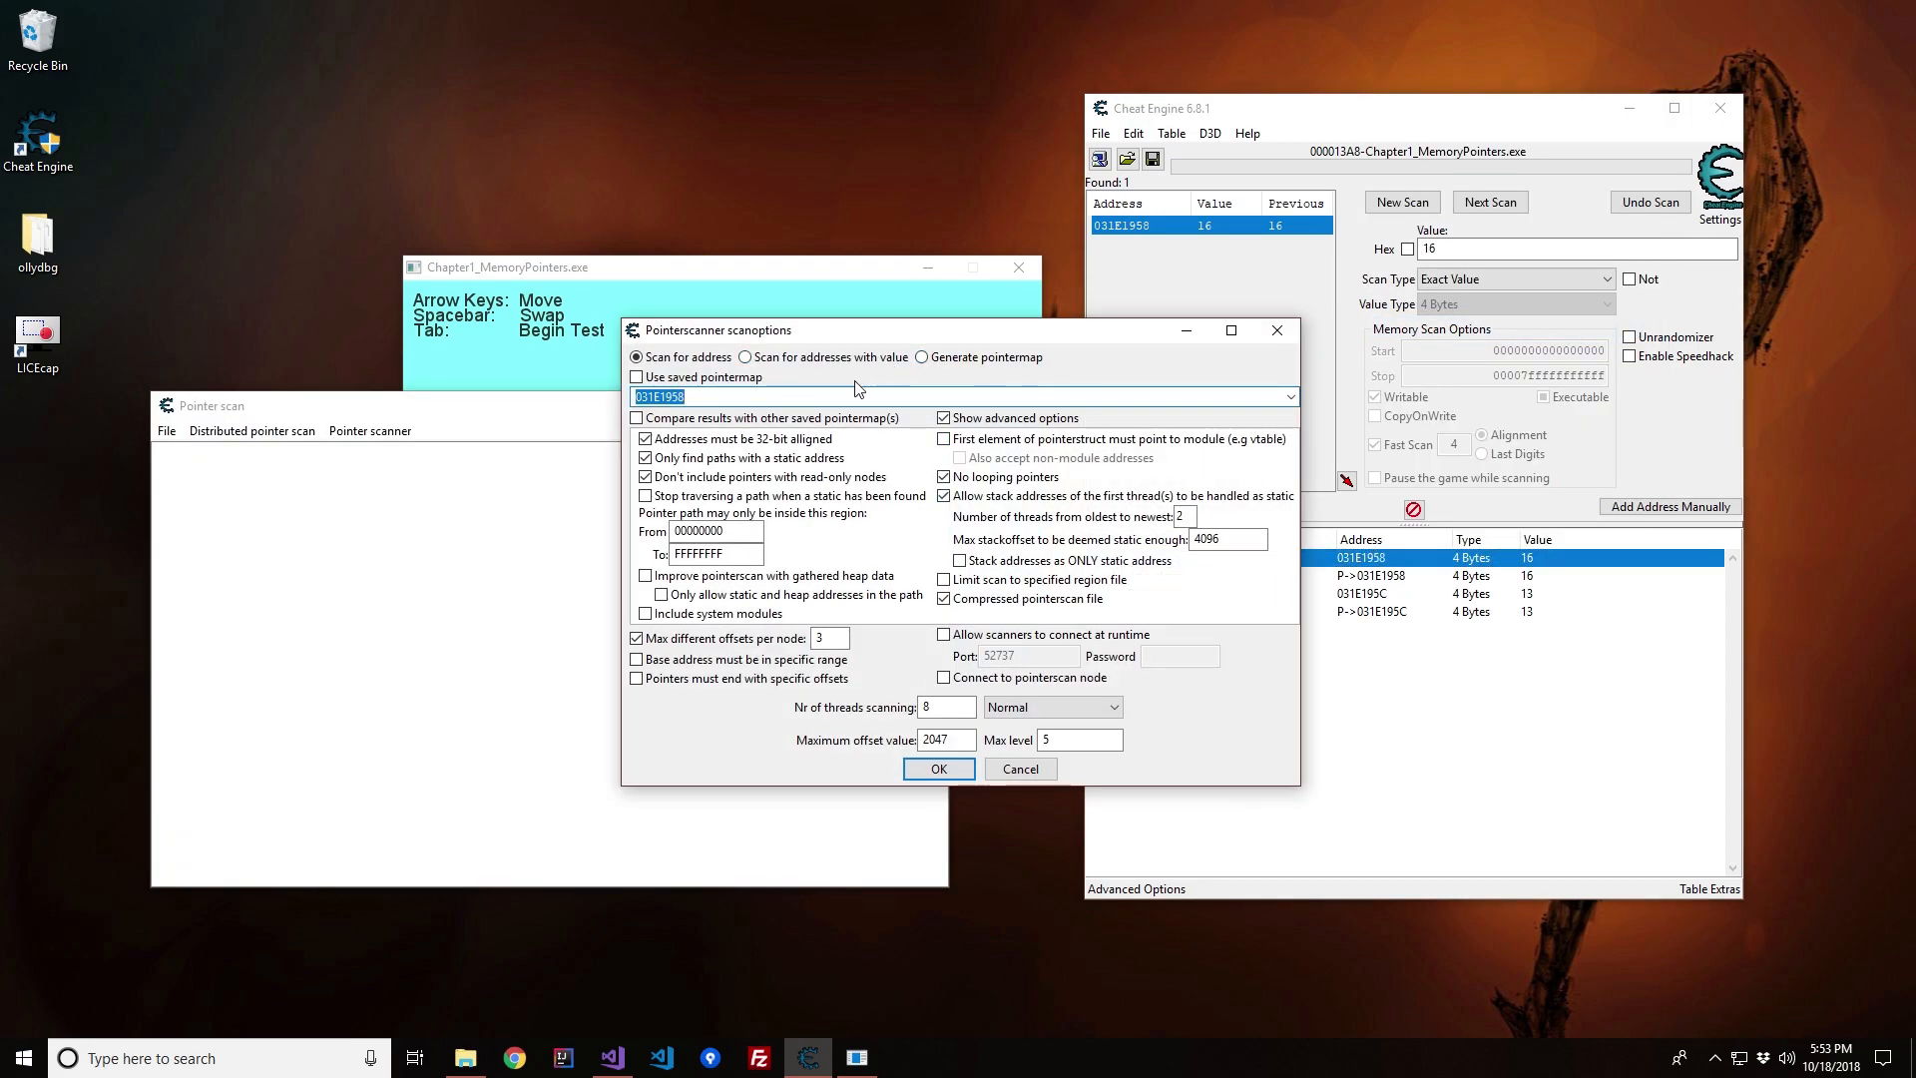
mouse_move(1245, 738)
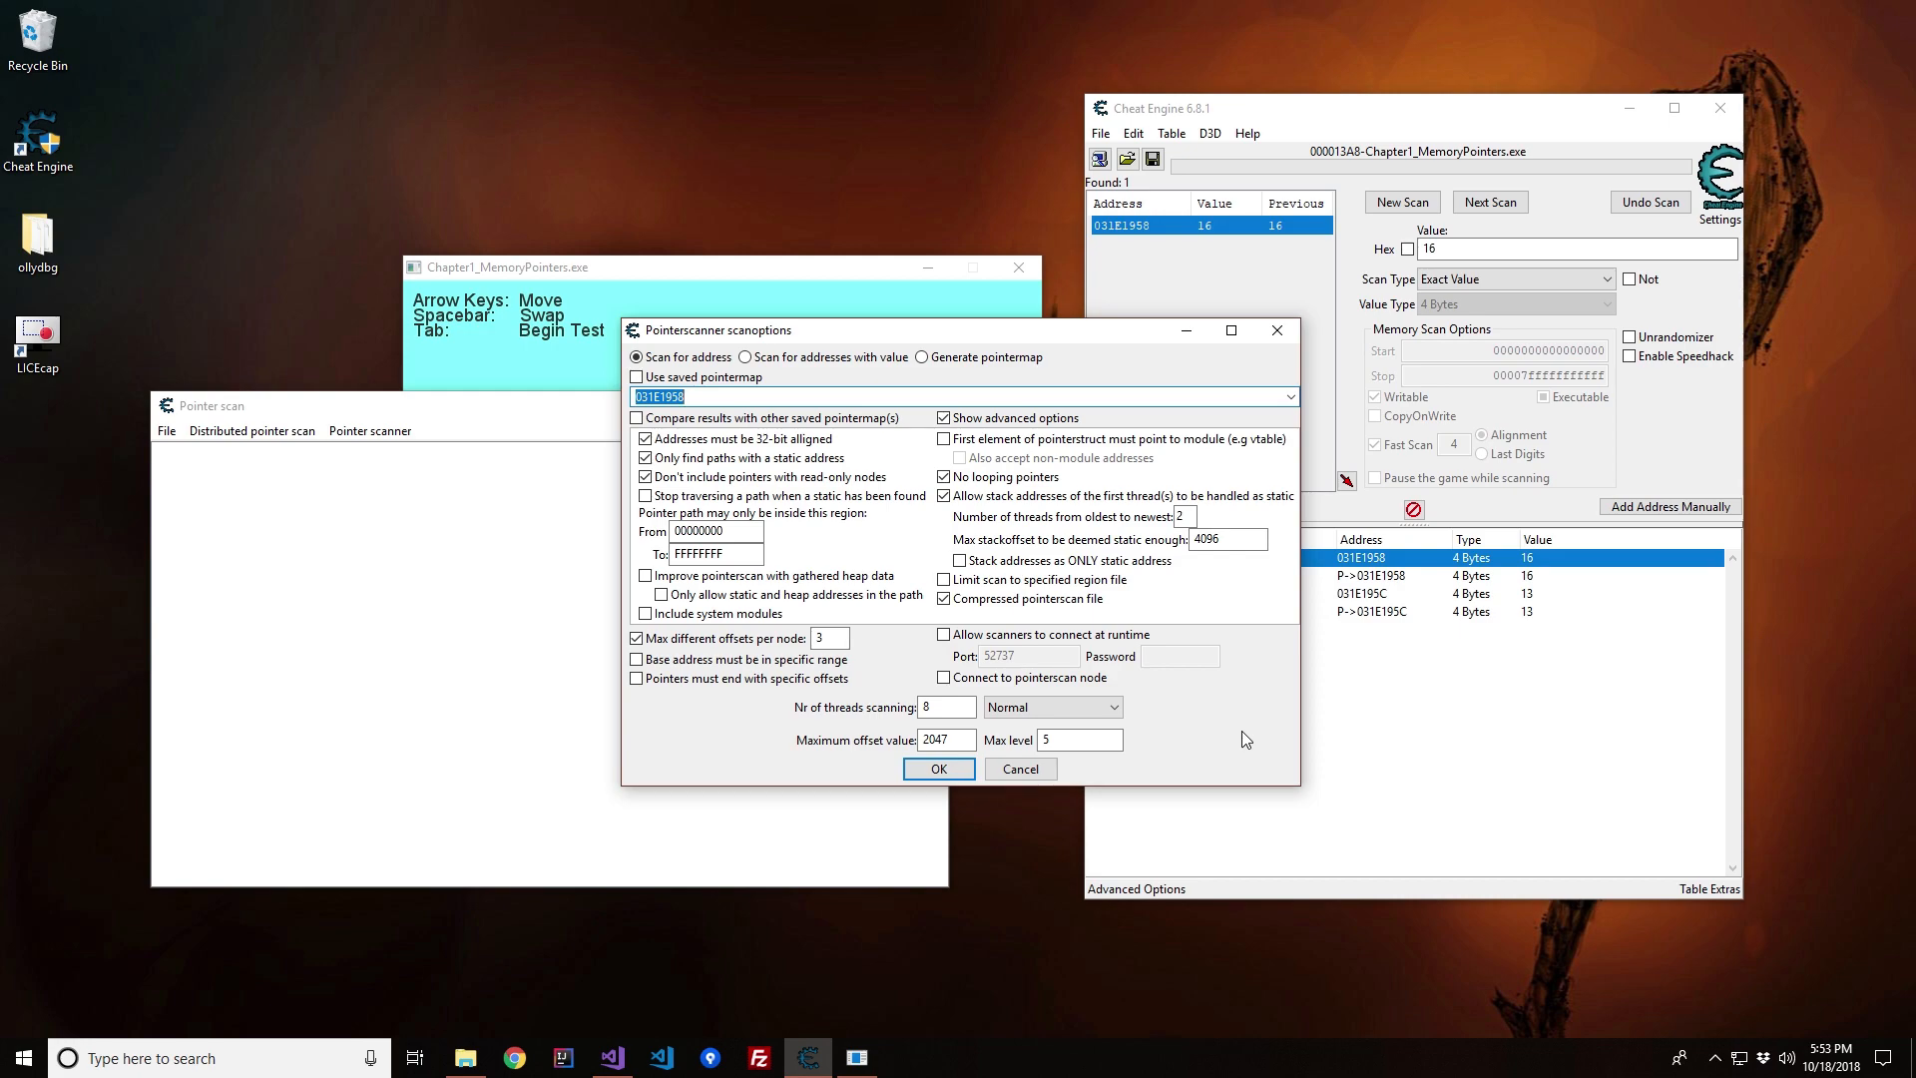
left_click(946, 706)
type("6")
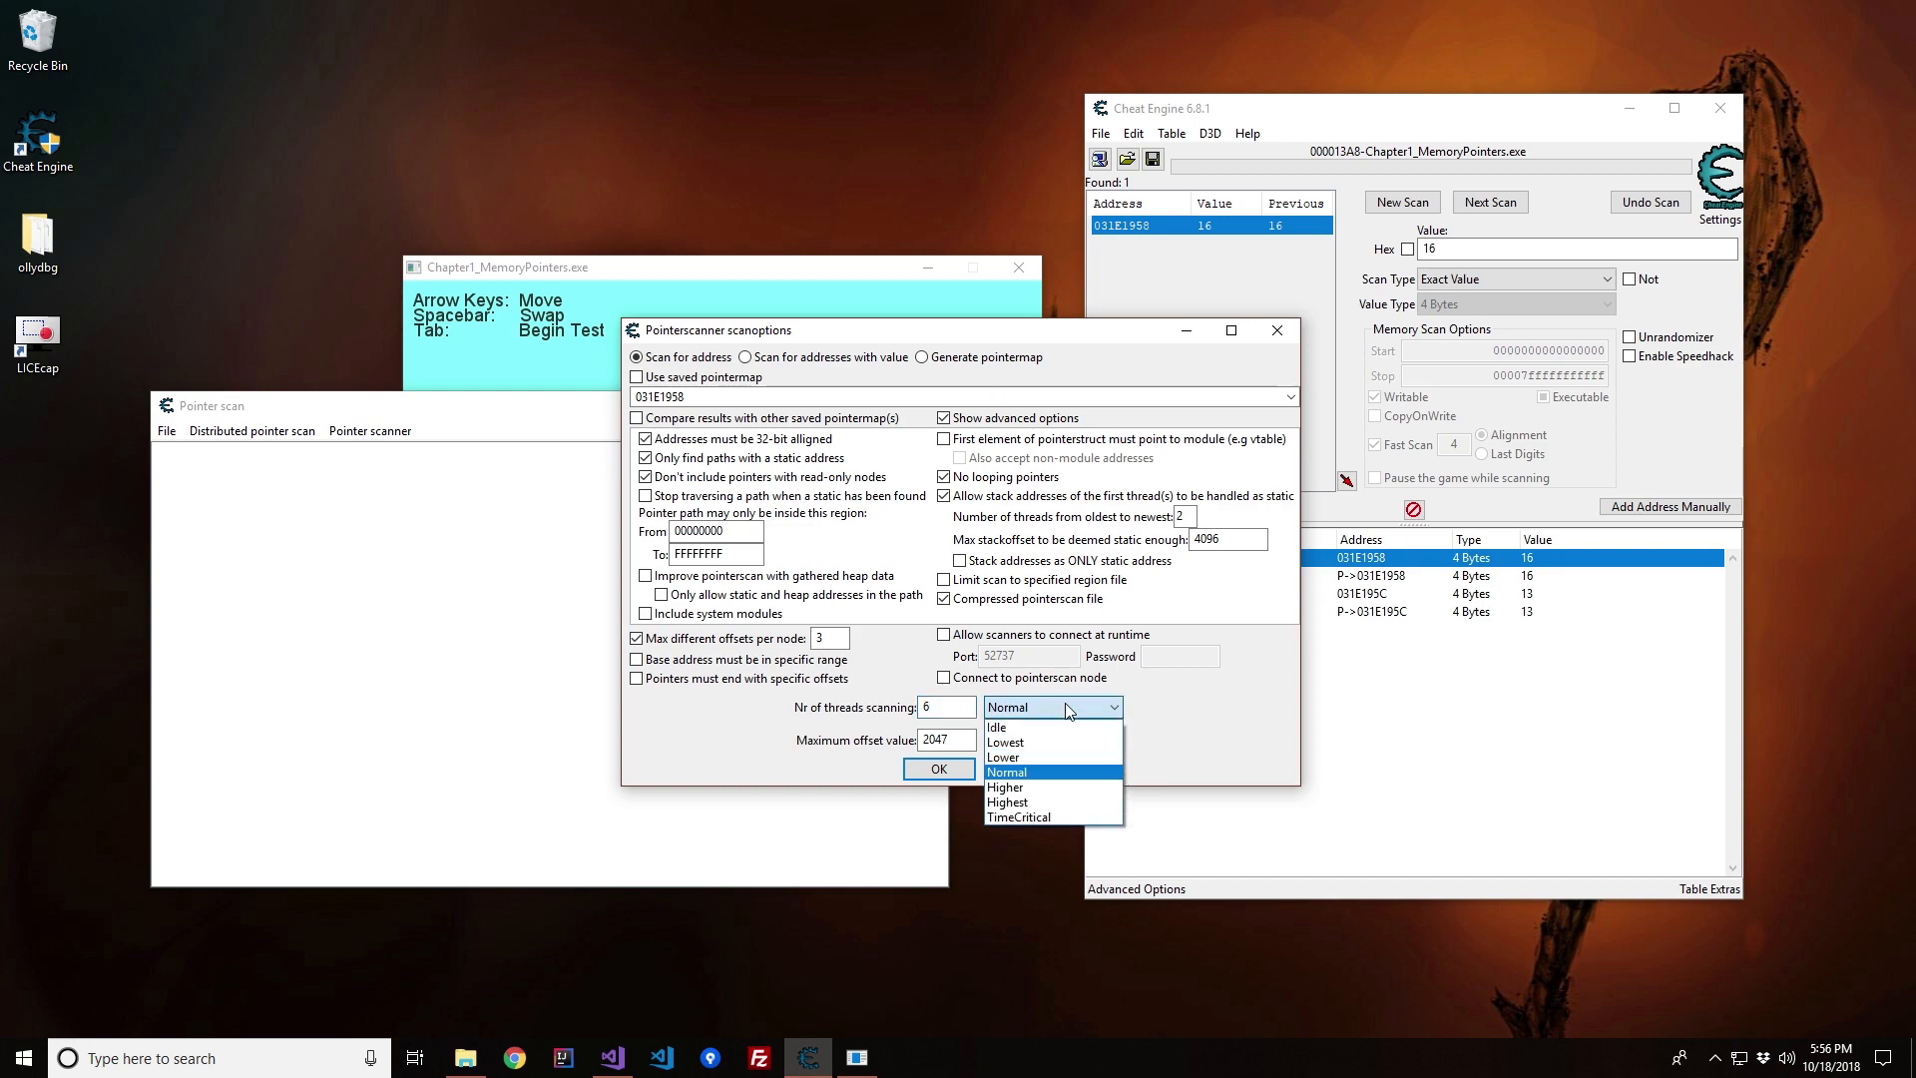
mouse_move(1052, 757)
type("1")
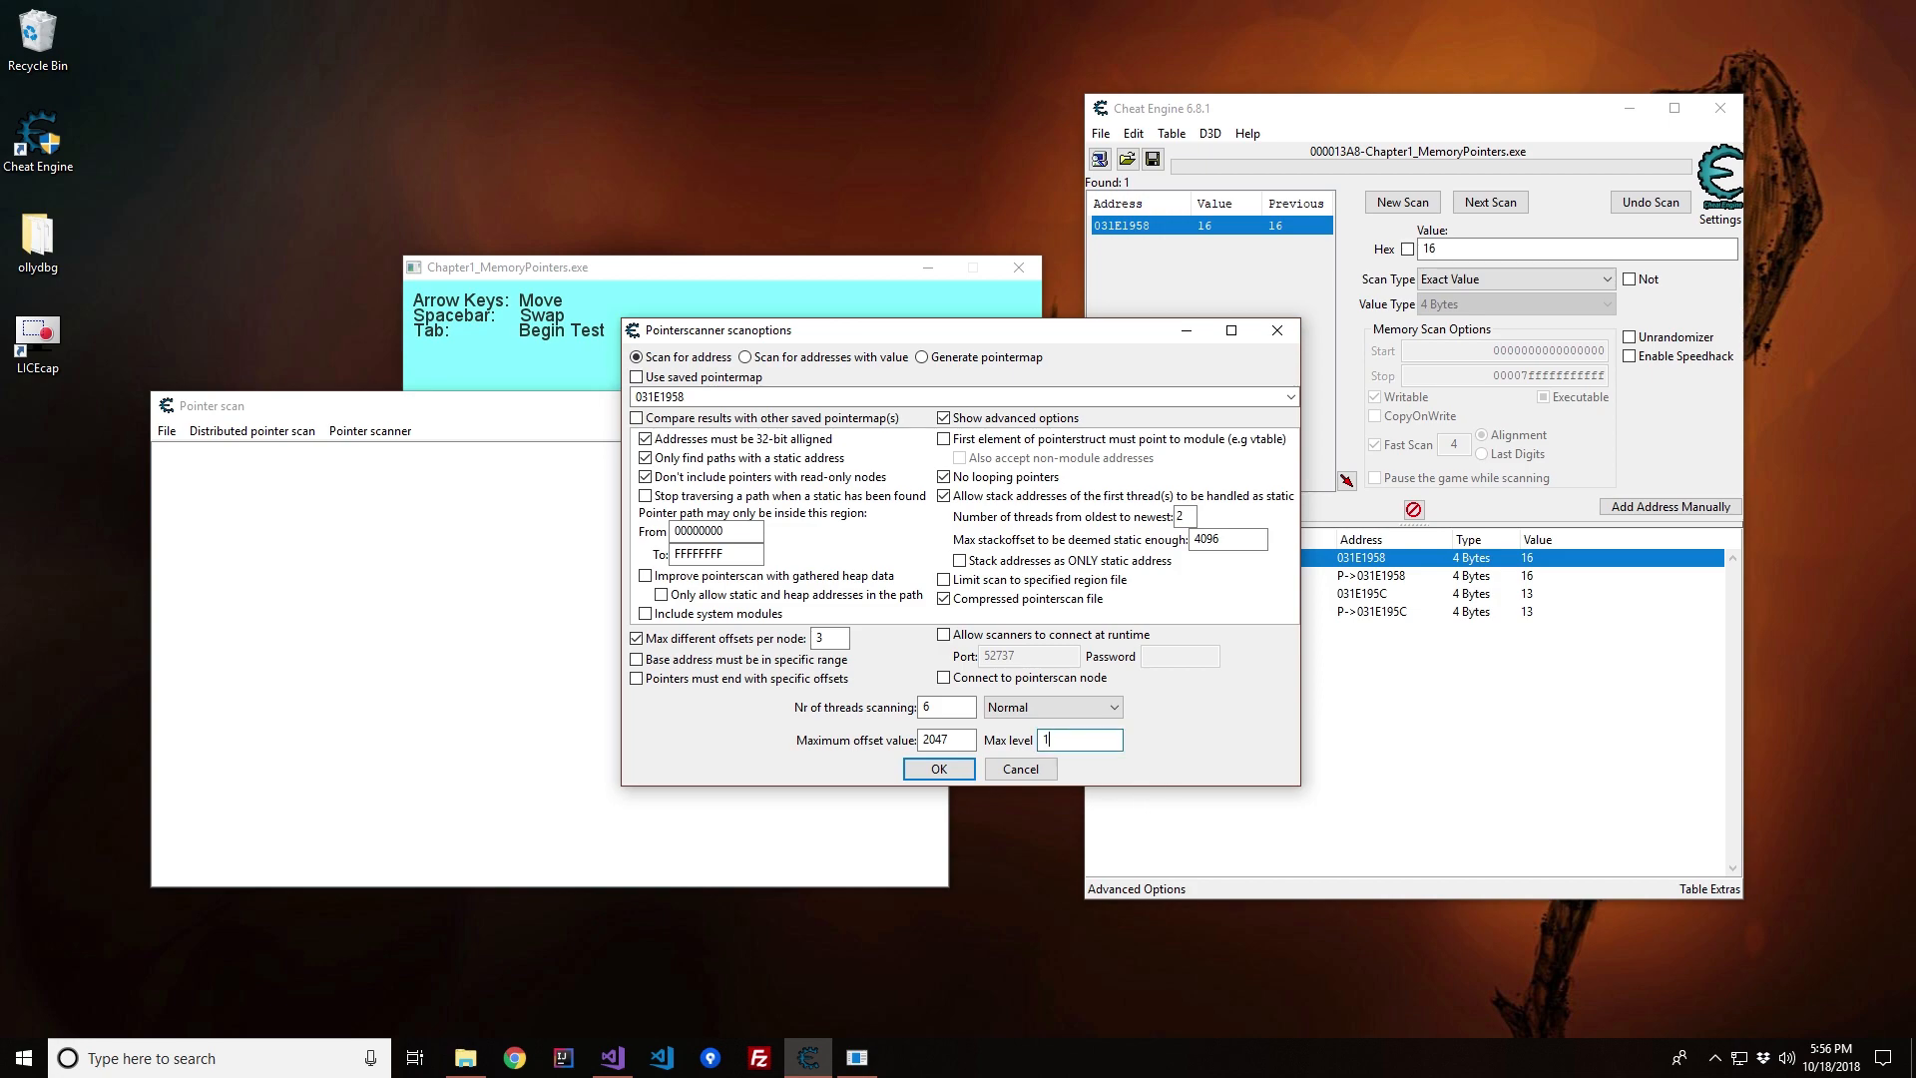
type("5")
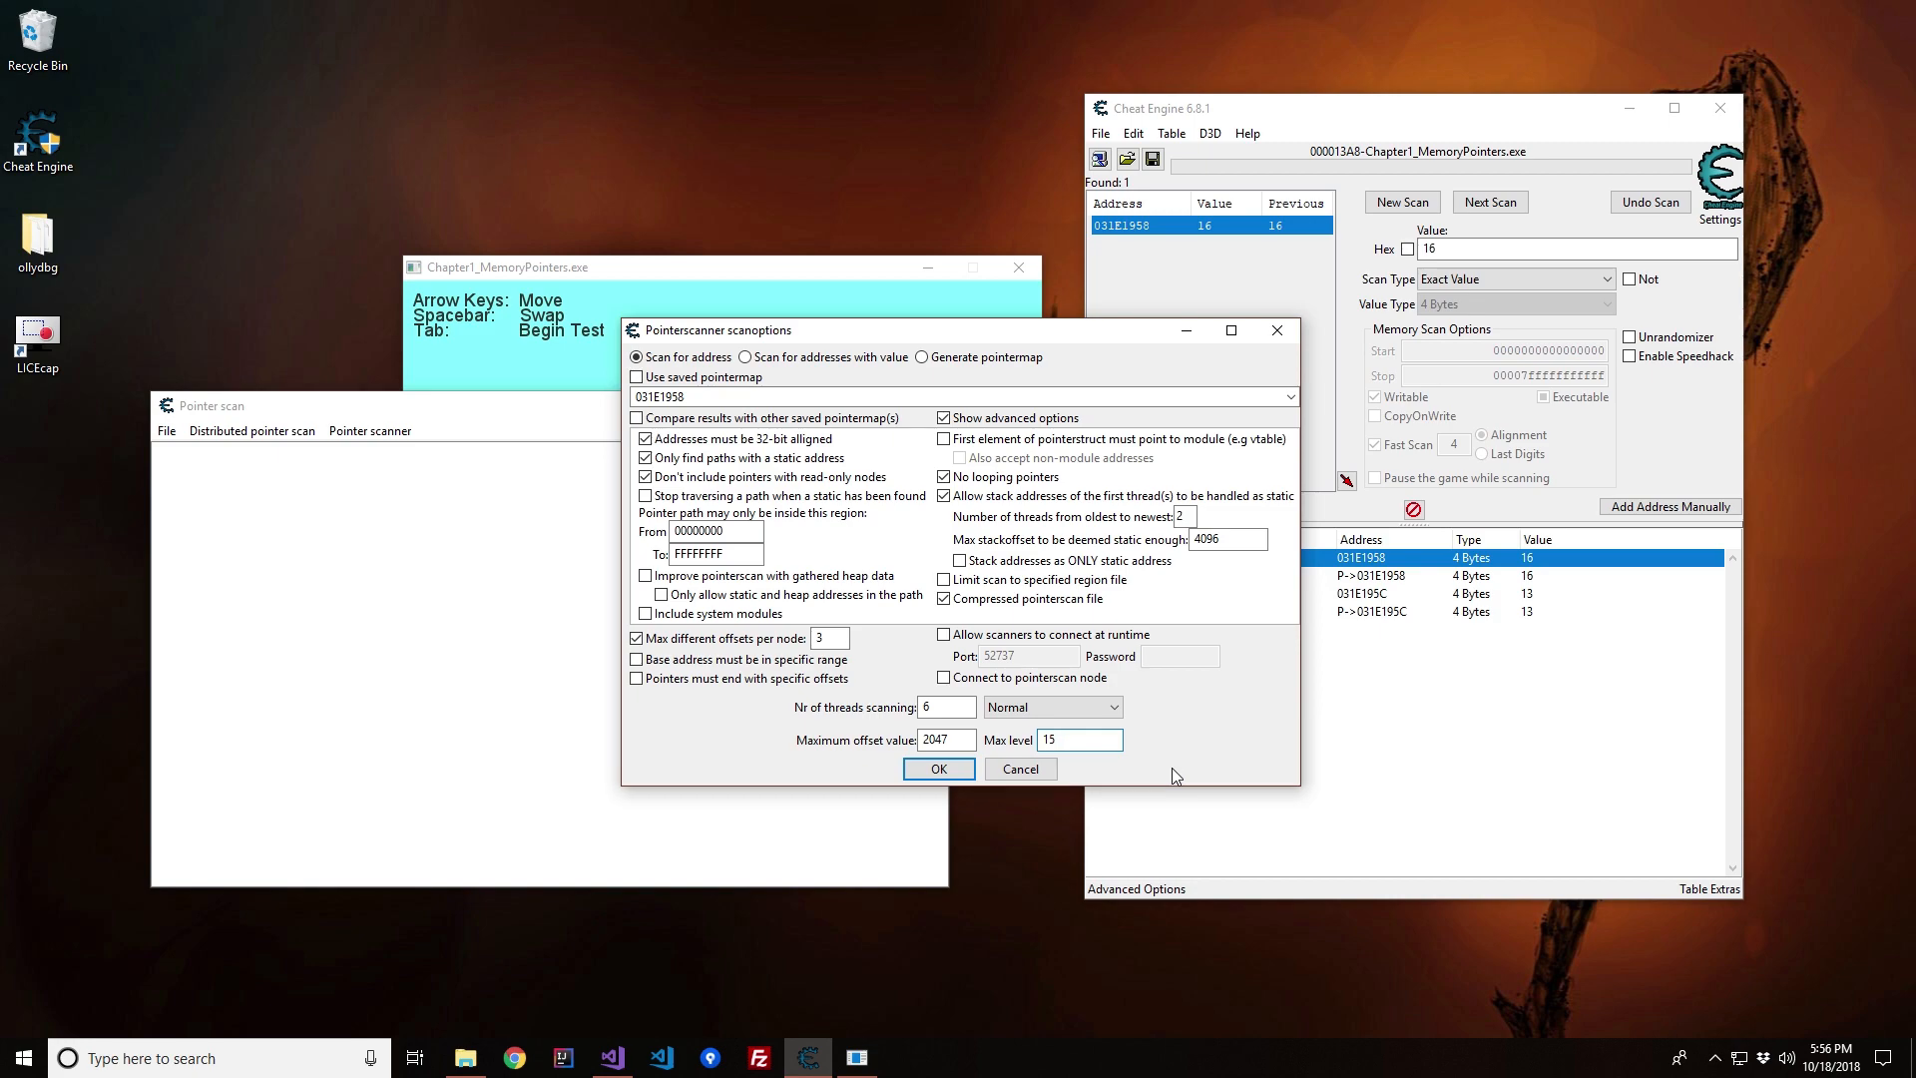
left_click(1080, 738)
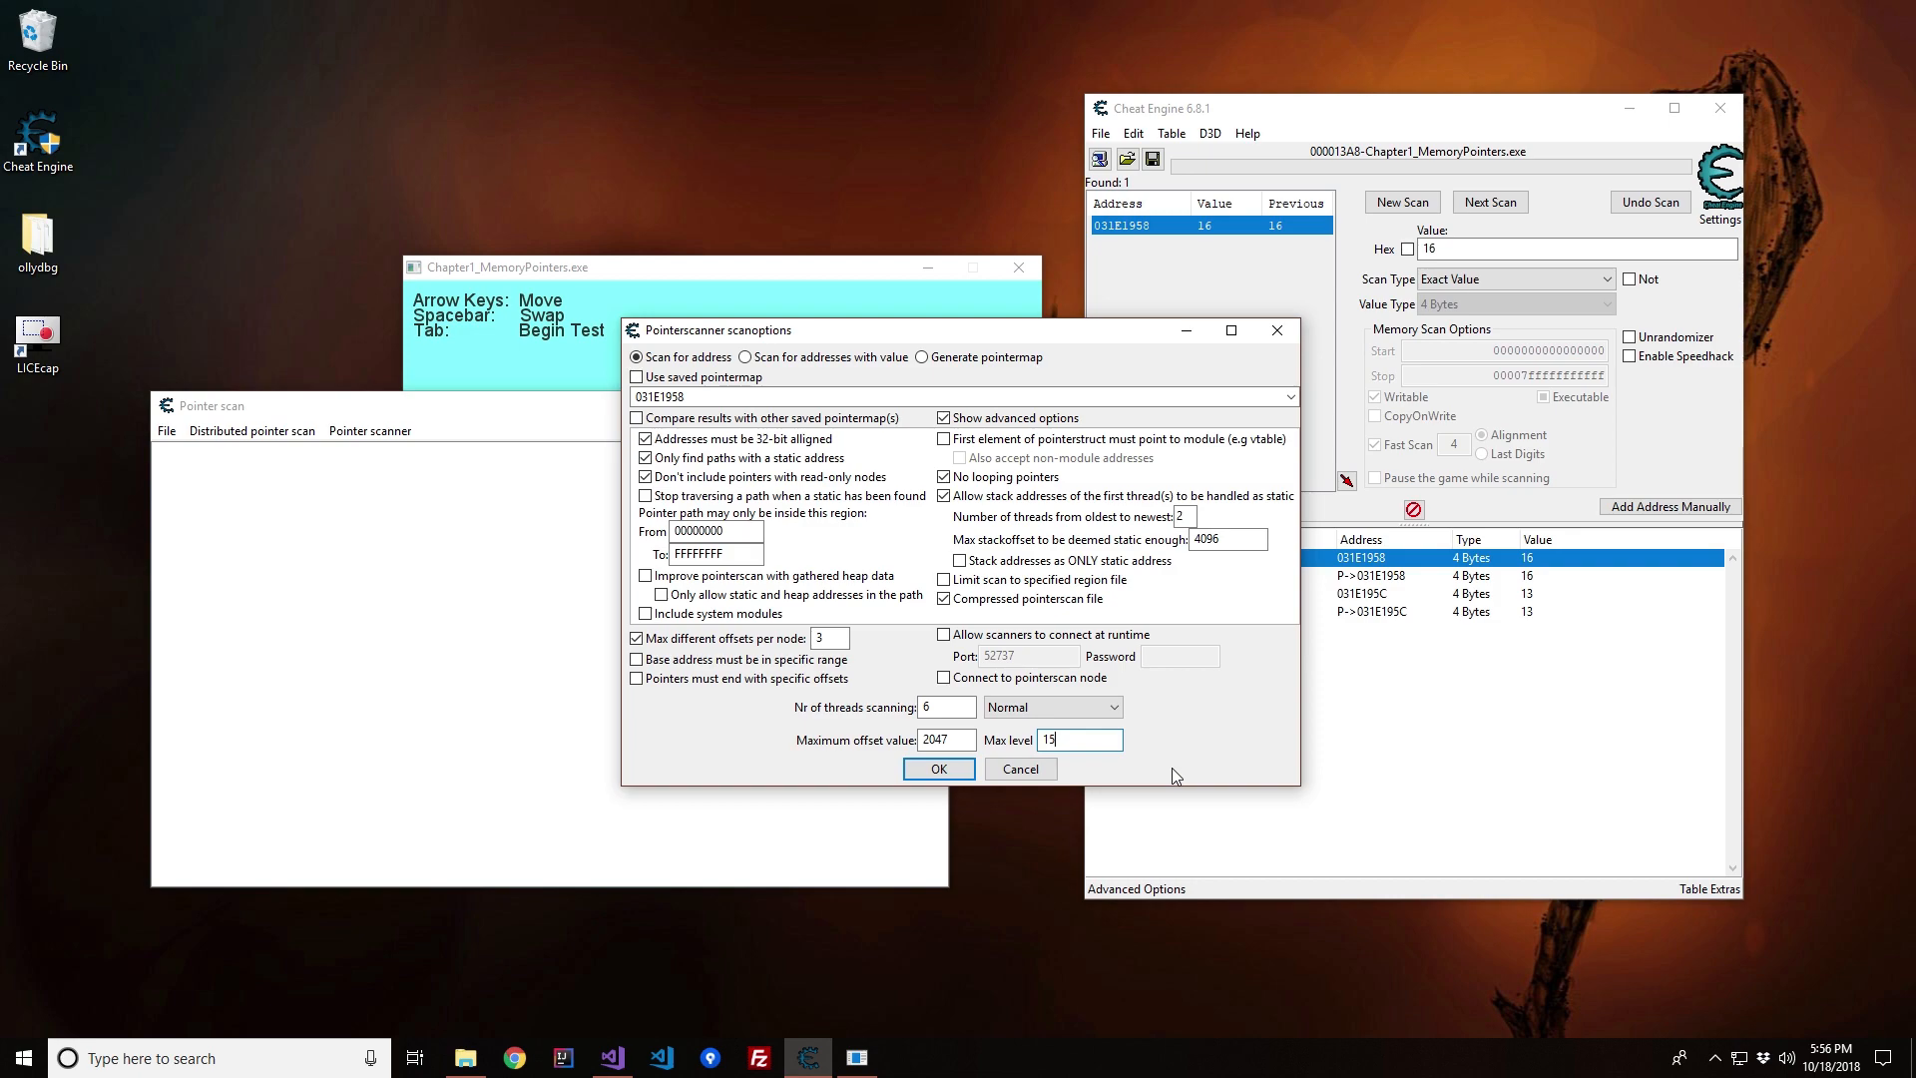
mouse_move(830, 638)
type("6")
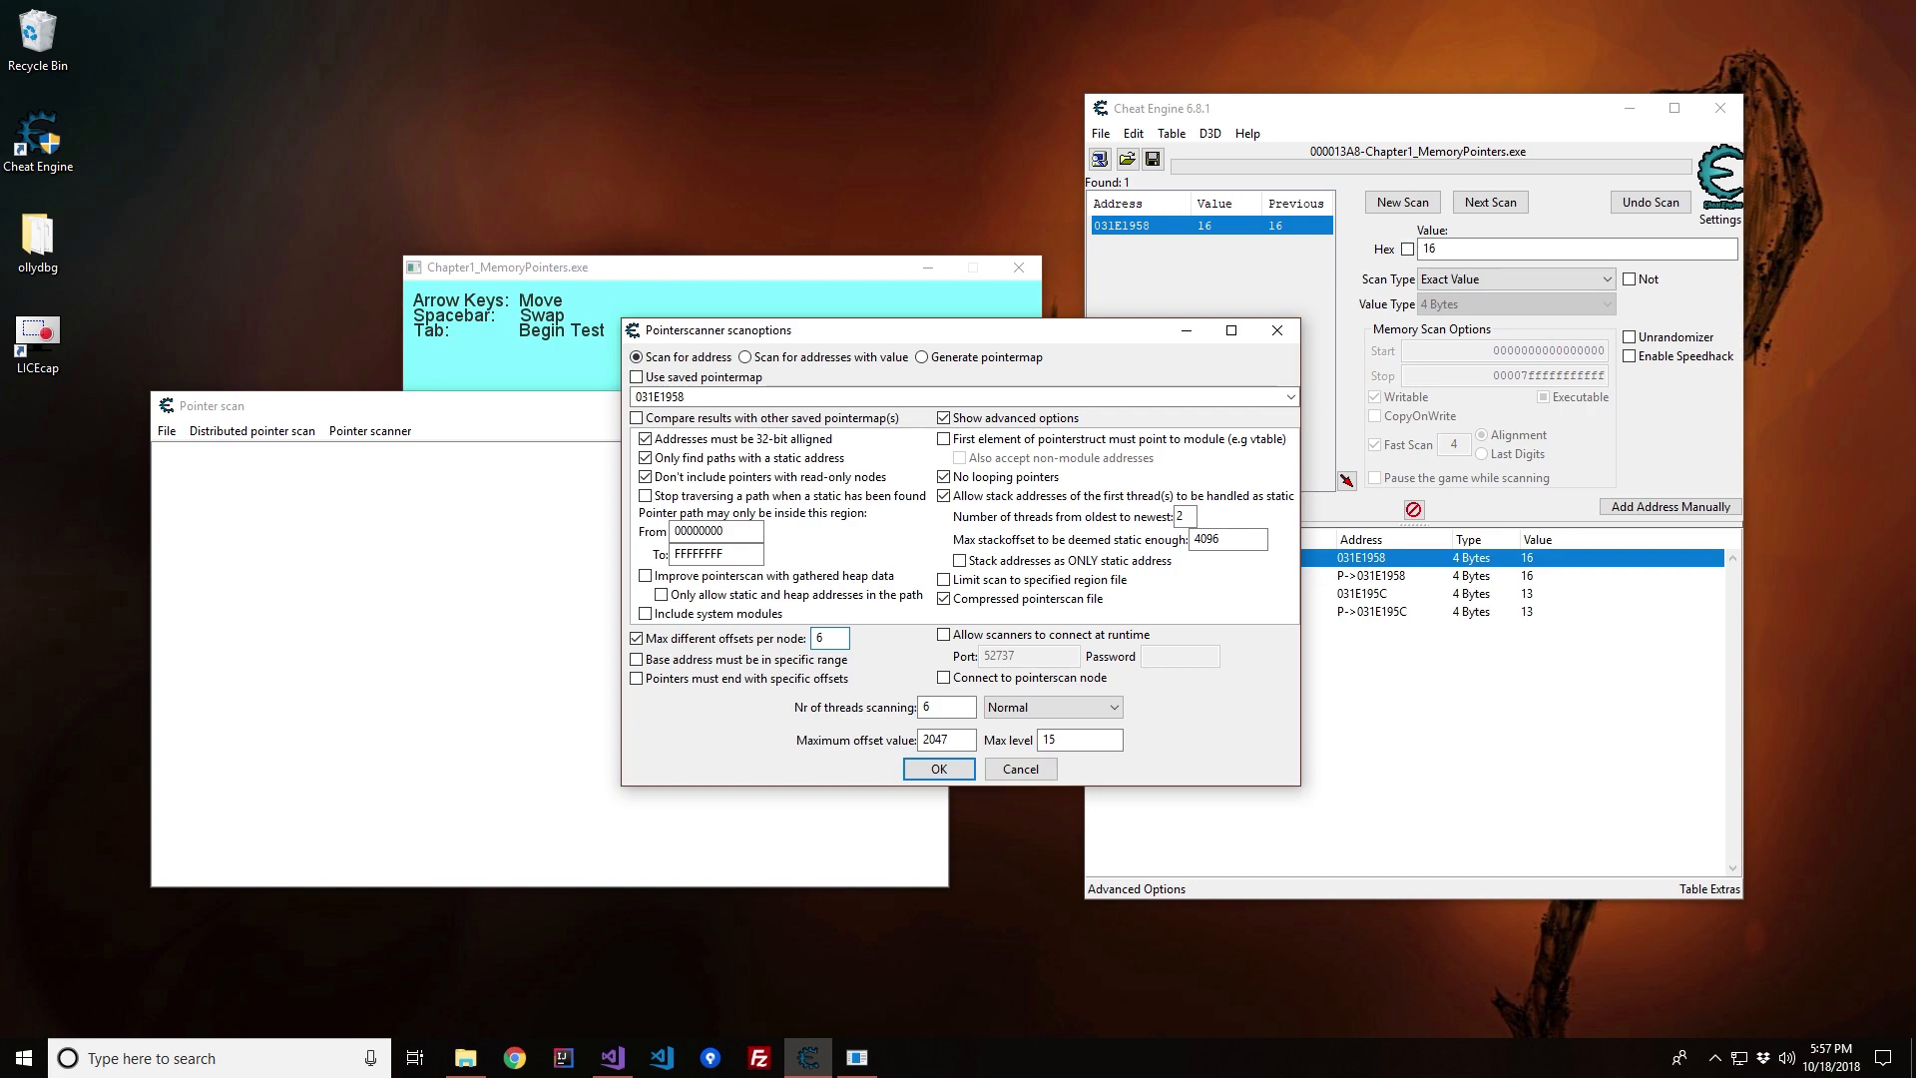
left_click(828, 638)
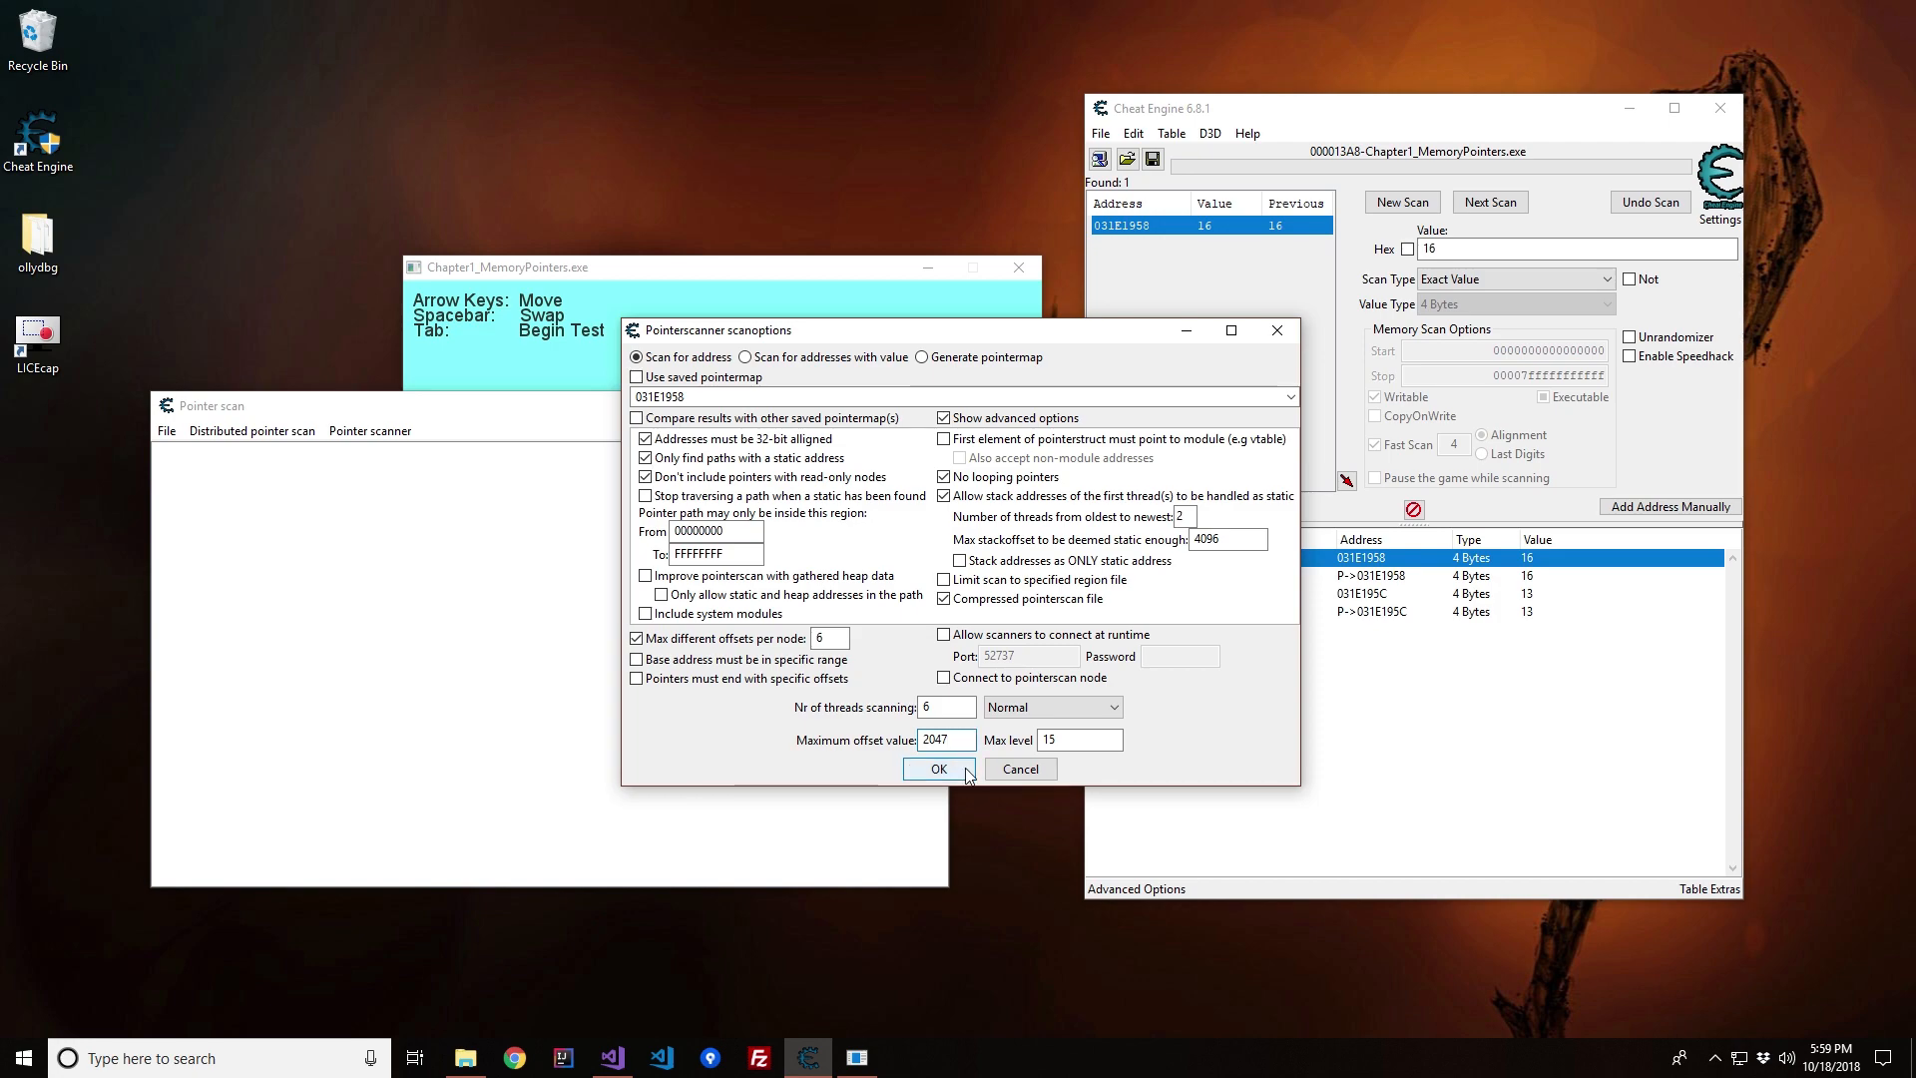
Step: Run the pointer scan and save its results as test.PTR, yielding 43 pointer paths
left_click(938, 768)
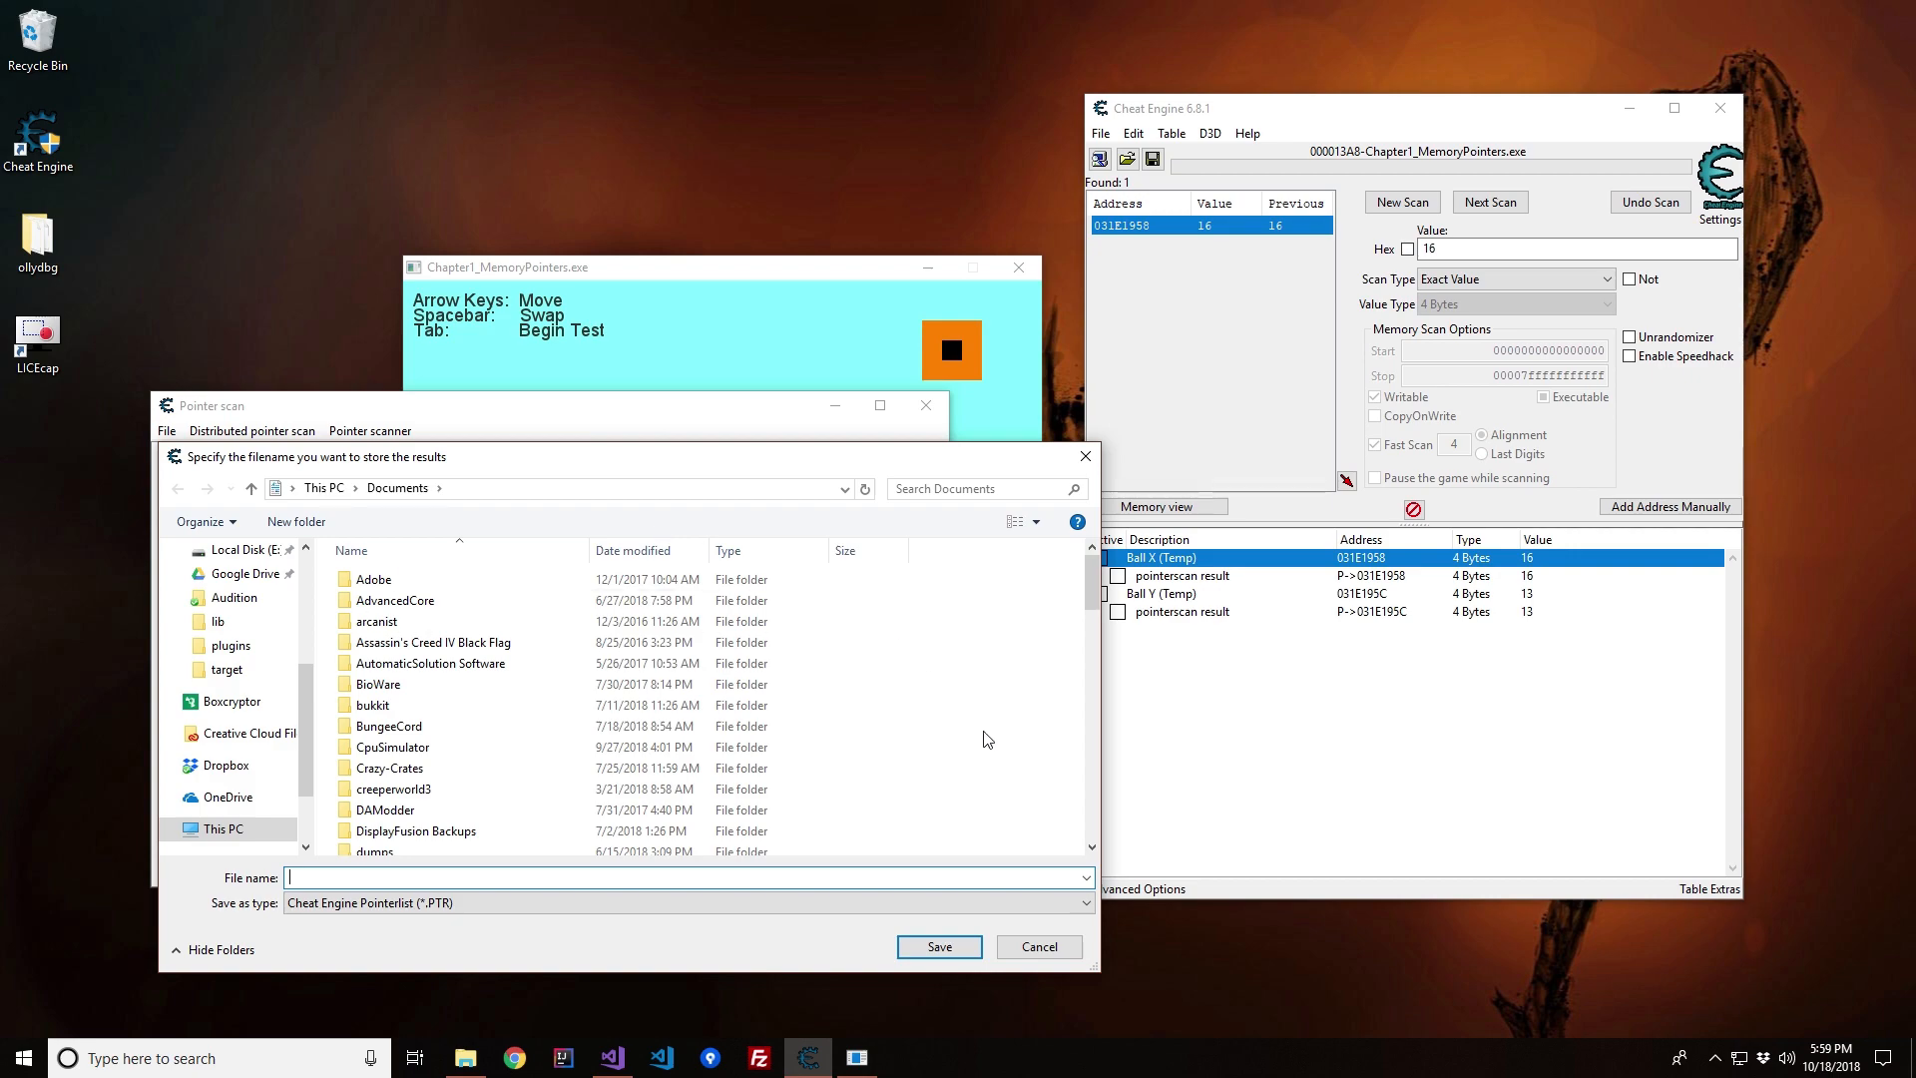
mouse_move(976, 746)
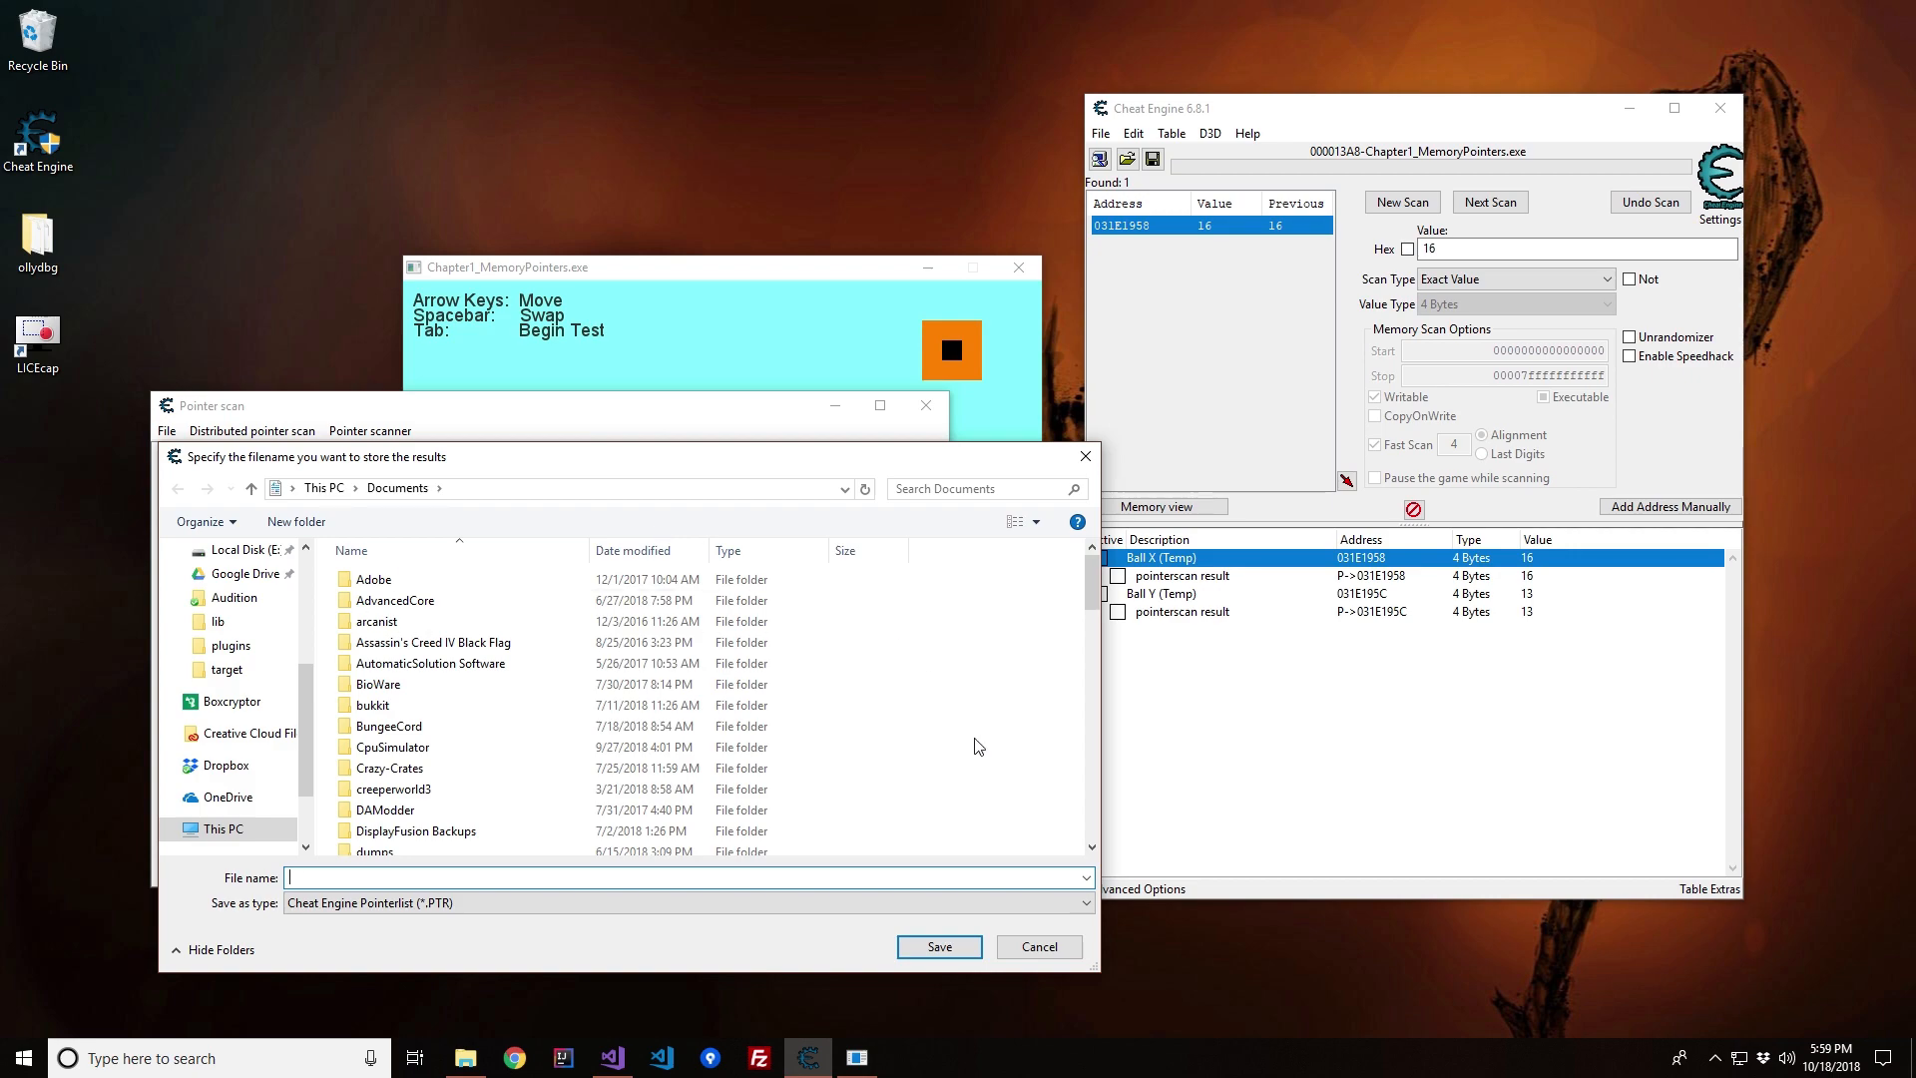
left_click(938, 946)
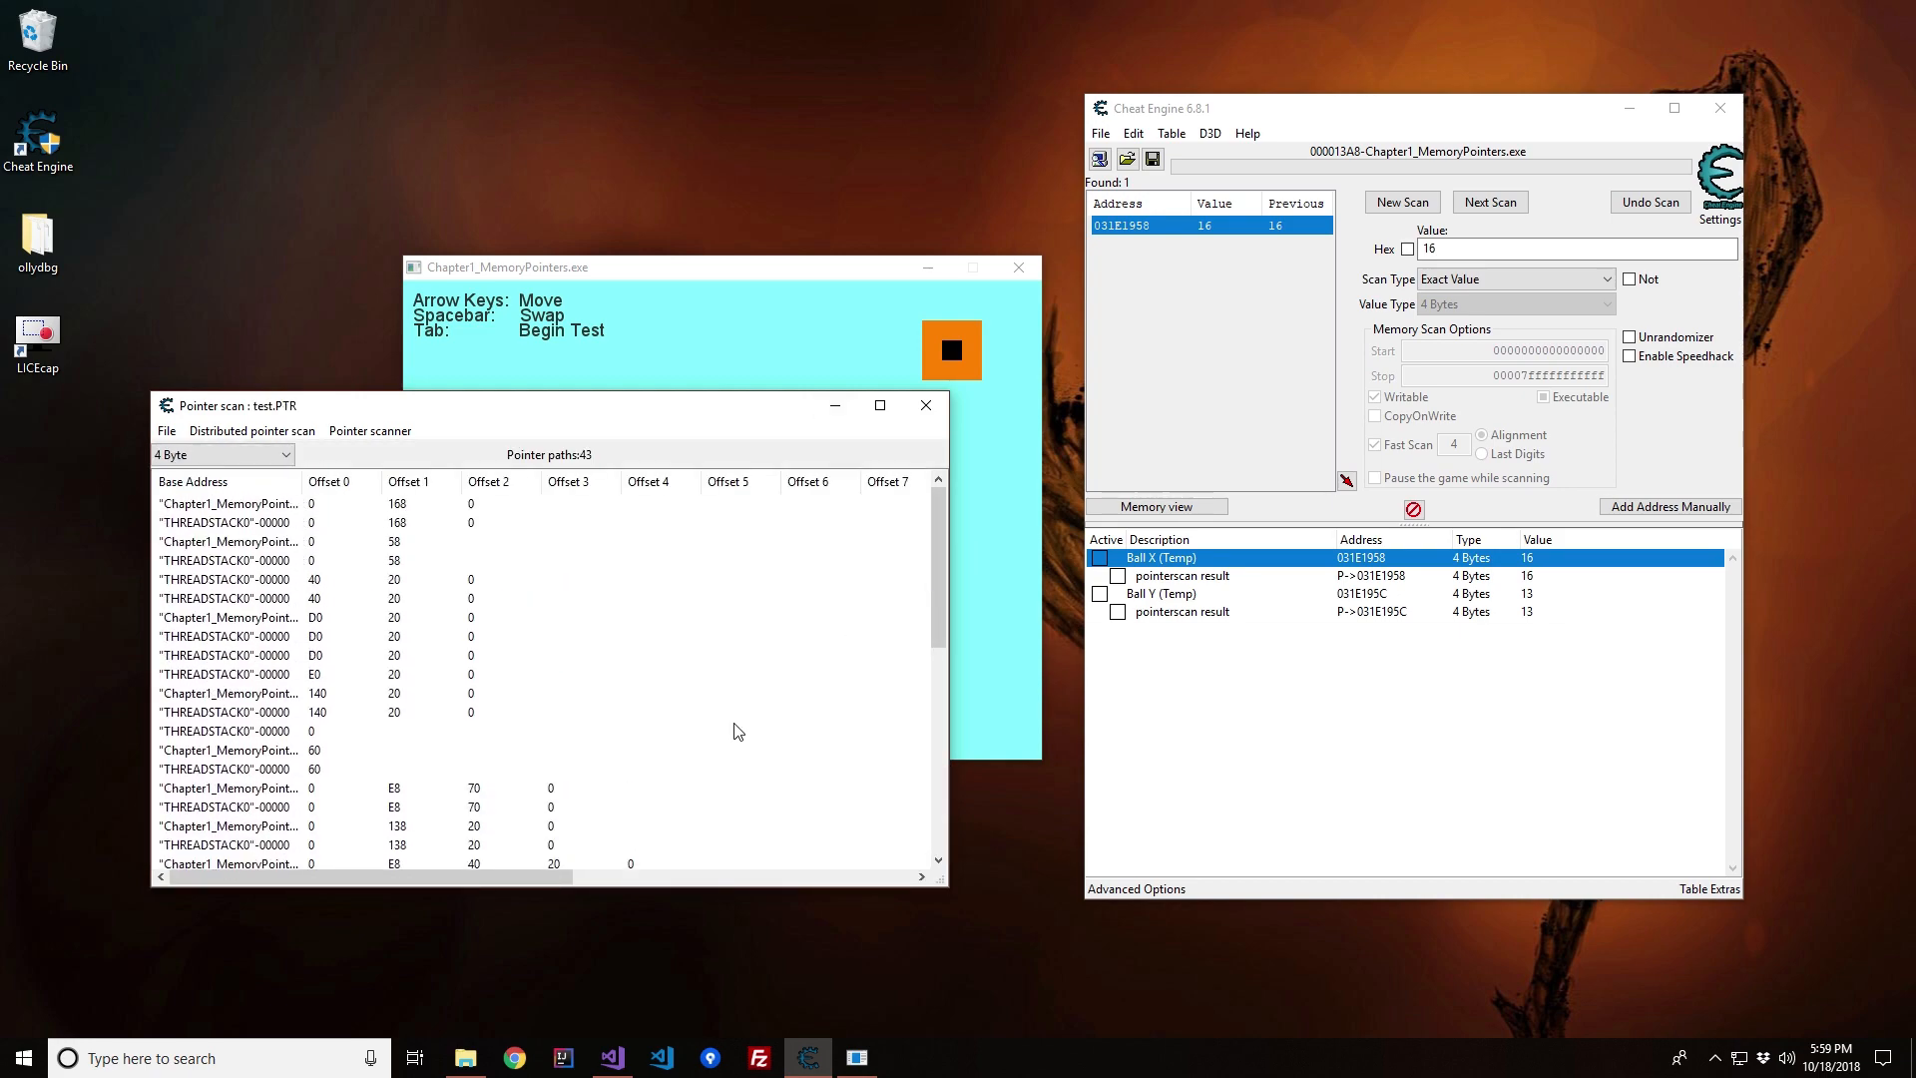
Step: Scroll across the results to confirm all 43 paths point to 031E1958 = 16
scroll("right", 3)
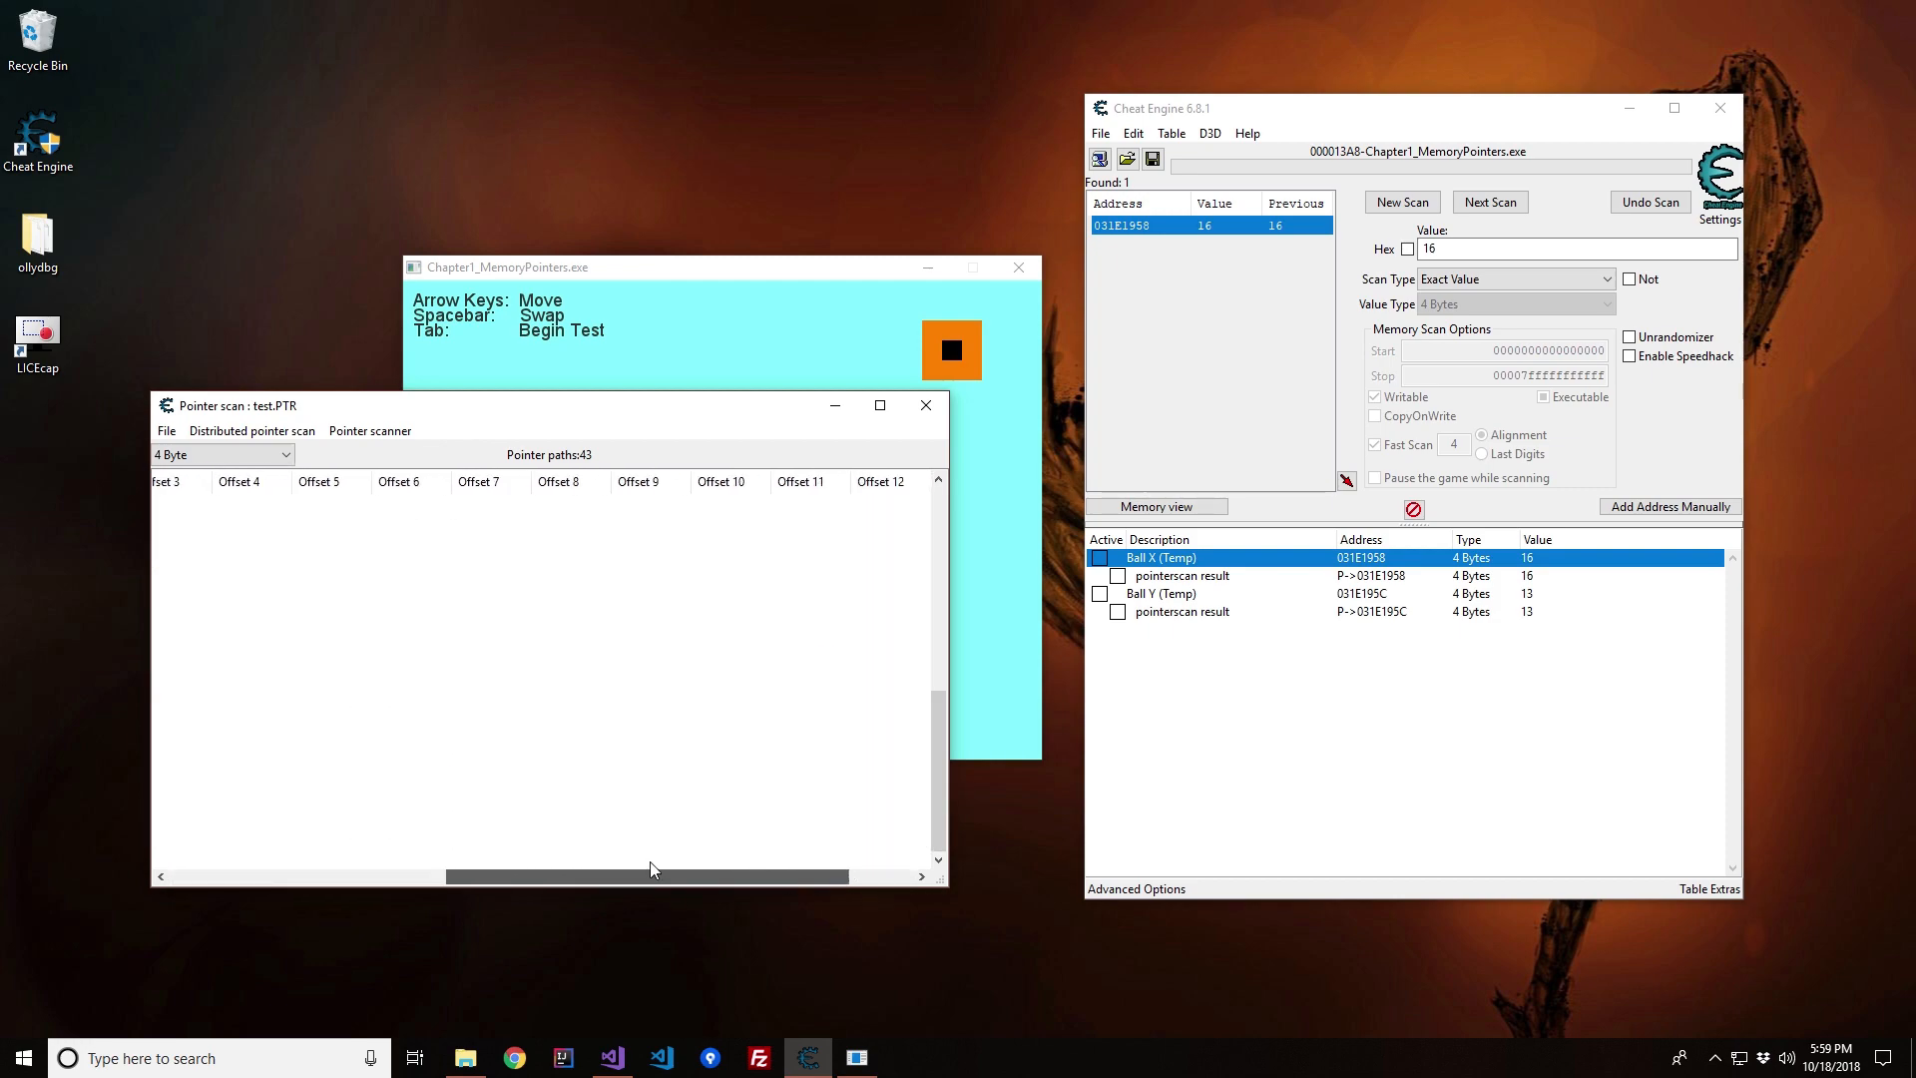
scroll("right", 3)
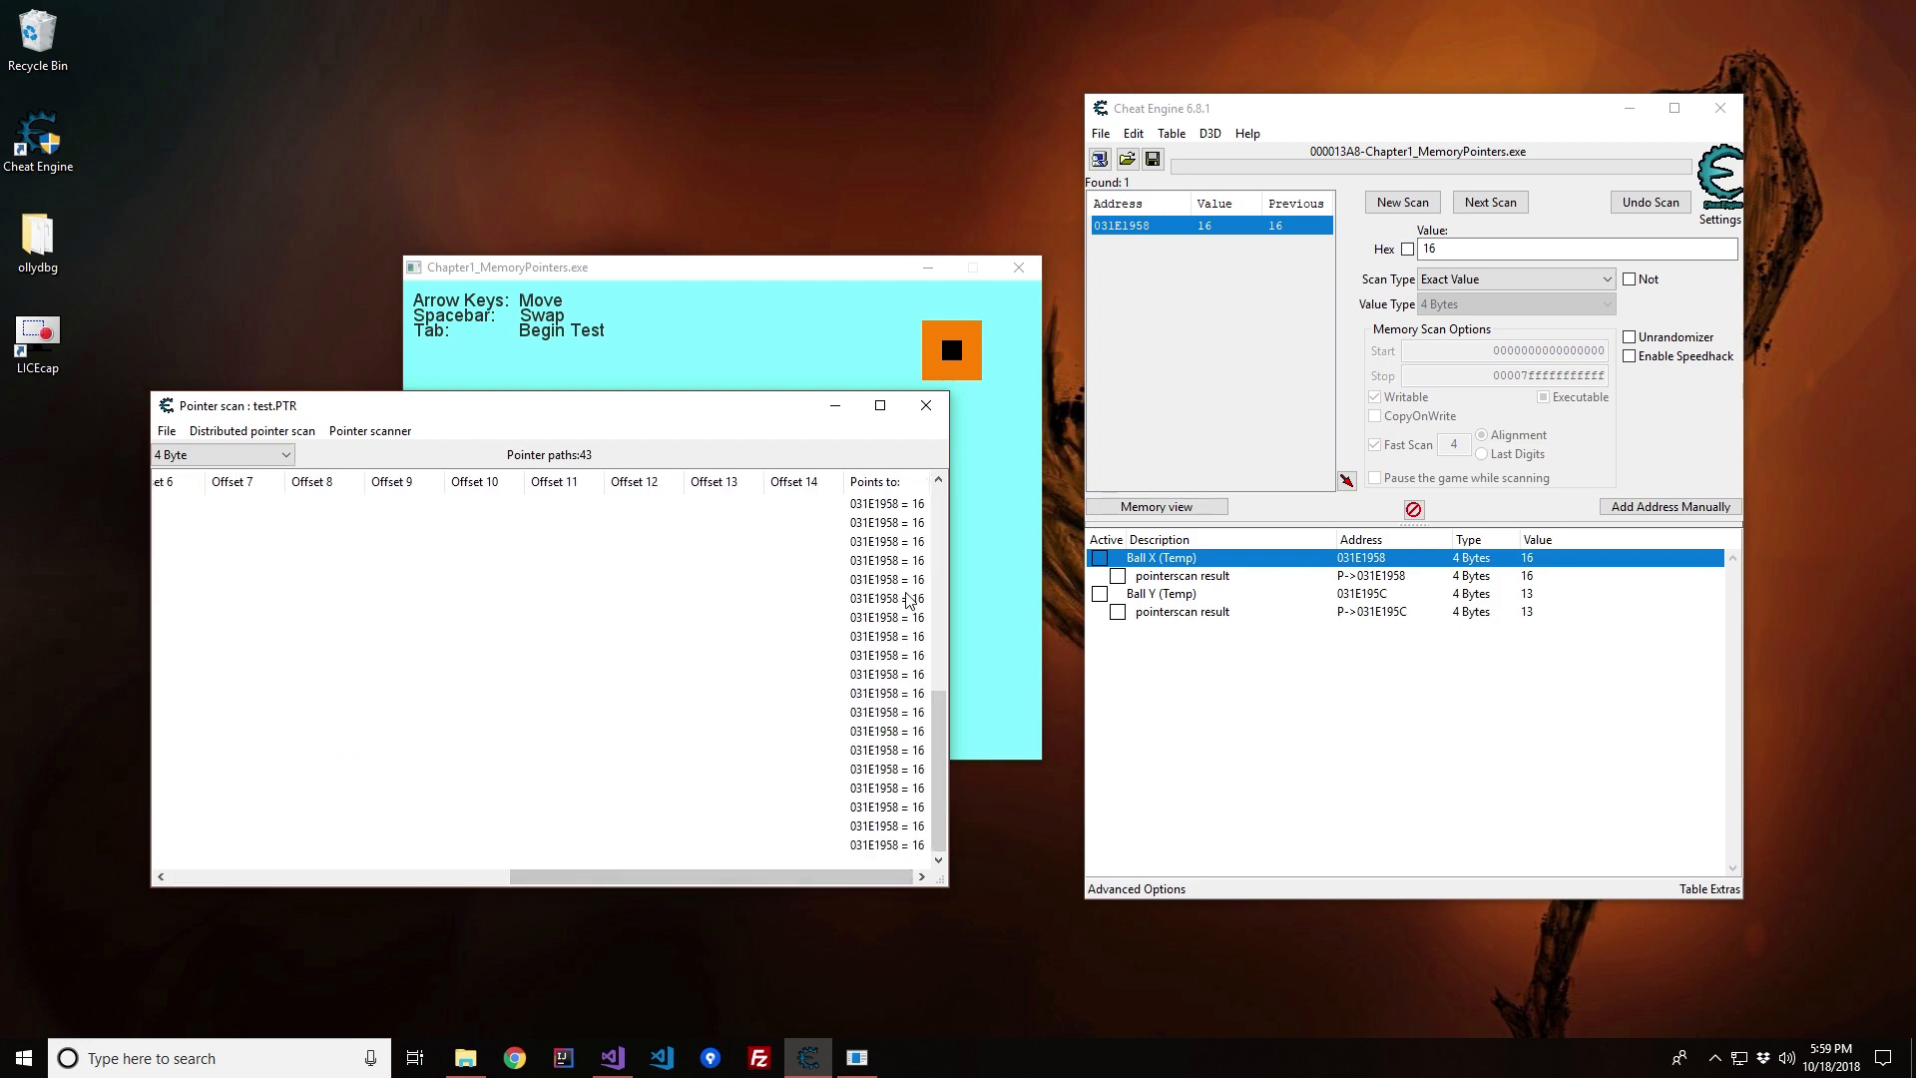
mouse_move(892, 856)
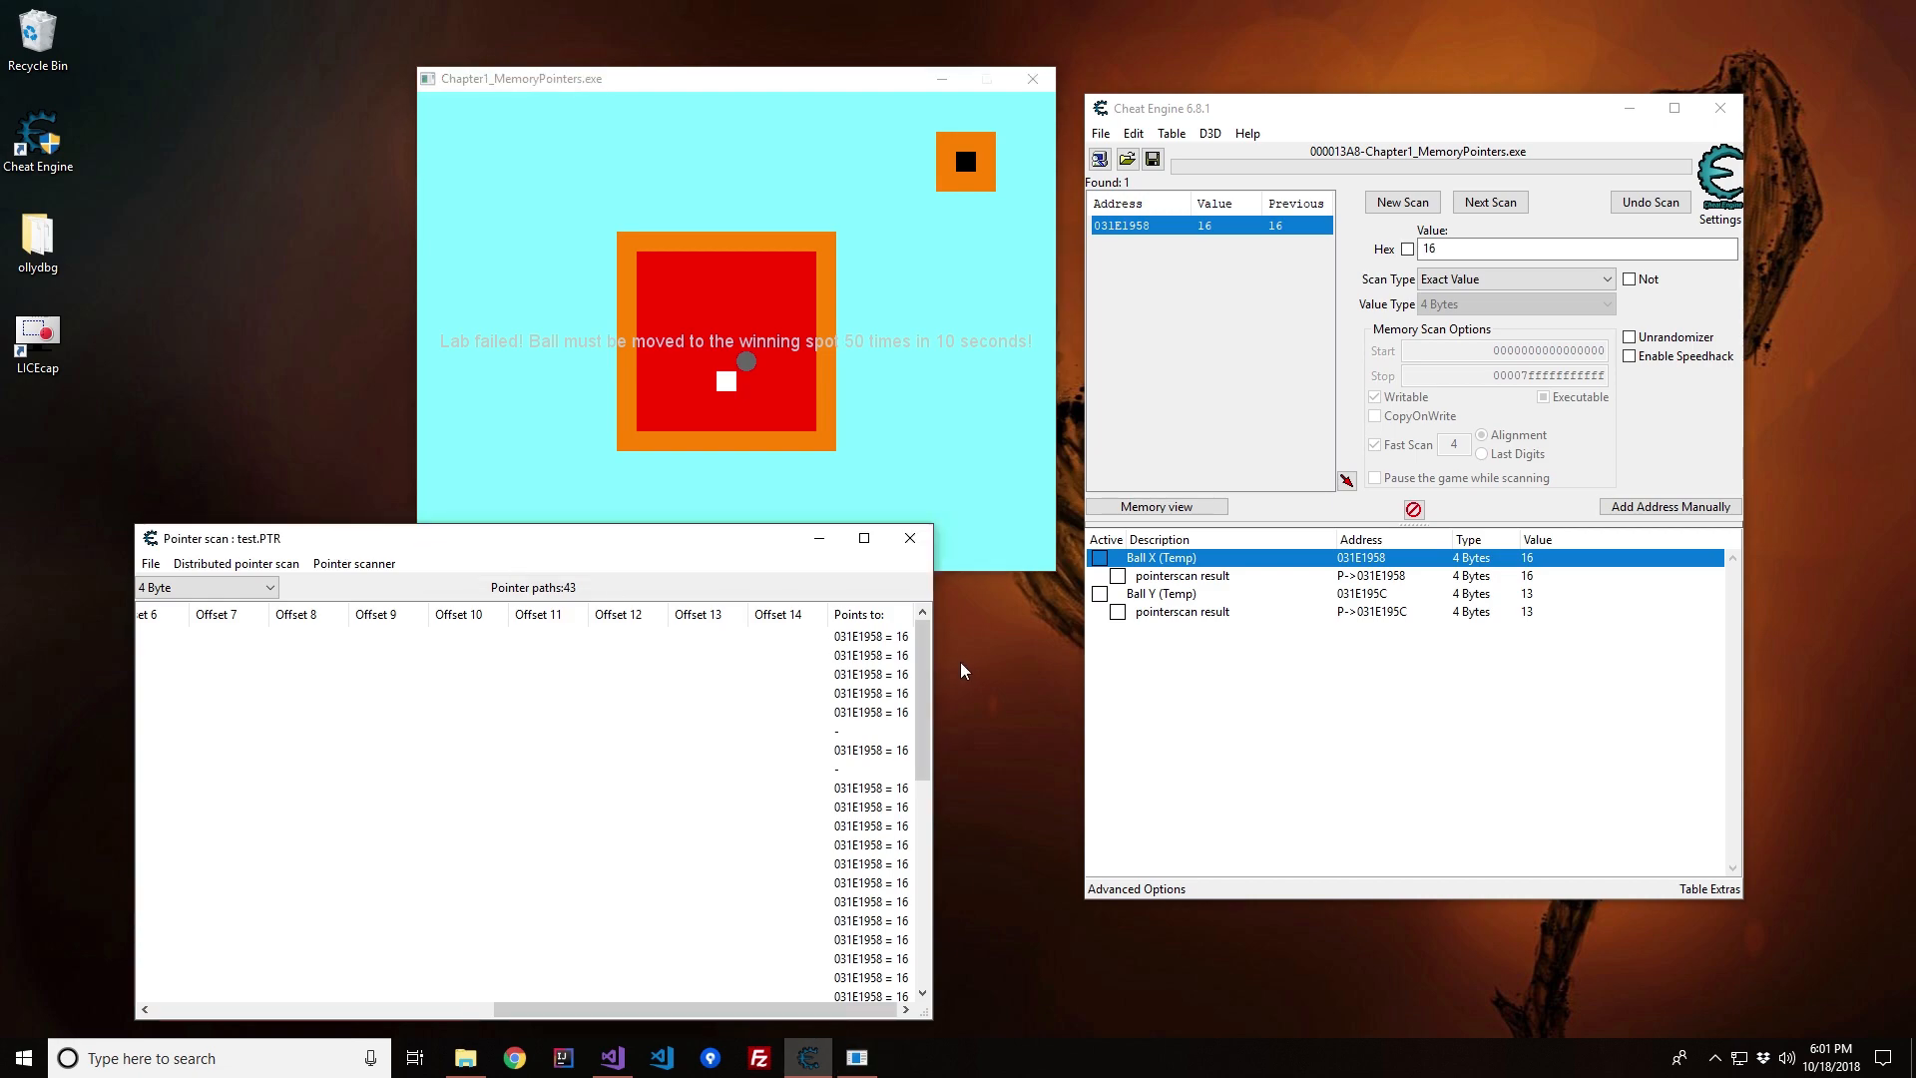
Step: Rescan memory to drop invalid pointers, overwriting test.PTR and cutting the list from 43 to 36 paths
scroll("down", 3)
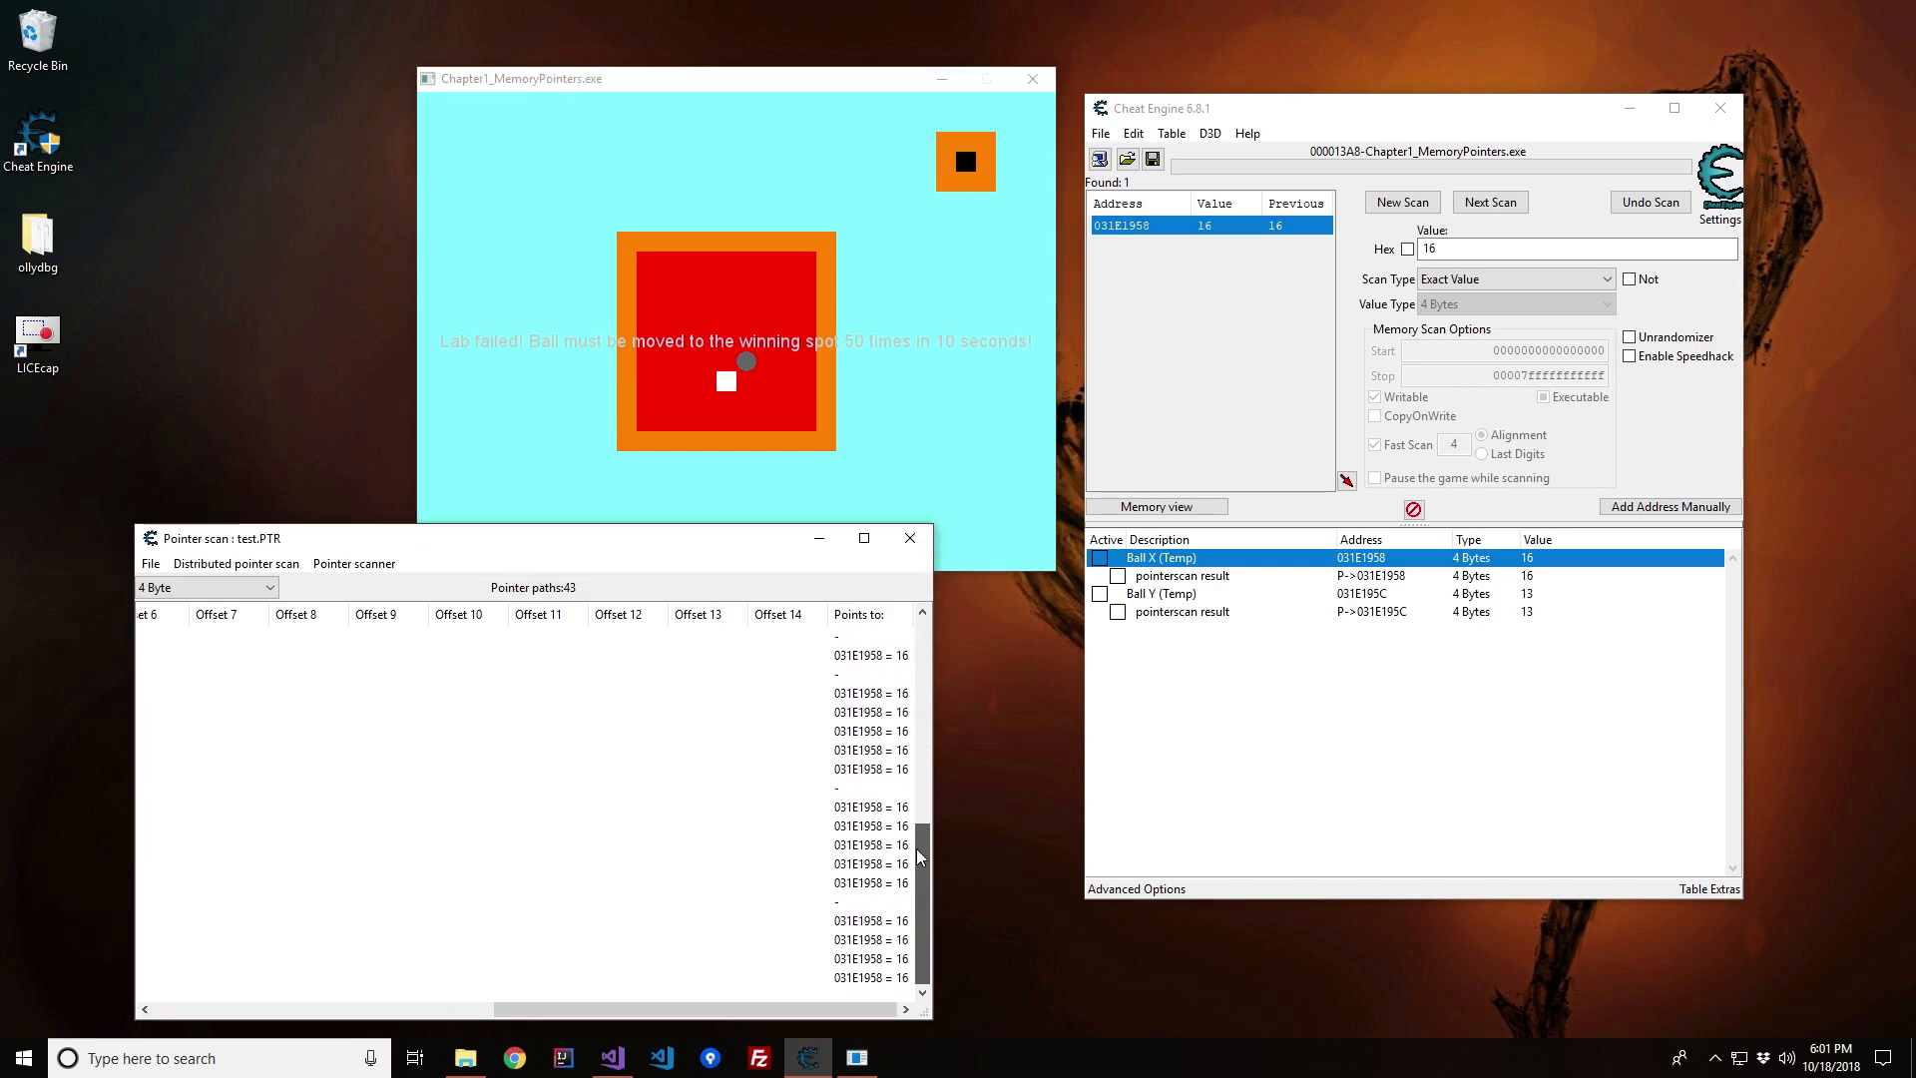
left_click(353, 562)
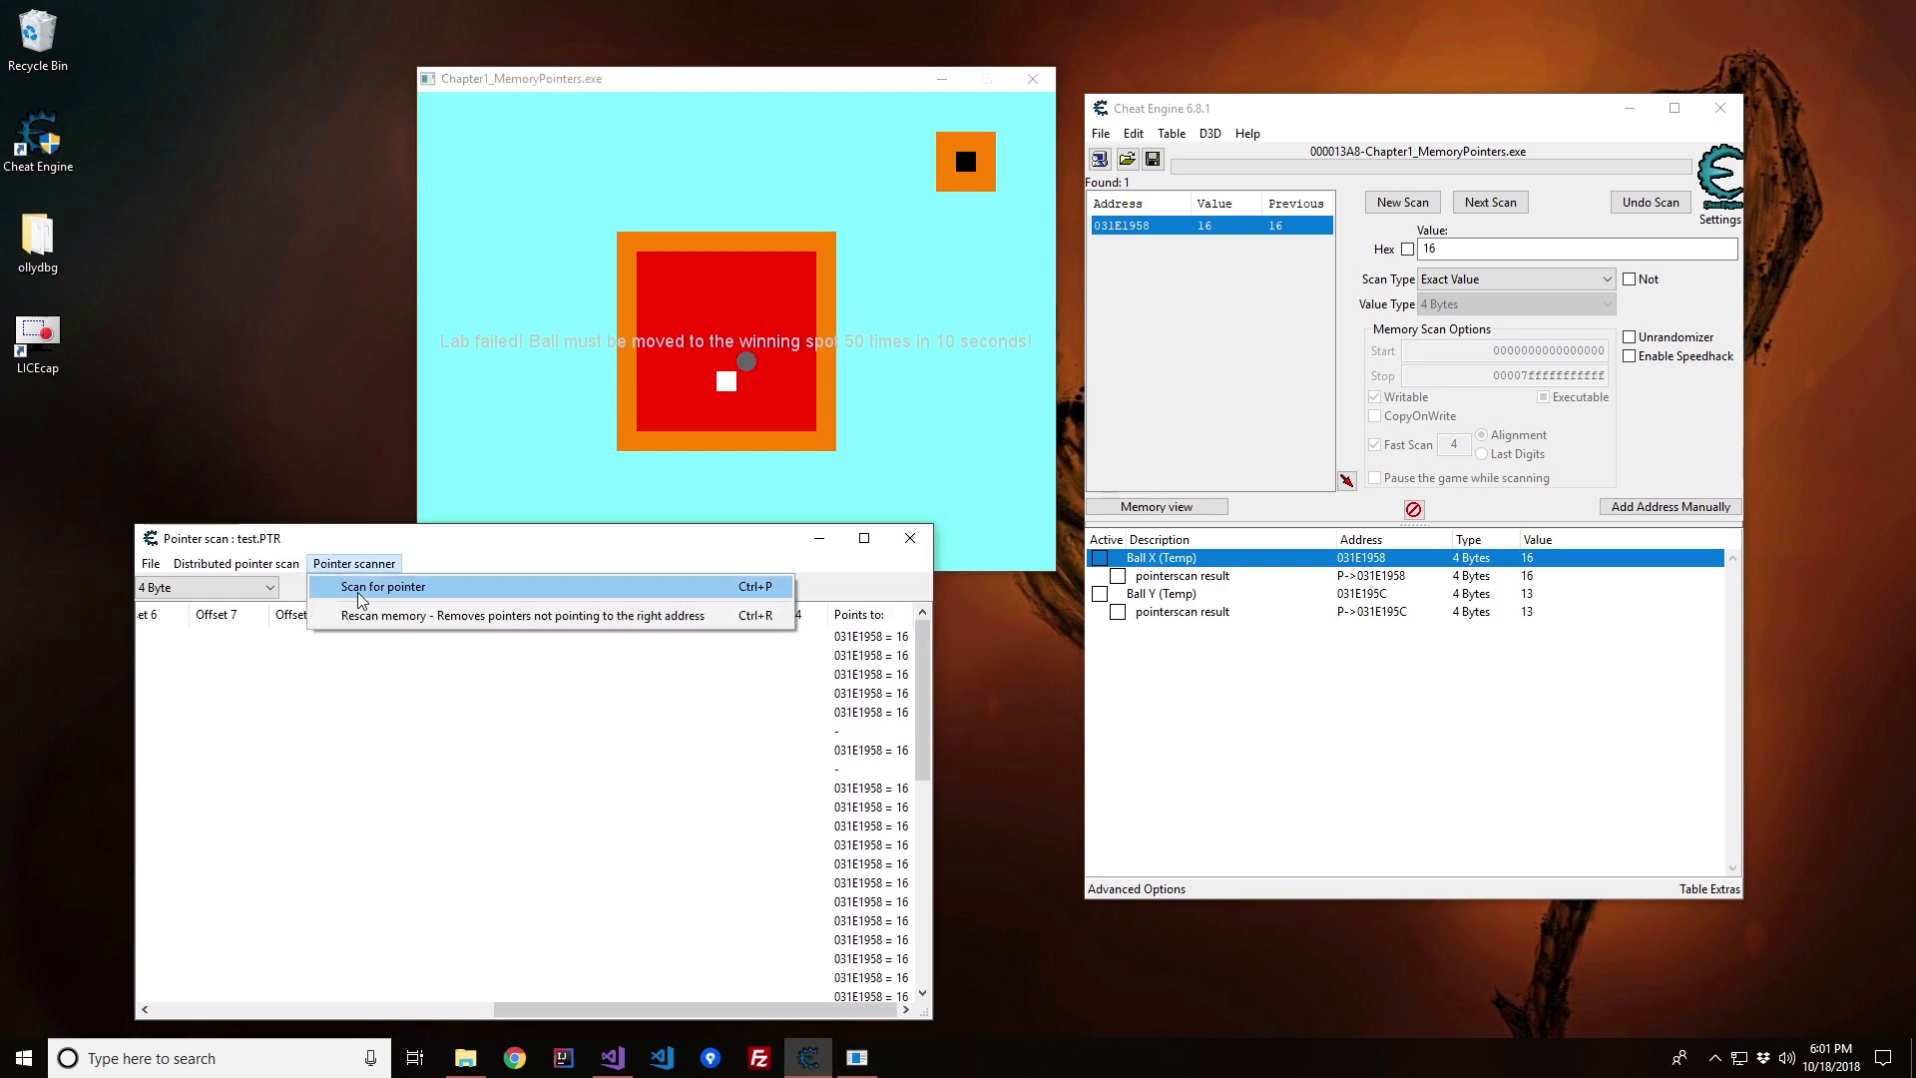
left_click(525, 615)
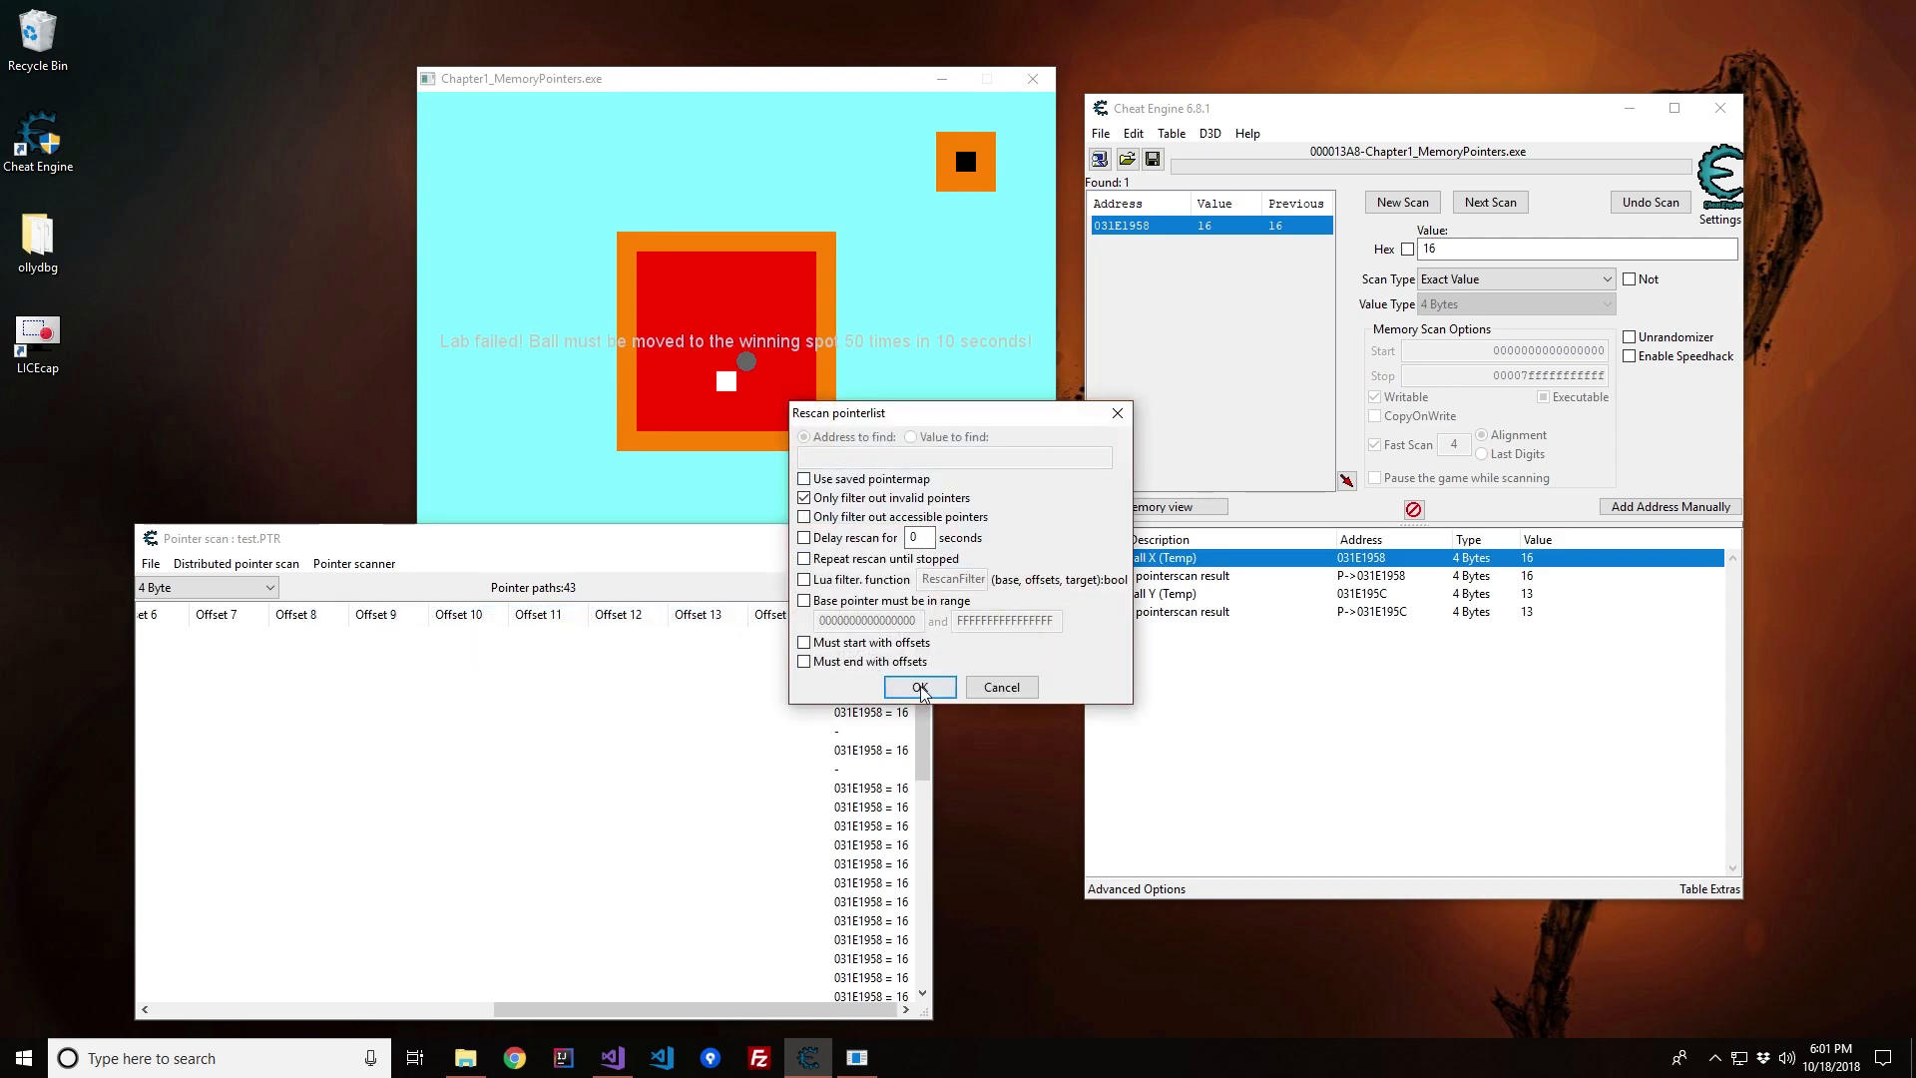
left_click(918, 685)
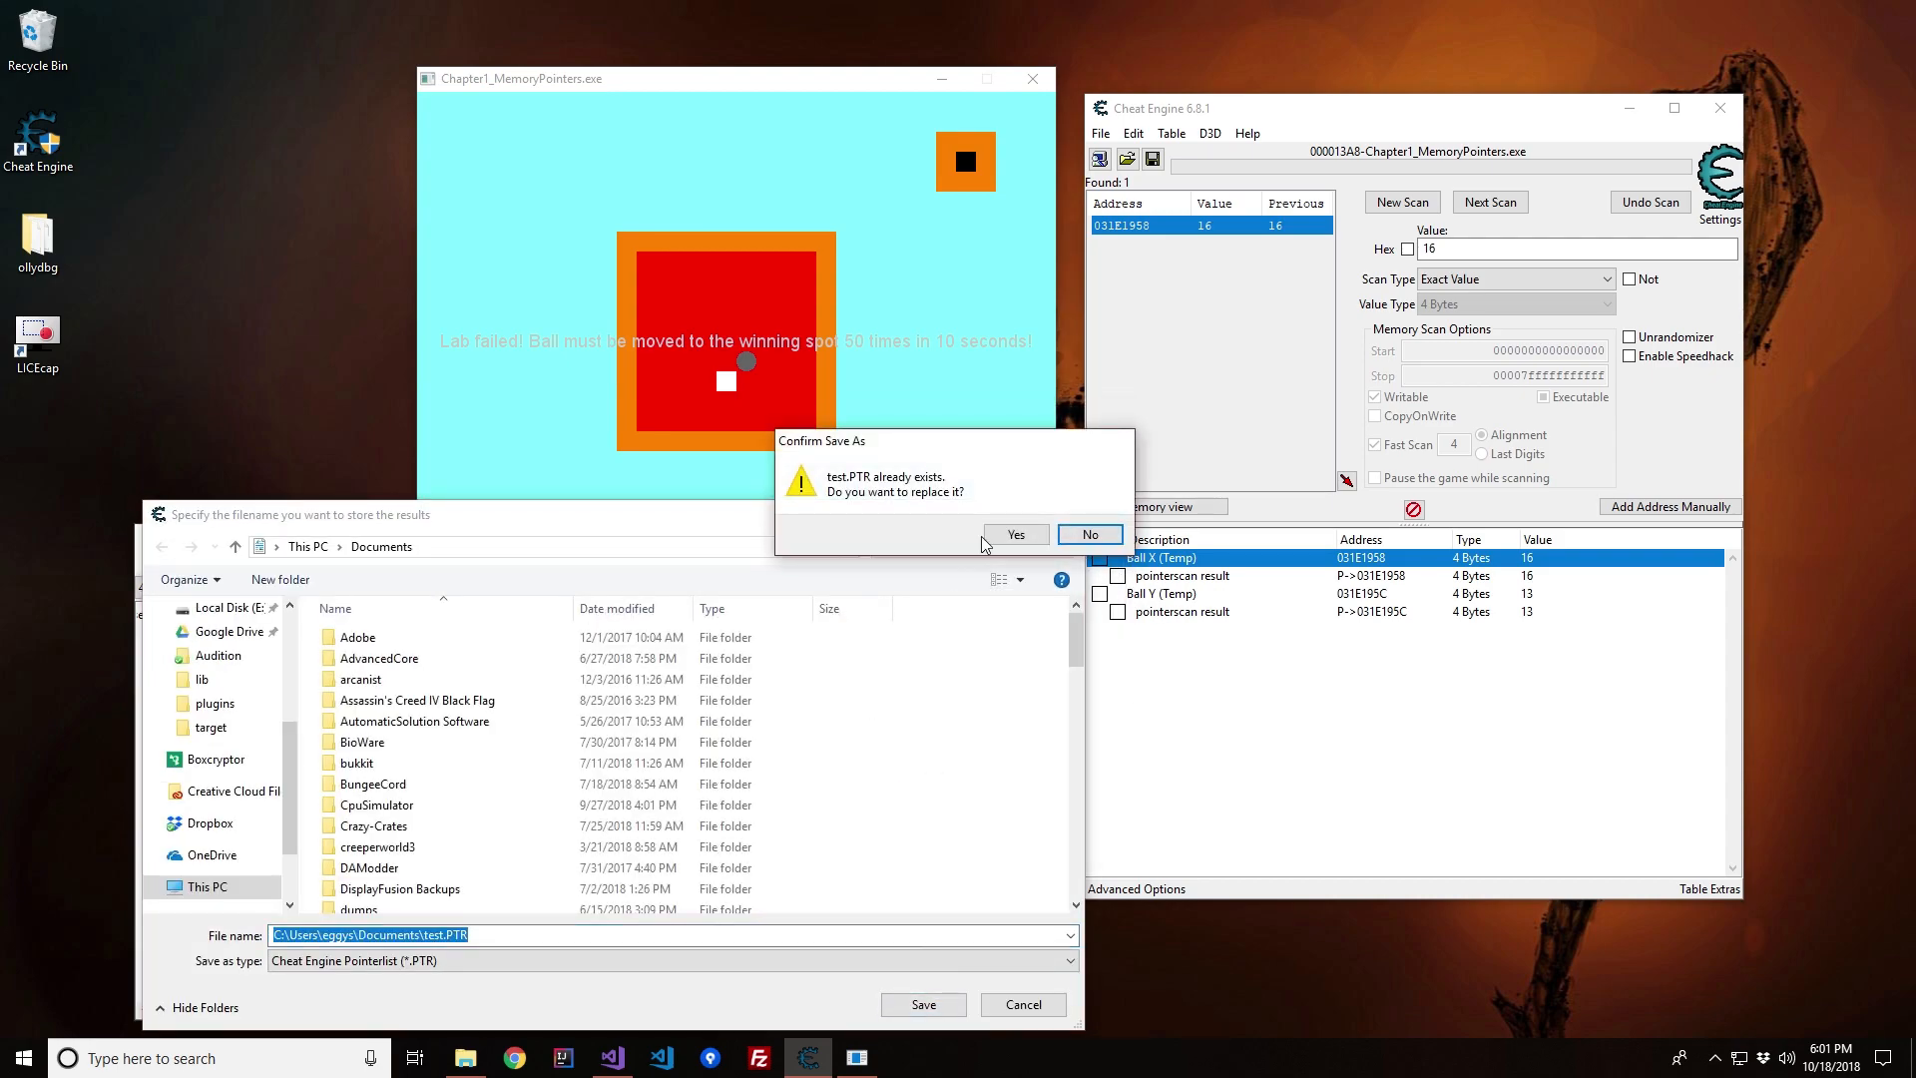
left_click(1014, 535)
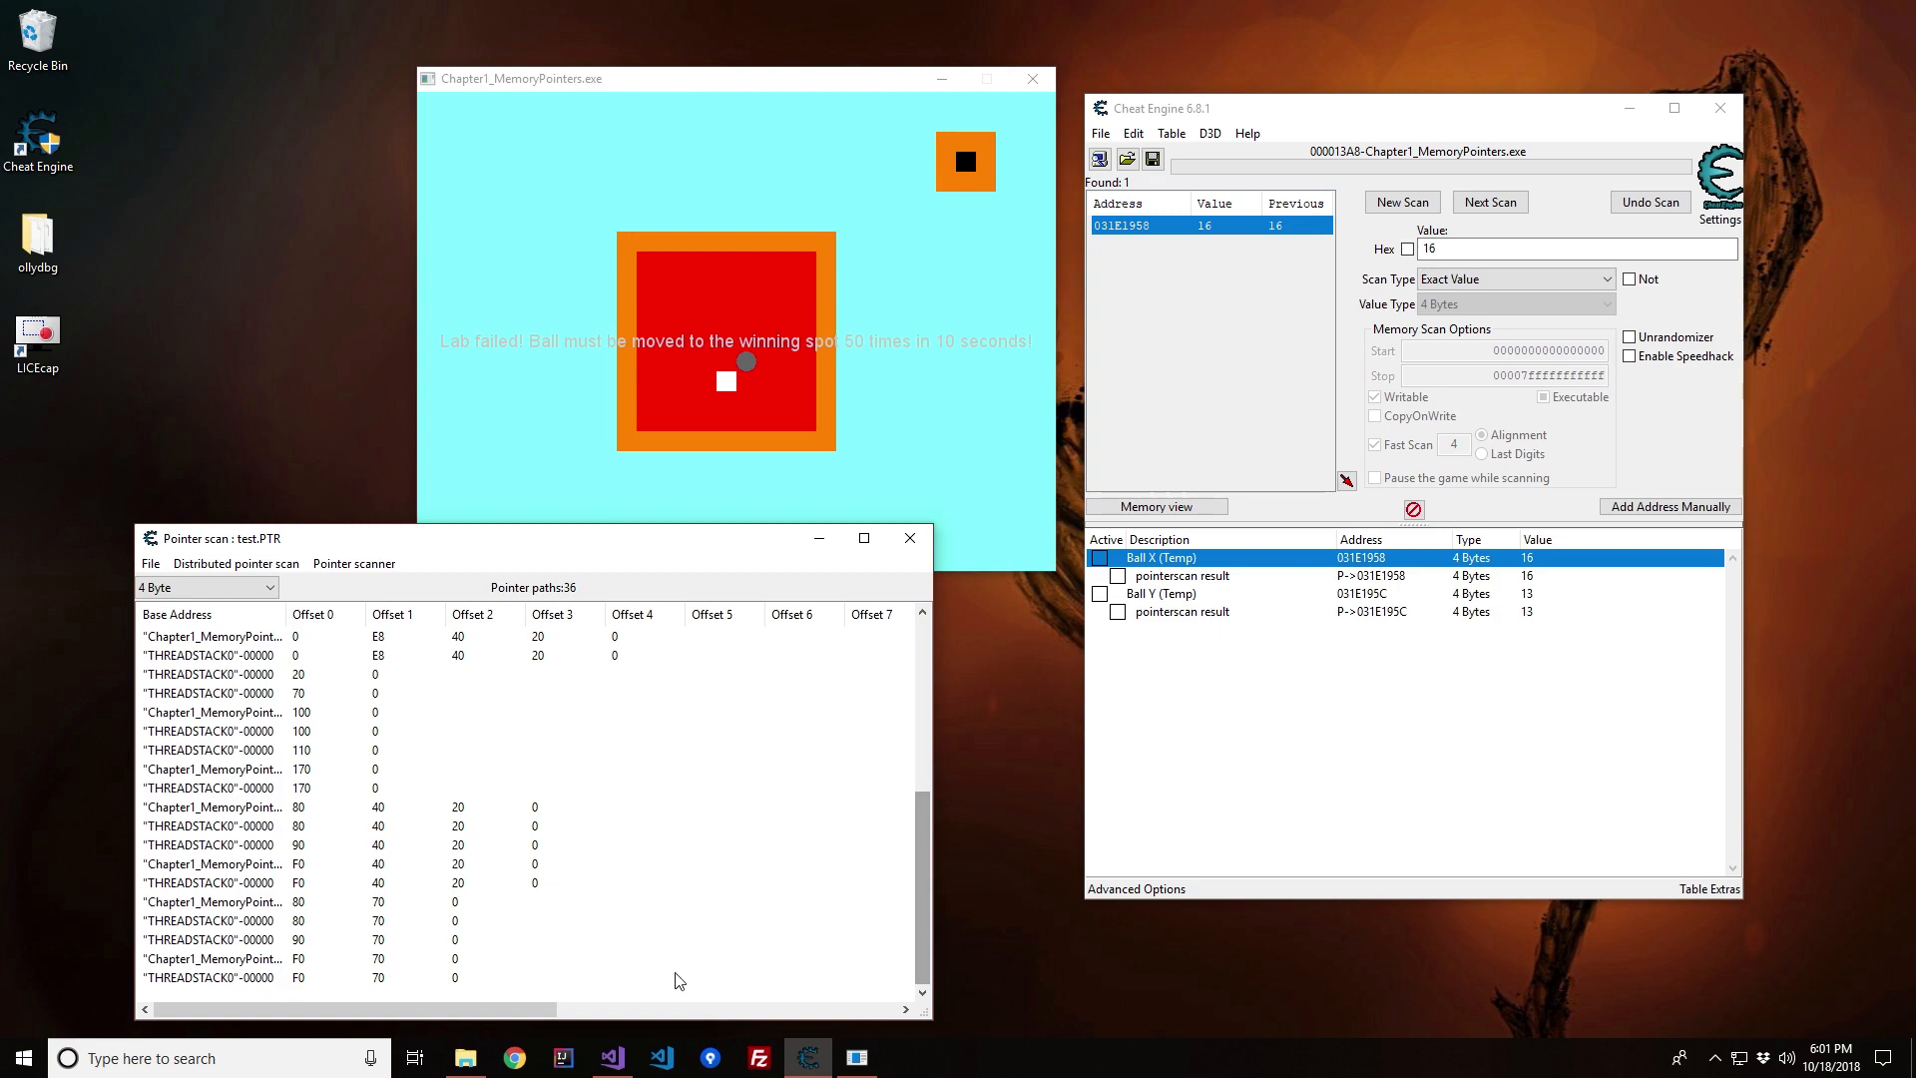
scroll("right", 3)
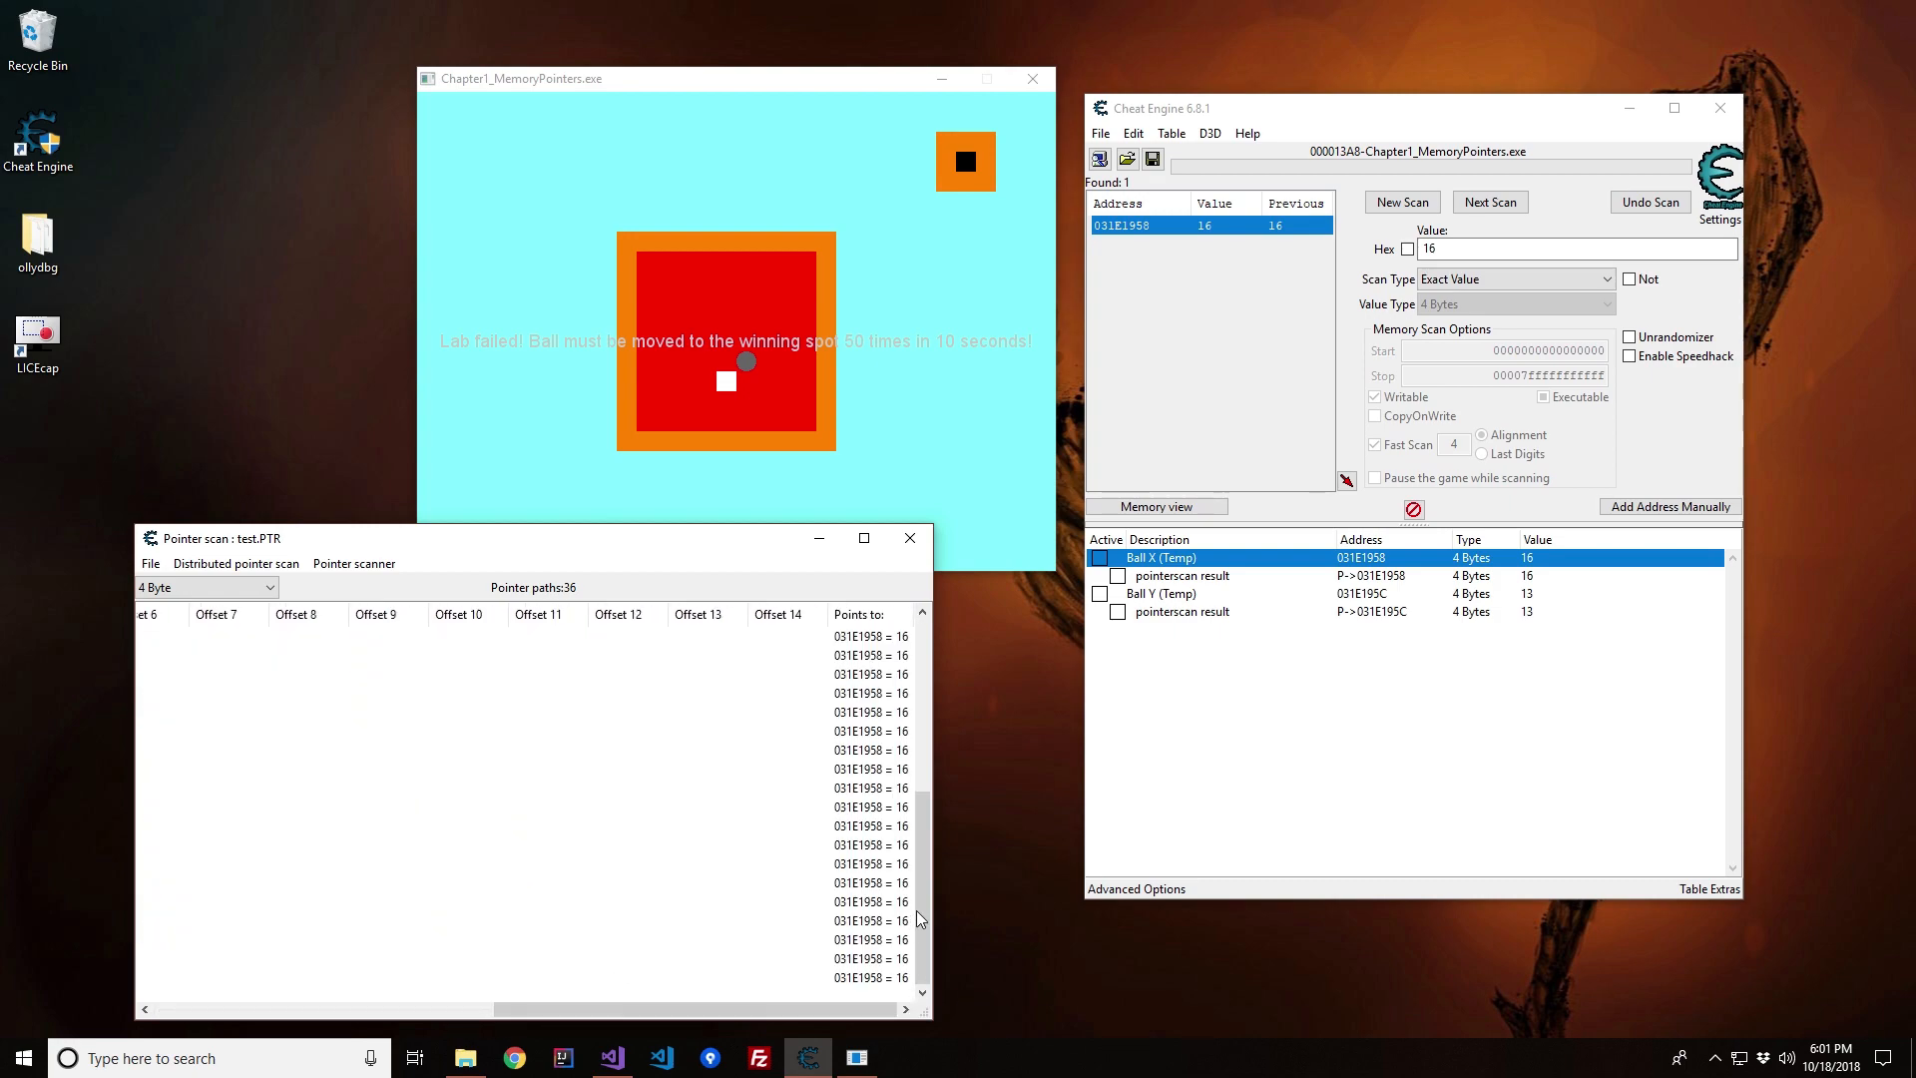
scroll("left", 3)
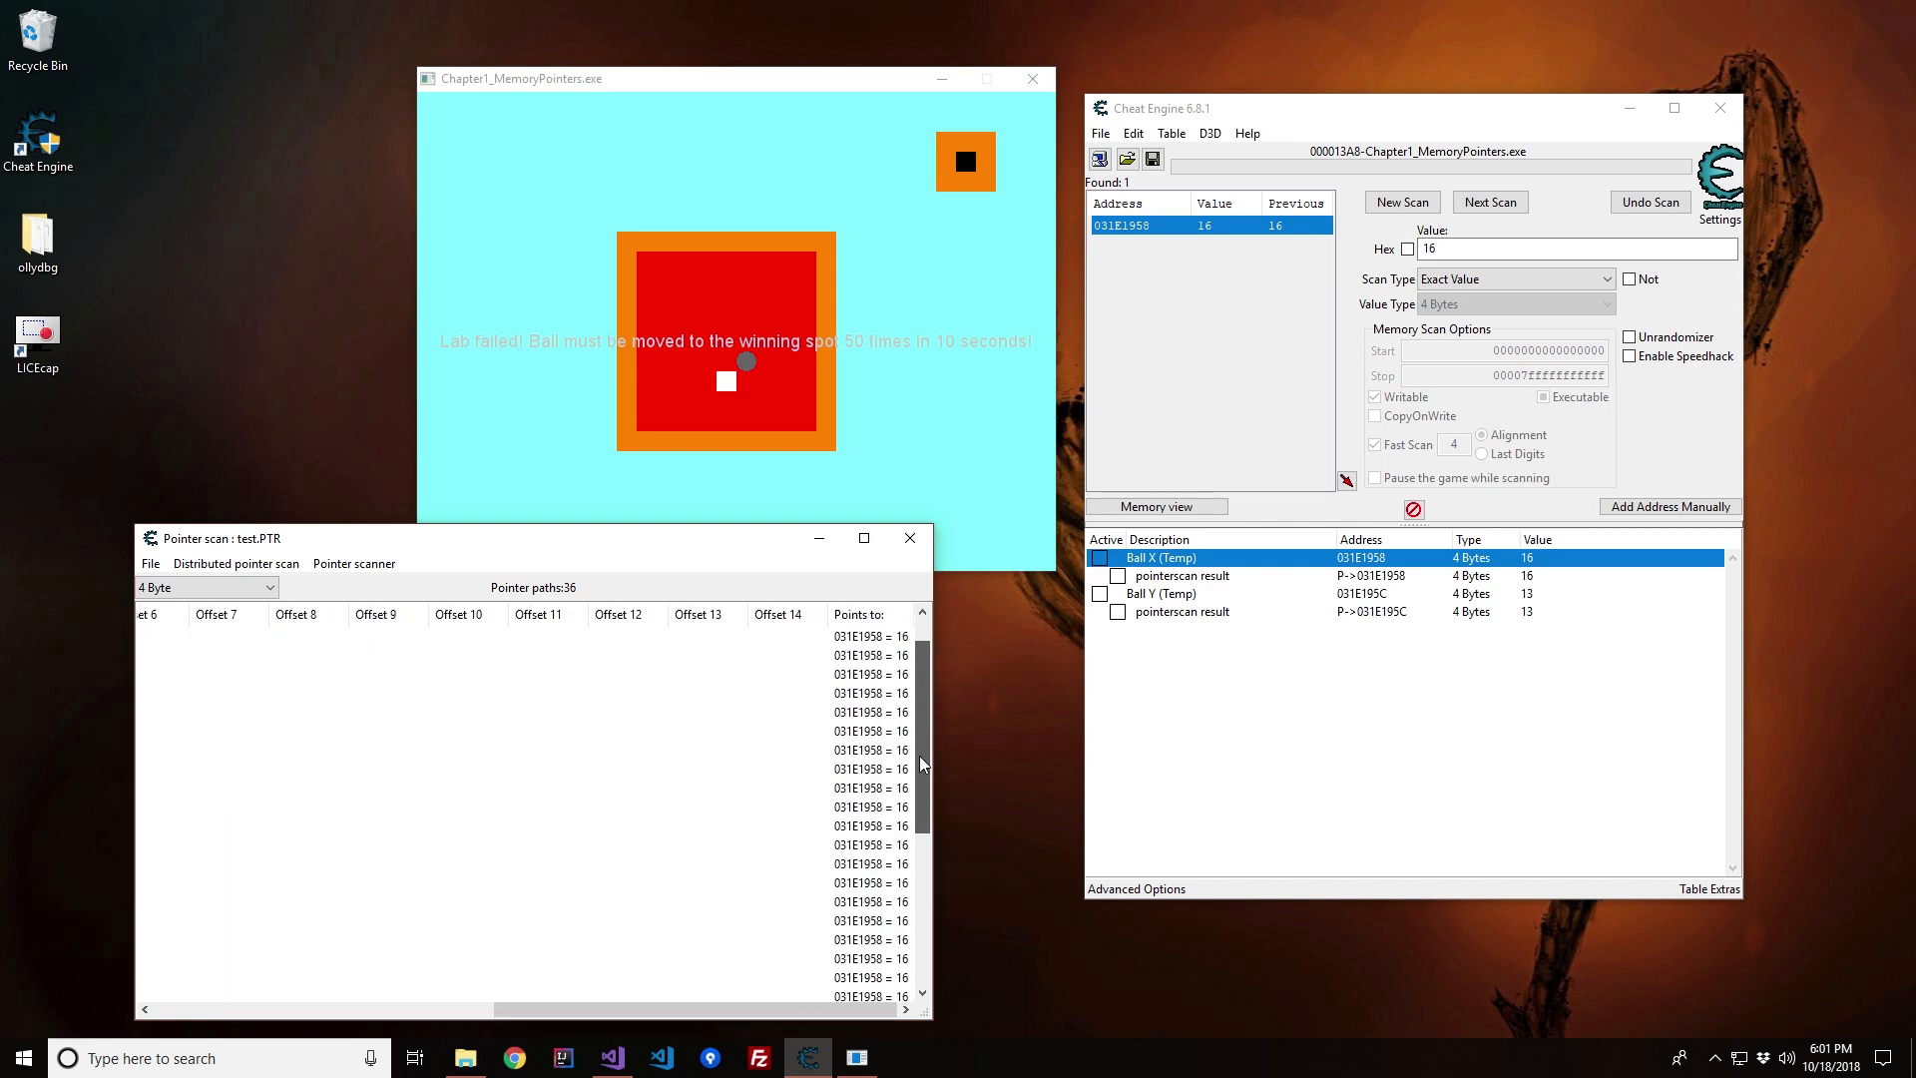
scroll("left", 3)
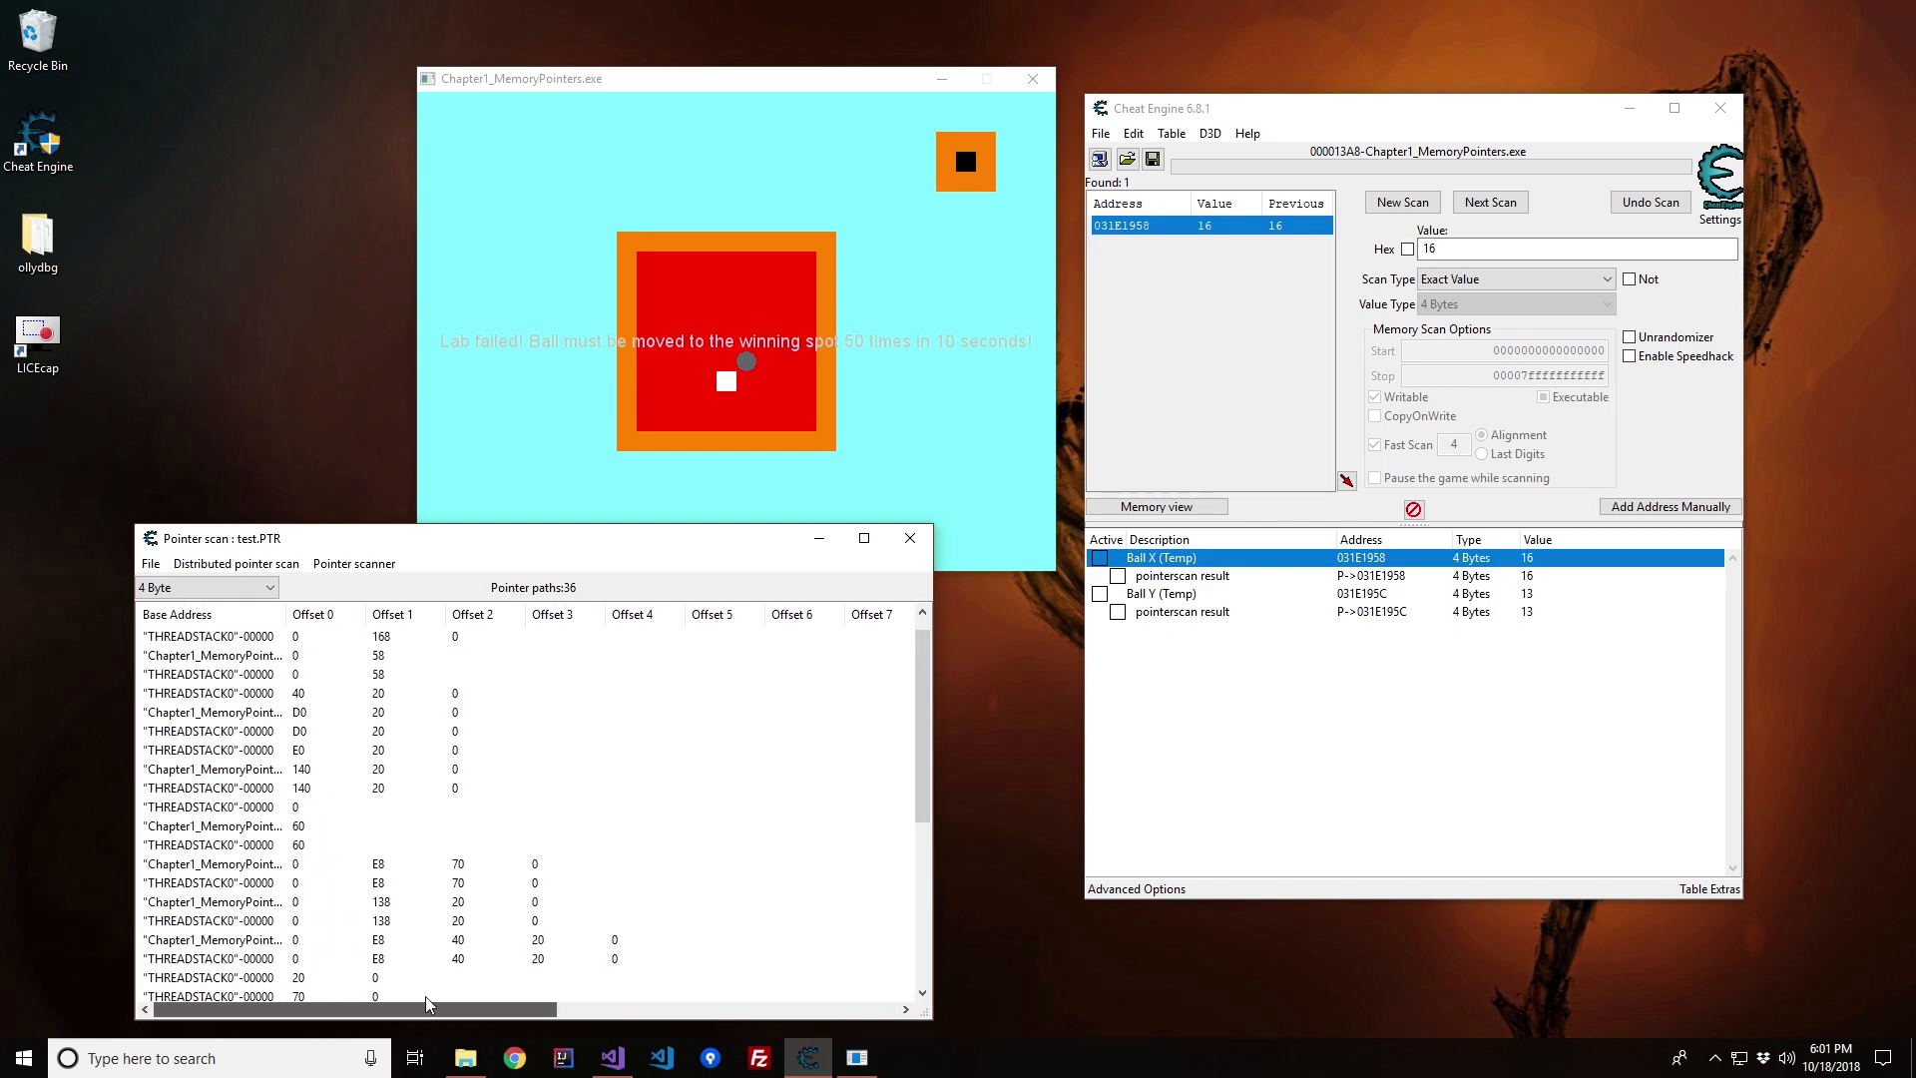
mouse_move(724, 152)
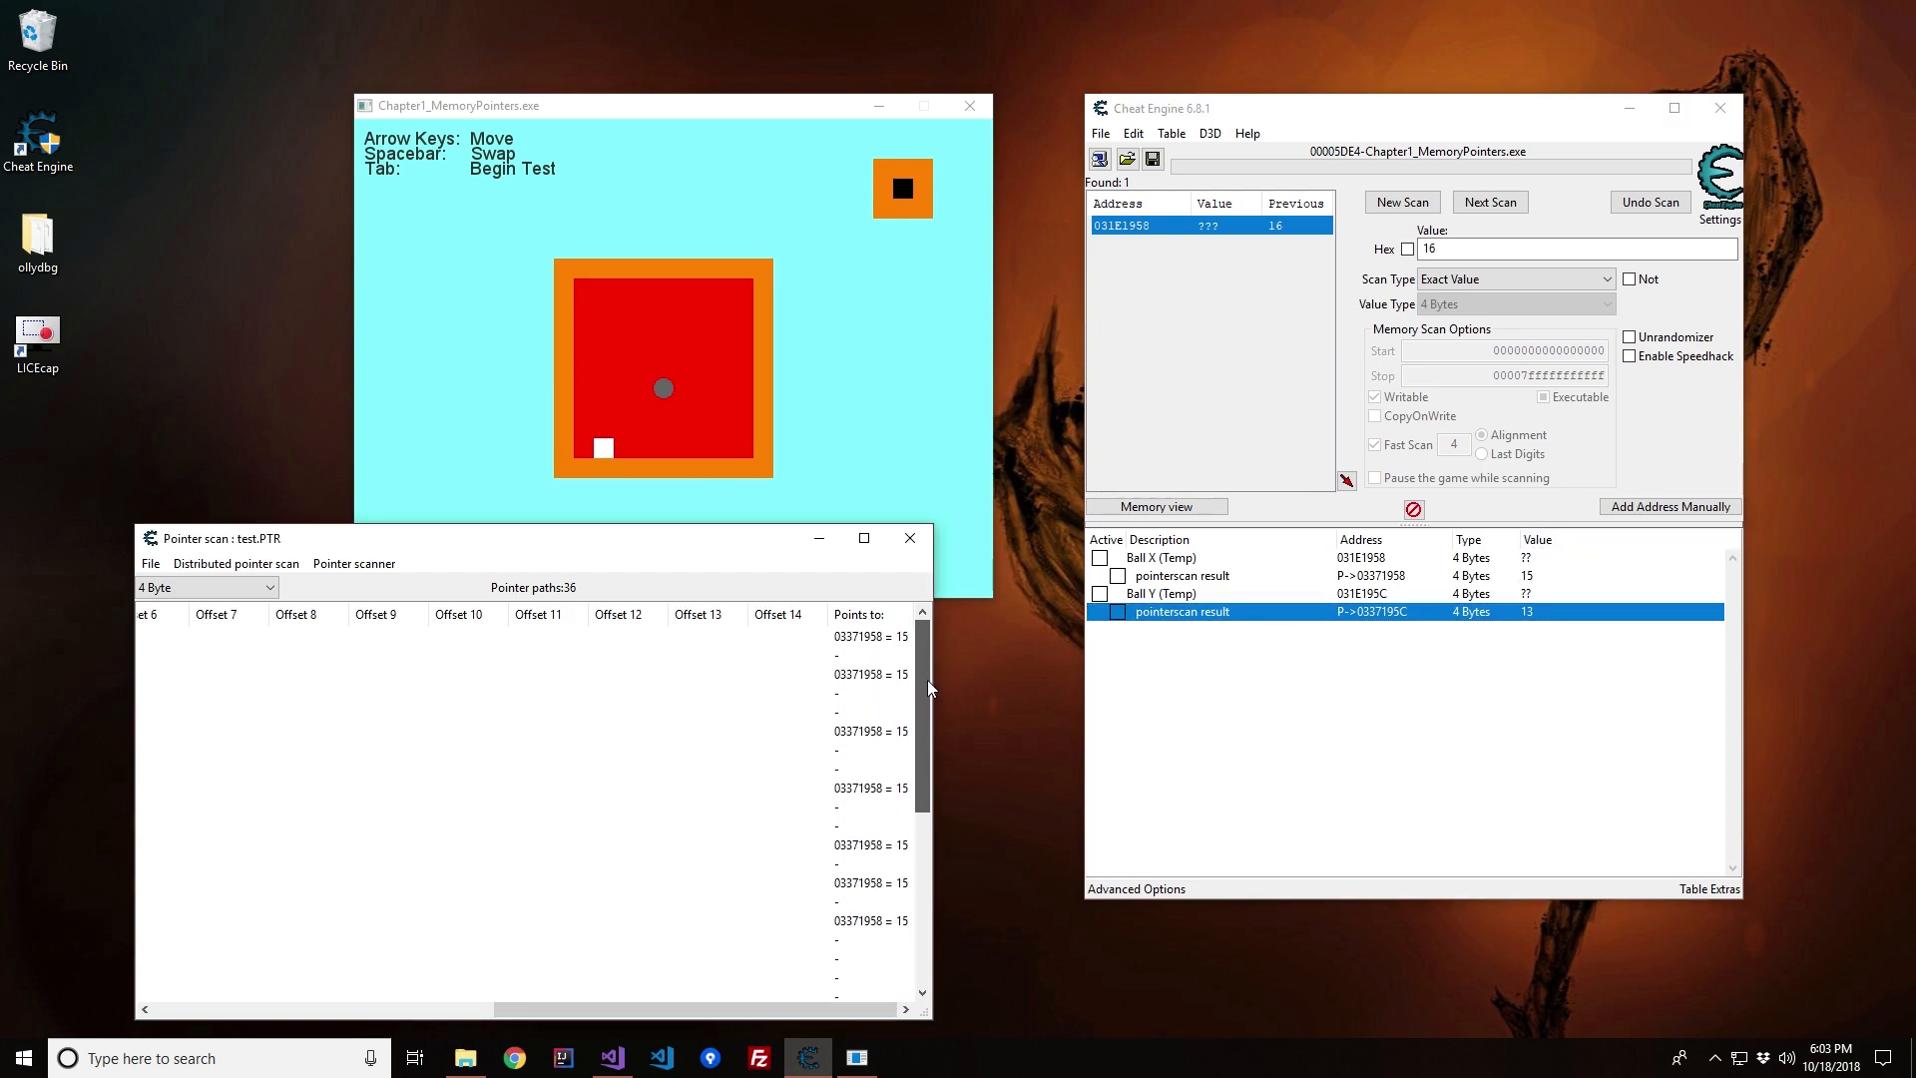
scroll("down", 3)
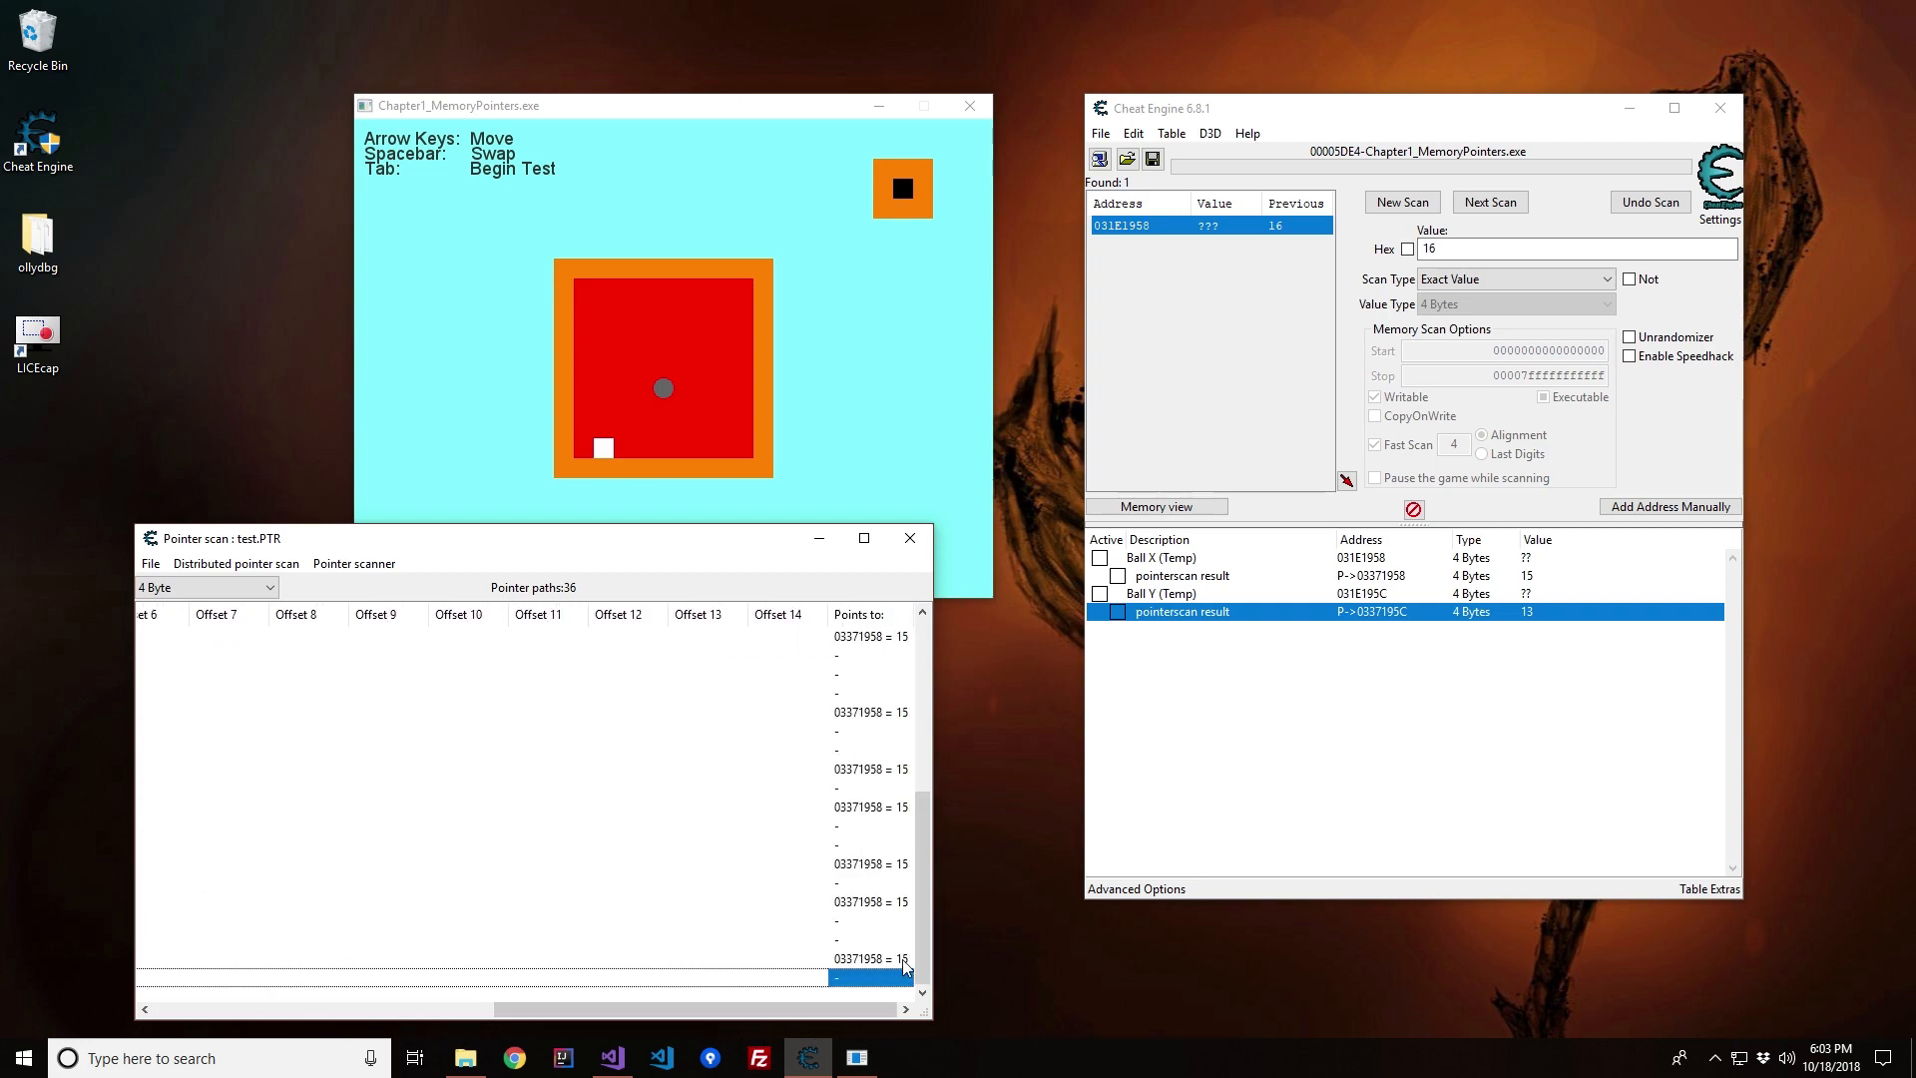
left_click(871, 958)
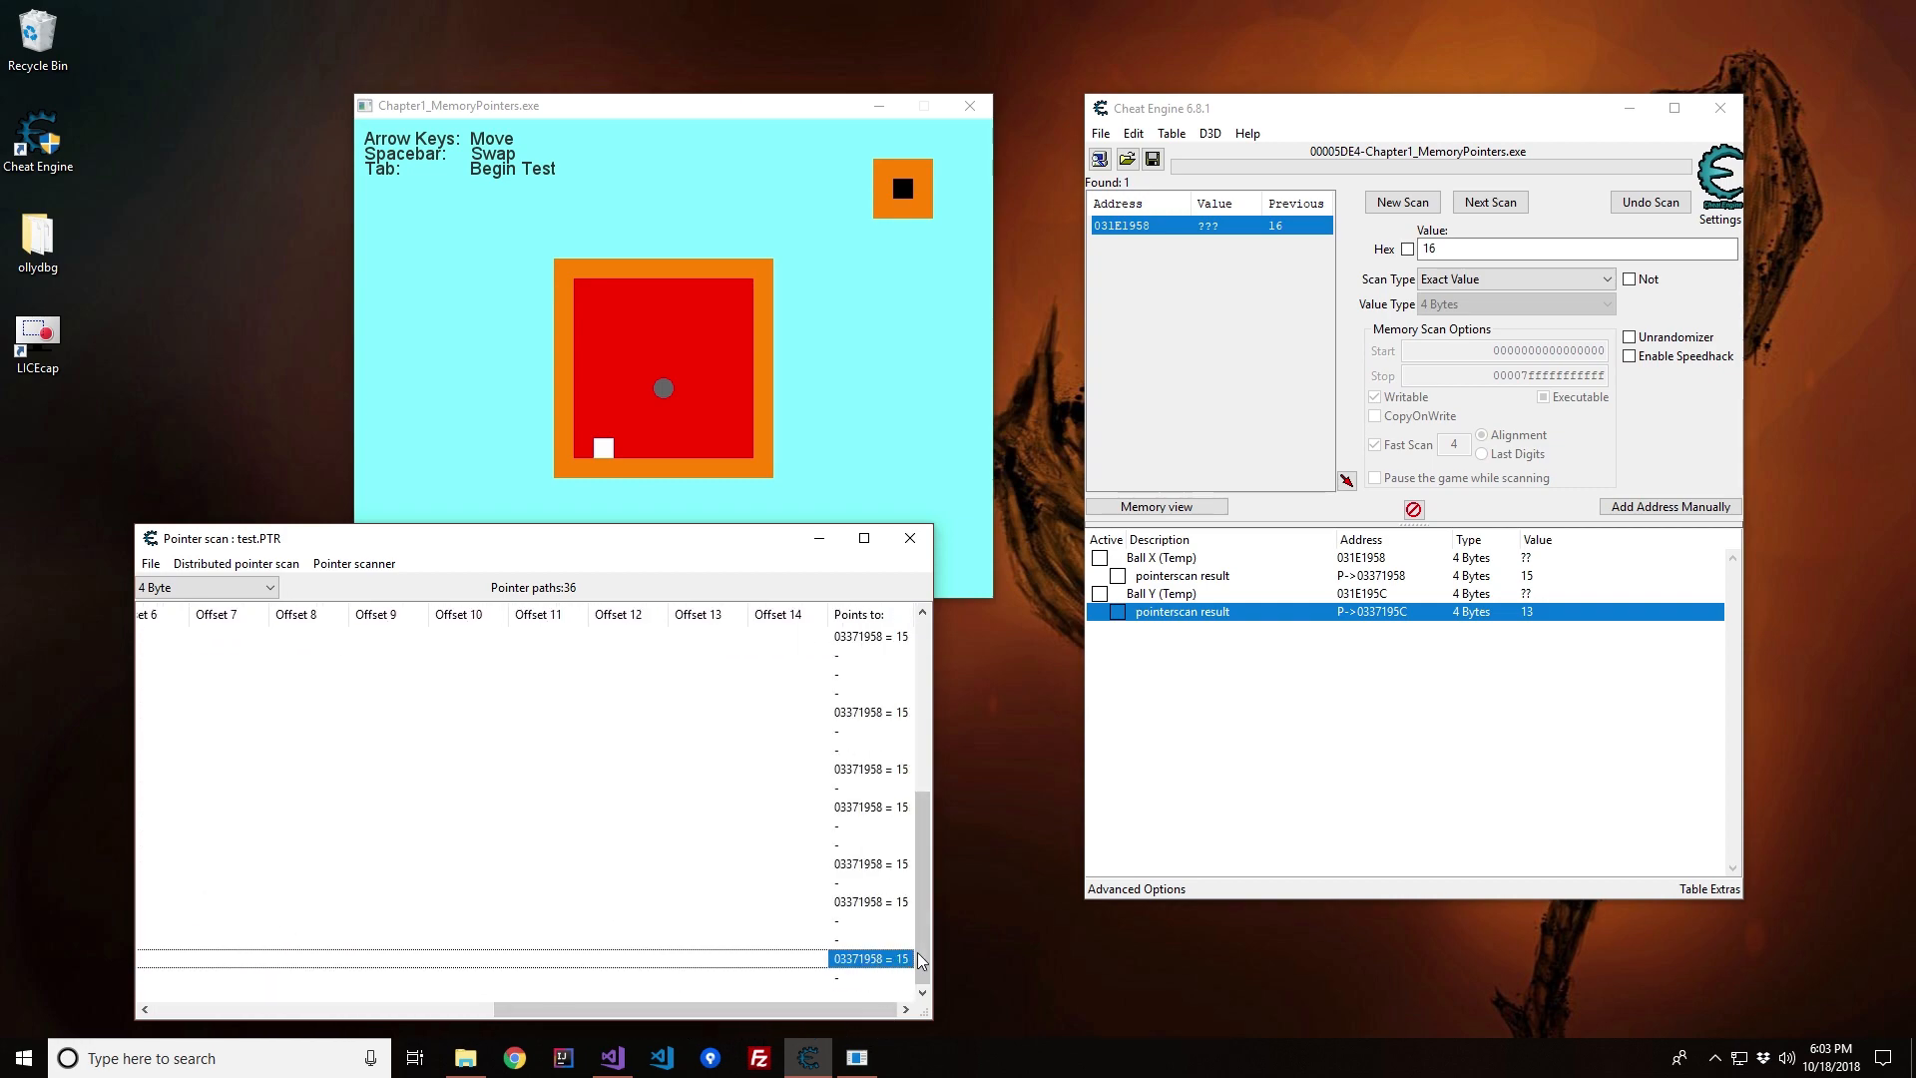
scroll("up", 3)
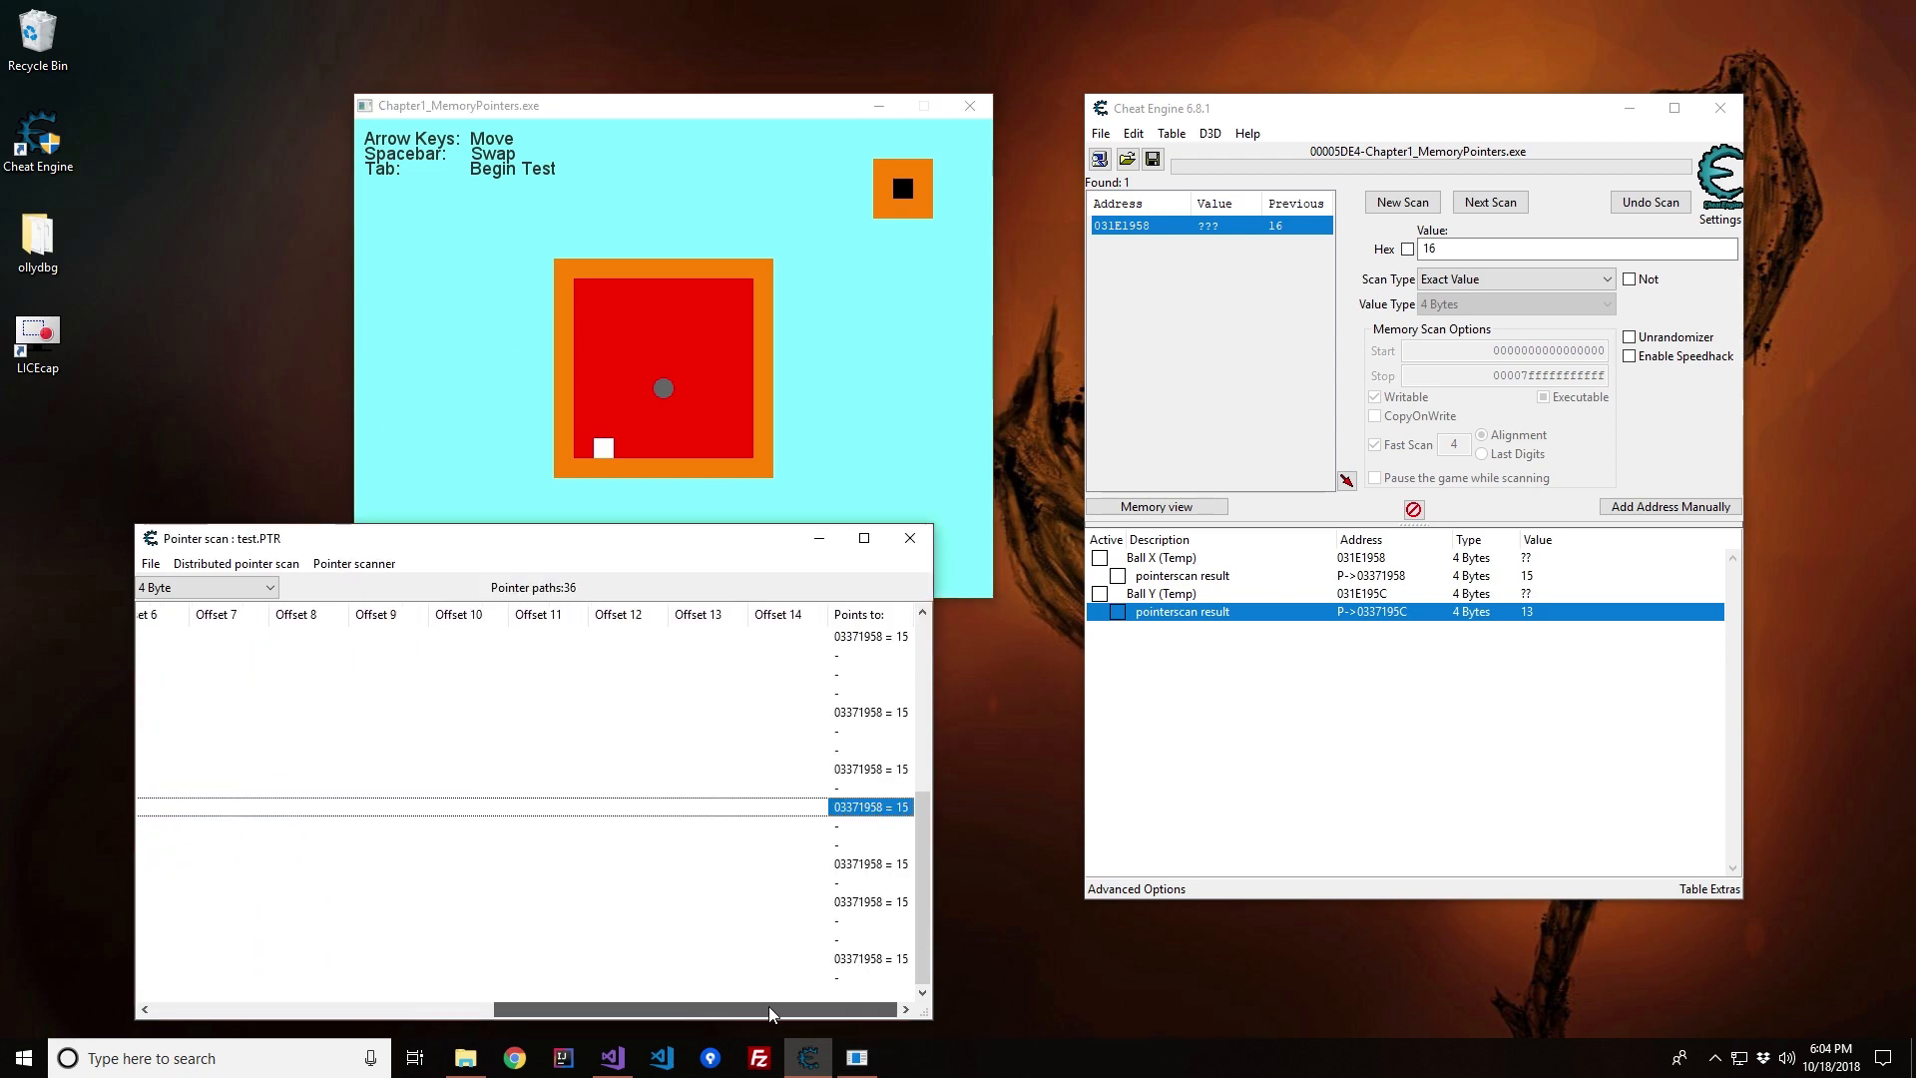
scroll("left", 3)
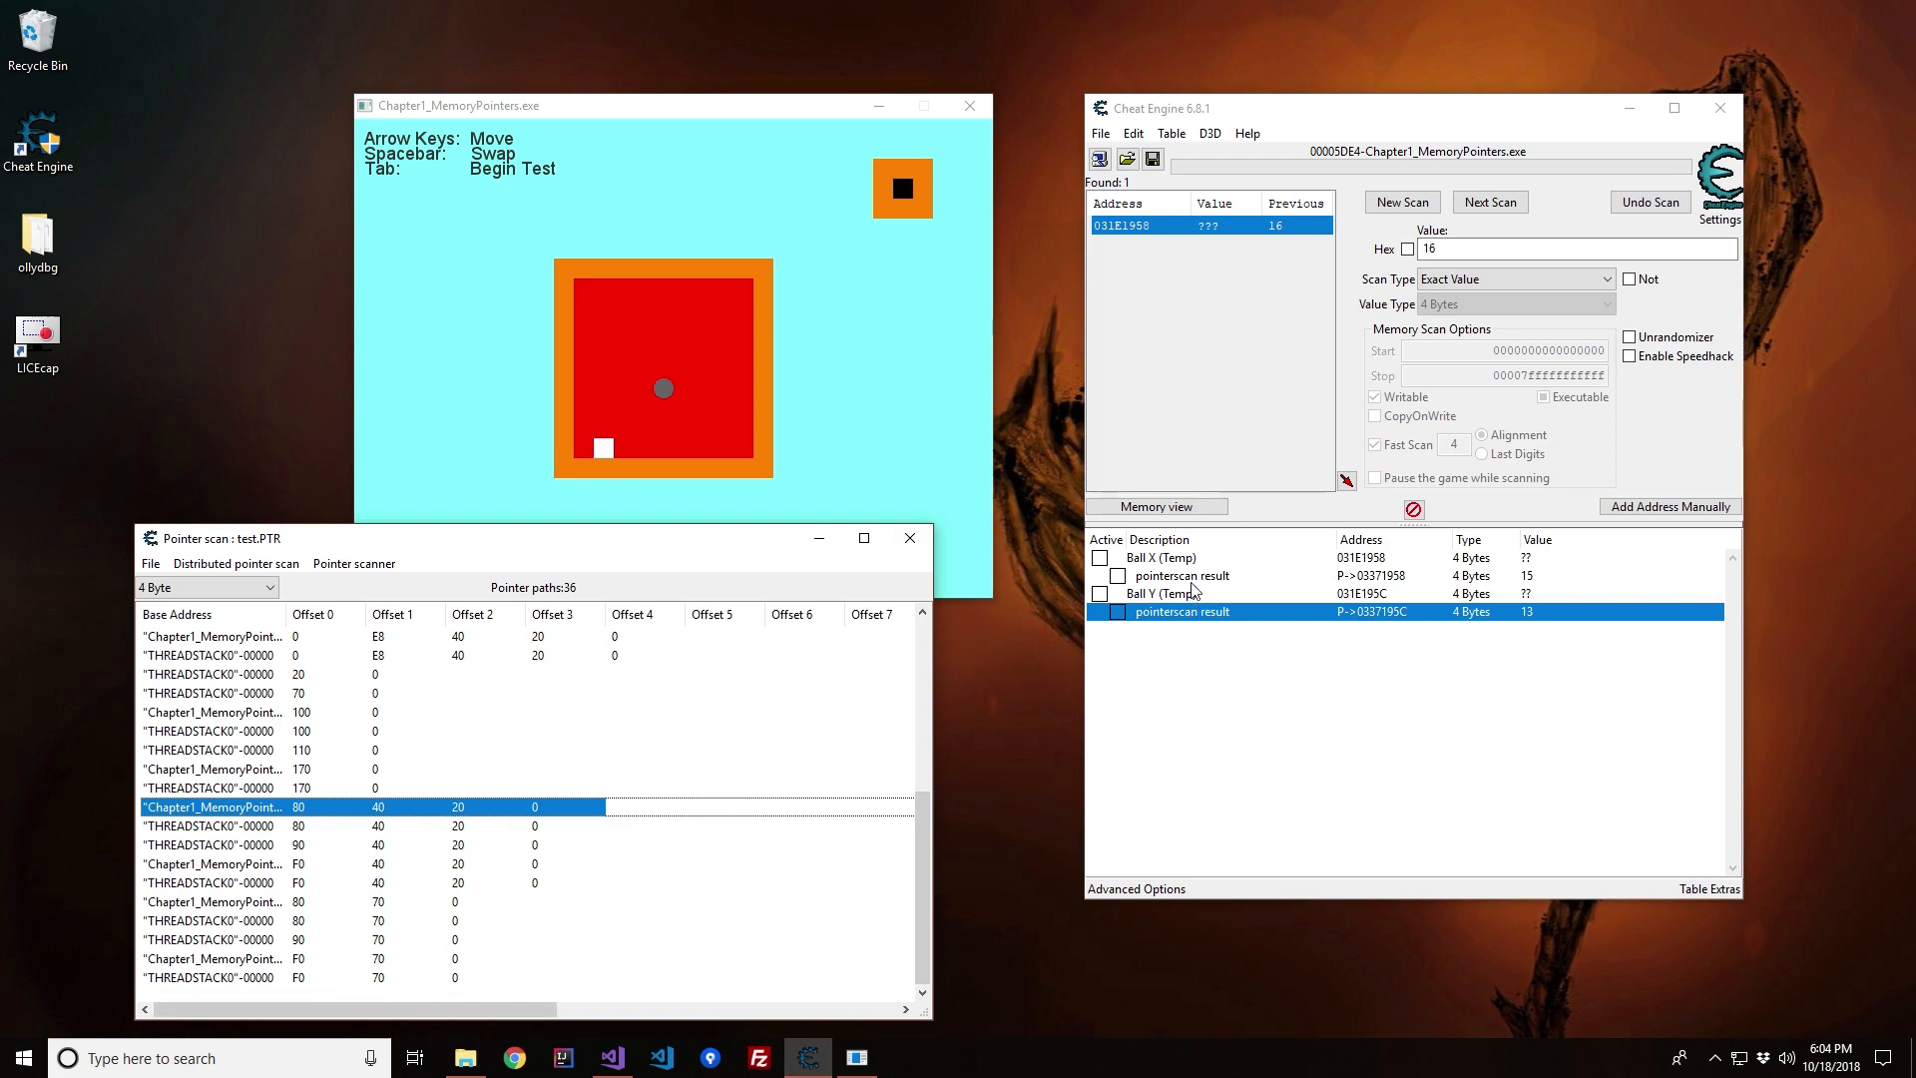
left_click(1182, 574)
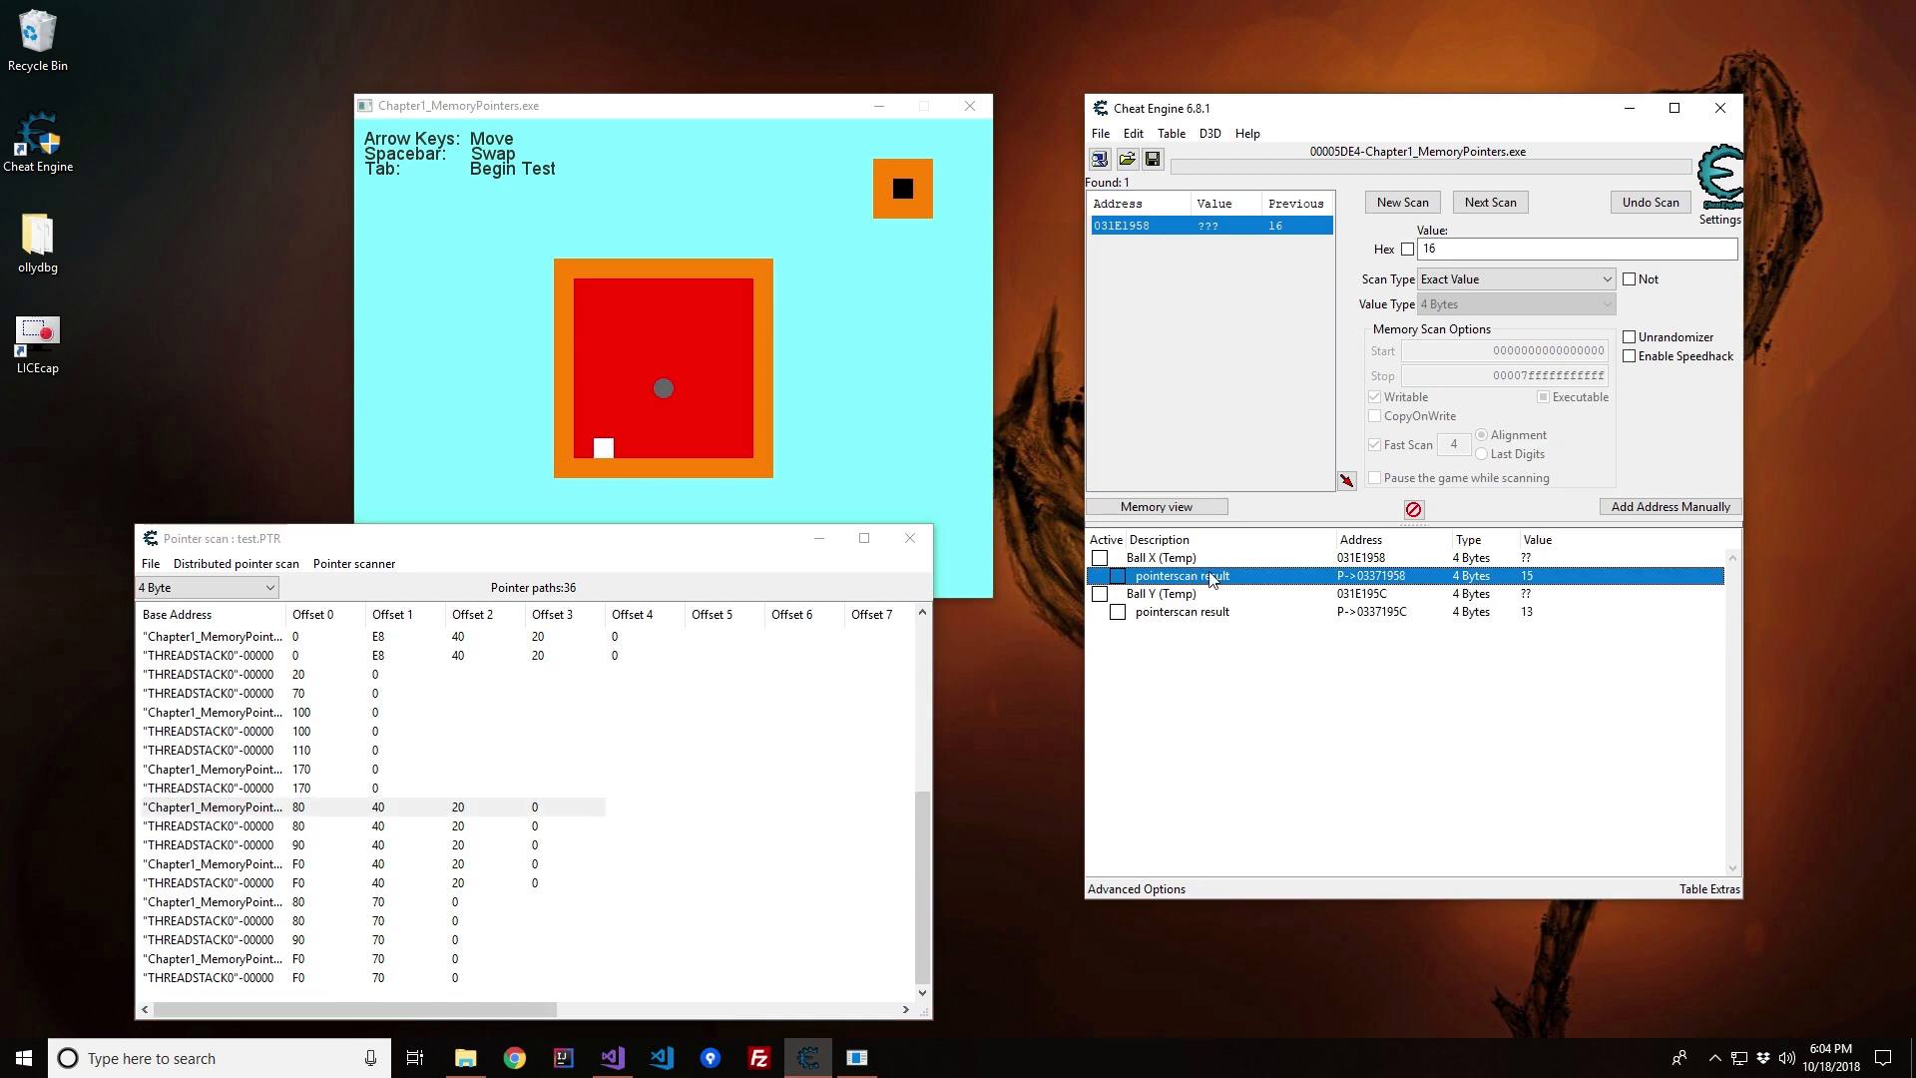
mouse_move(1189, 591)
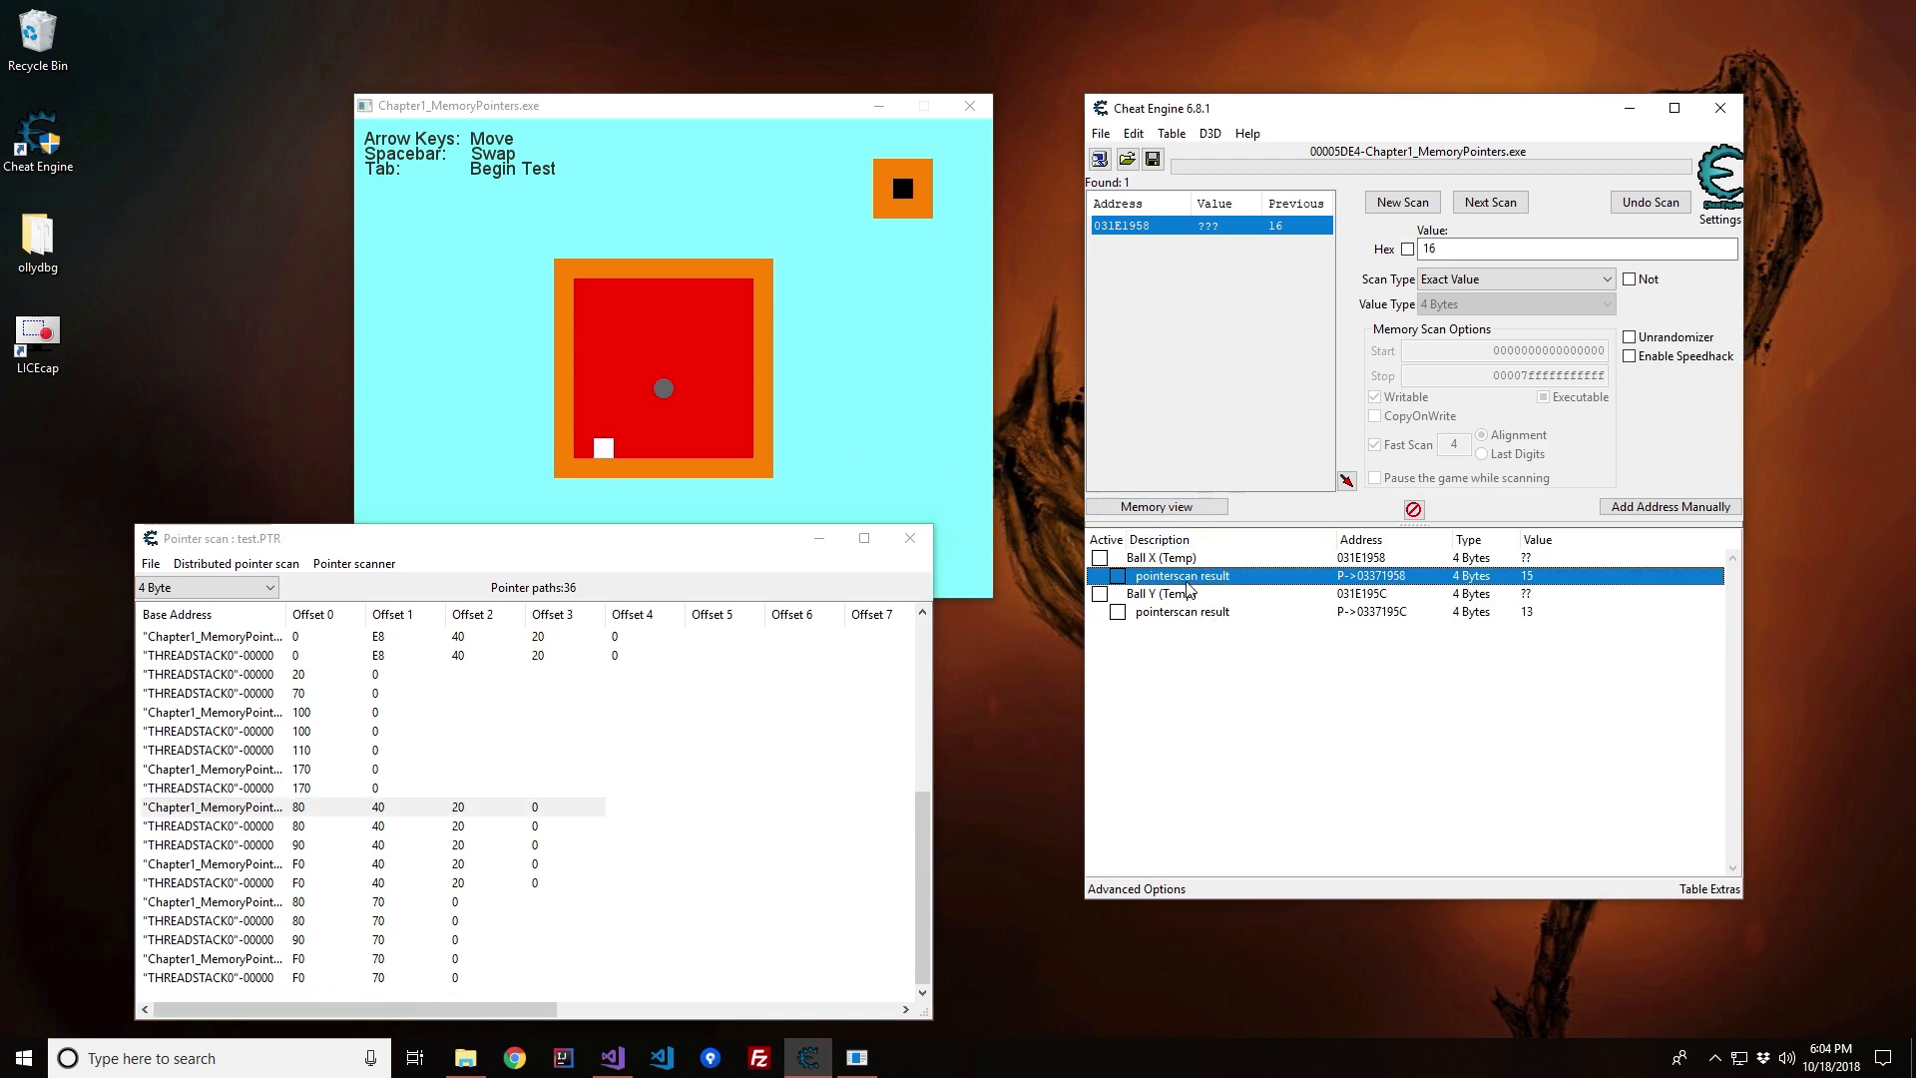
mouse_move(874, 880)
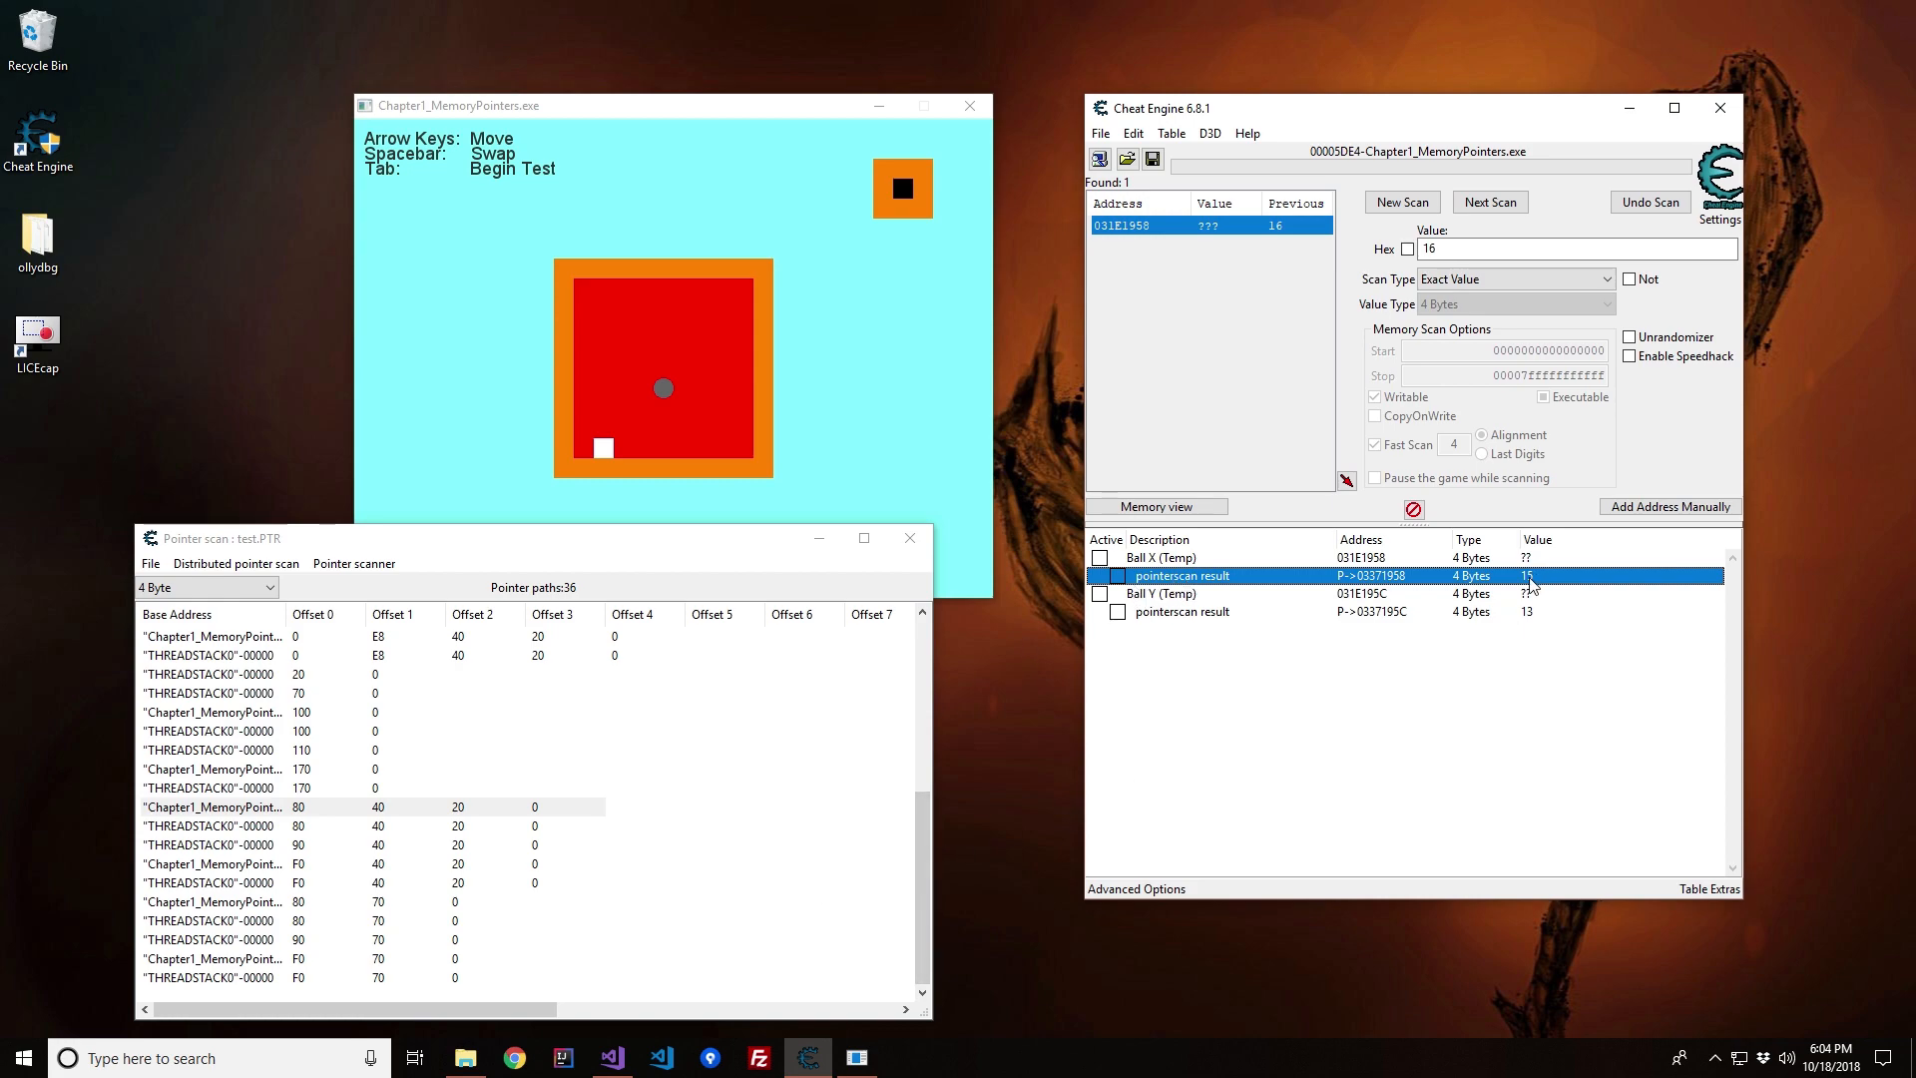
mouse_move(1543, 595)
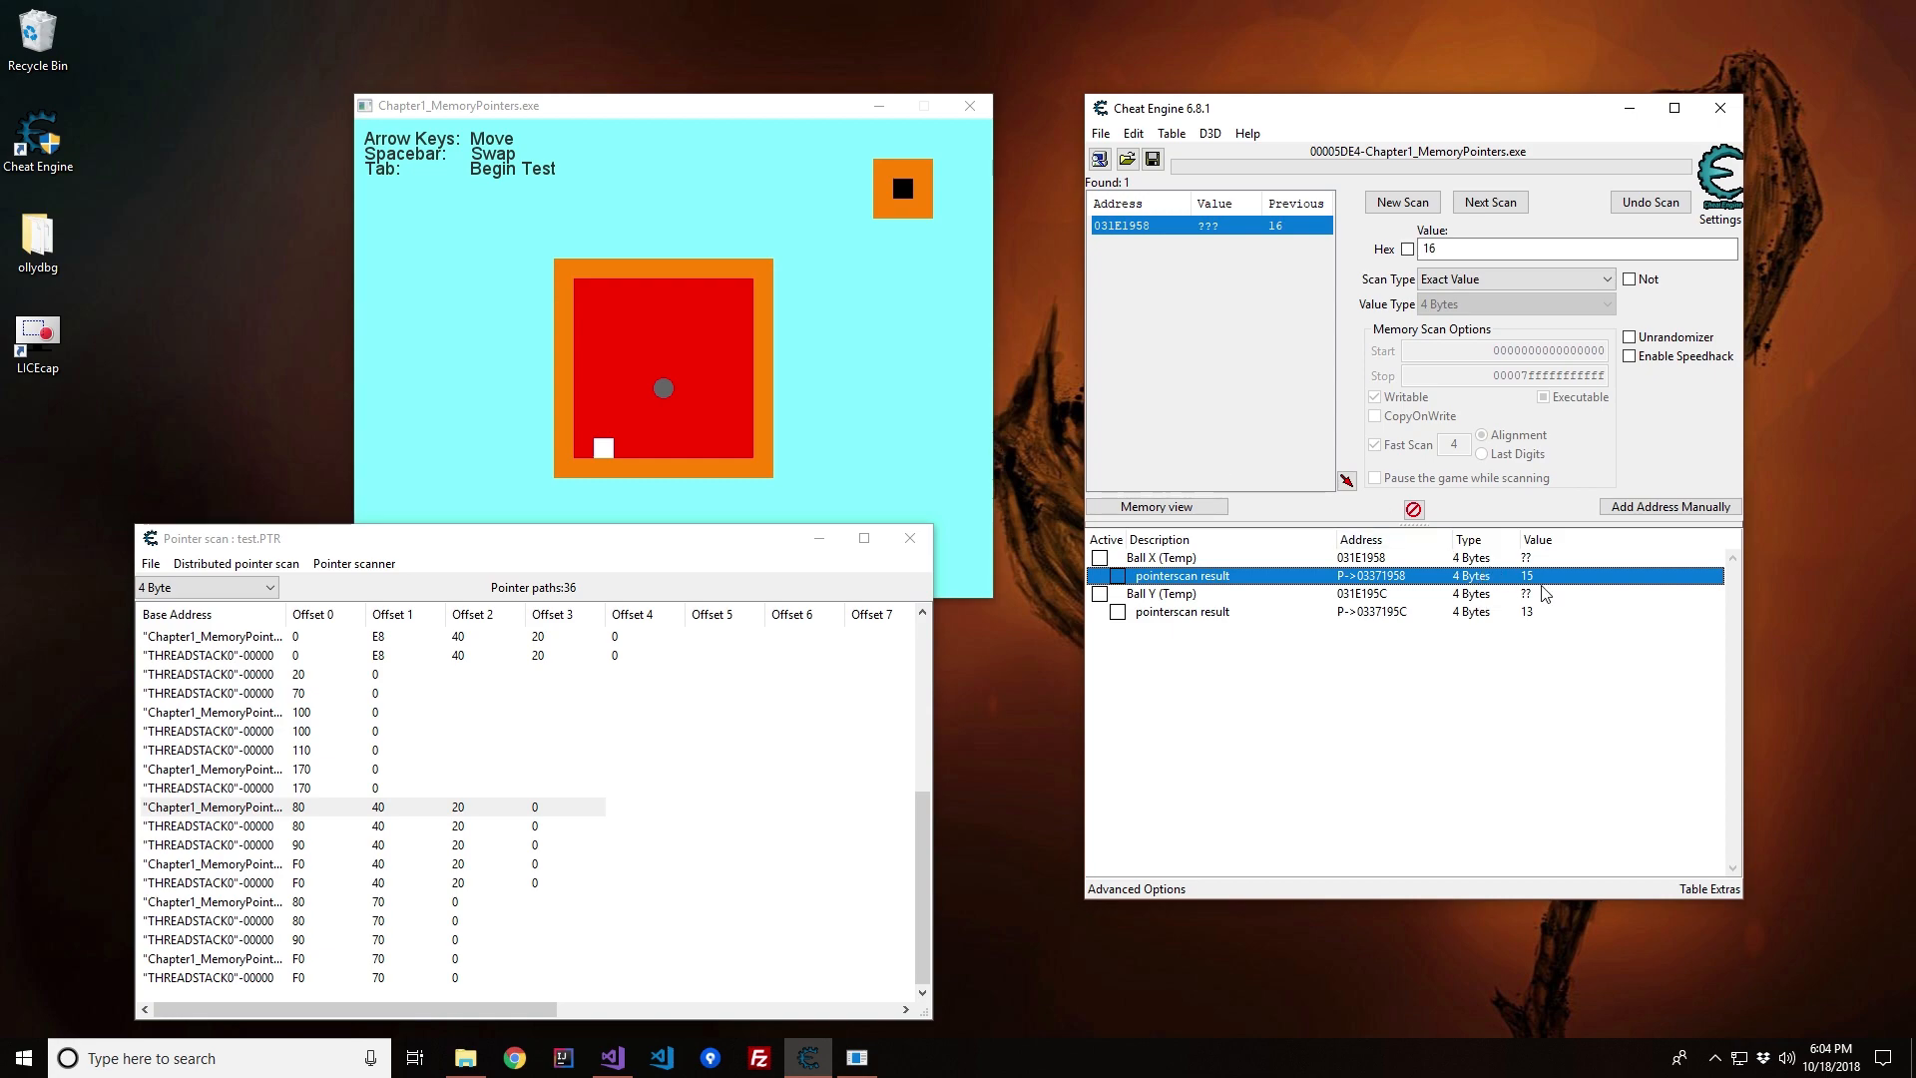
mouse_move(1482, 634)
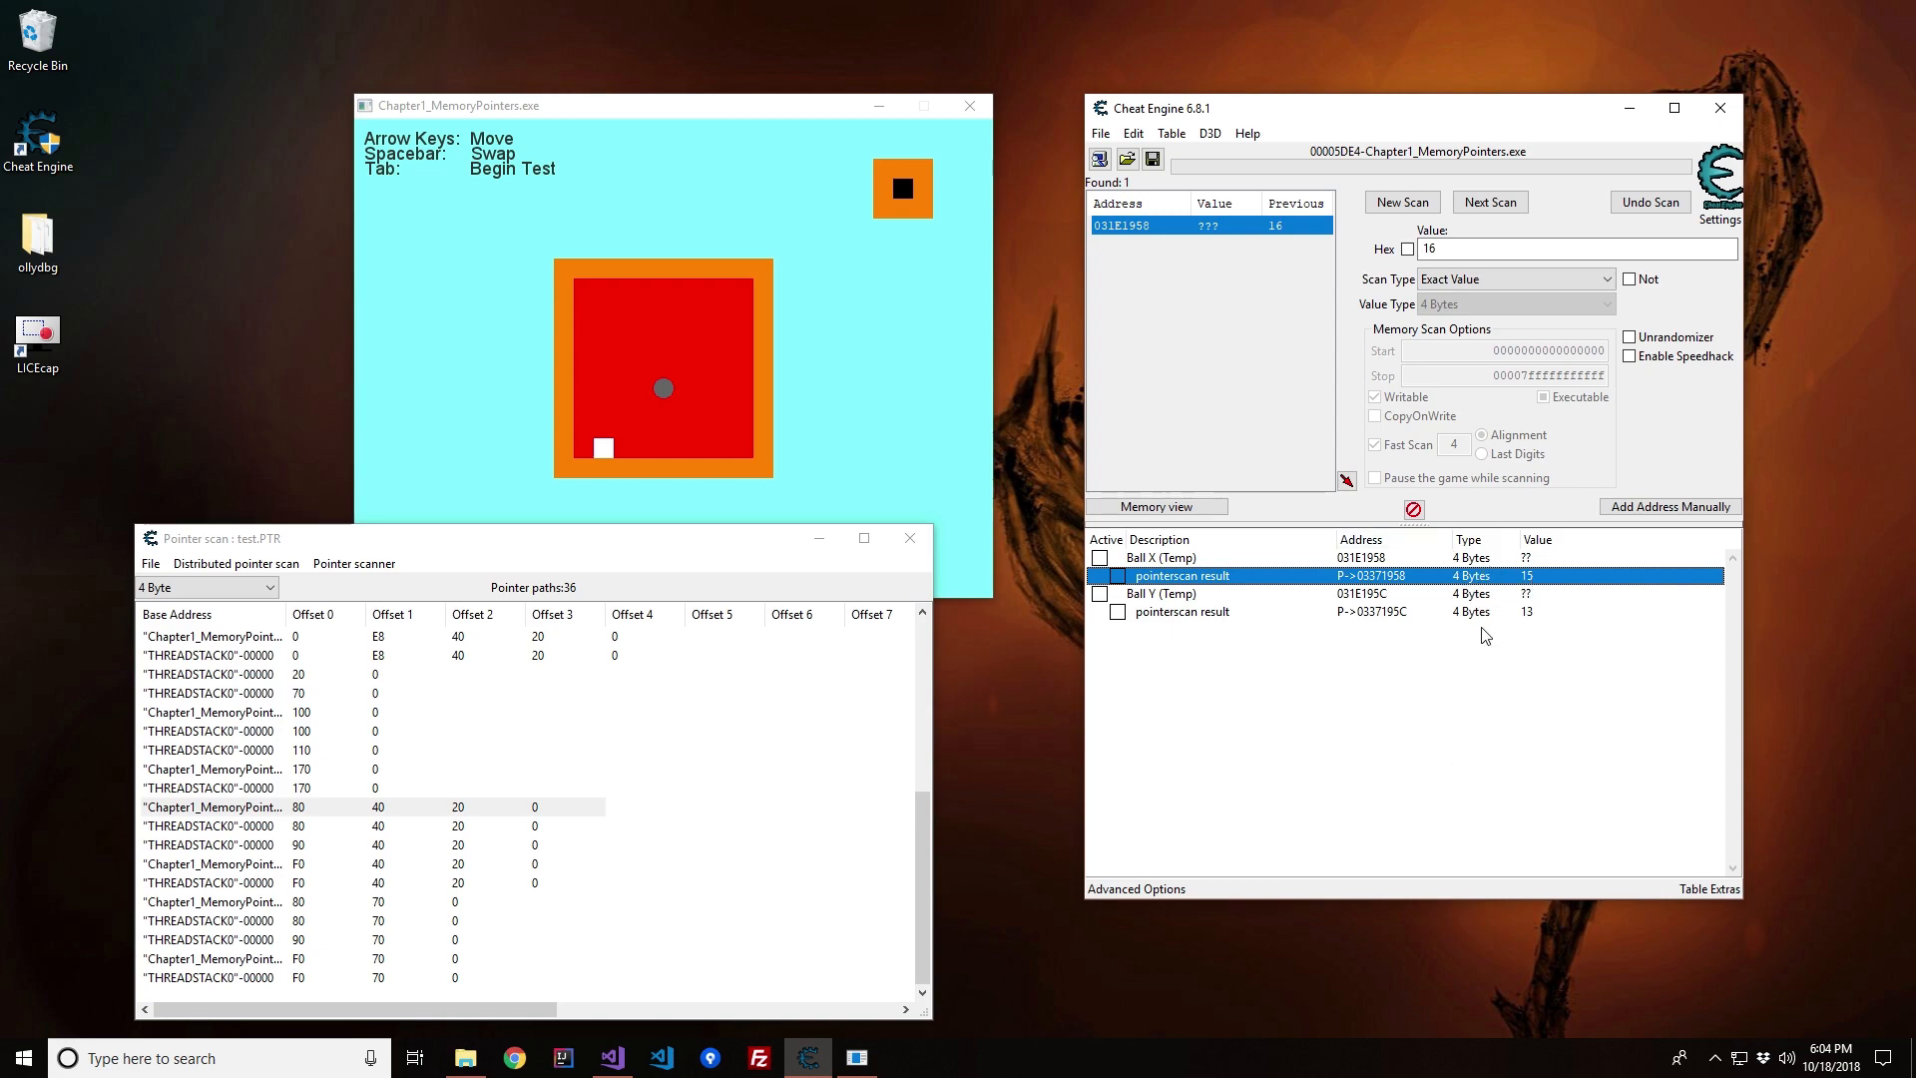
mouse_move(1501, 655)
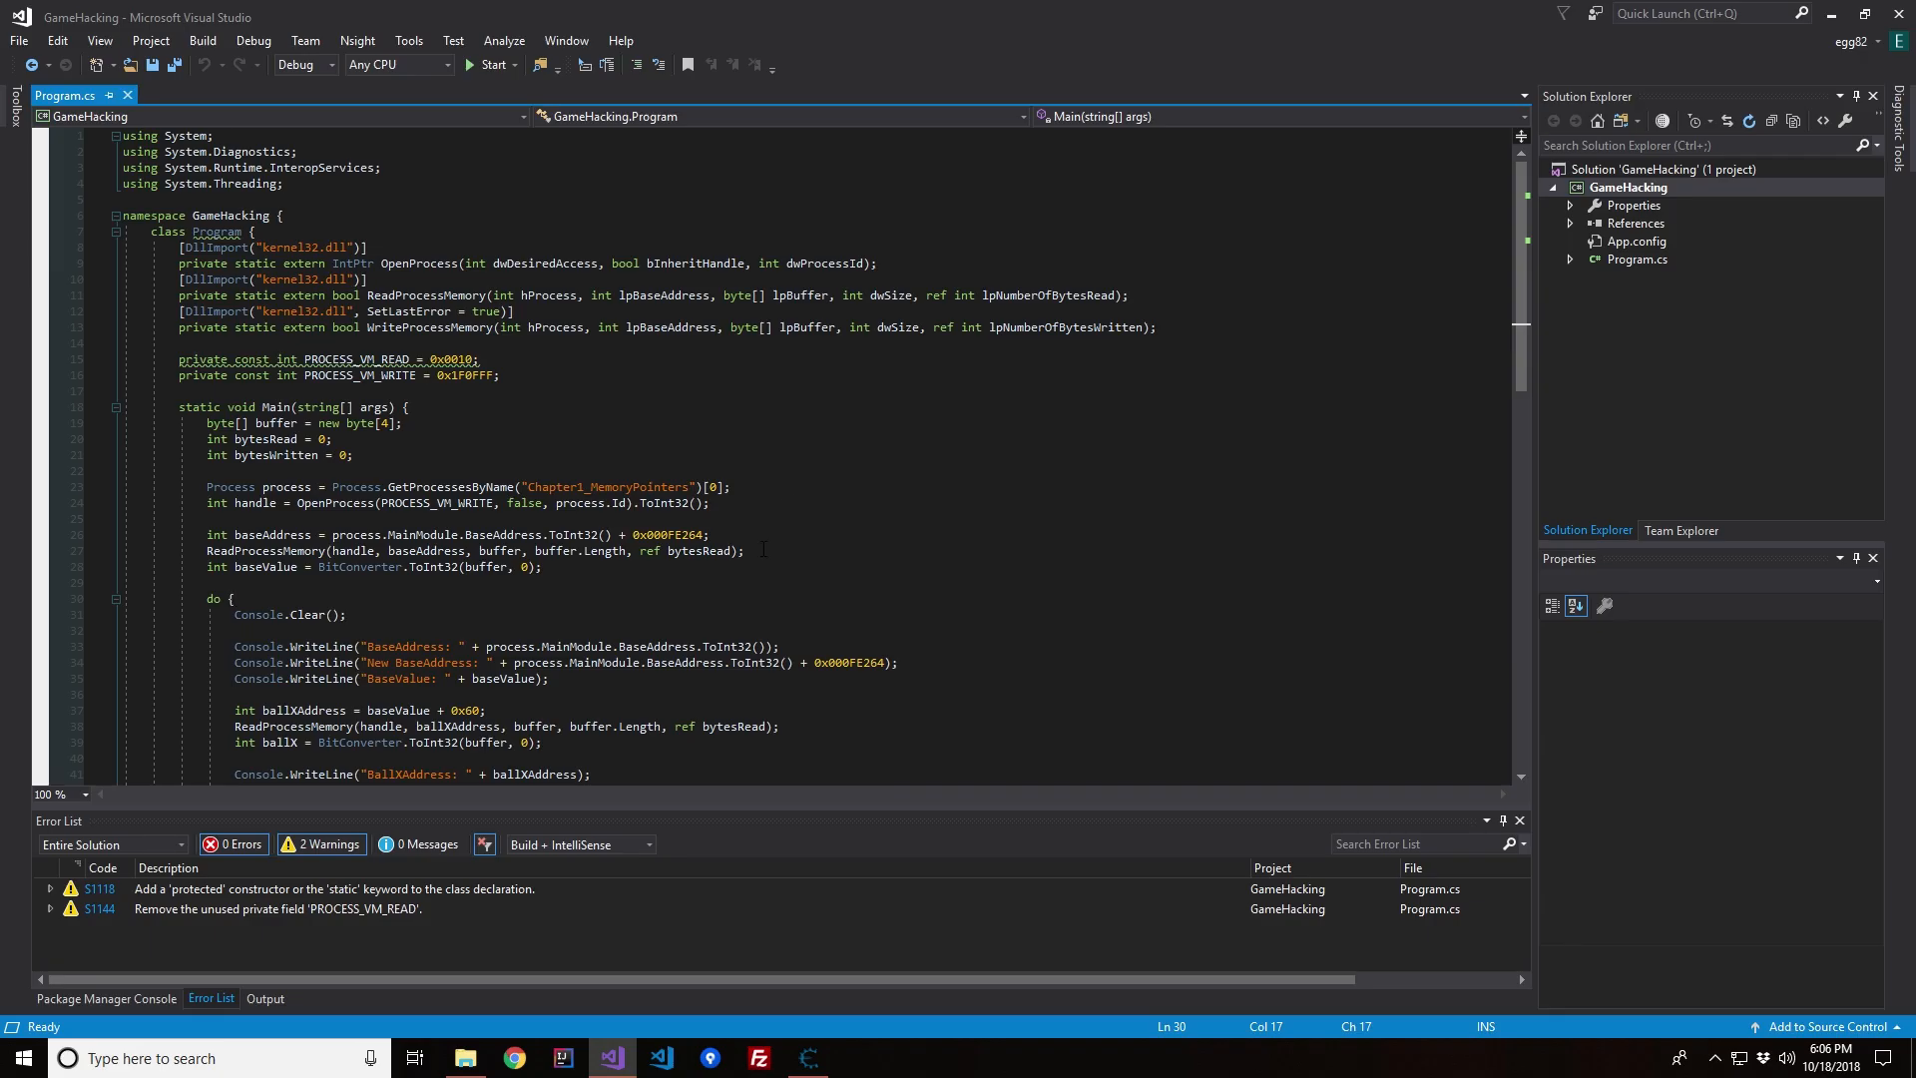
scroll("down", 3)
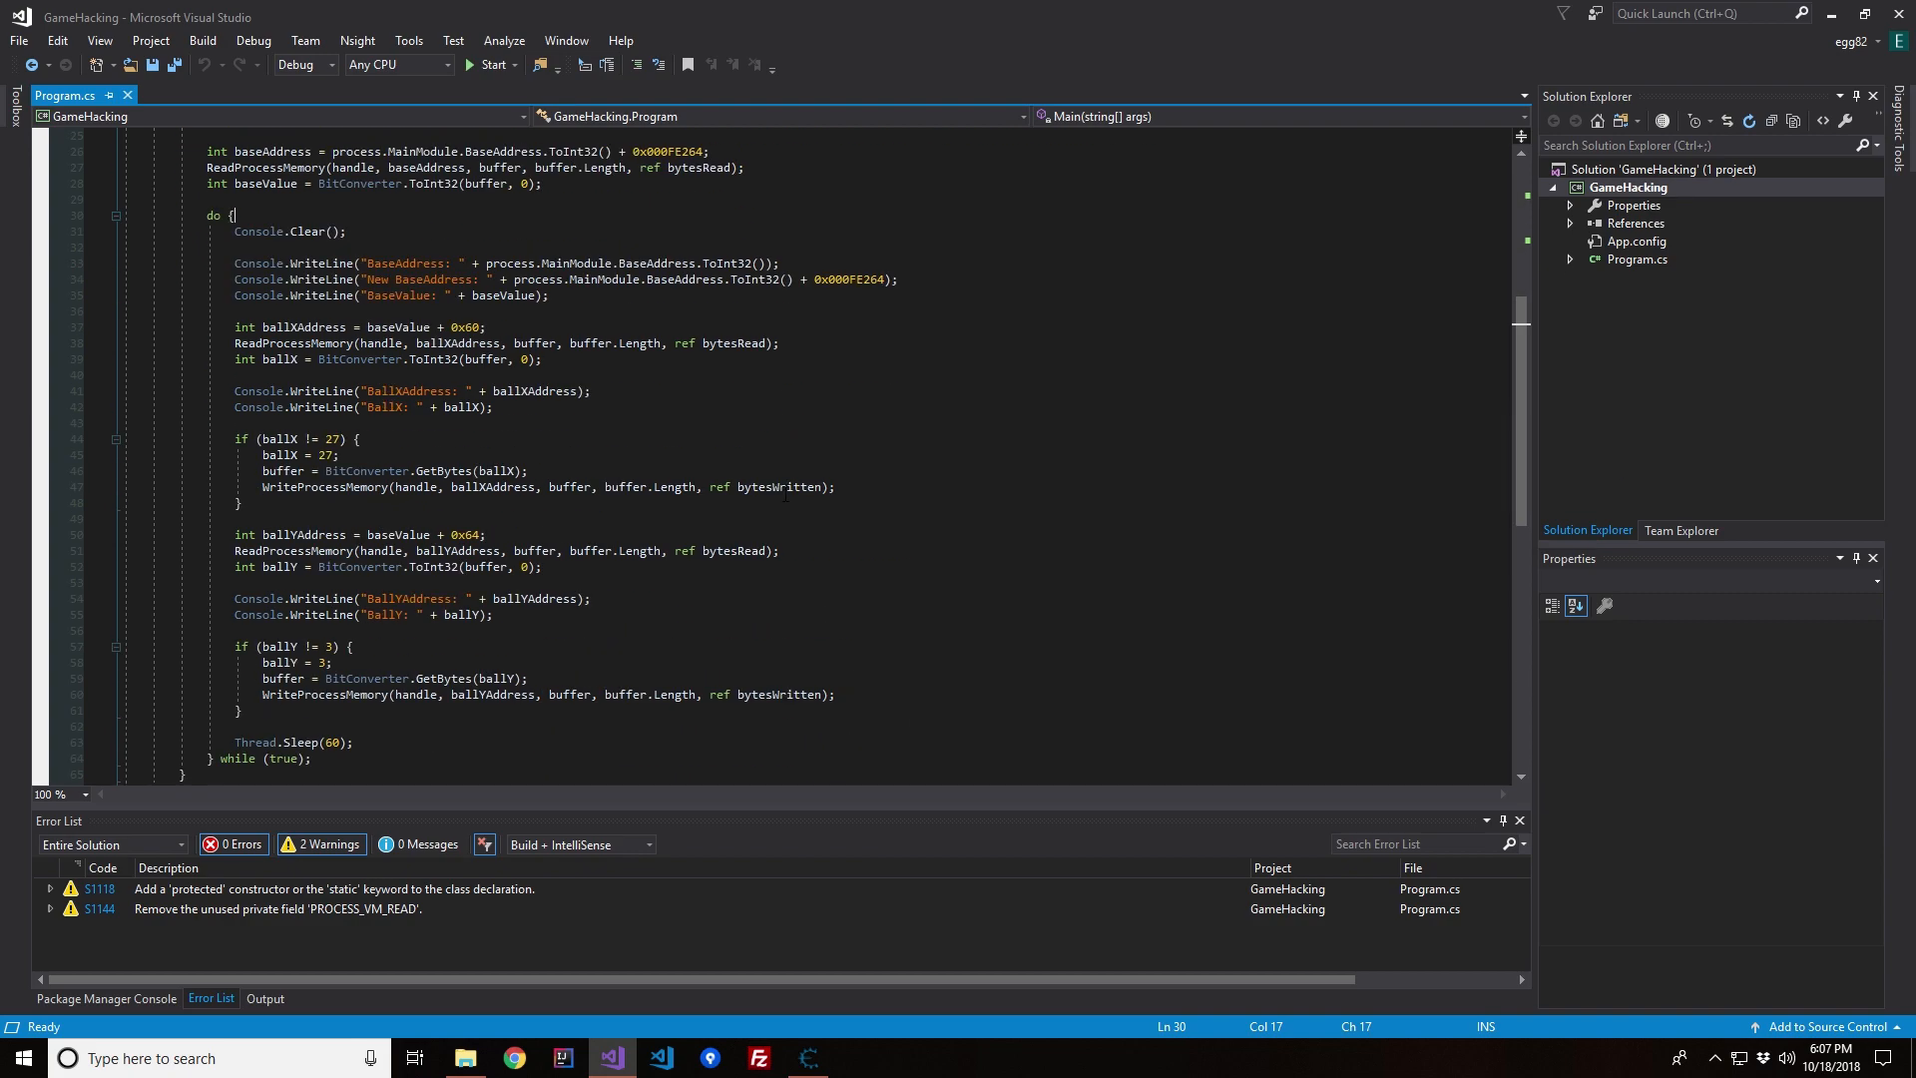
scroll("down", 3)
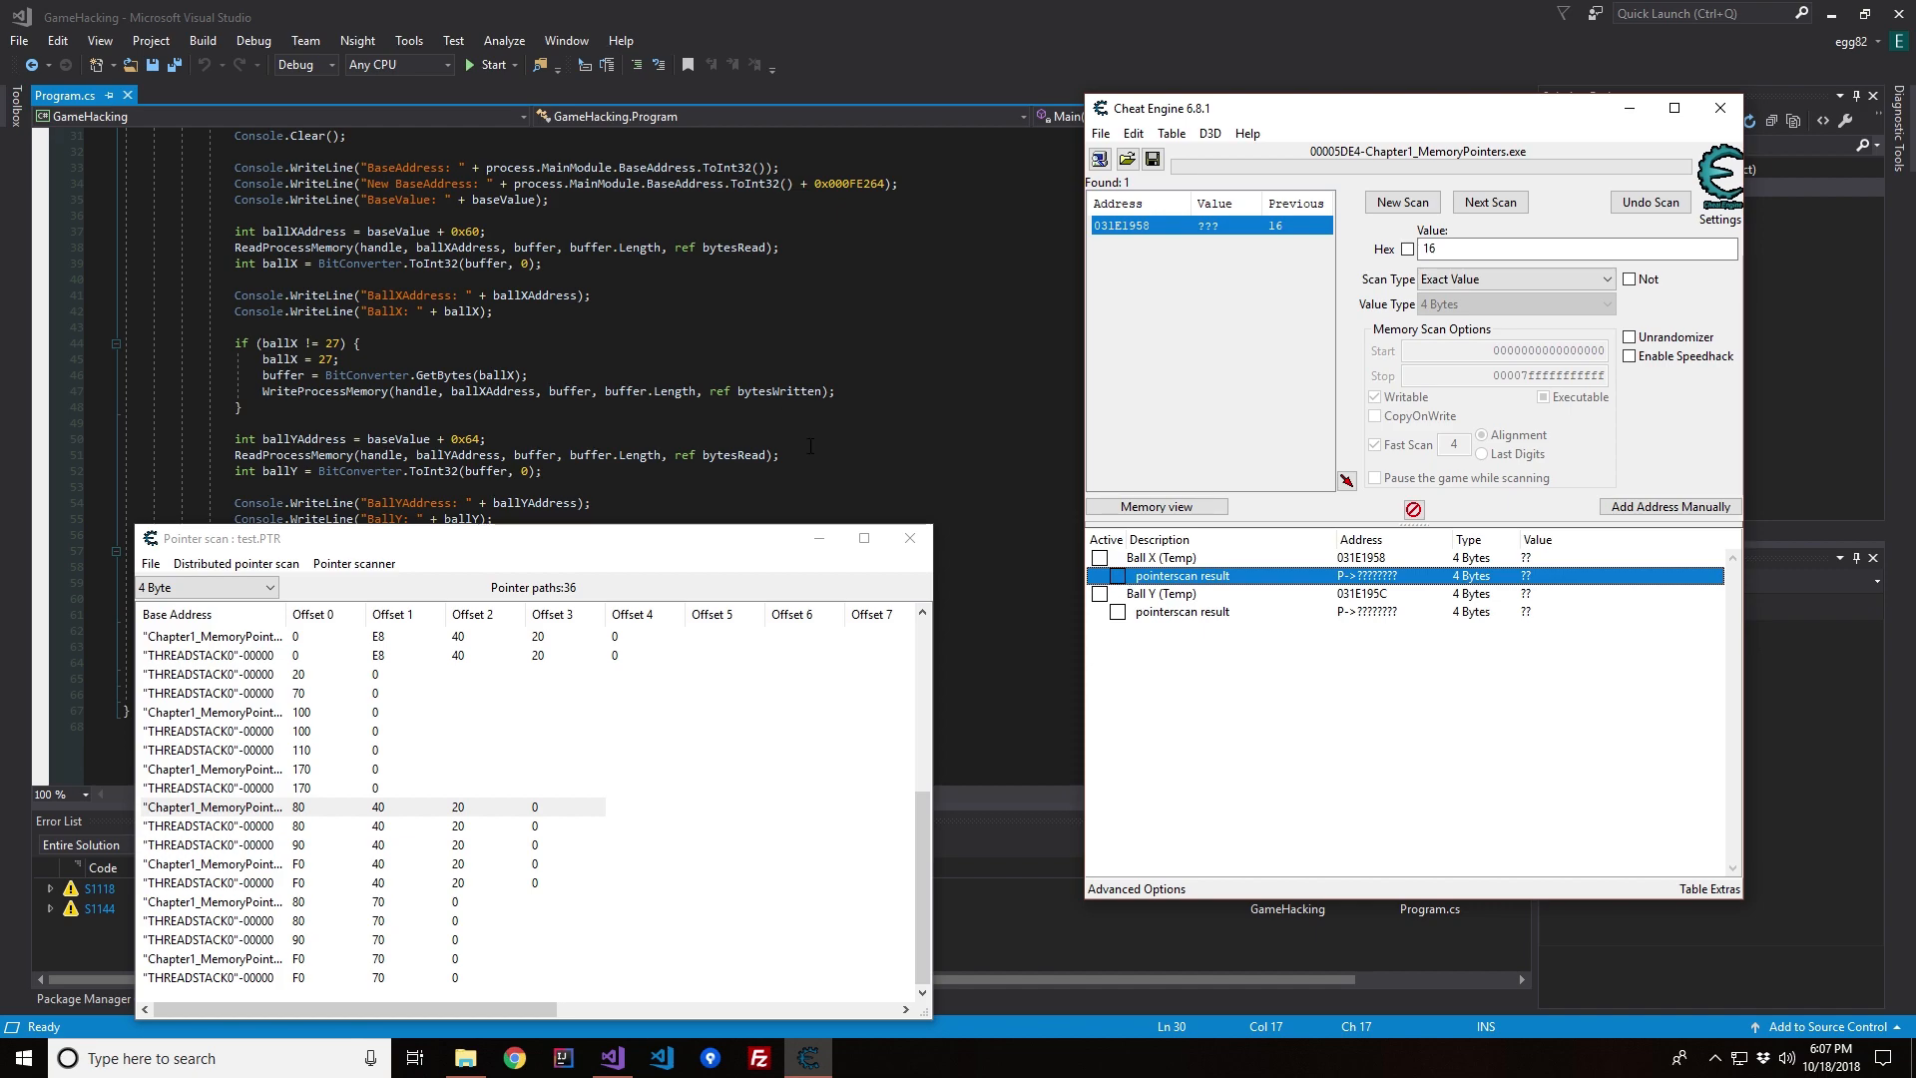
double_click(1179, 575)
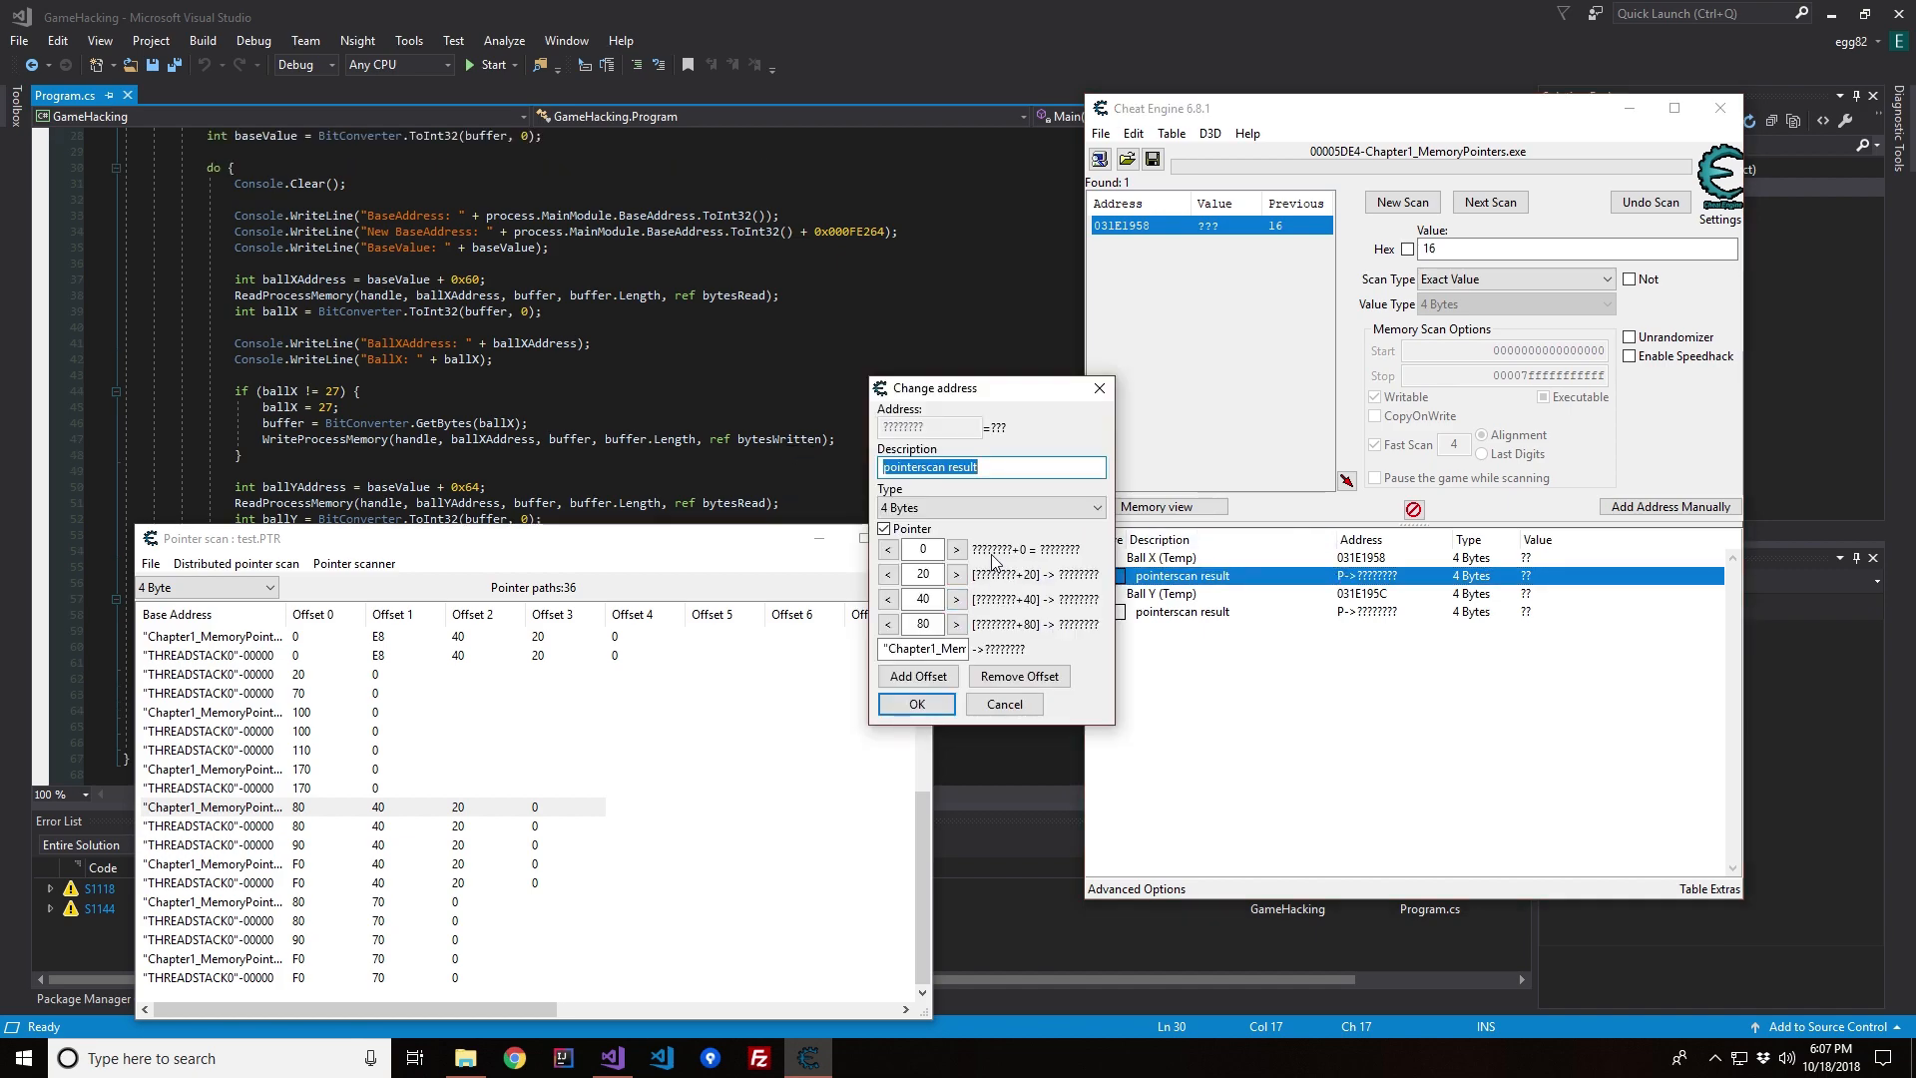
mouse_move(1037, 528)
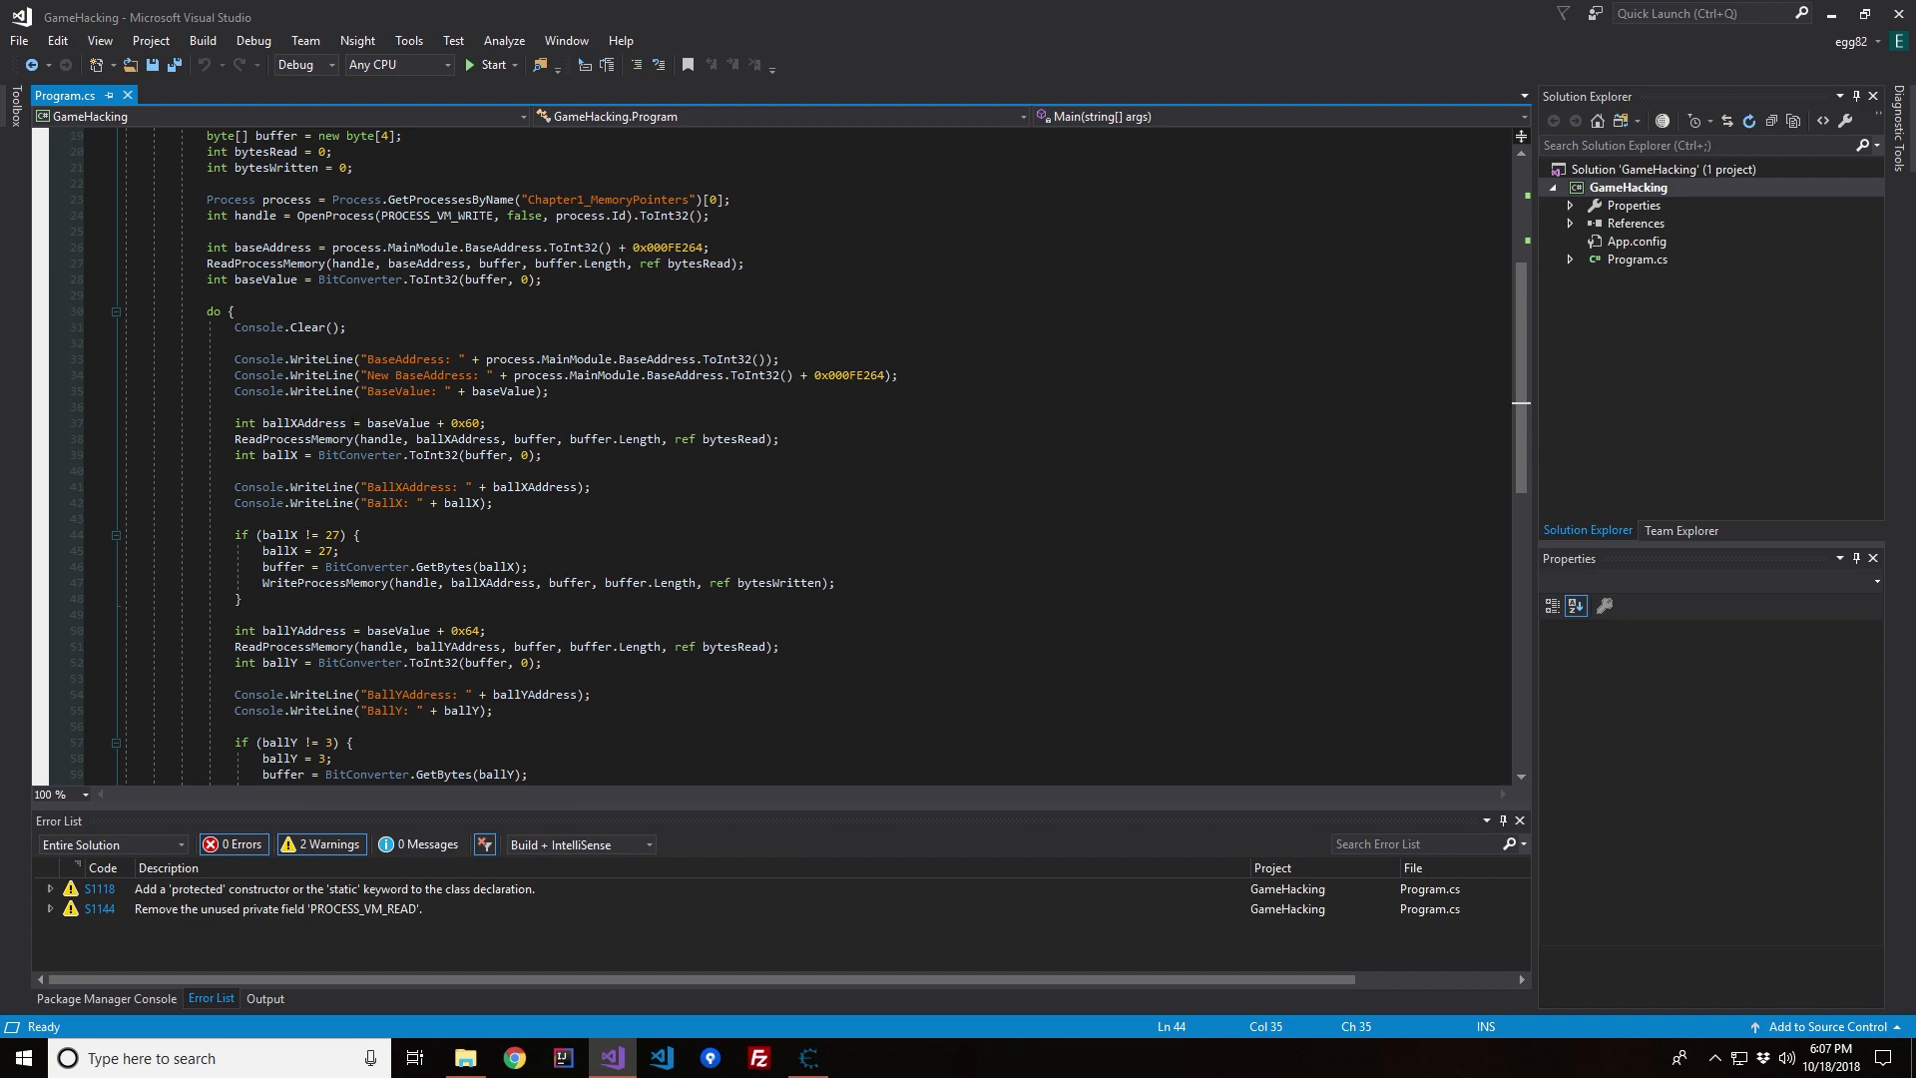
scroll("down", 3)
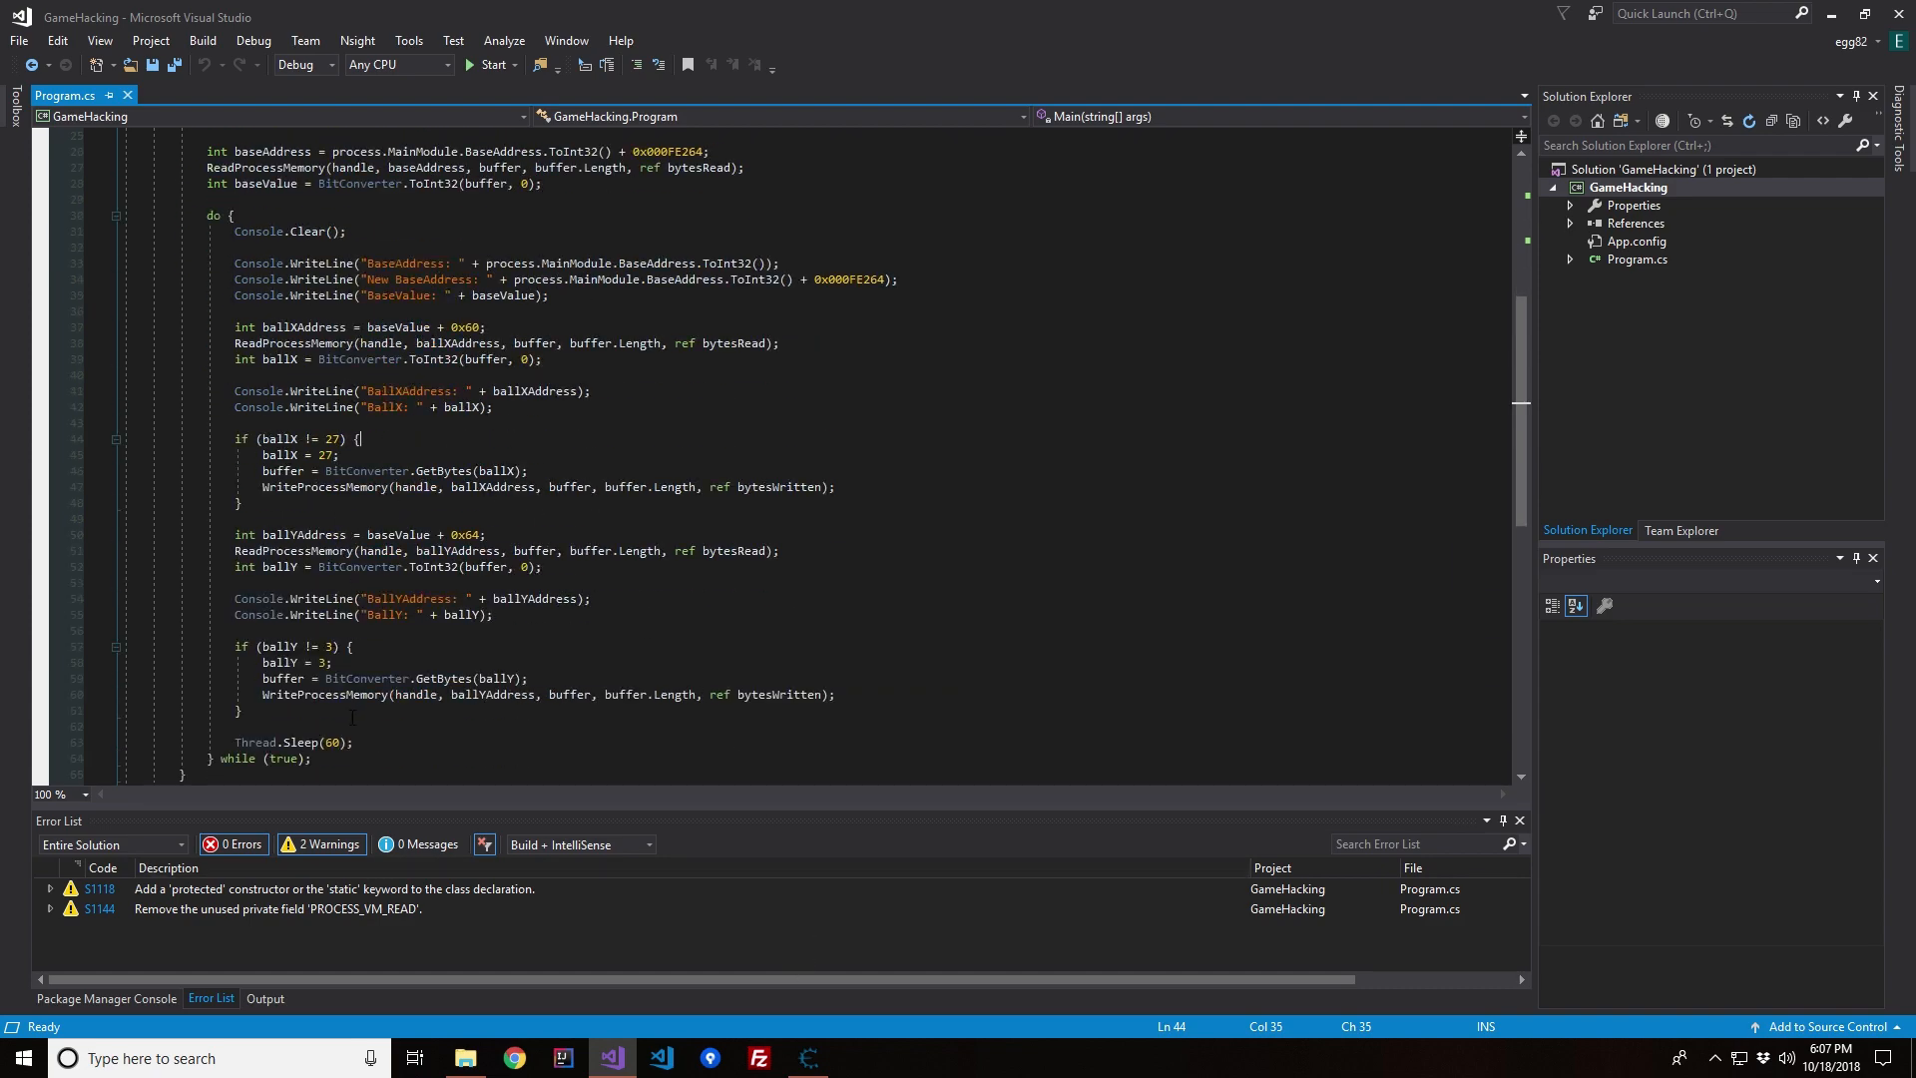
mouse_move(365, 565)
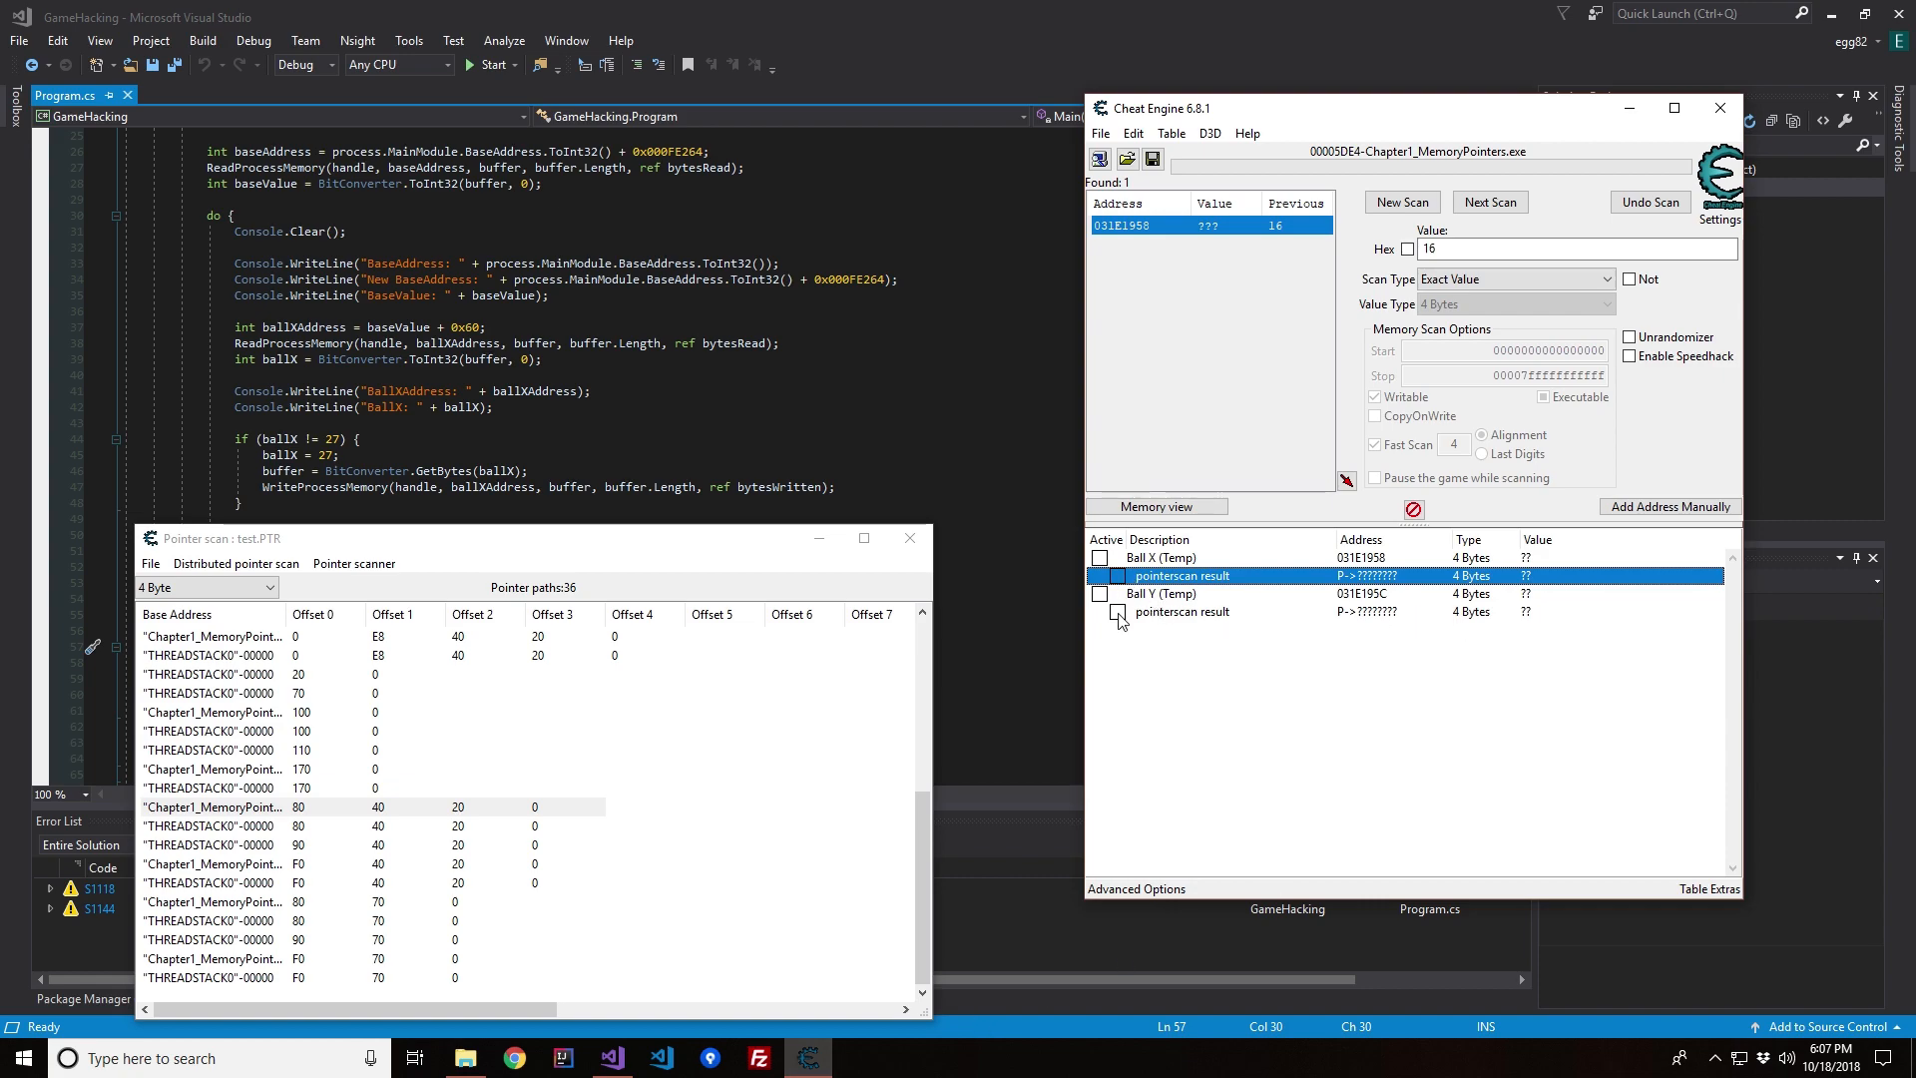
left_click(1179, 611)
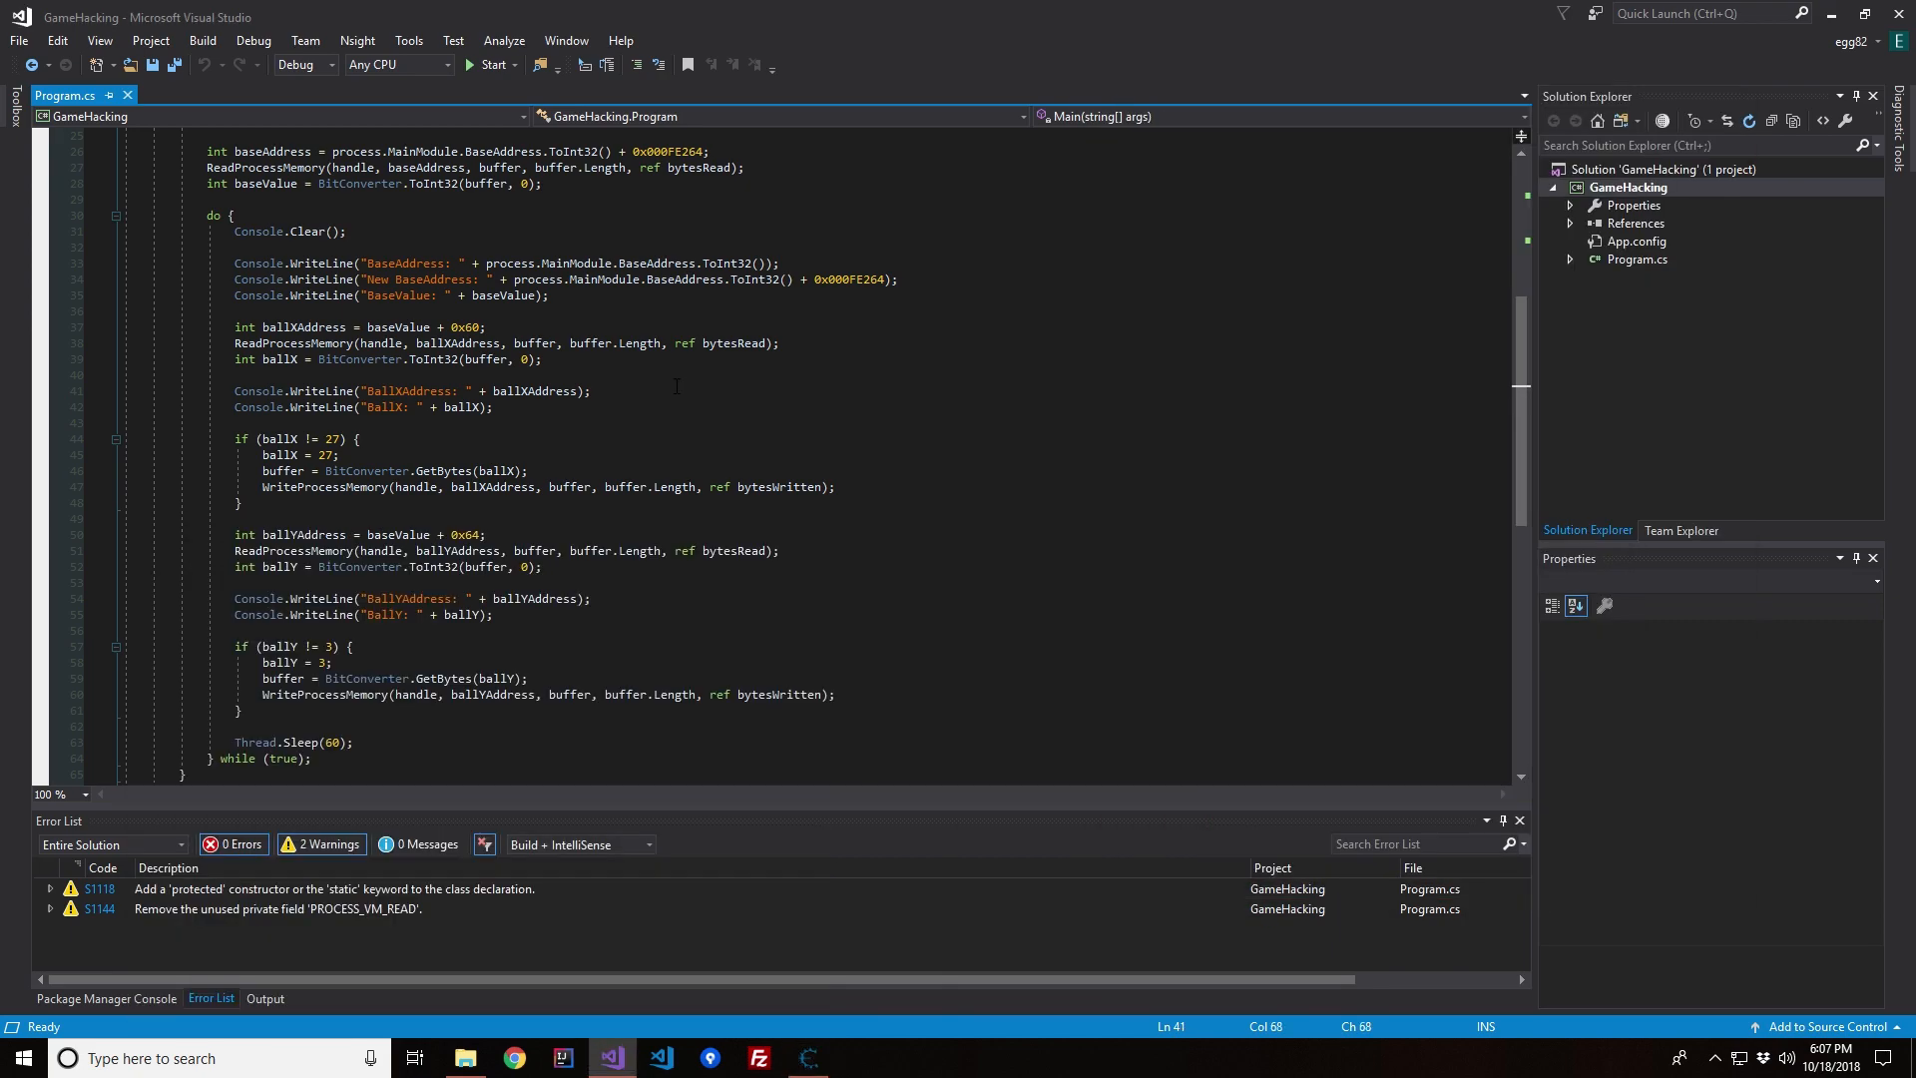
scroll("up", 3)
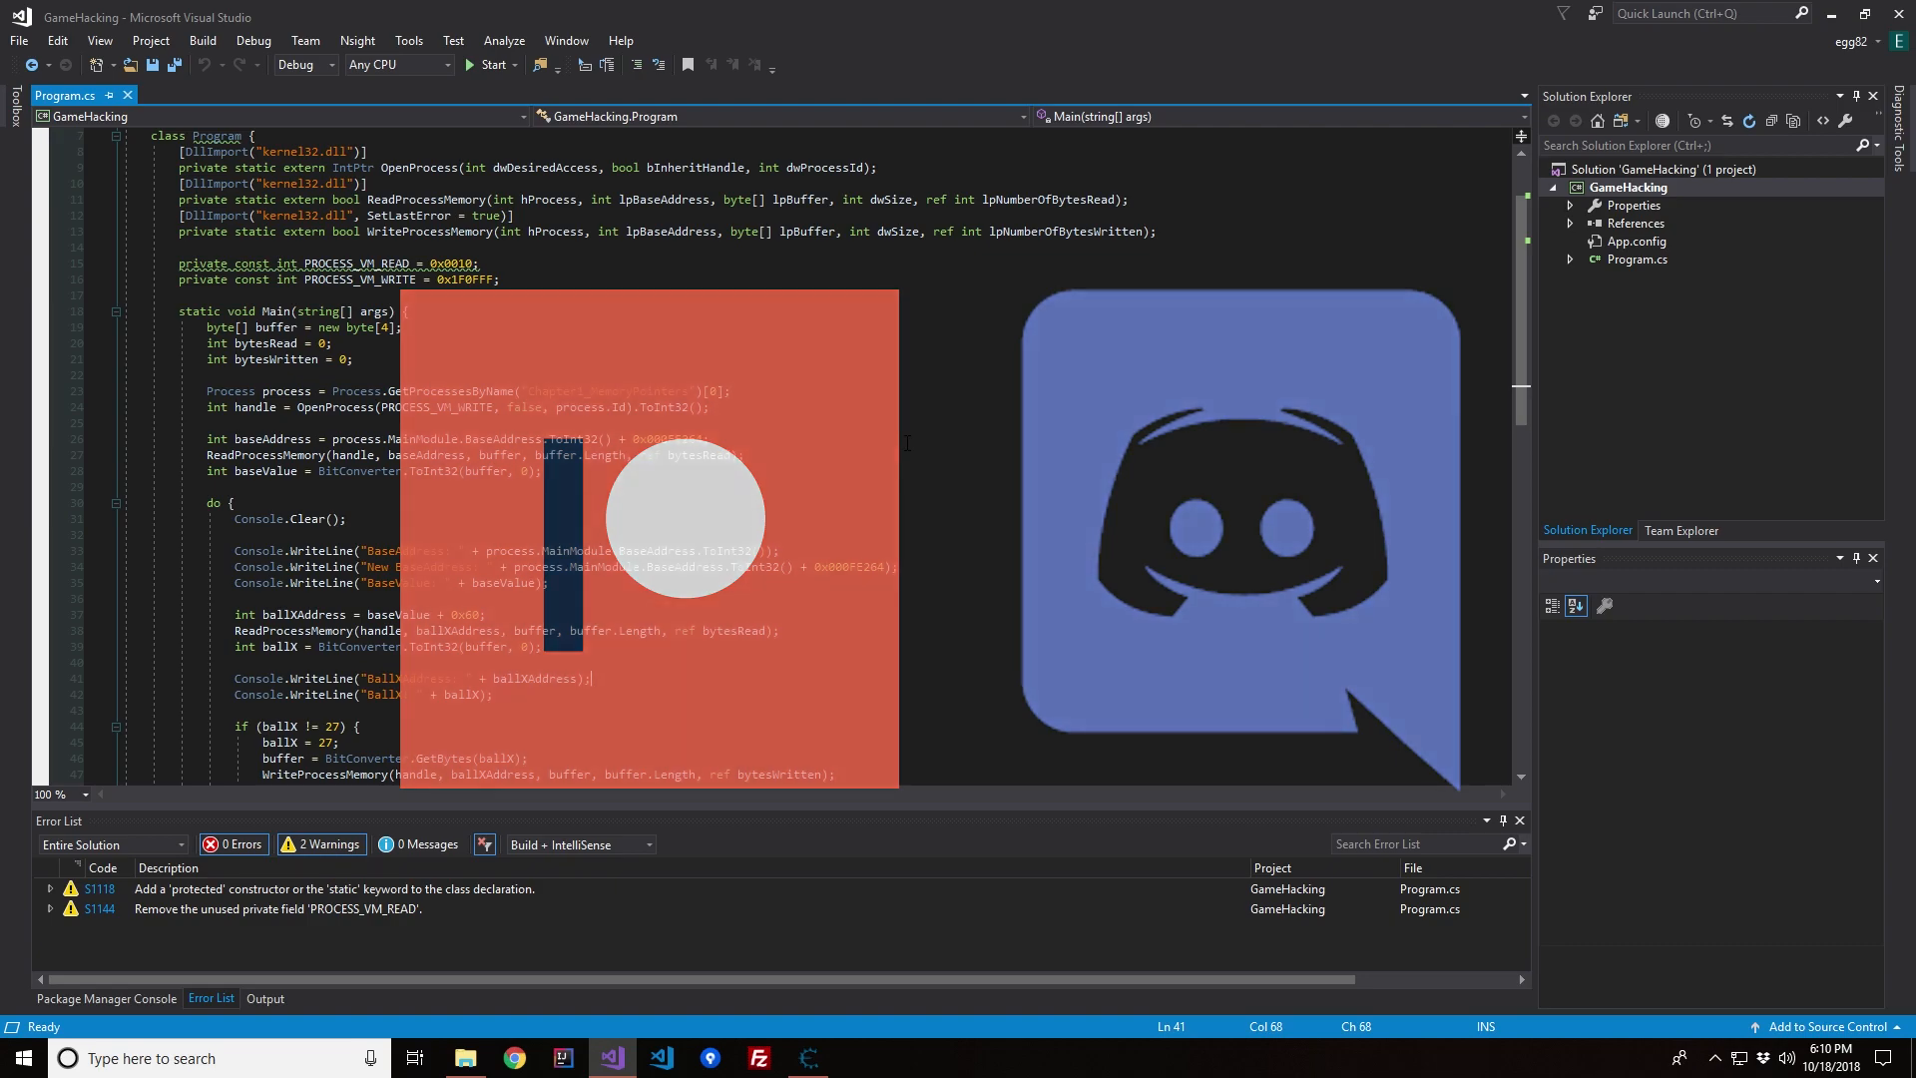
left_click(904, 443)
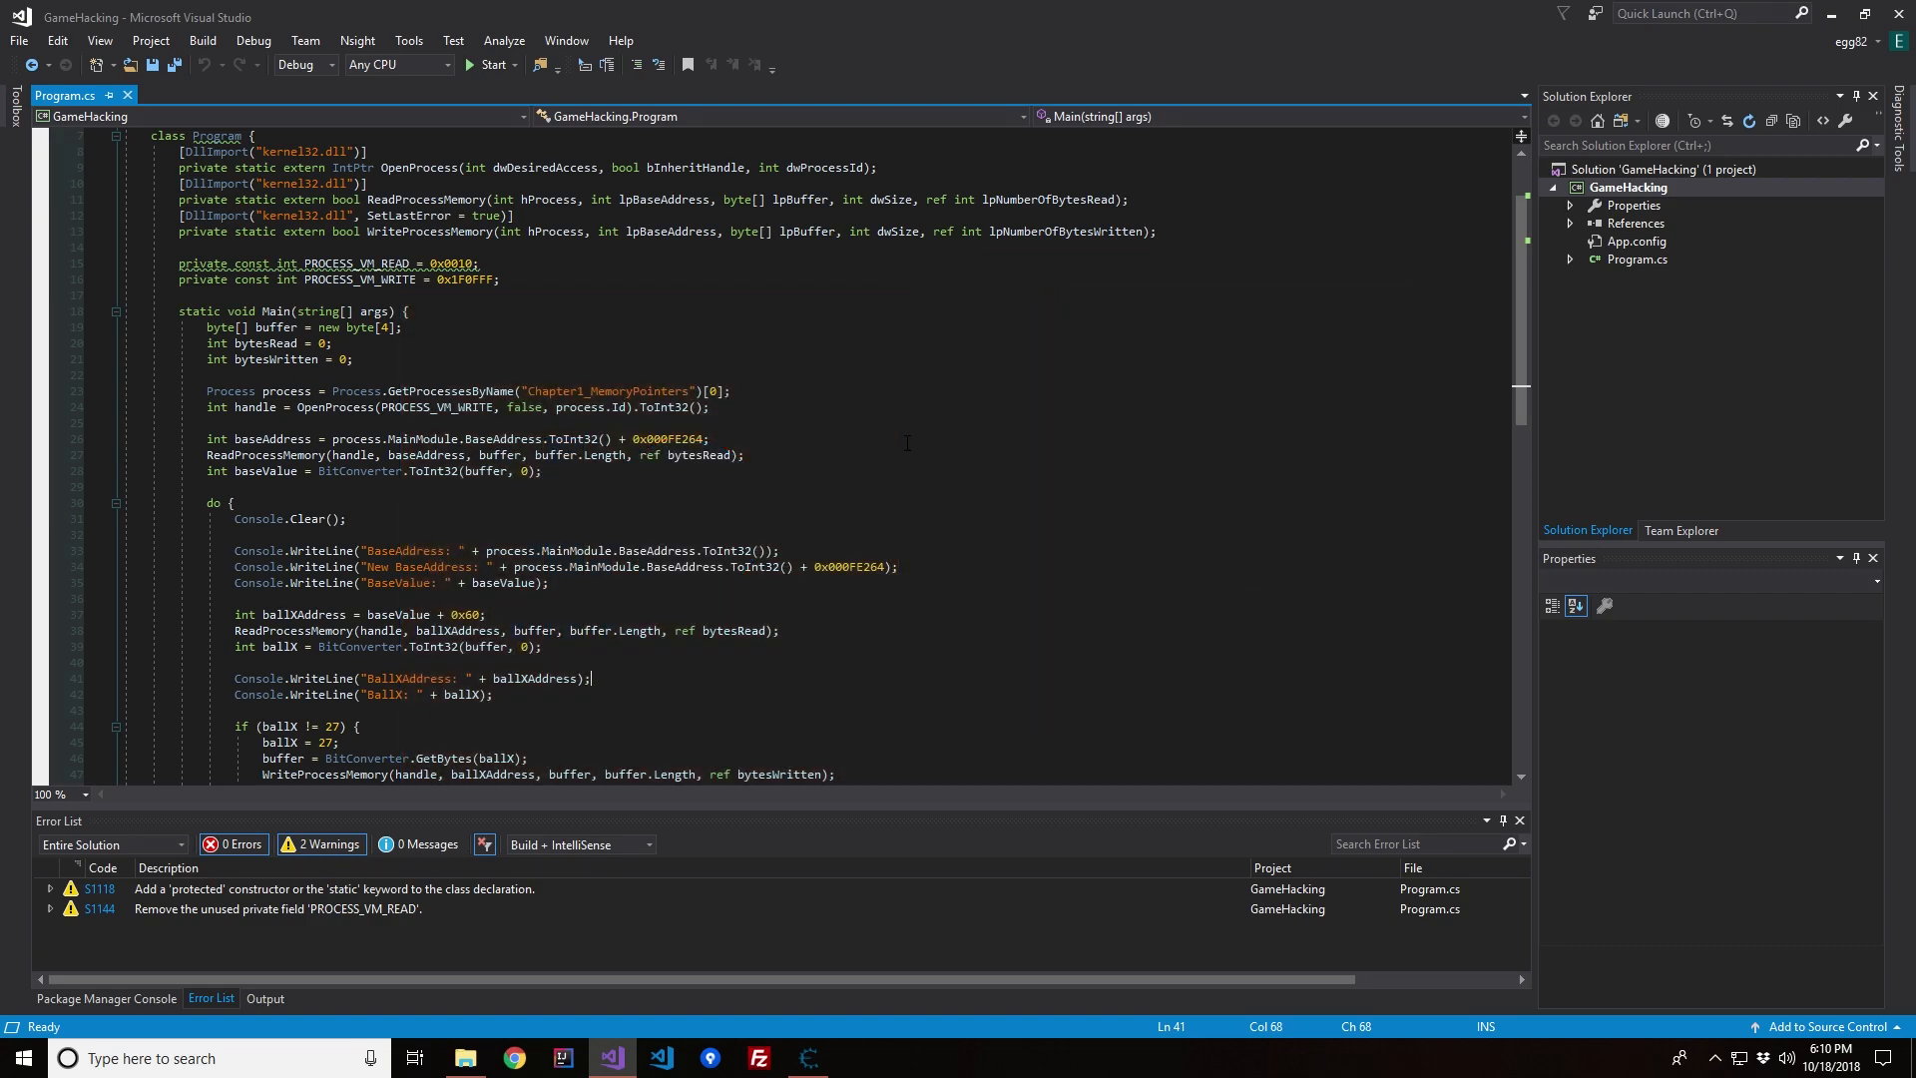